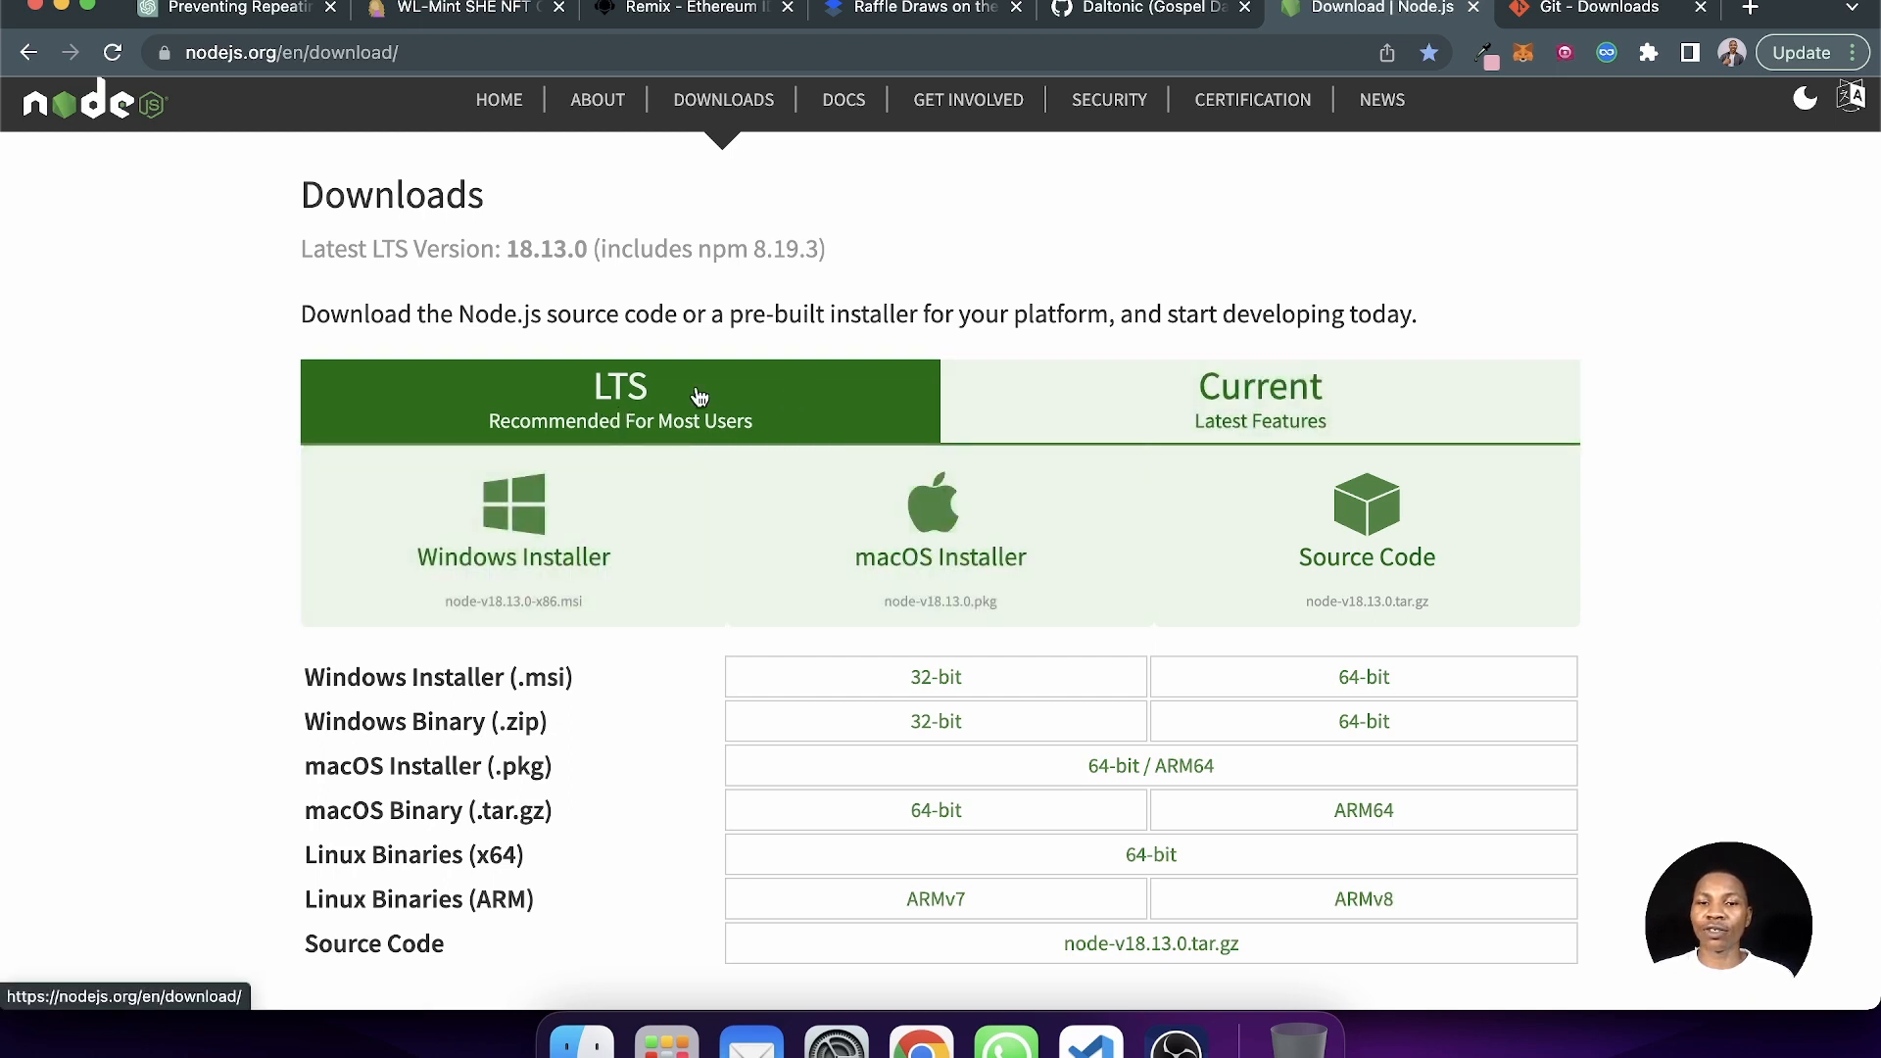
pyautogui.moveTo(770, 468)
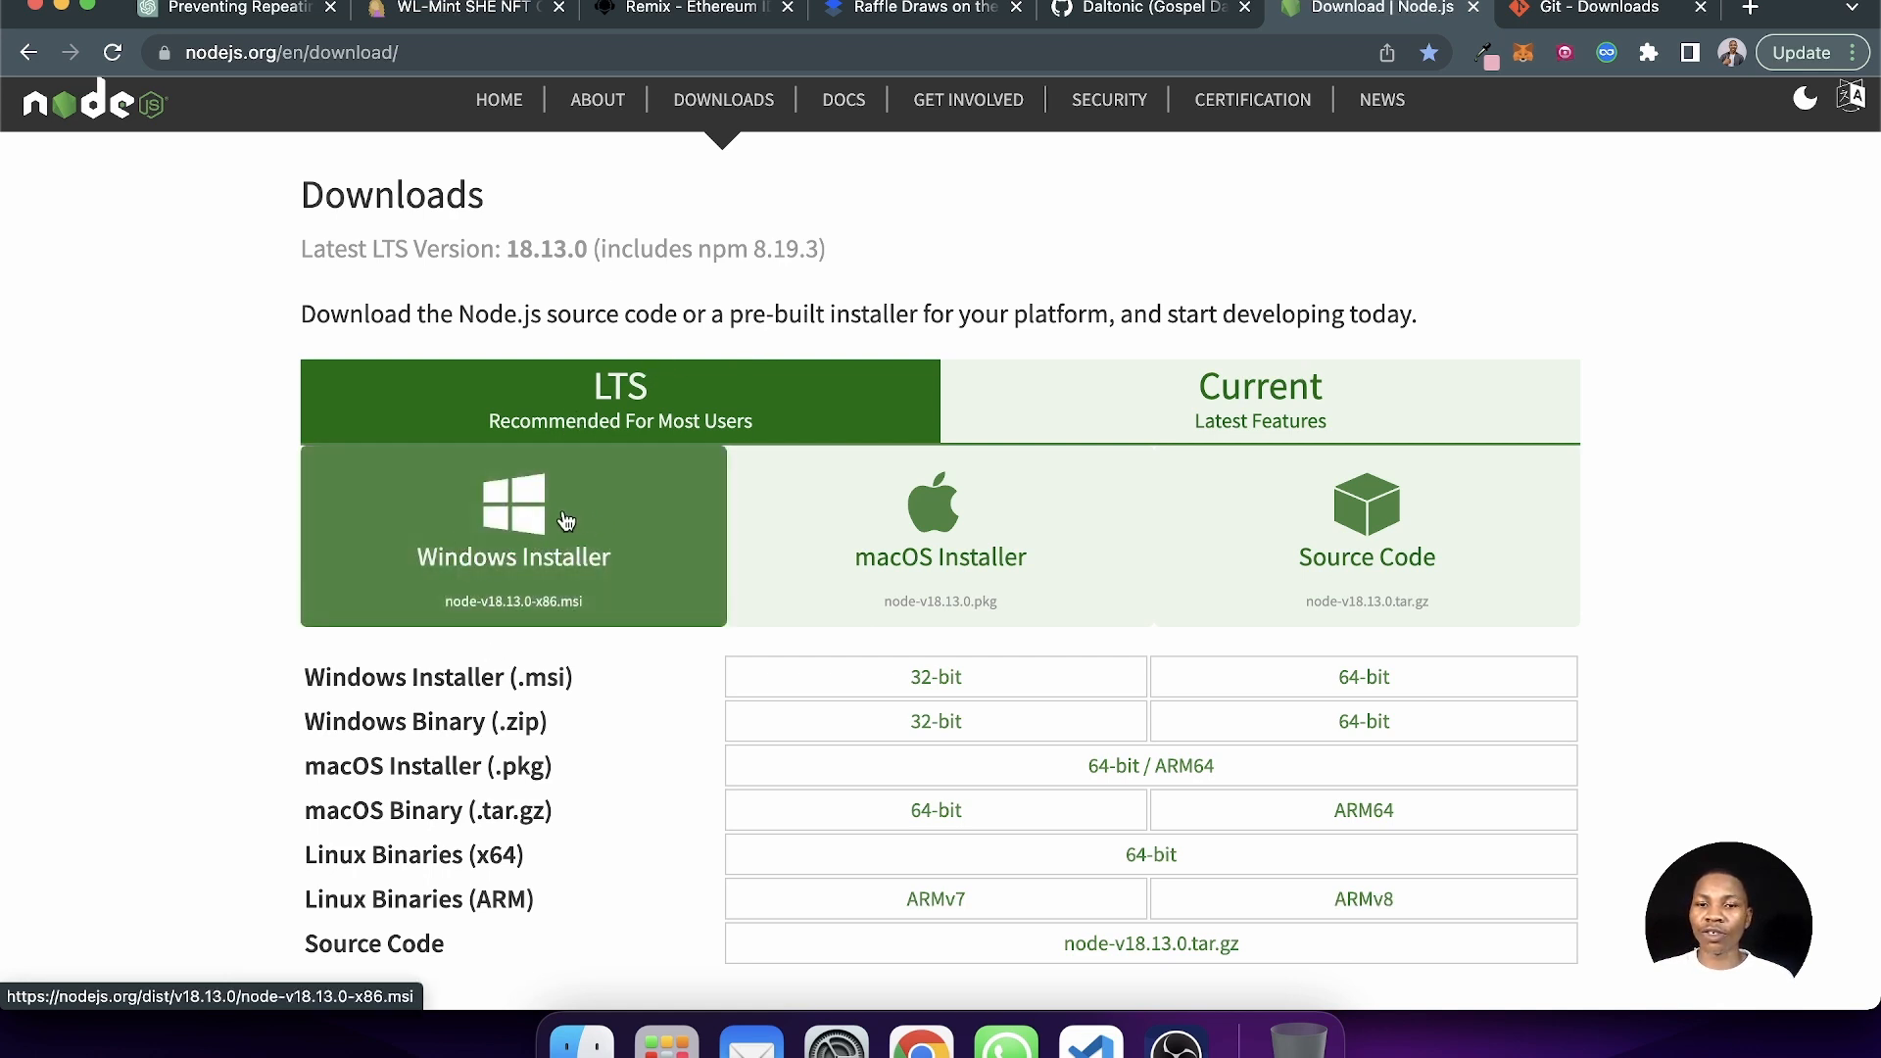
pyautogui.moveTo(1319, 466)
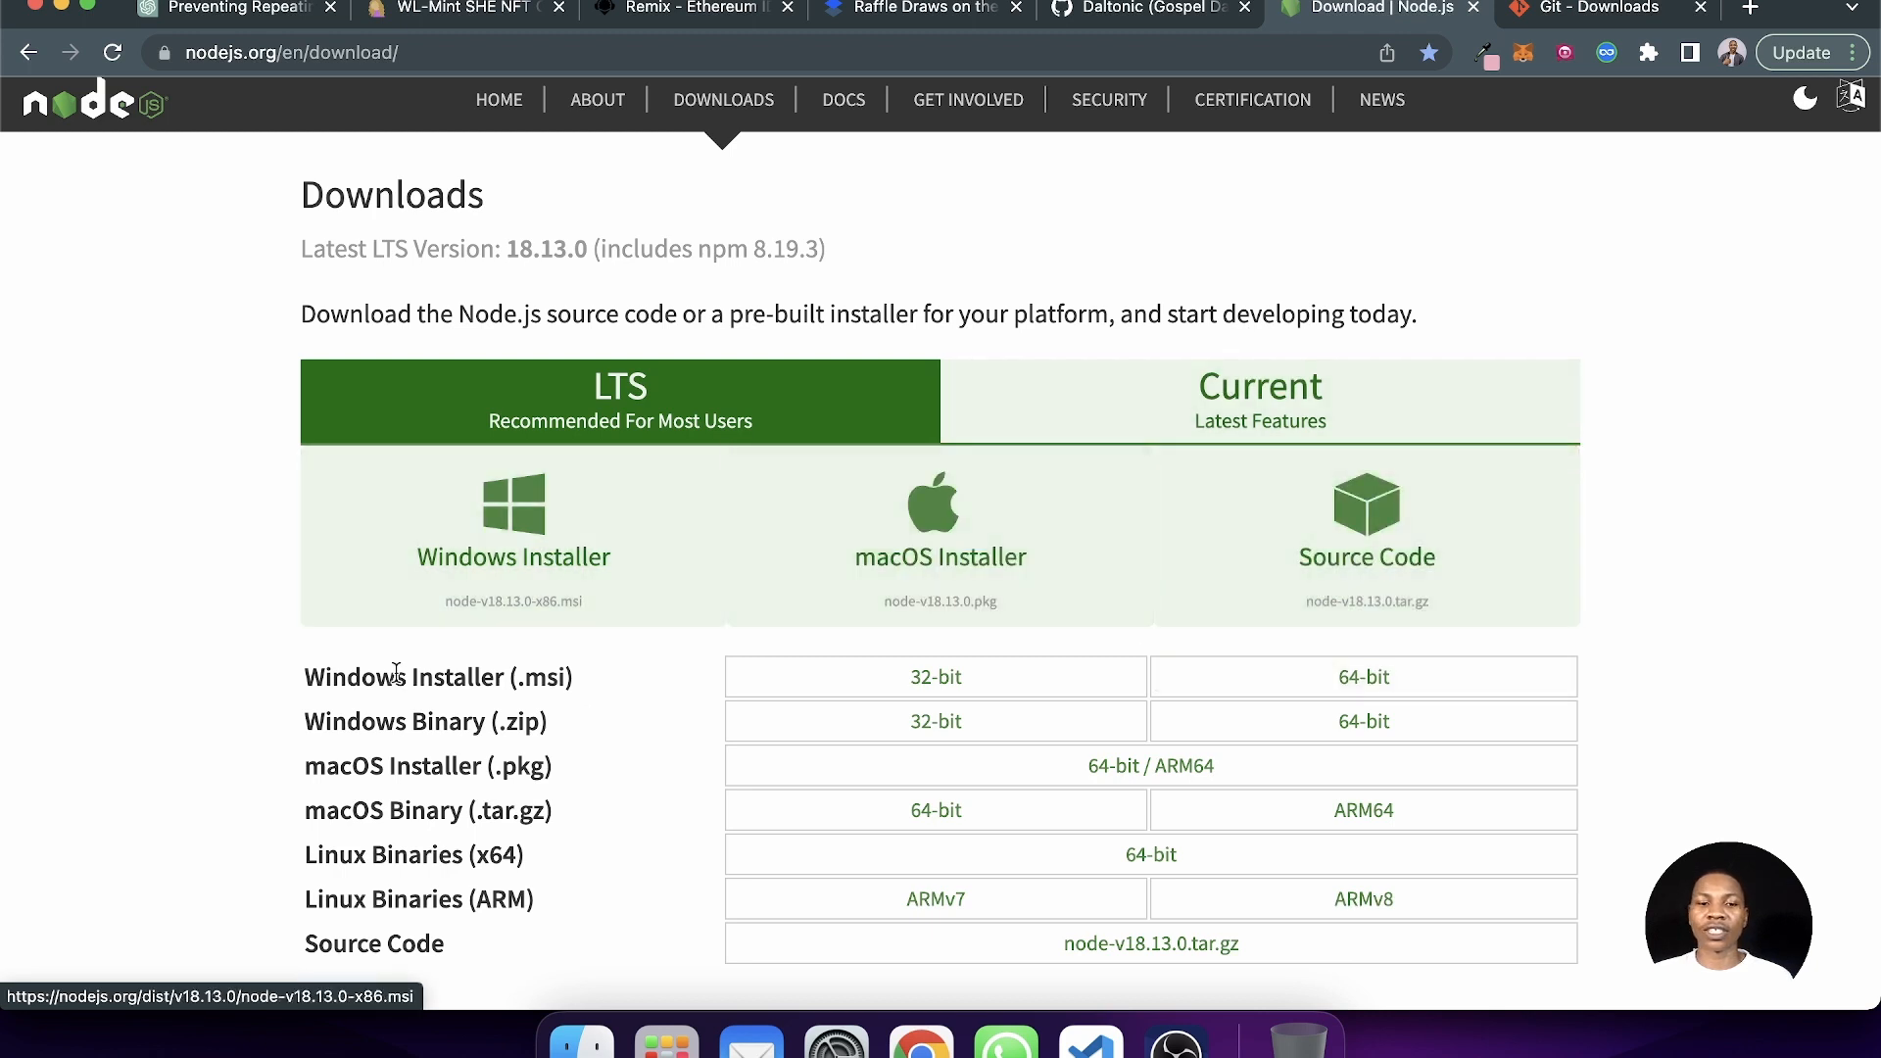
pyautogui.moveTo(1613, 541)
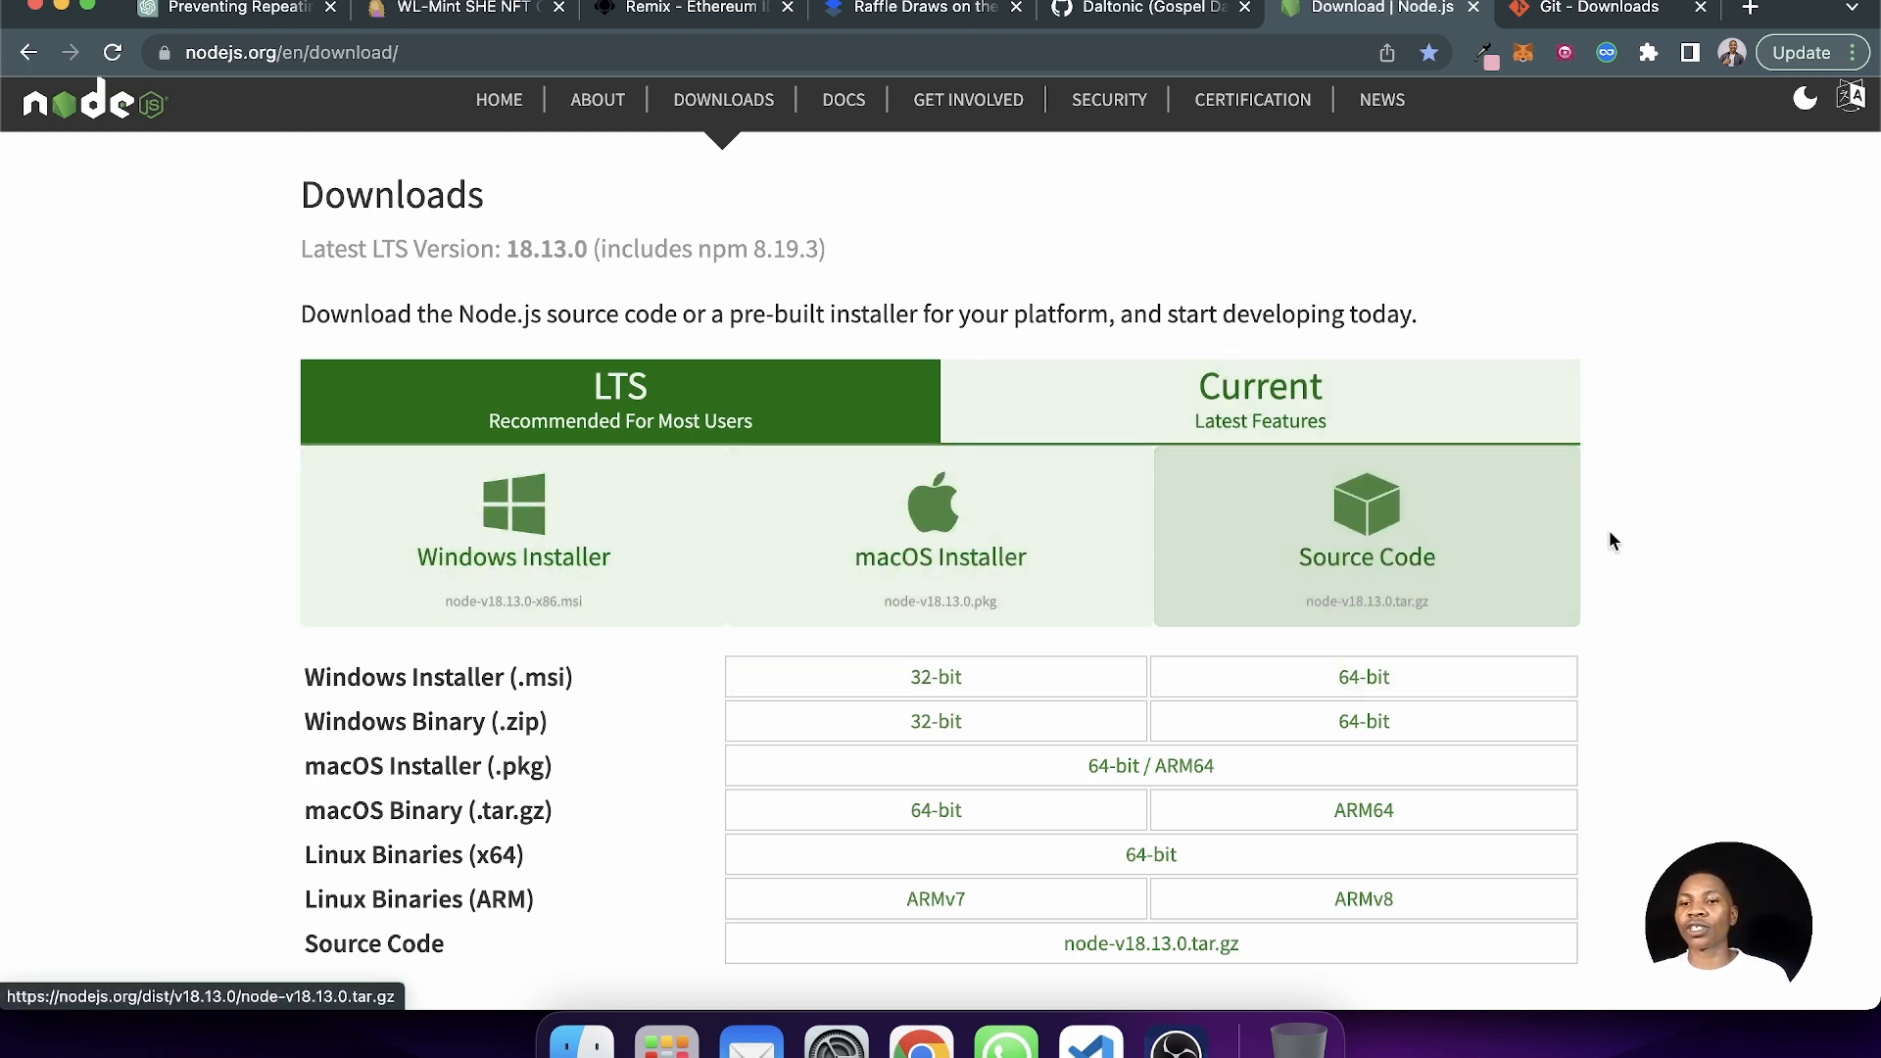
pyautogui.moveTo(1613, 541)
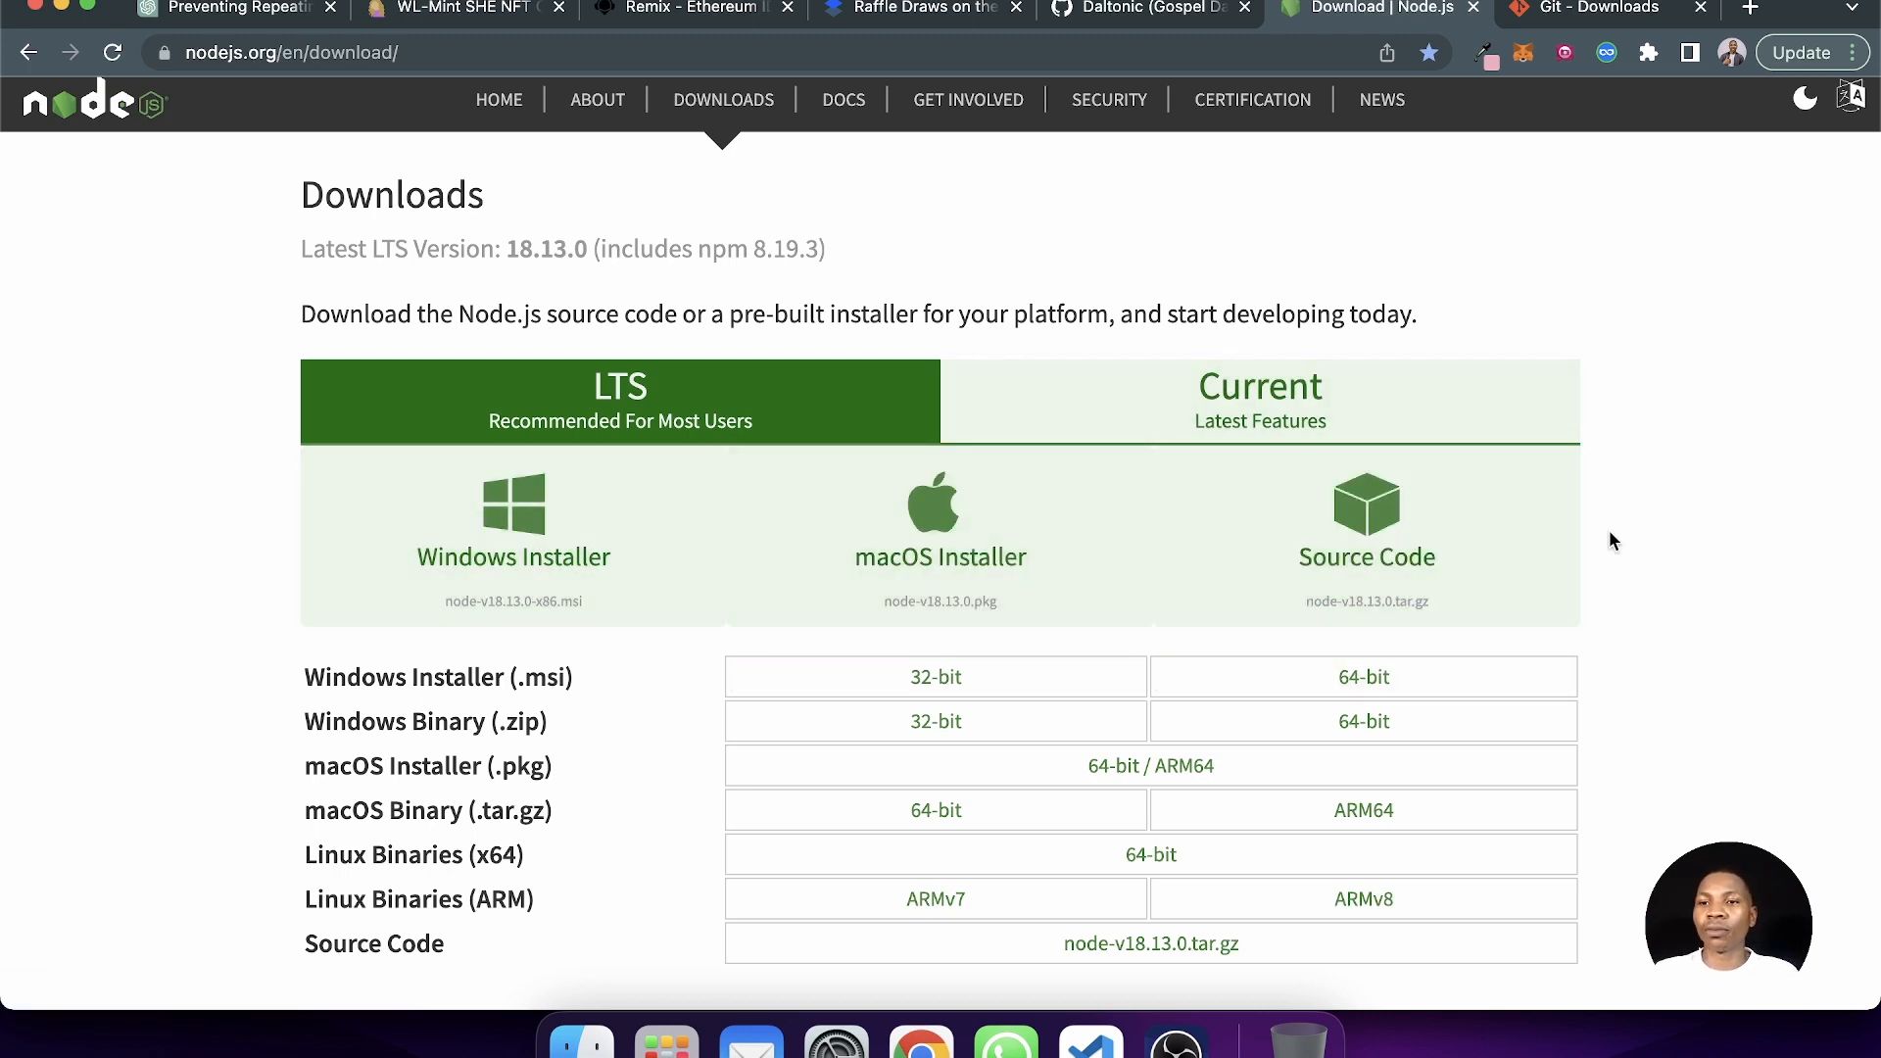
# - Bring up the git-scm.com Downloads page listing macOS, Windows and Linux/Unix installers
pyautogui.click(1595, 8)
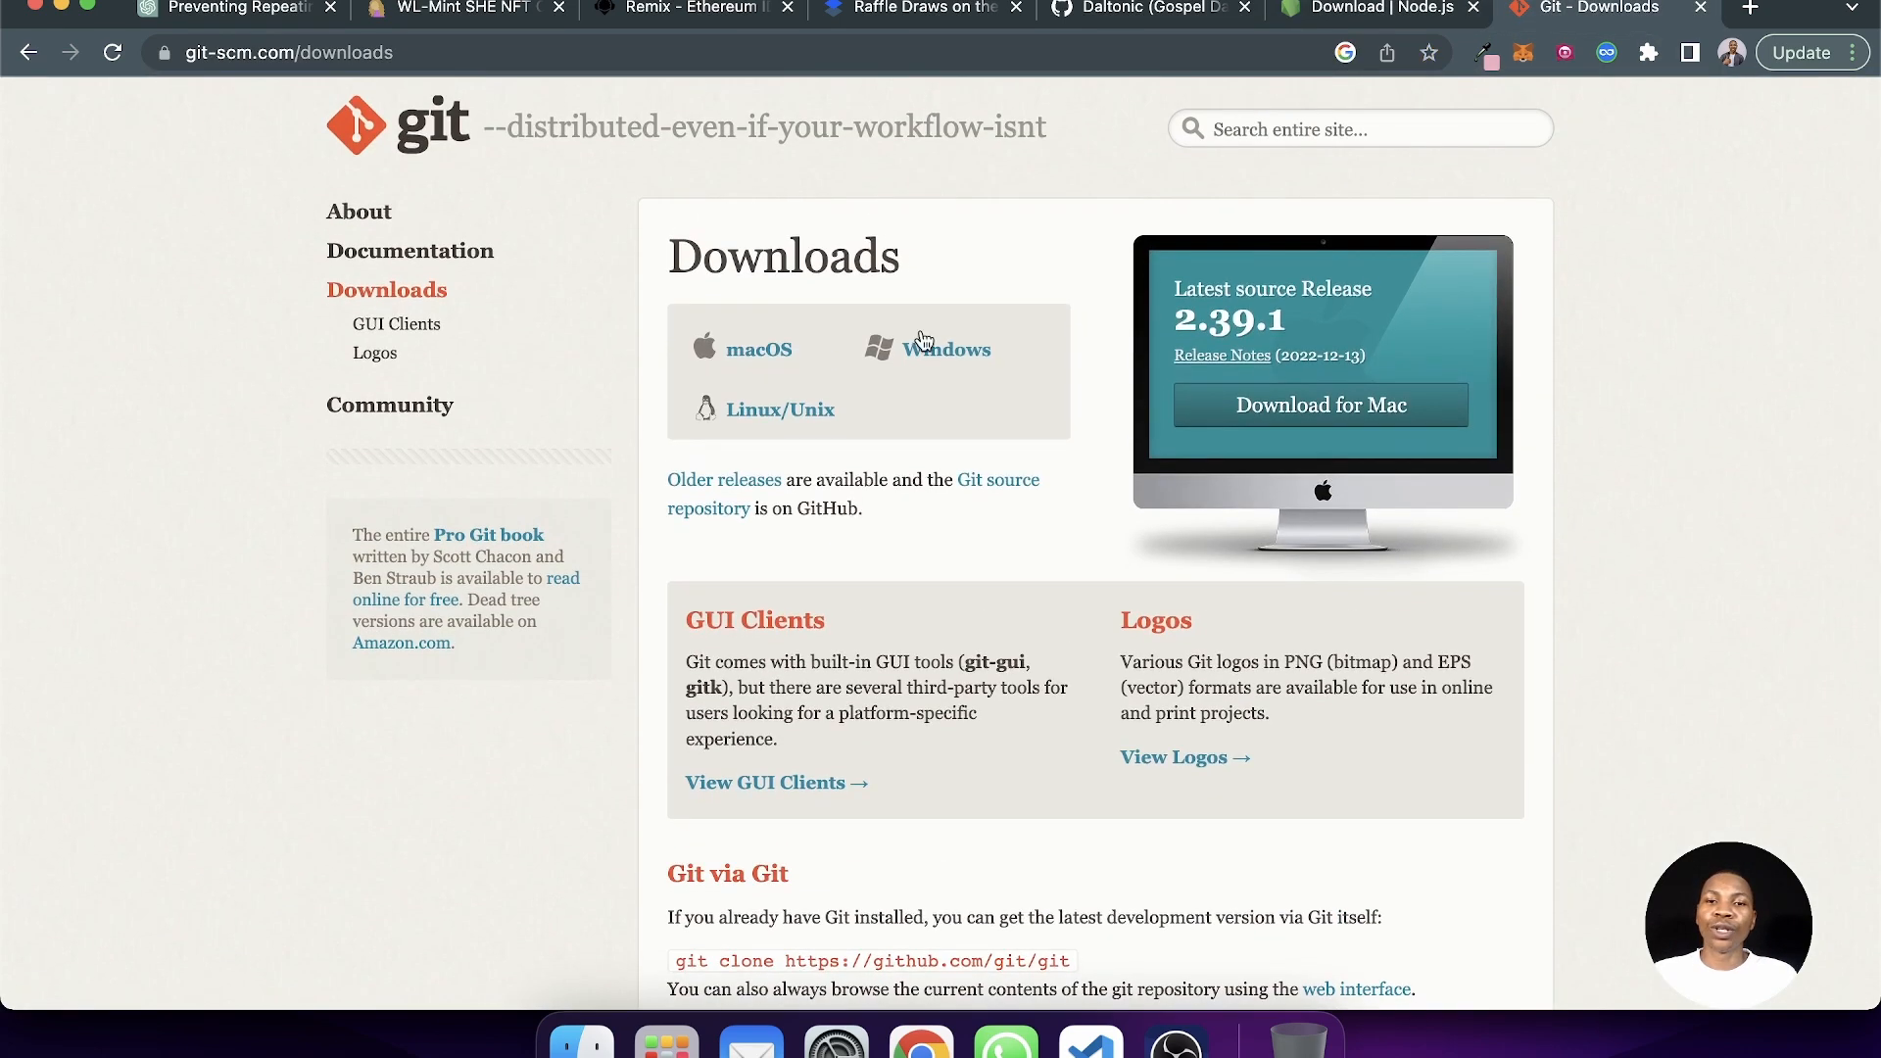
pyautogui.moveTo(537, 280)
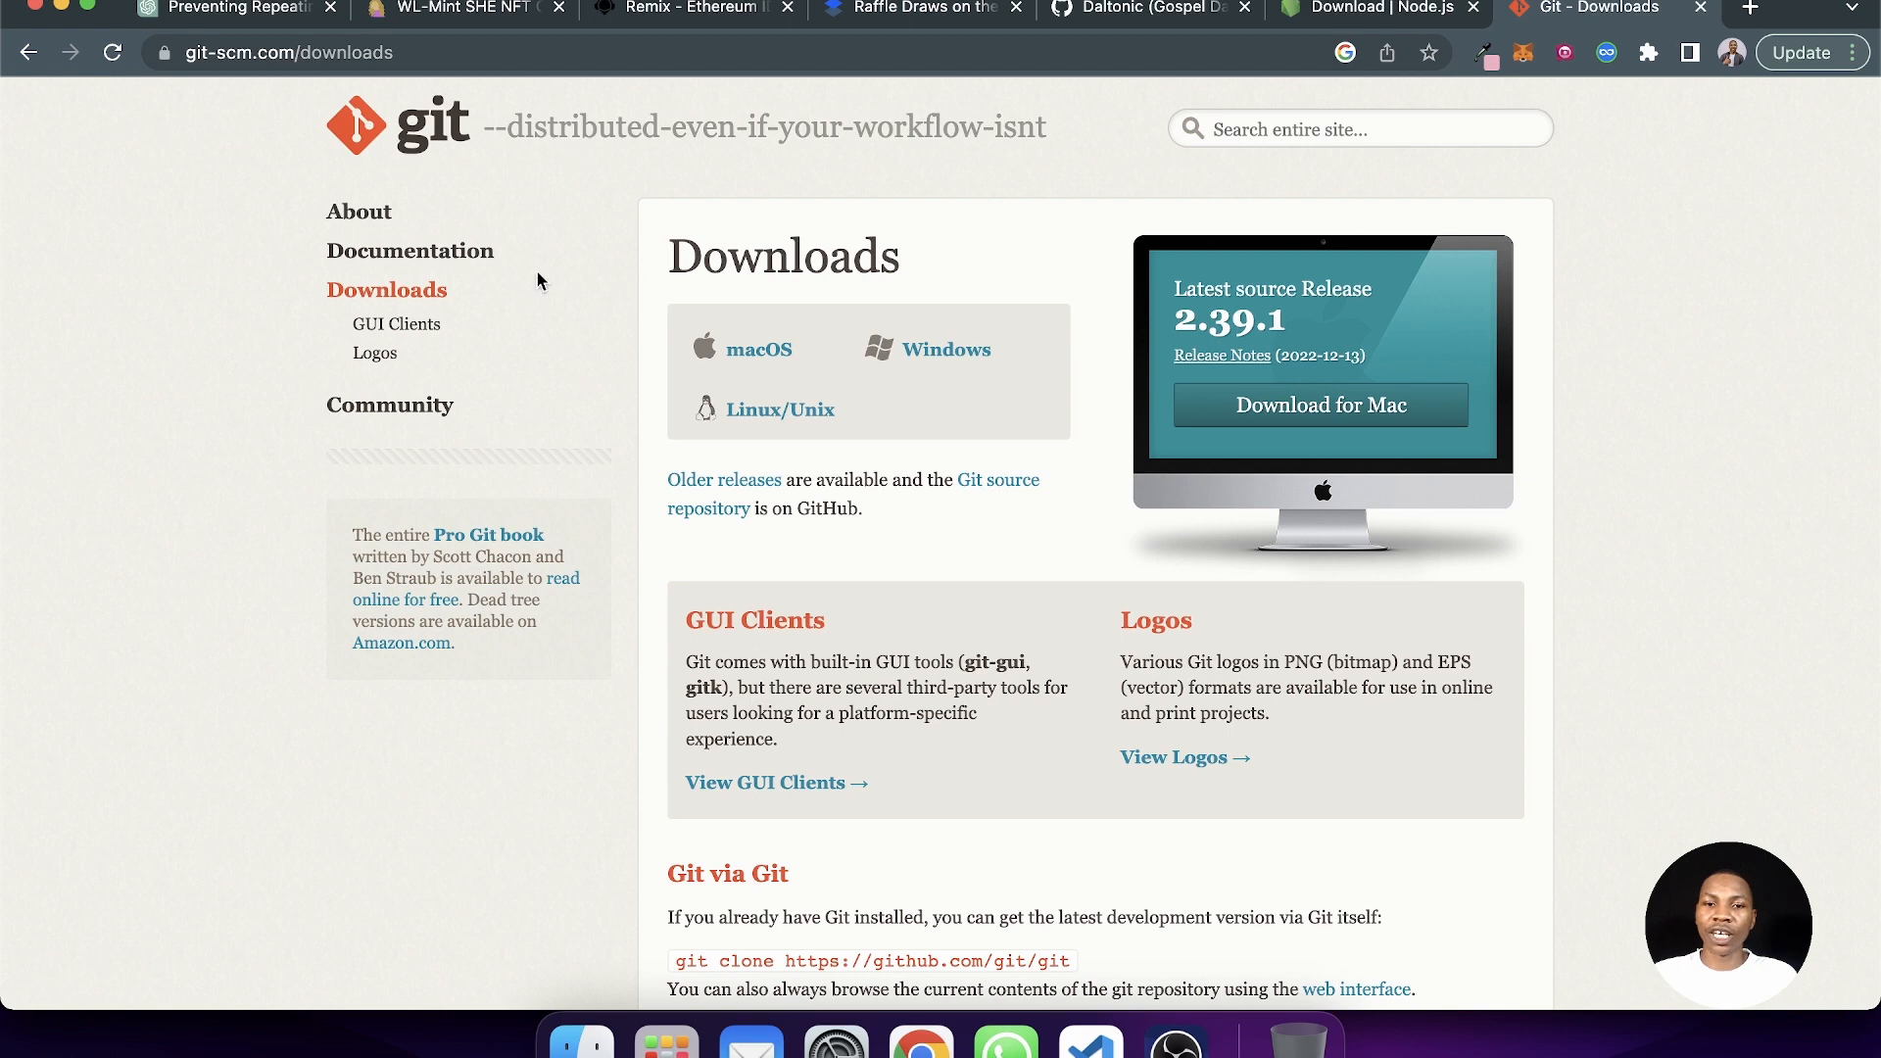
pyautogui.moveTo(994, 367)
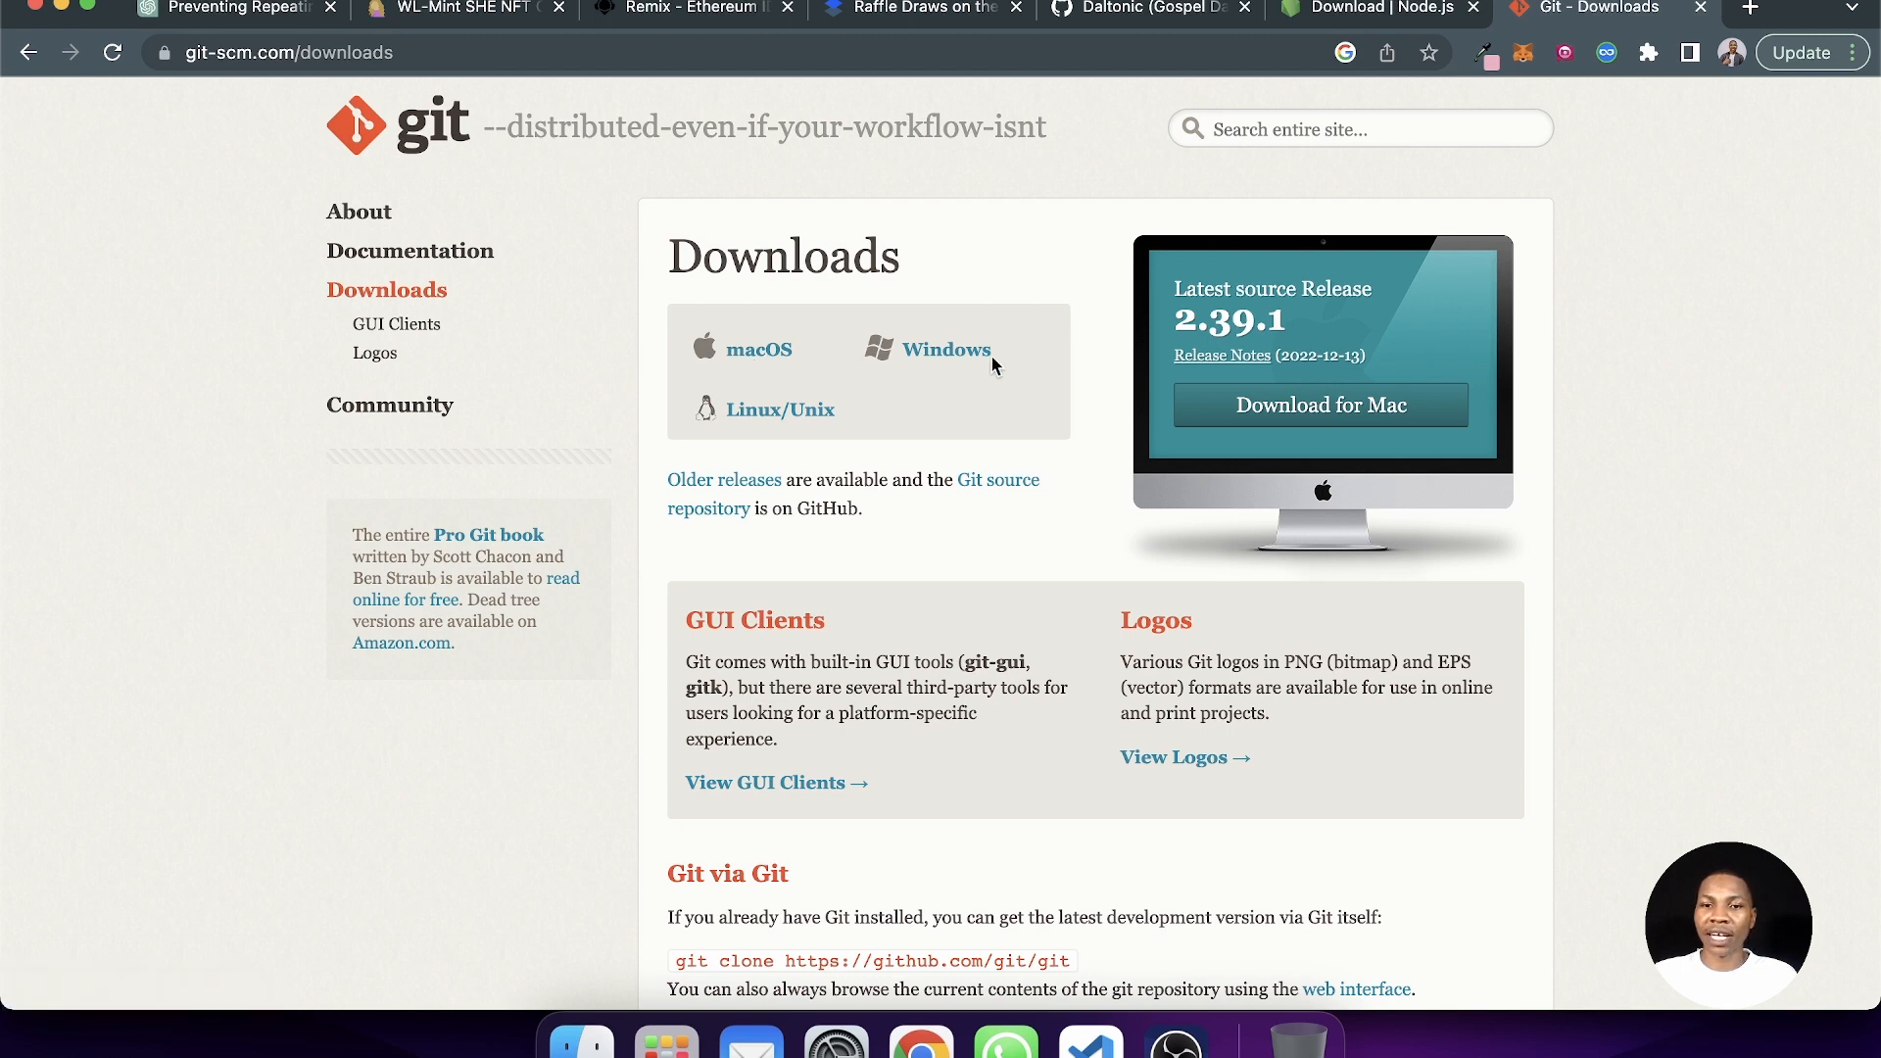
pyautogui.moveTo(947, 349)
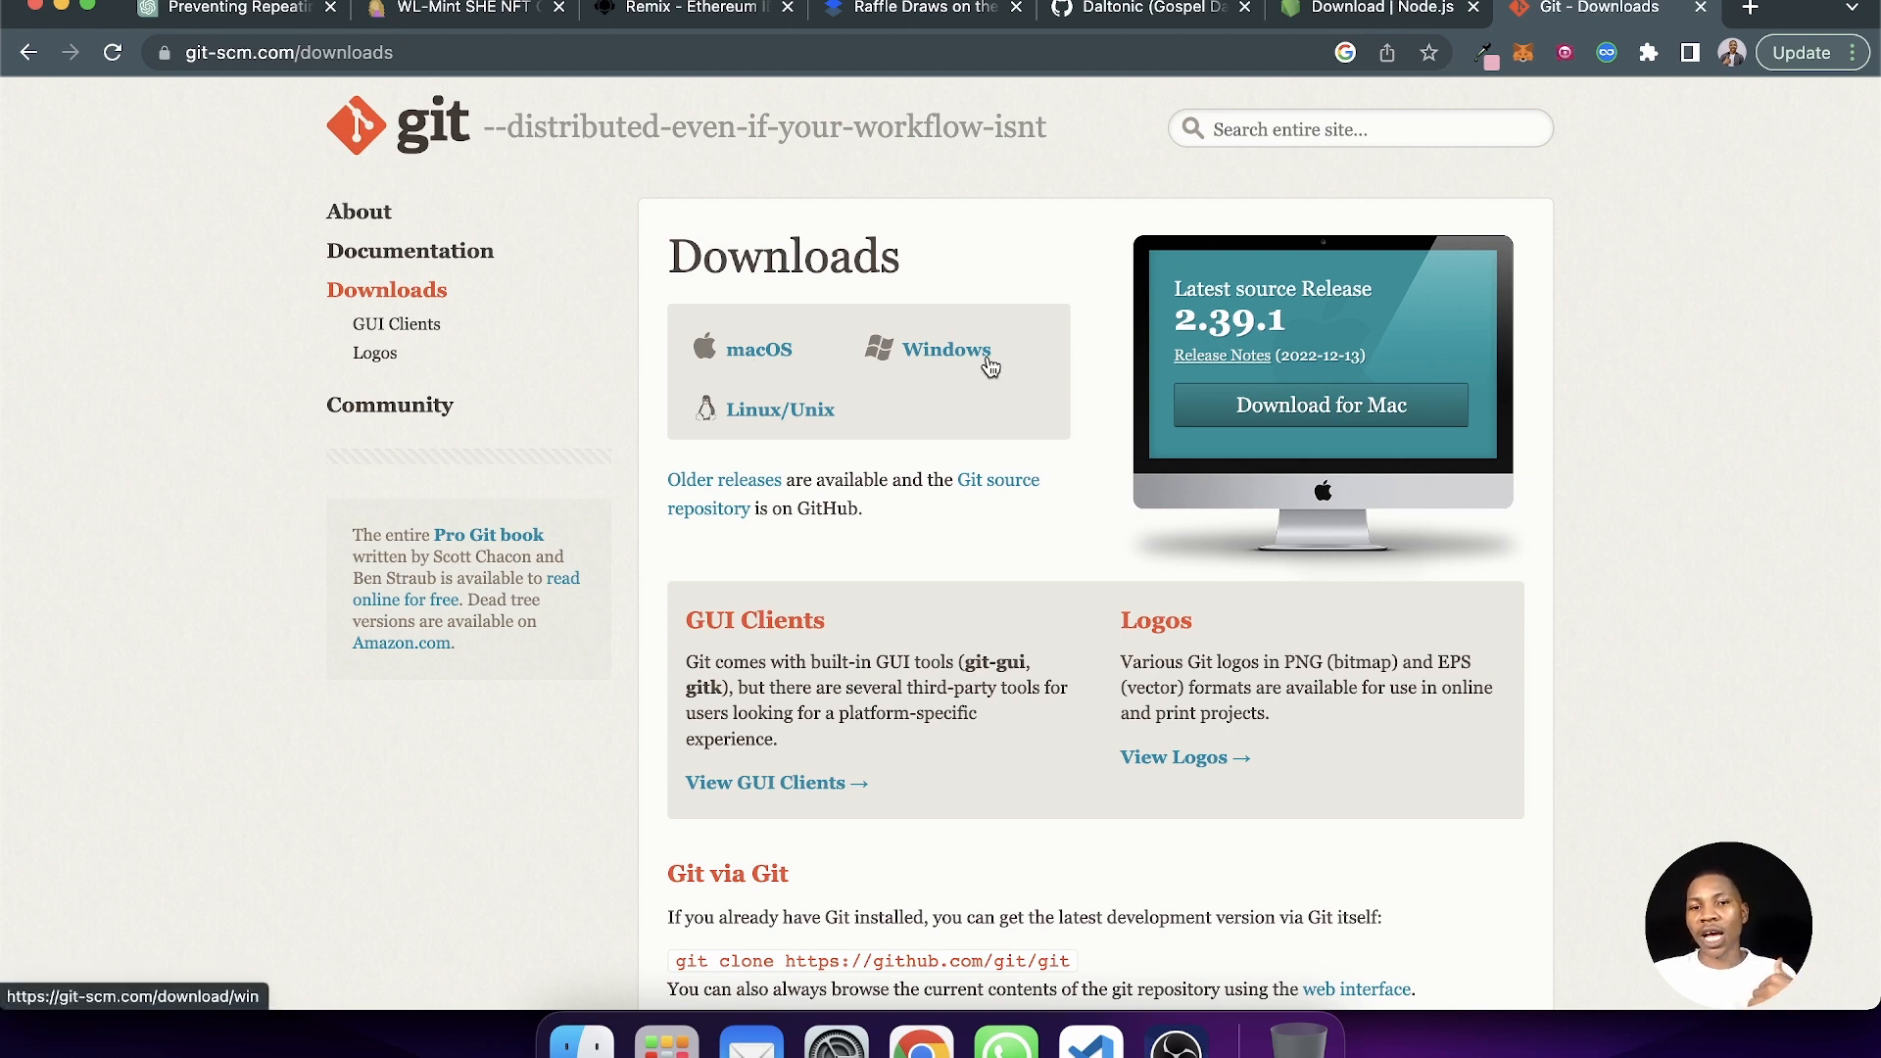
pyautogui.moveTo(1413, 522)
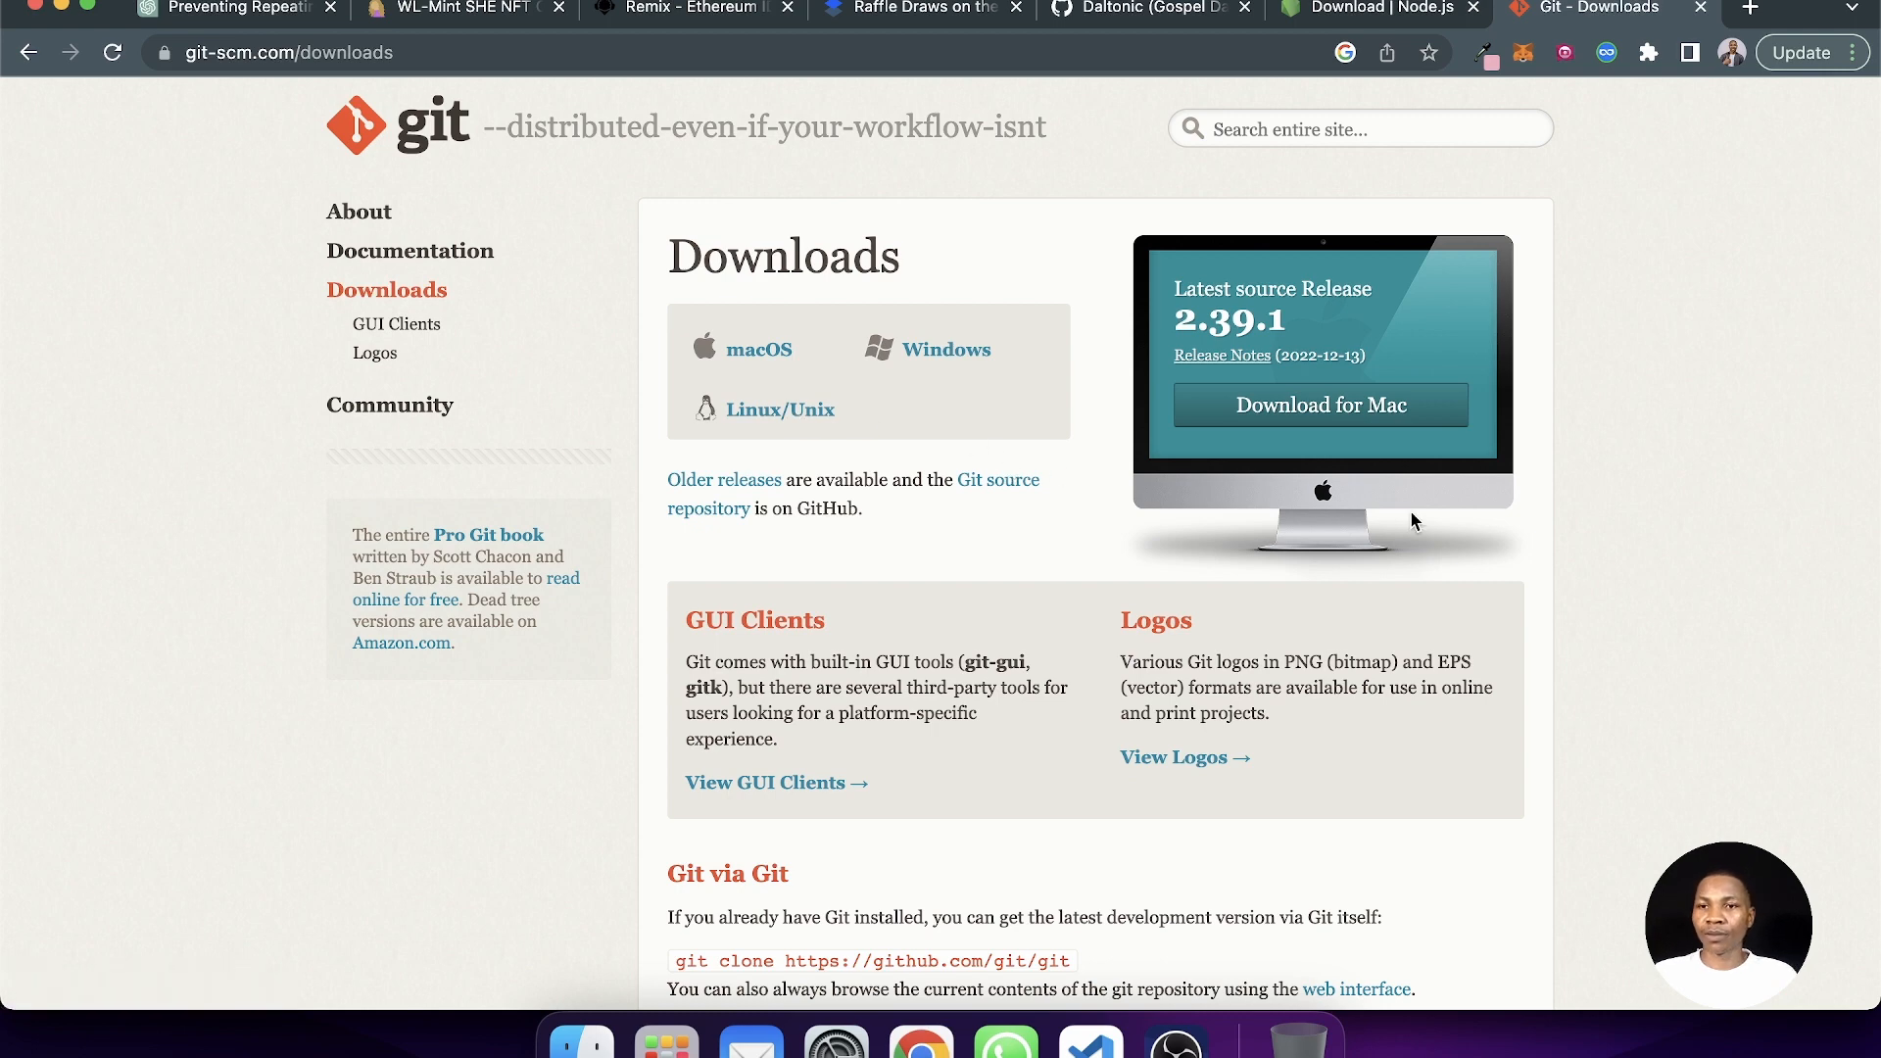
pyautogui.moveTo(1058, 231)
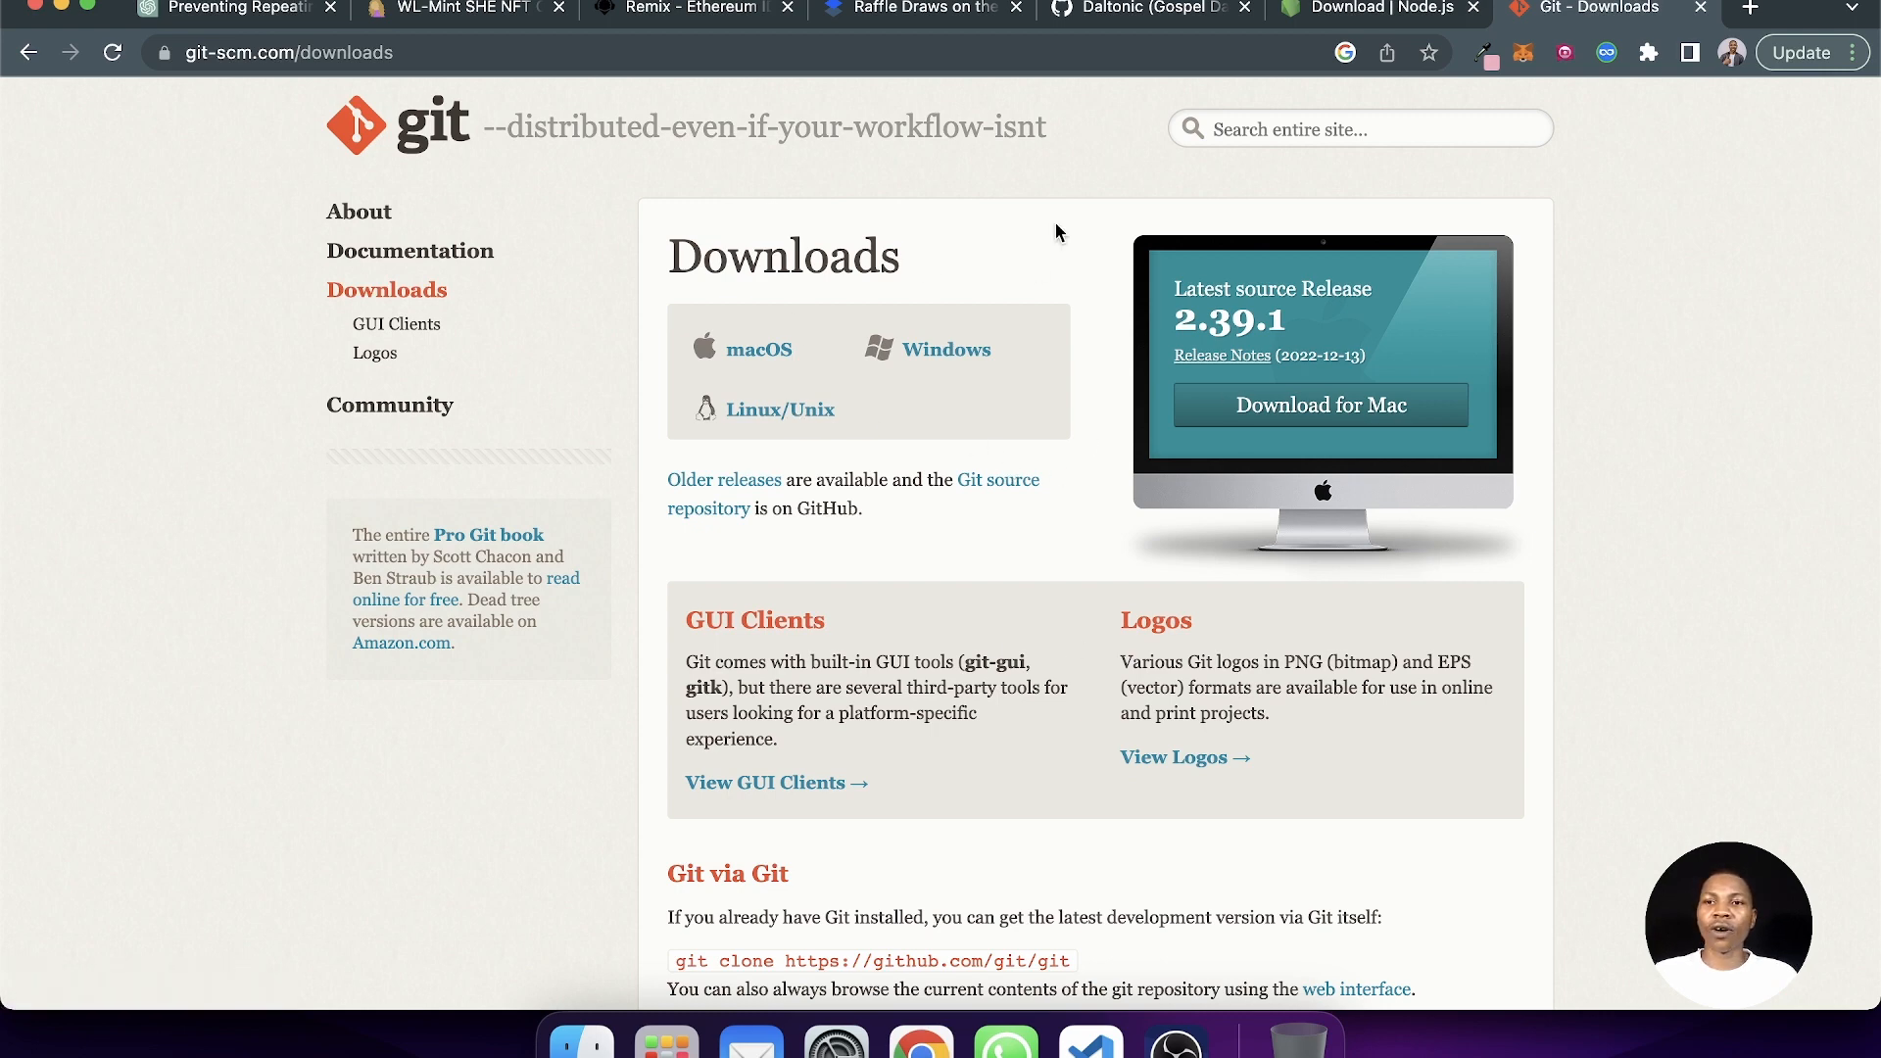
pyautogui.moveTo(1483, 335)
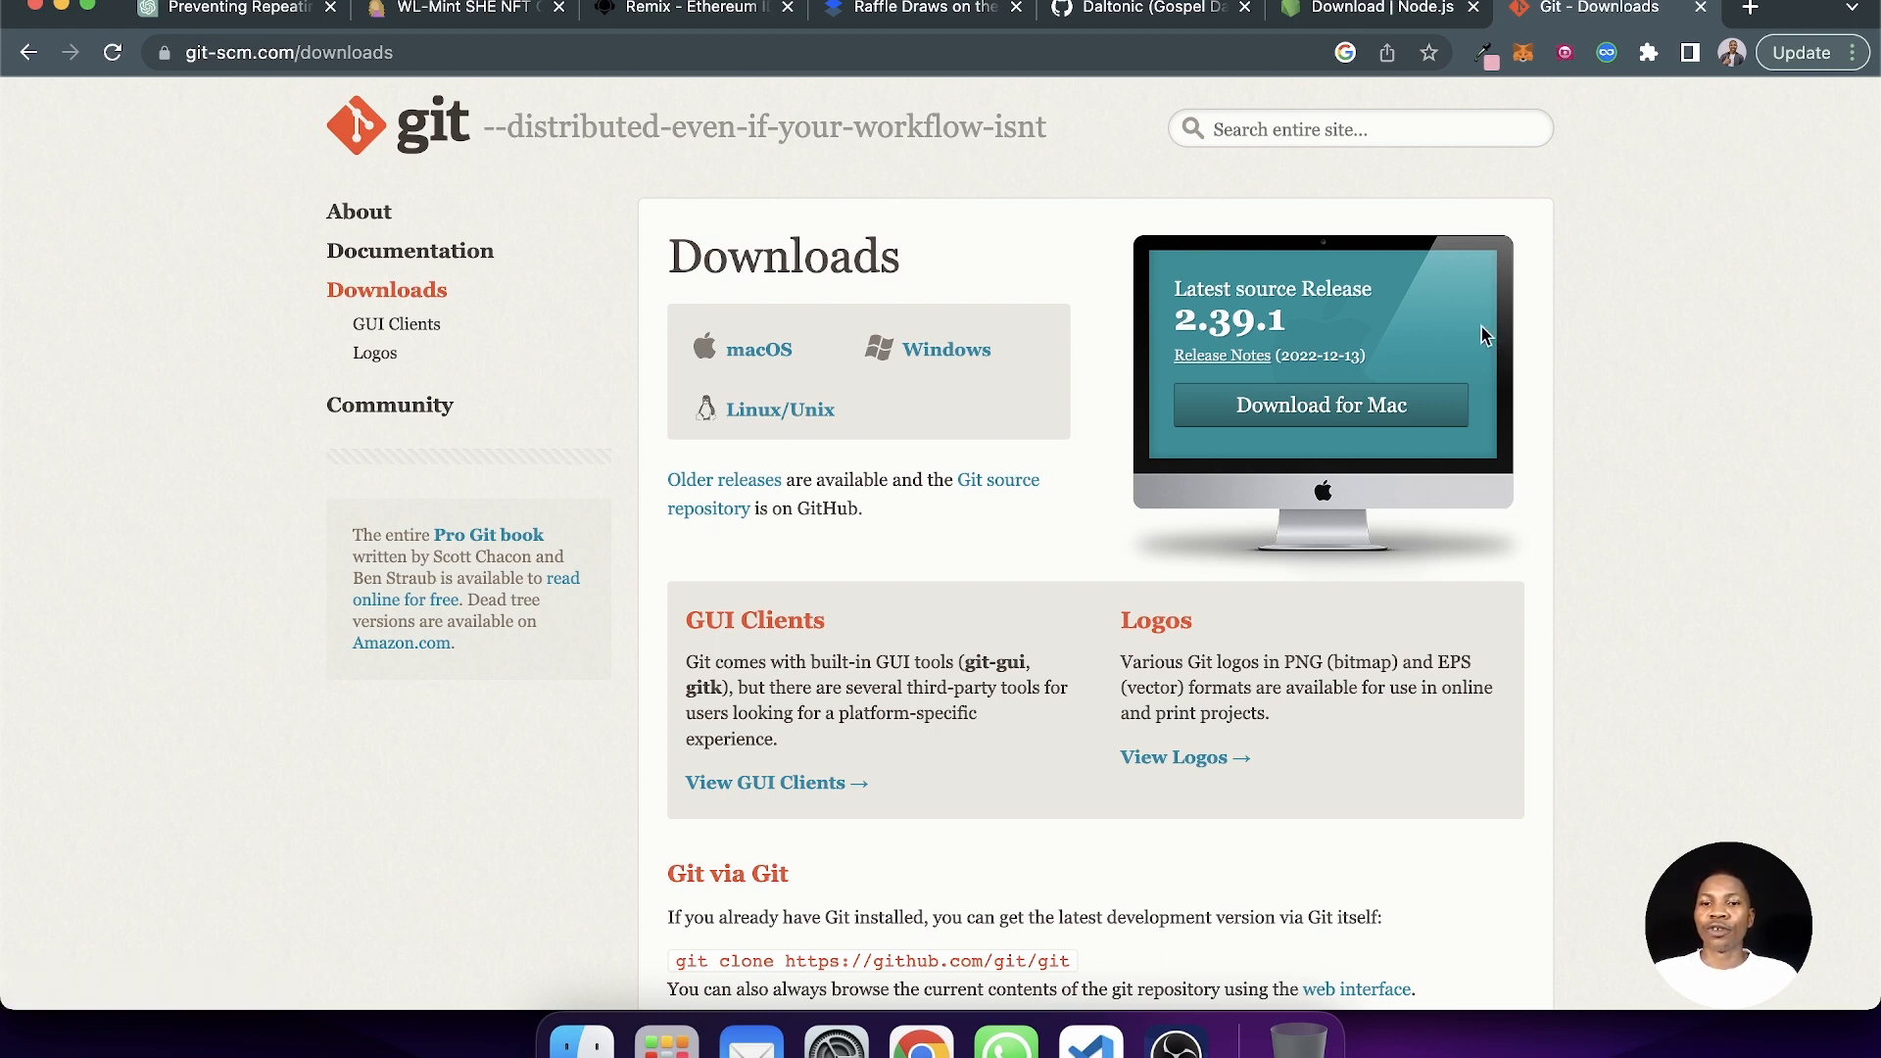
pyautogui.moveTo(1221, 837)
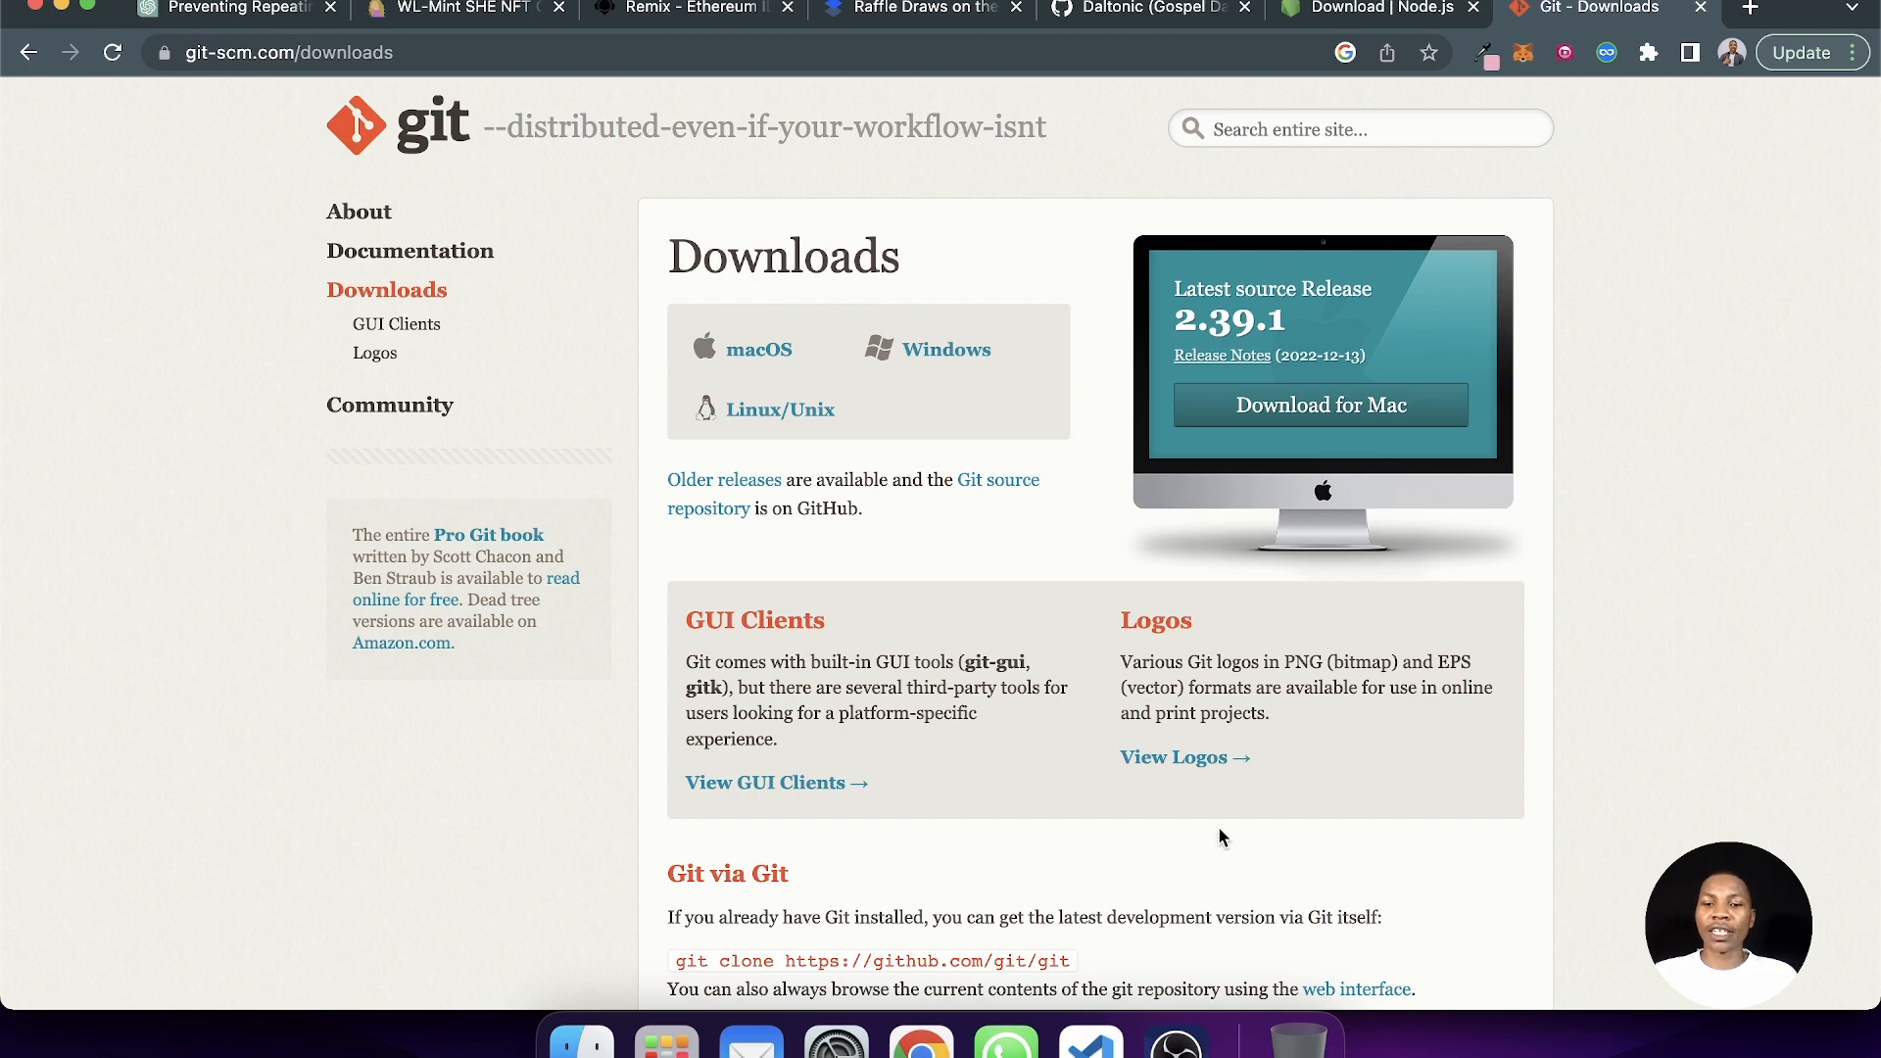
pyautogui.moveTo(580, 1035)
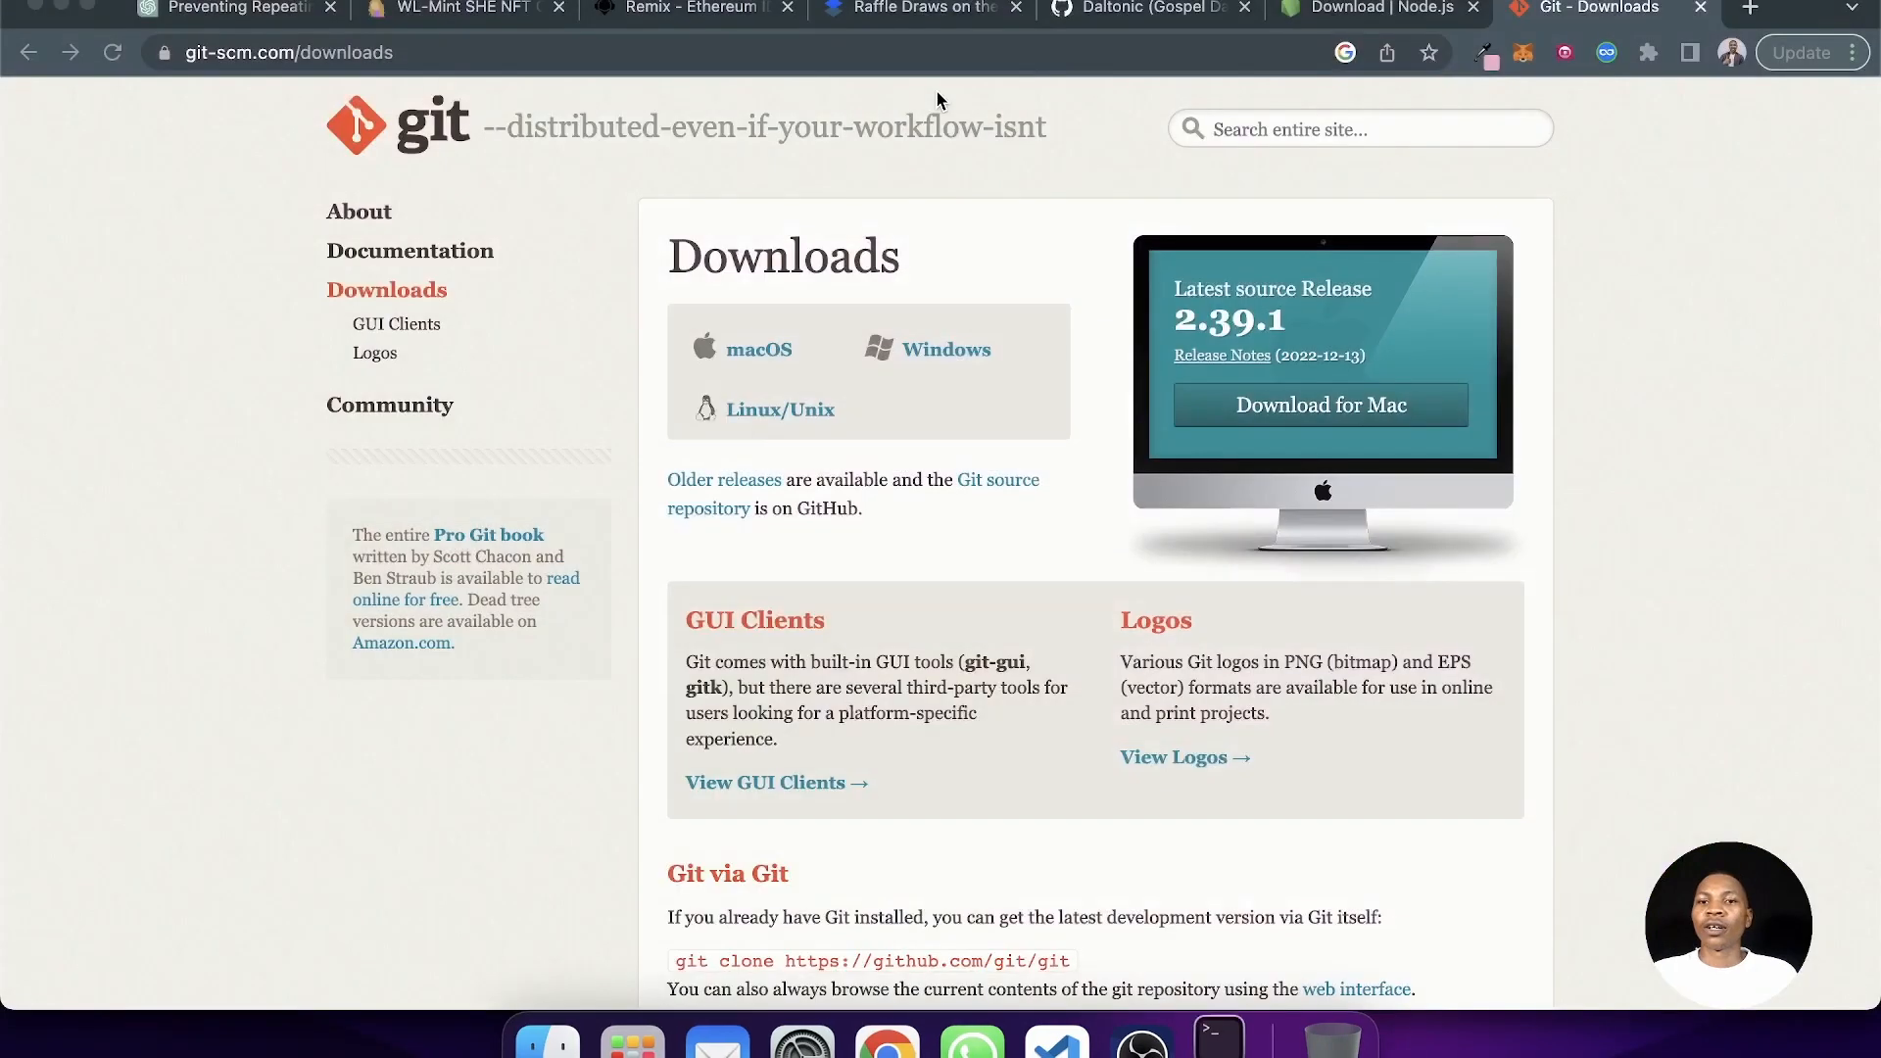
# - Move into the Sites folder and confirm Node v16.17.0 with node --version
pyautogui.click(1215, 1040)
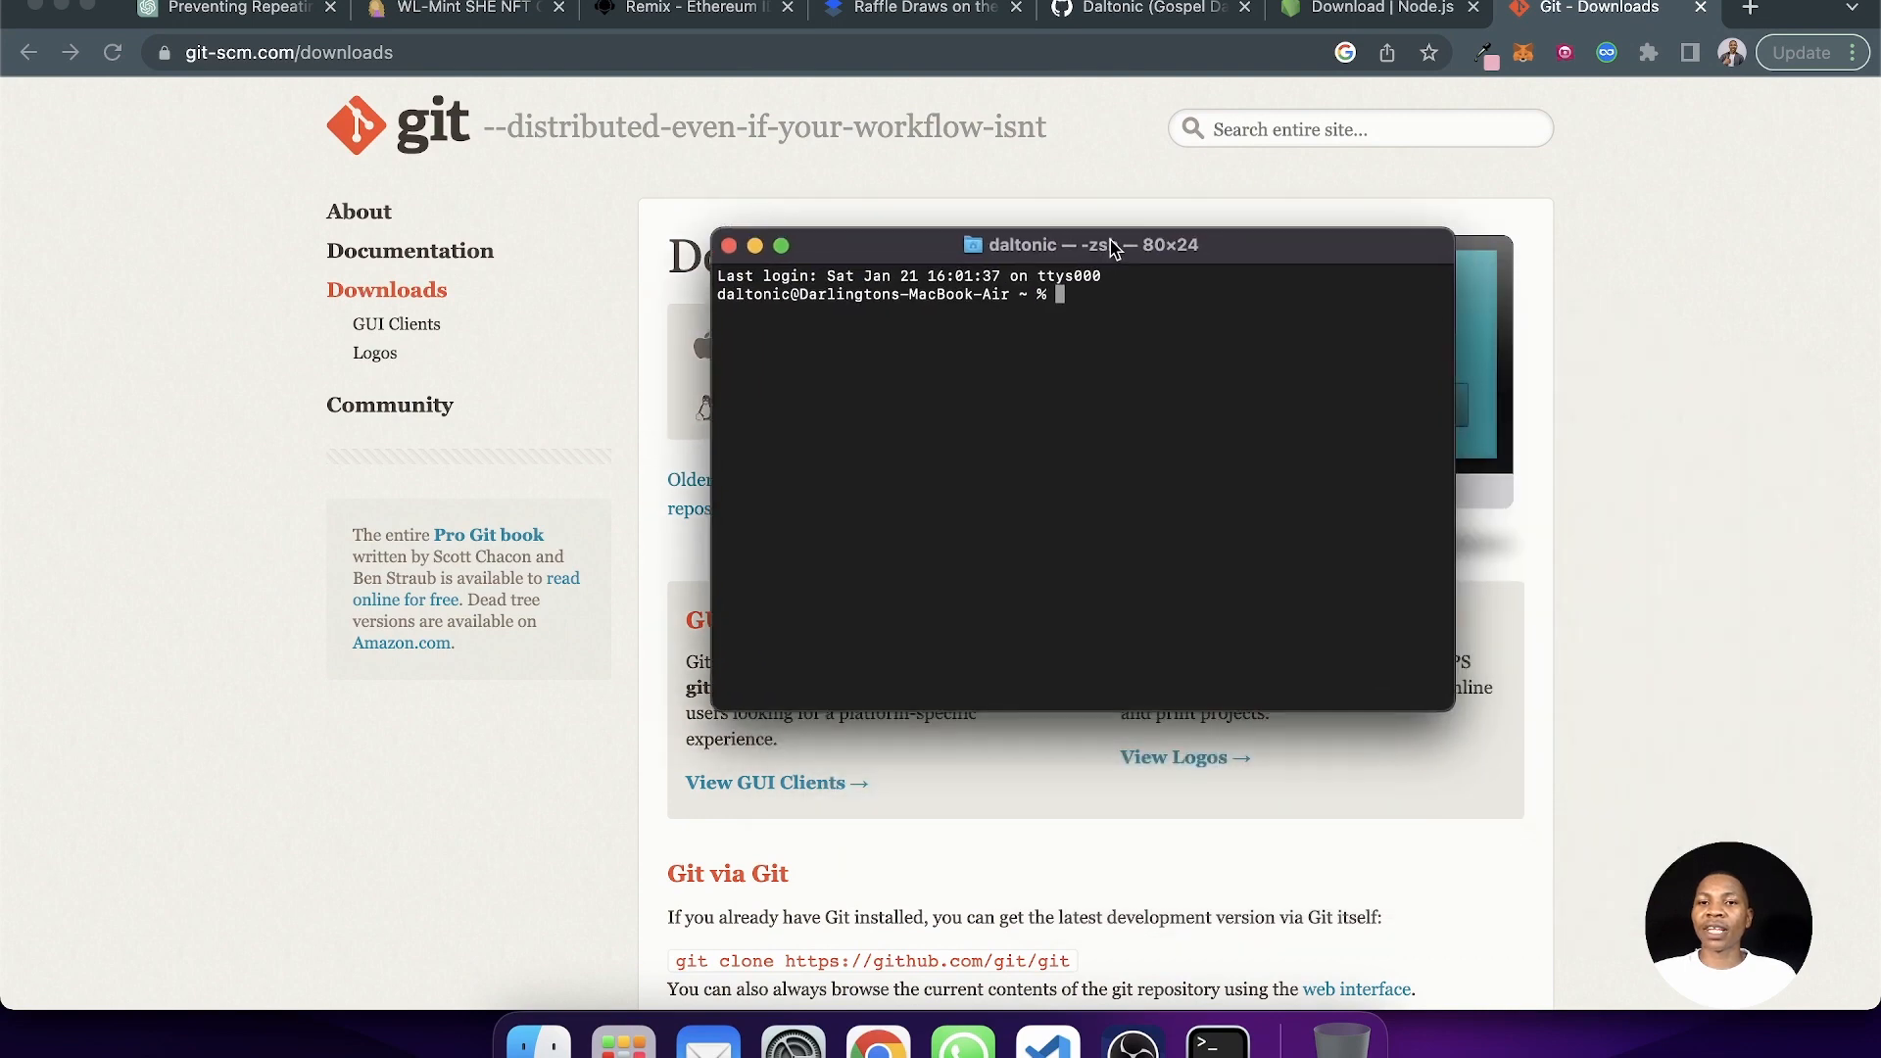
pyautogui.write('cd')
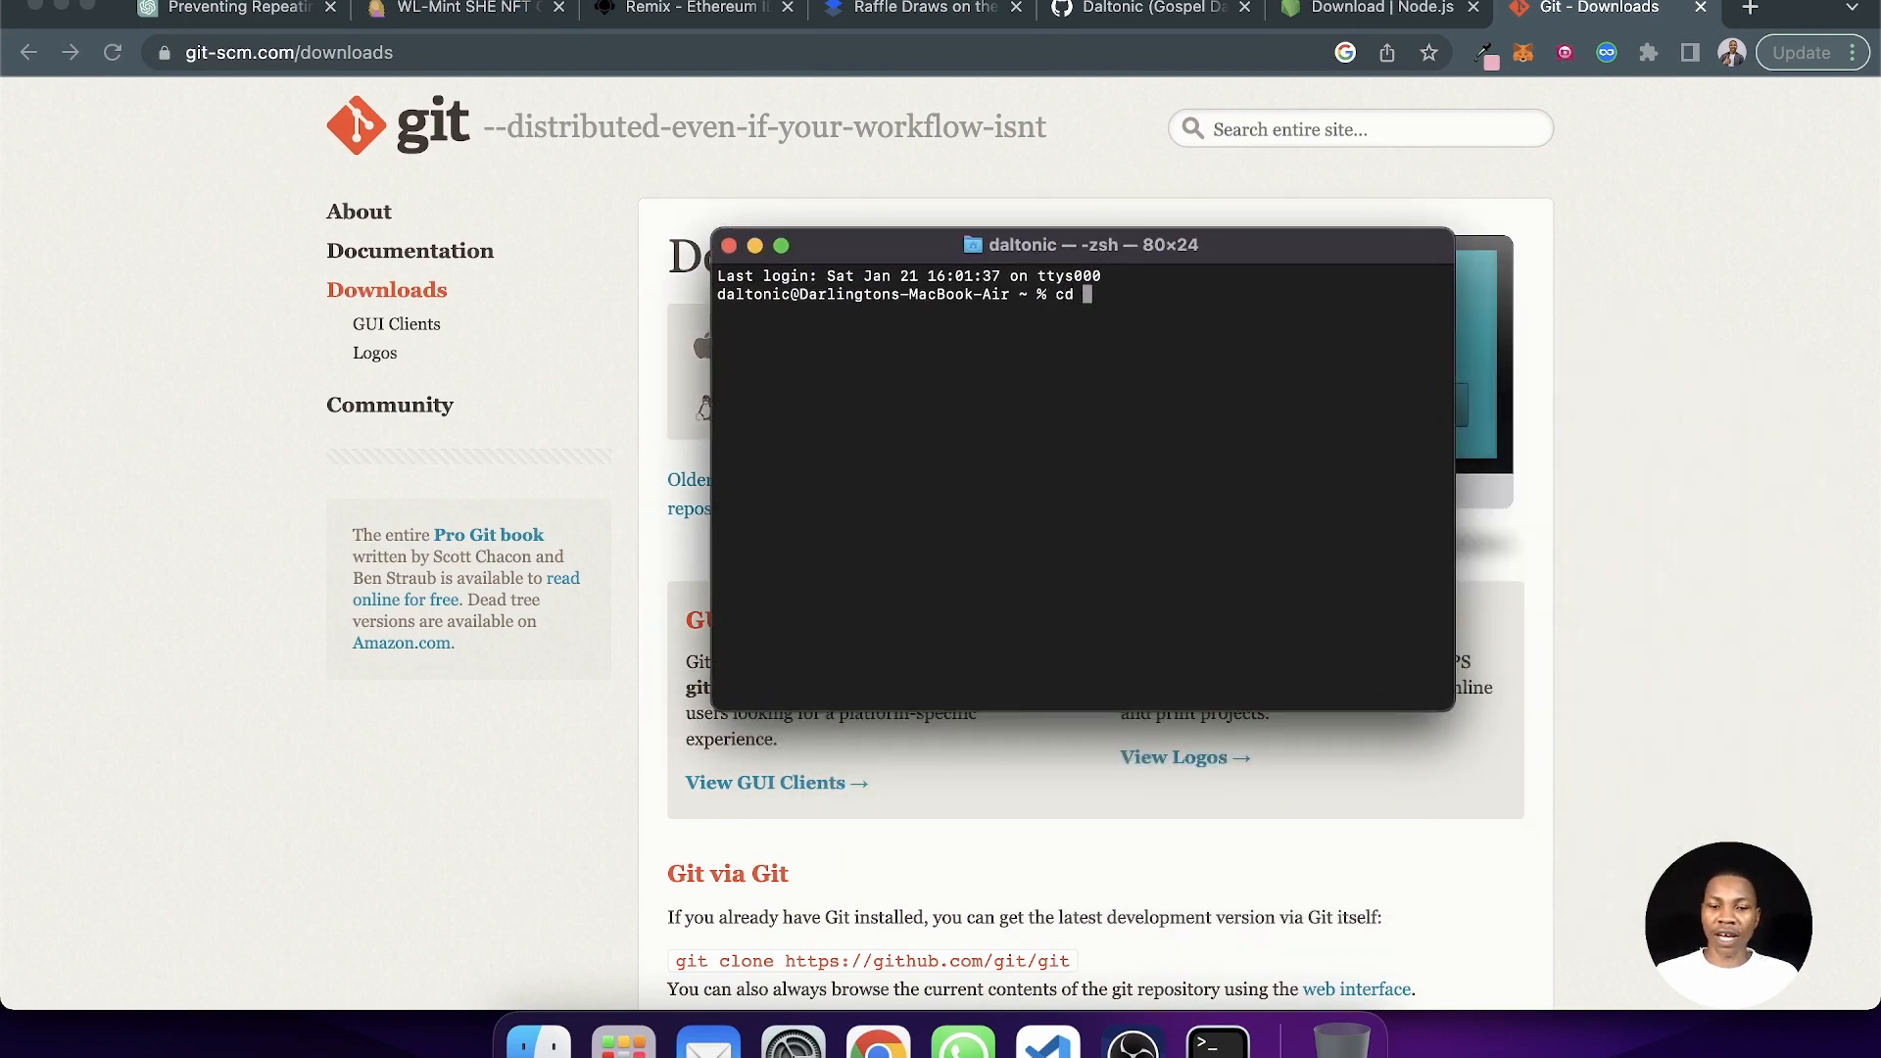
pyautogui.press('Return')
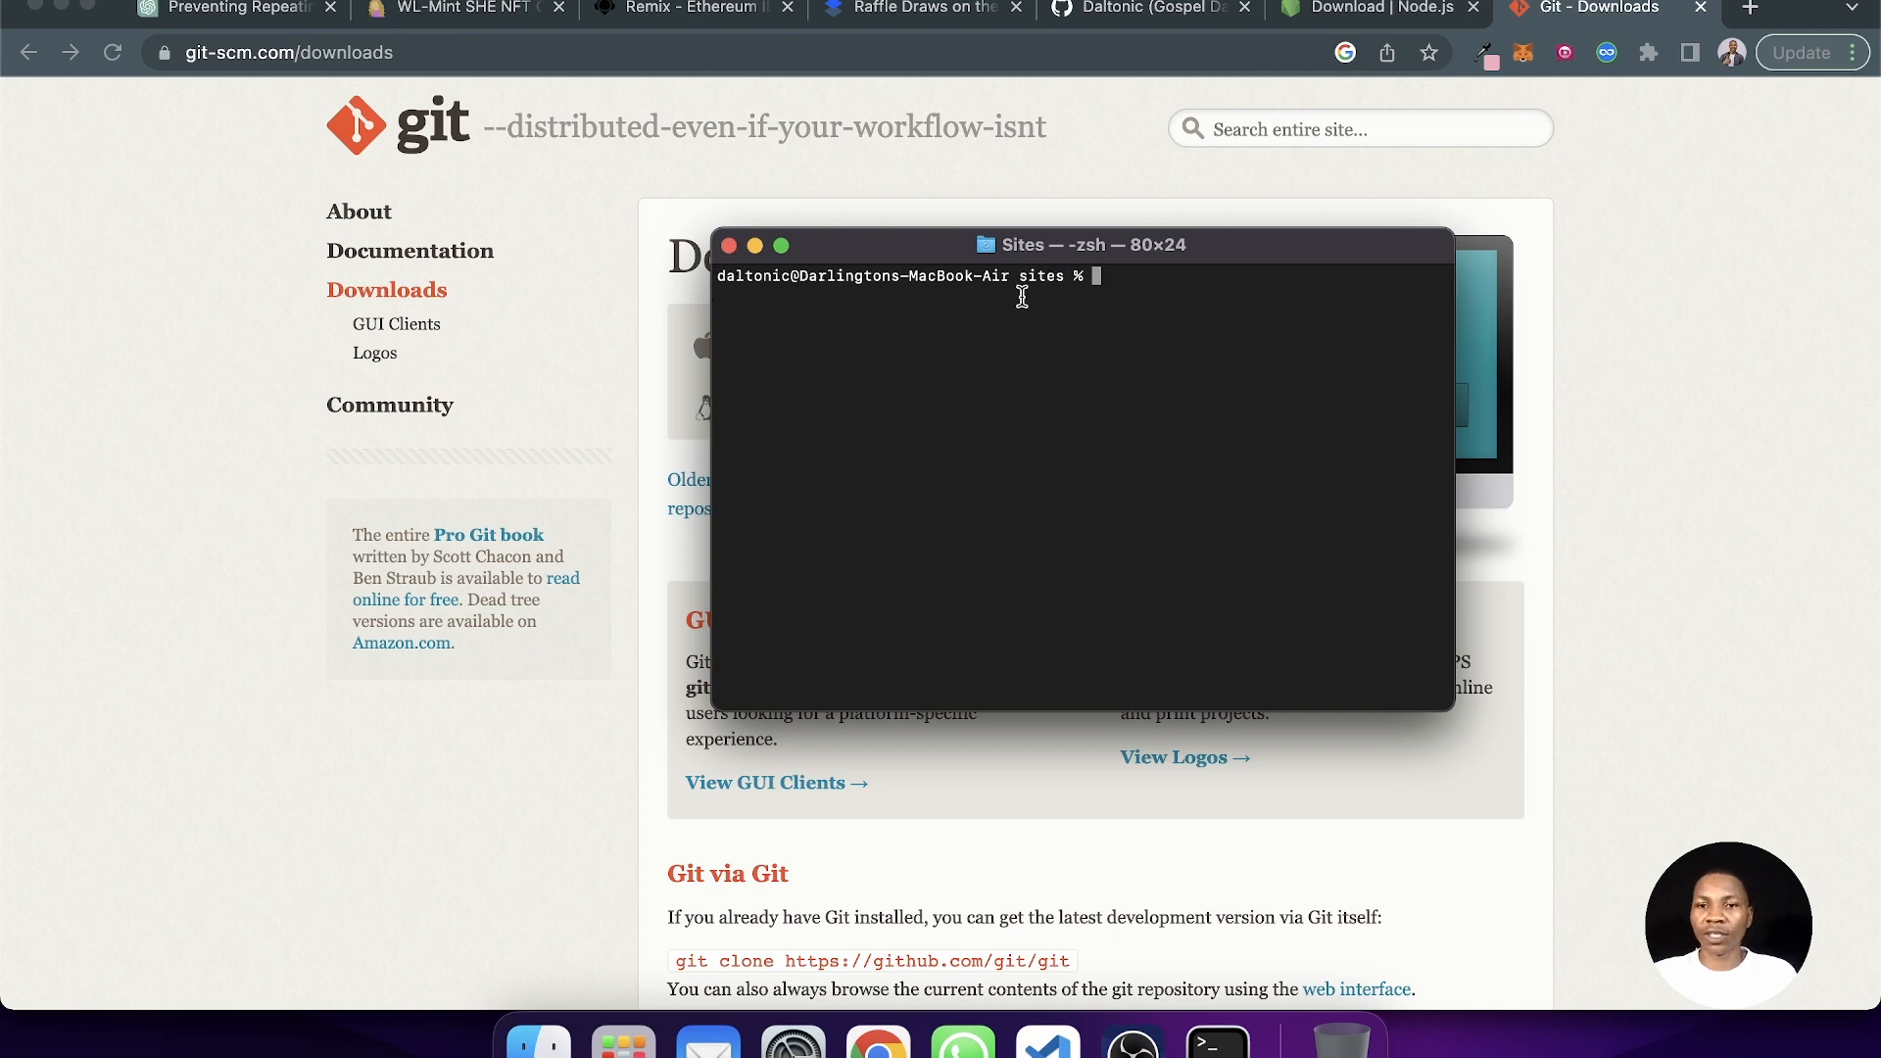
pyautogui.moveTo(1209, 330)
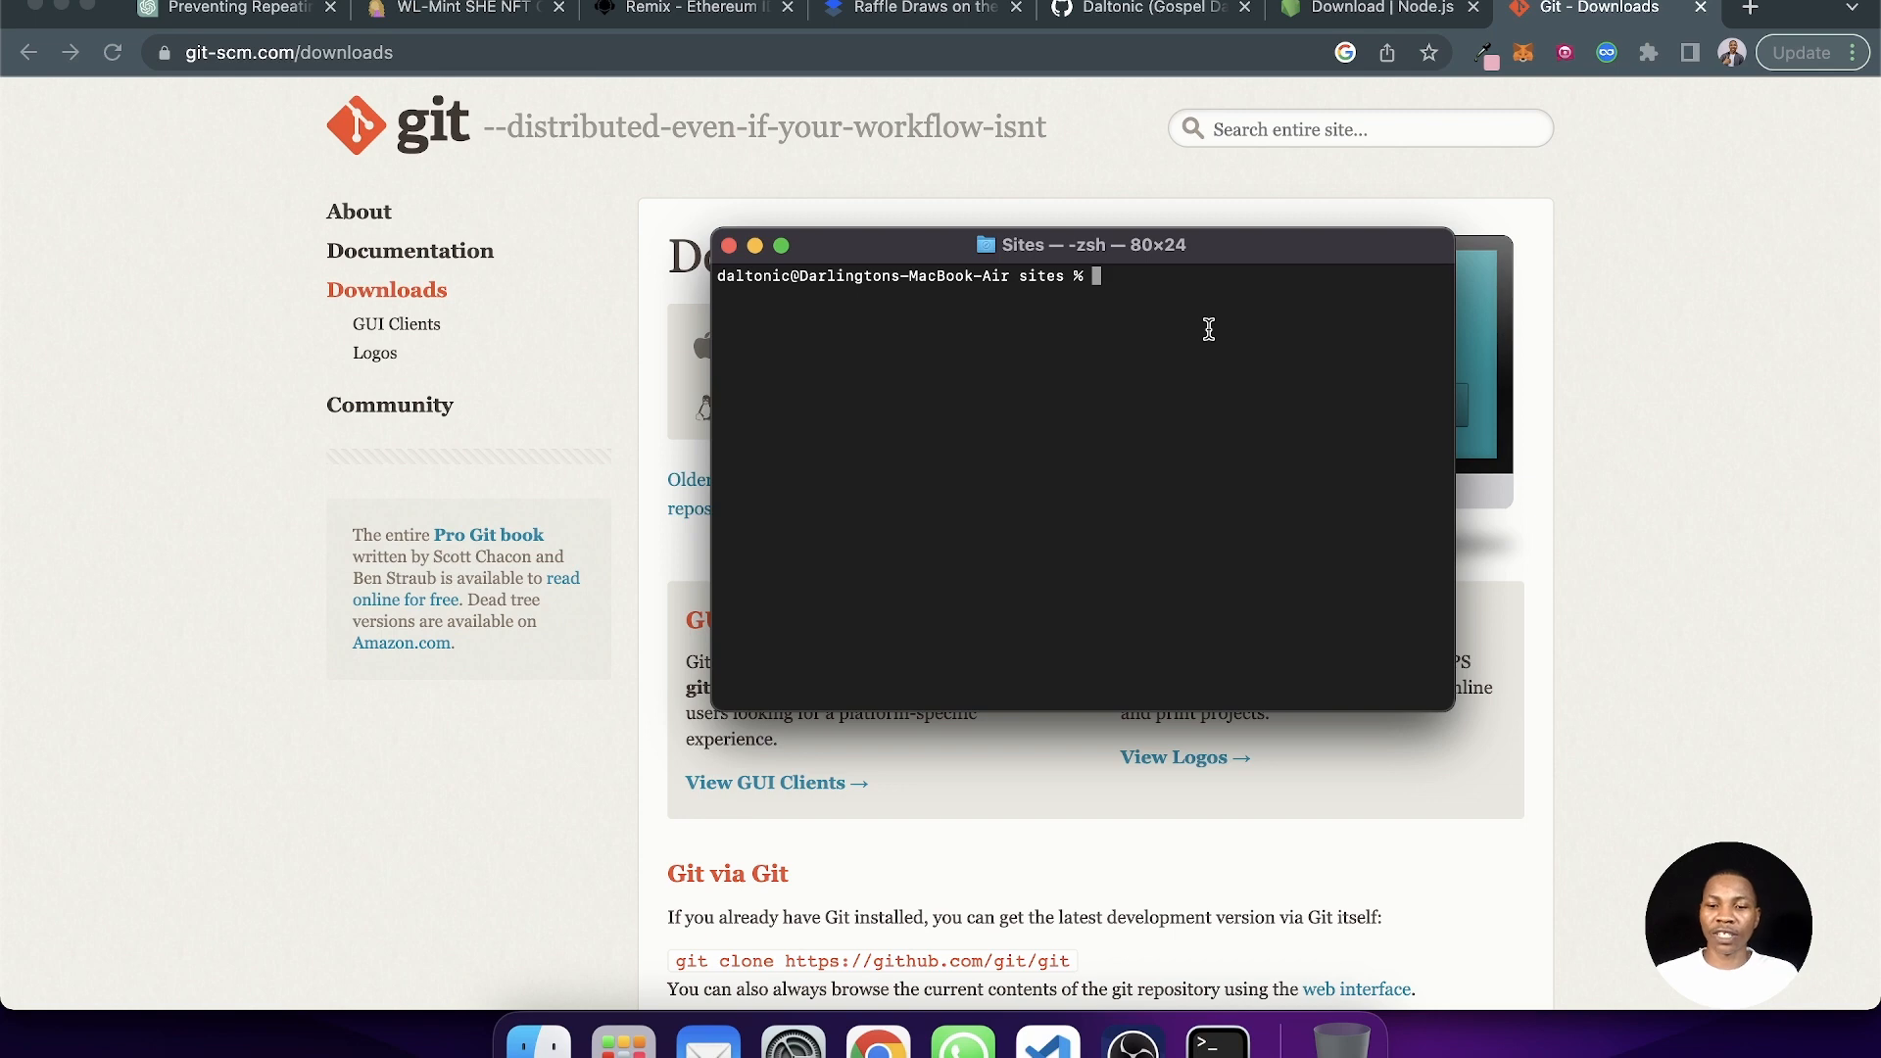
pyautogui.write('node --vers')
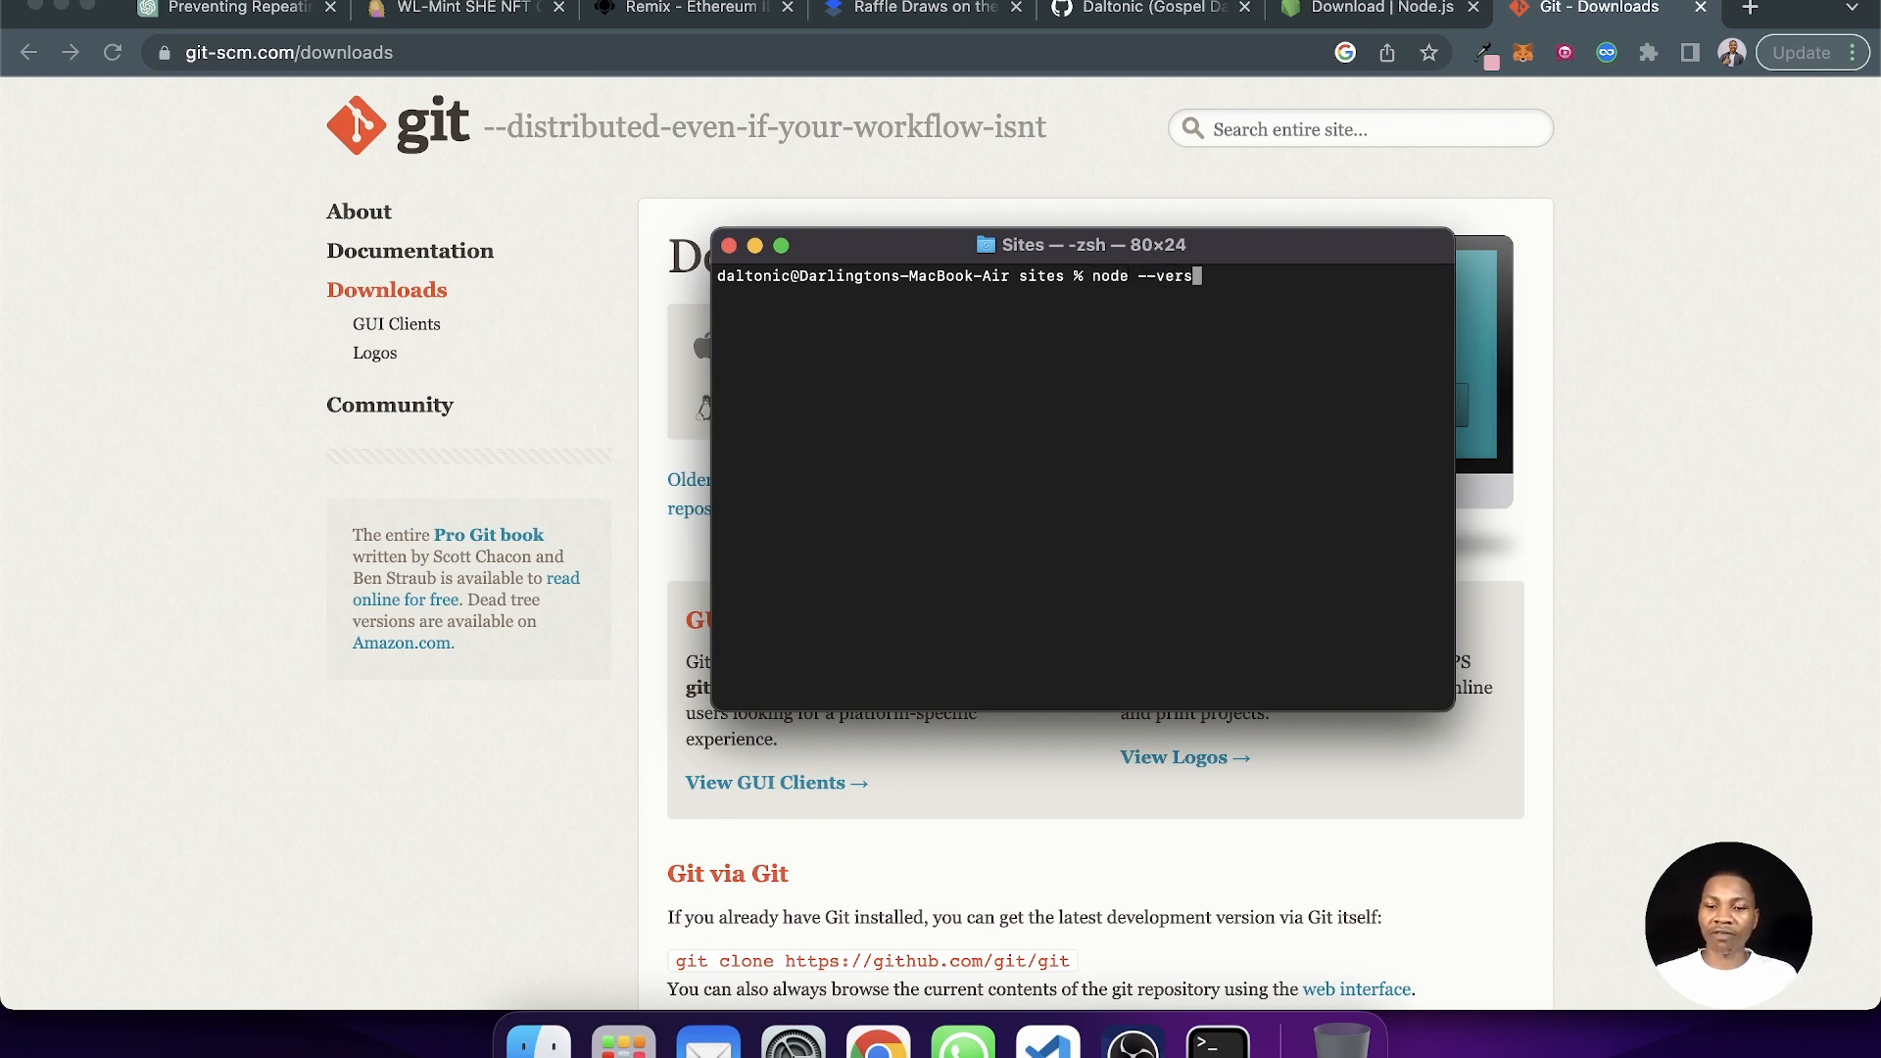
pyautogui.press('Return')
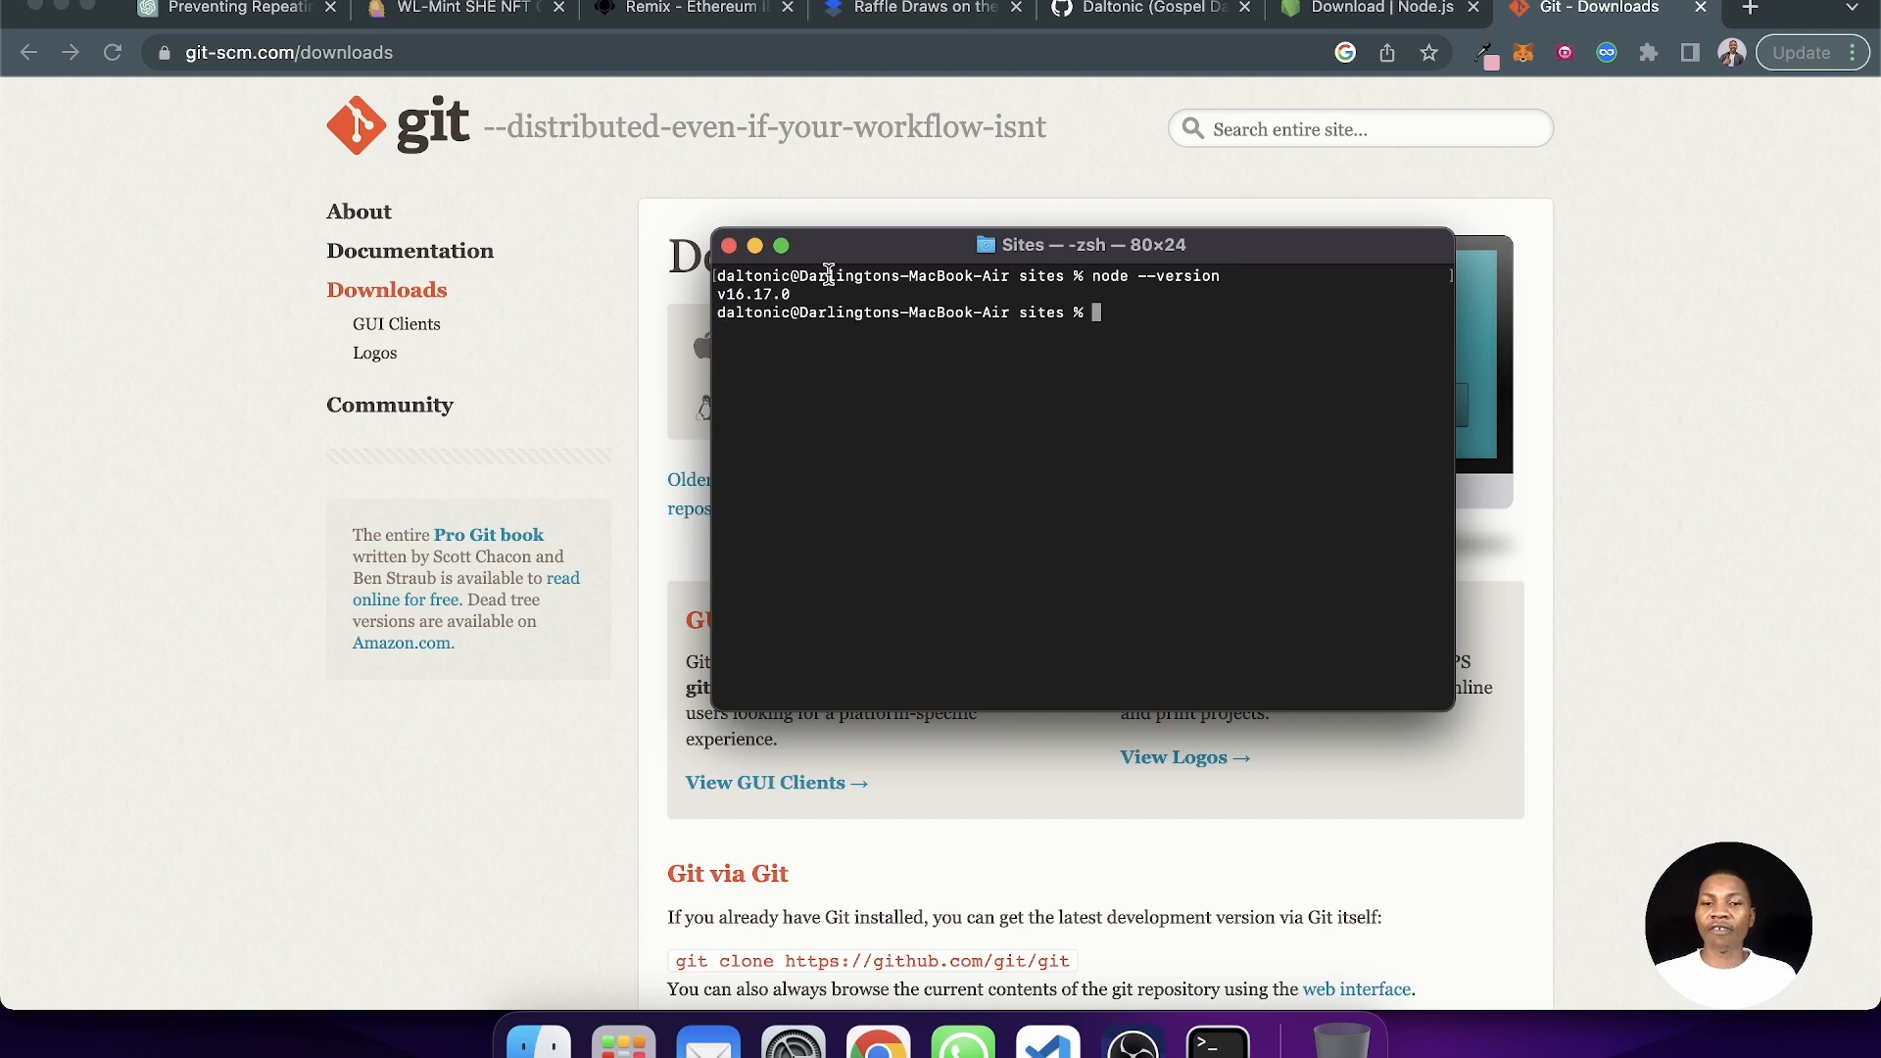
# - Confirm git version 2.15.0 is installed with git --version
pyautogui.doubleClick(757, 296)
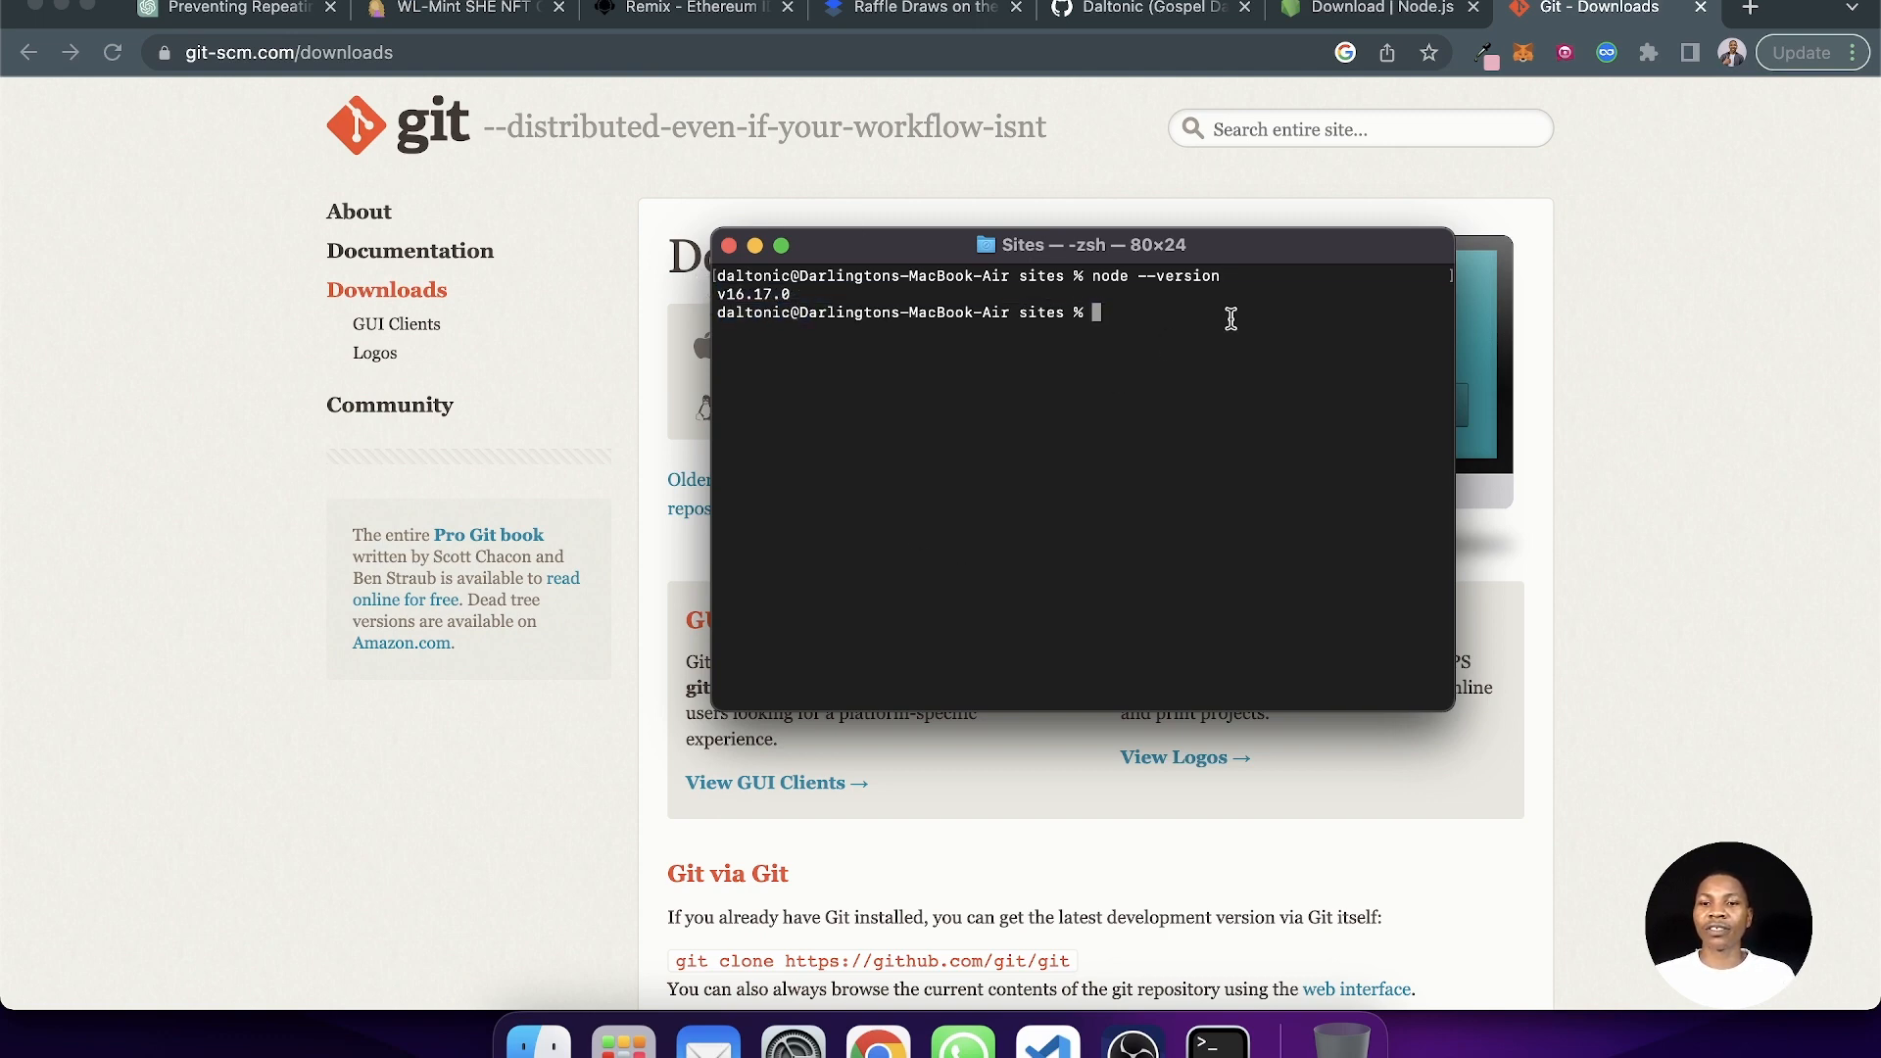
pyautogui.write('g')
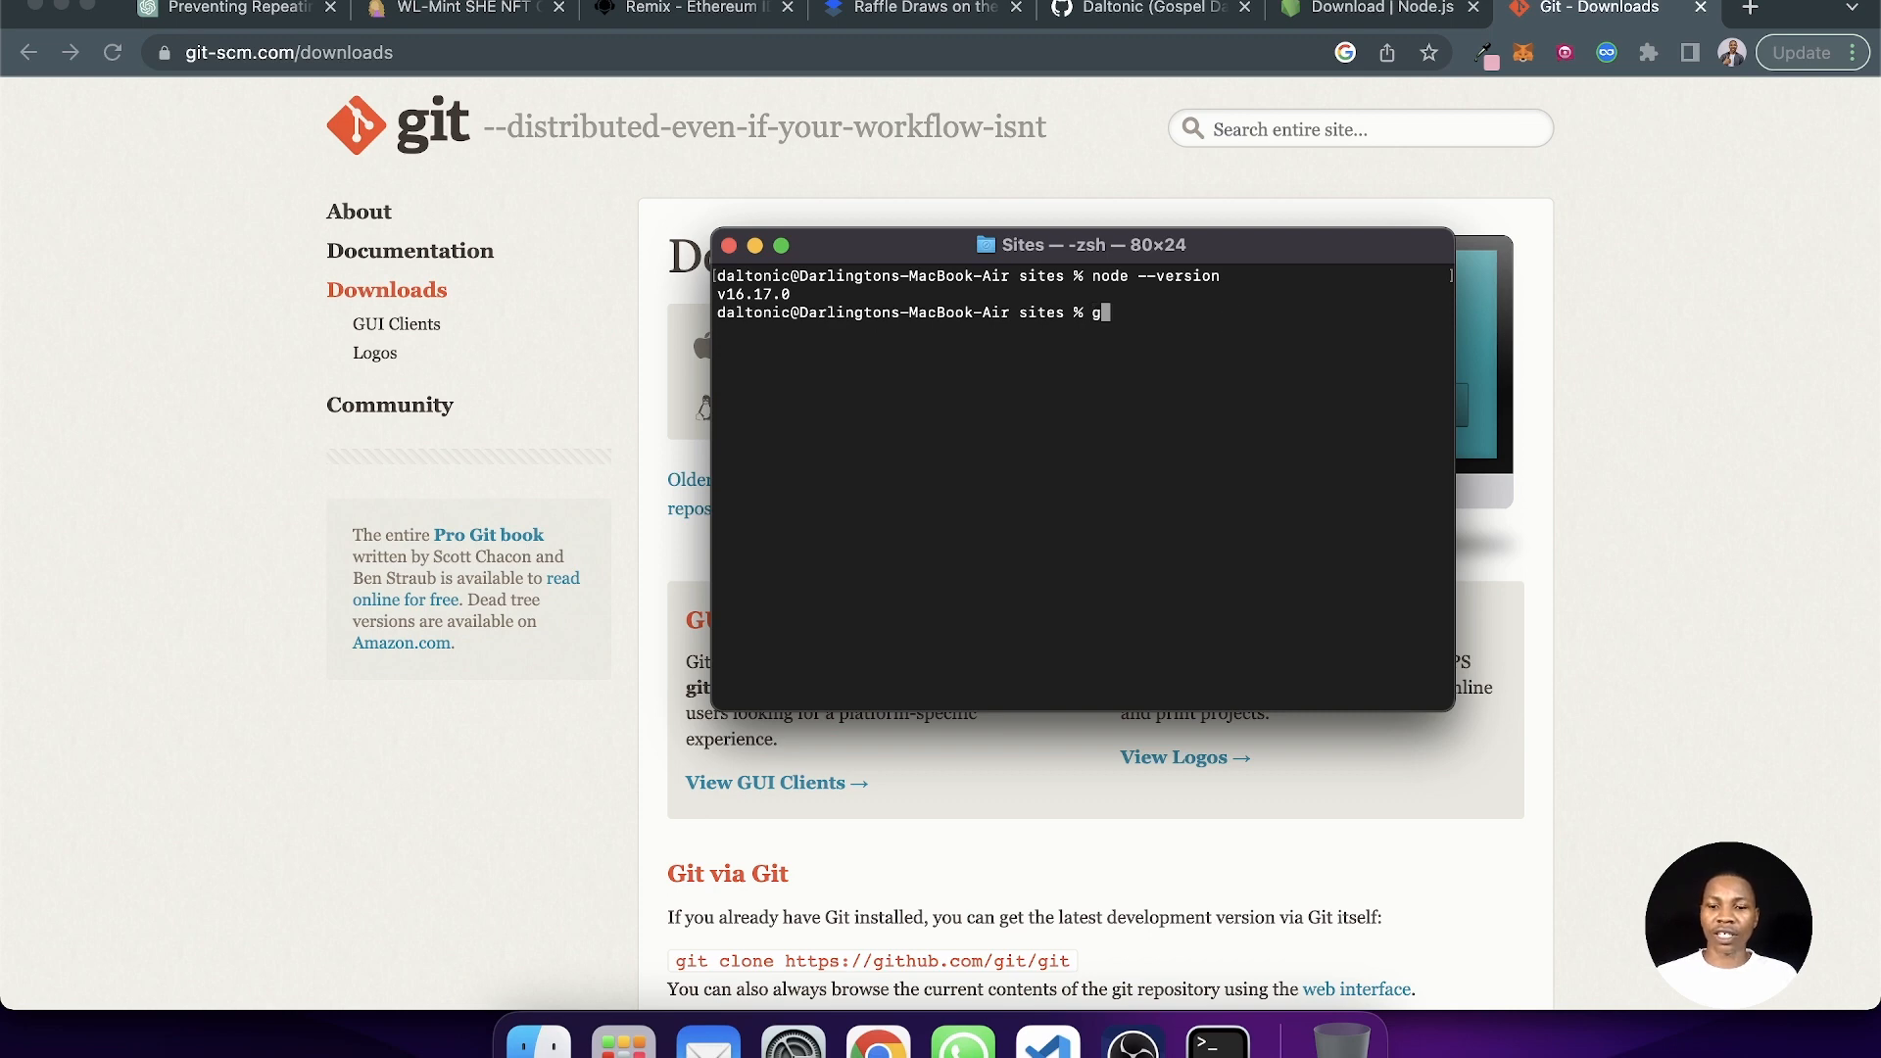
pyautogui.write('it --vers')
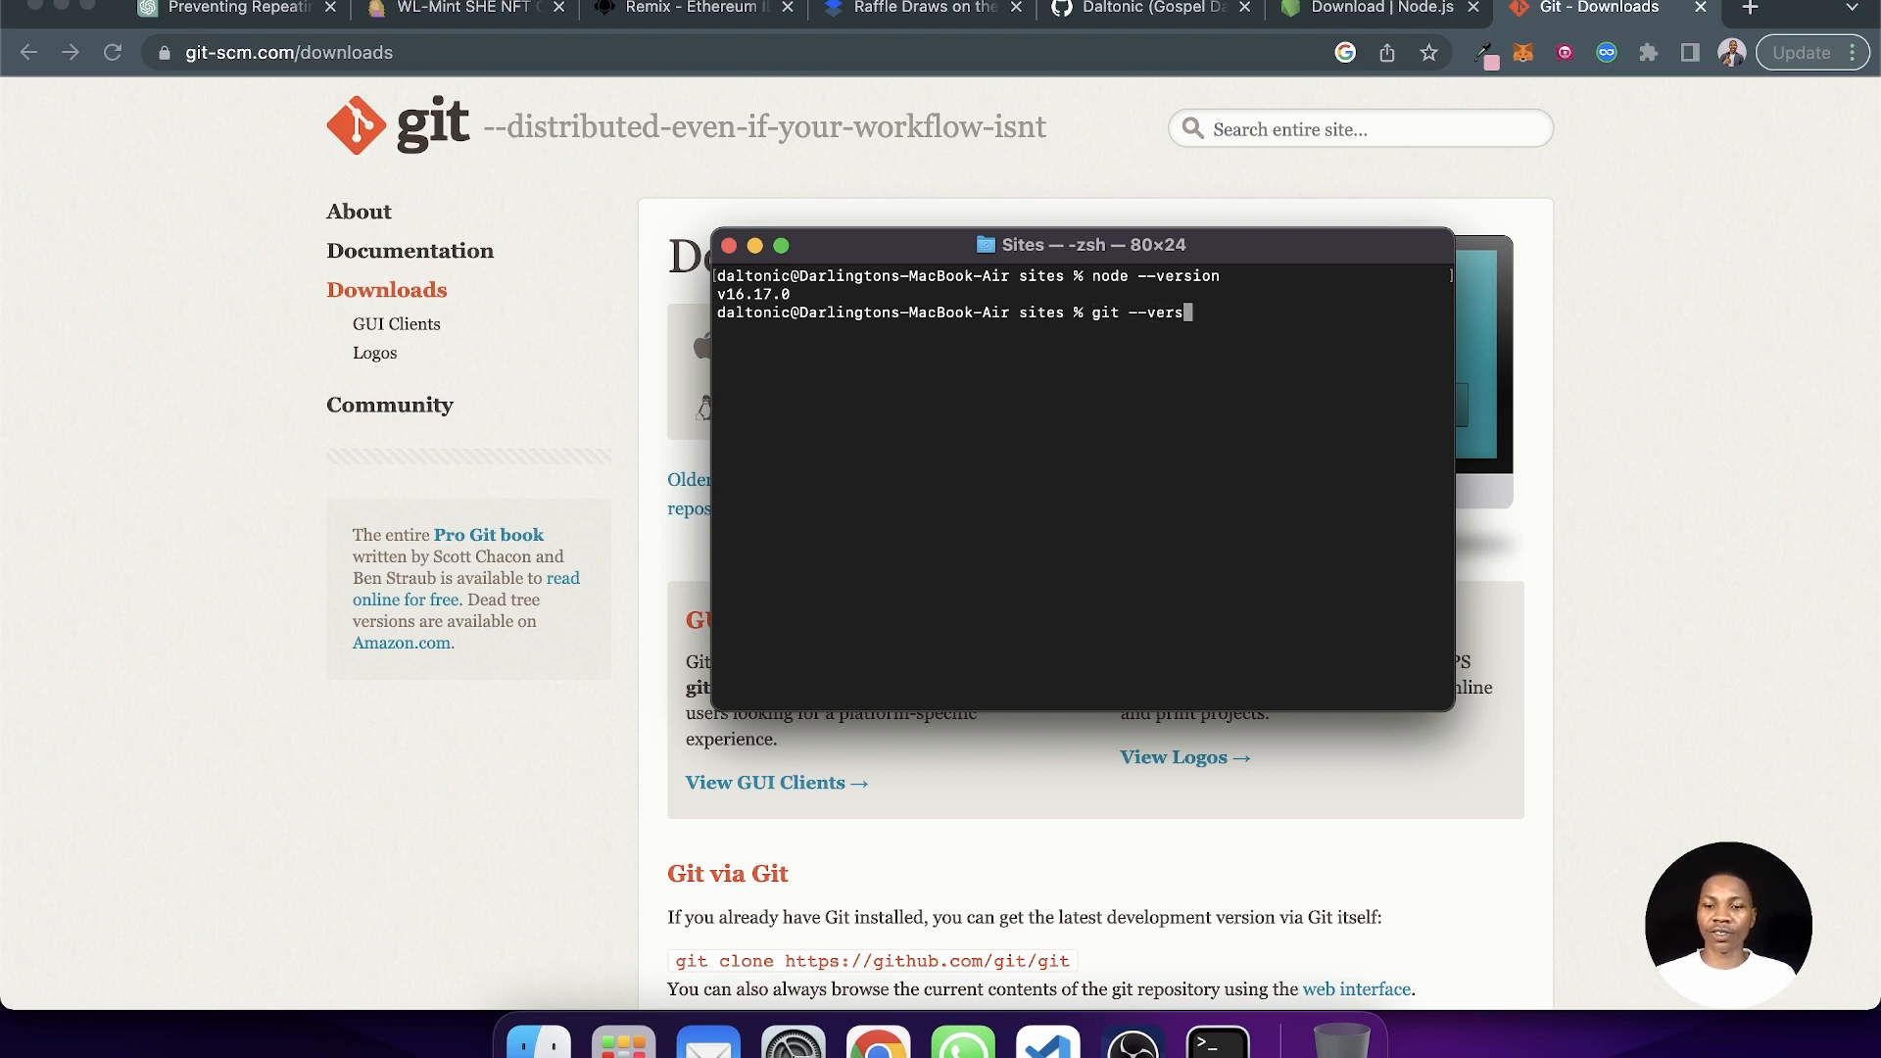
pyautogui.press('Return')
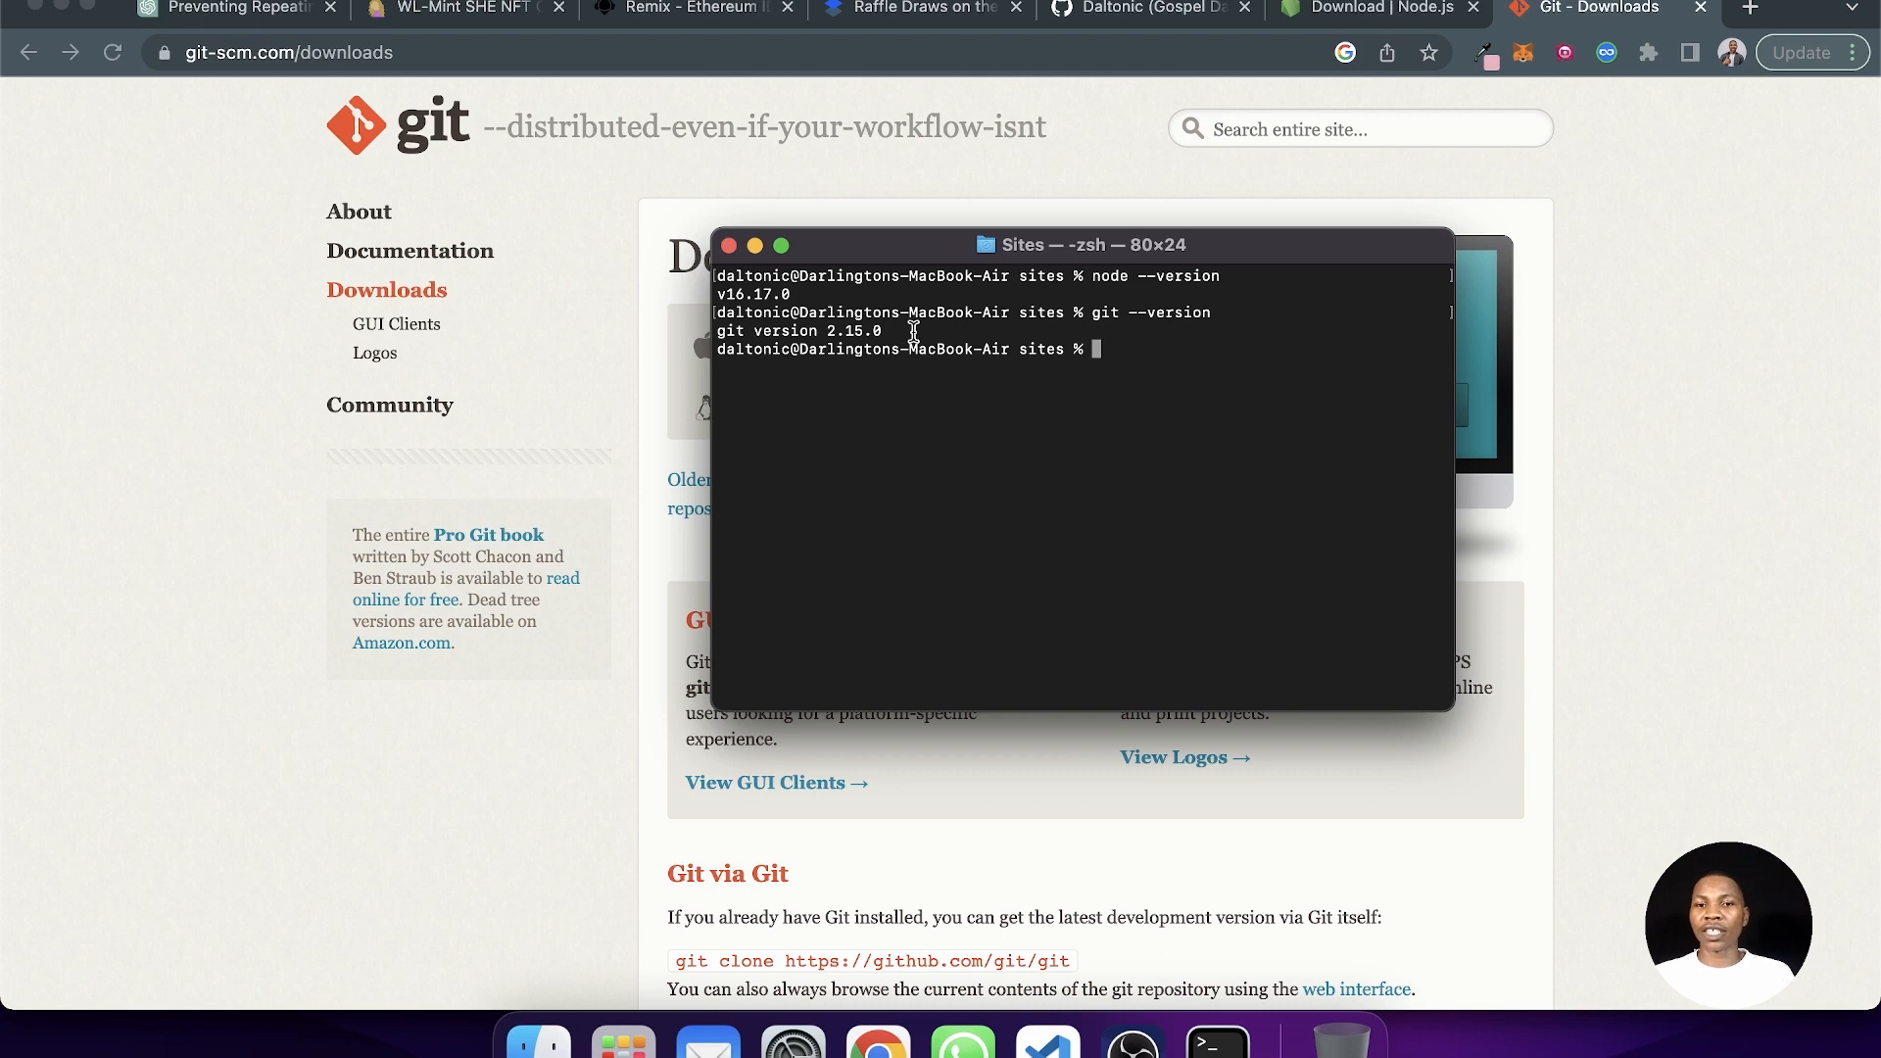
pyautogui.moveTo(992, 378)
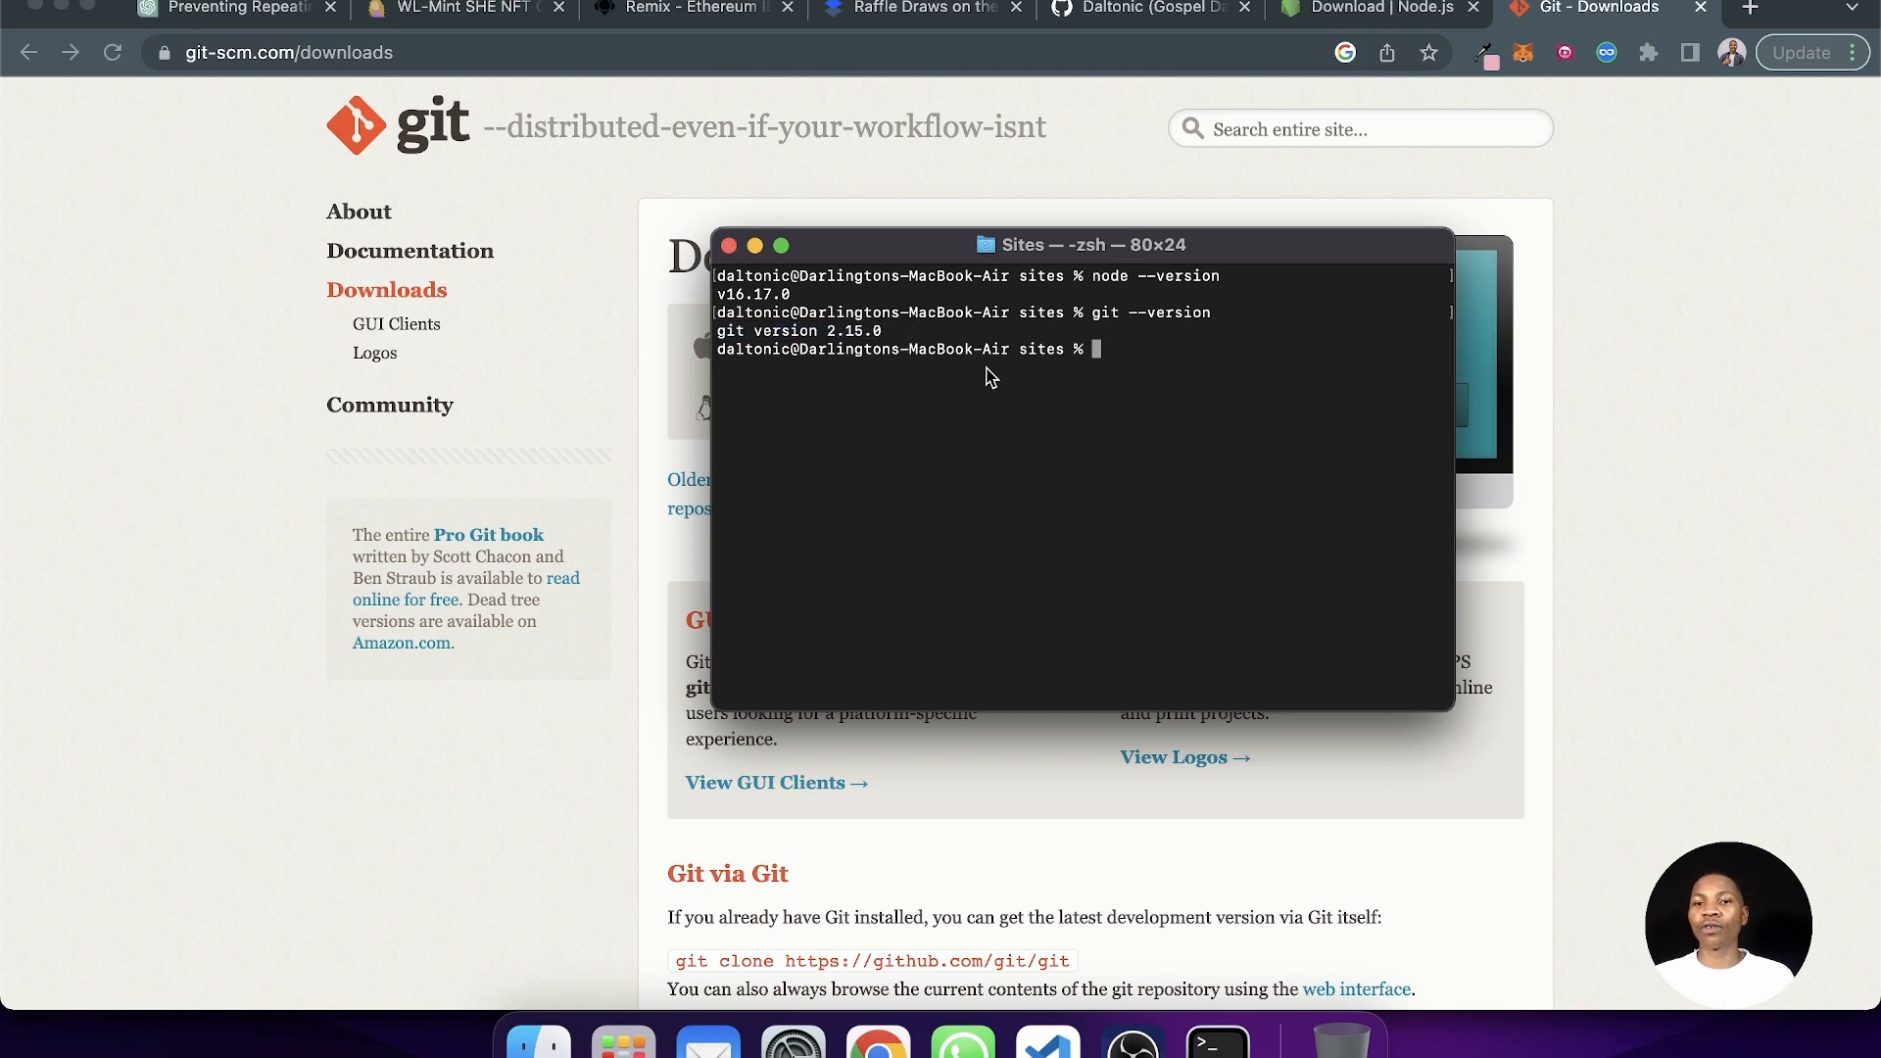
pyautogui.moveTo(1084, 407)
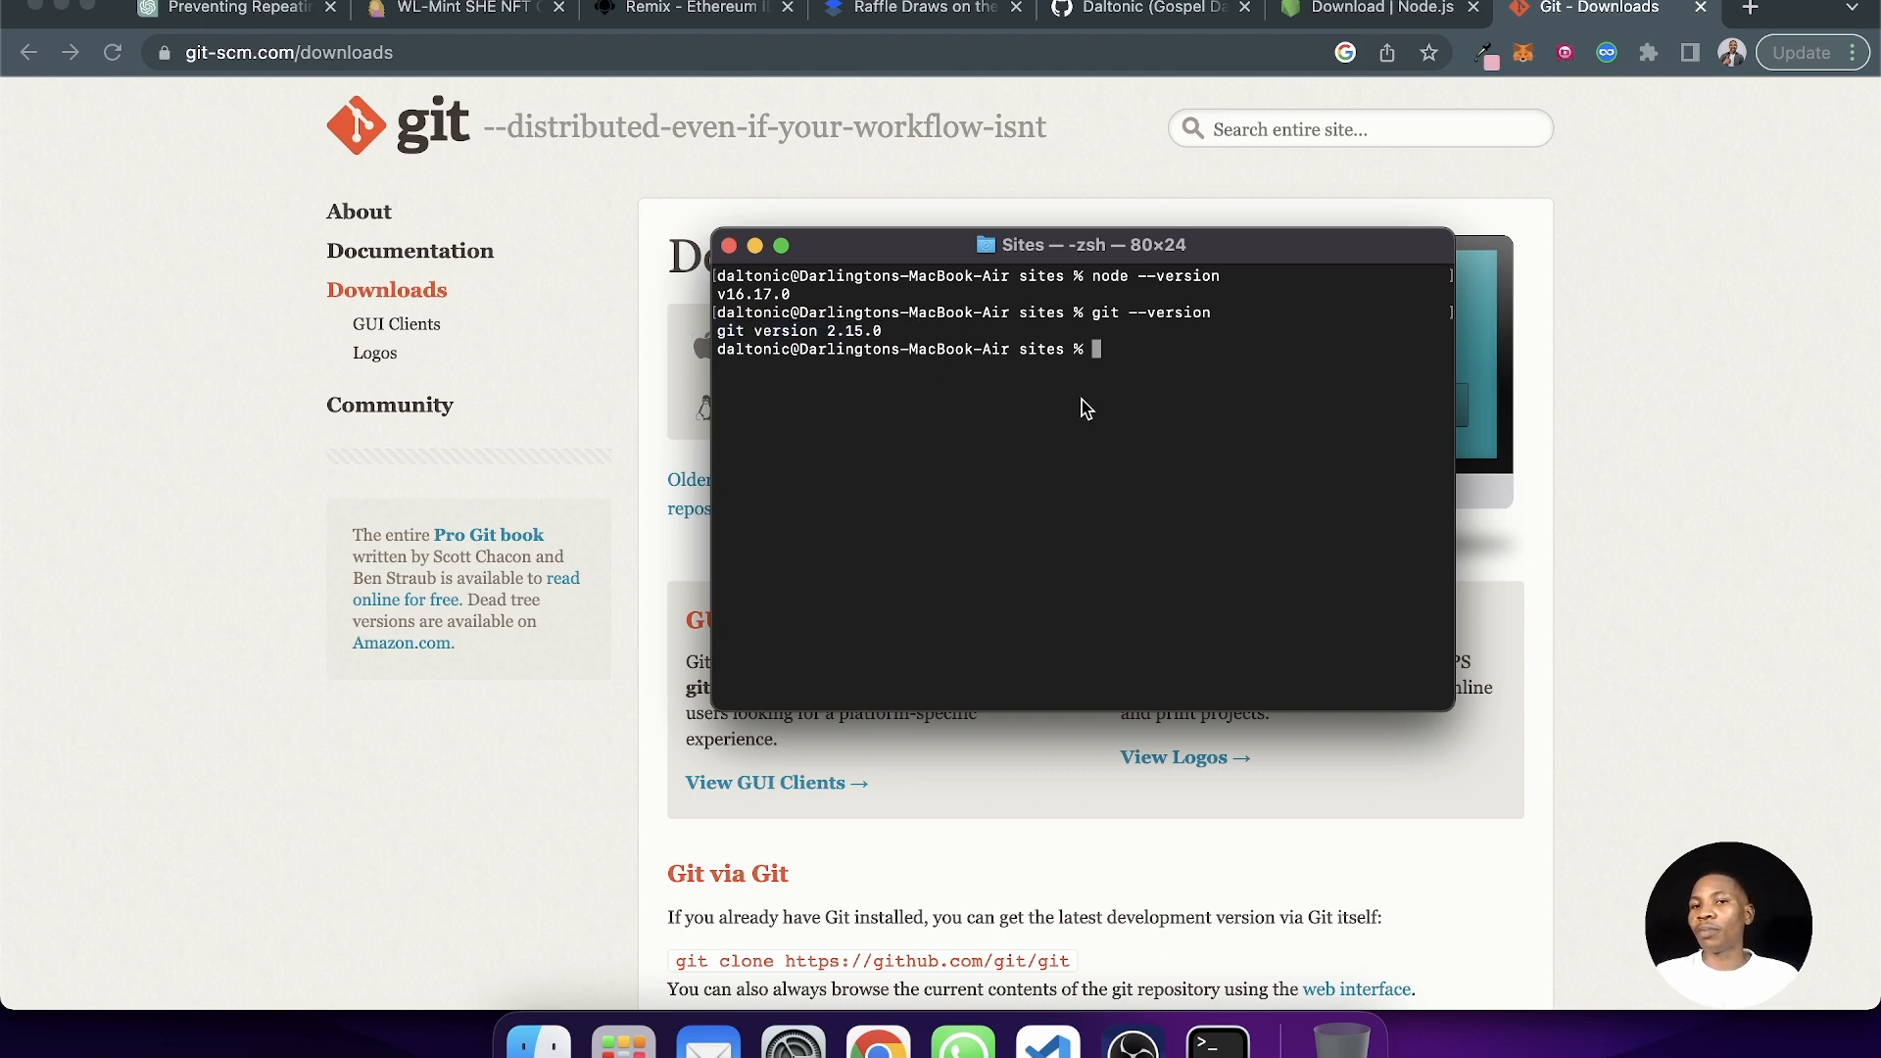
pyautogui.moveTo(1115, 447)
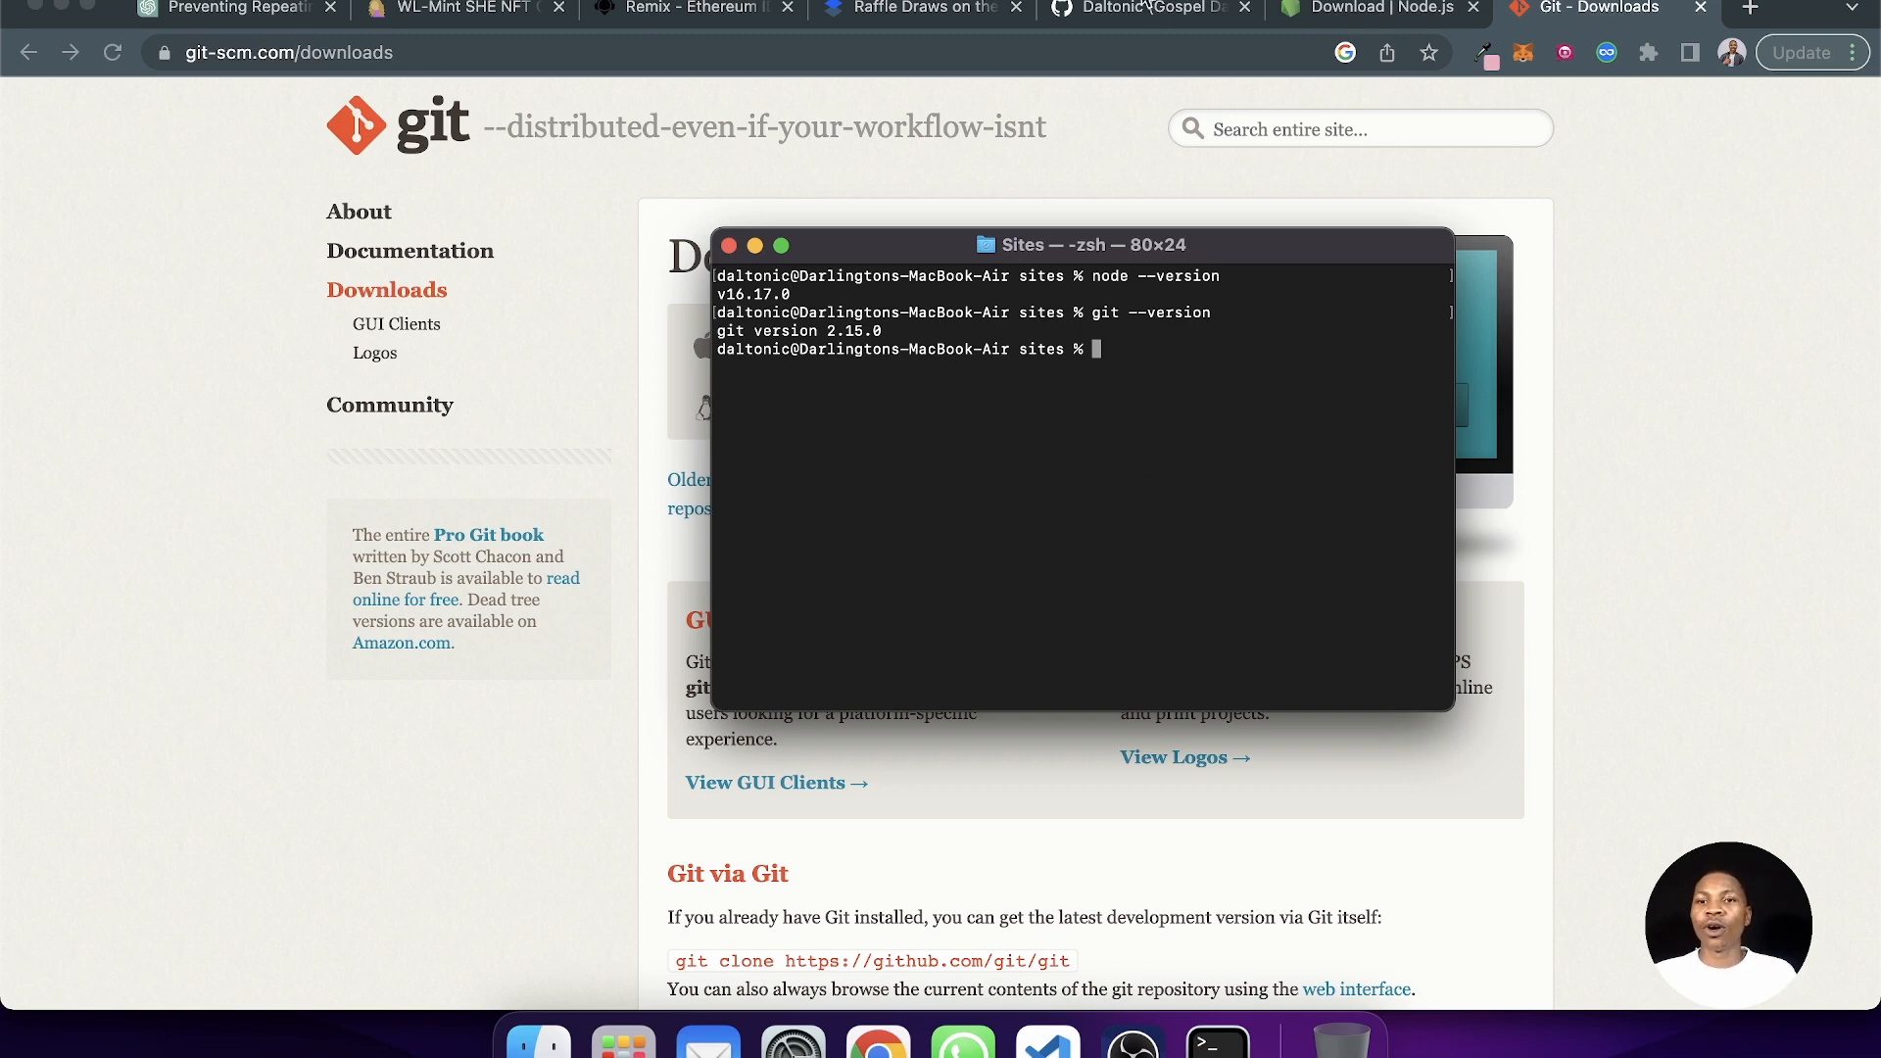
# - From the GitHub profile's contribution activity, open the tailwind_ethers_starter_kit repository
pyautogui.click(1147, 10)
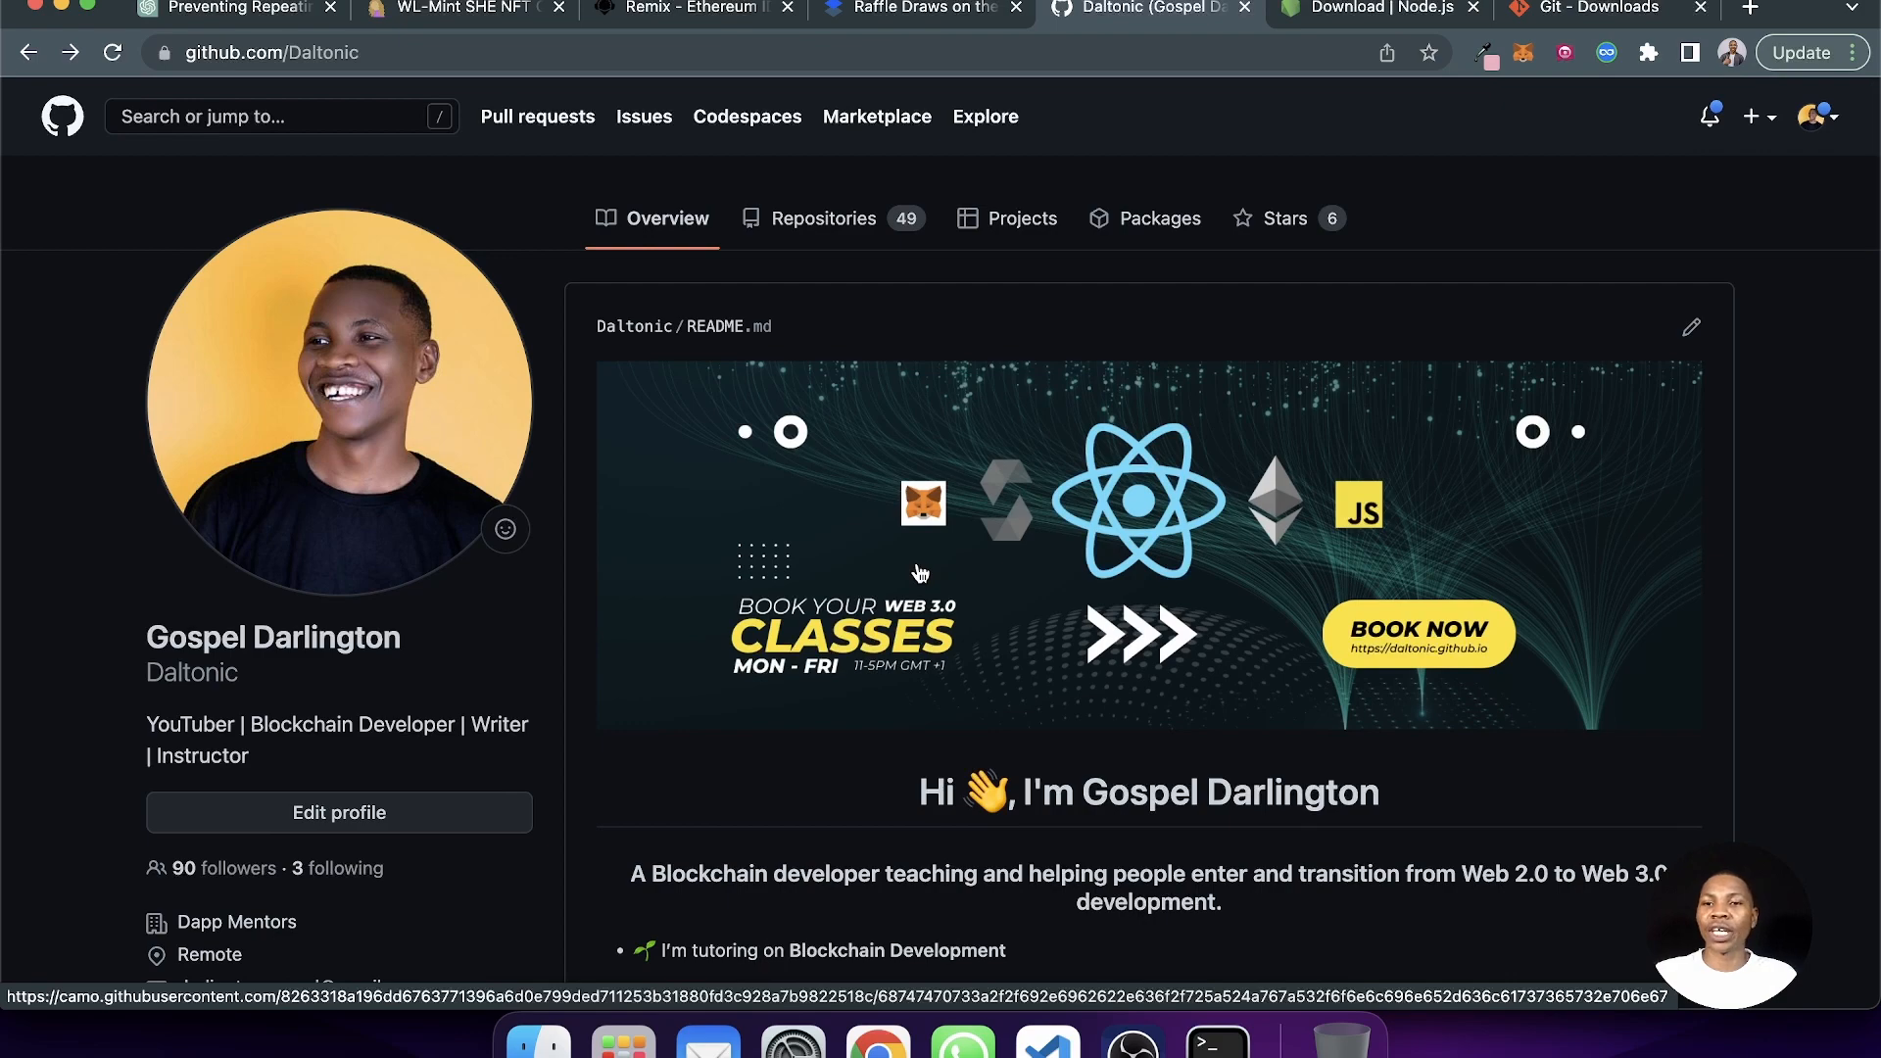
pyautogui.scroll(-3)
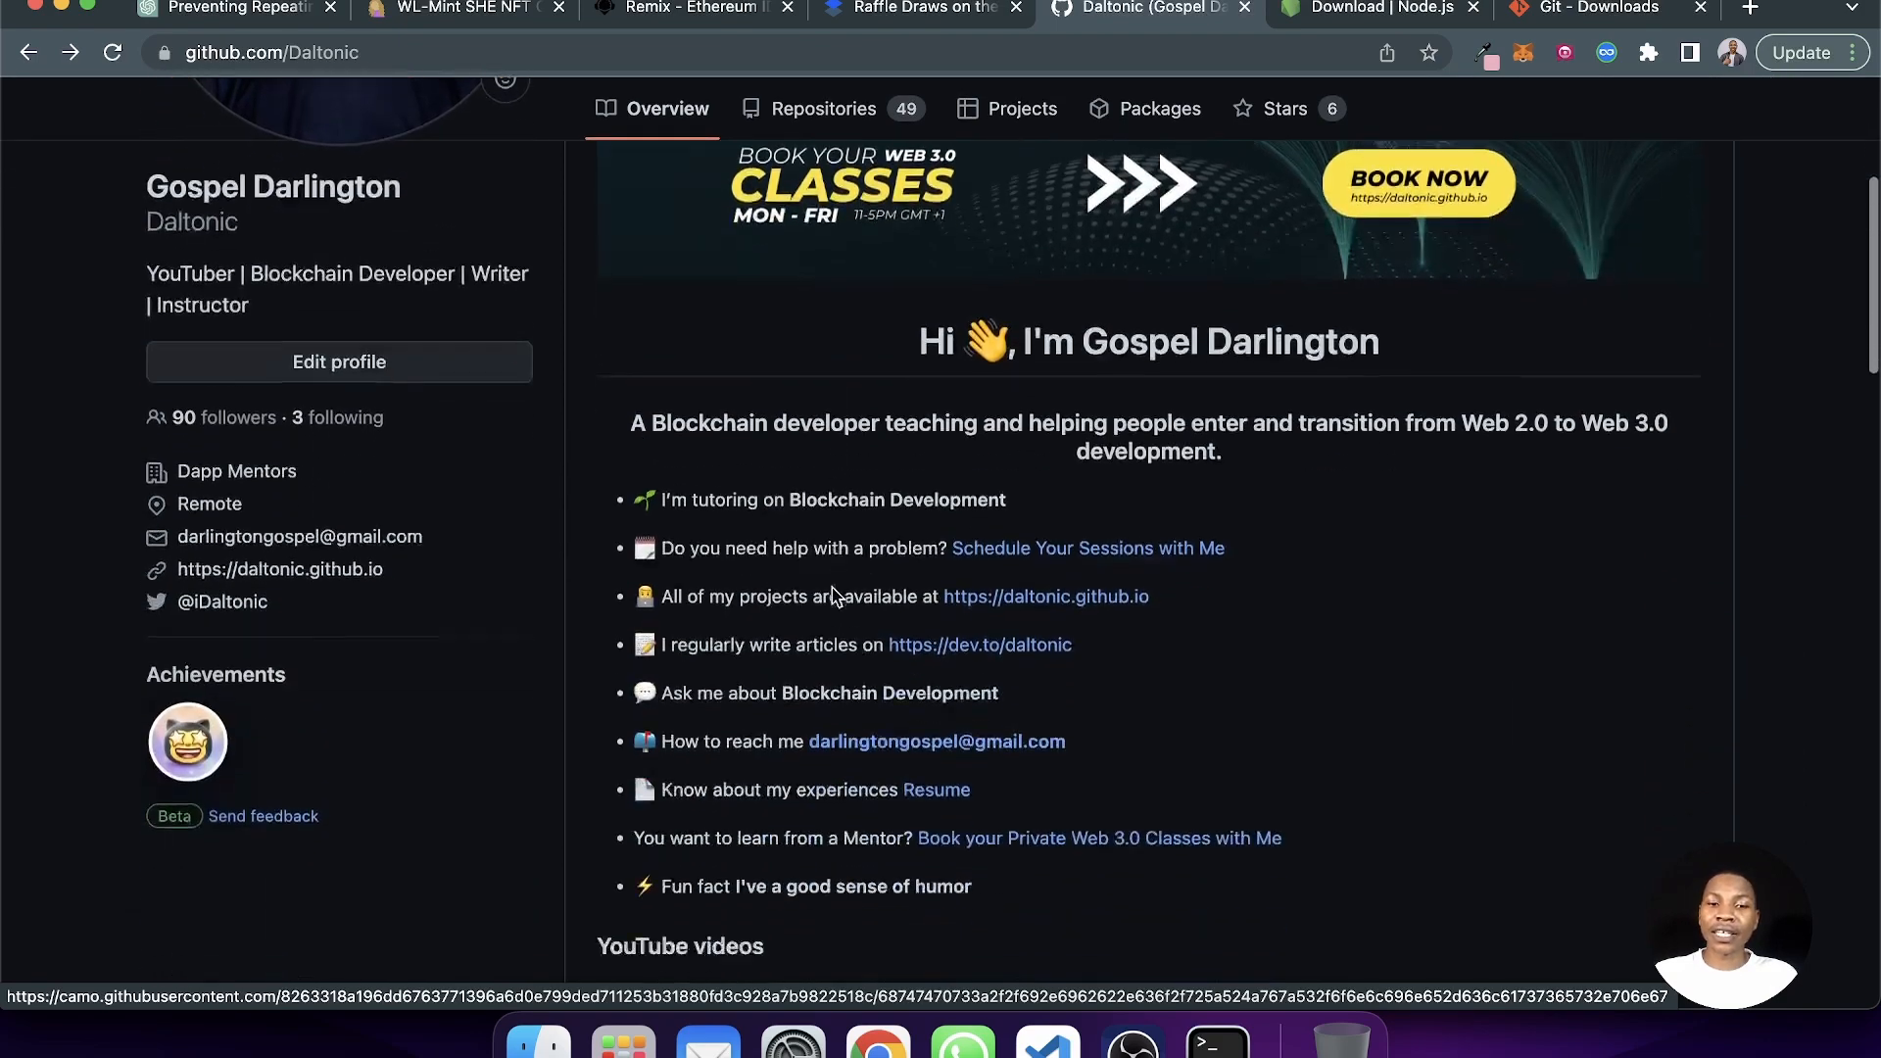
pyautogui.scroll(-3)
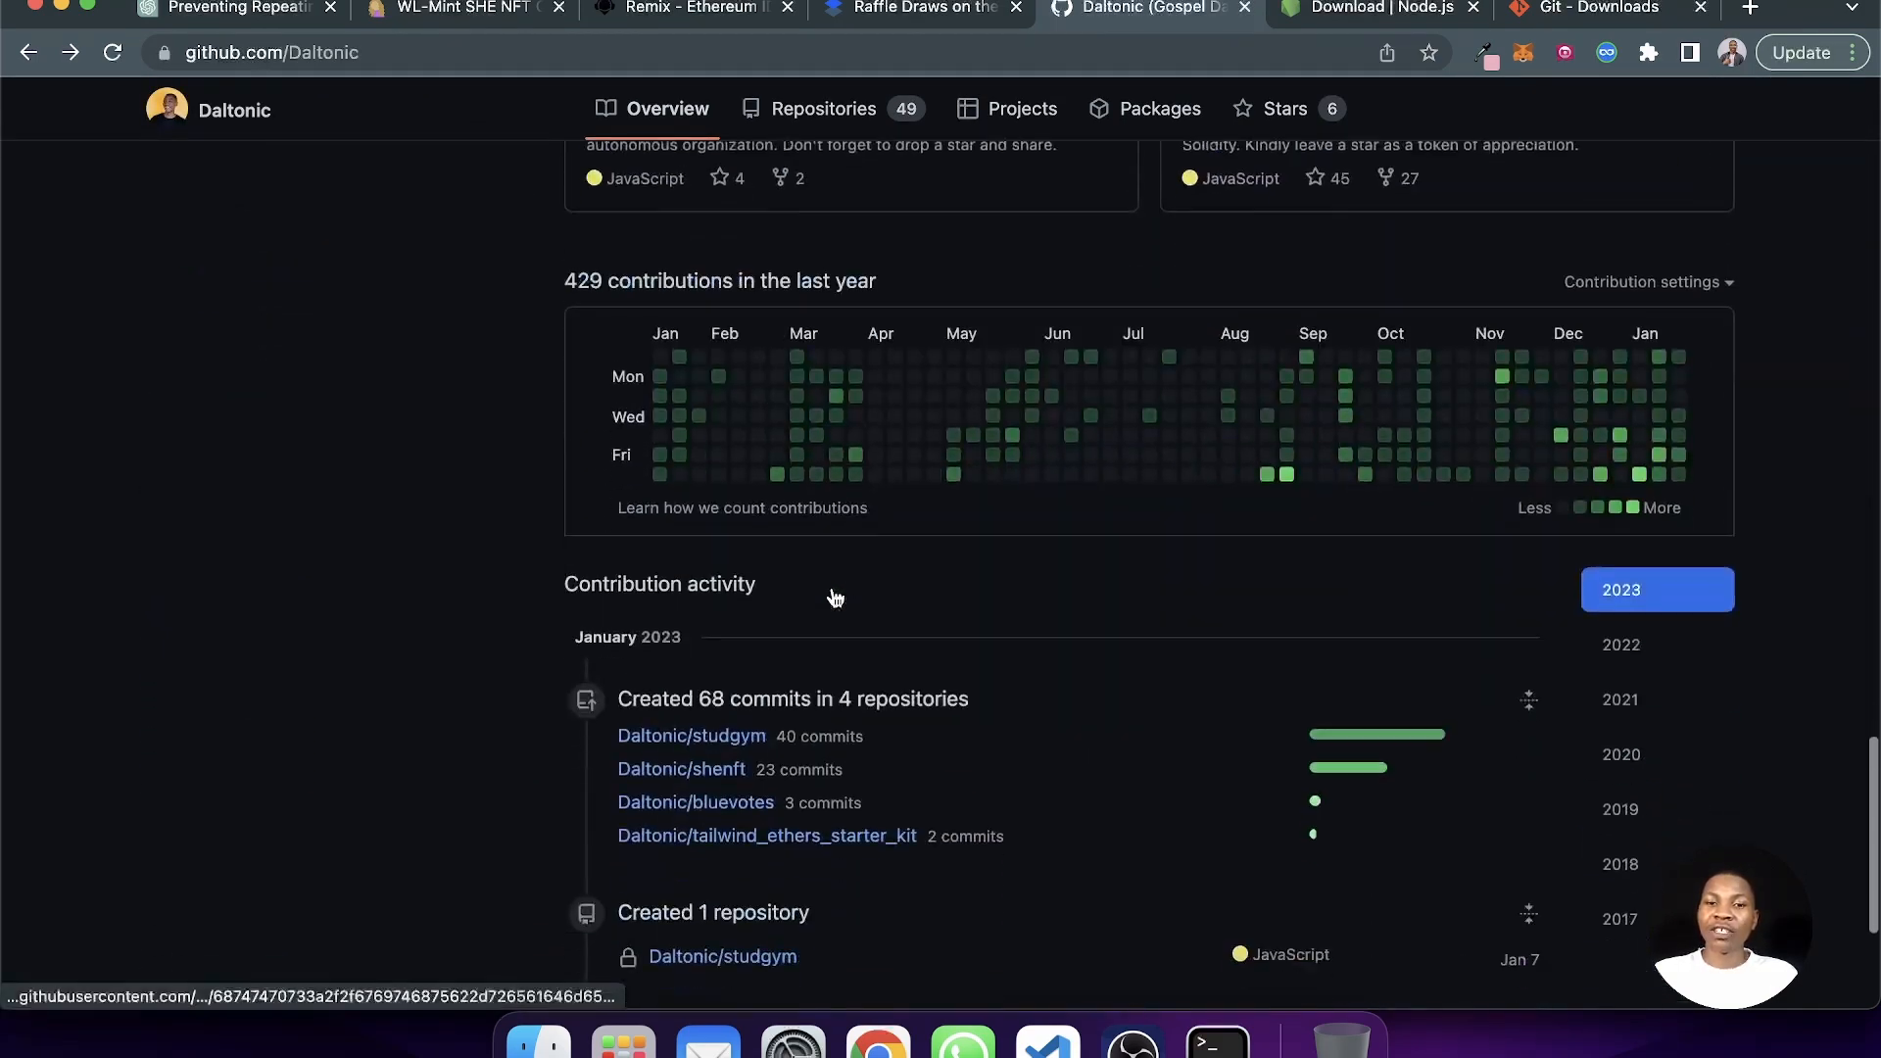
pyautogui.scroll(-3)
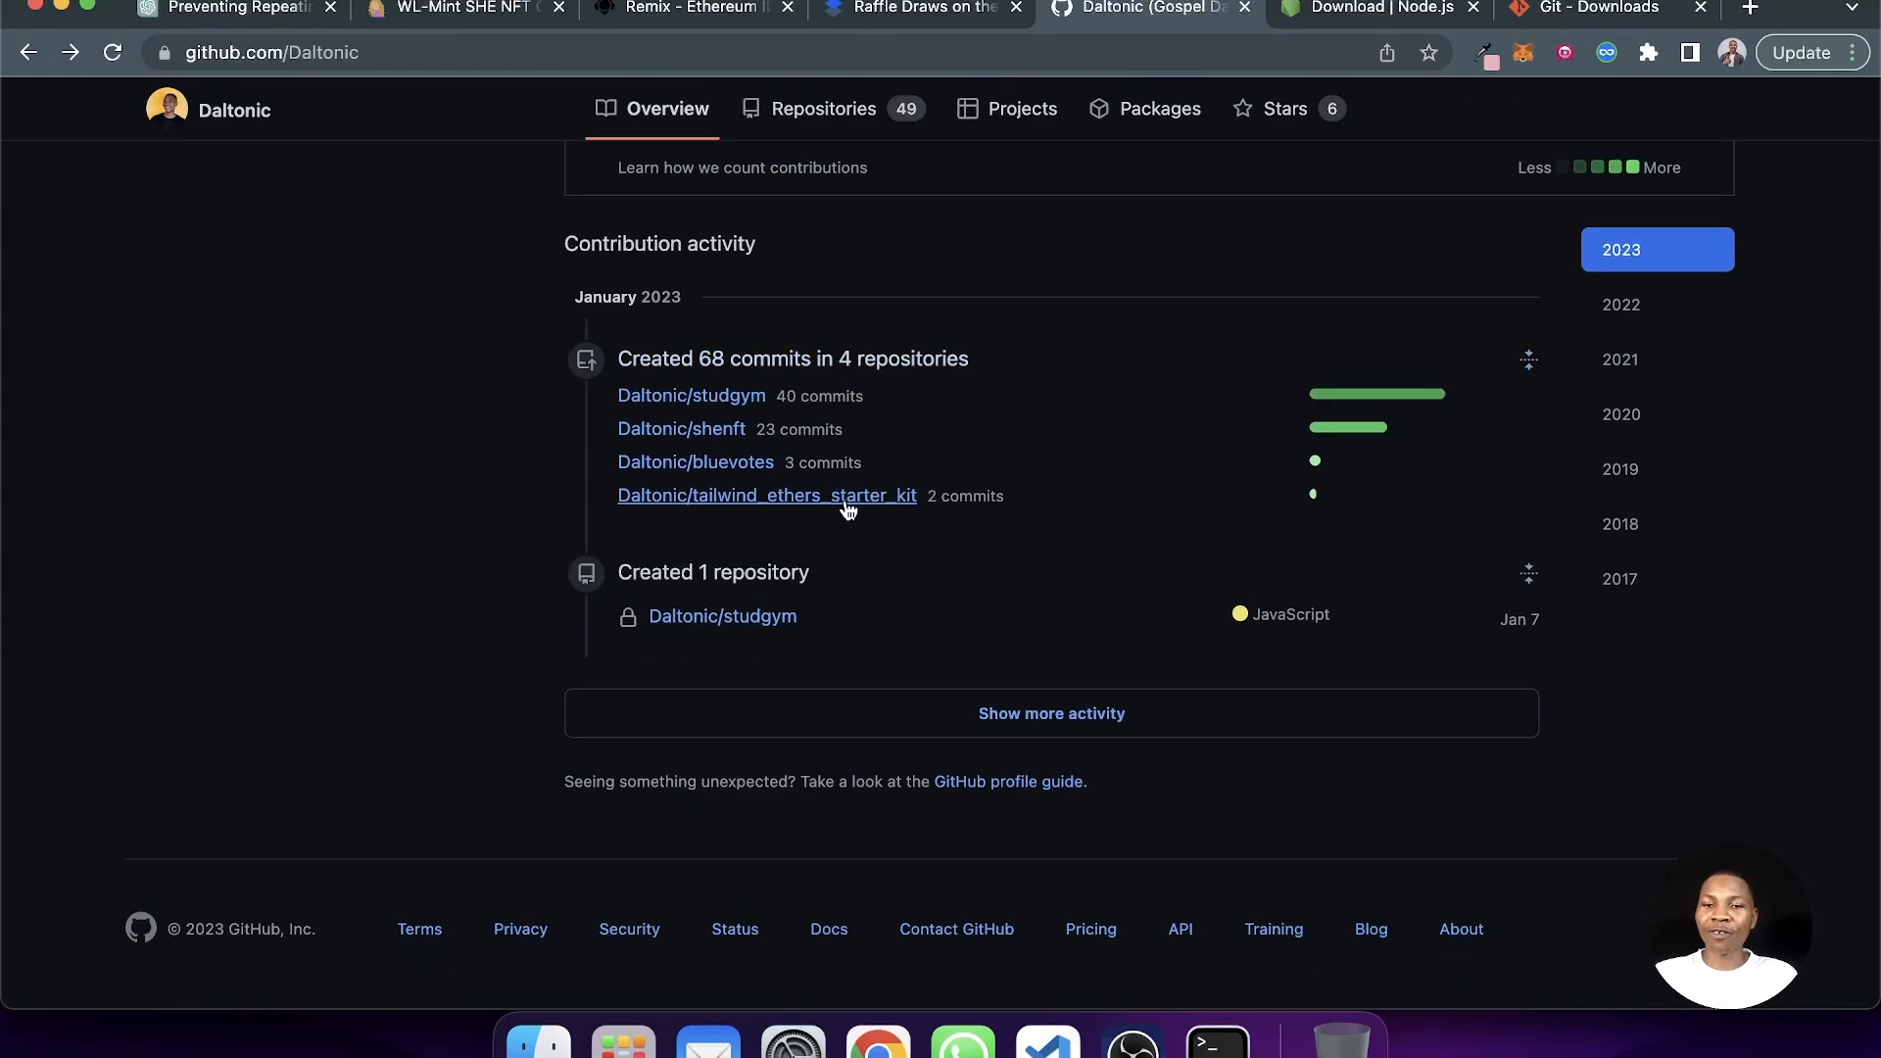
pyautogui.scroll(3)
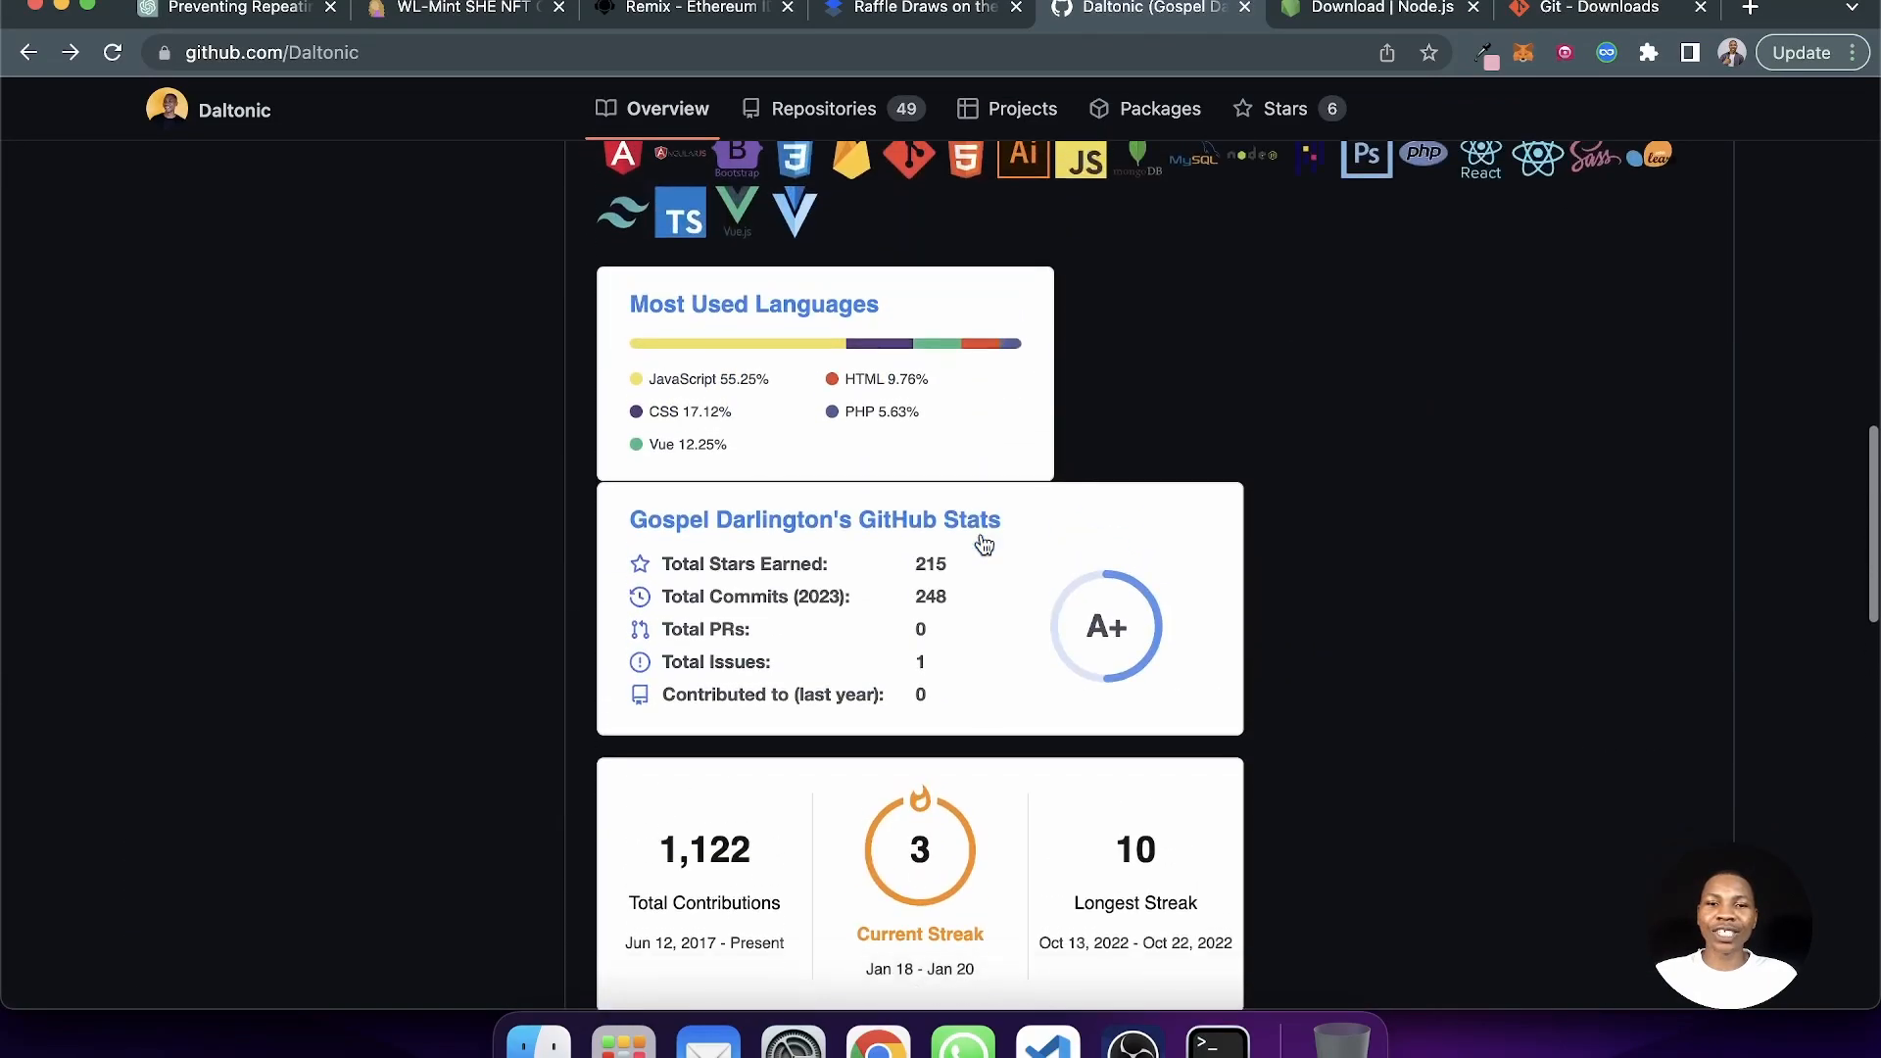
pyautogui.scroll(-3)
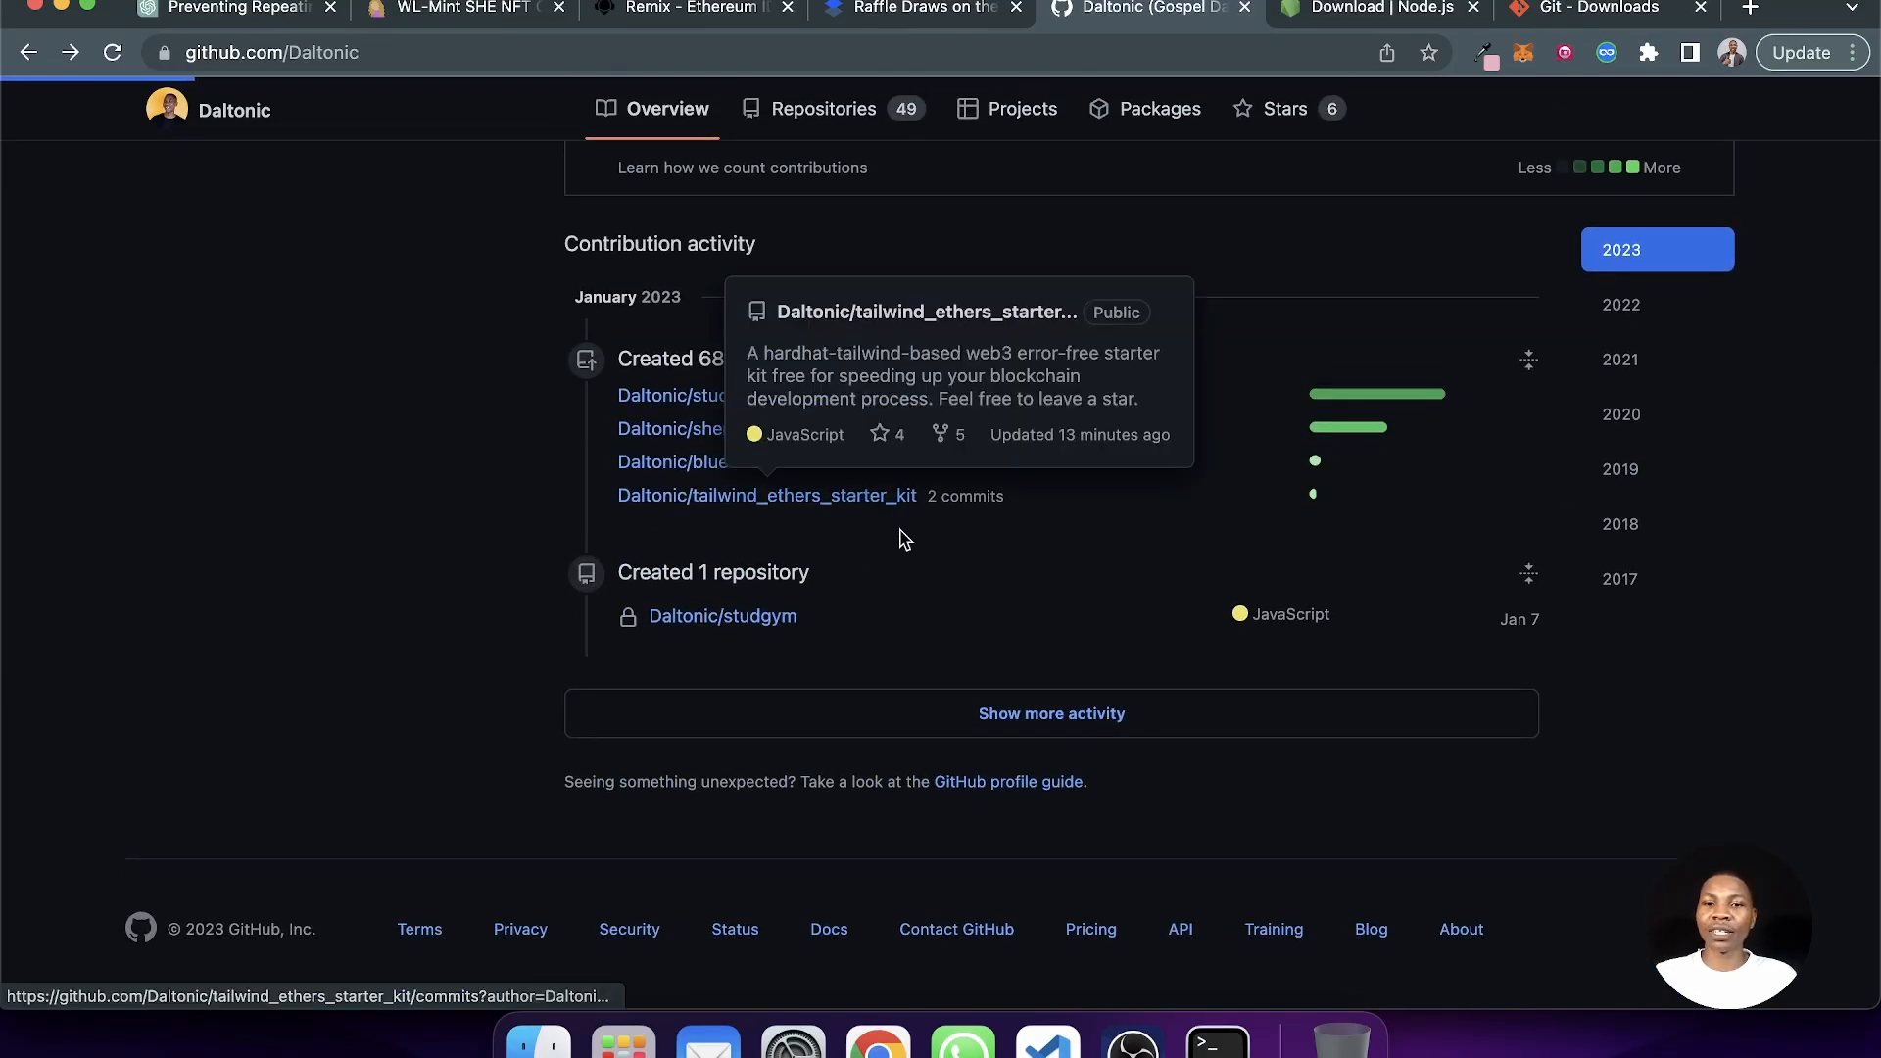
pyautogui.click(766, 496)
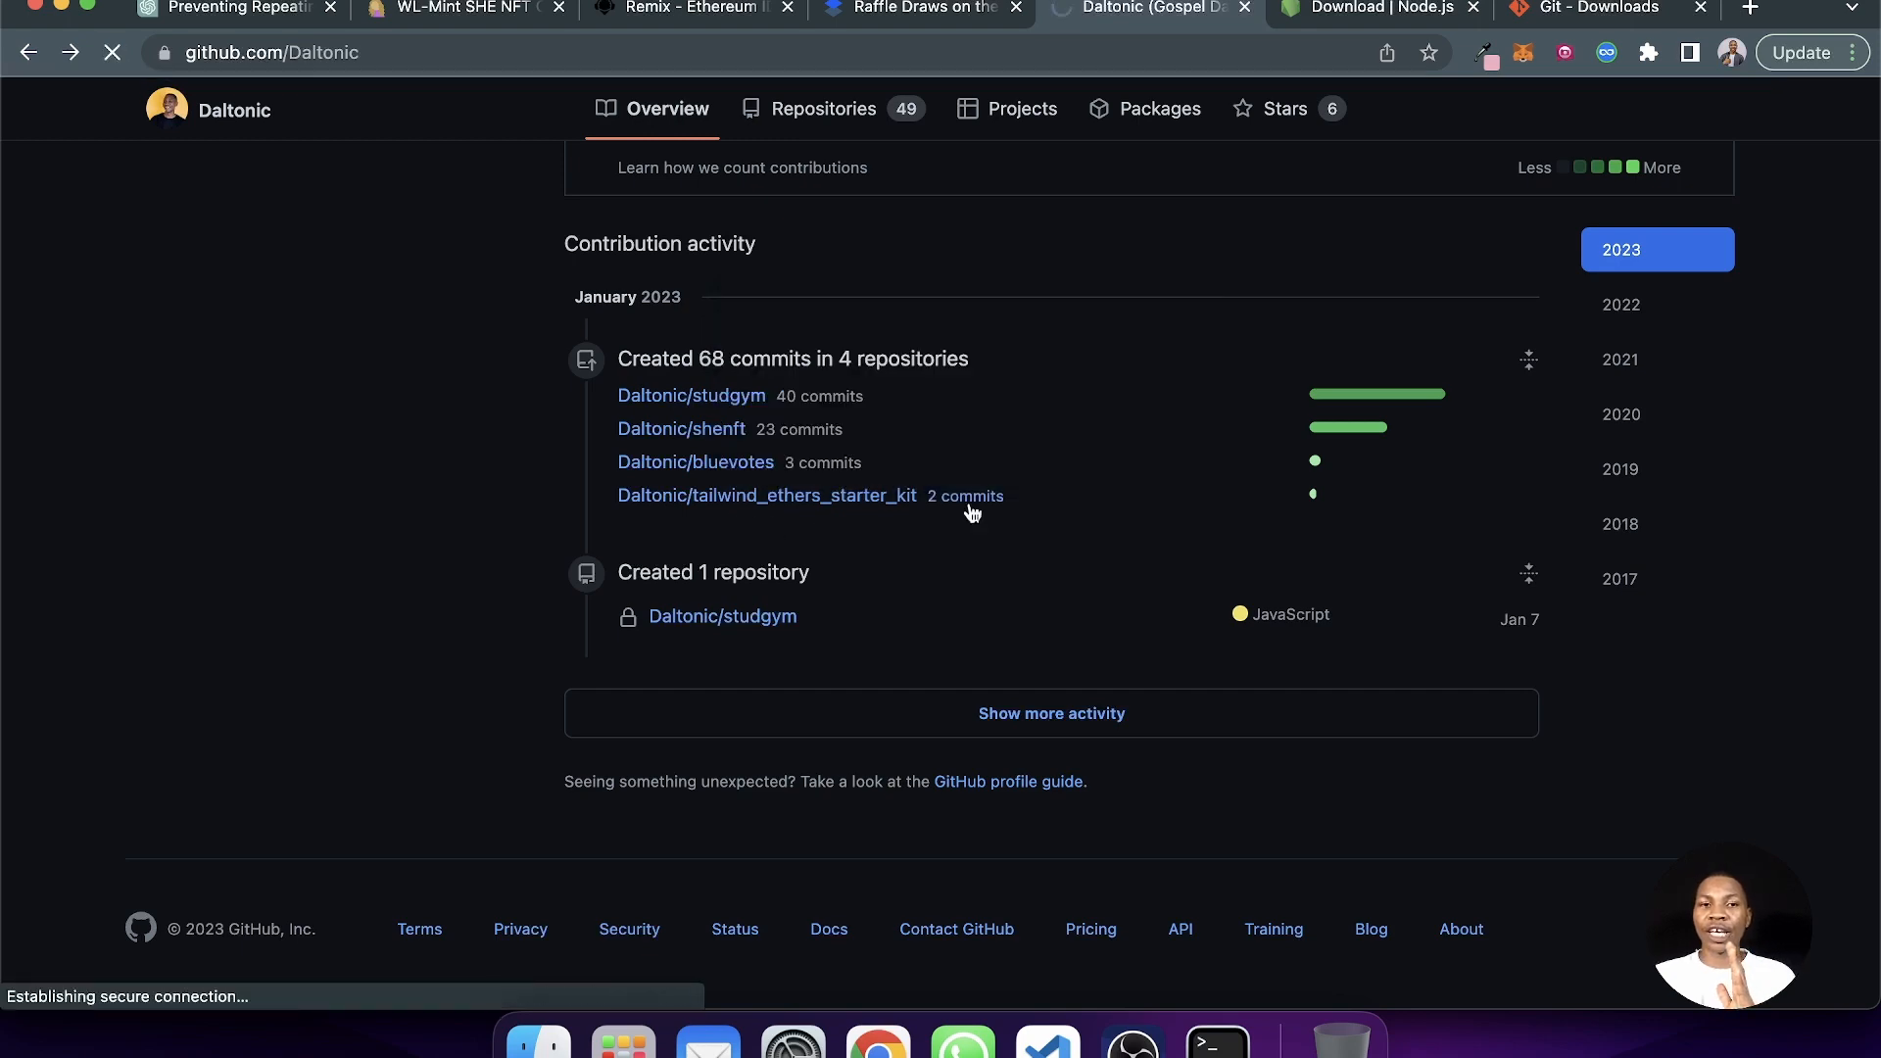
pyautogui.click(766, 496)
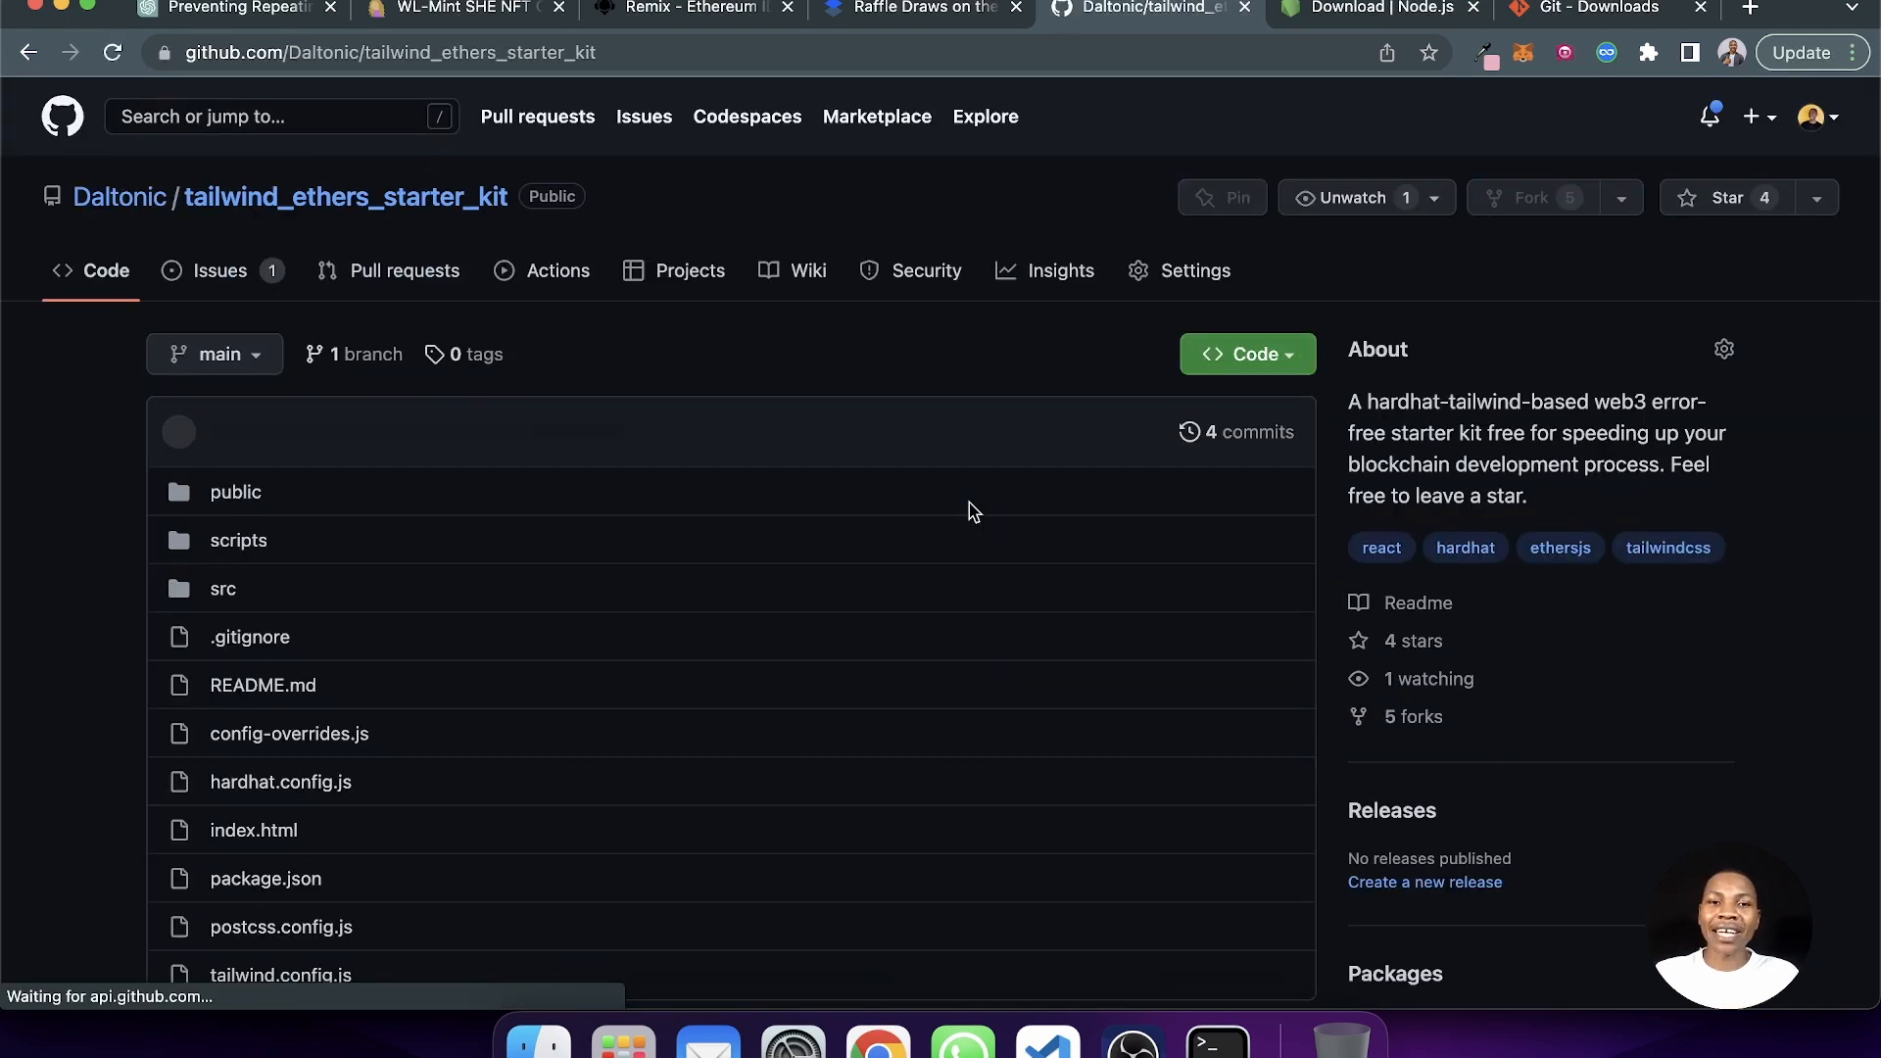
# - Review the README's clone, install and run steps, then return to the file list
pyautogui.scroll(-3)
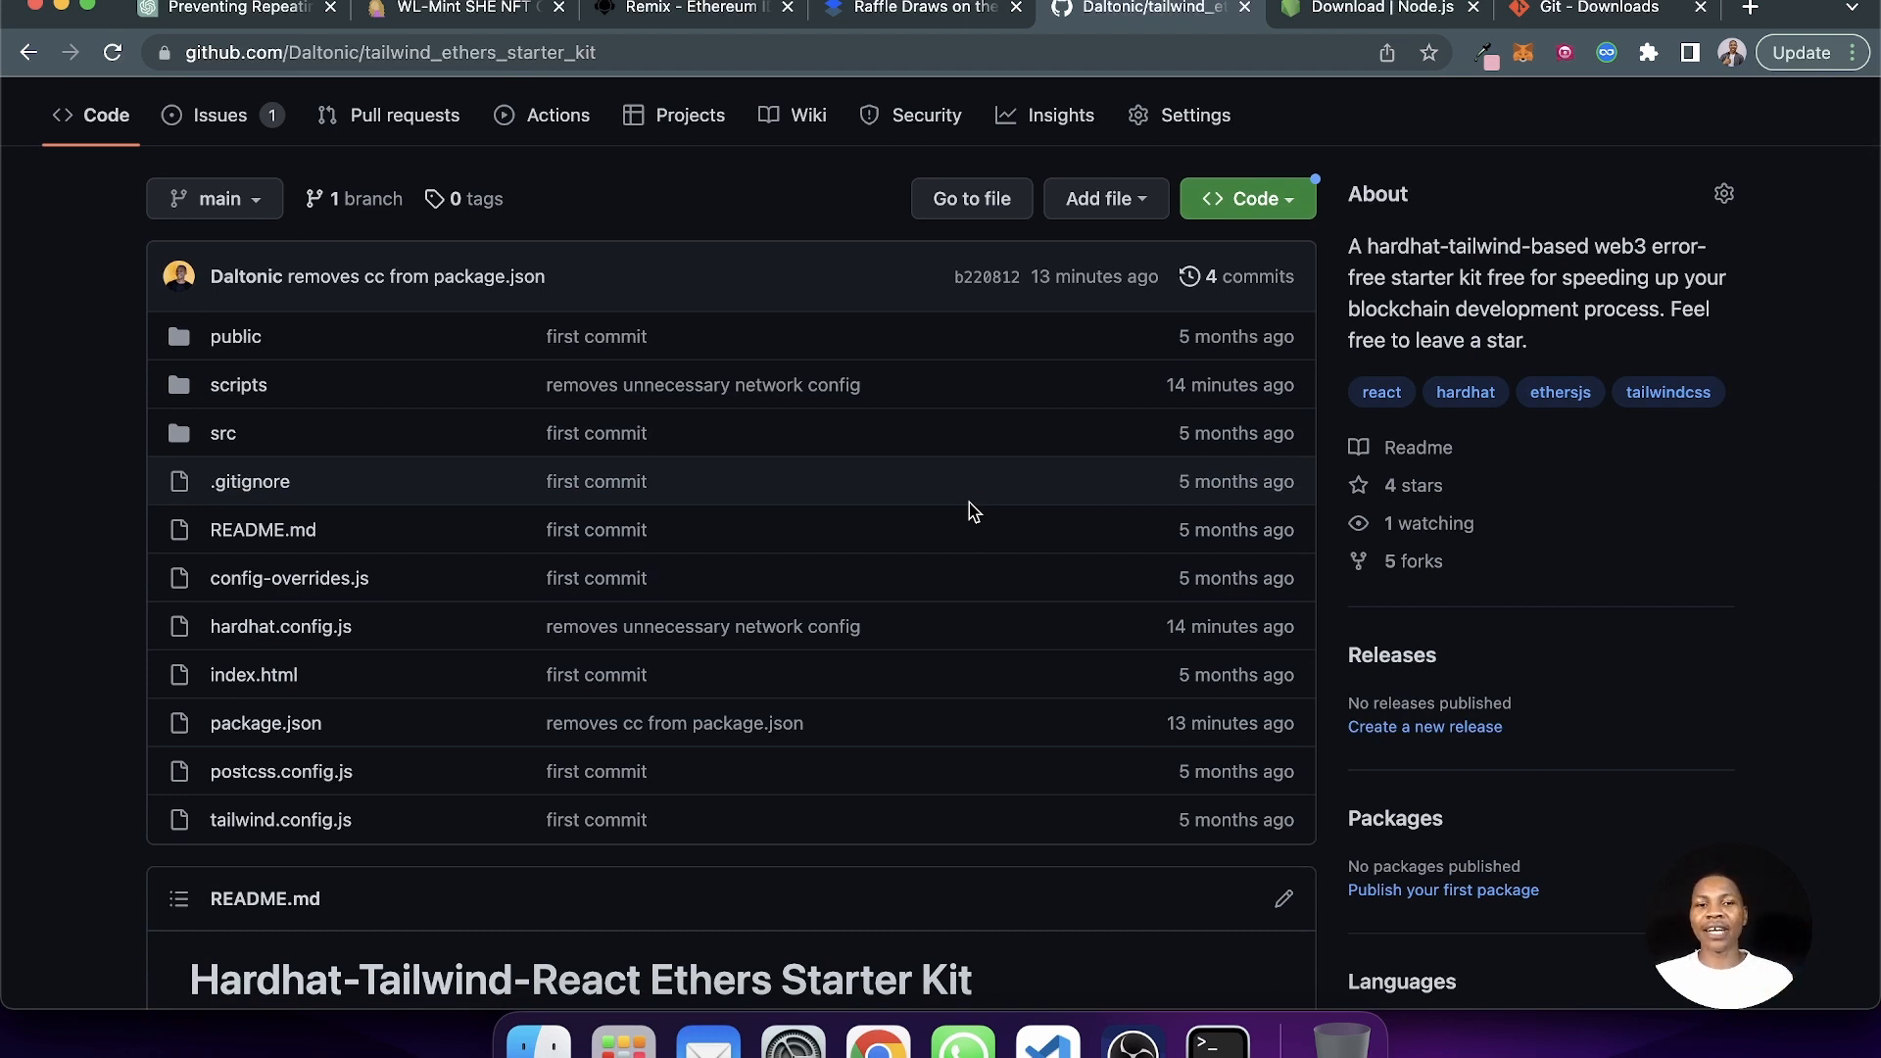
pyautogui.scroll(-3)
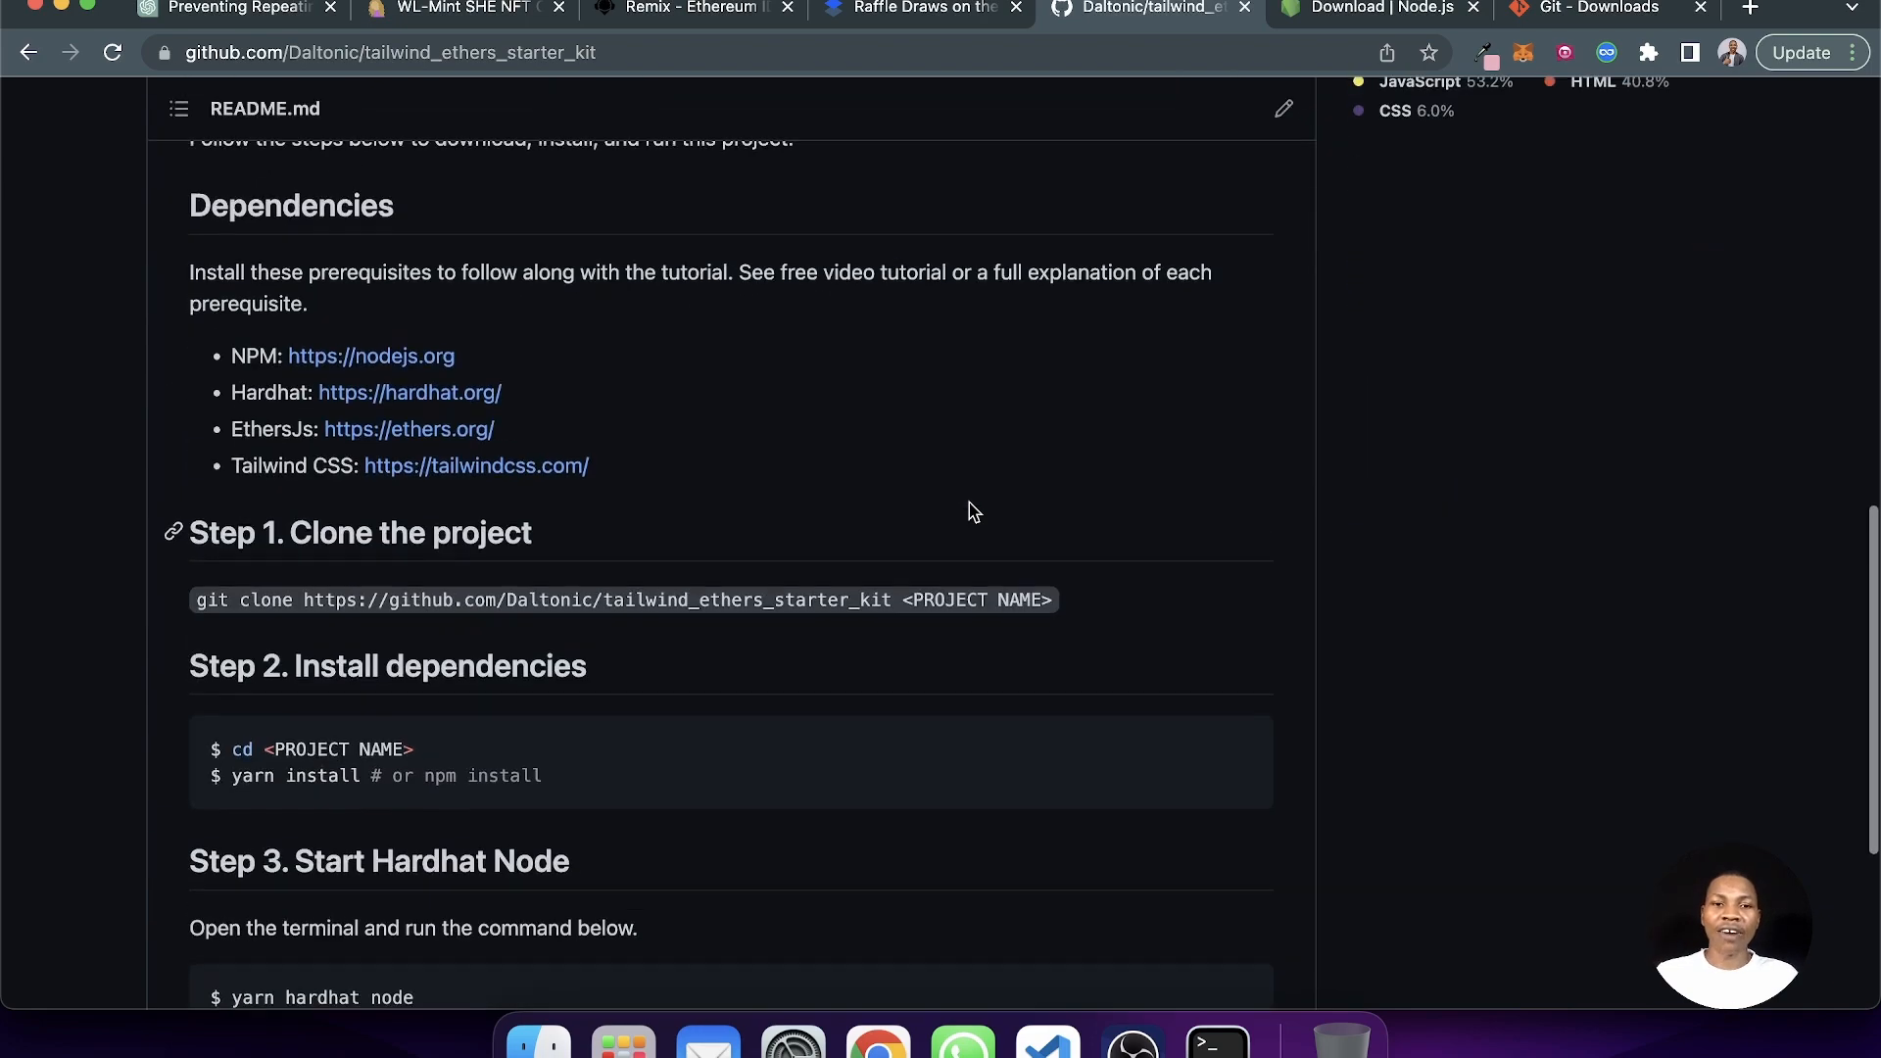
pyautogui.scroll(-3)
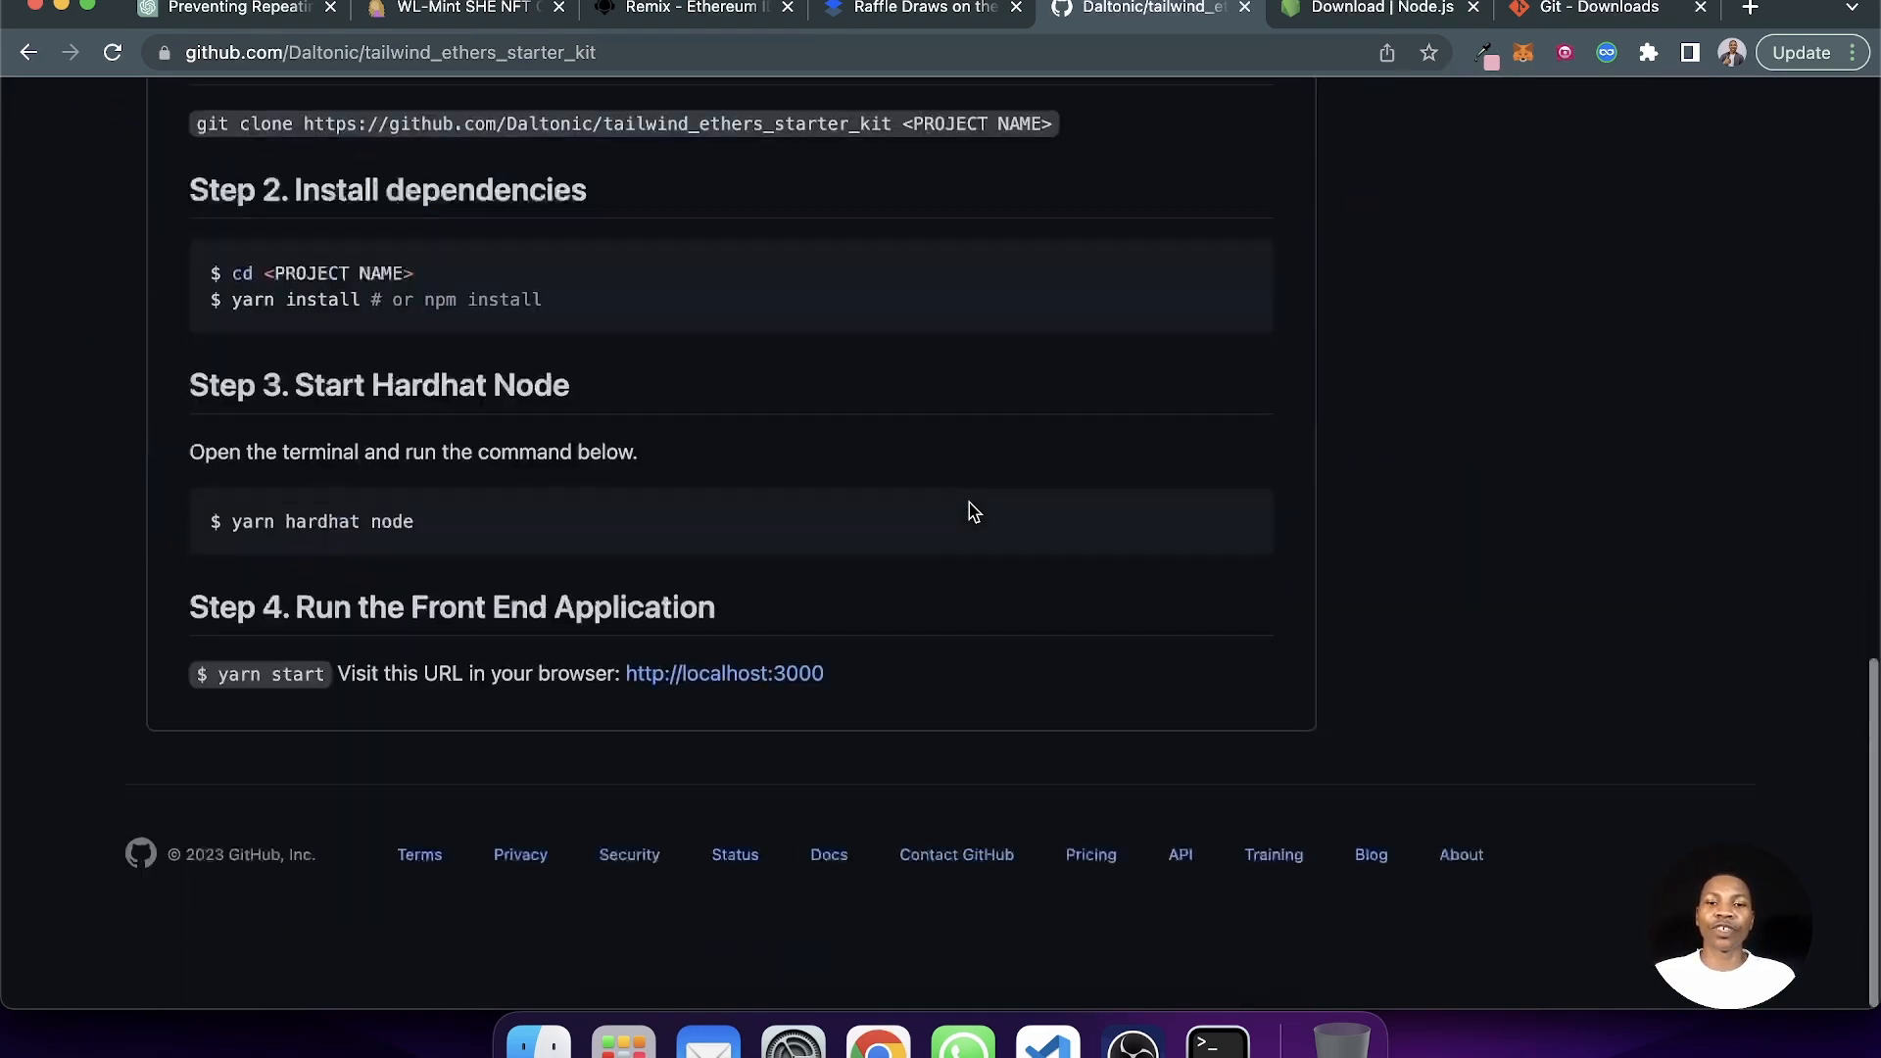
pyautogui.scroll(3)
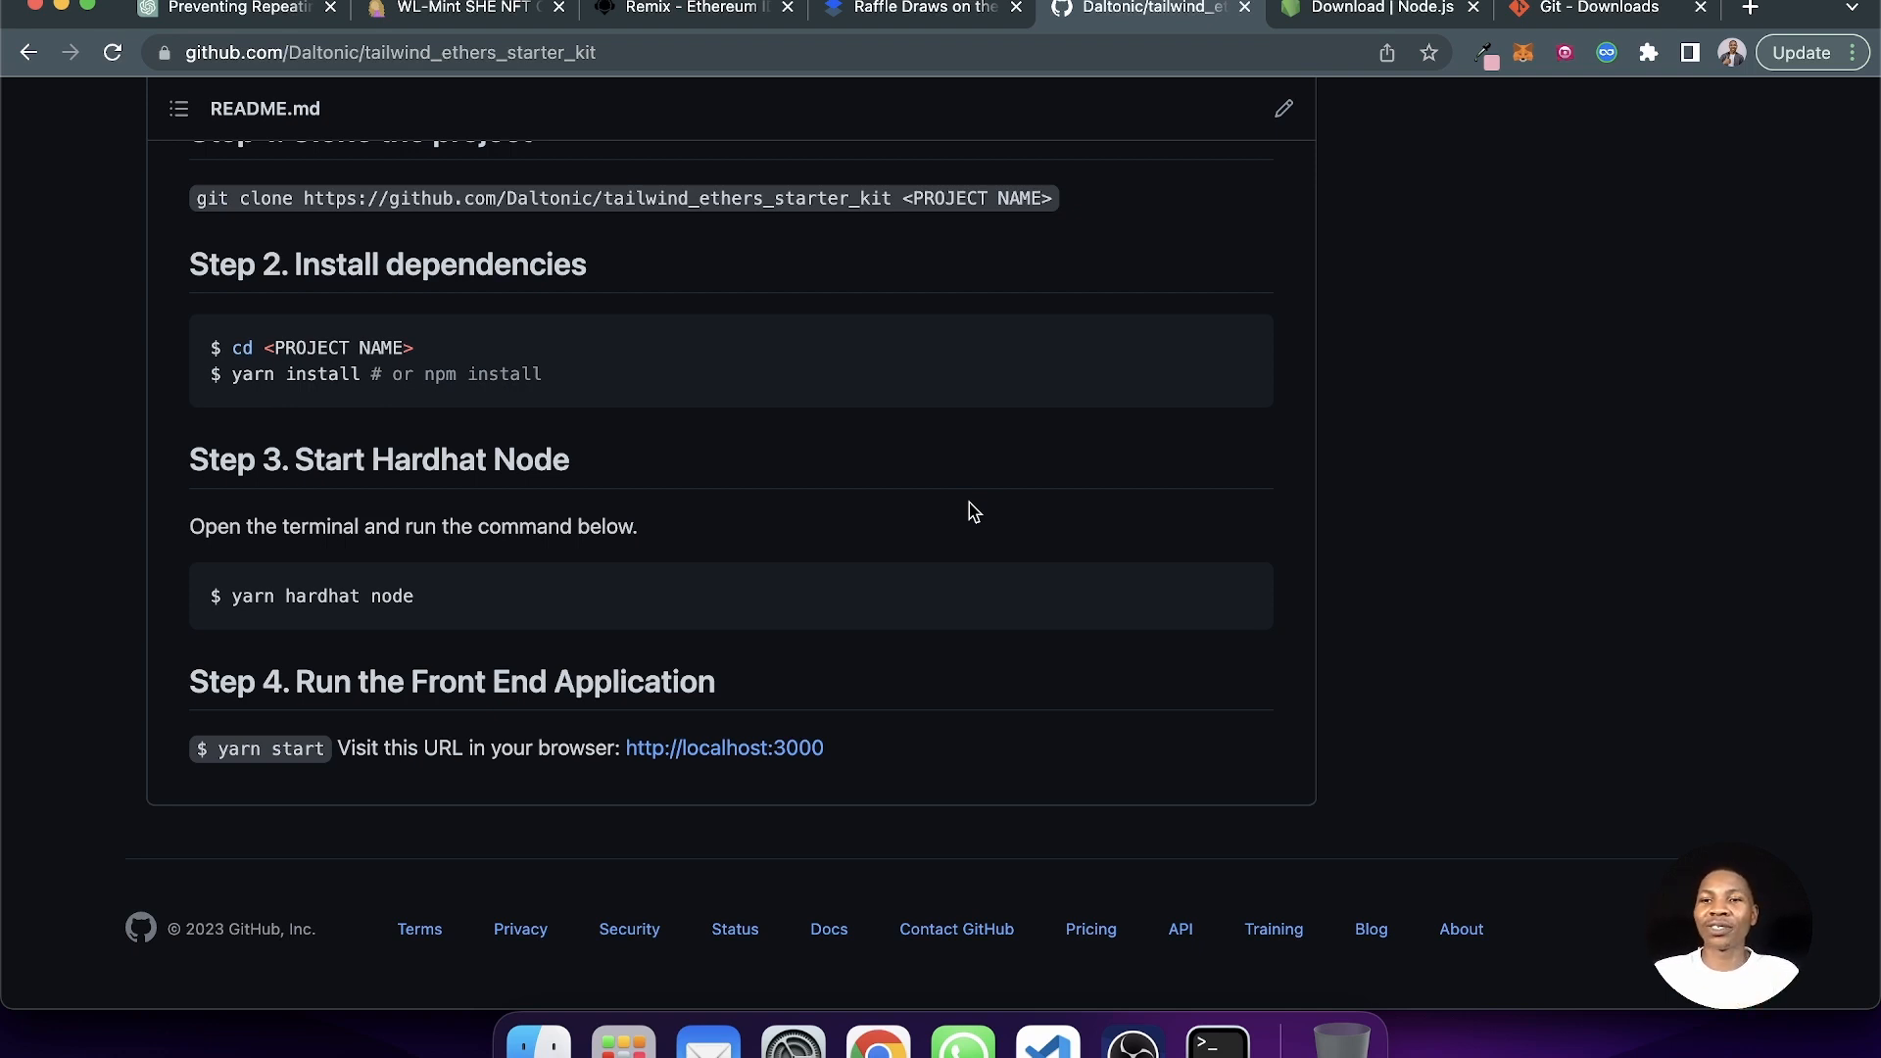
pyautogui.scroll(3)
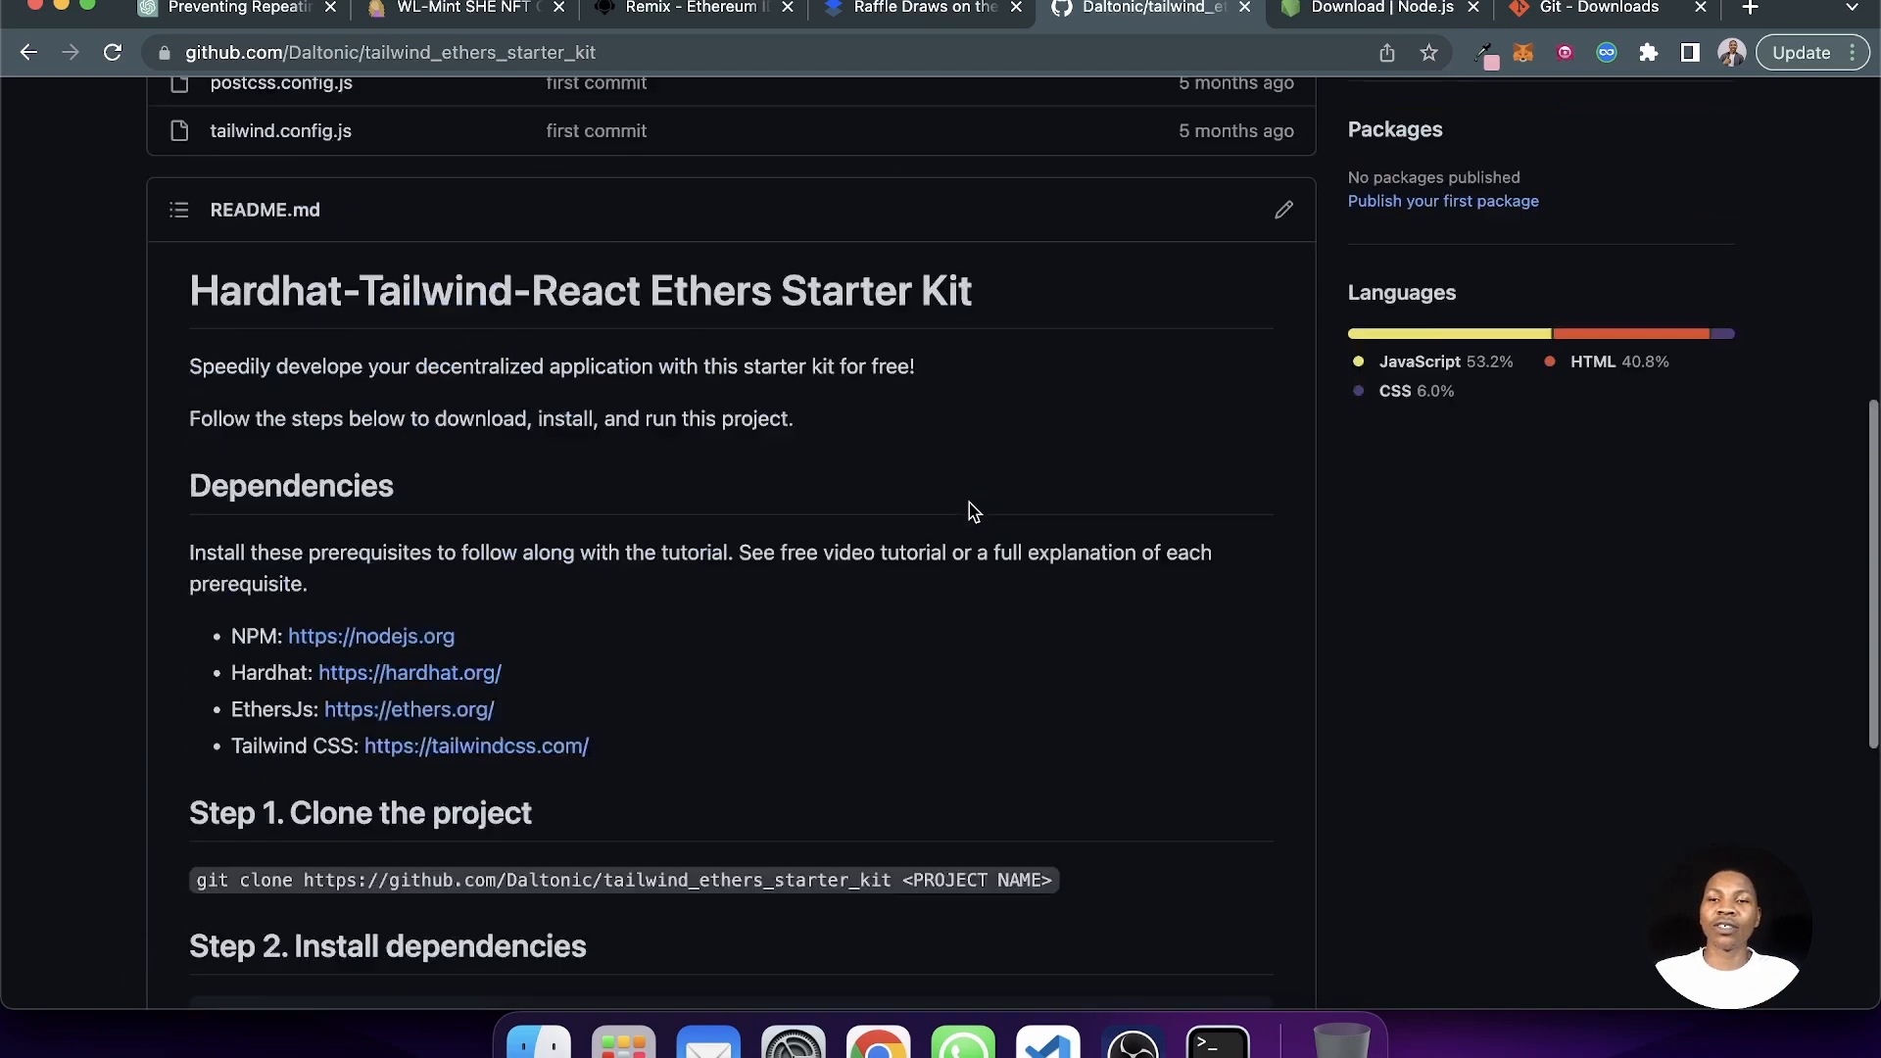
pyautogui.scroll(3)
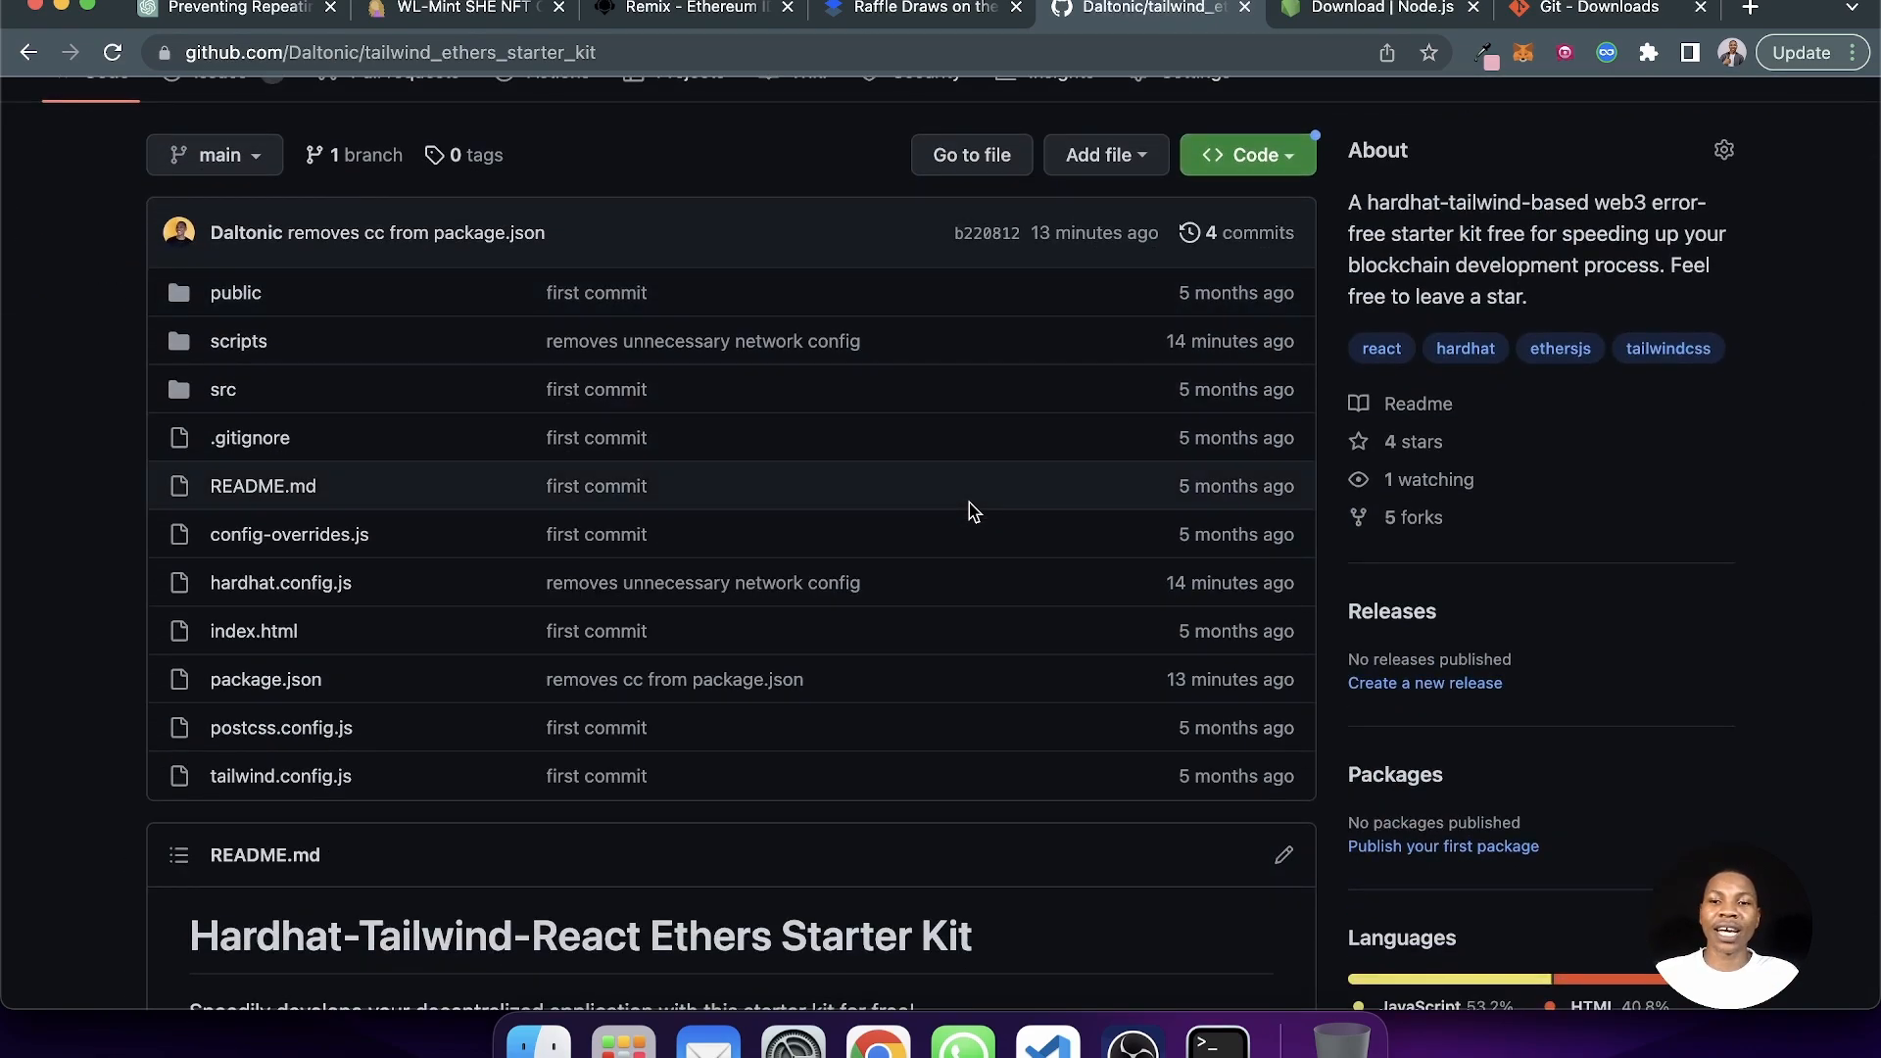
pyautogui.scroll(3)
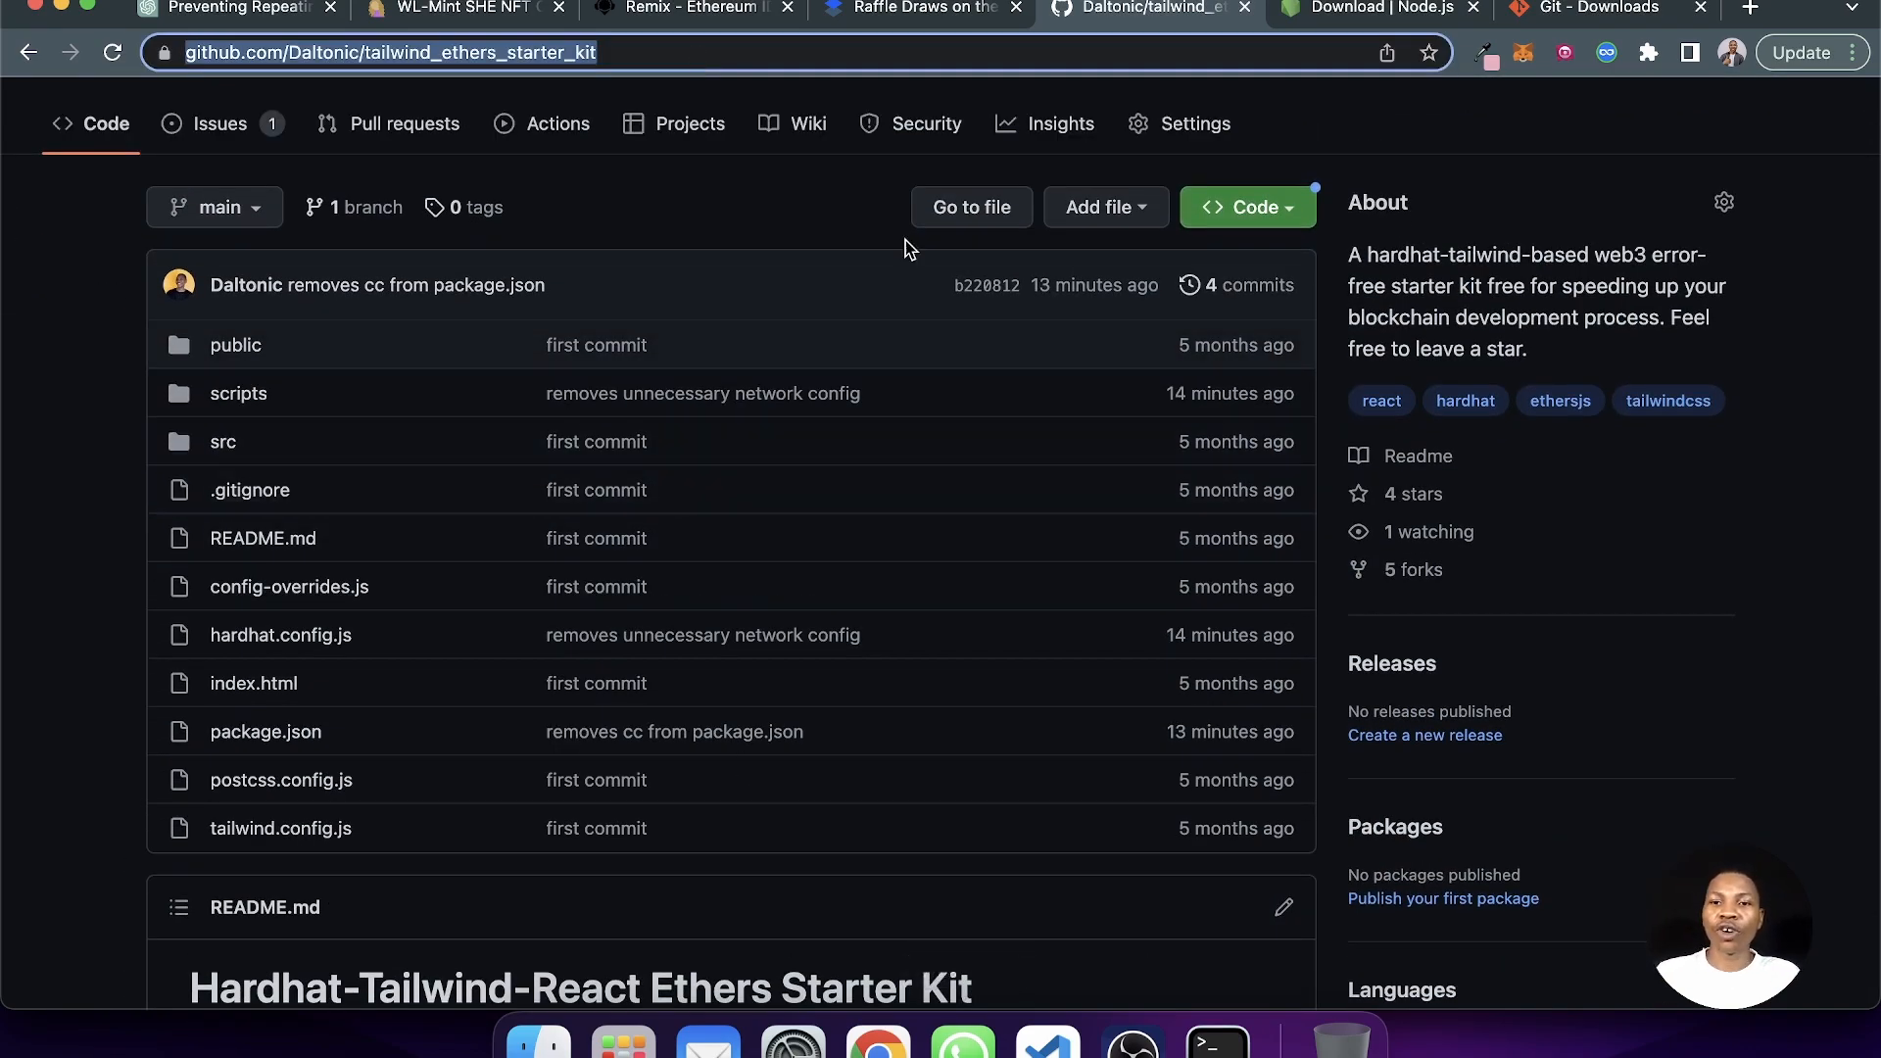
pyautogui.moveTo(1045, 1039)
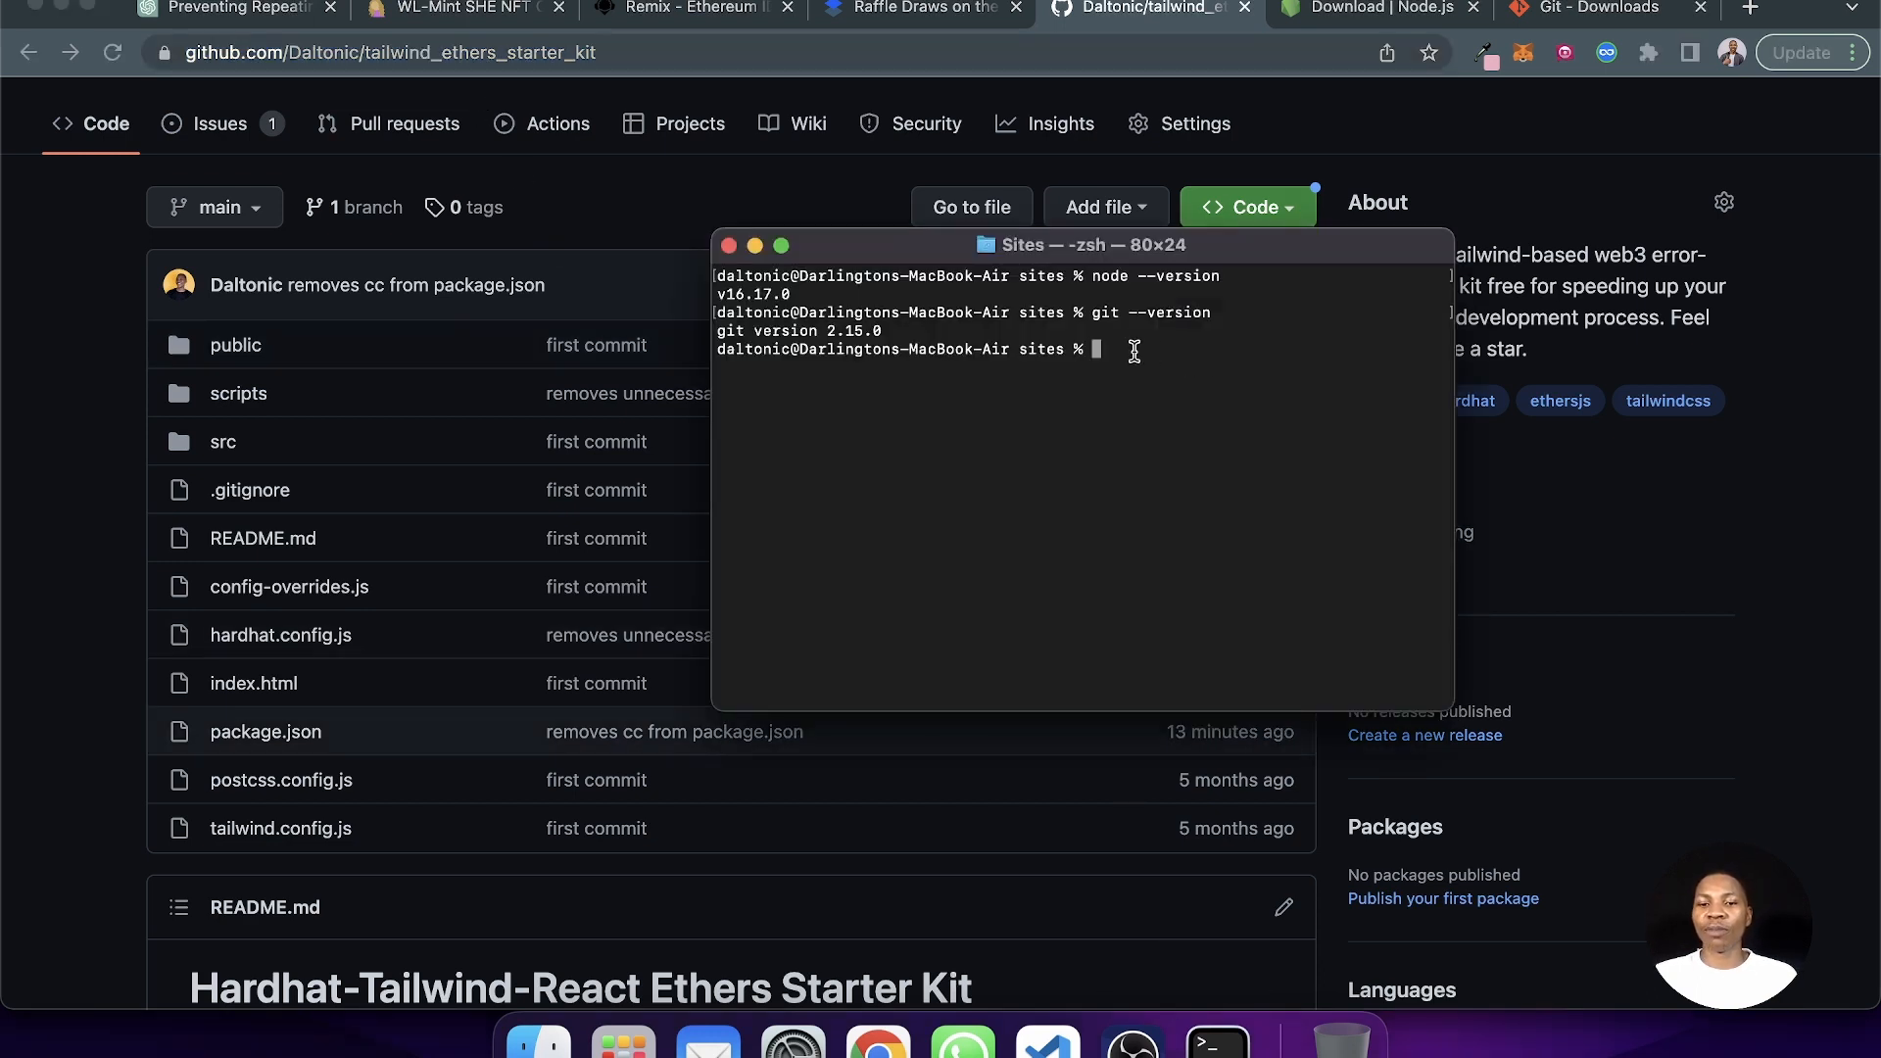
pyautogui.moveTo(1005, 335)
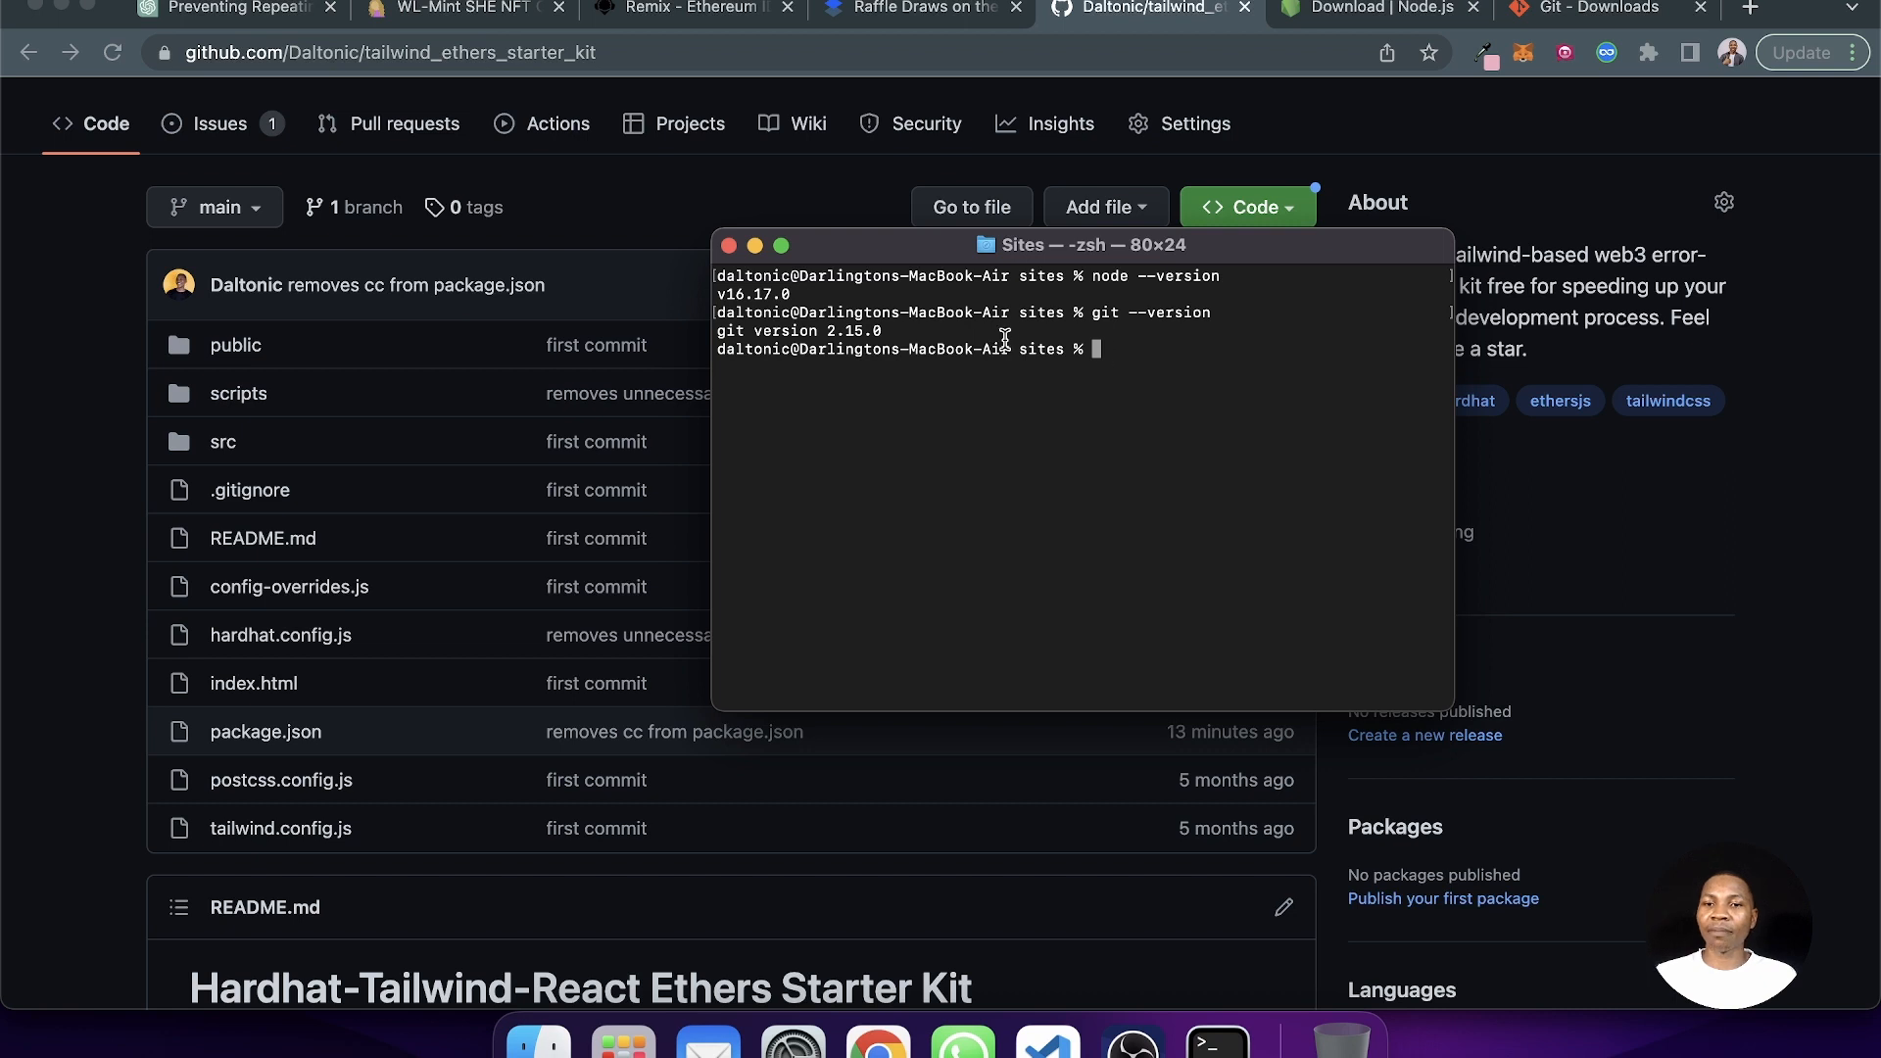
pyautogui.moveTo(1168, 363)
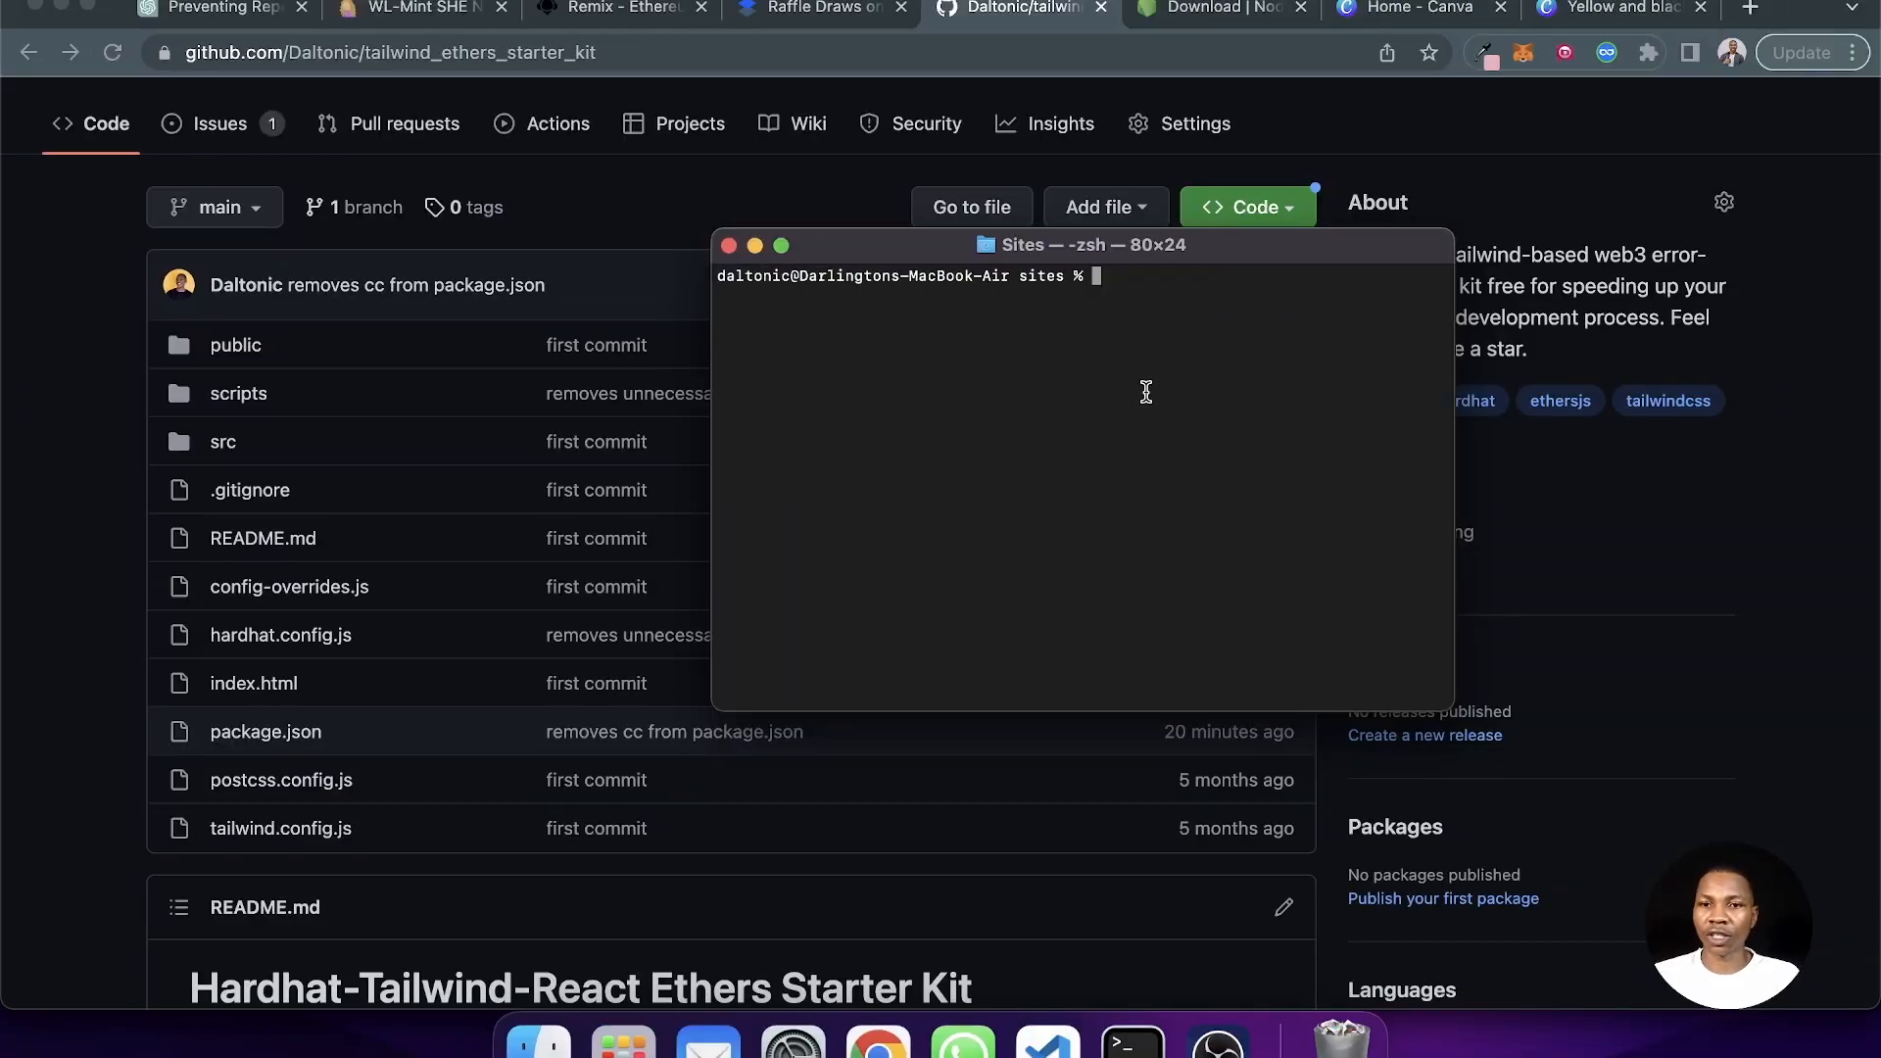
pyautogui.doubleClick(1041, 276)
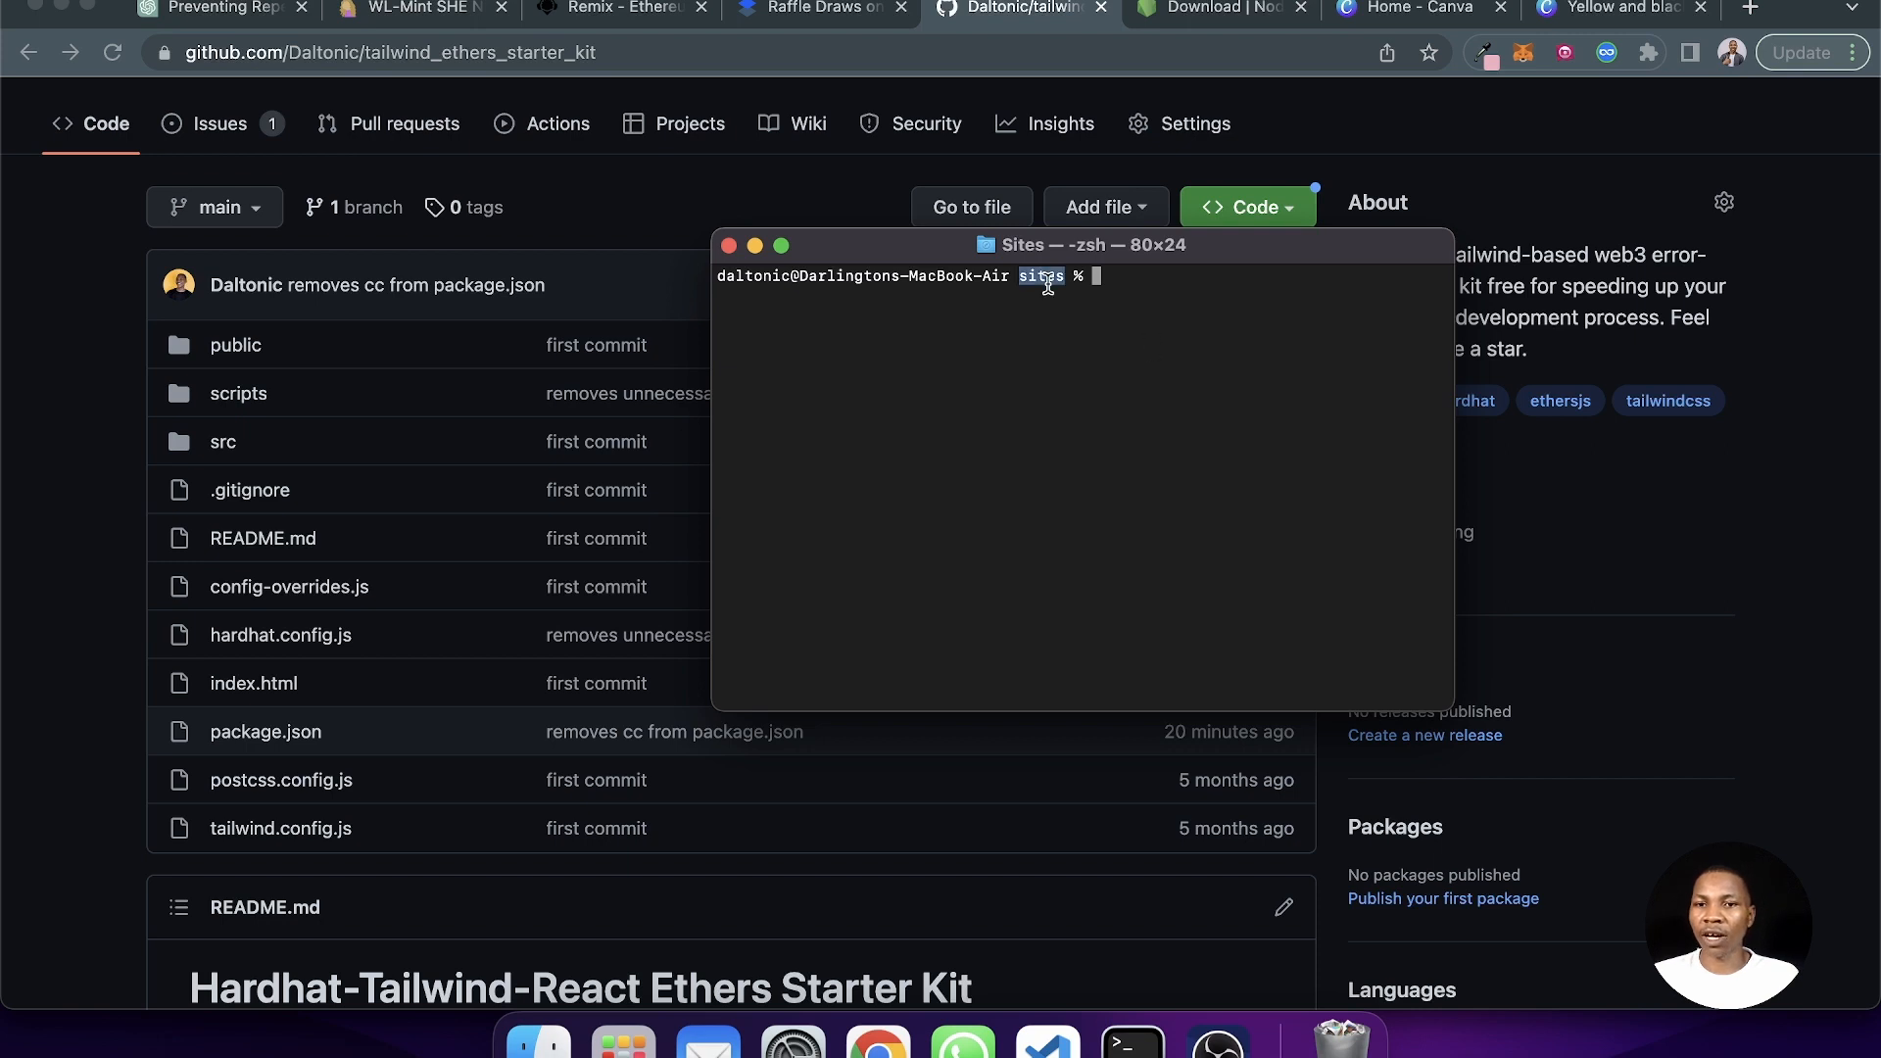
pyautogui.moveTo(1188, 437)
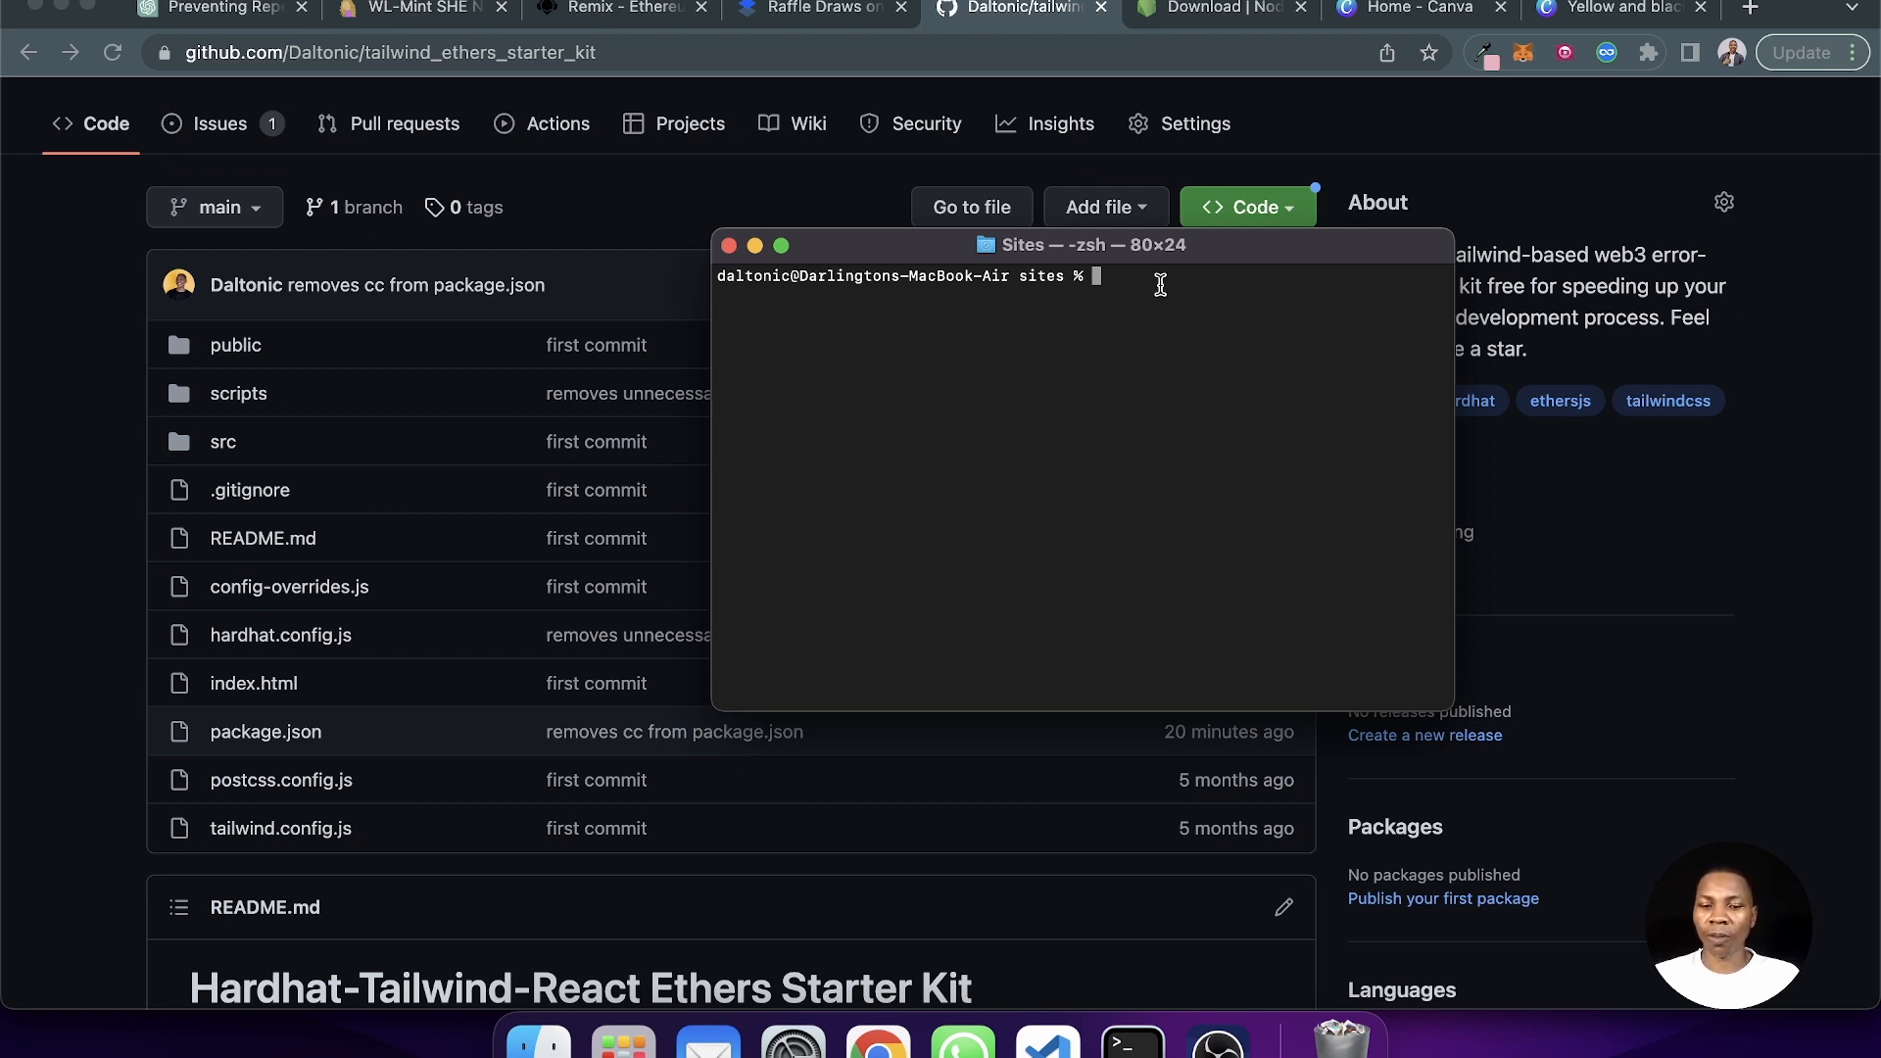
pyautogui.write('git clone')
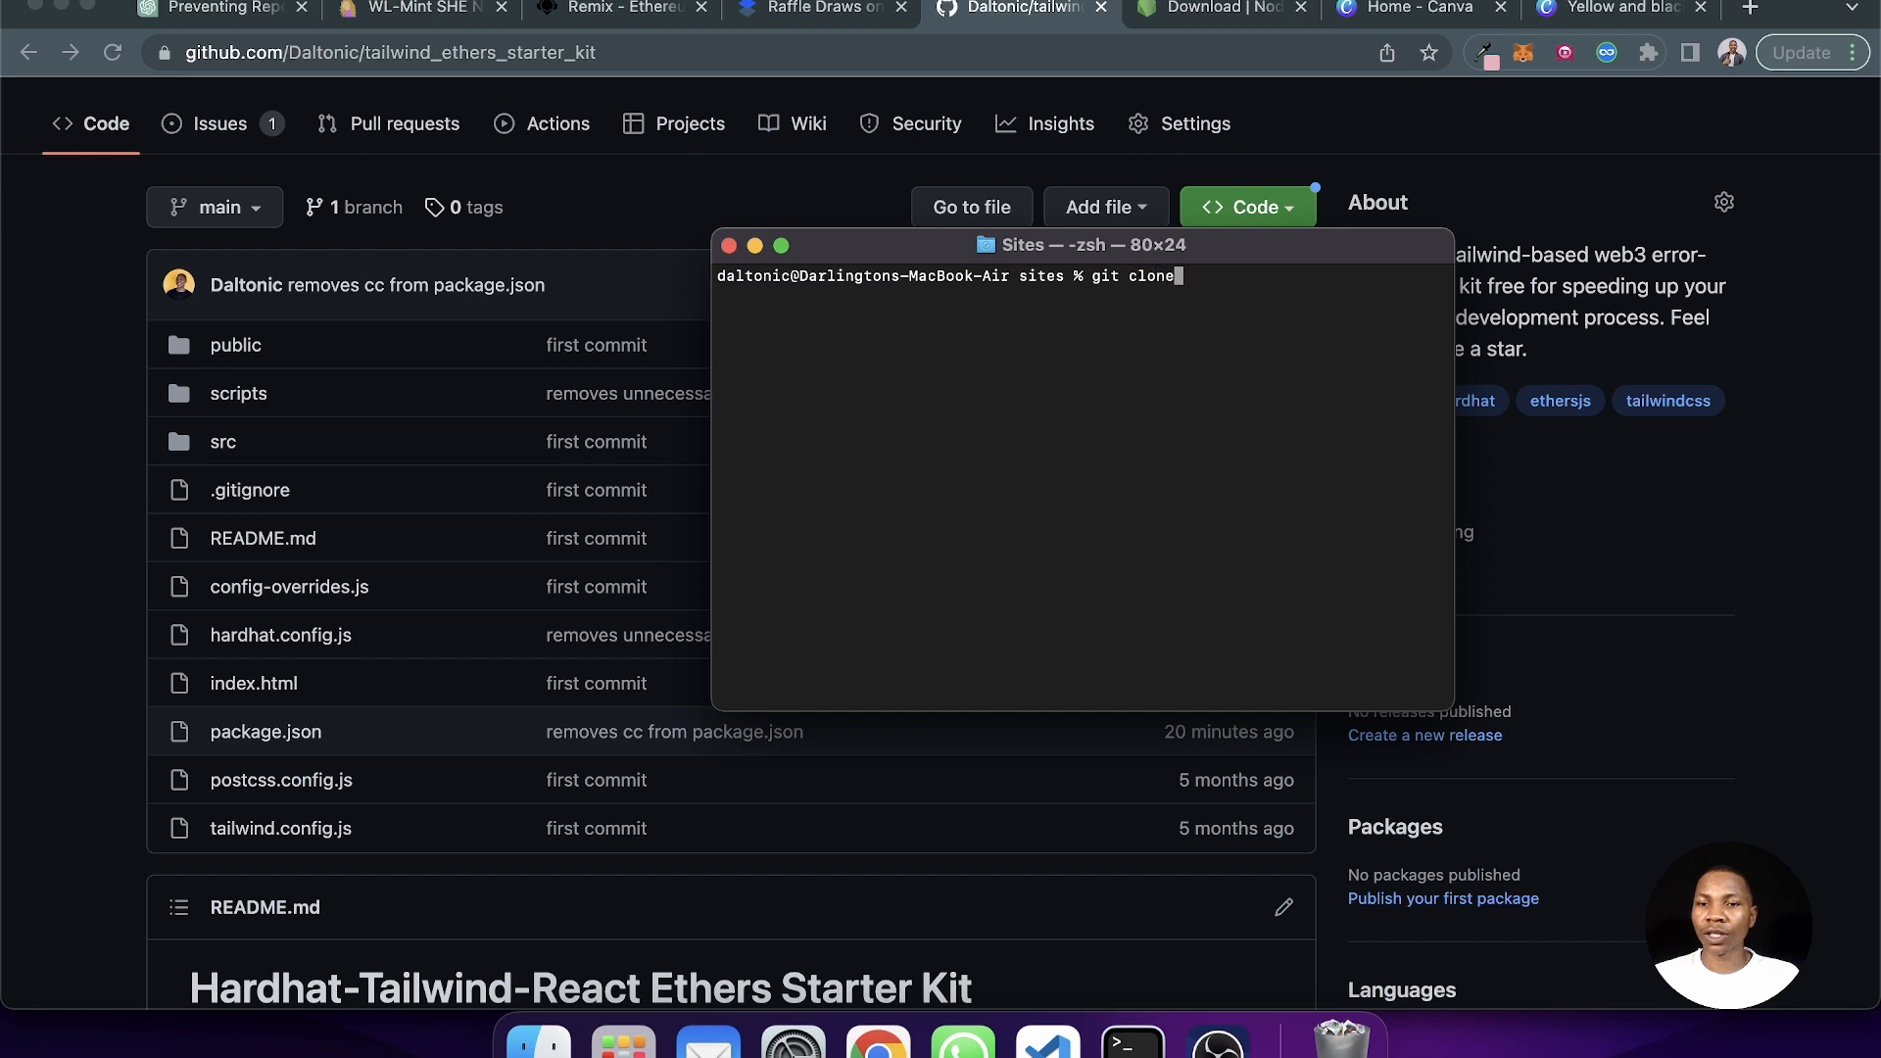
pyautogui.write('https://github.com/Daltonic/tailwind_ethers_starter_kit')
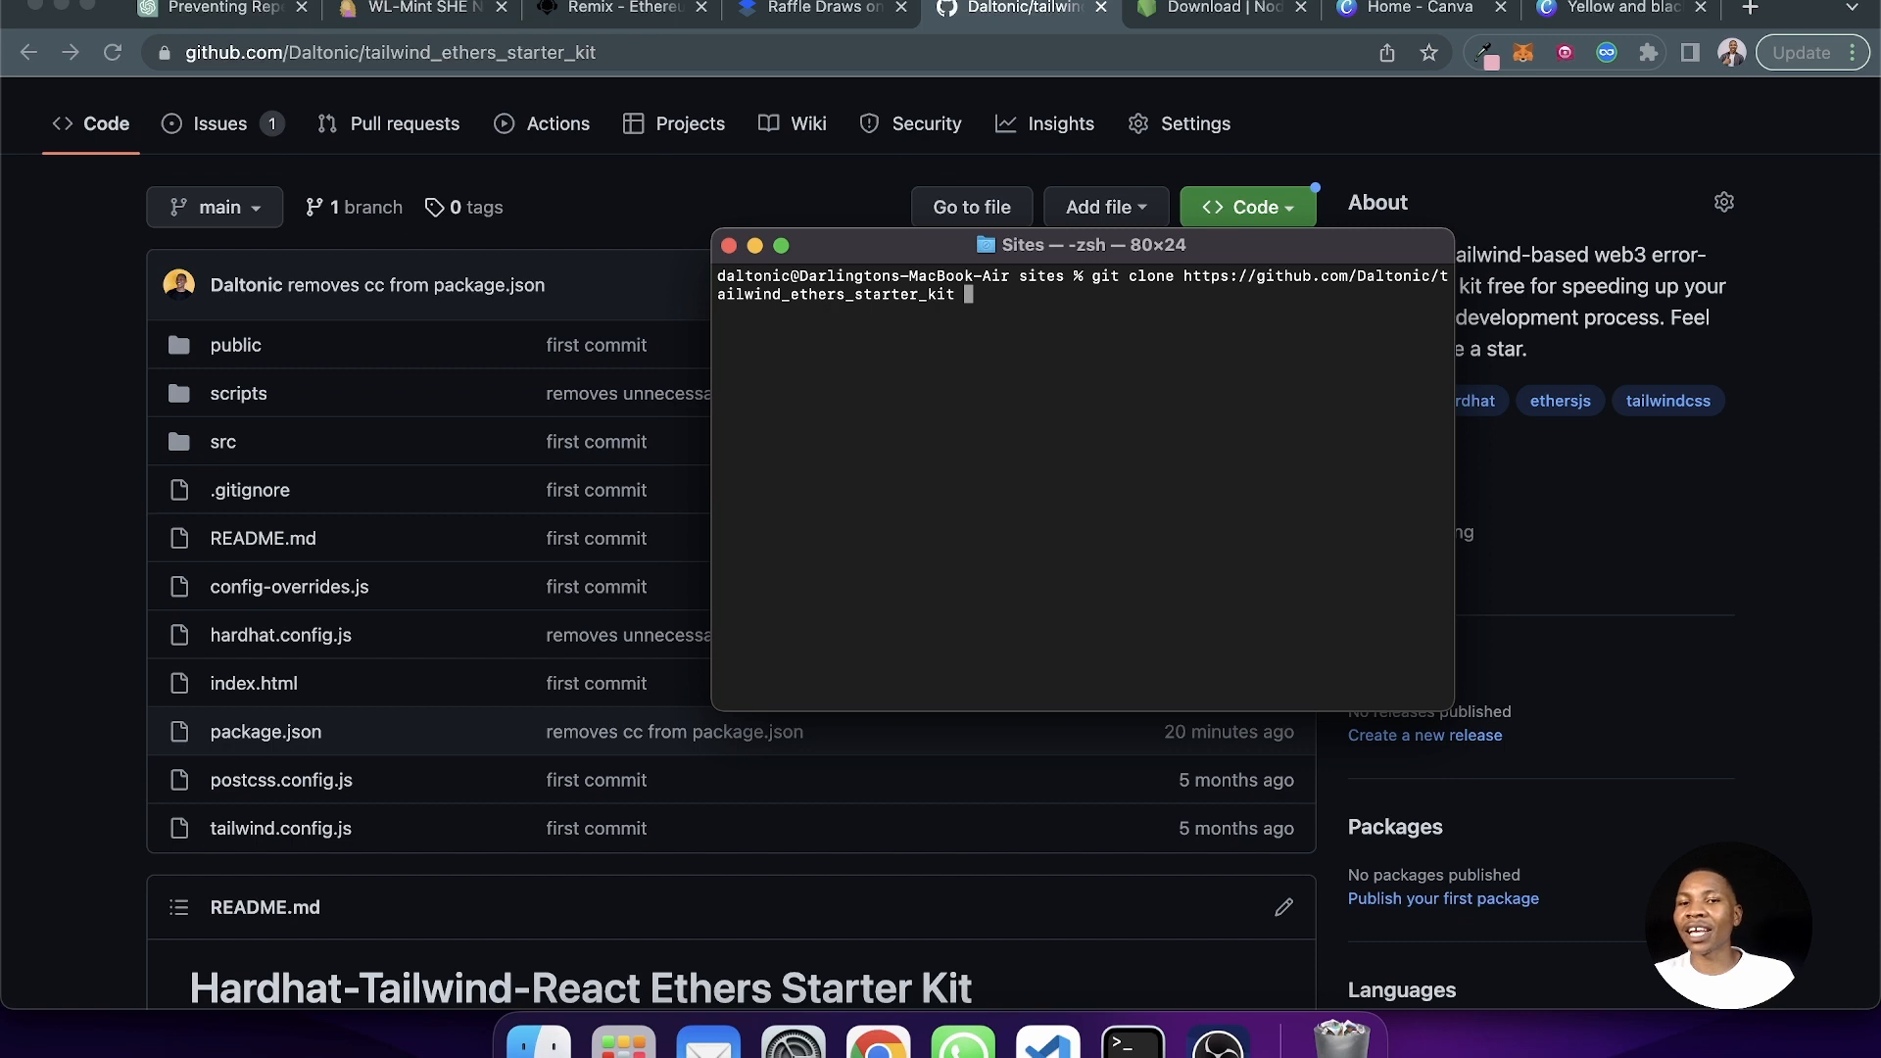
# - Clone into dapplottery, then into dapplotterytest after the 'already exists' error
pyautogui.doubleClick(835, 296)
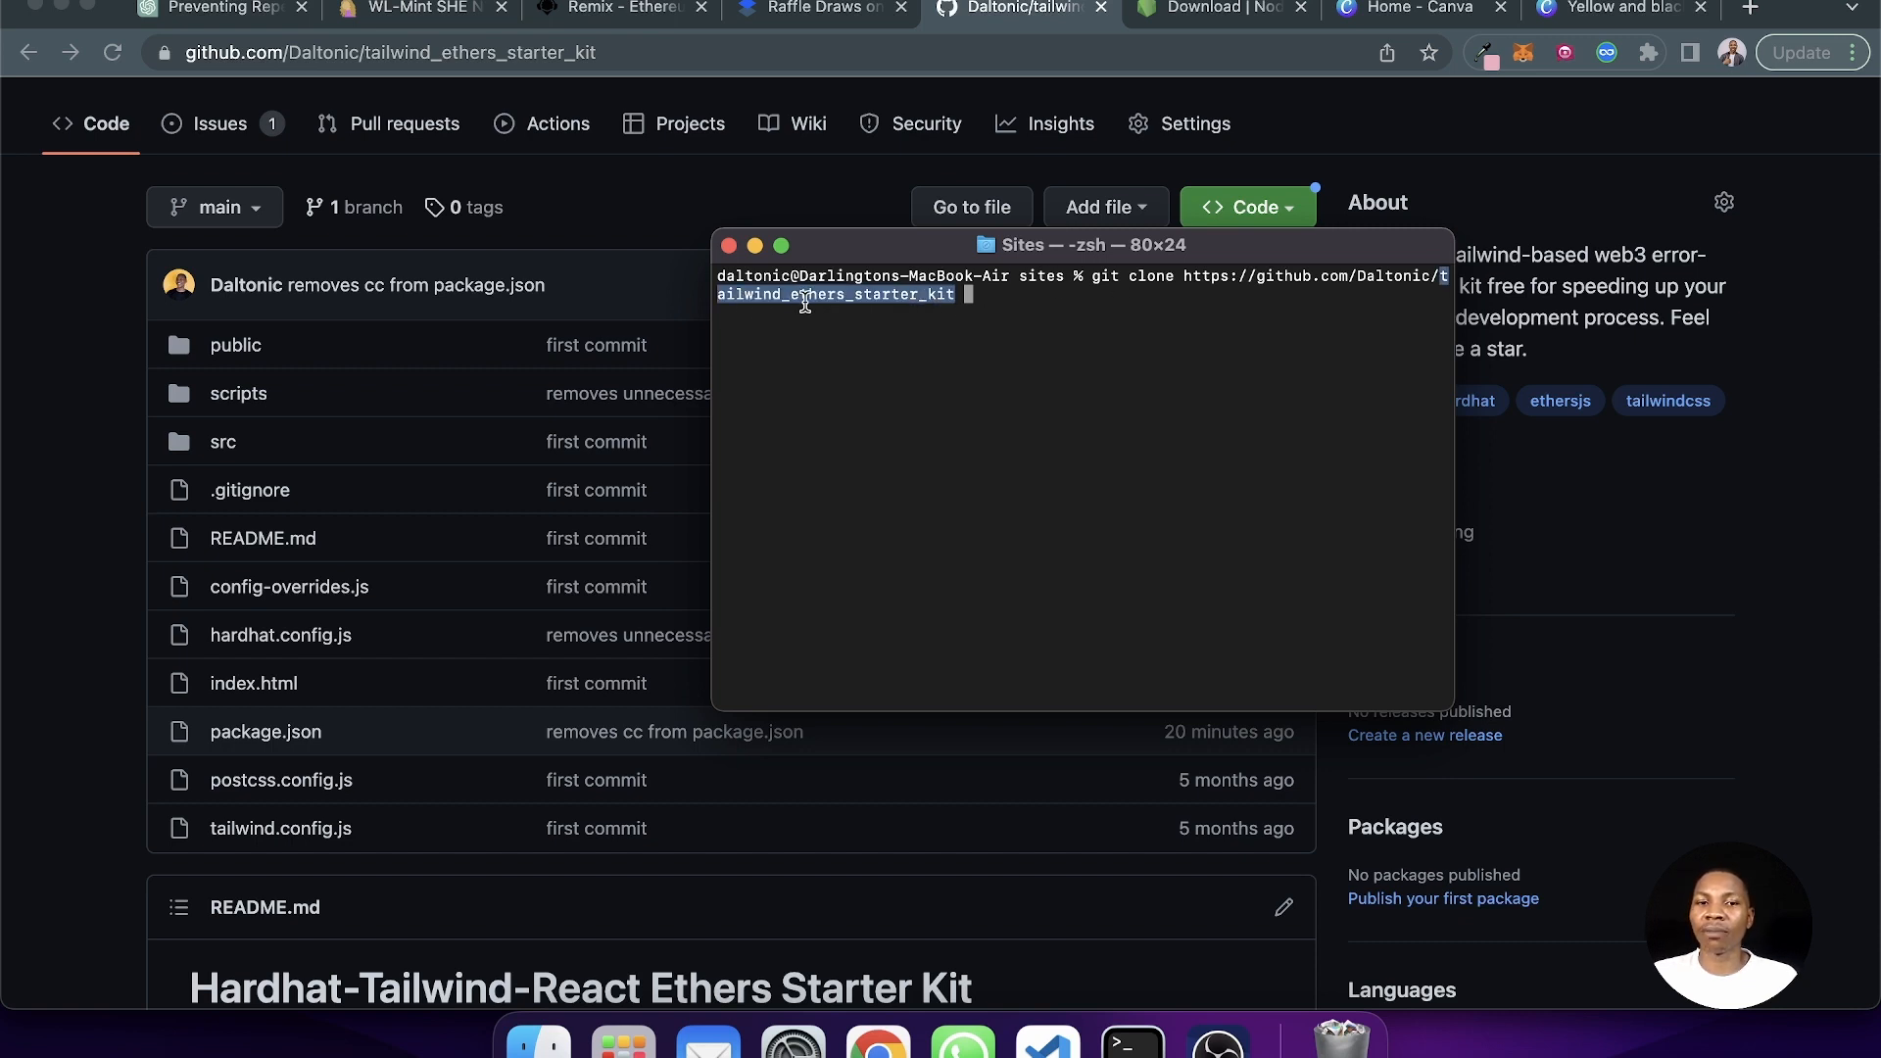
pyautogui.write('d')
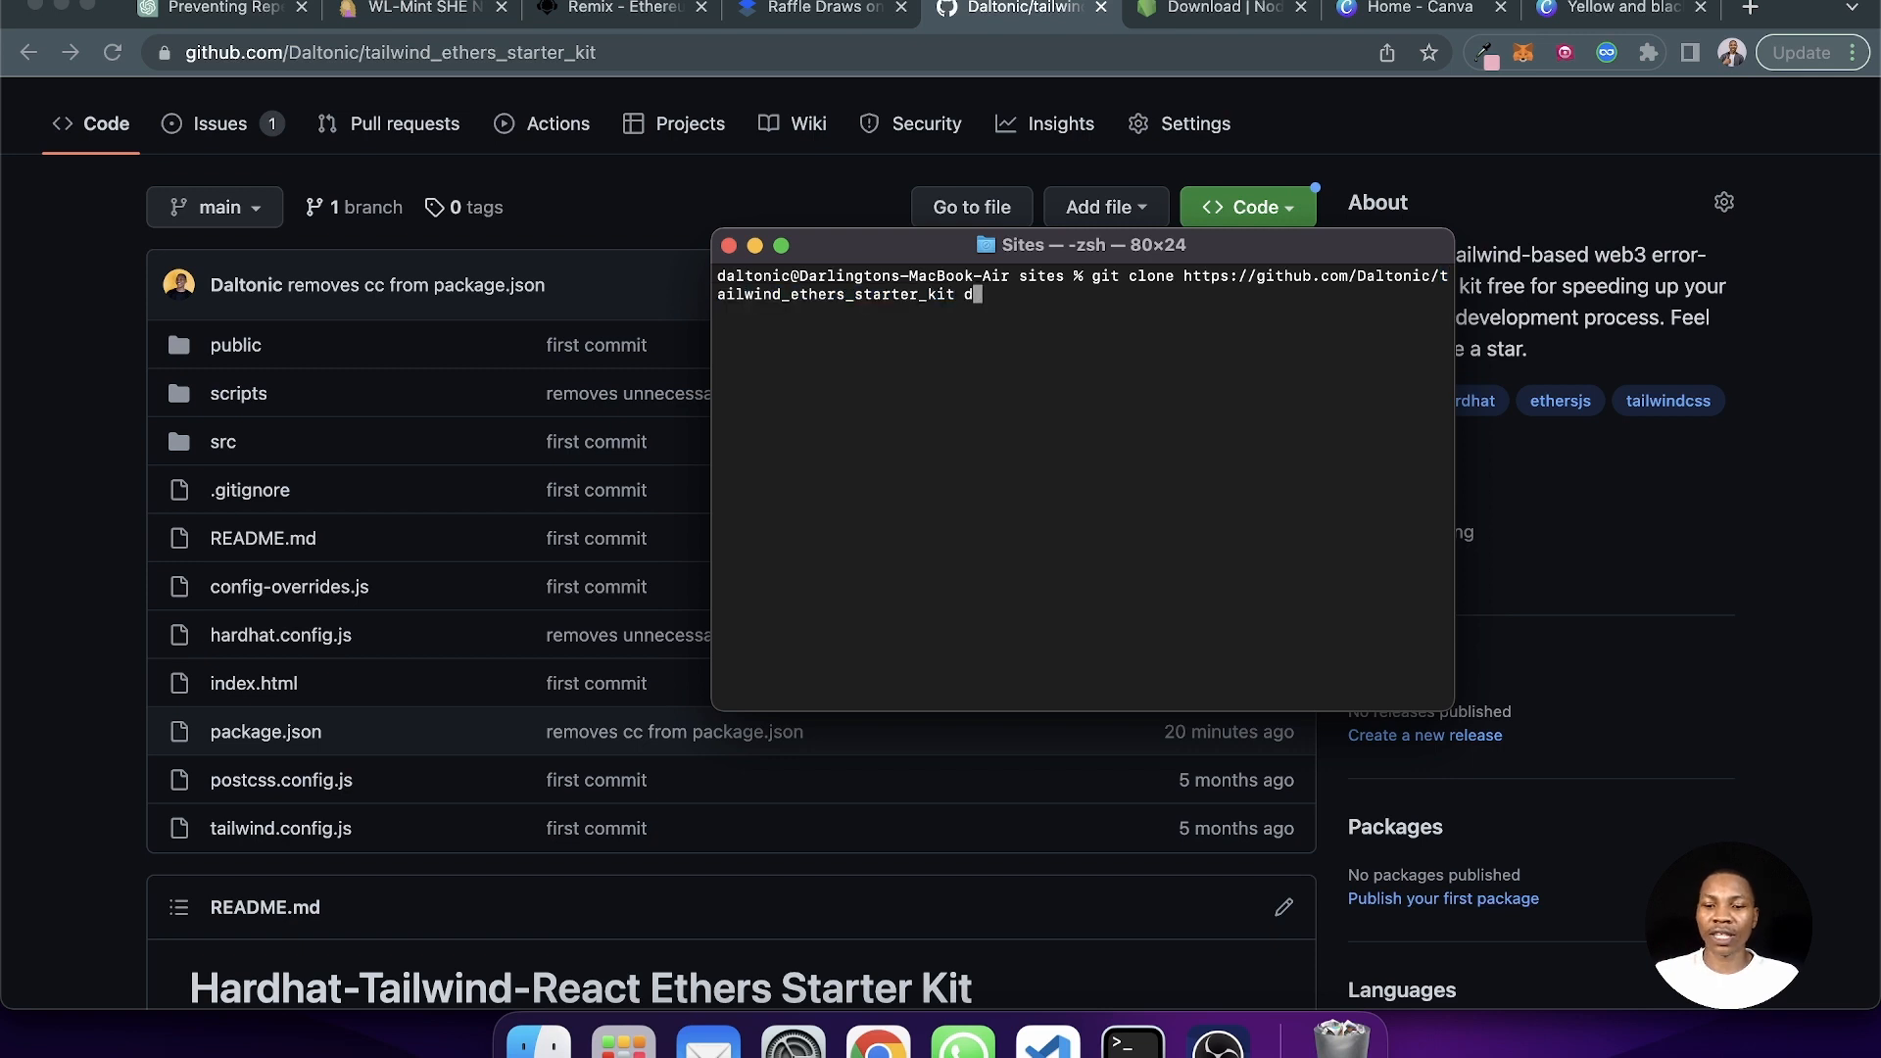
pyautogui.write('app')
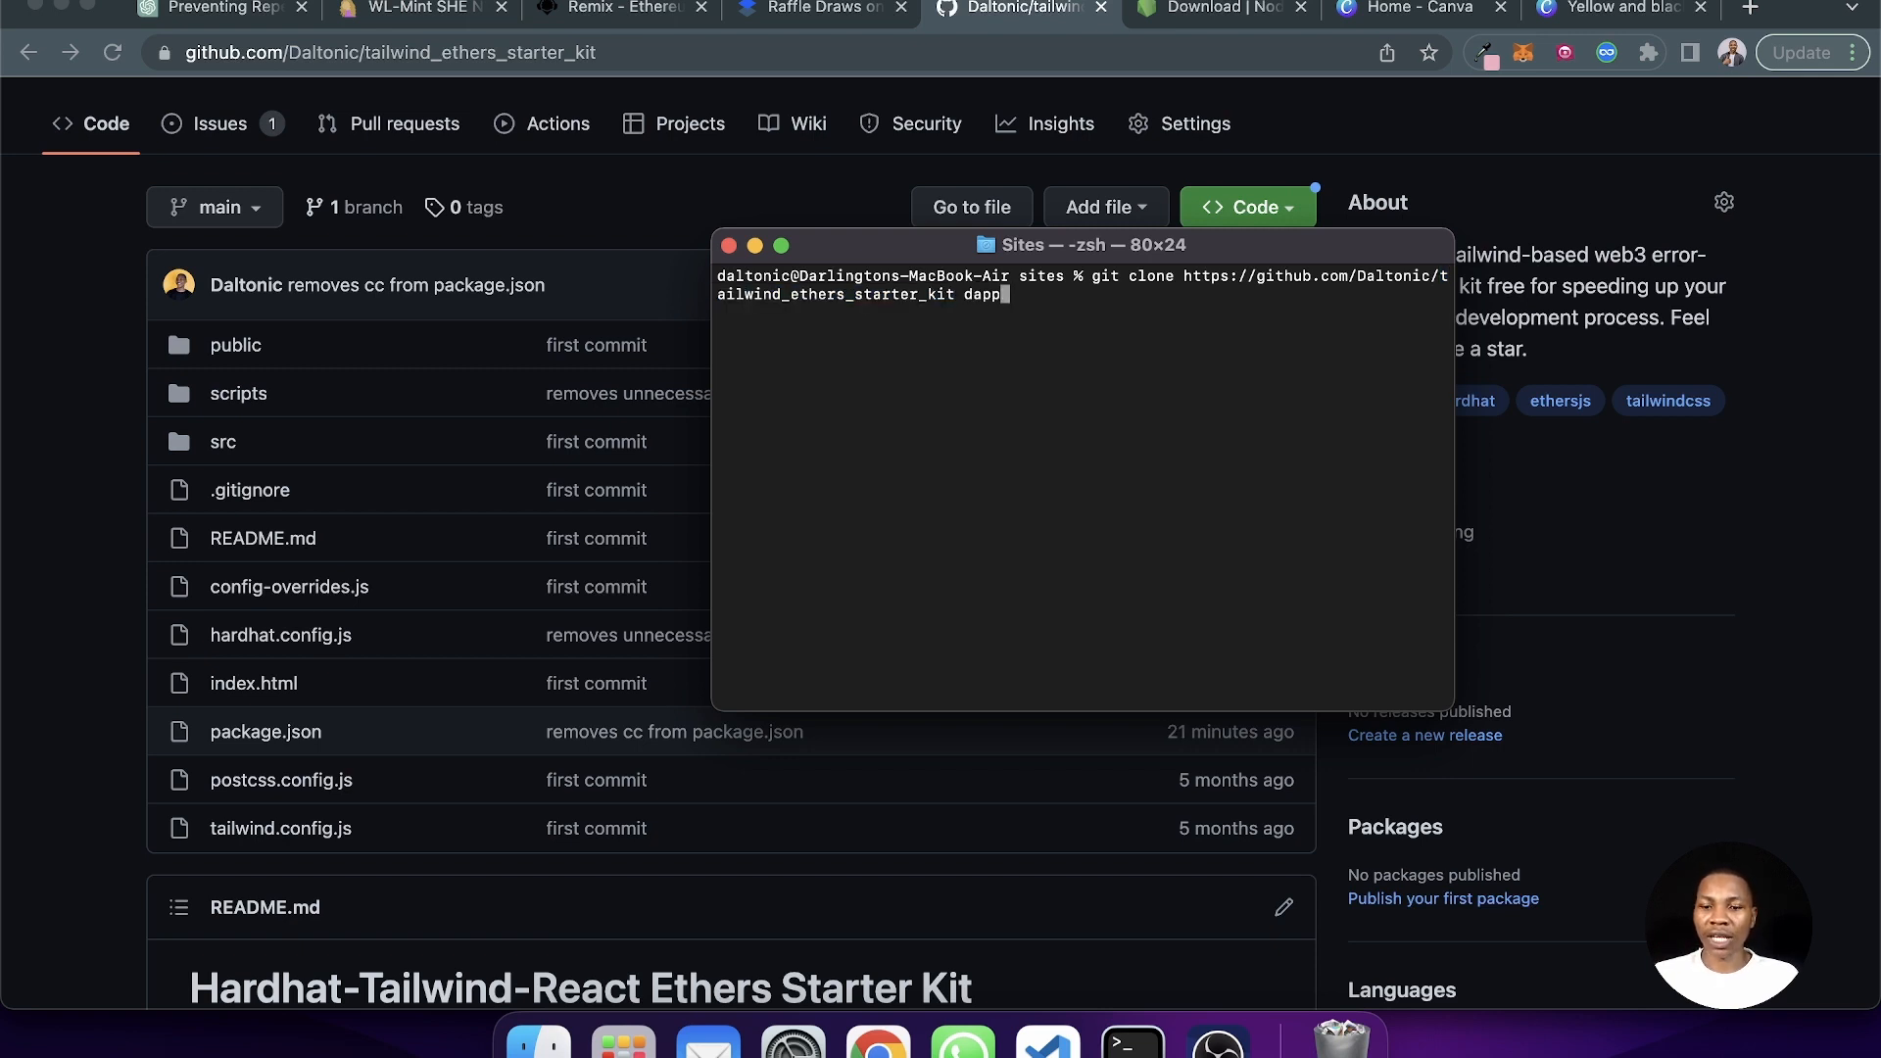
pyautogui.write('1')
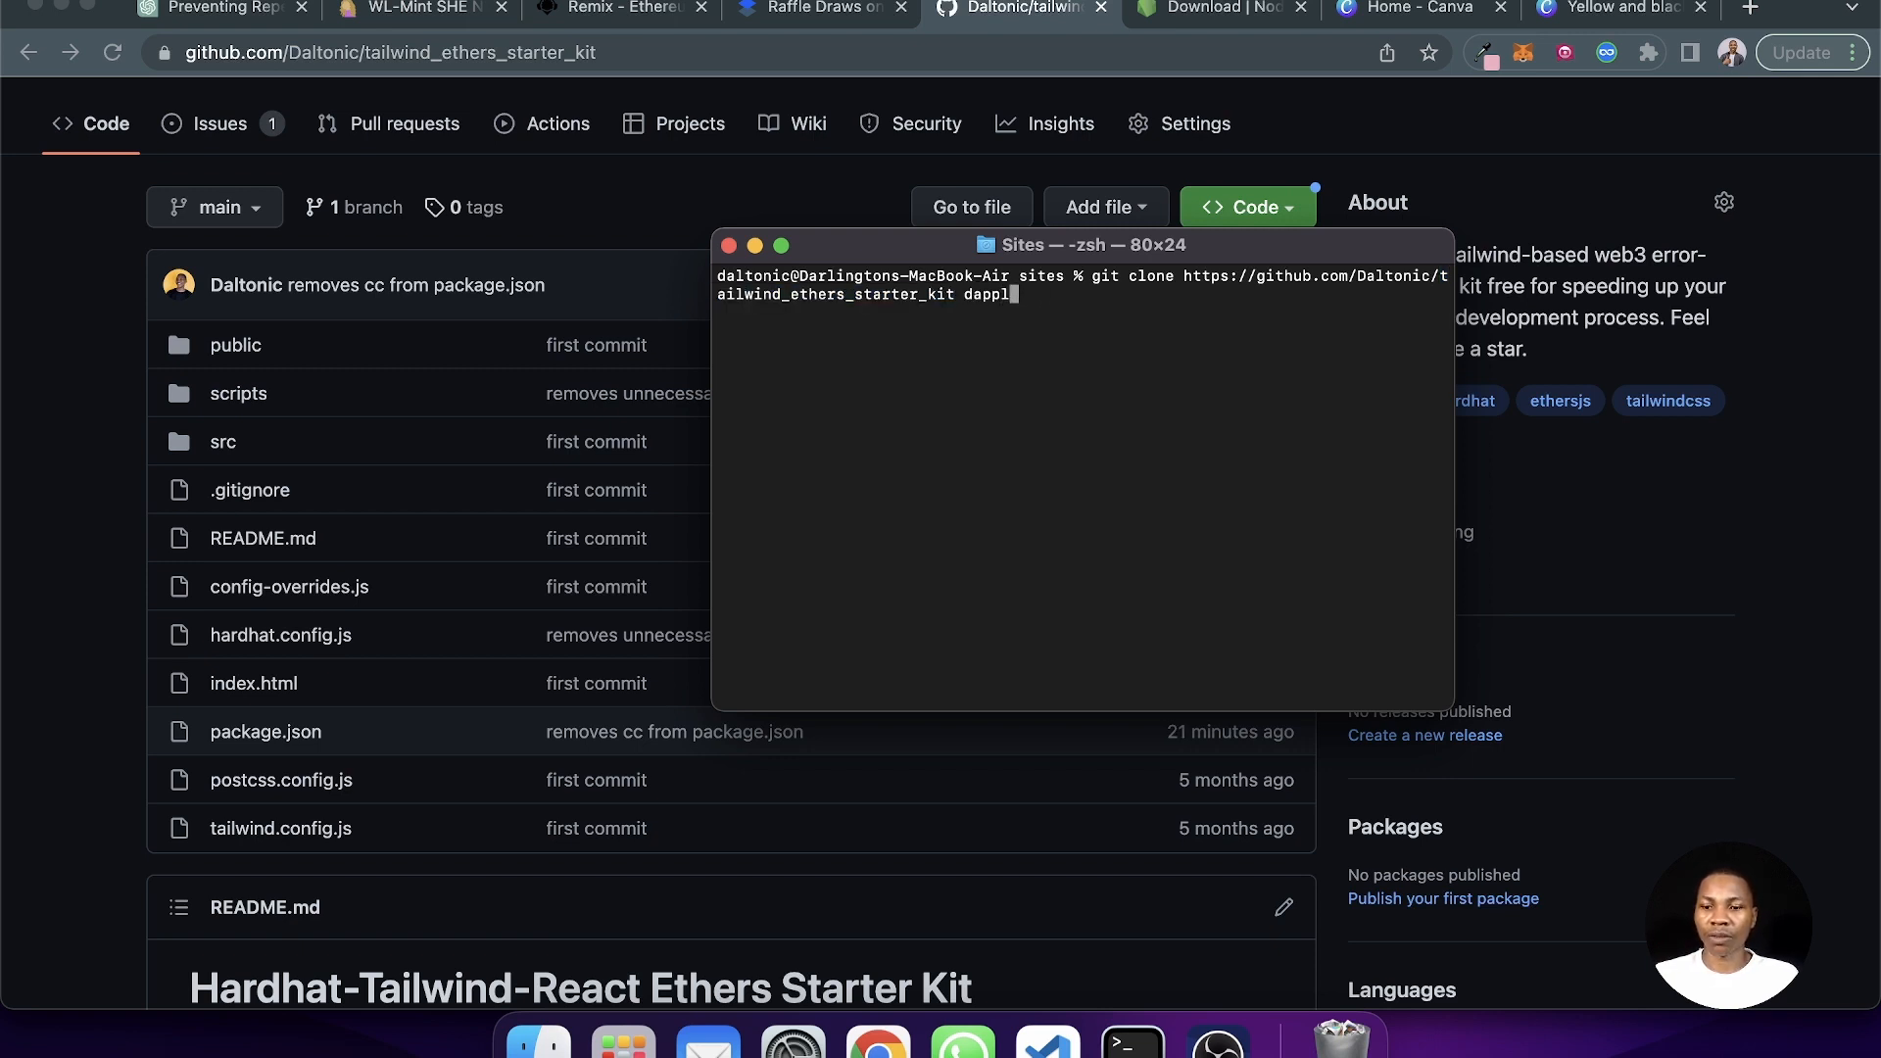
pyautogui.write('otter')
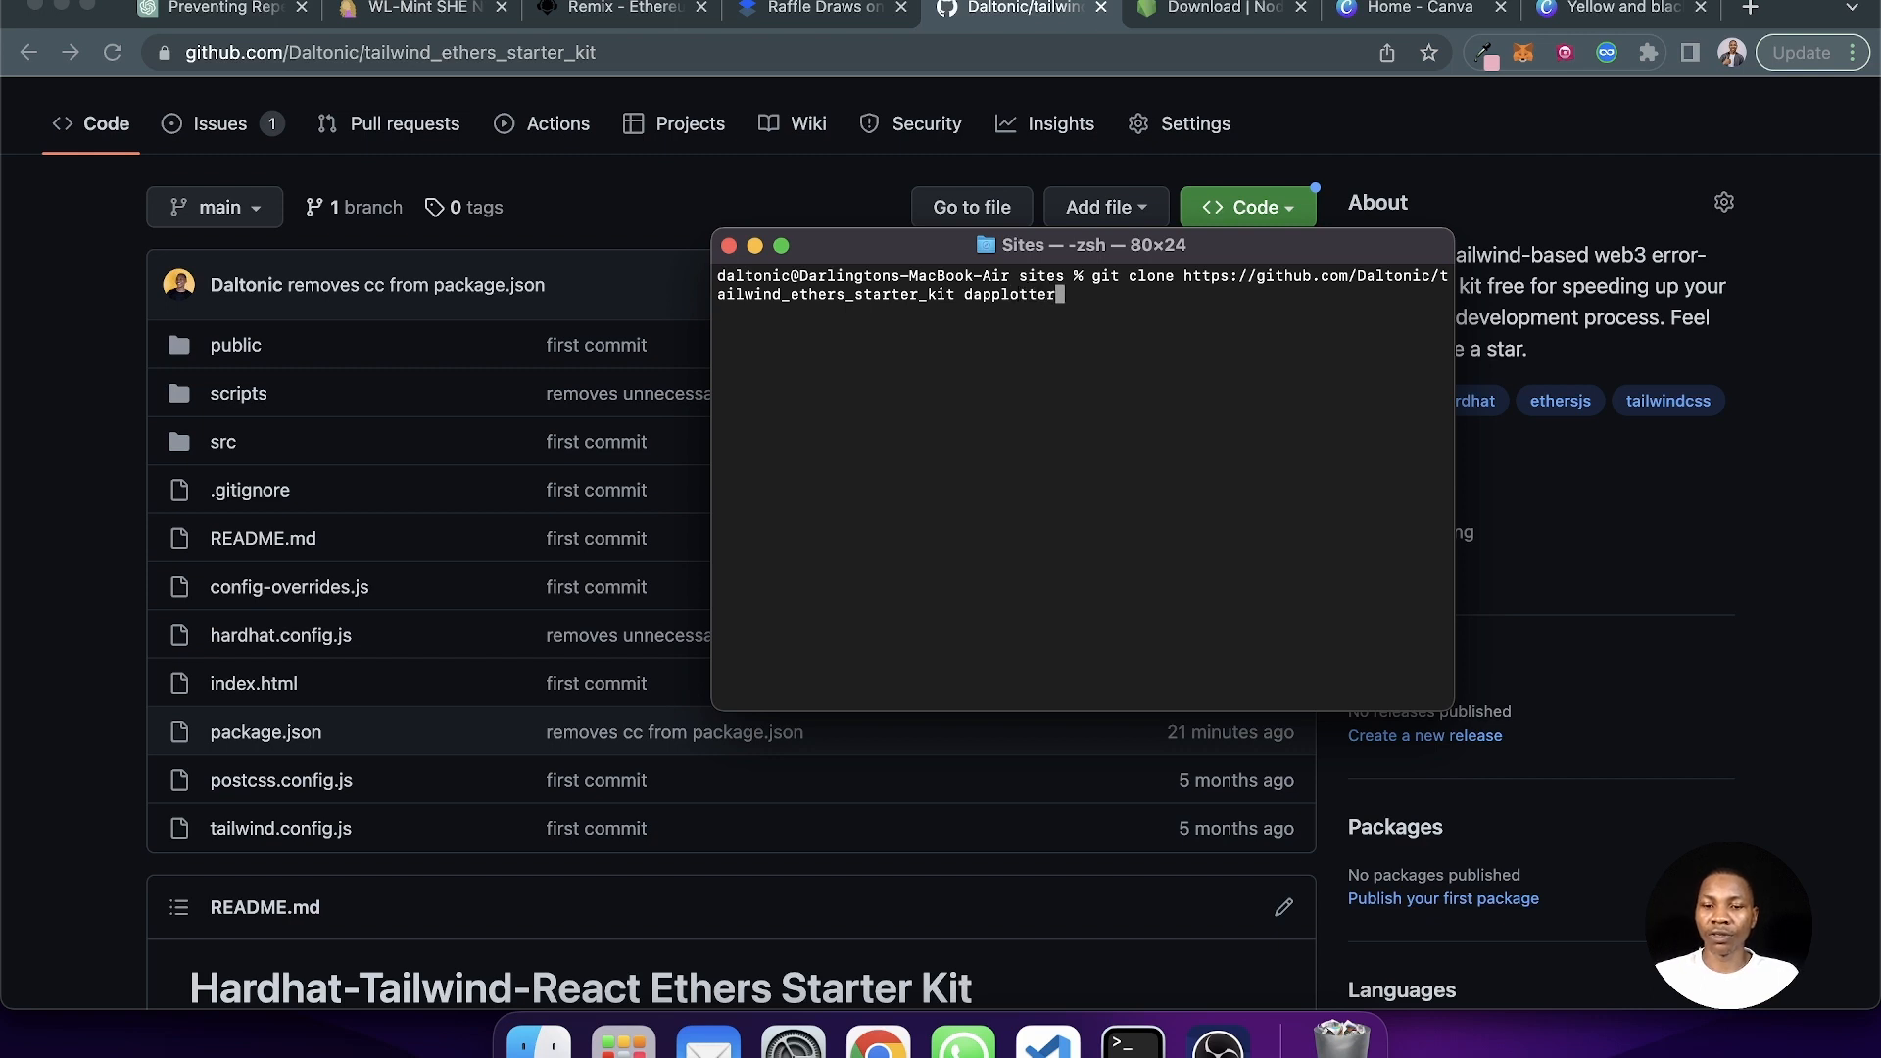
pyautogui.press('Return')
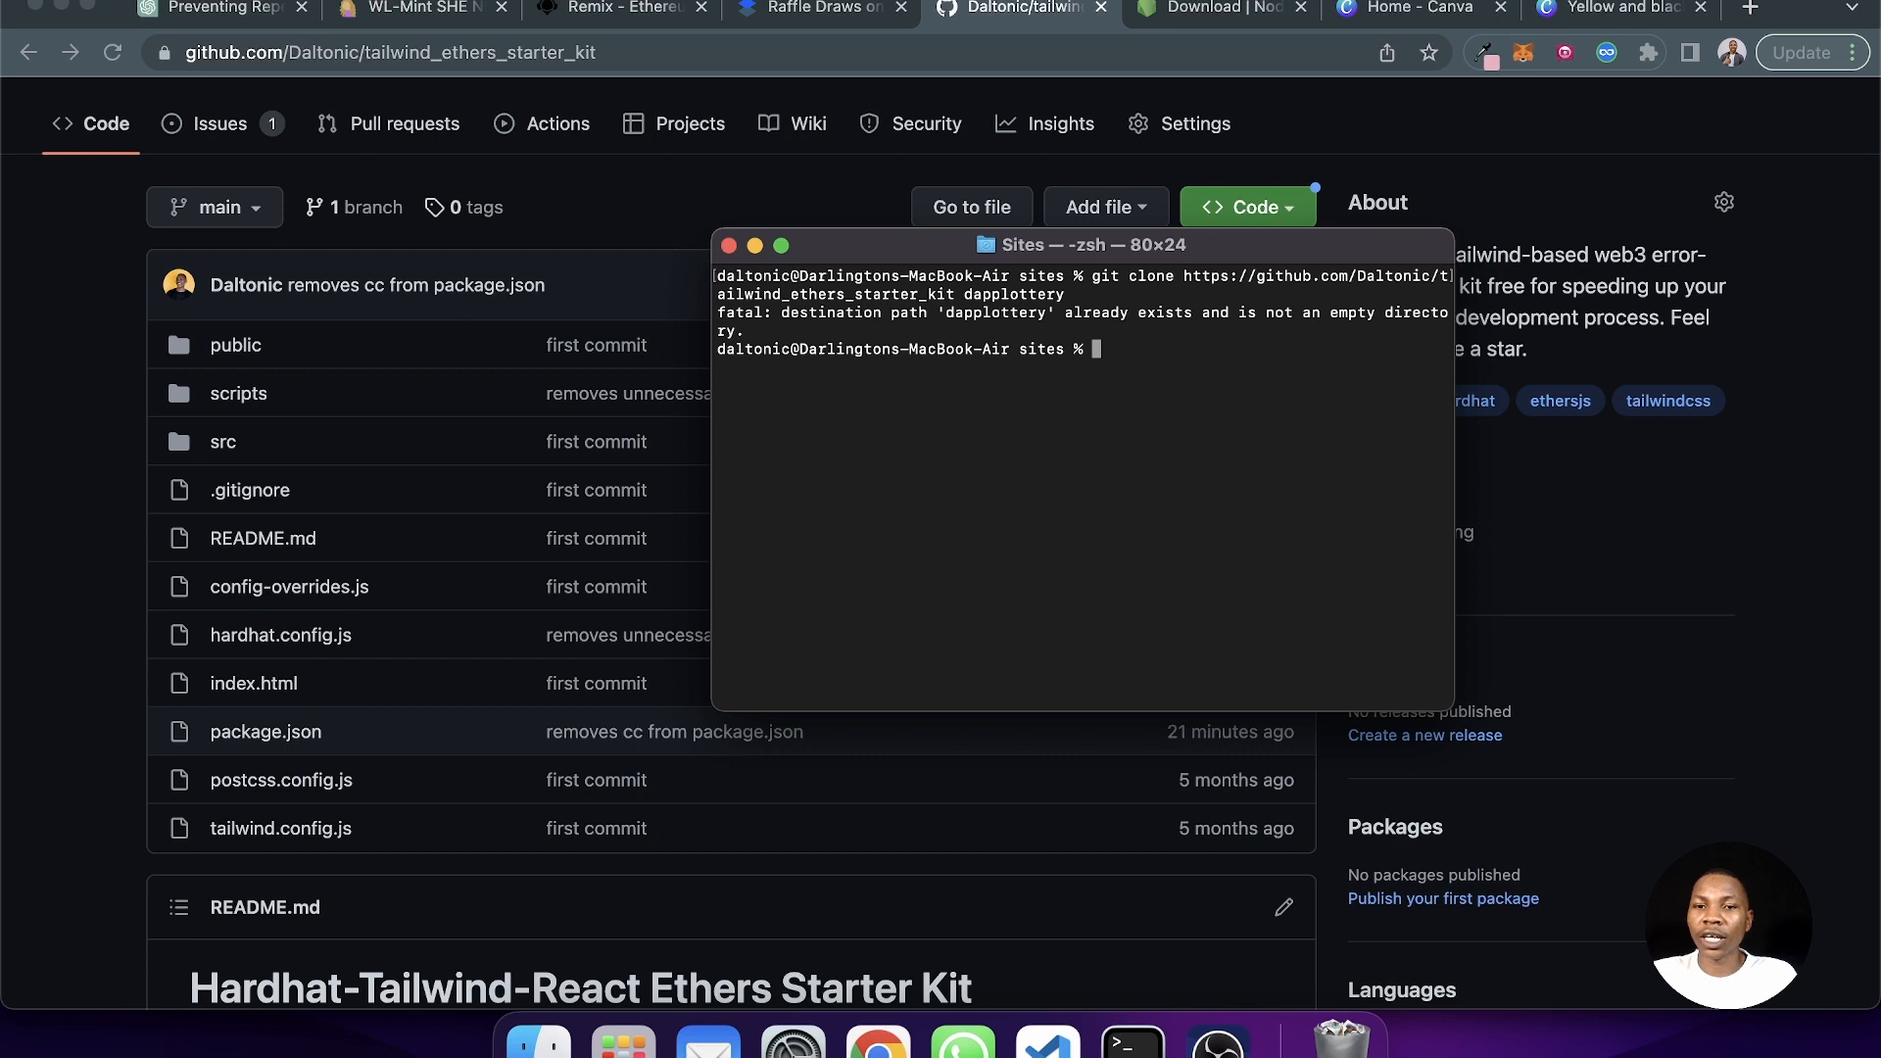
pyautogui.moveTo(1223, 376)
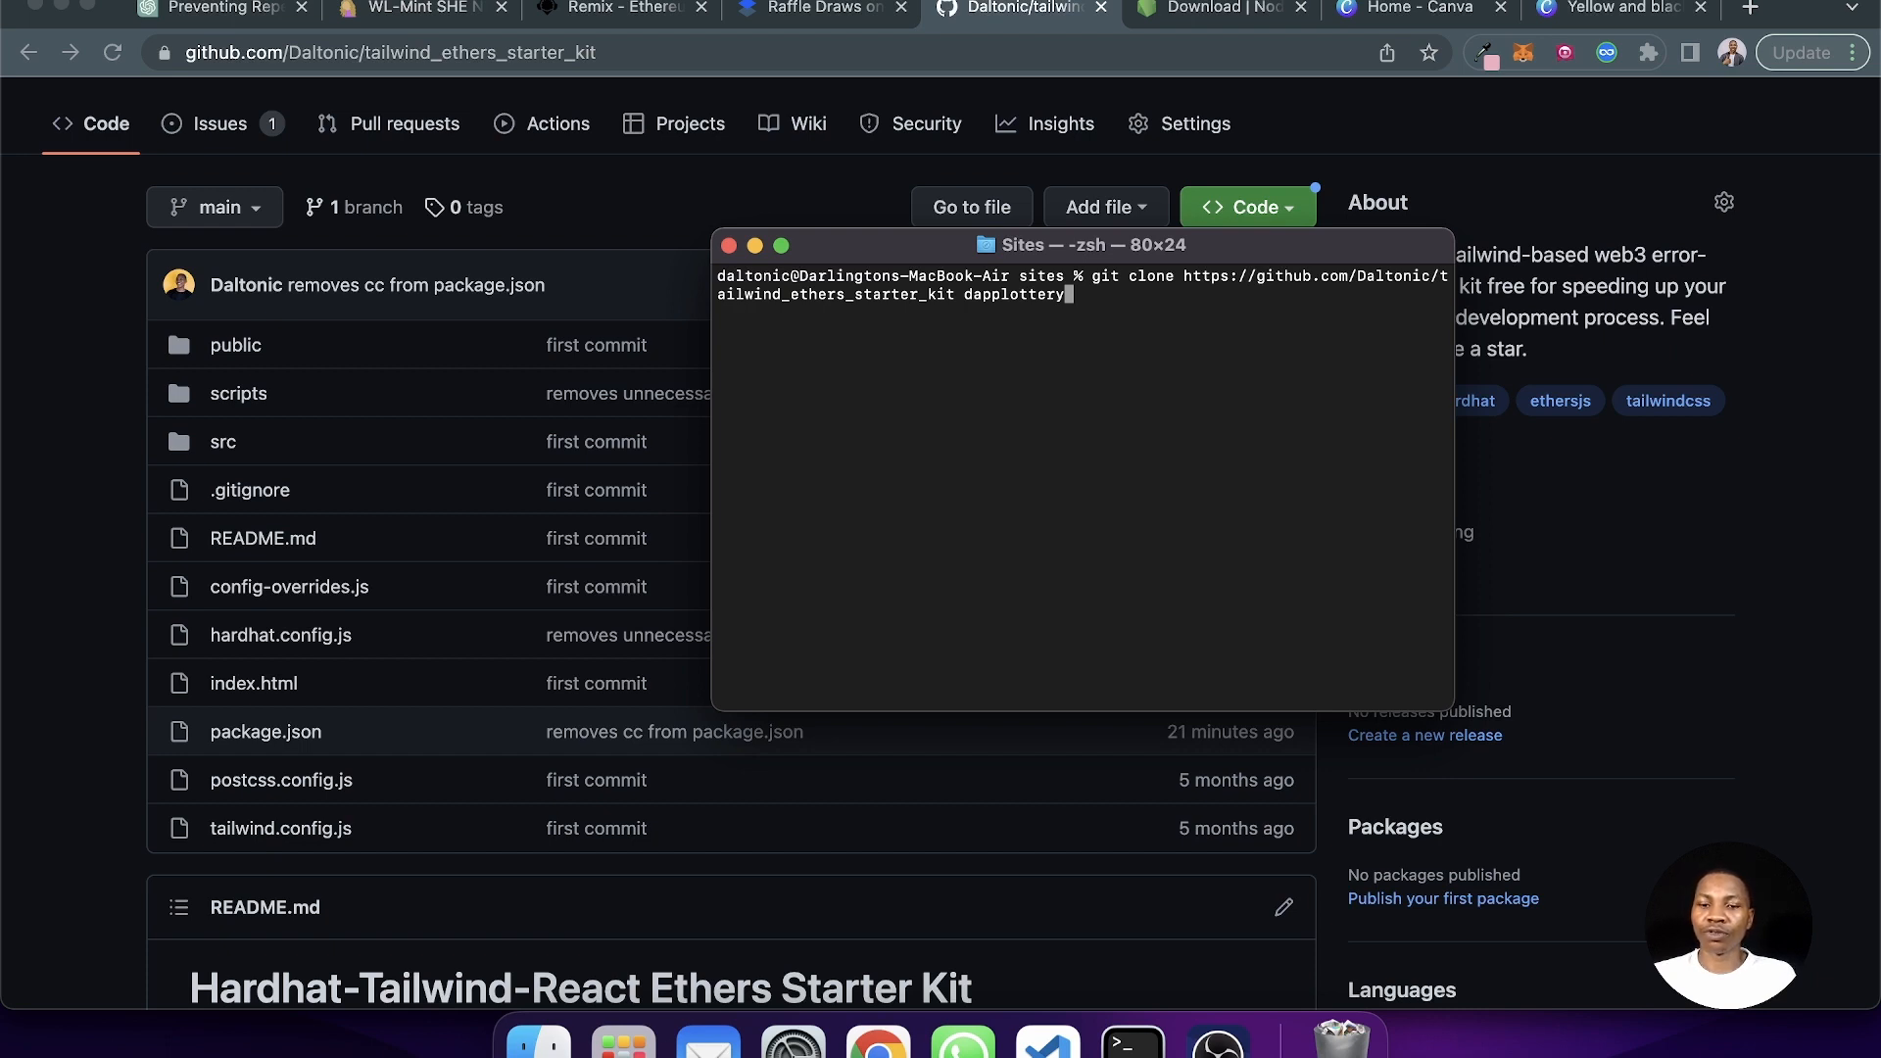
pyautogui.press('Return')
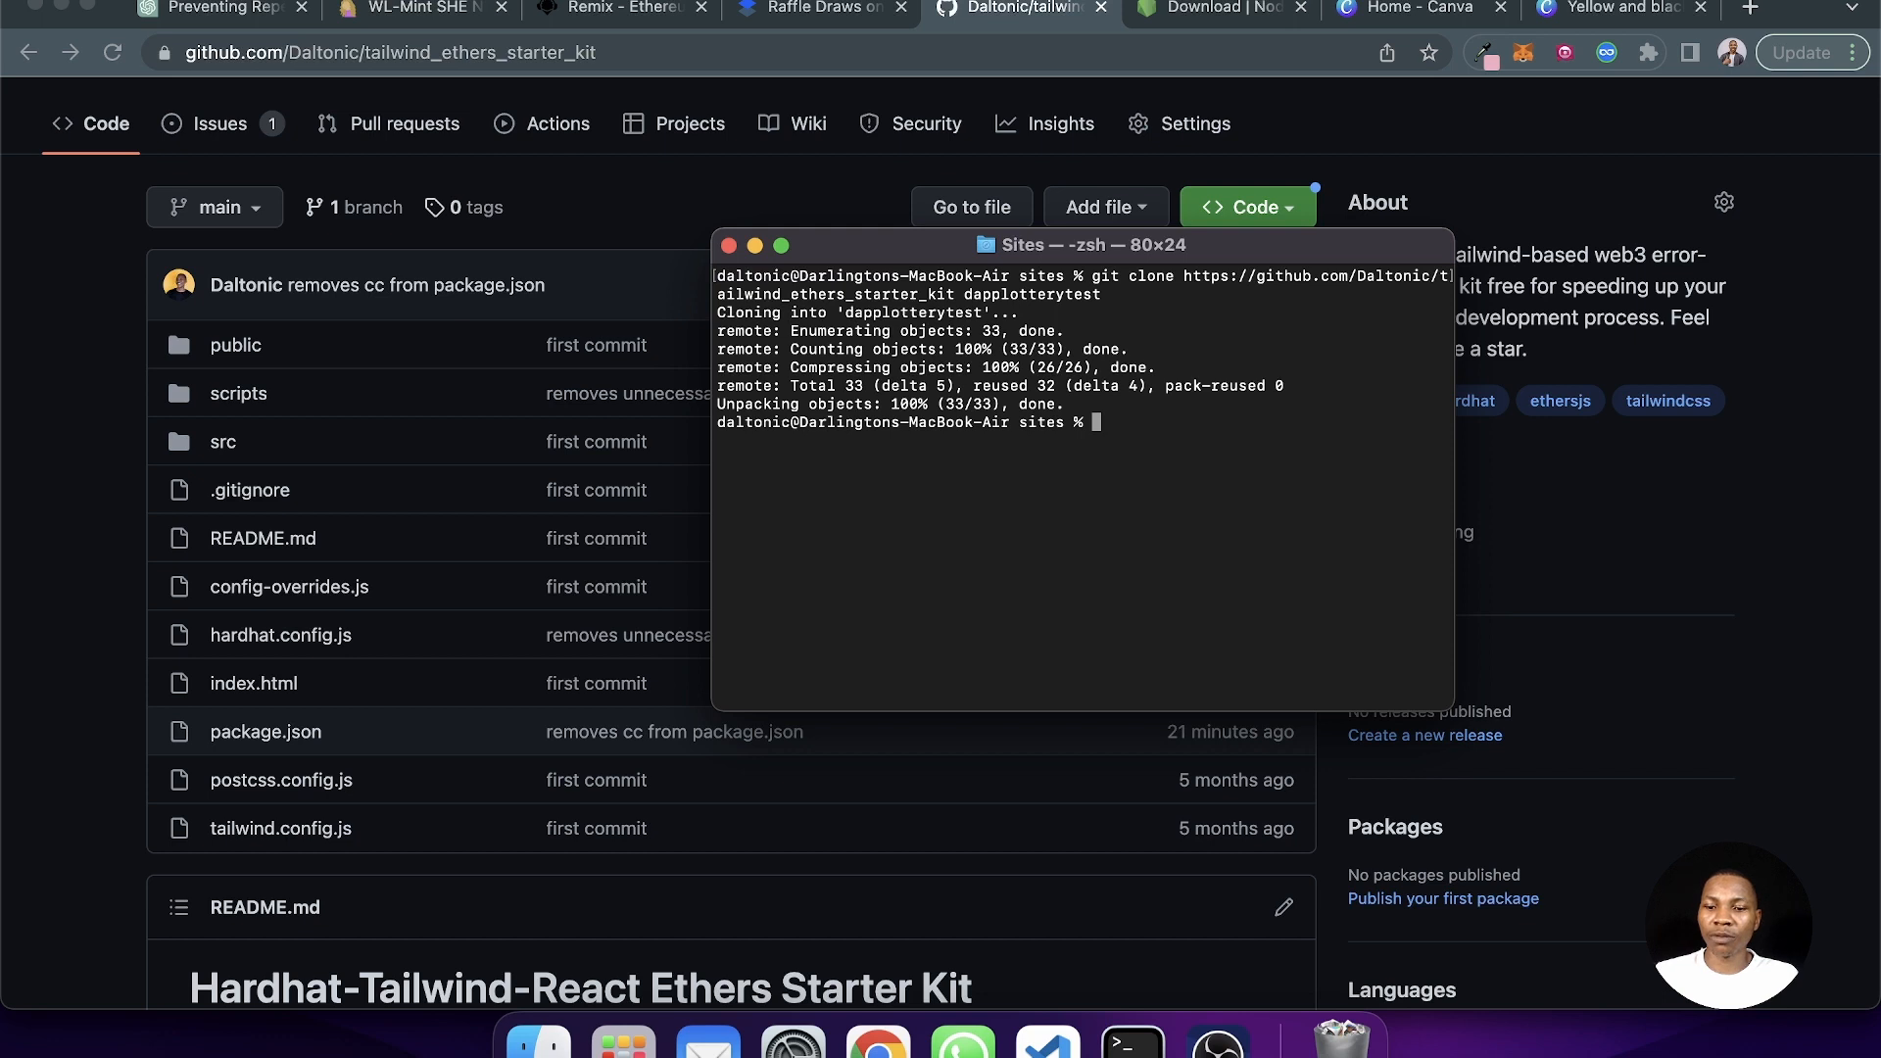
# - Enter the dapplotterytest folder and launch it in Visual Studio Code with code
pyautogui.write('cd')
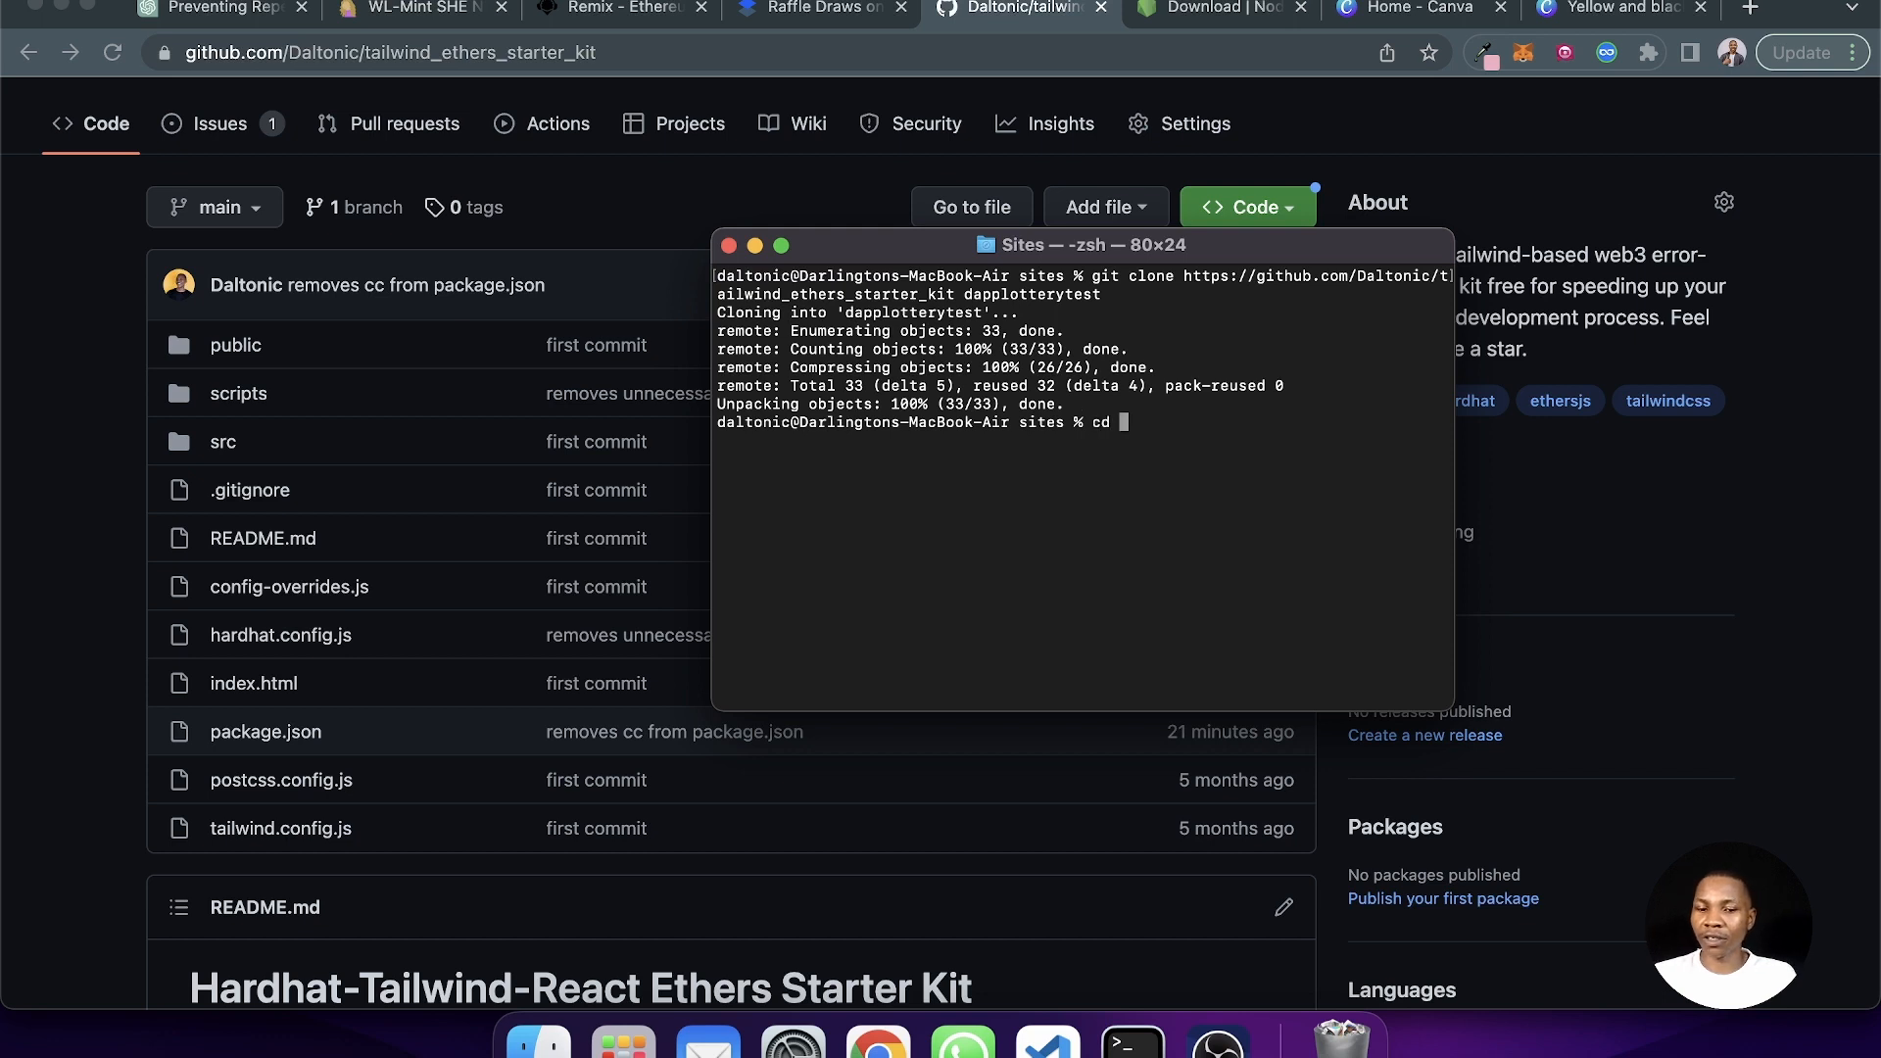
pyautogui.write('dapplotterytest/')
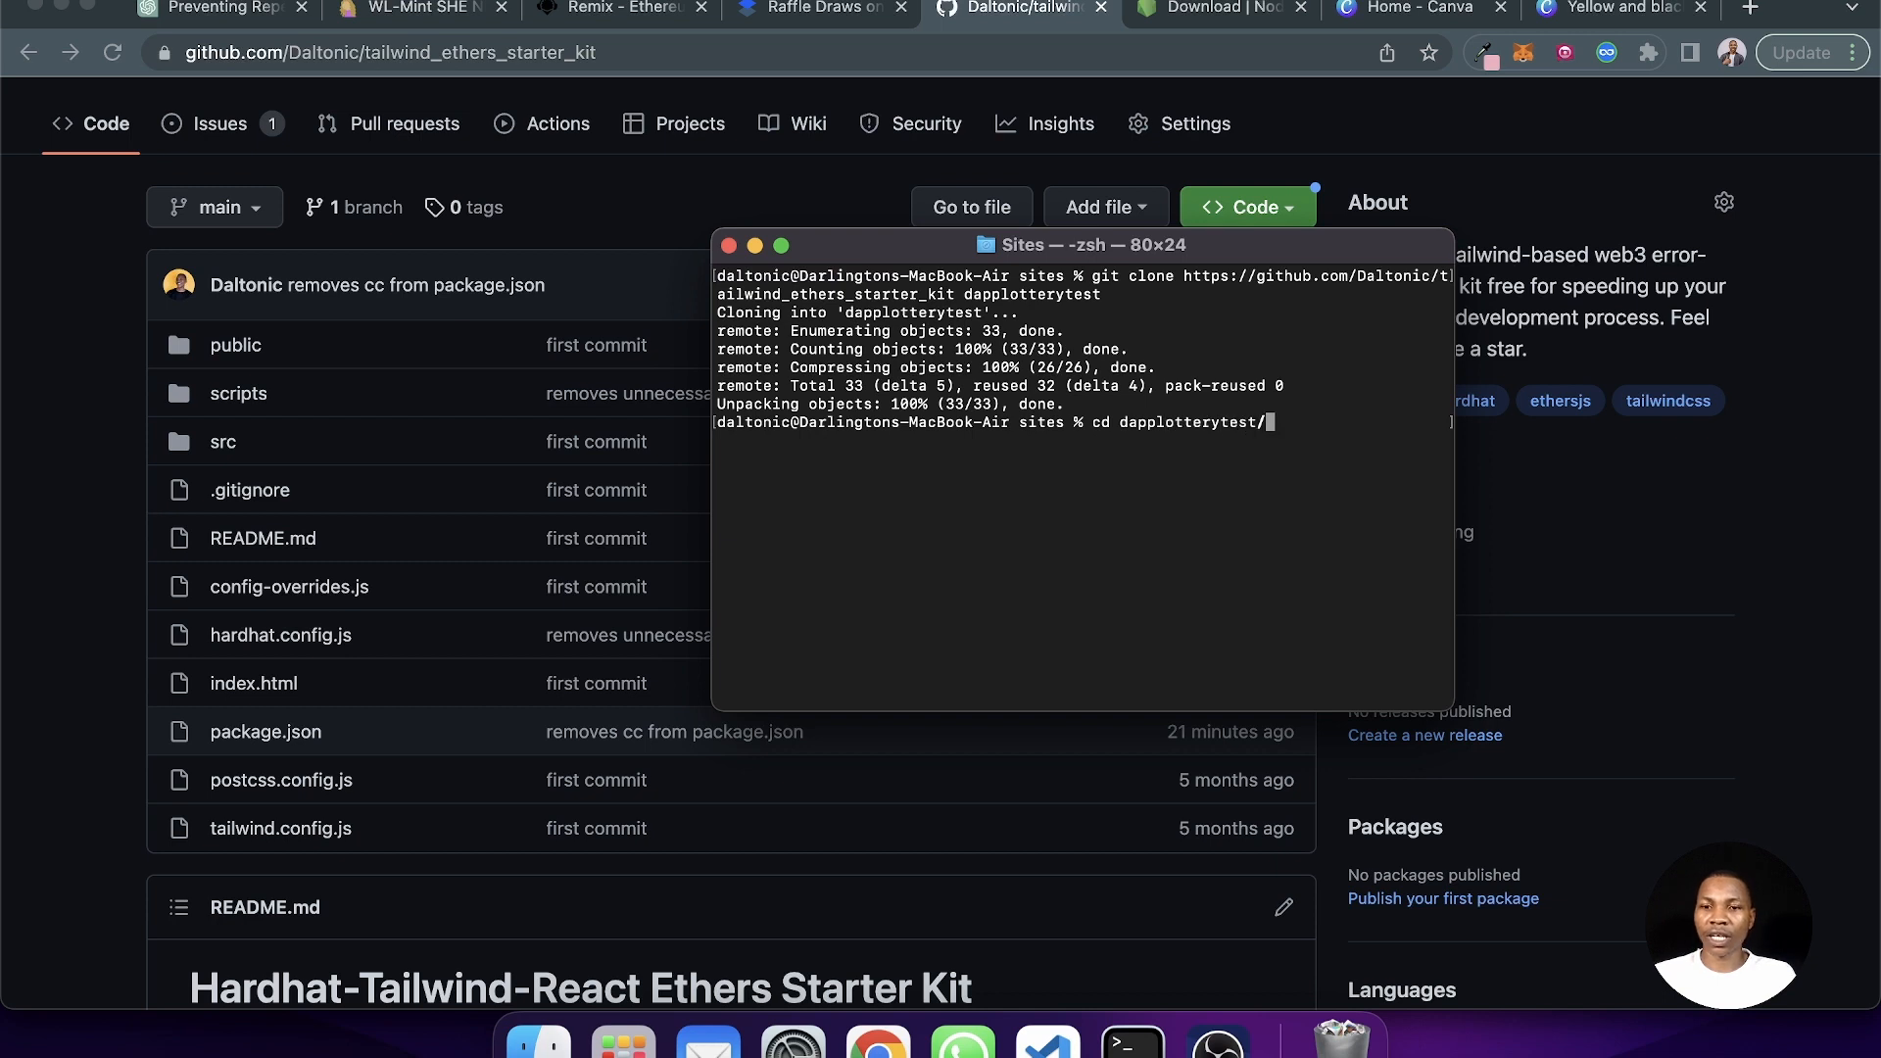
pyautogui.press('Return')
pyautogui.write('c')
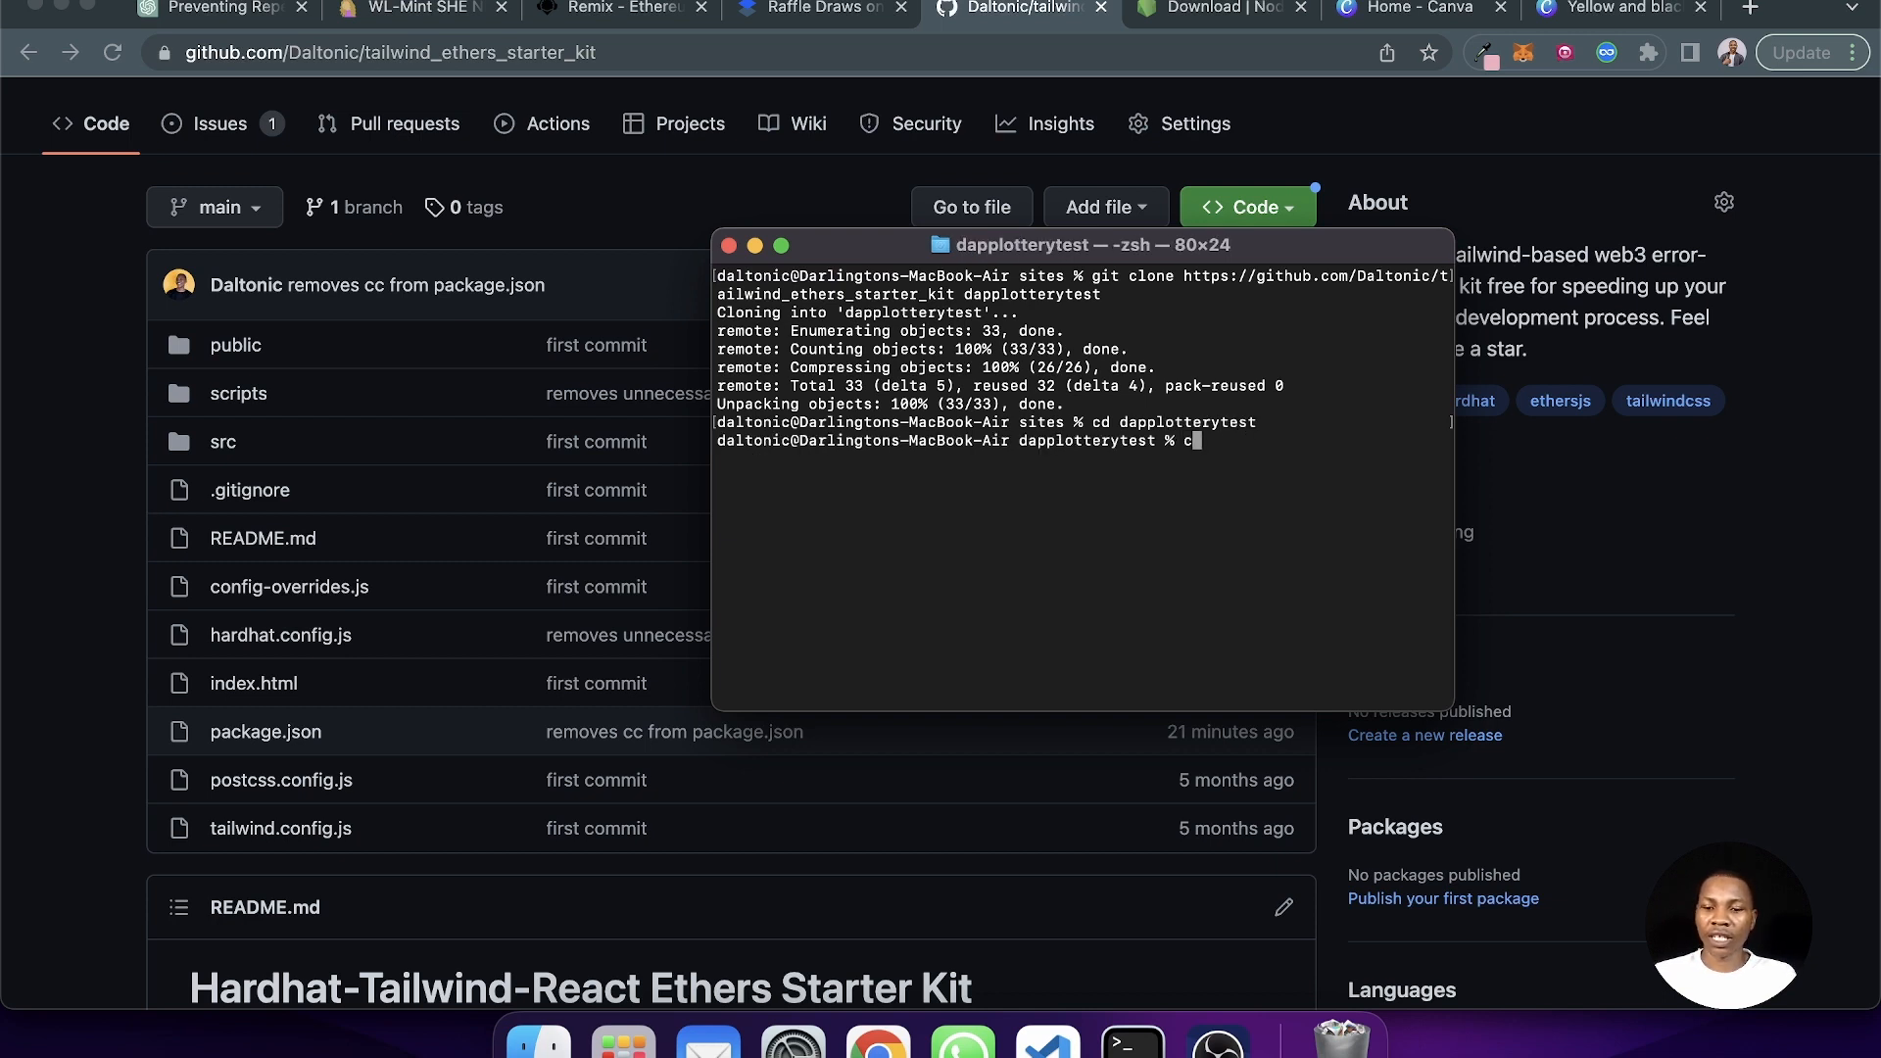
pyautogui.write('ode .')
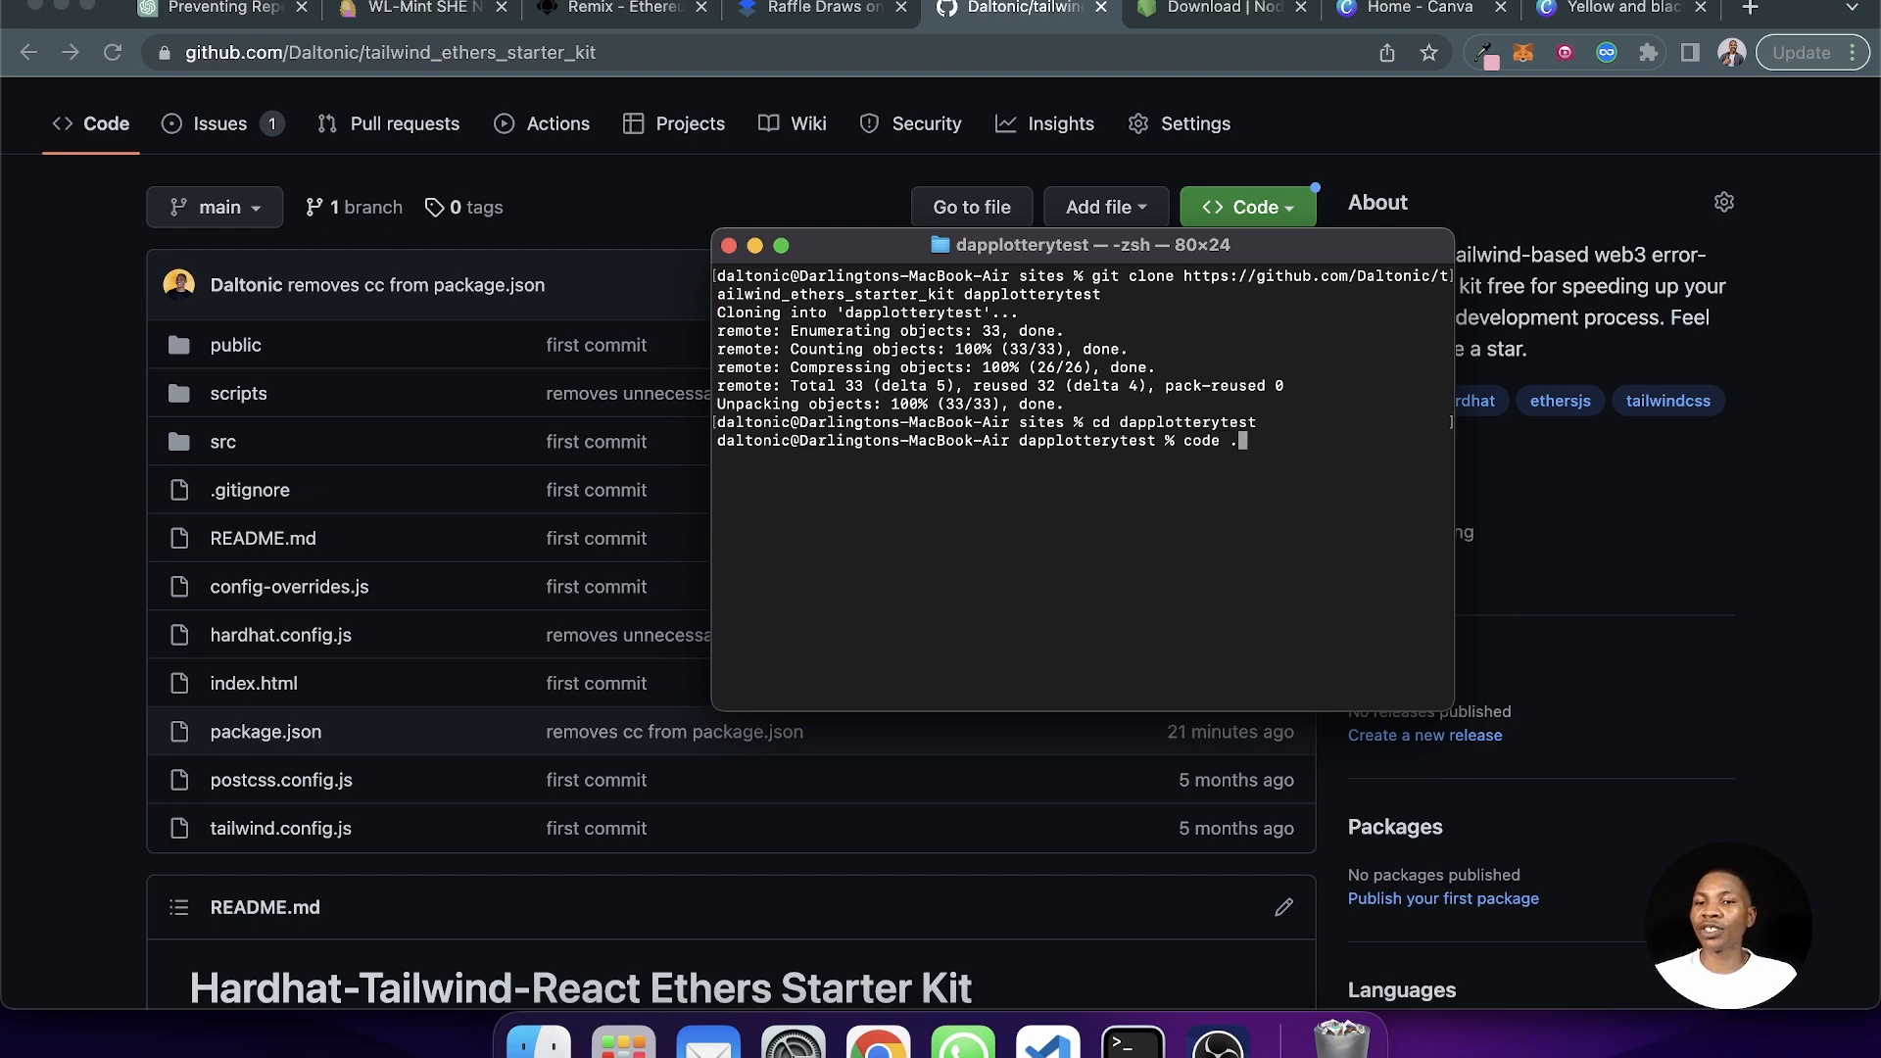
pyautogui.press('Return')
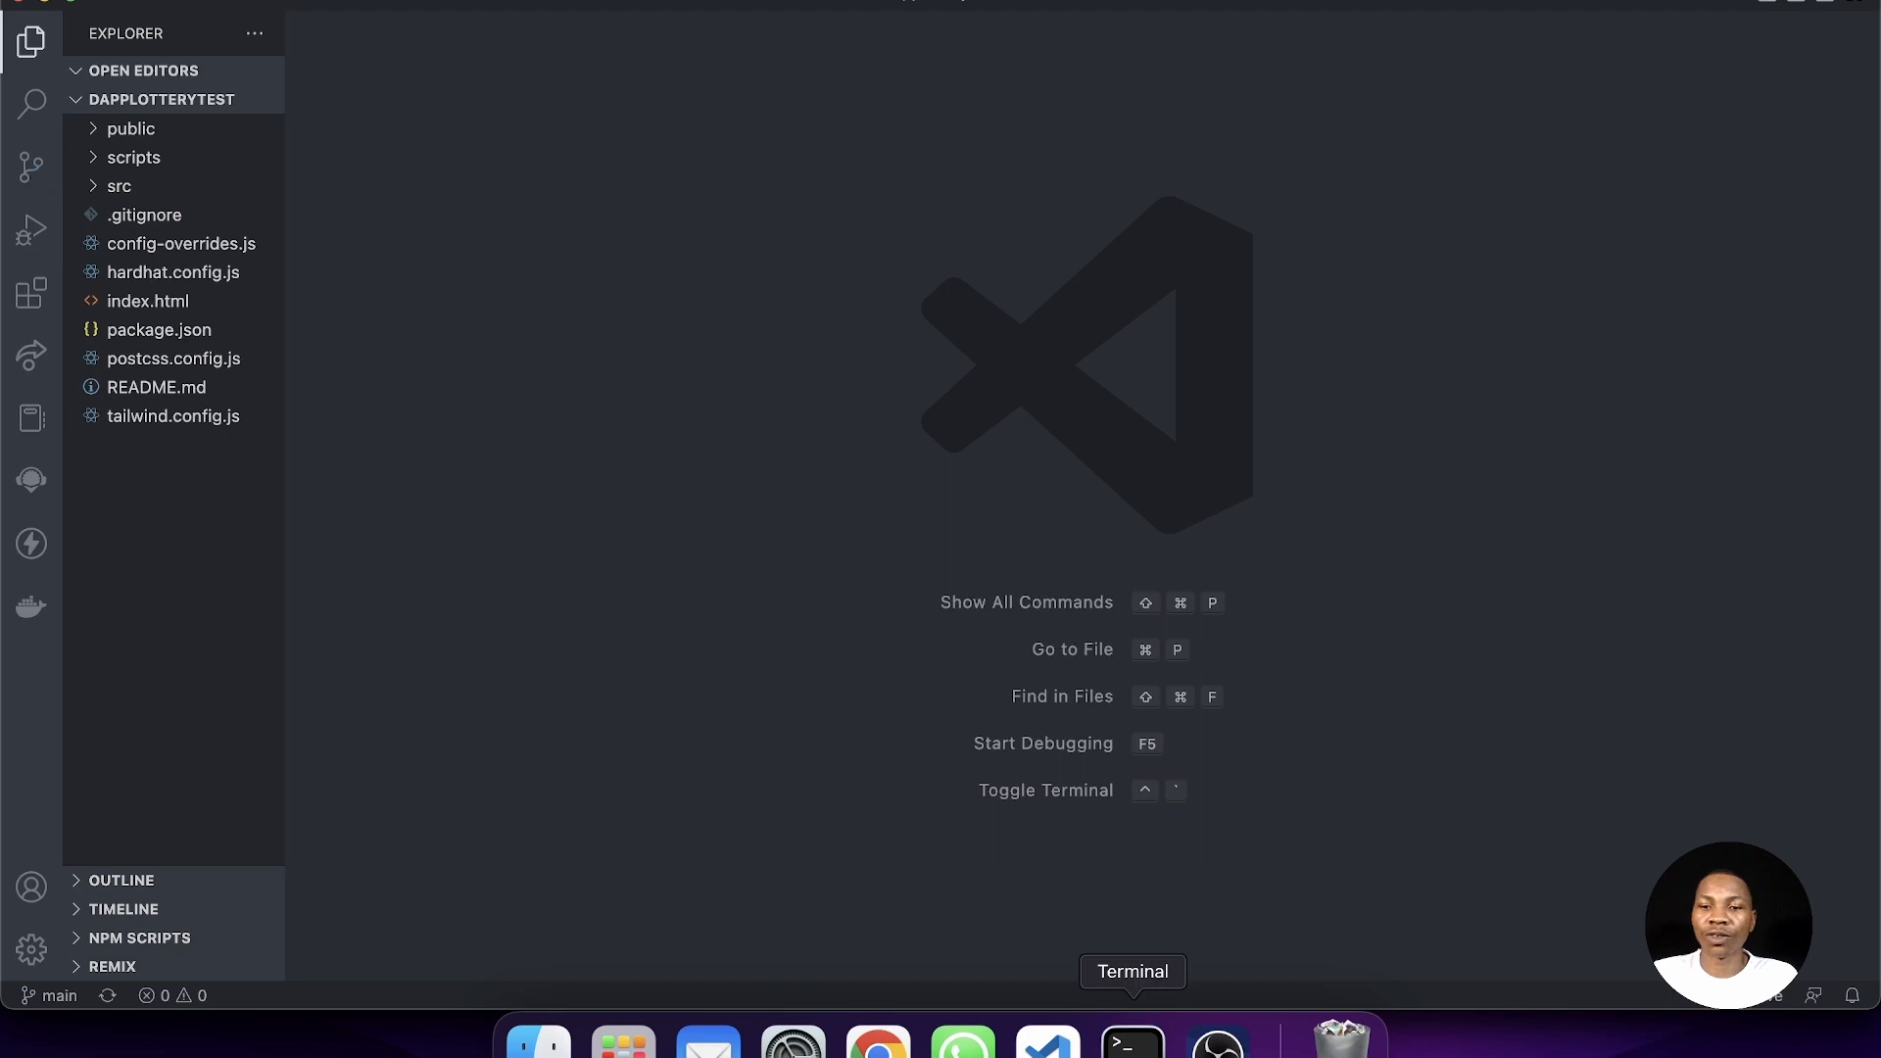
# - Bring up a Finder window from the Dock after looking over the project files
pyautogui.rightClick(1130, 1040)
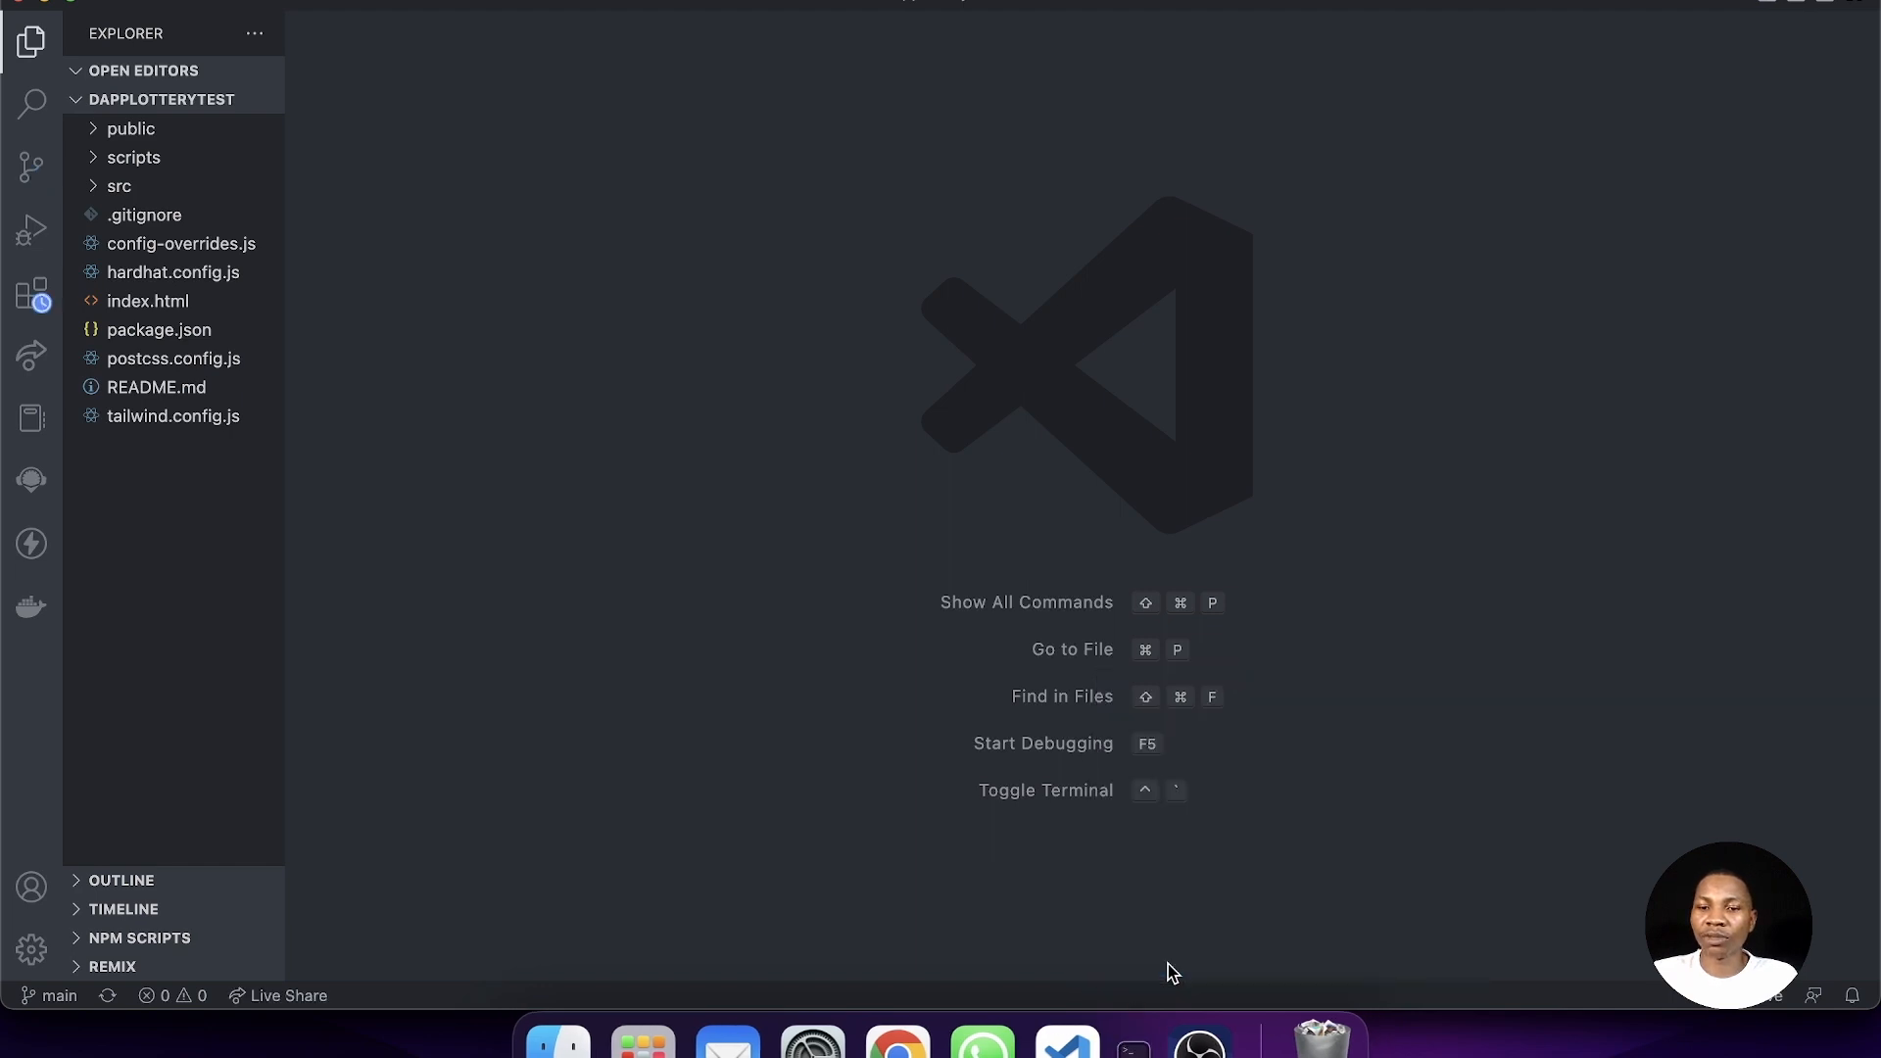
pyautogui.moveTo(151, 276)
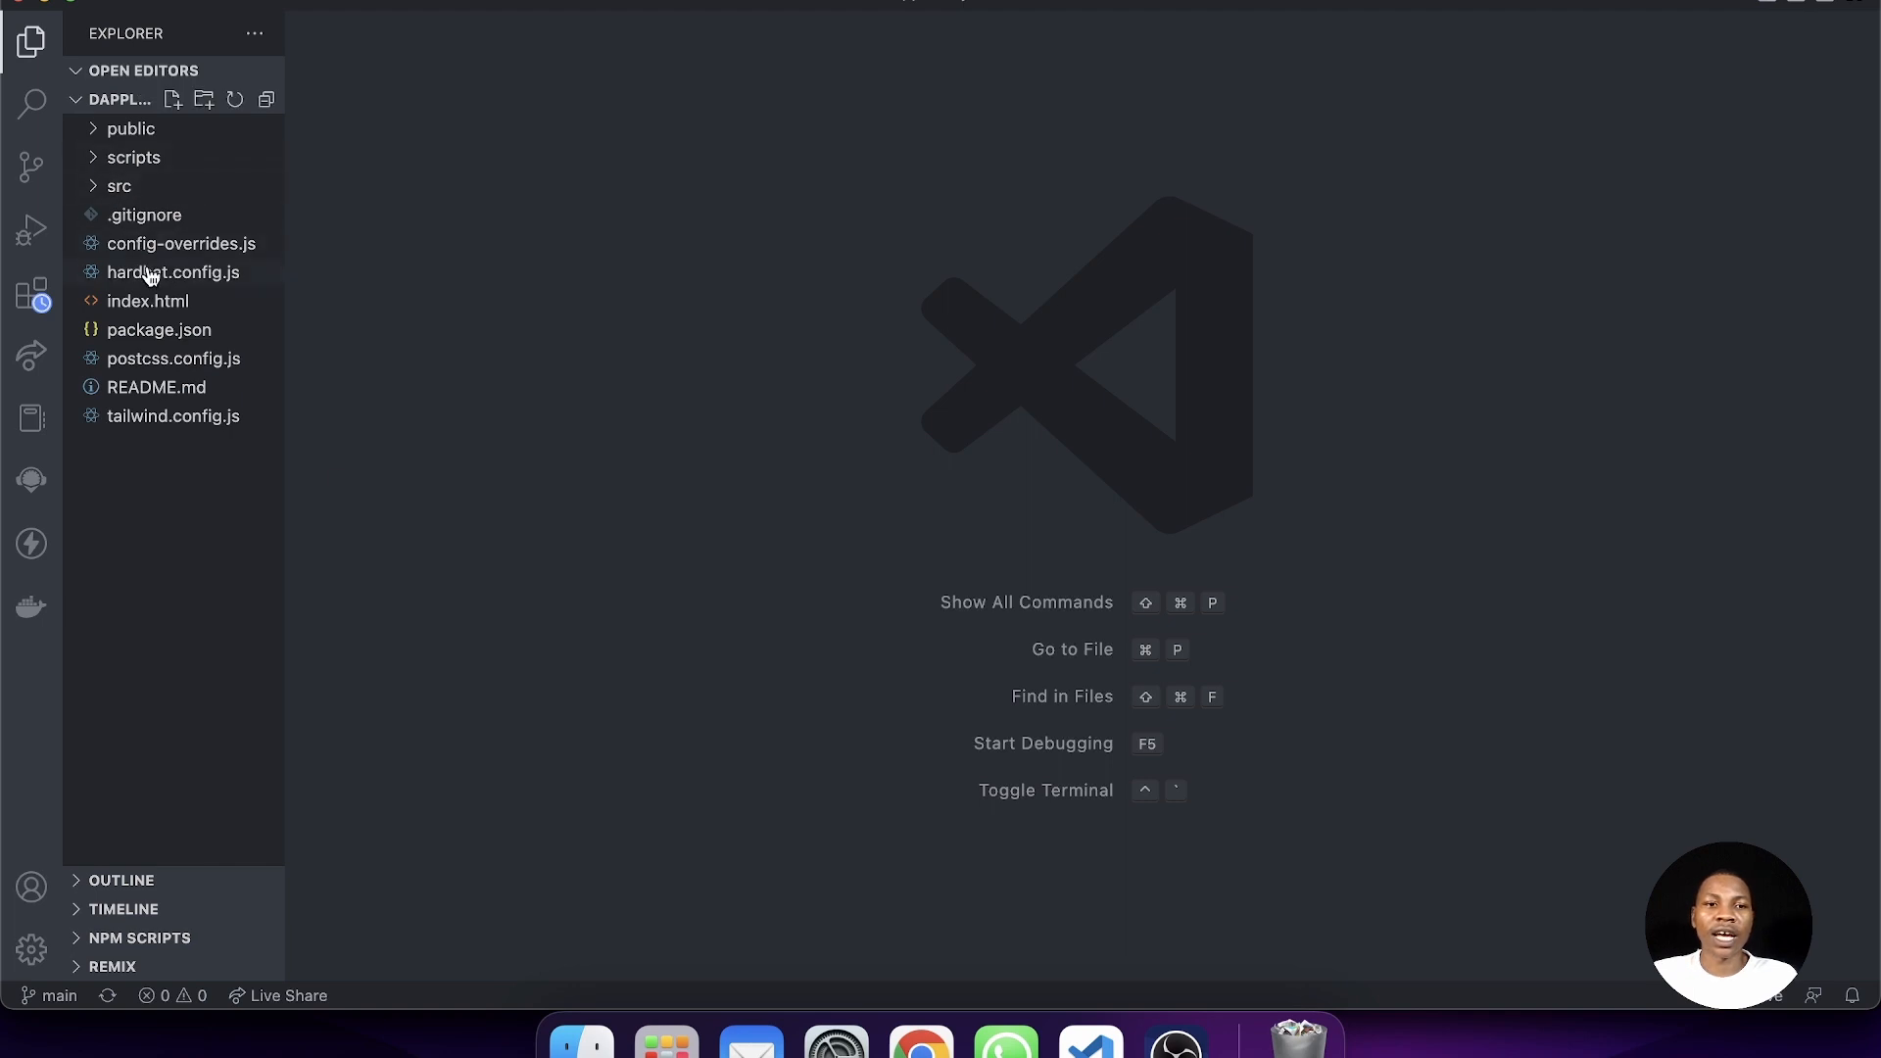
pyautogui.moveTo(131, 302)
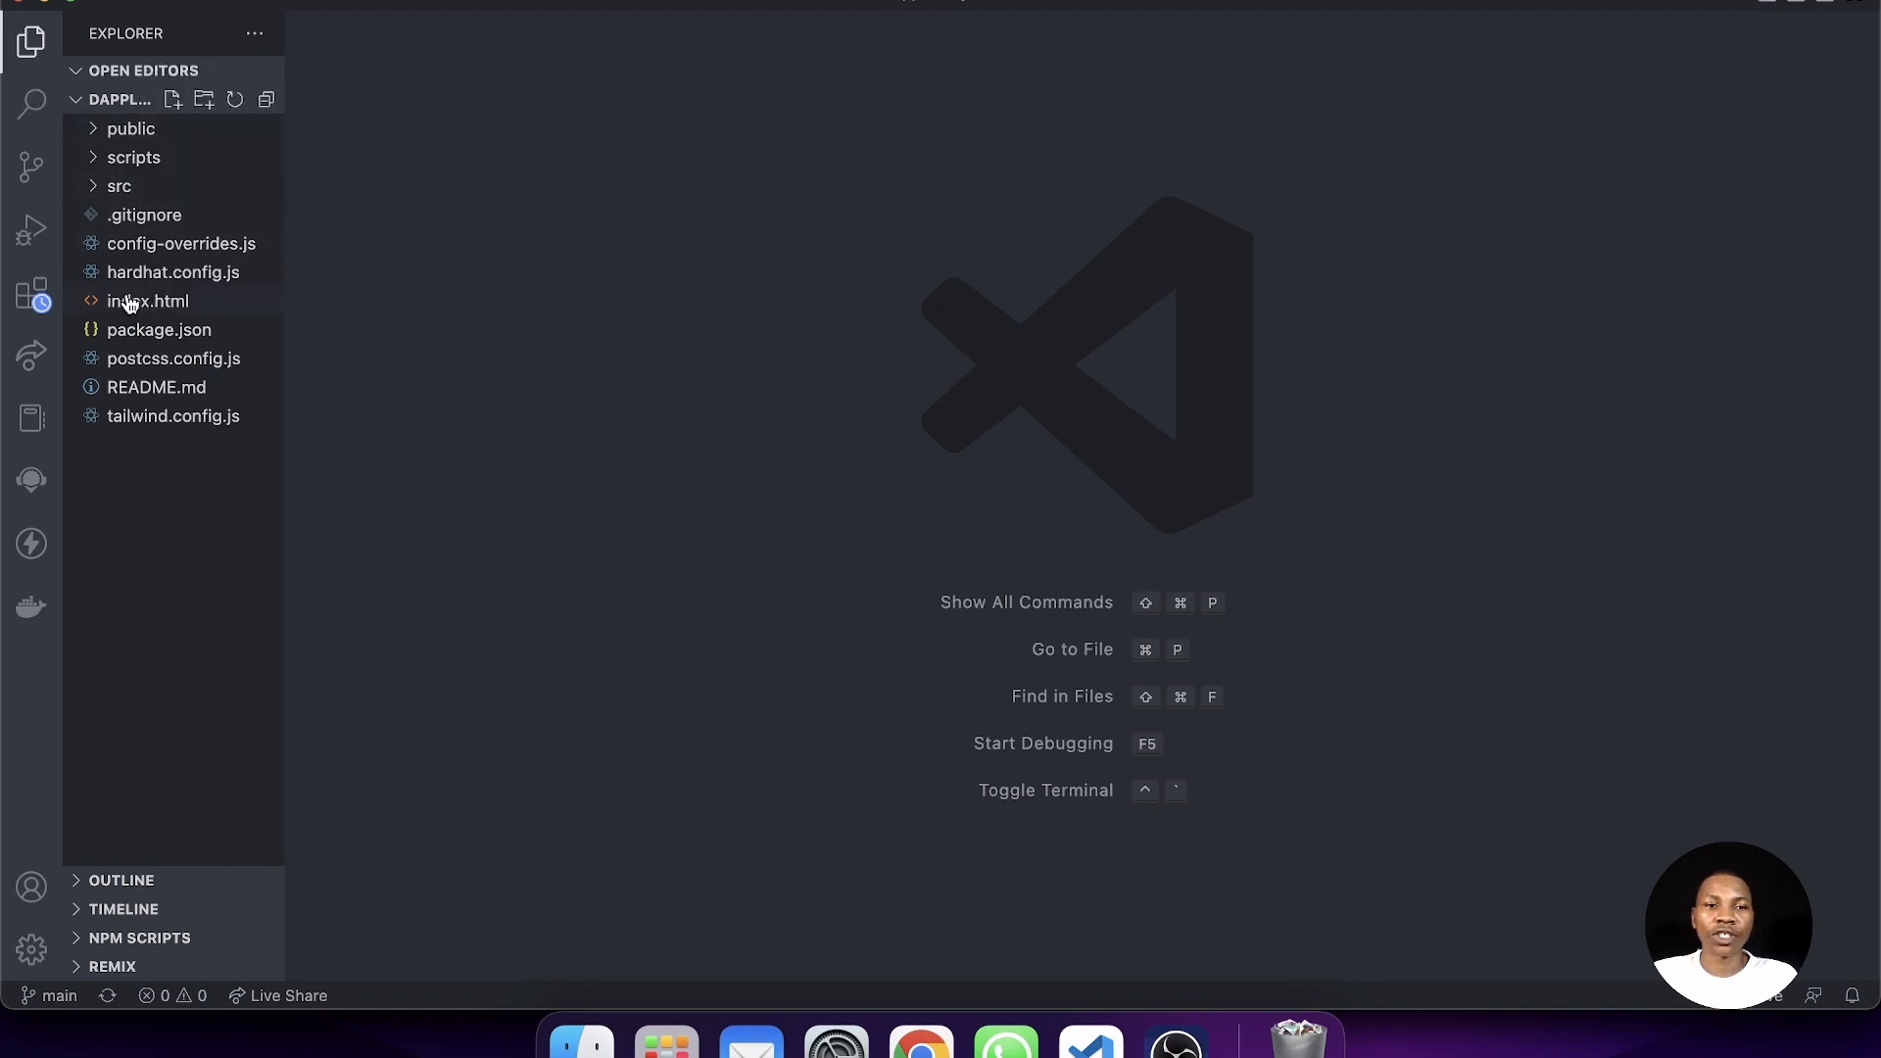
pyautogui.moveTo(751, 1039)
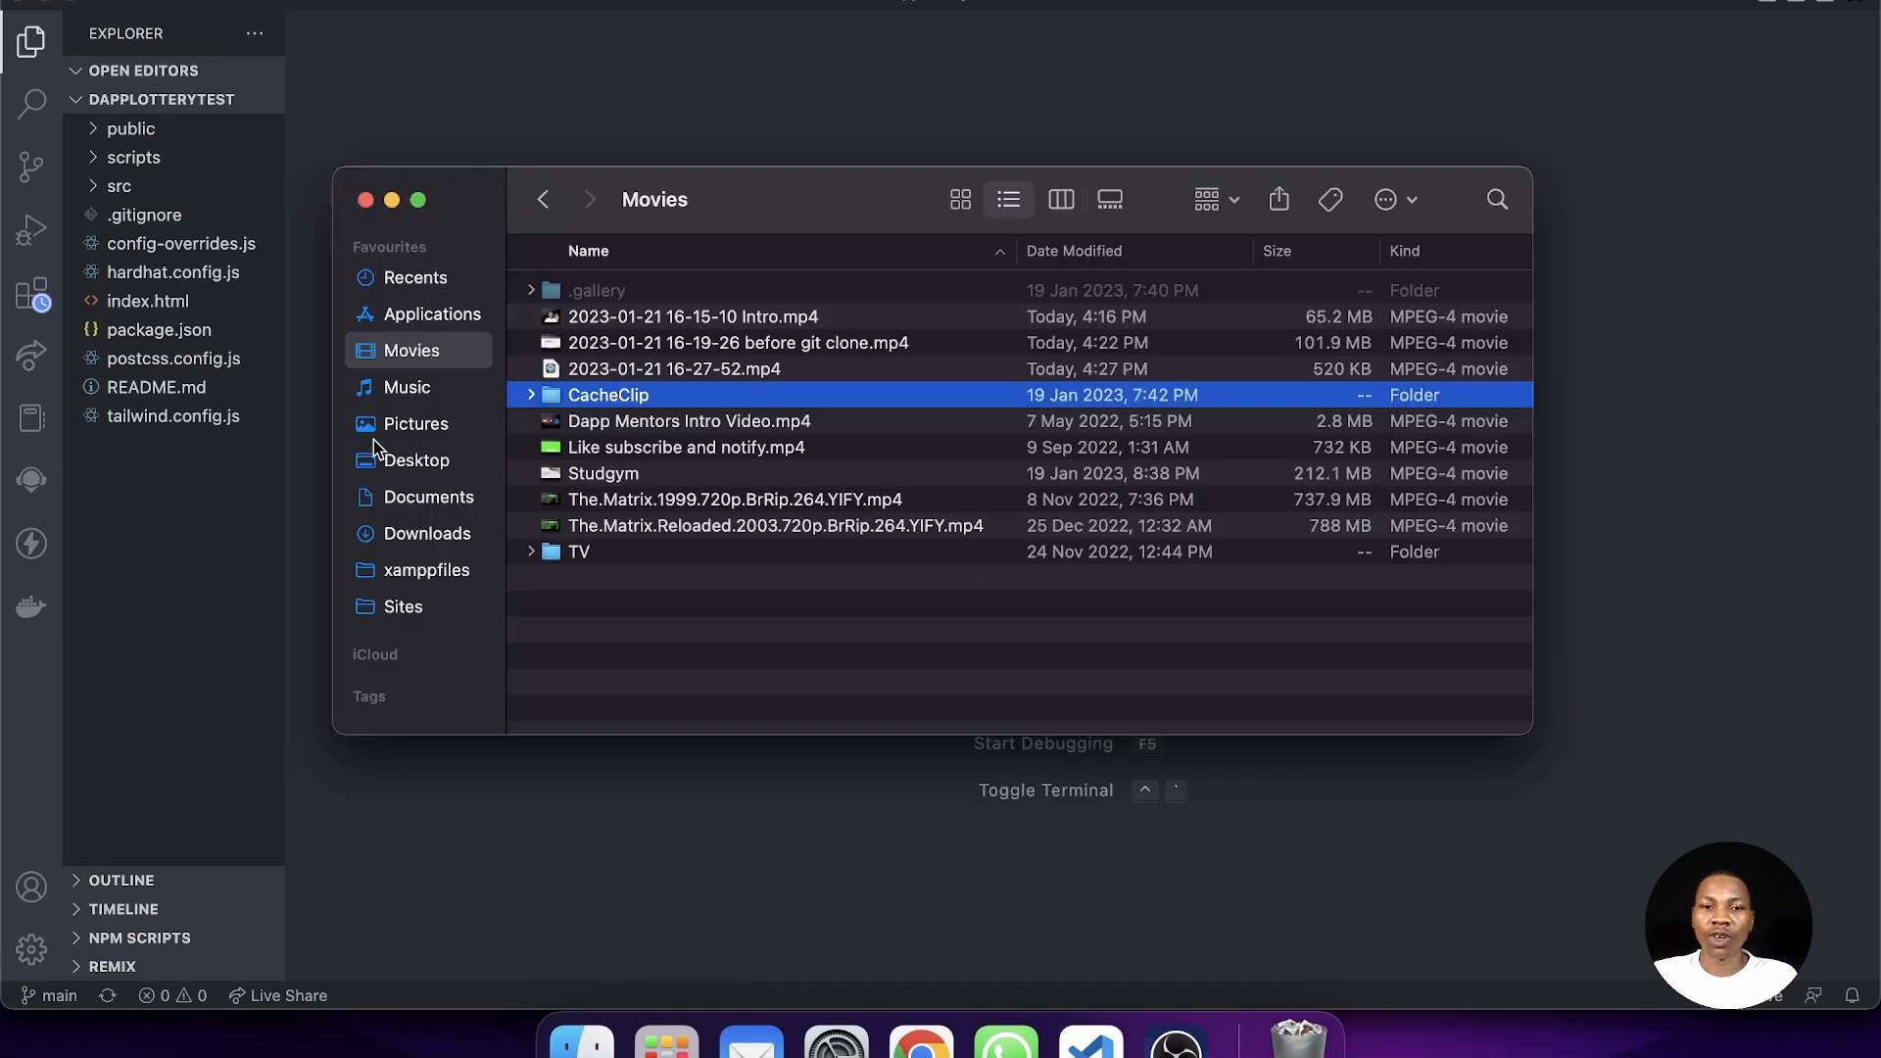
# - Open the dapplotterytest folder inside Sites in Finder
pyautogui.click(402, 605)
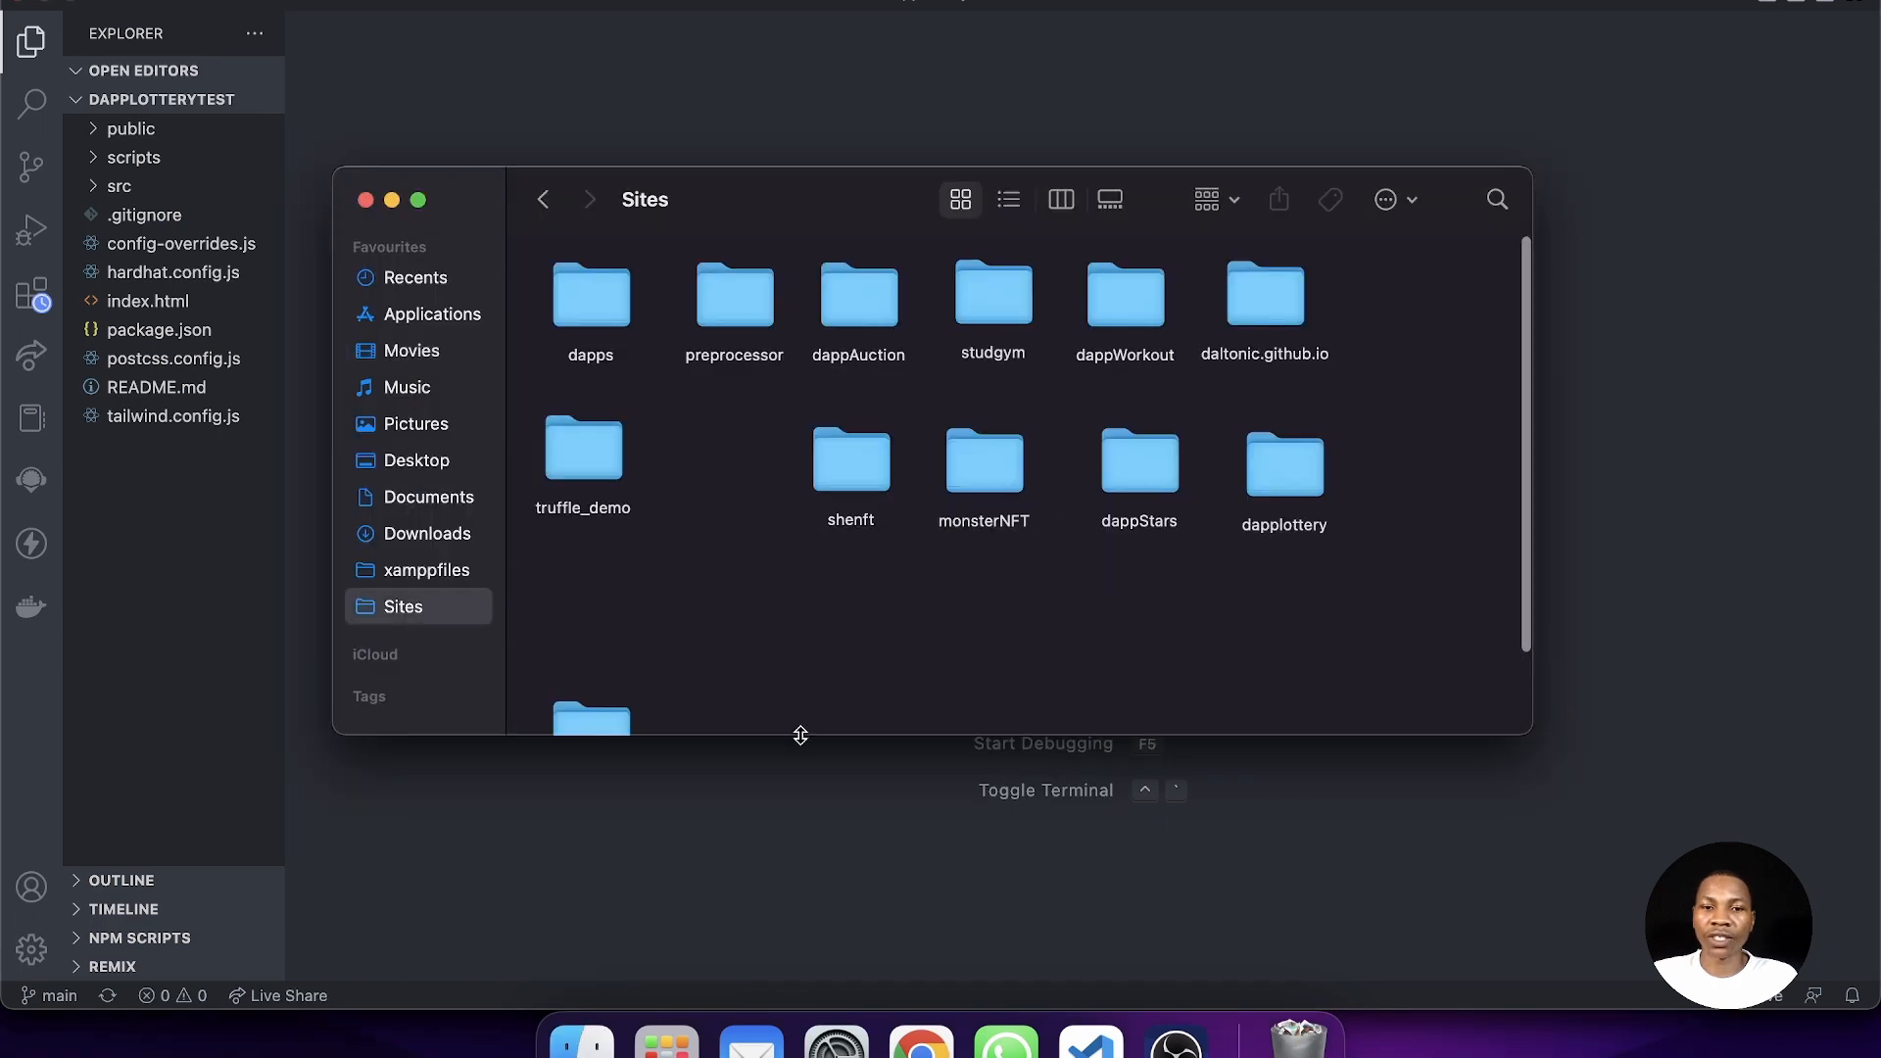
pyautogui.click(709, 447)
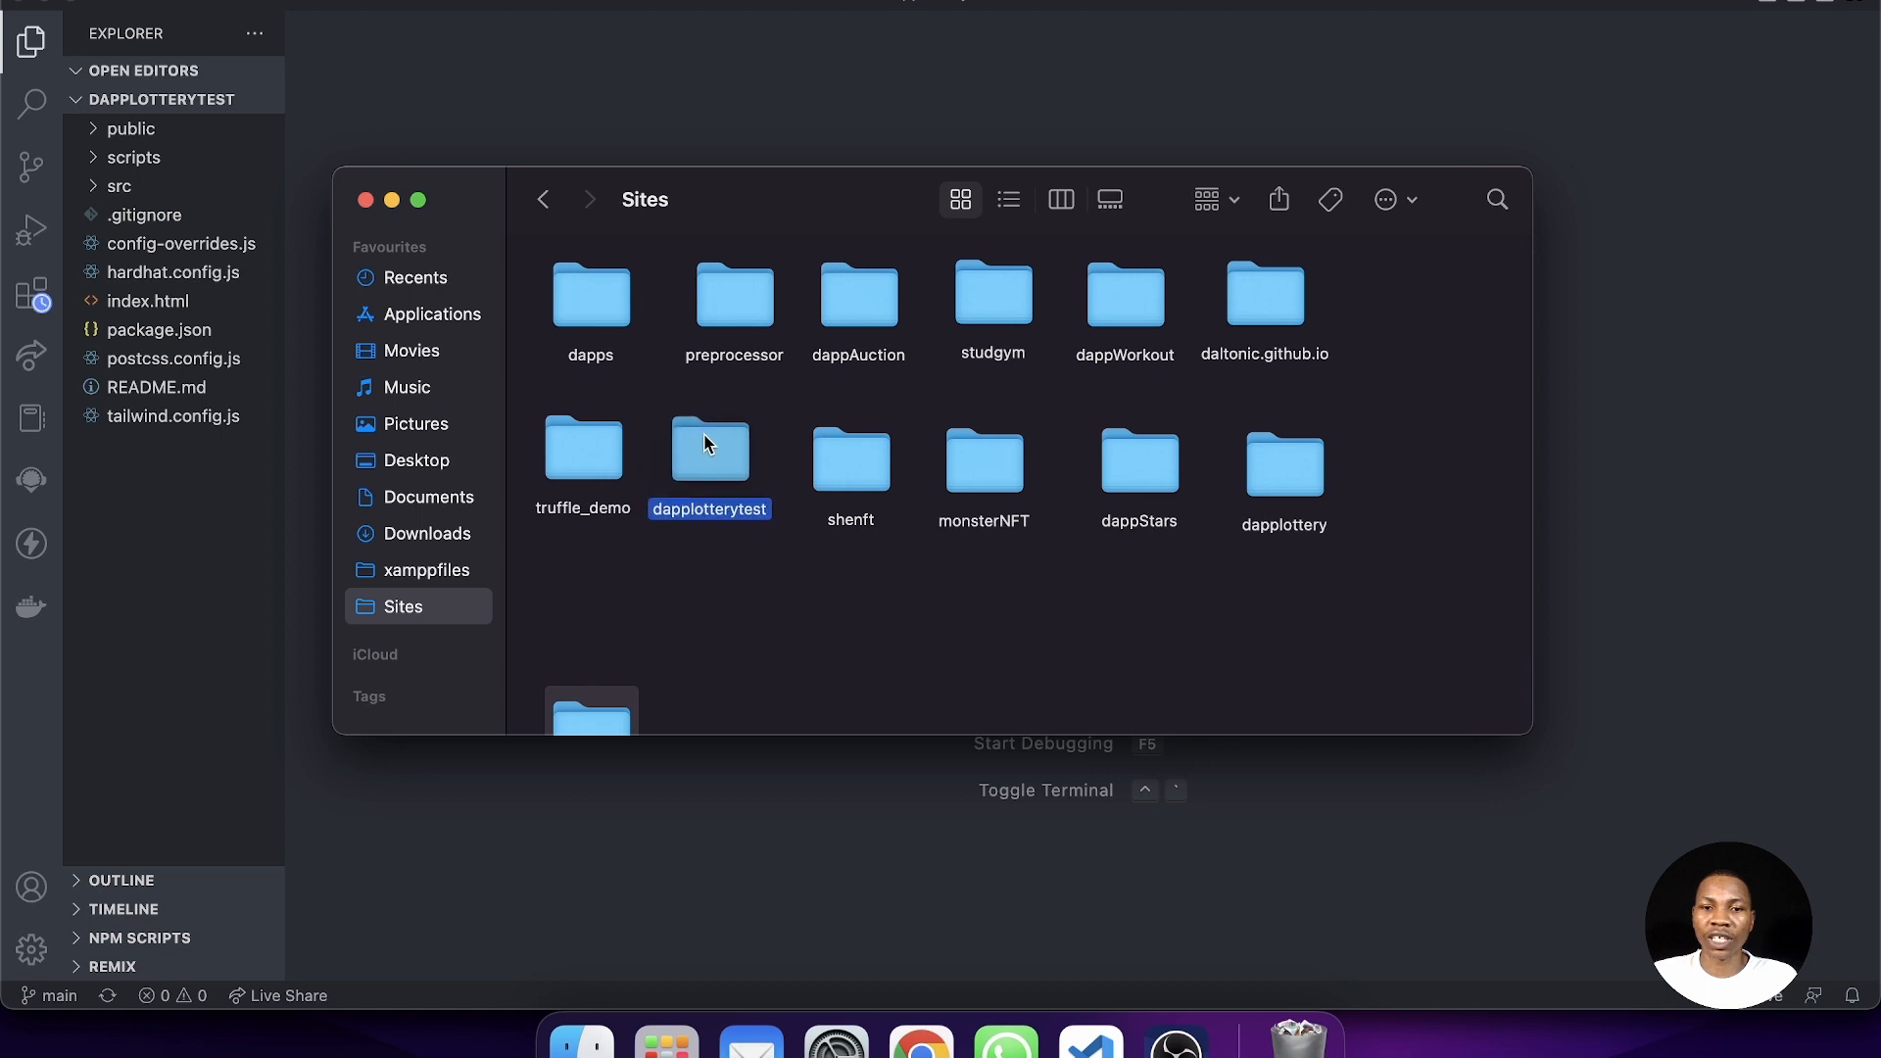
pyautogui.doubleClick(709, 453)
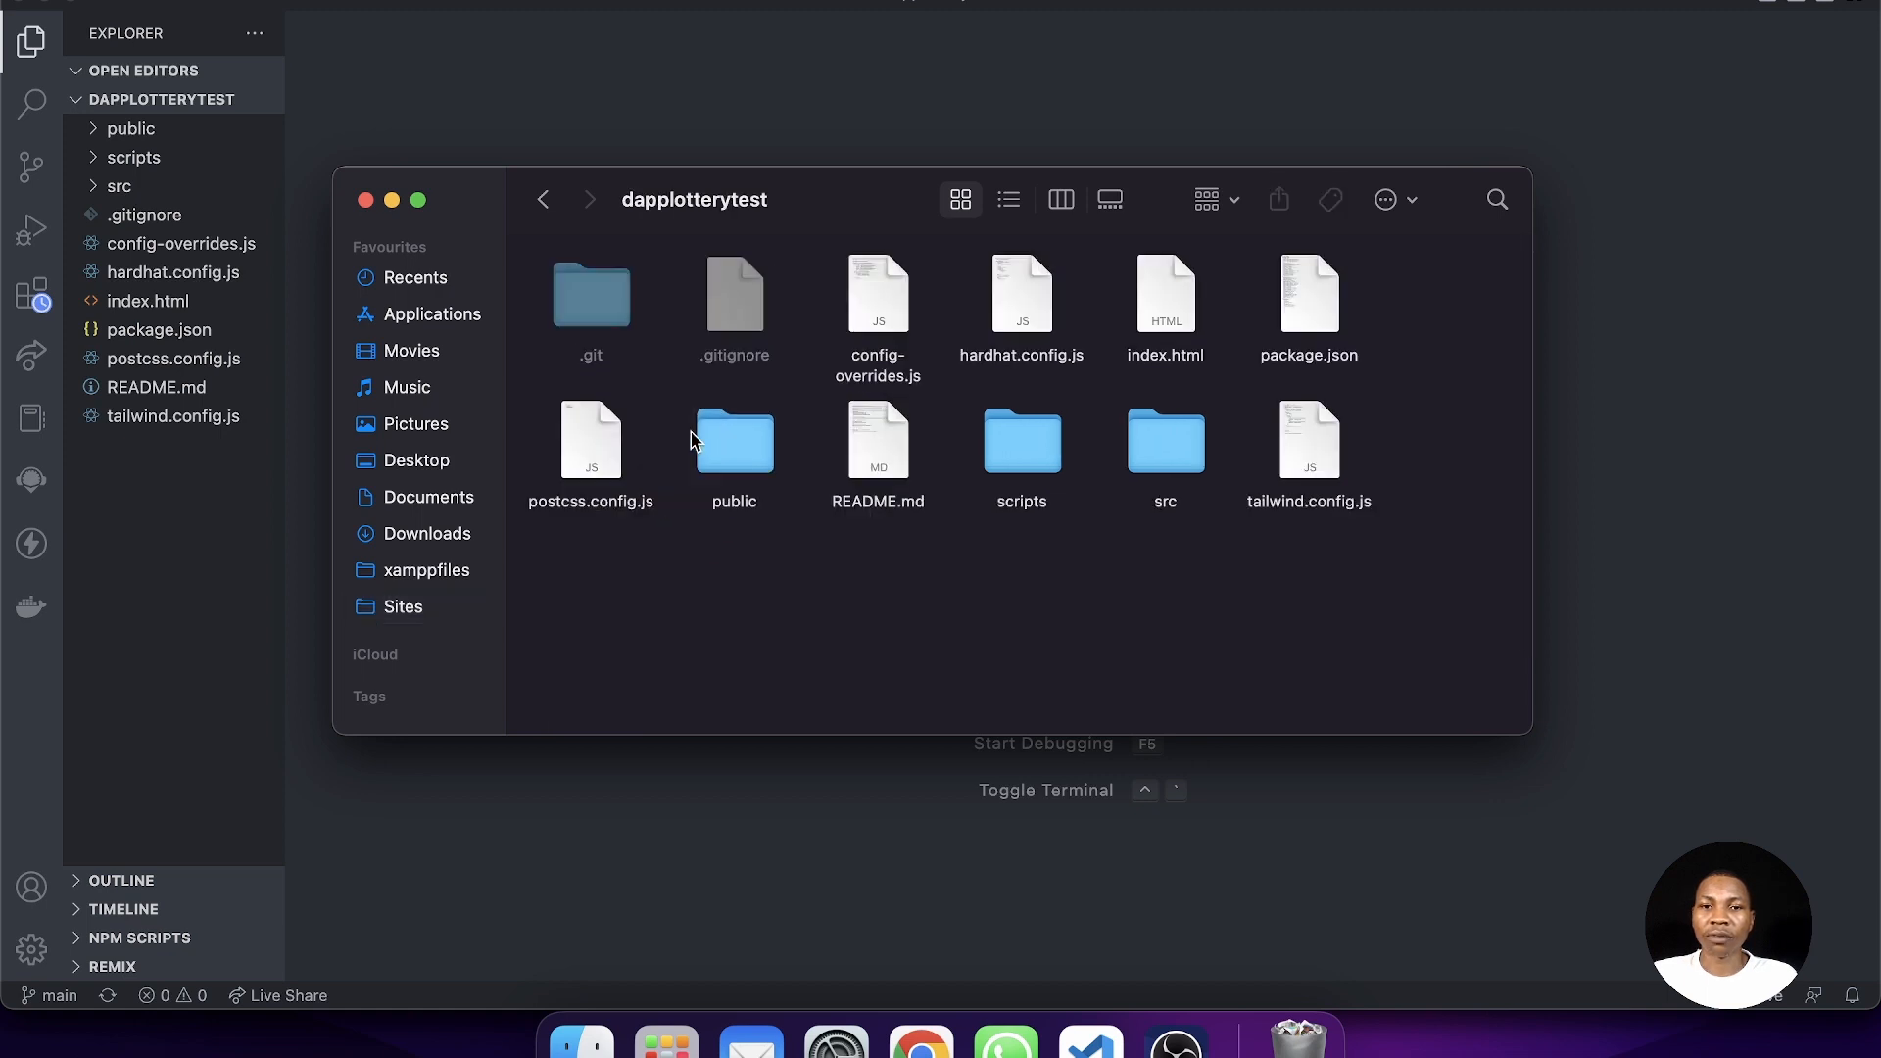
# - Remove the cloned .git folder, view the files as a detailed list, and close Finder
pyautogui.rightClick(590, 294)
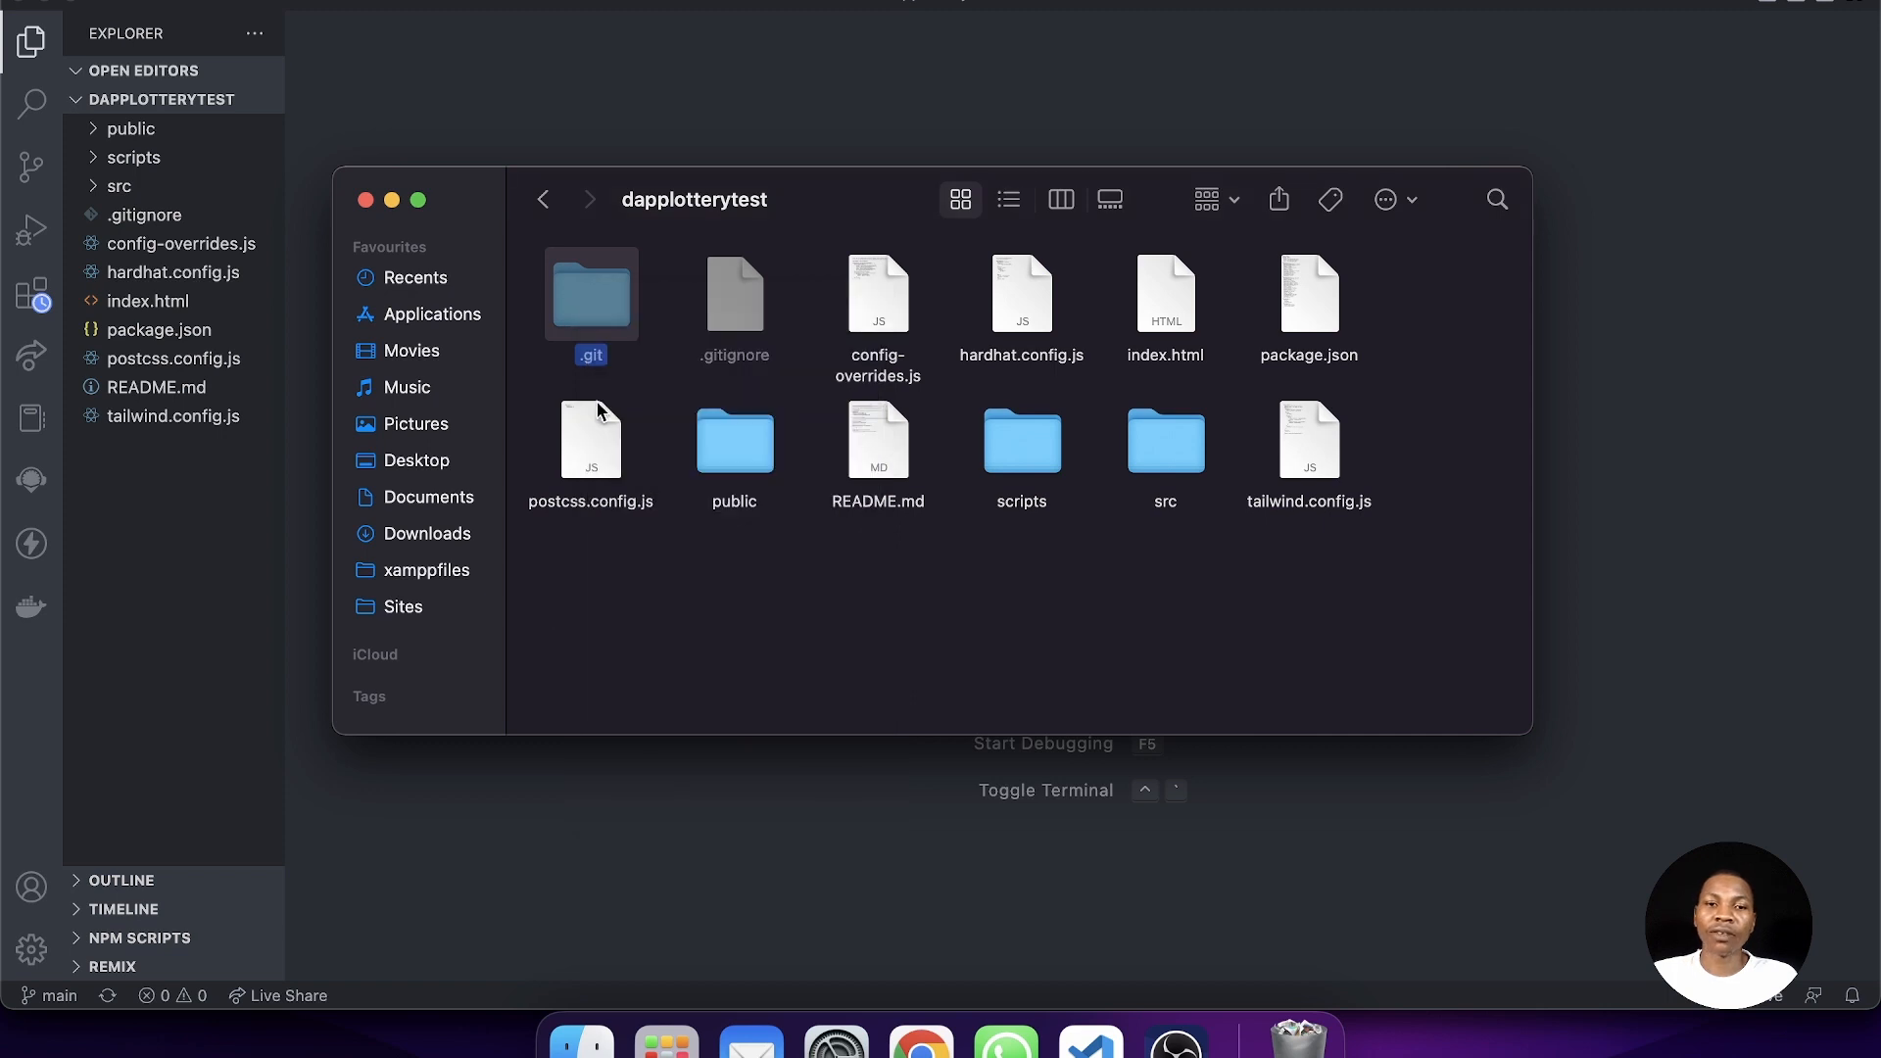
pyautogui.moveTo(603, 310)
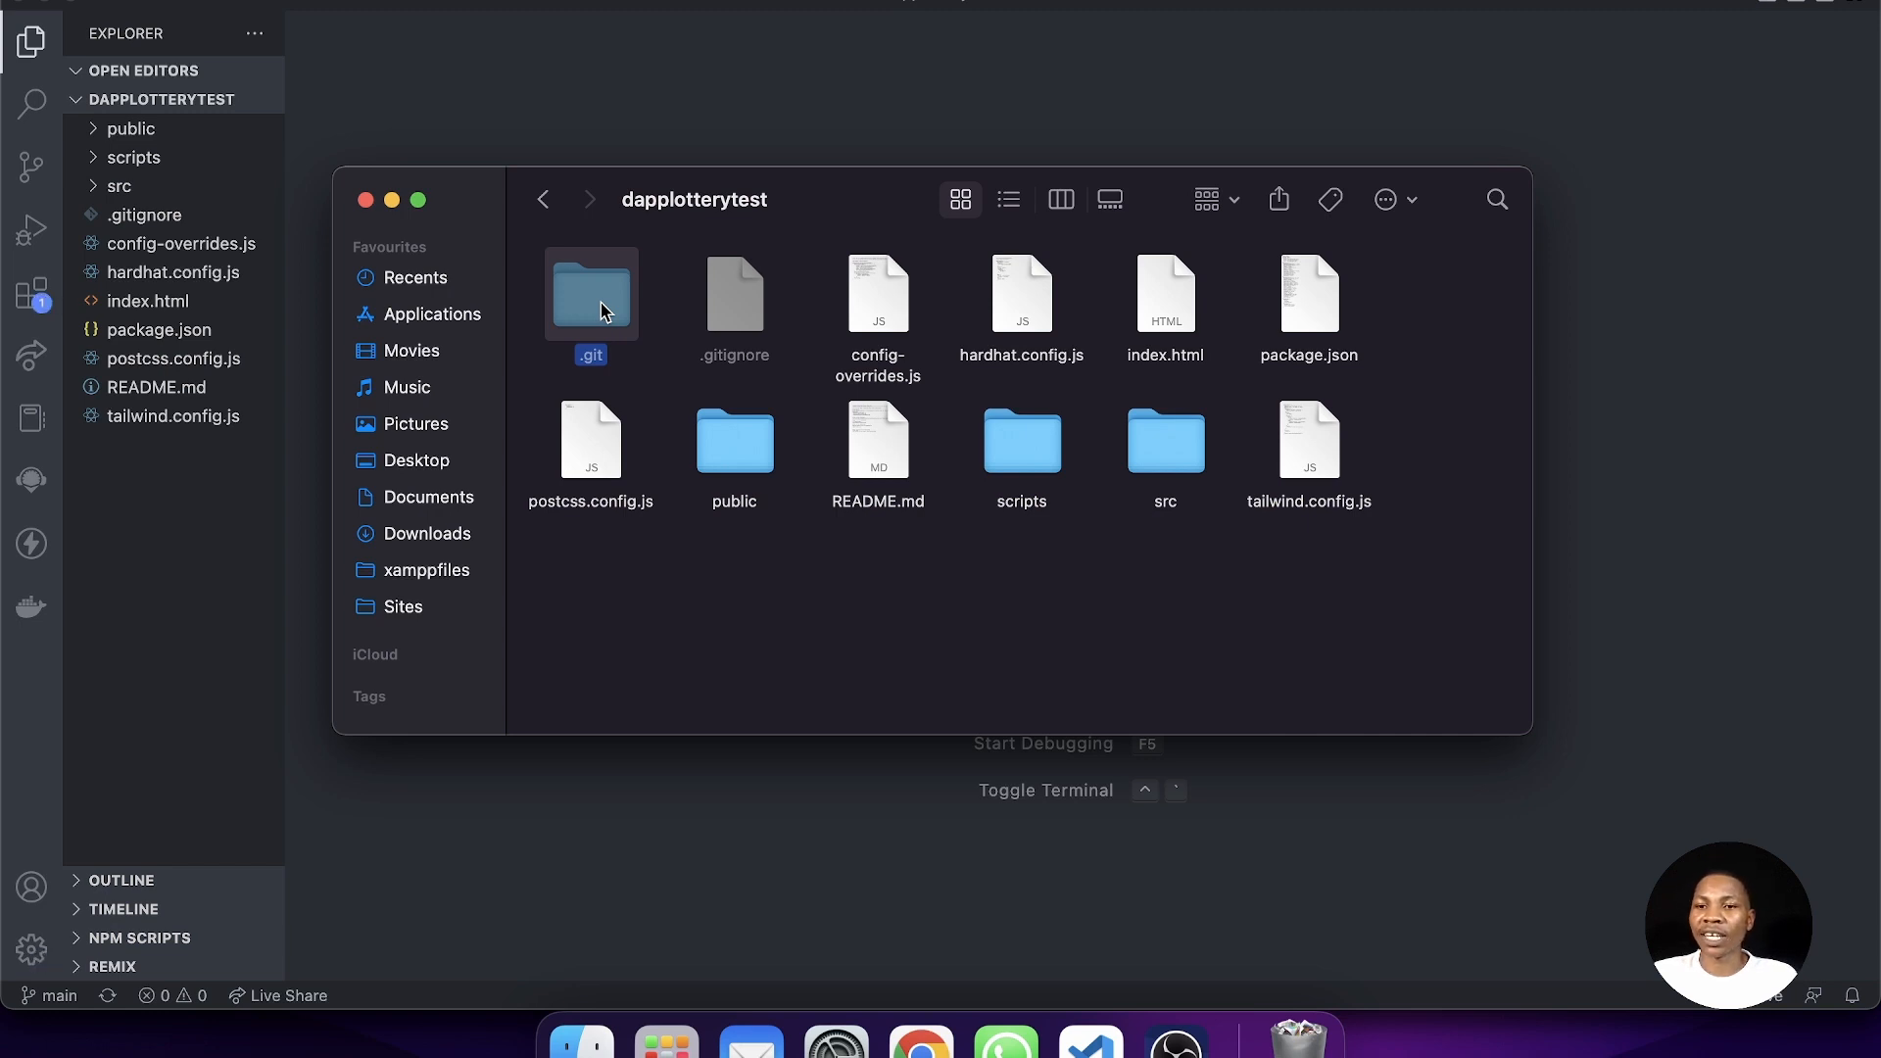
pyautogui.rightClick(590, 294)
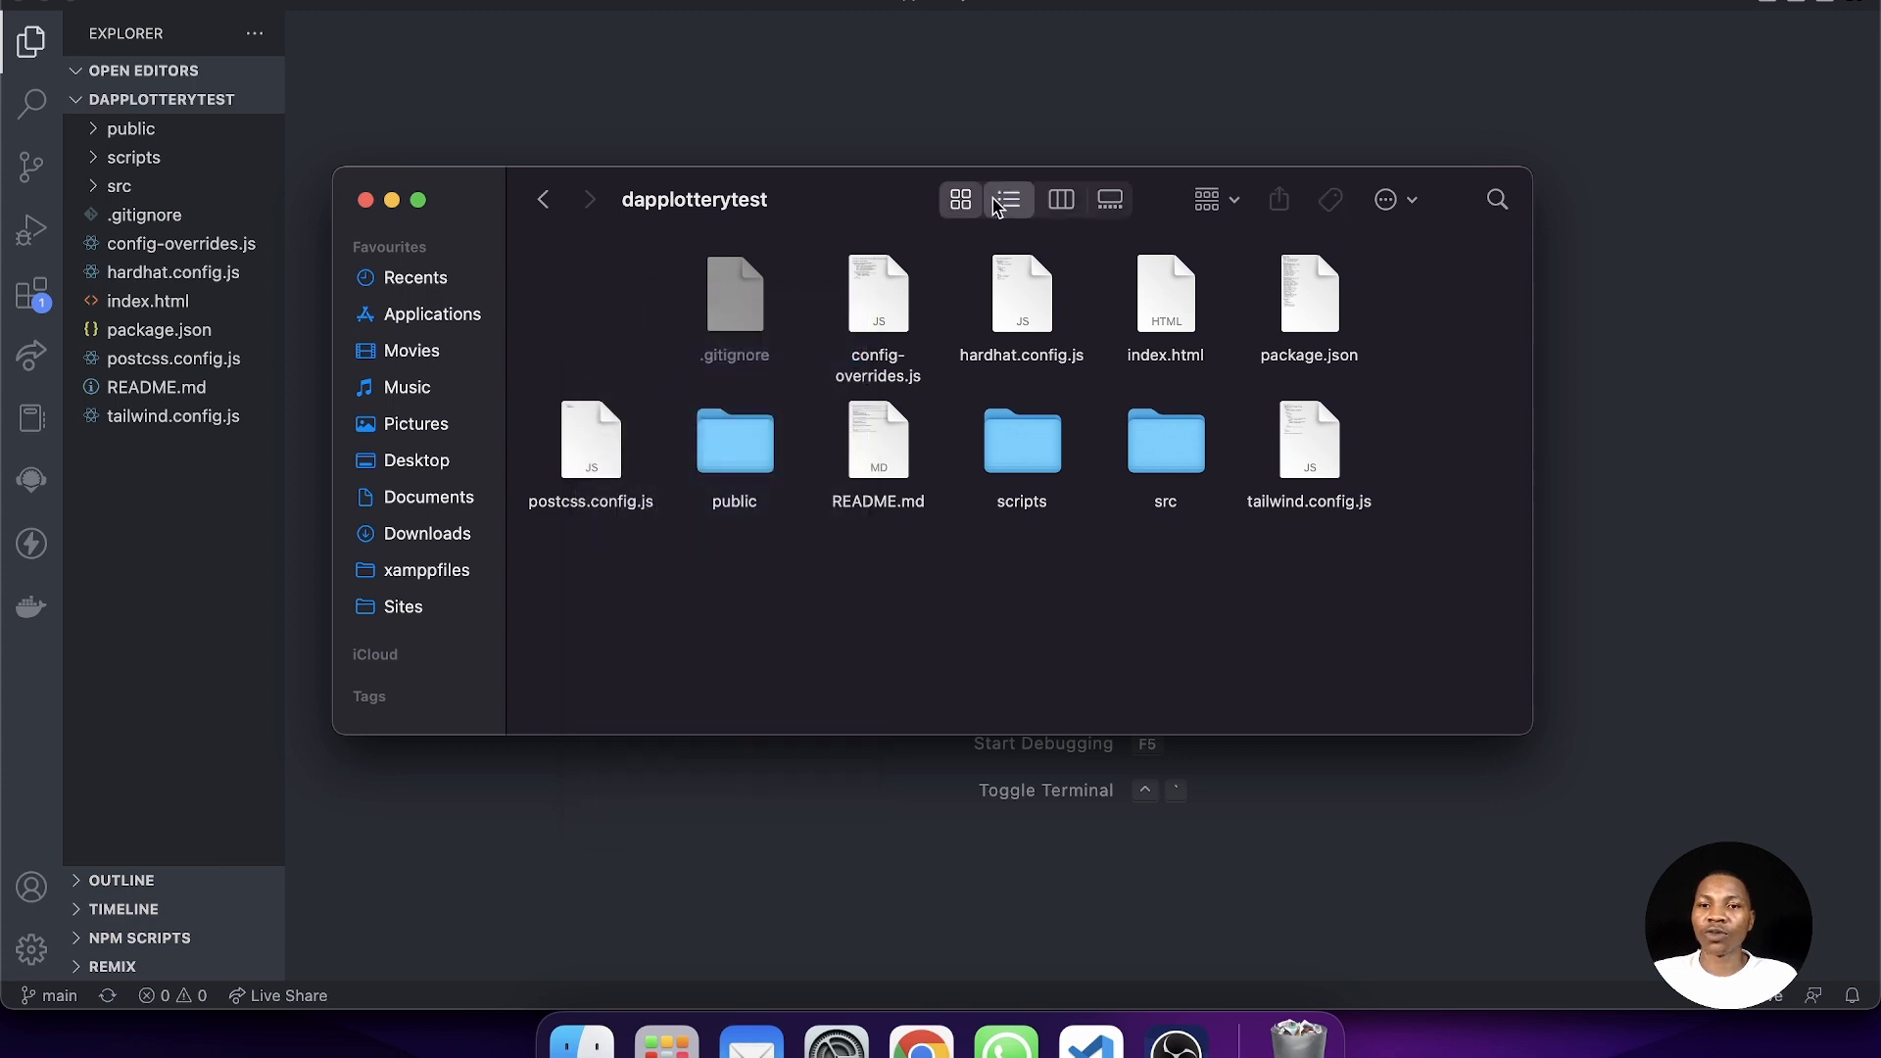
pyautogui.click(1009, 200)
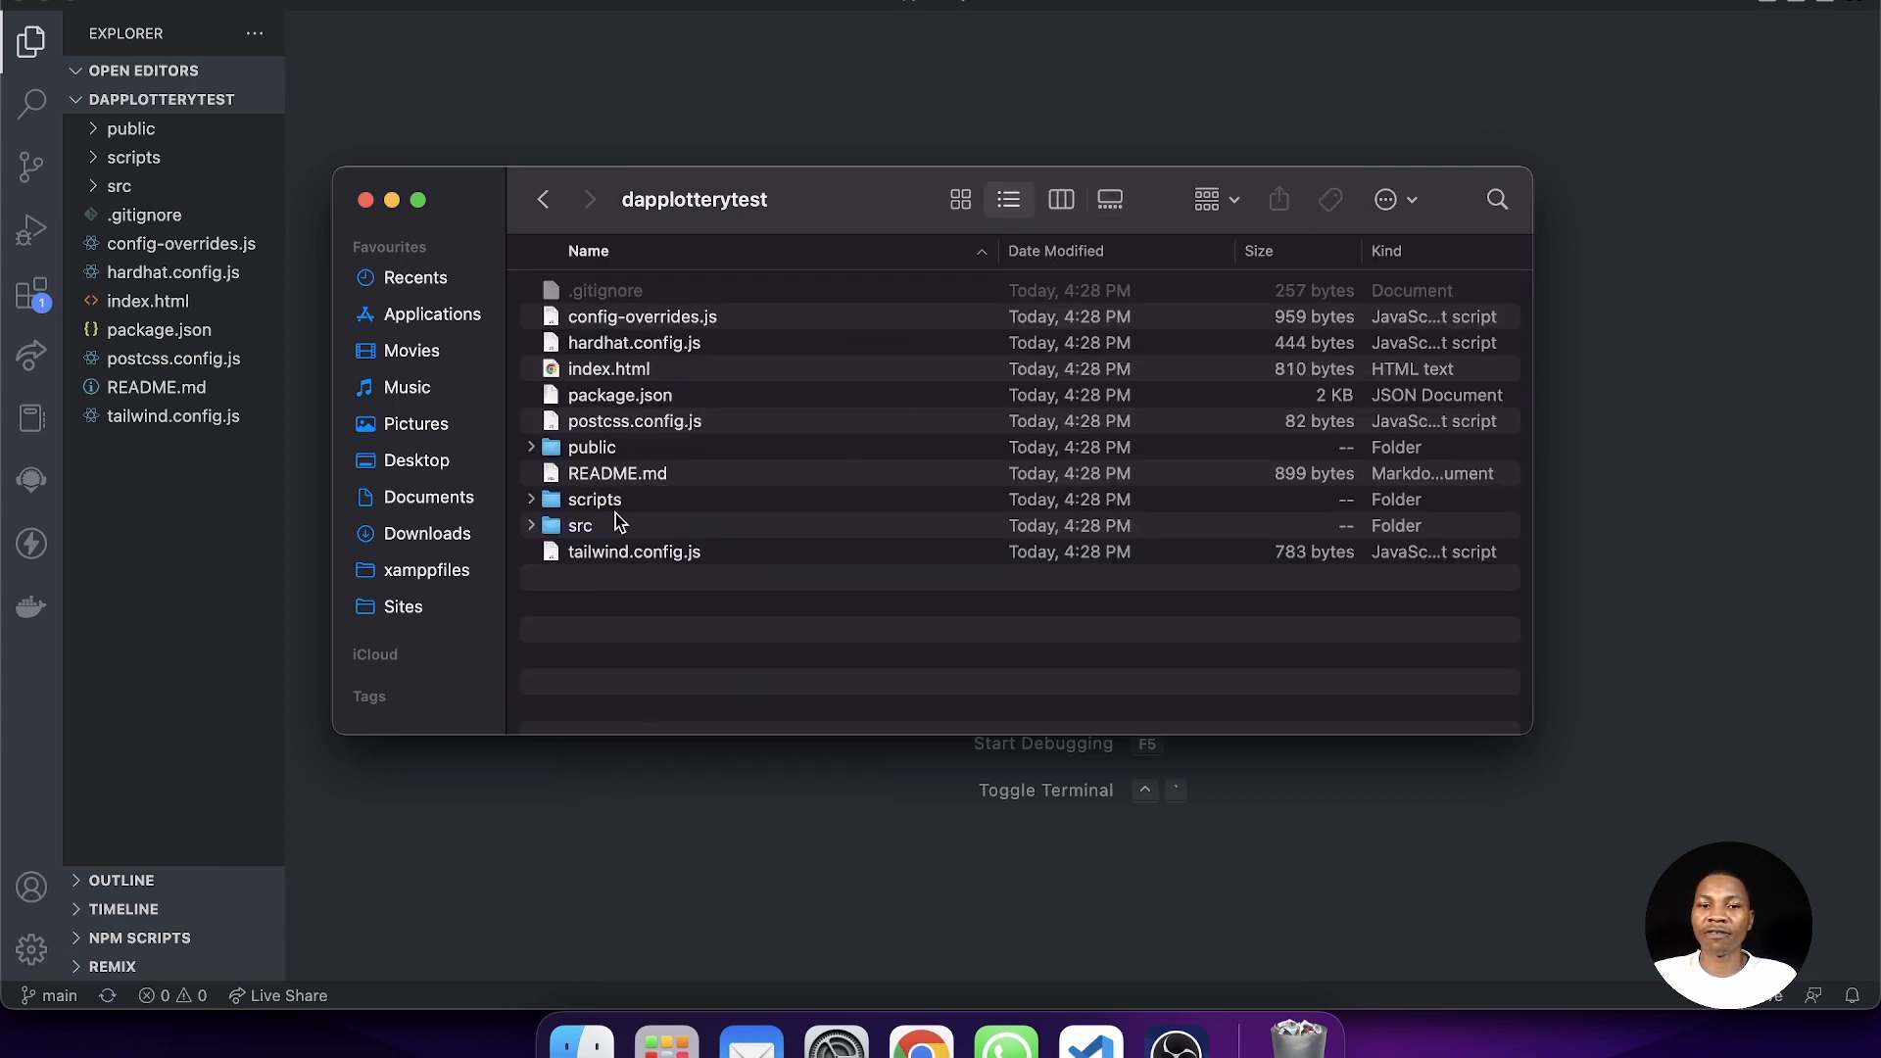
pyautogui.click(365, 200)
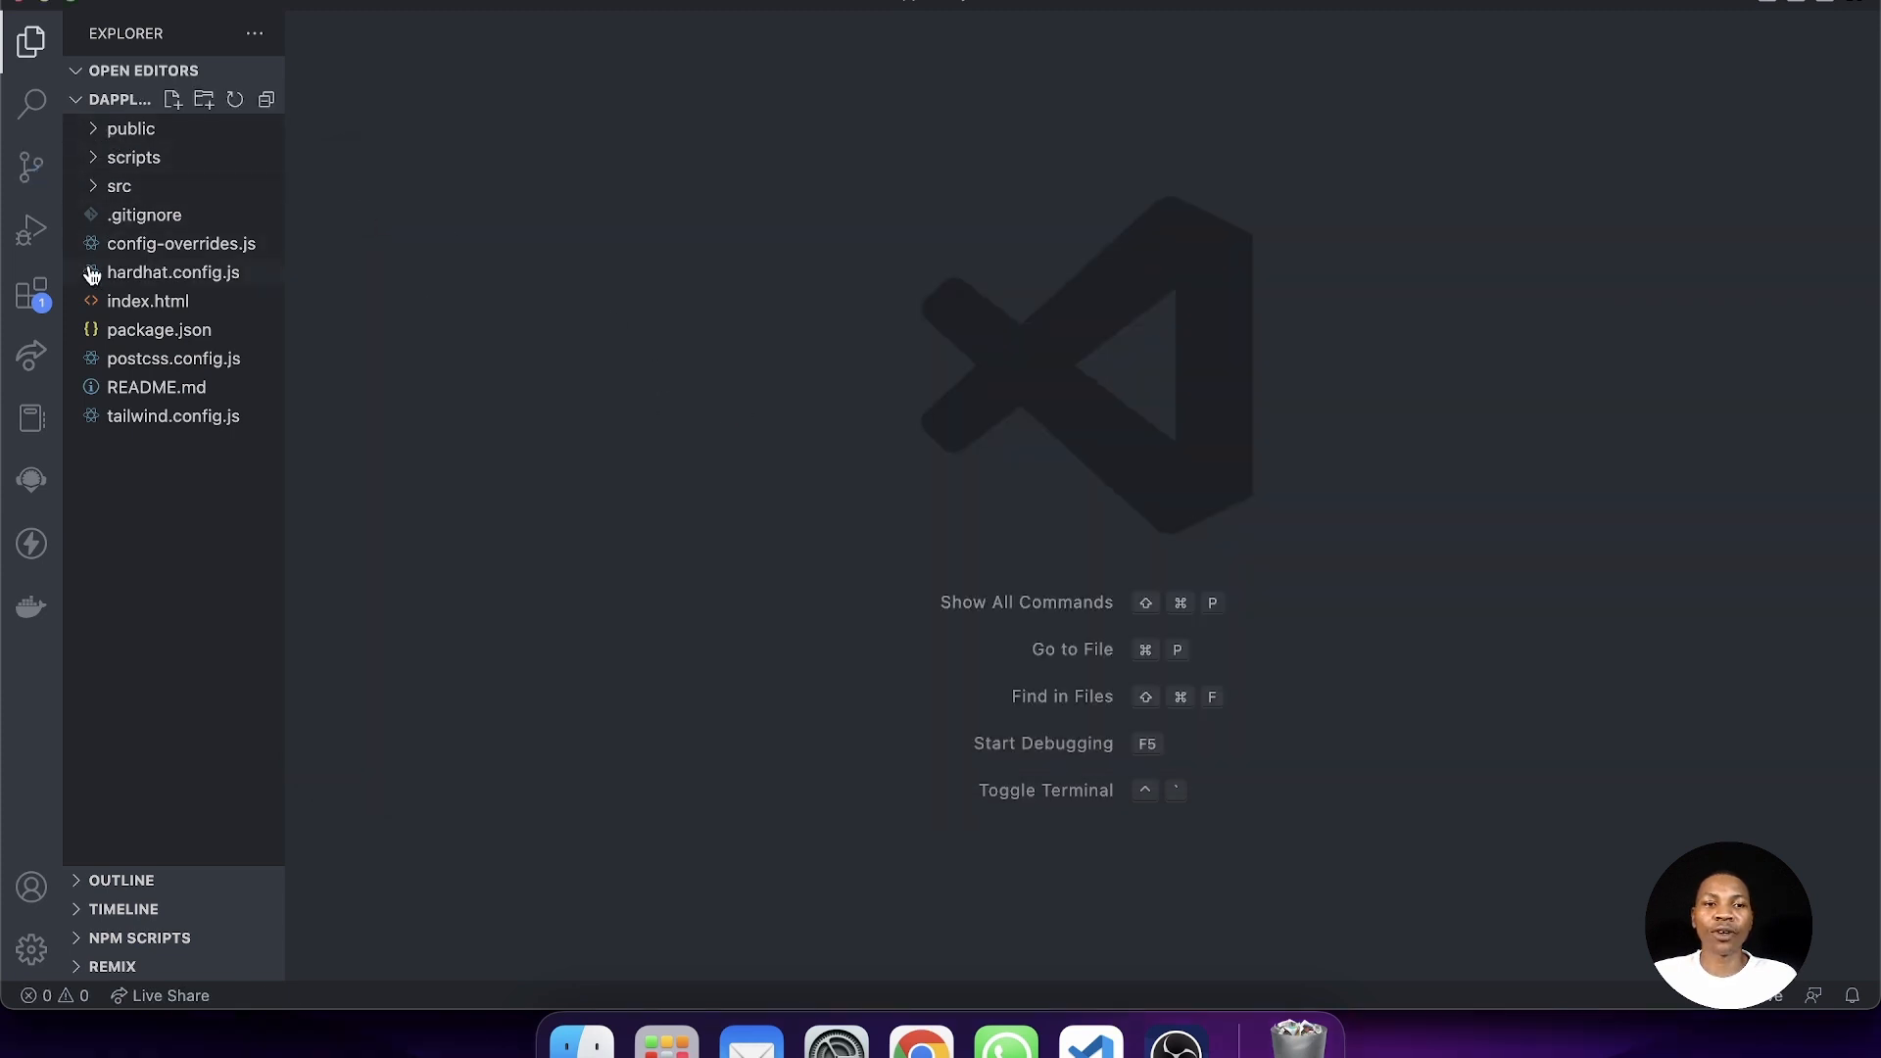
# - Review package.json's scripts, dependencies and hardhat devDependencies for the starter kit
pyautogui.click(159, 329)
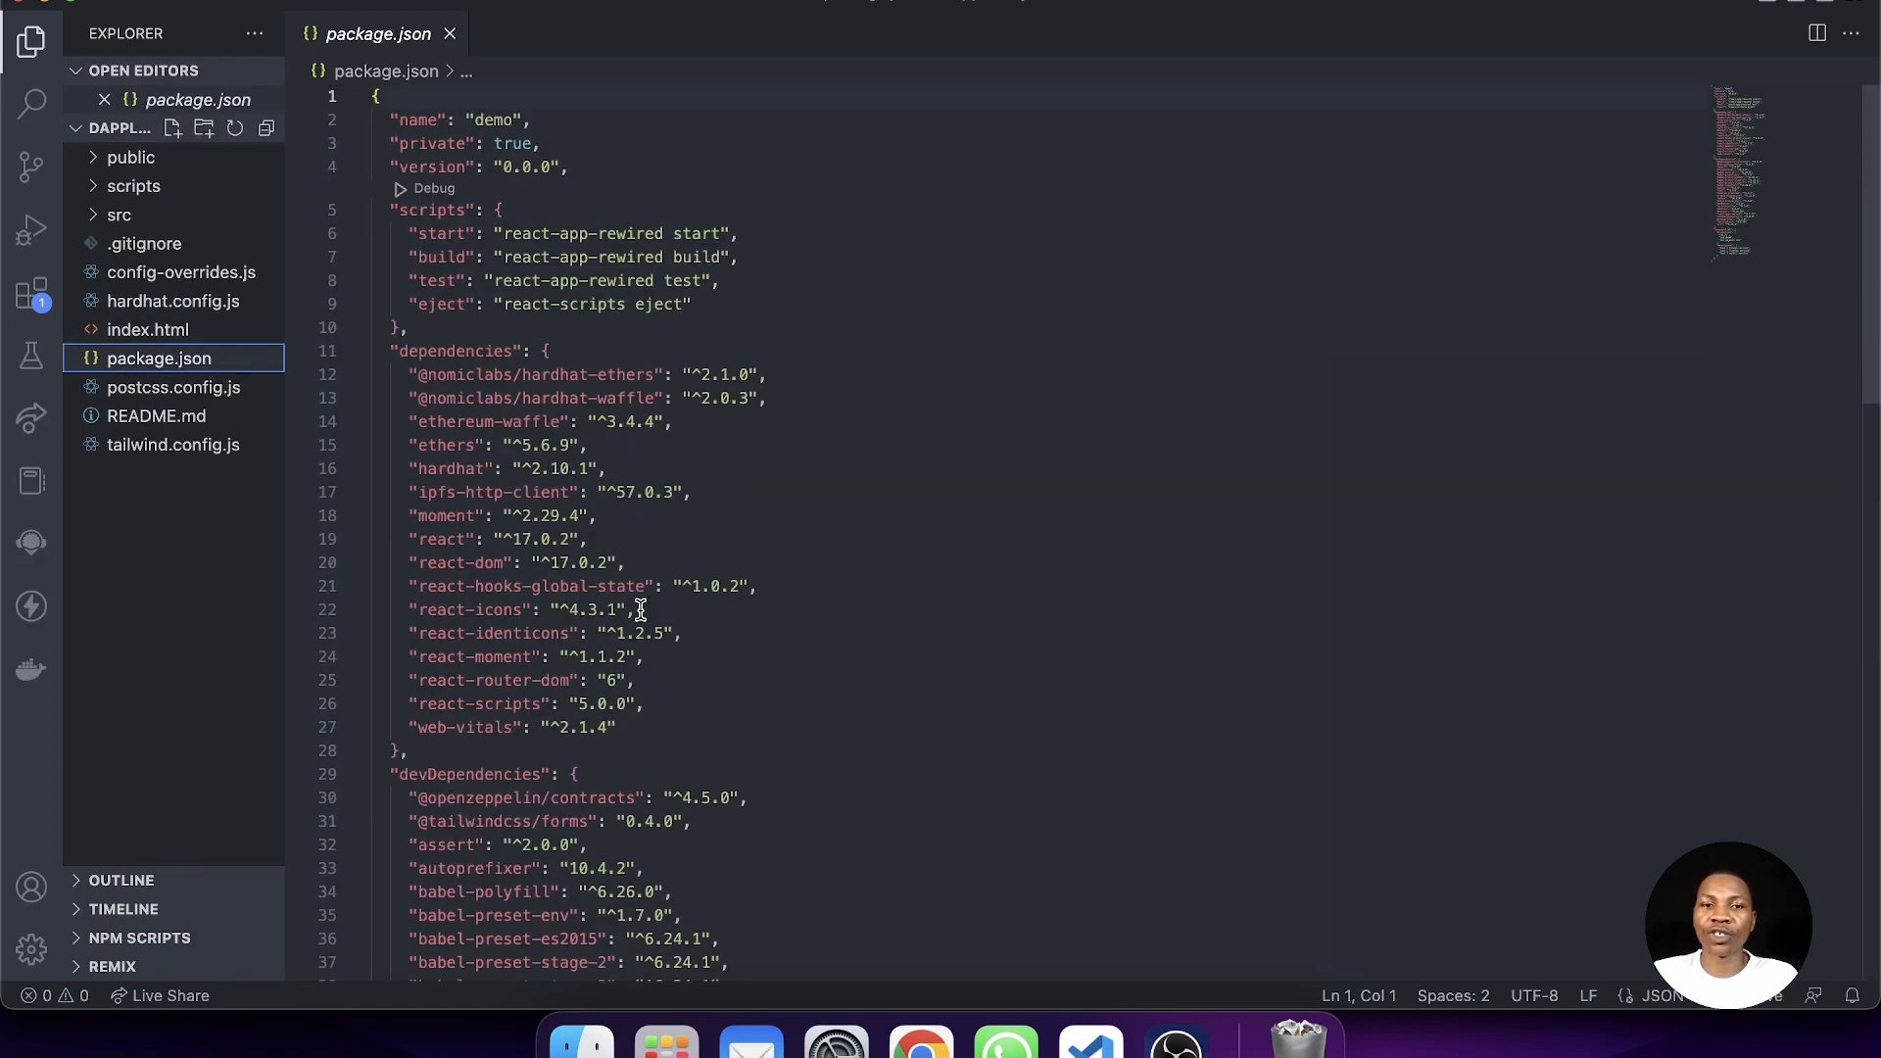
pyautogui.moveTo(396, 363)
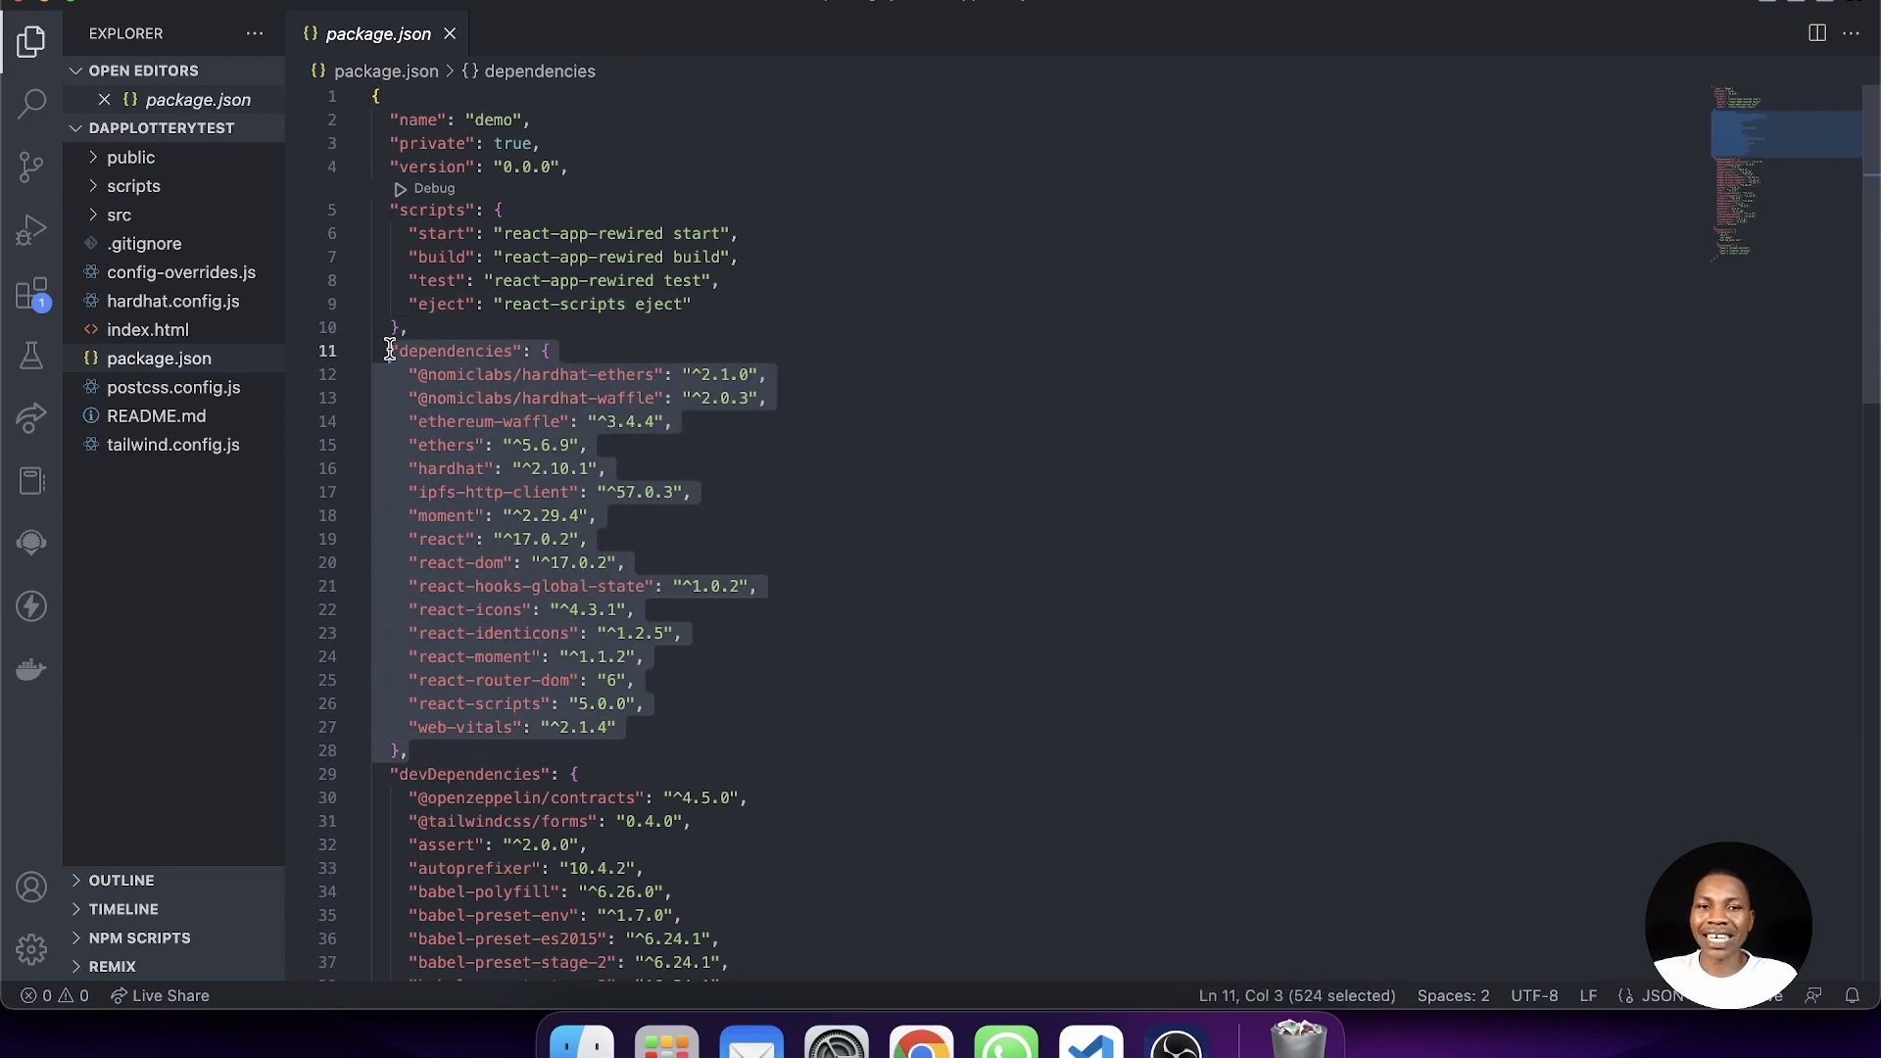
pyautogui.moveTo(676, 378)
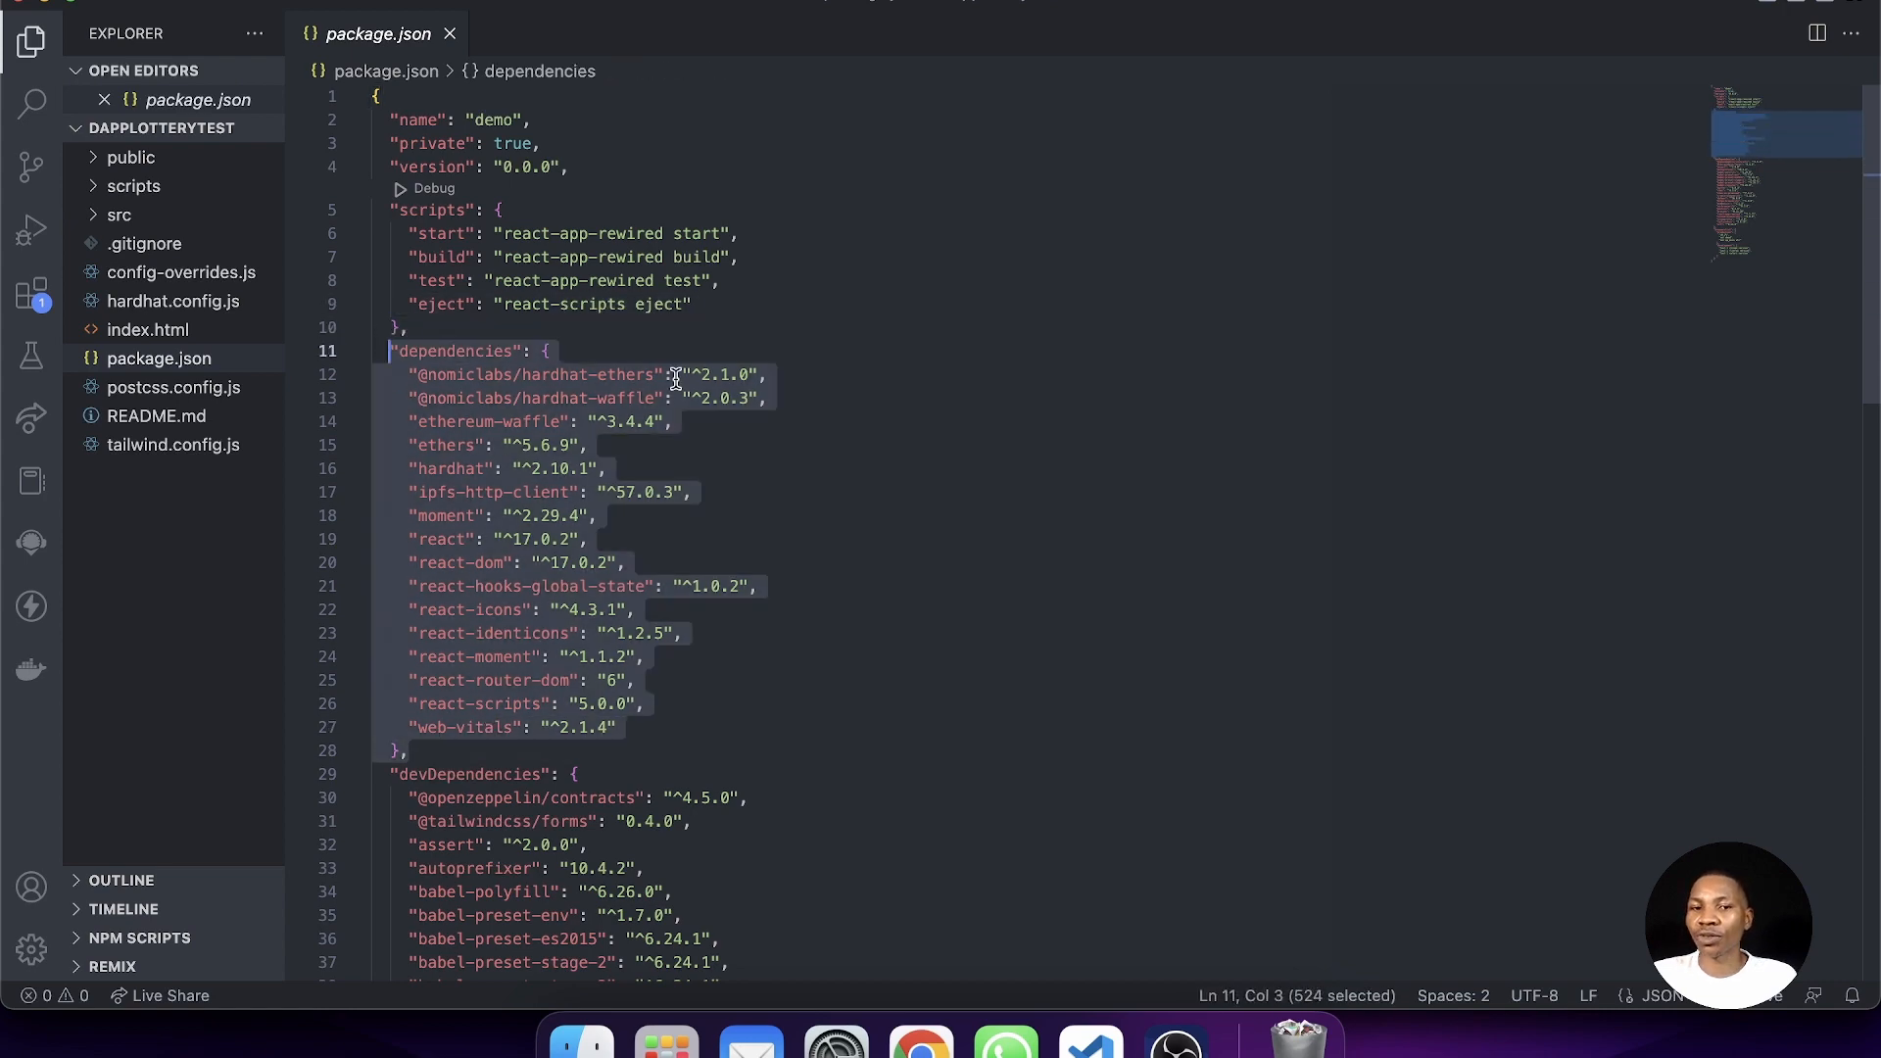
pyautogui.click(676, 374)
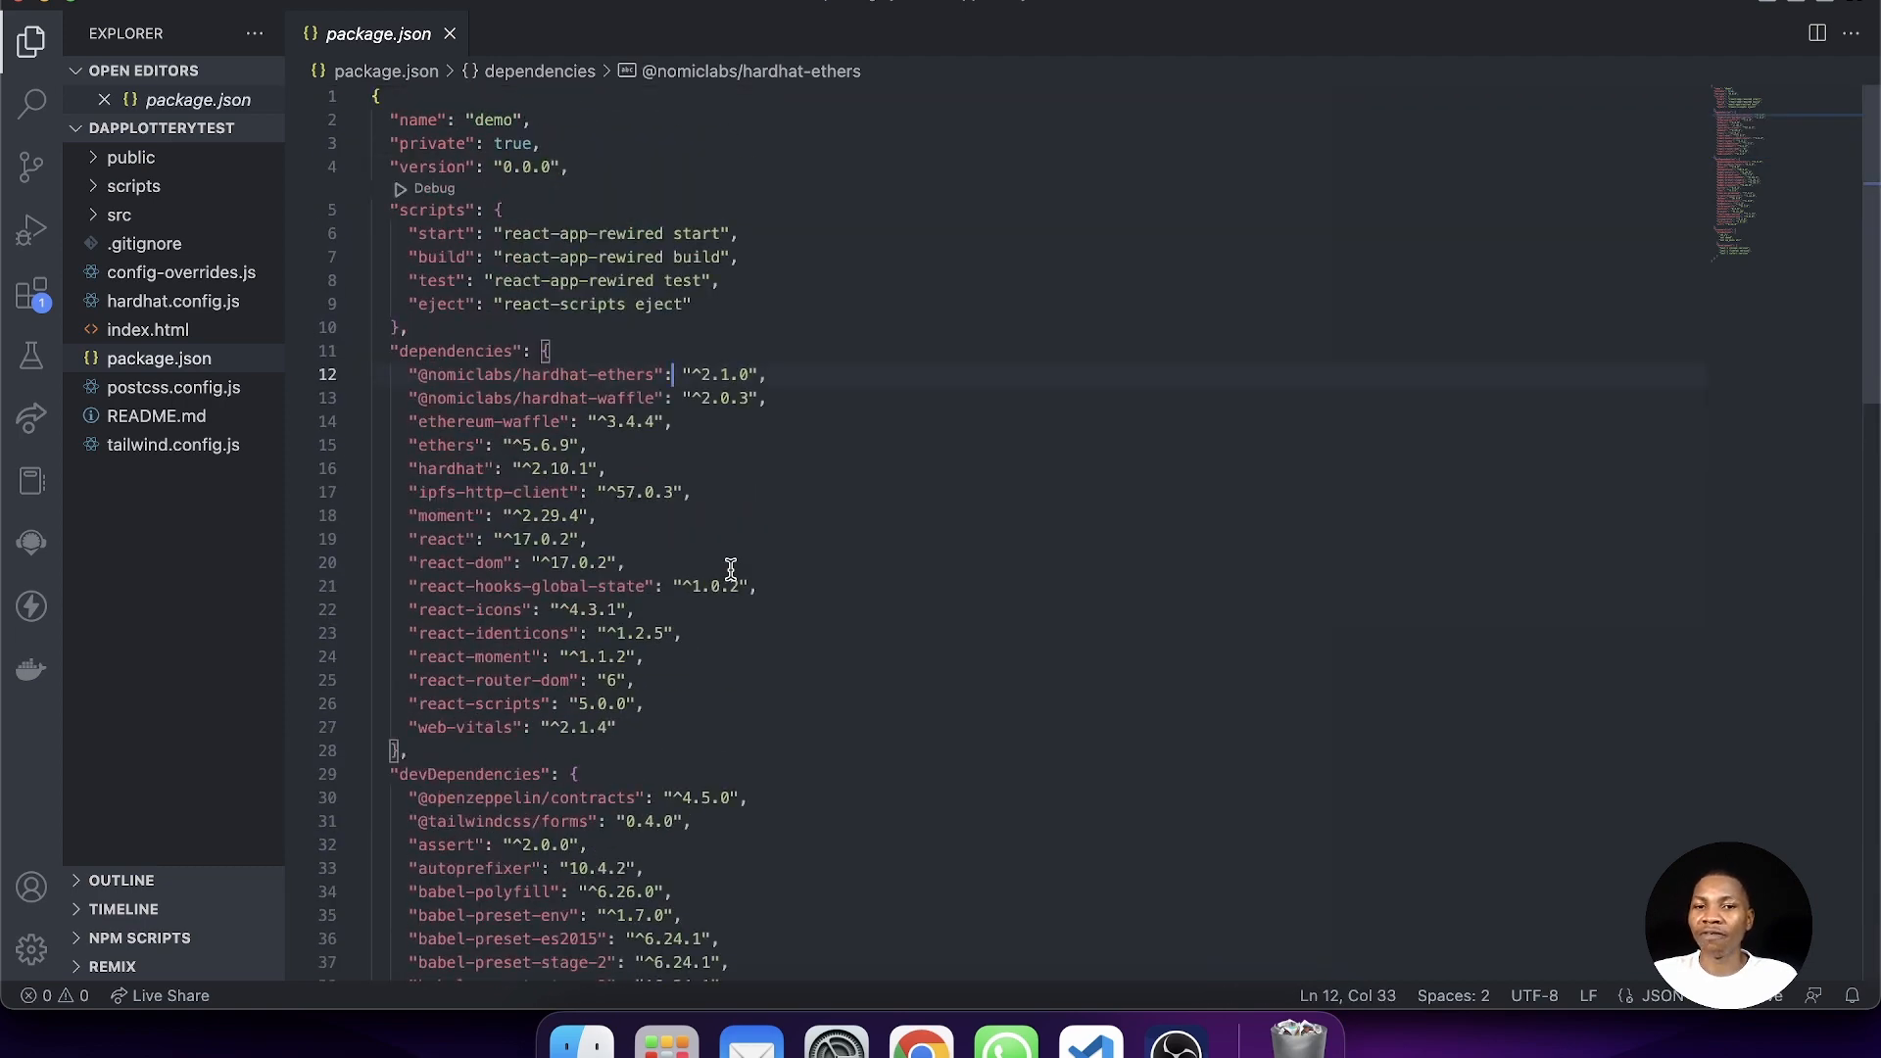
pyautogui.moveTo(605, 501)
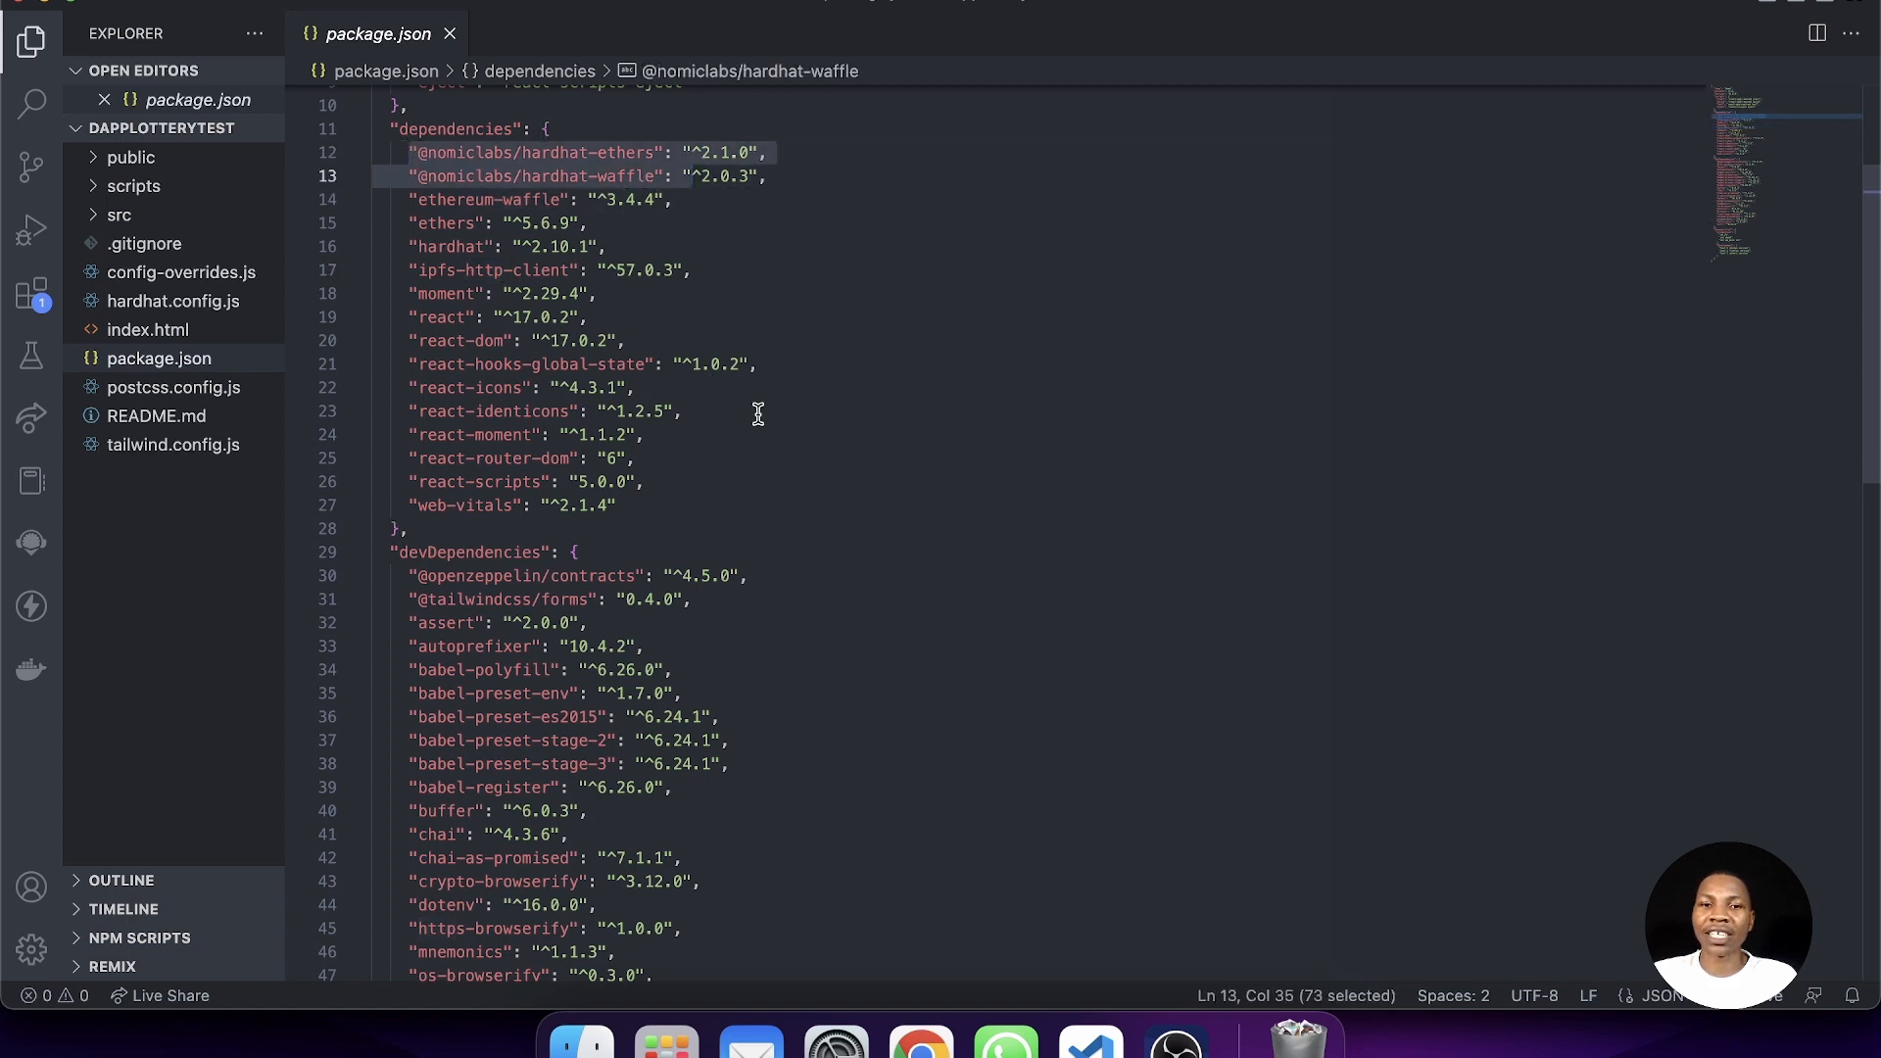
pyautogui.click(757, 410)
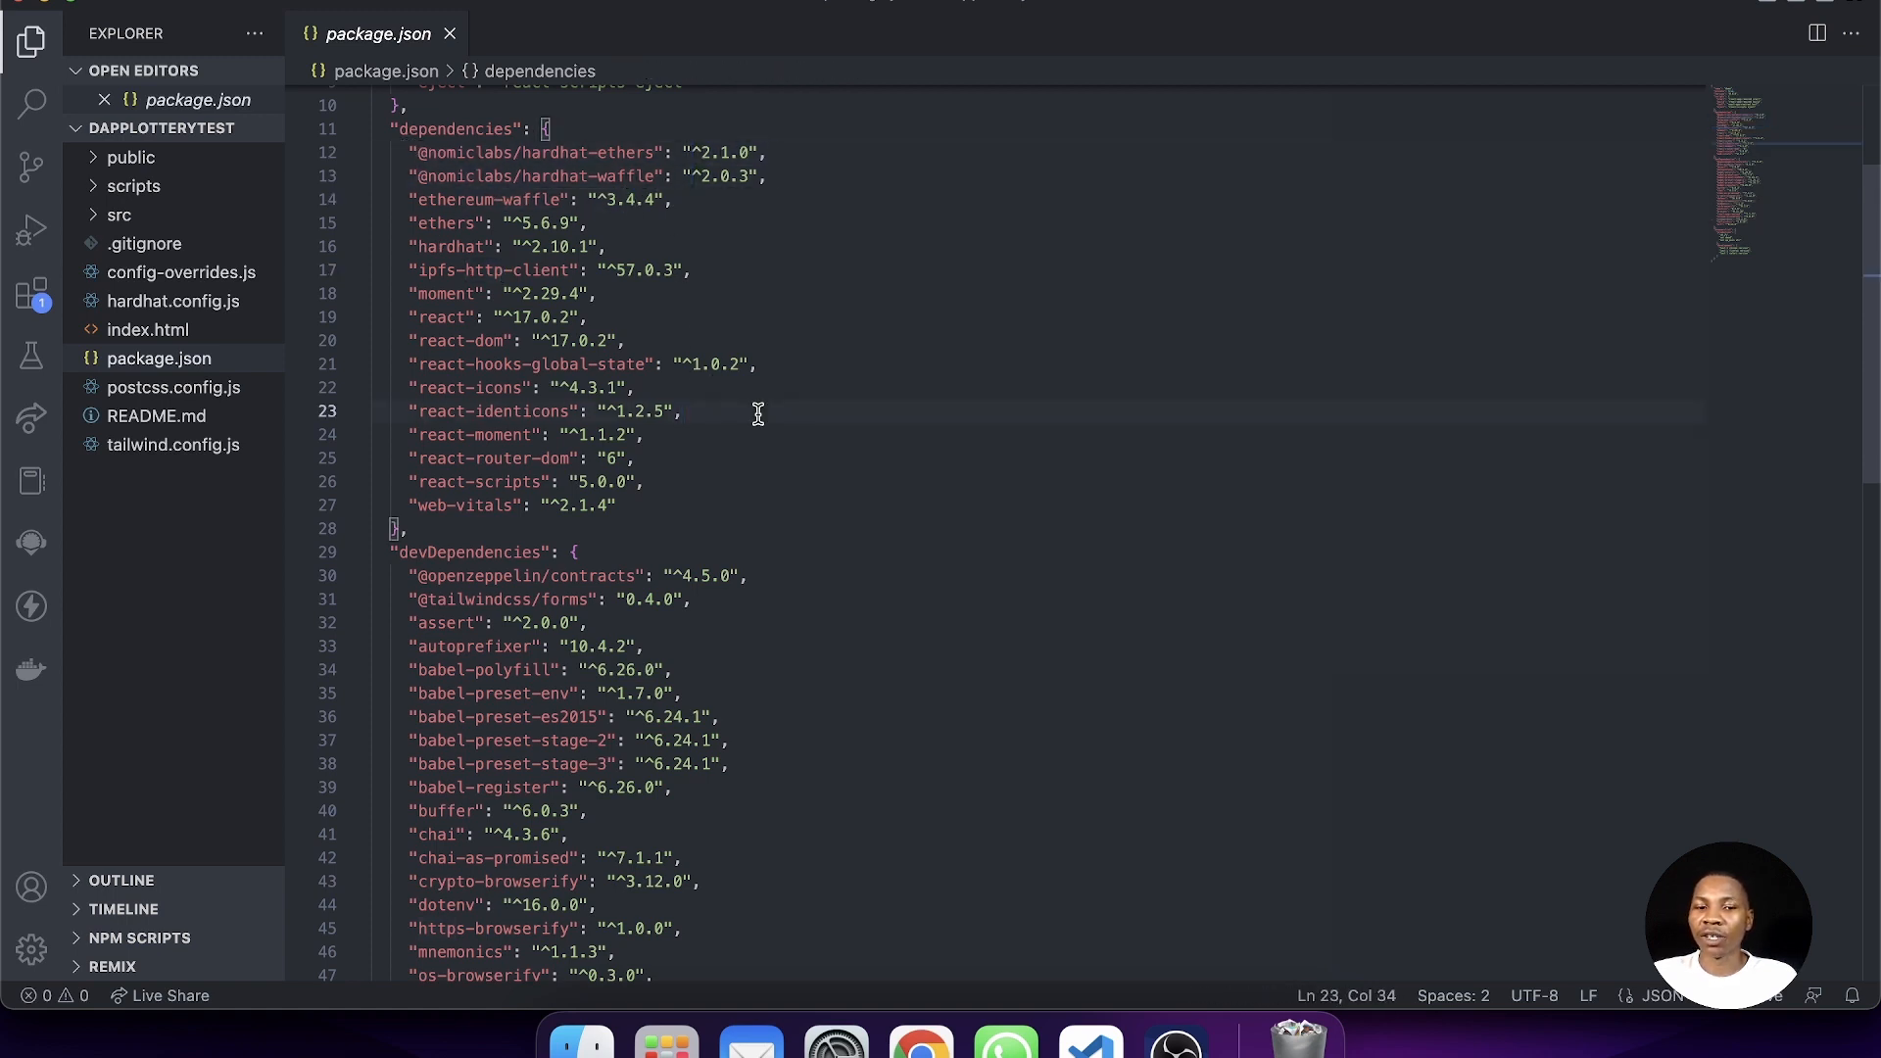
pyautogui.scroll(-3)
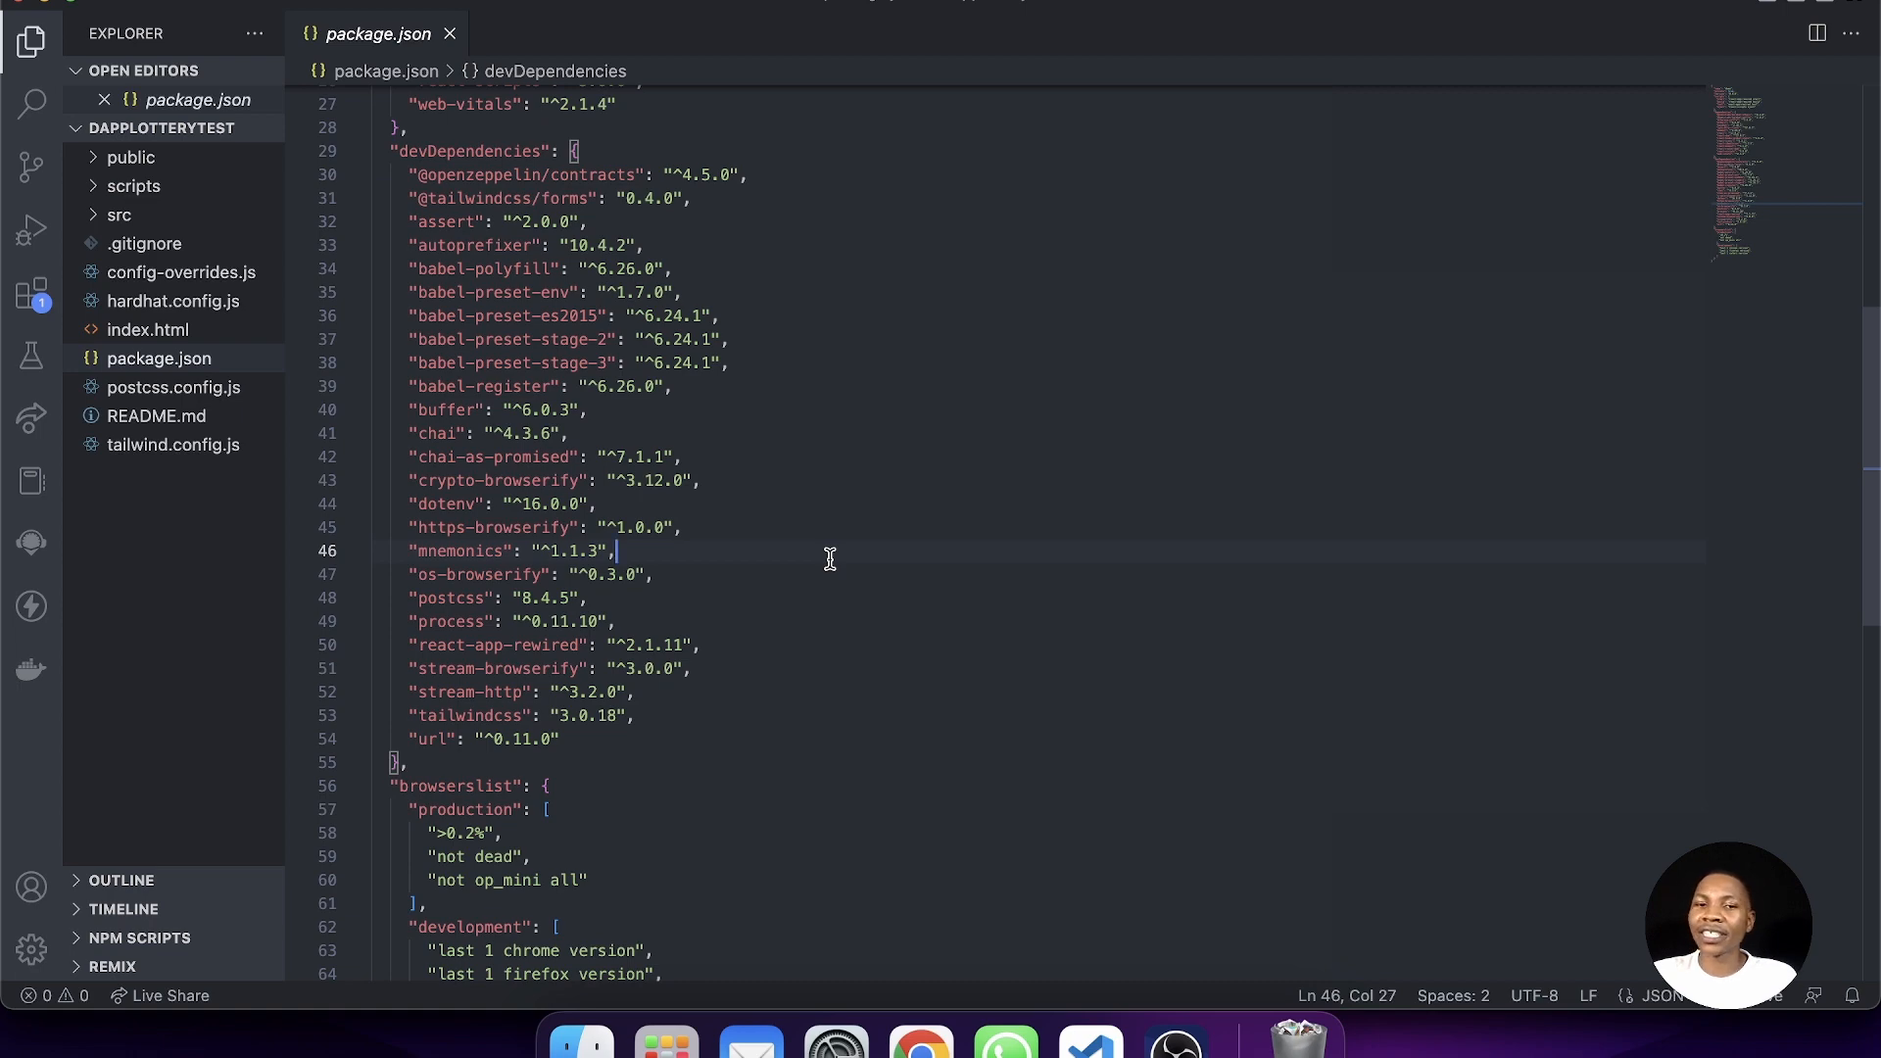
pyautogui.scroll(3)
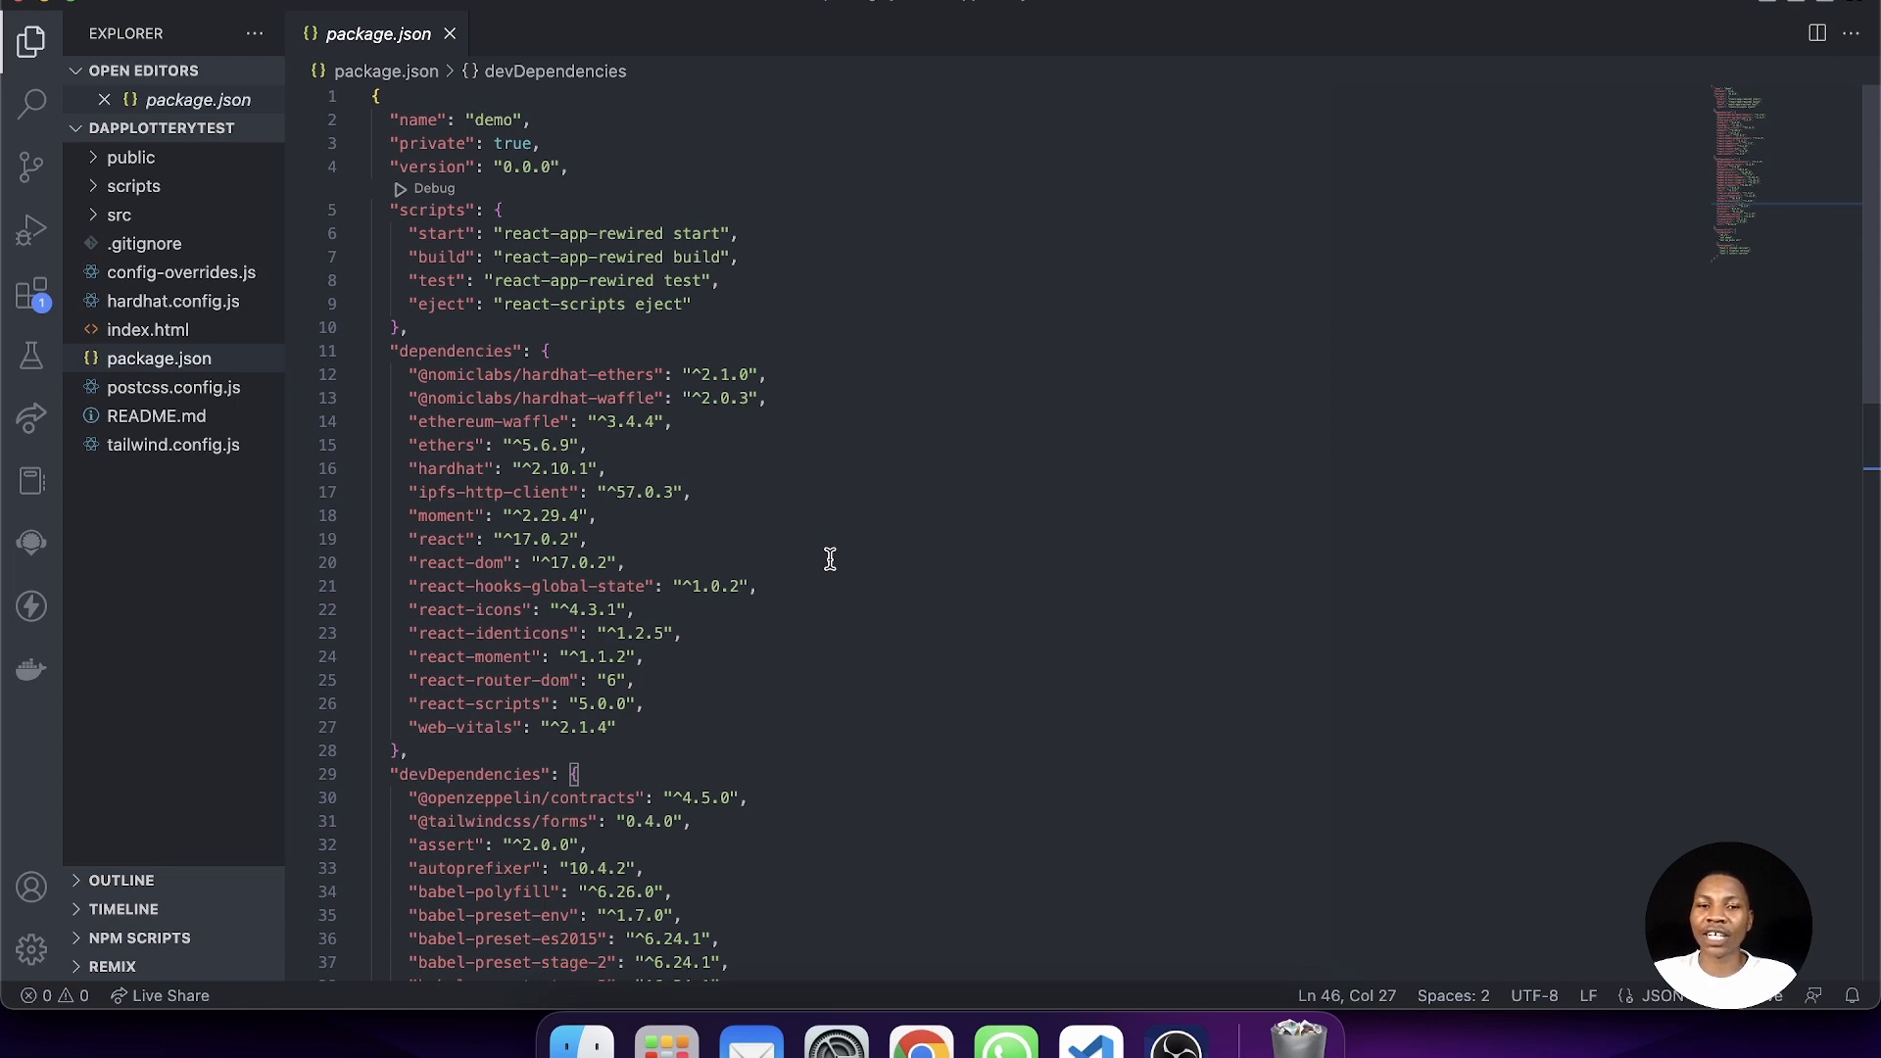
pyautogui.scroll(-3)
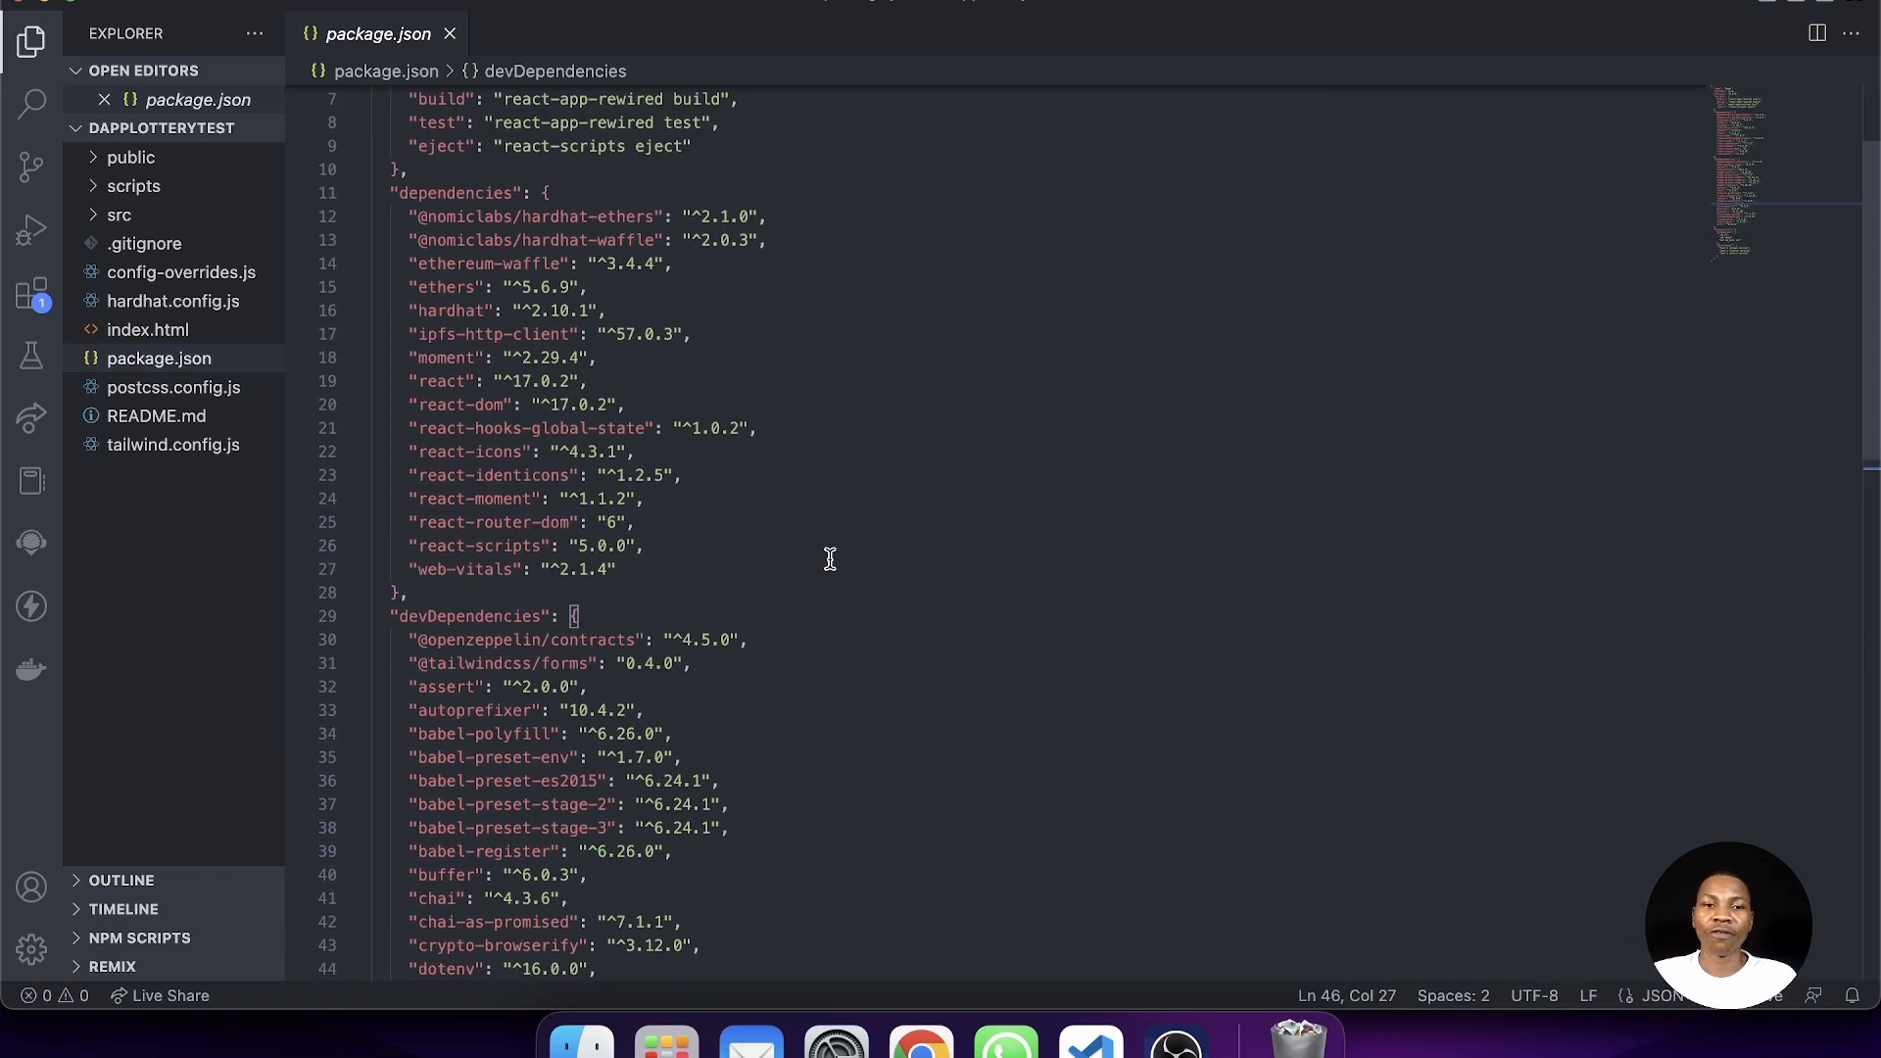
pyautogui.scroll(3)
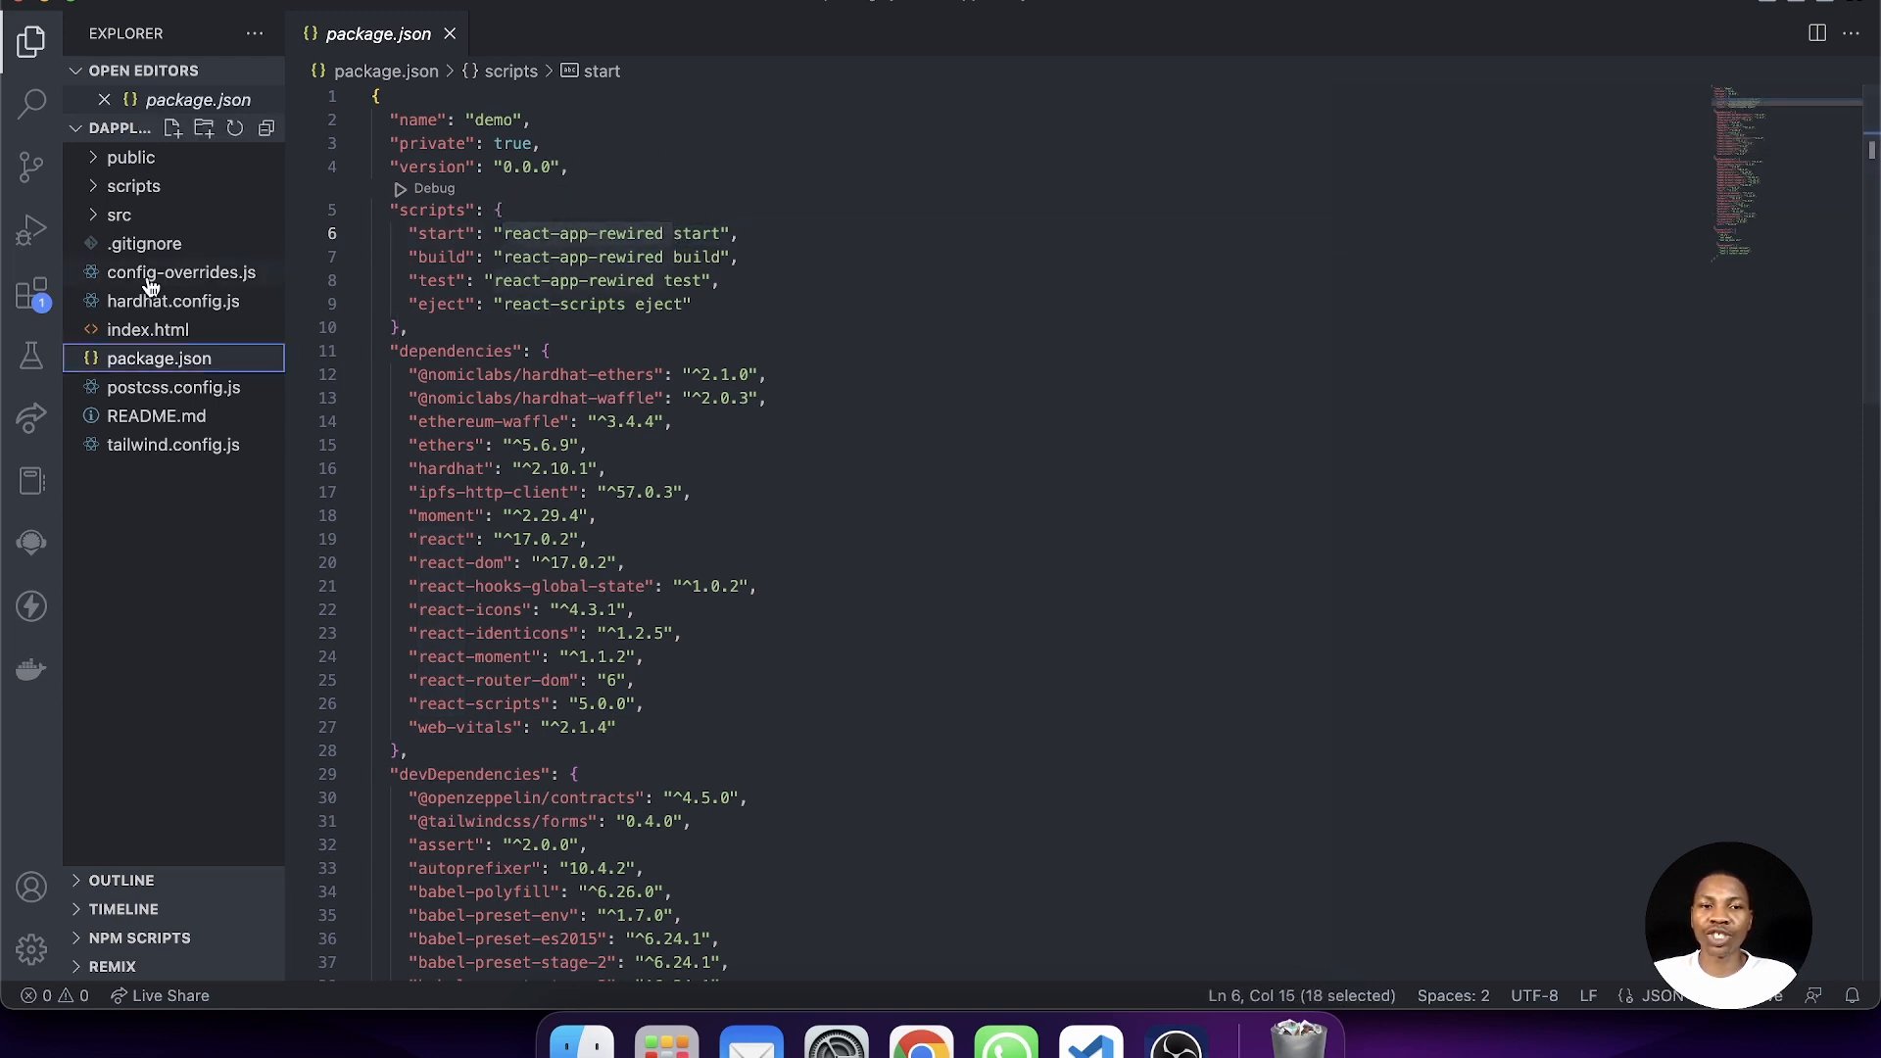
# - Match config-overrides.js fallbacks like stream against https-browserify and os-browserify in package.json
pyautogui.click(181, 271)
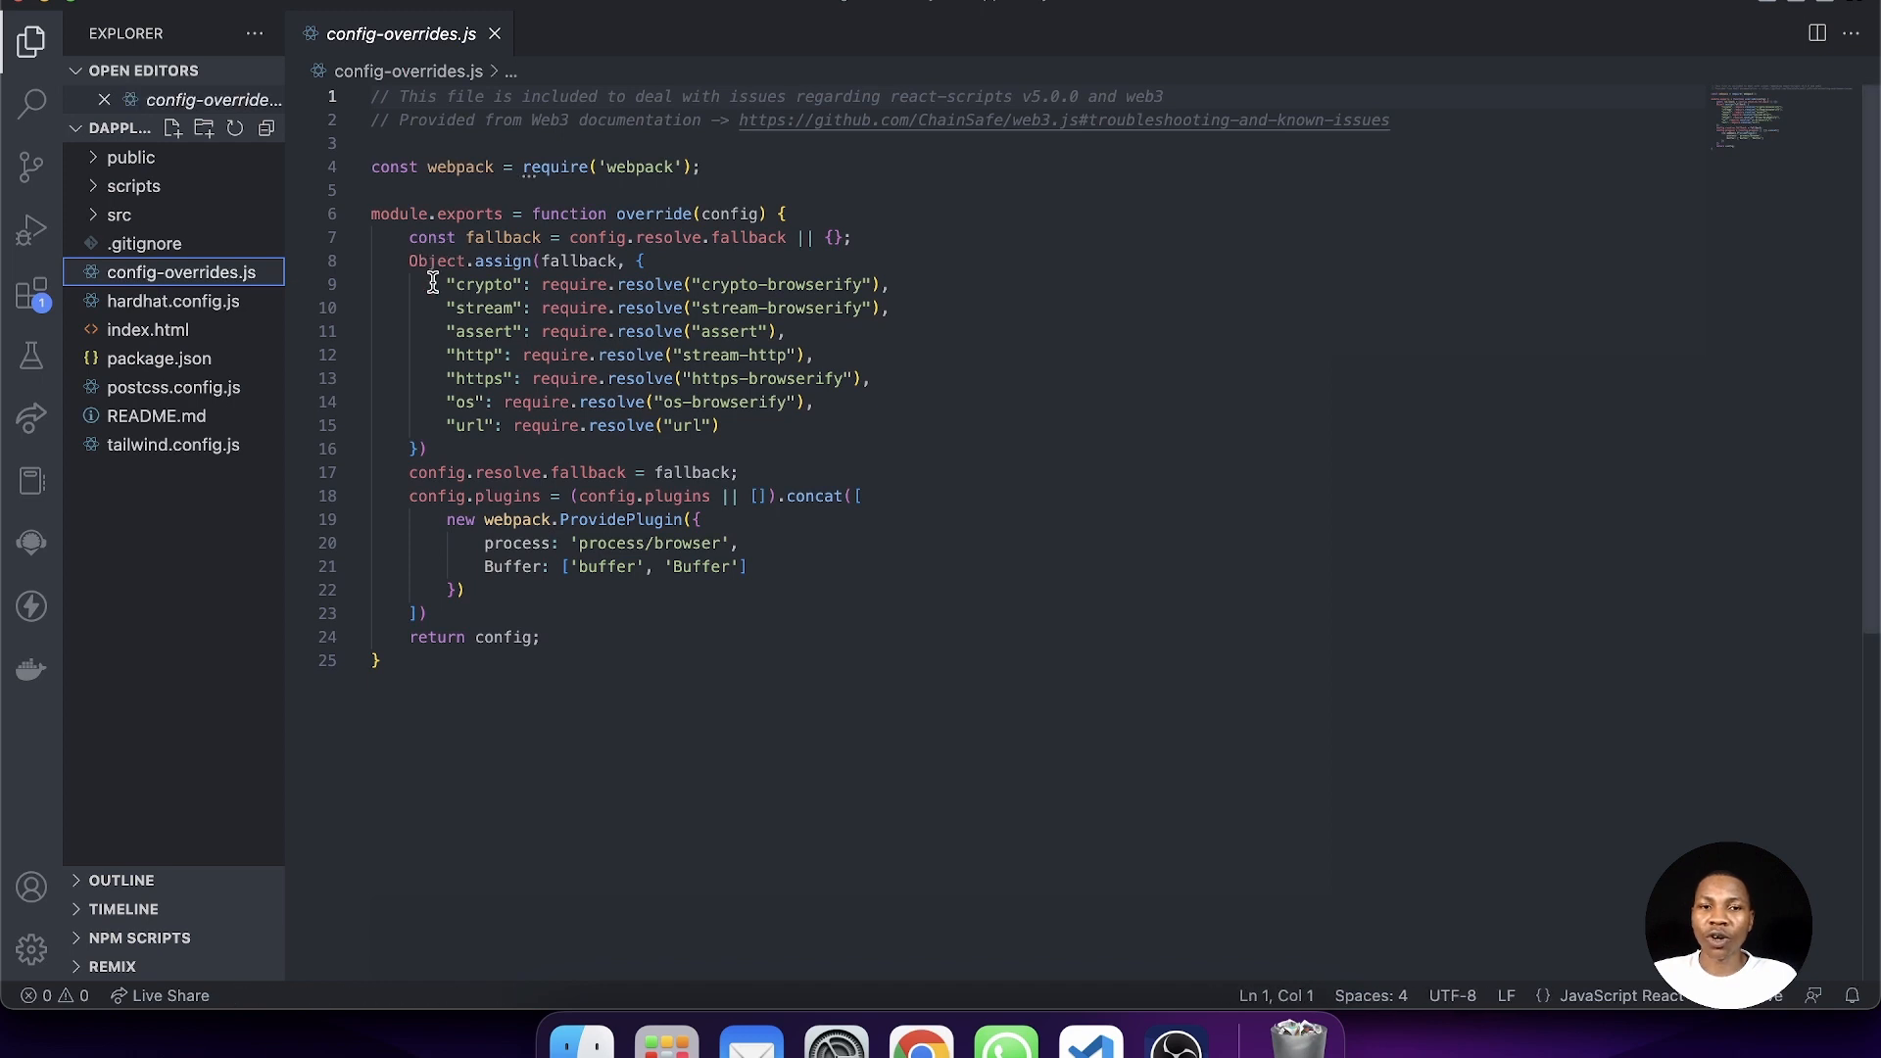
pyautogui.doubleClick(482, 284)
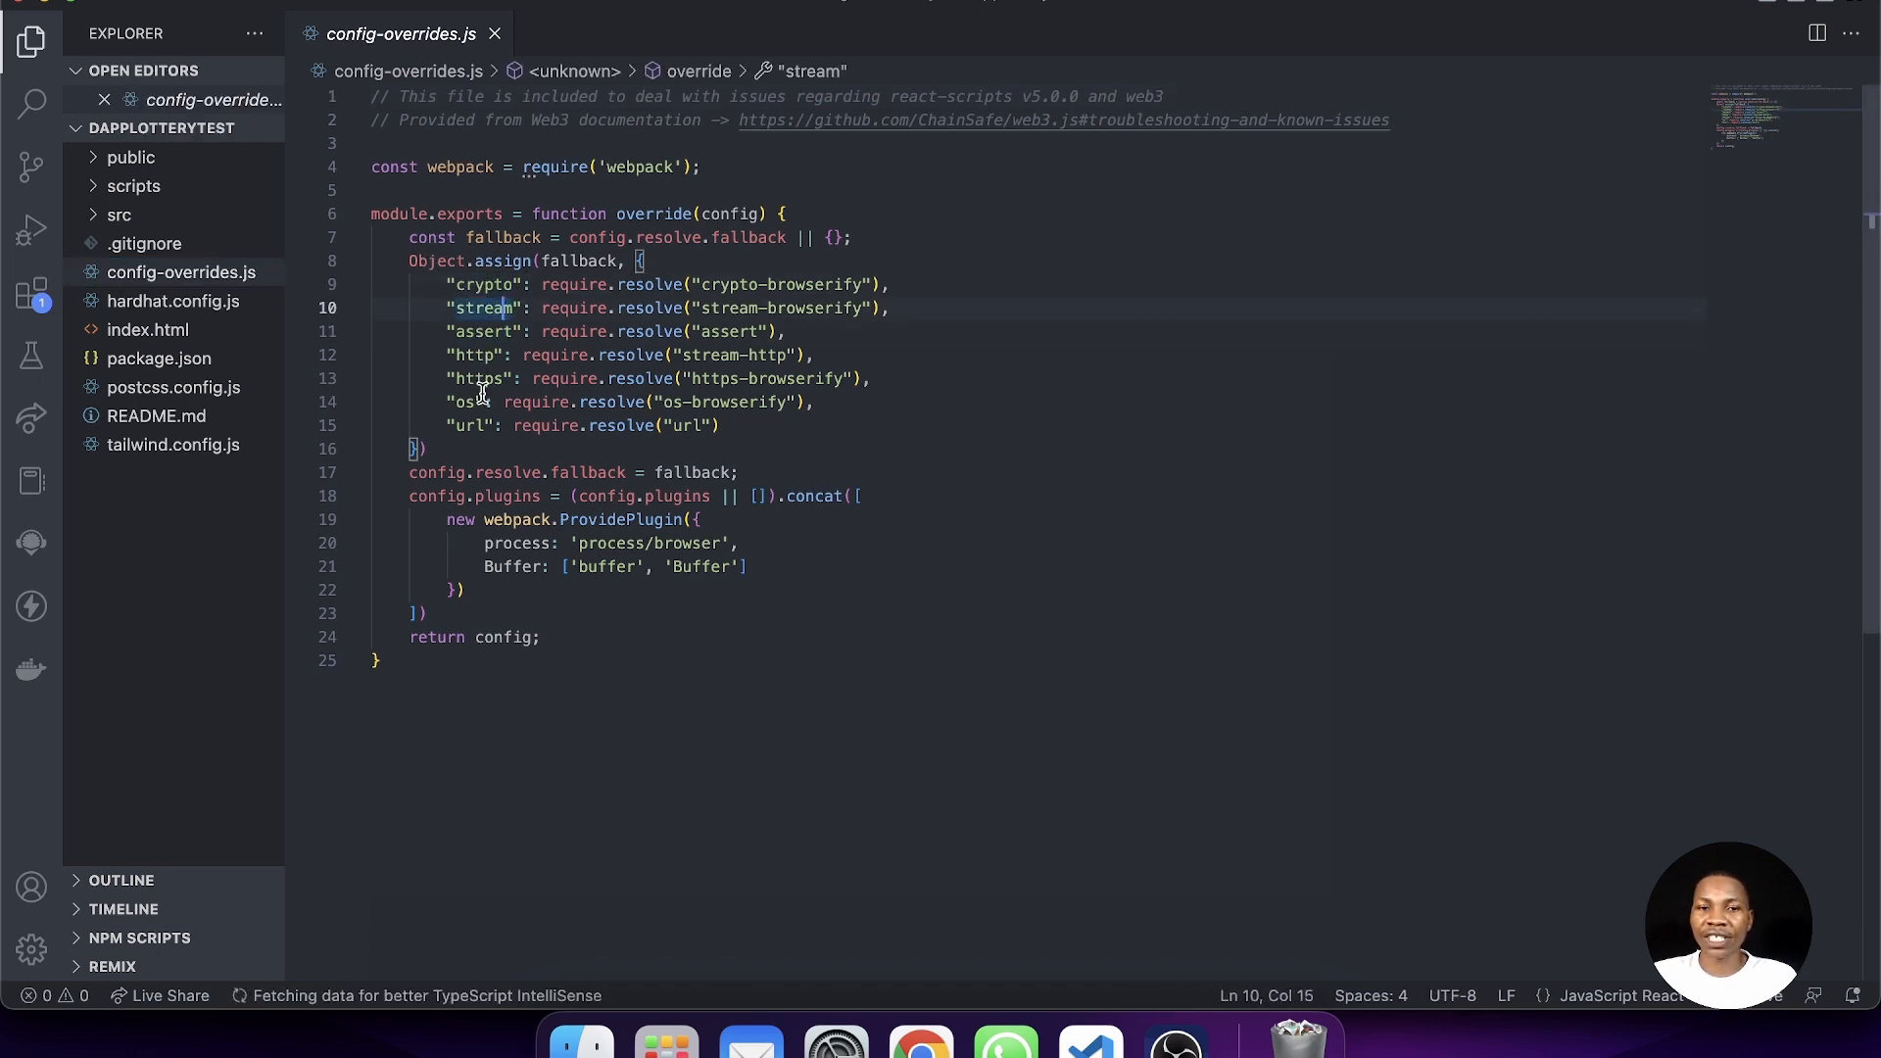
pyautogui.moveTo(782, 437)
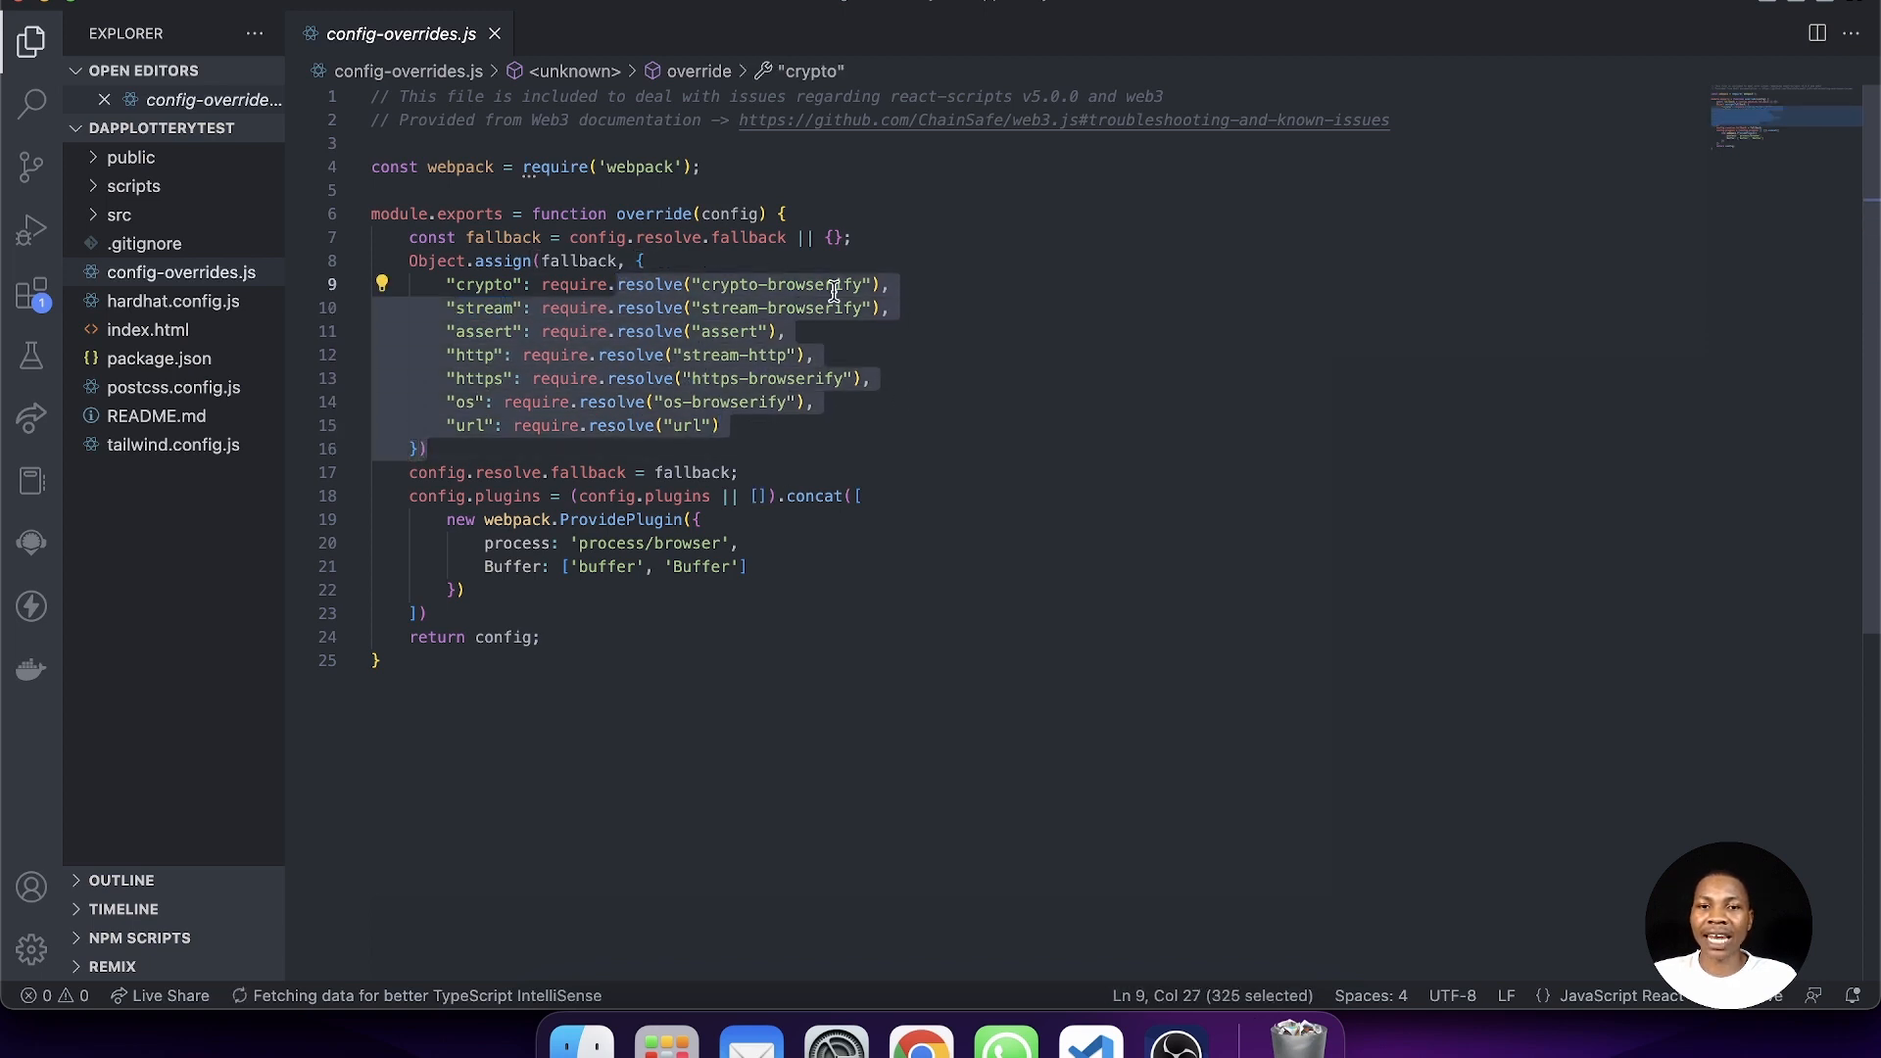
pyautogui.click(156, 356)
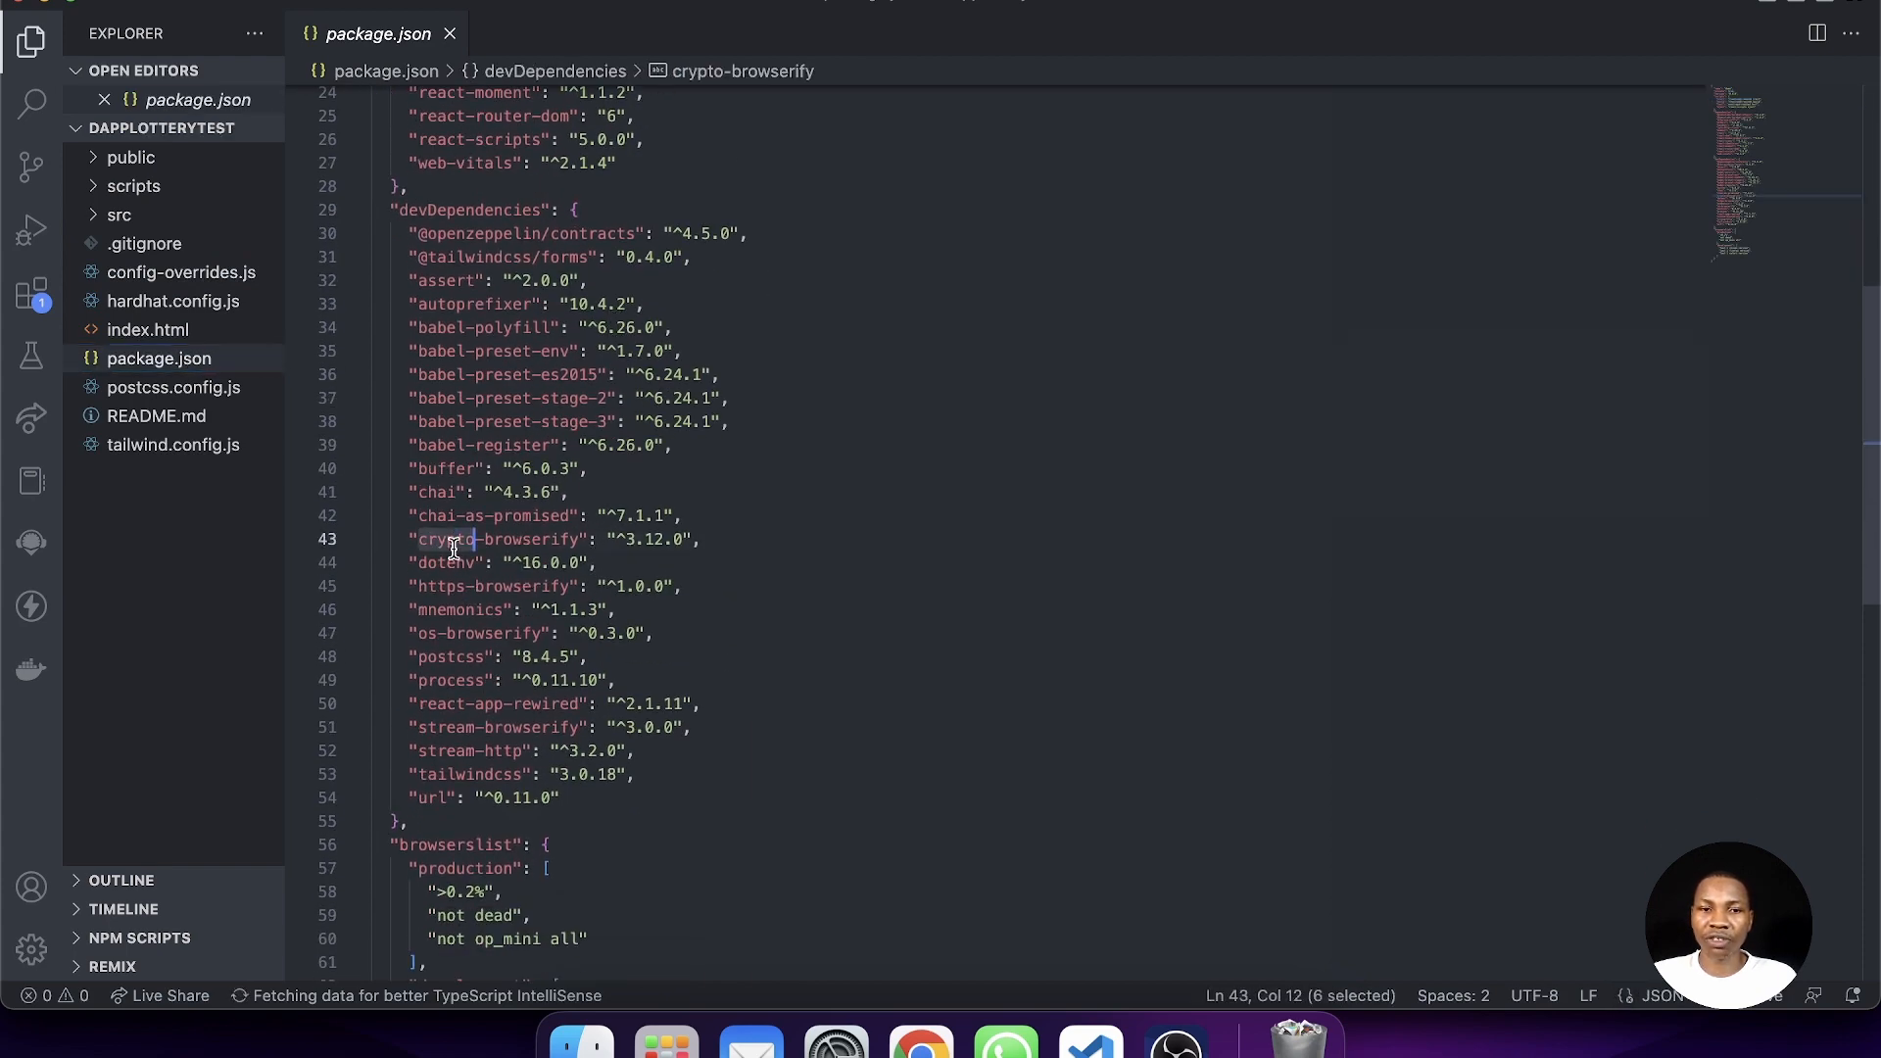
pyautogui.click(447, 562)
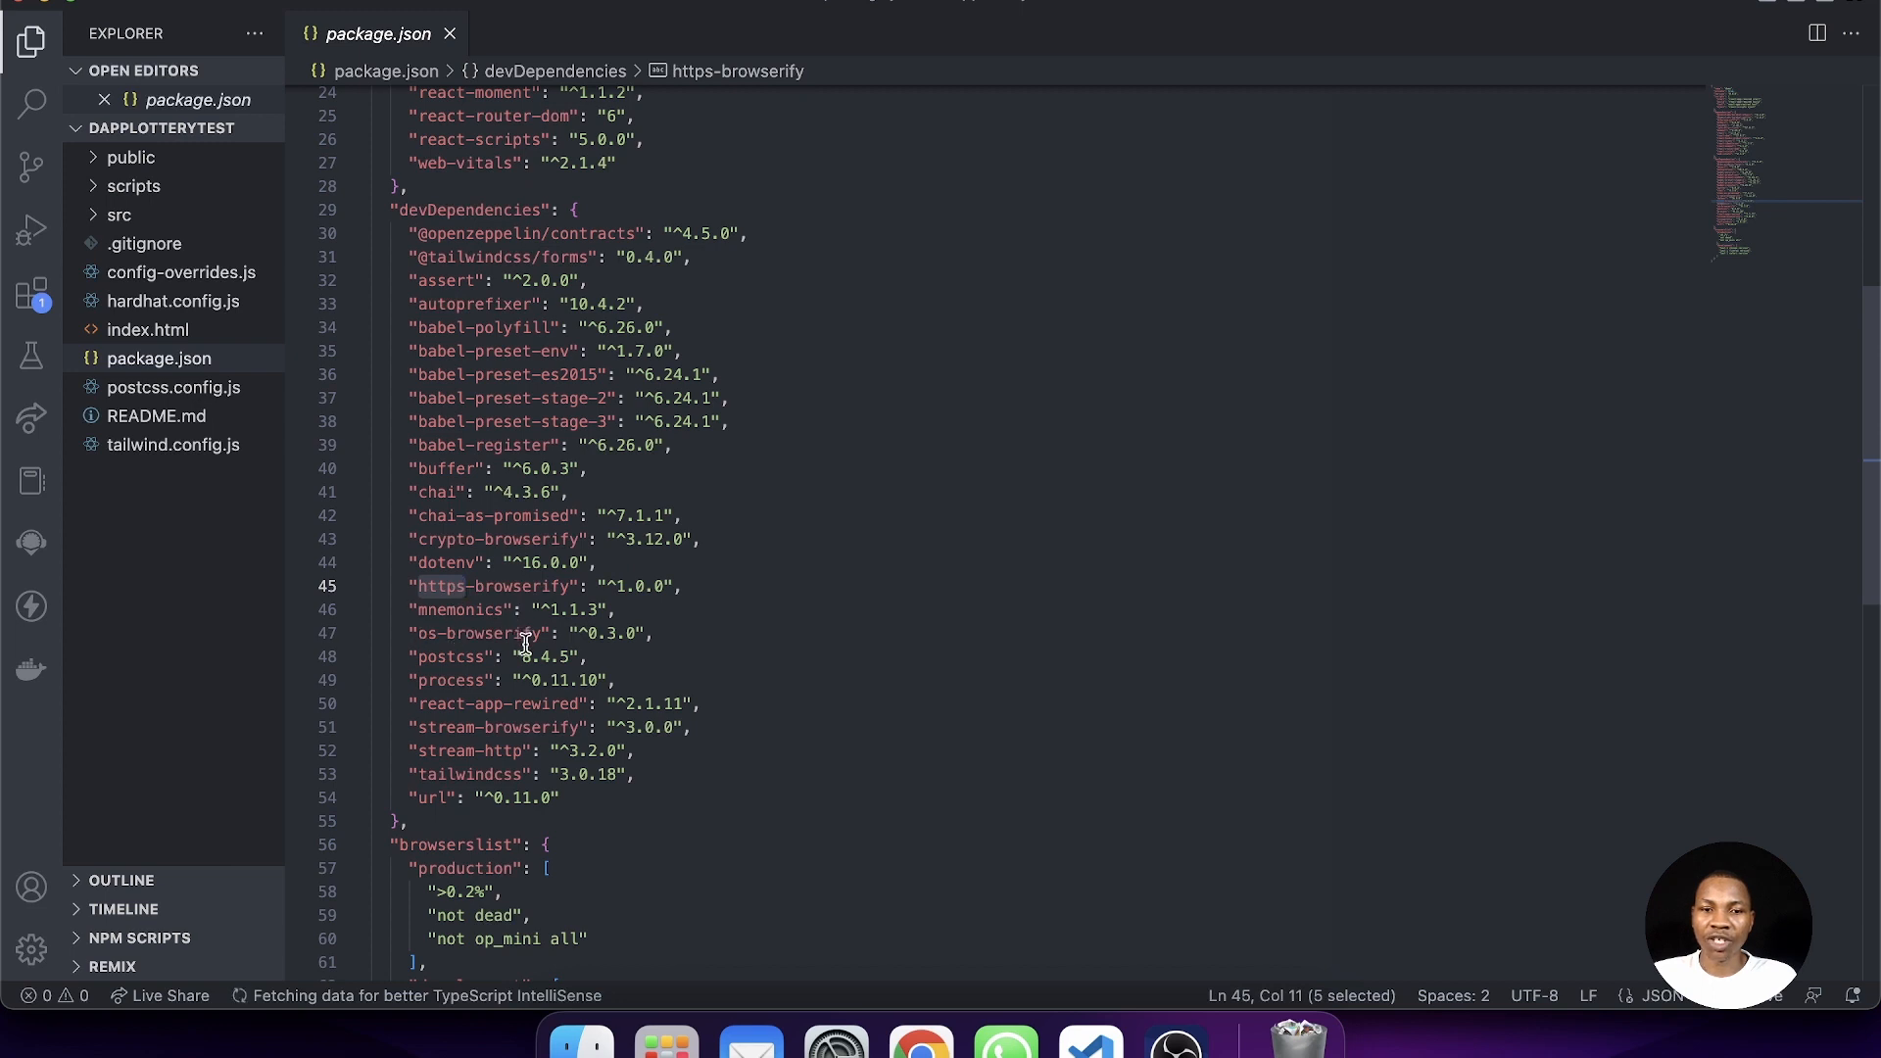
pyautogui.click(525, 633)
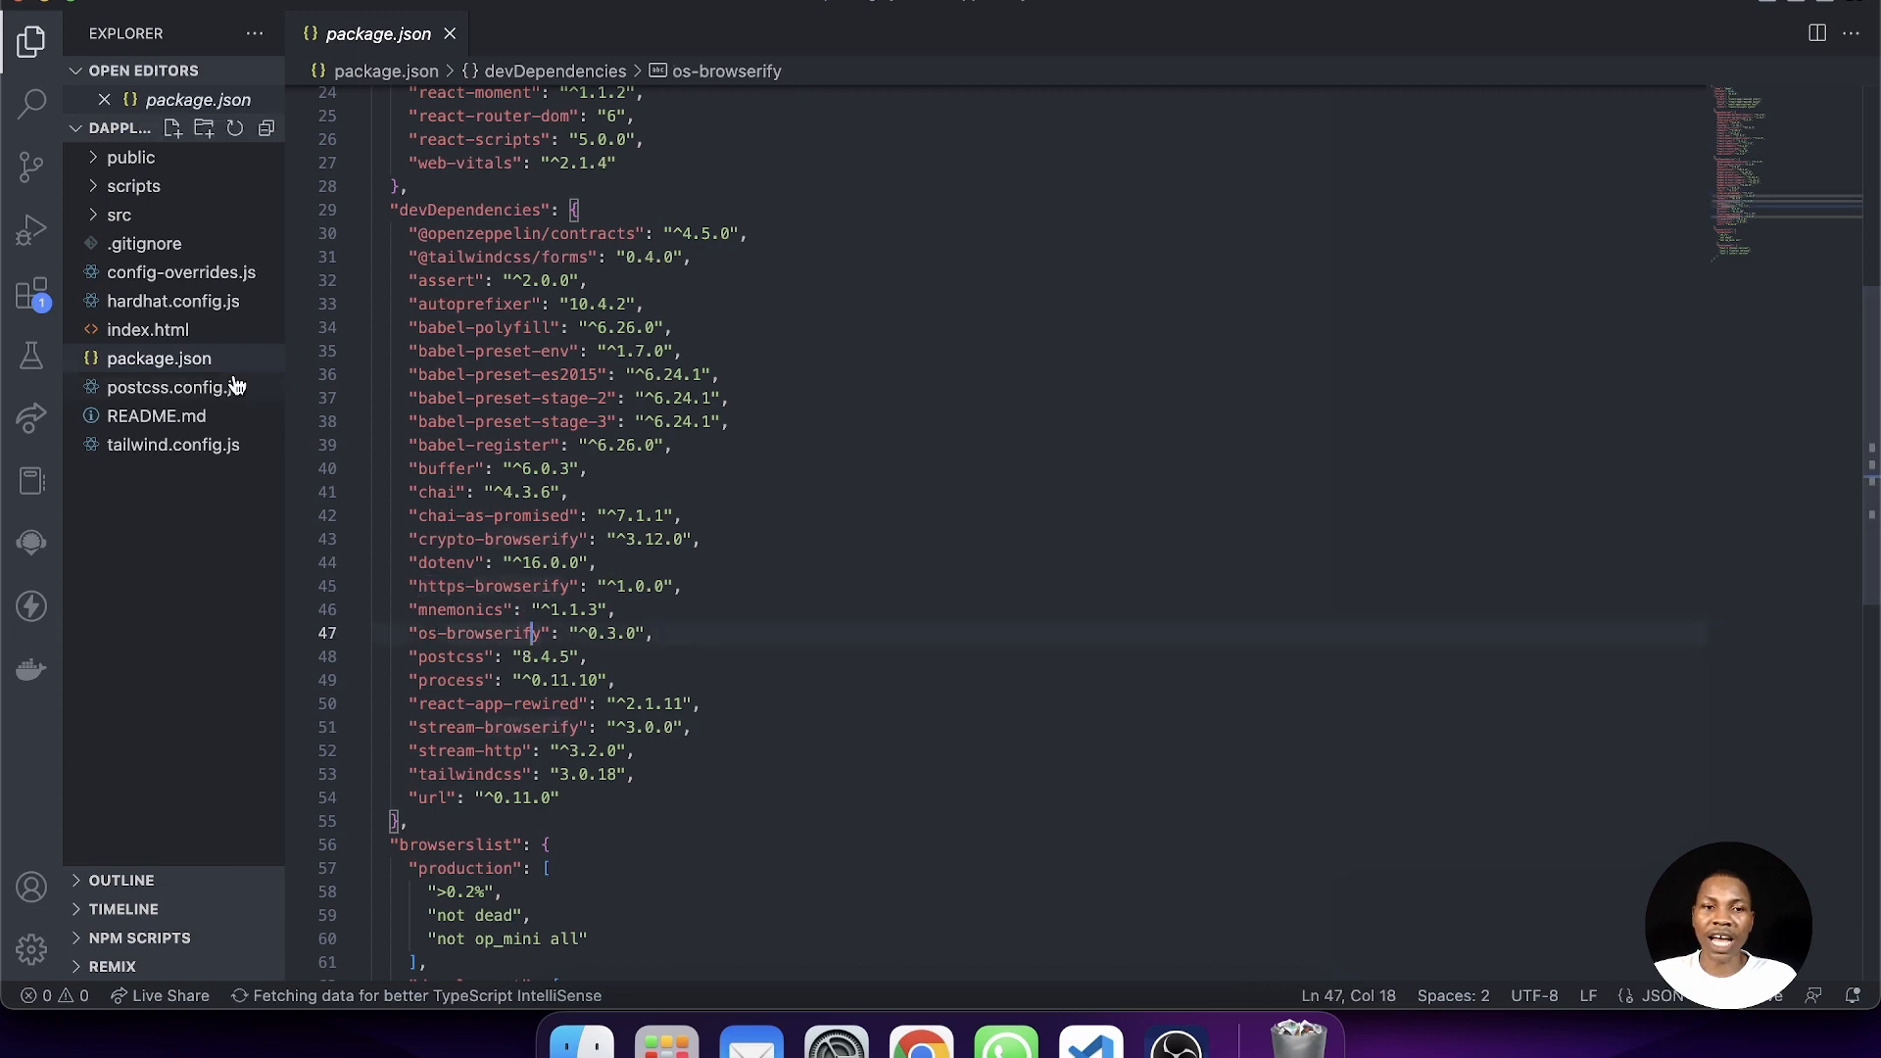
pyautogui.click(180, 272)
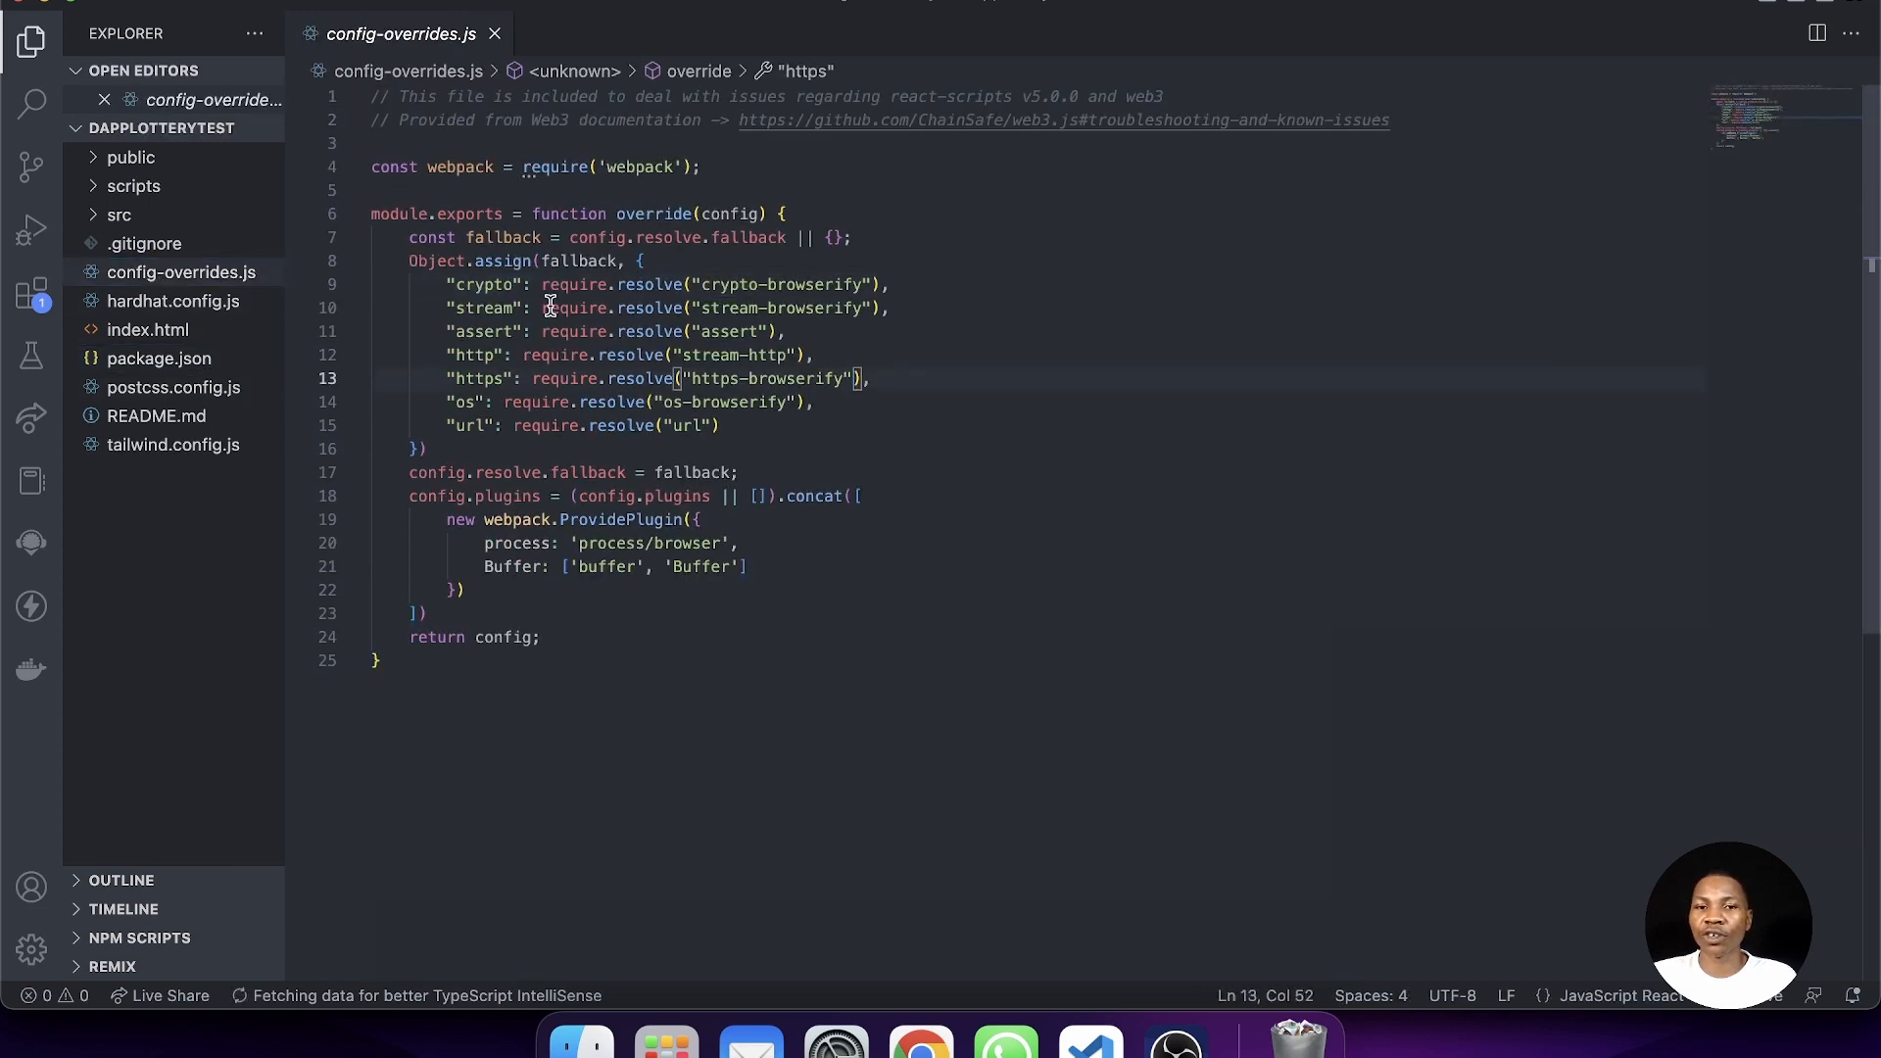
pyautogui.moveTo(451, 284)
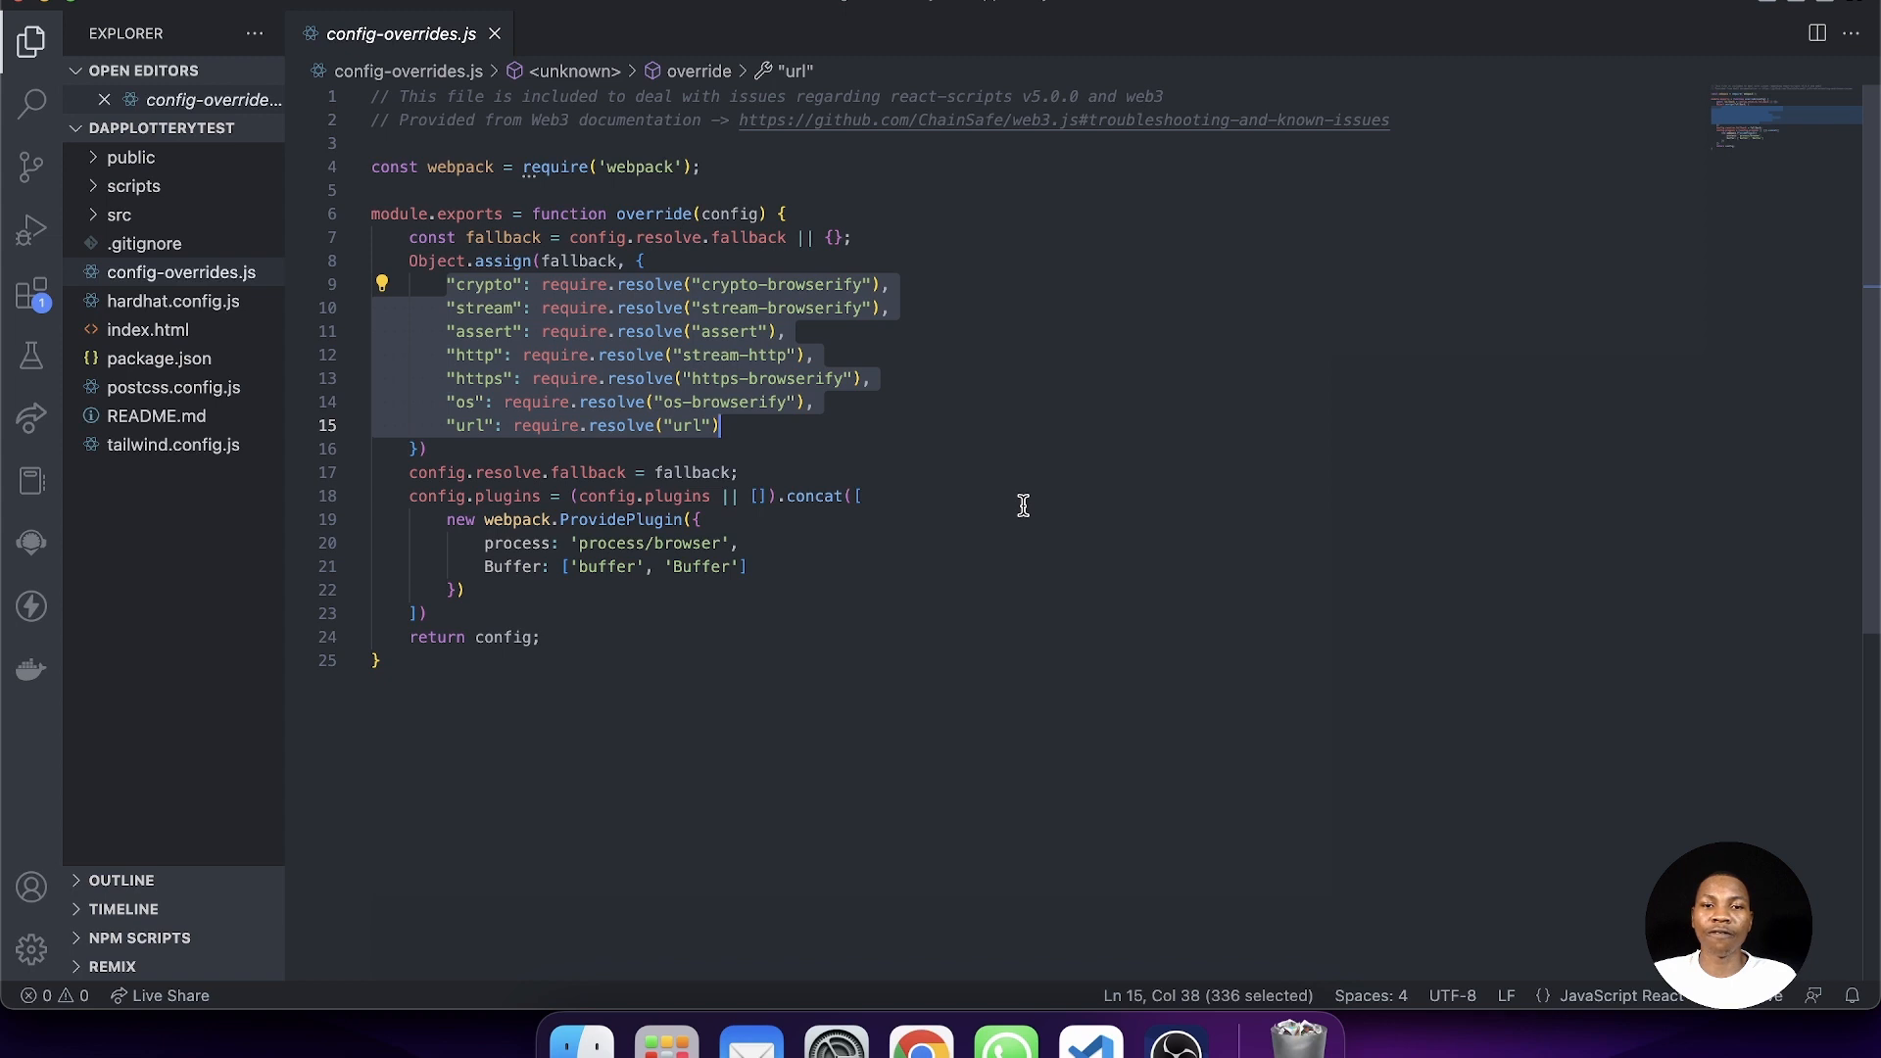
pyautogui.moveTo(337, 307)
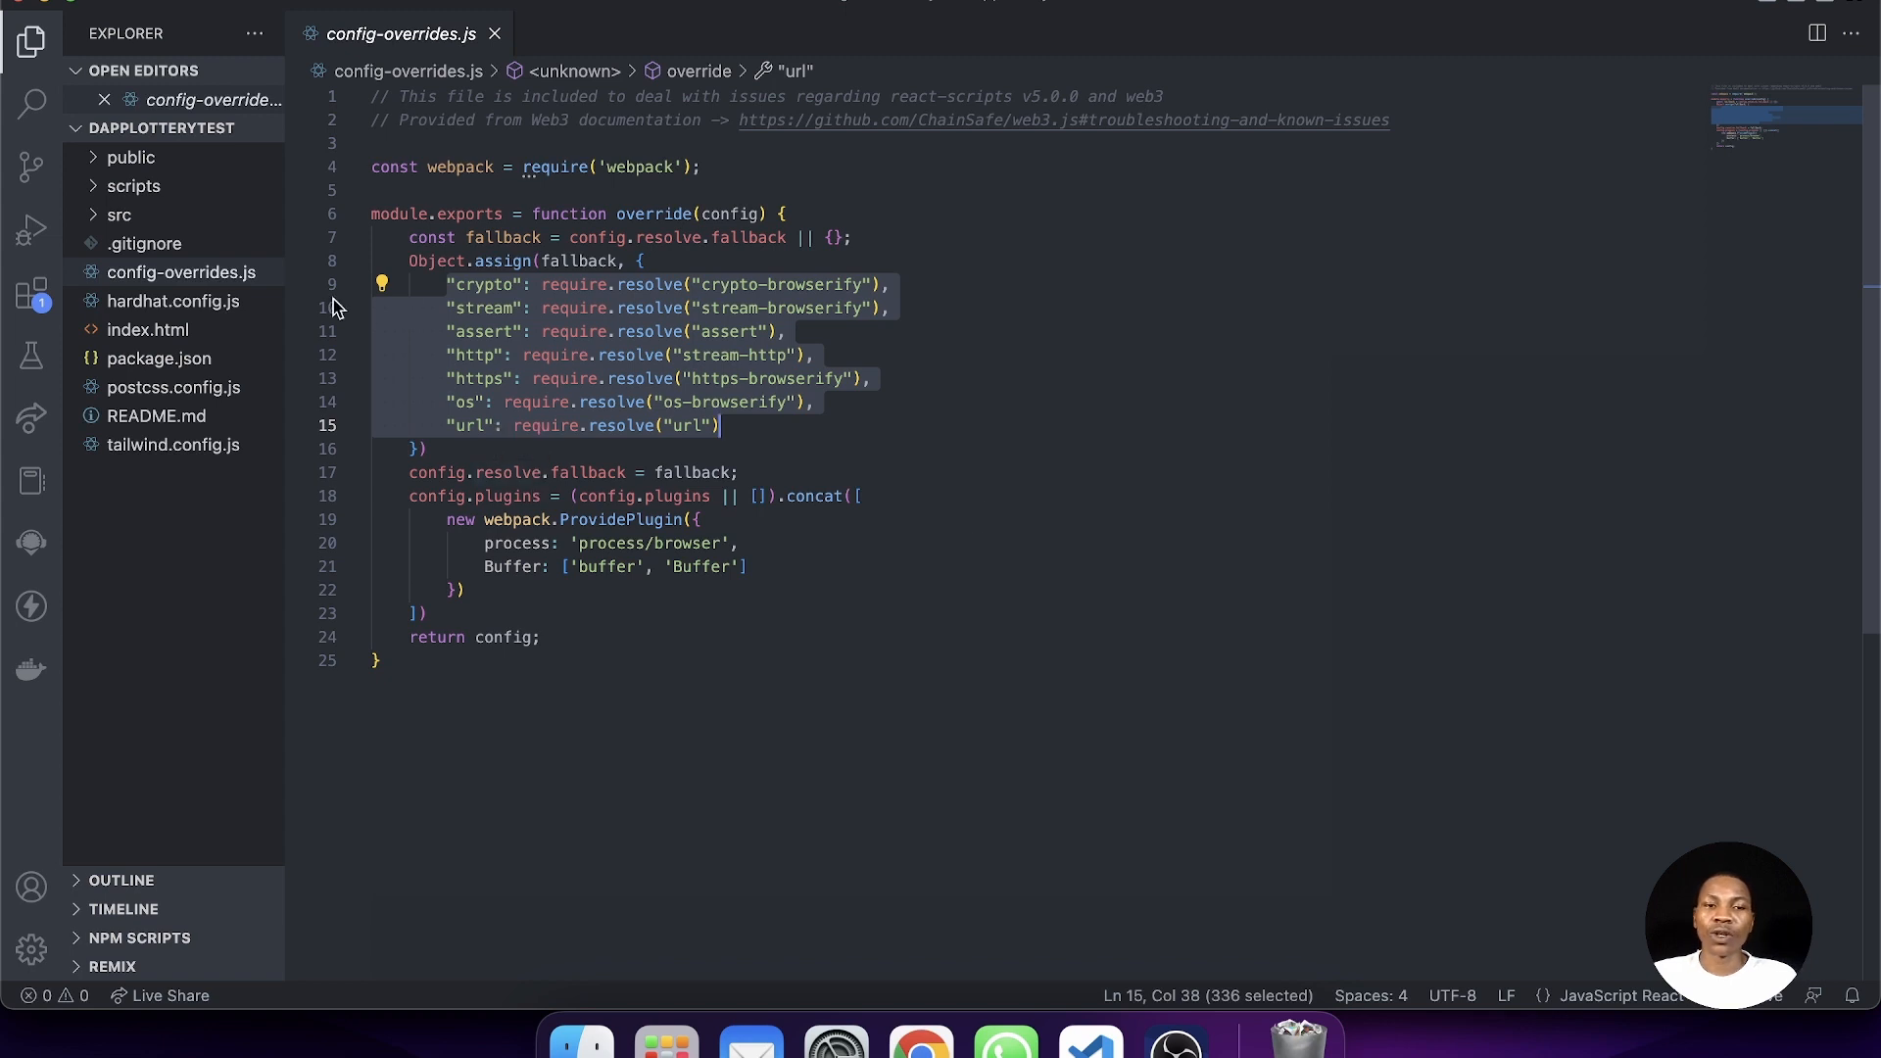
pyautogui.click(175, 302)
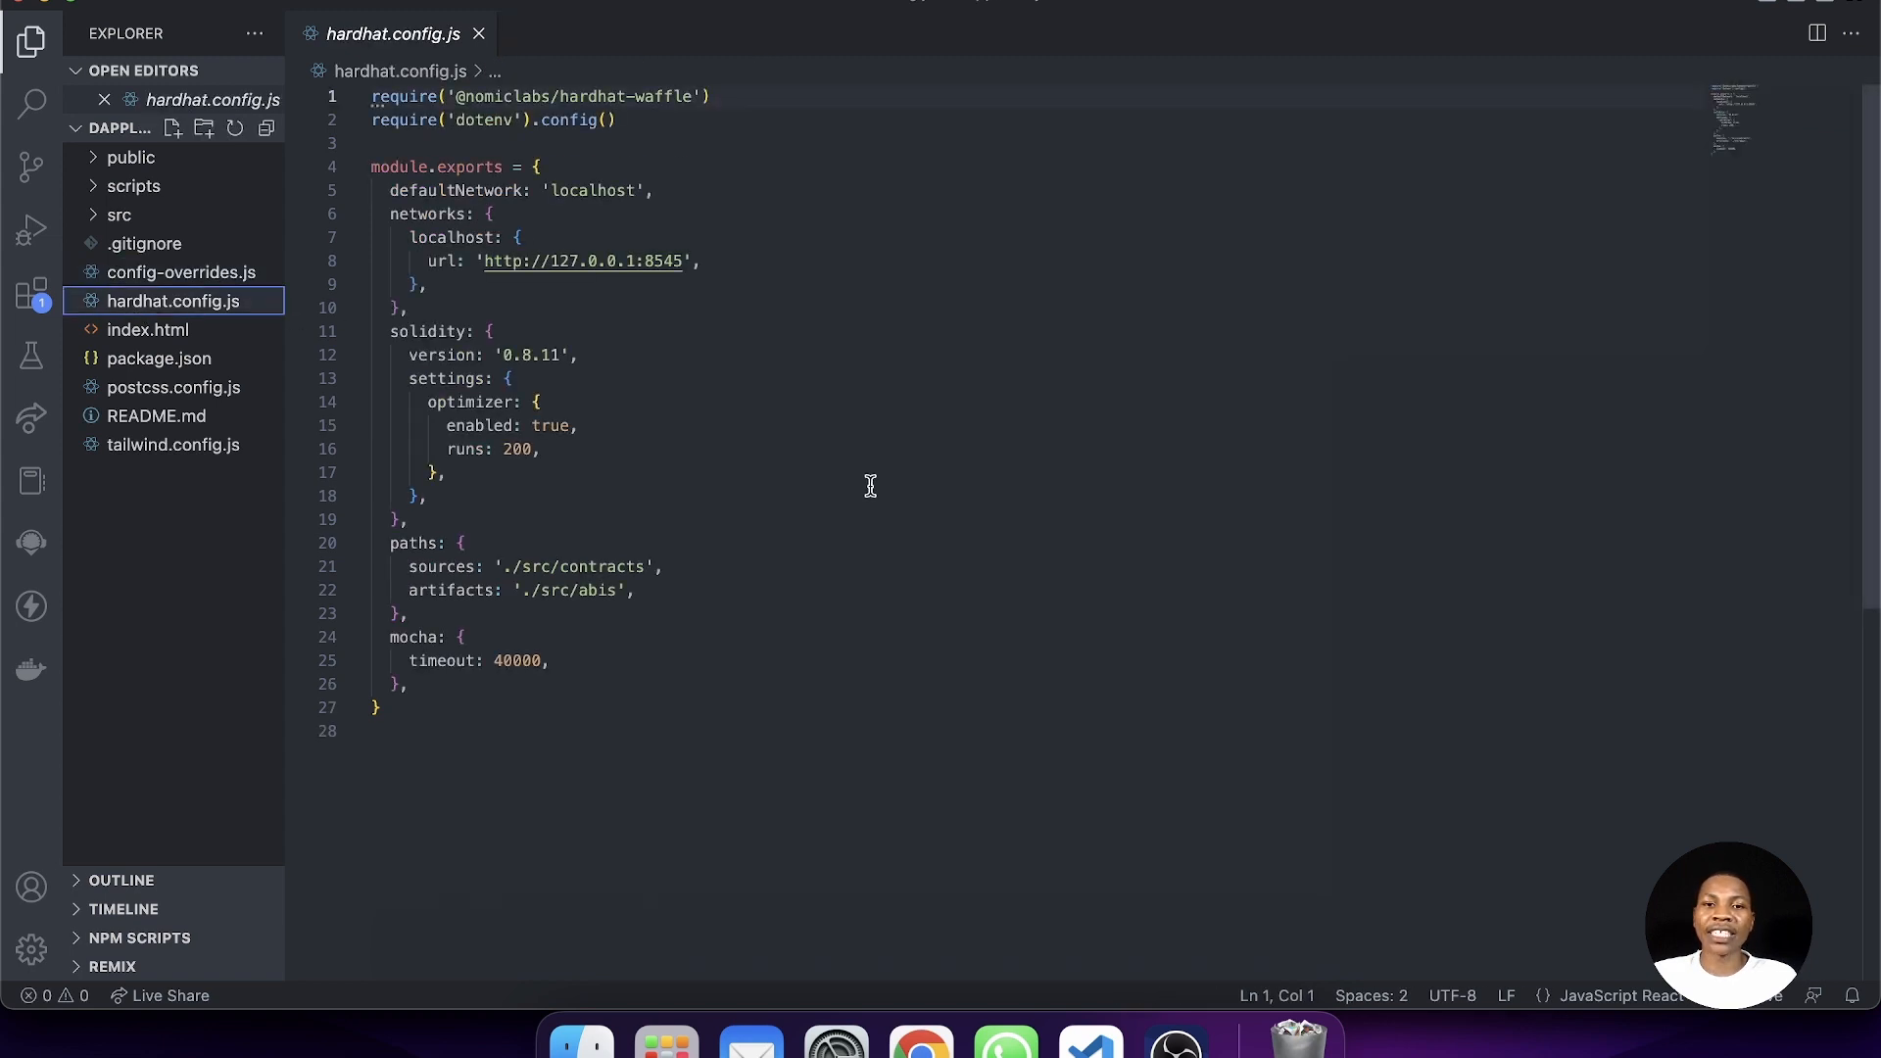
# - Review hardhat.config.js sources path and expand src to reveal App.jsx, index.css and index.jsx
pyautogui.moveTo(372, 96); pyautogui.dragTo(408, 613)
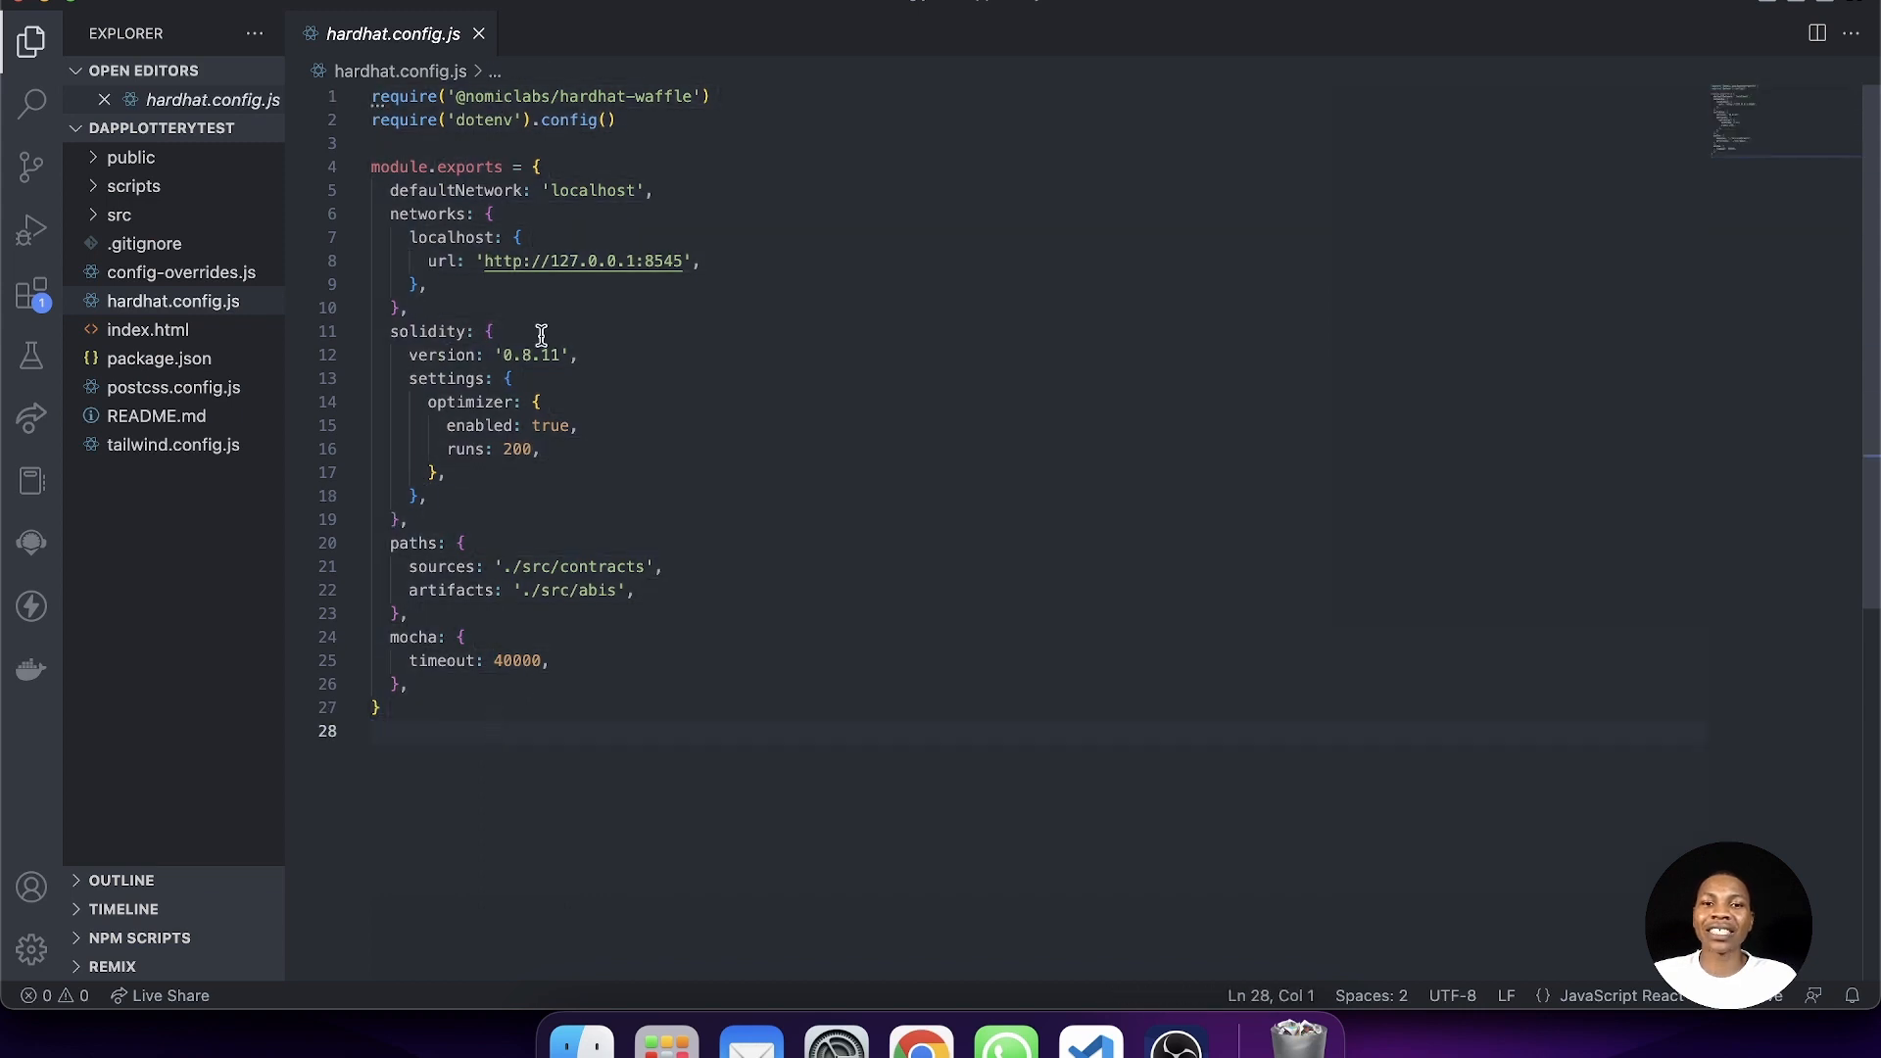
pyautogui.moveTo(172, 302)
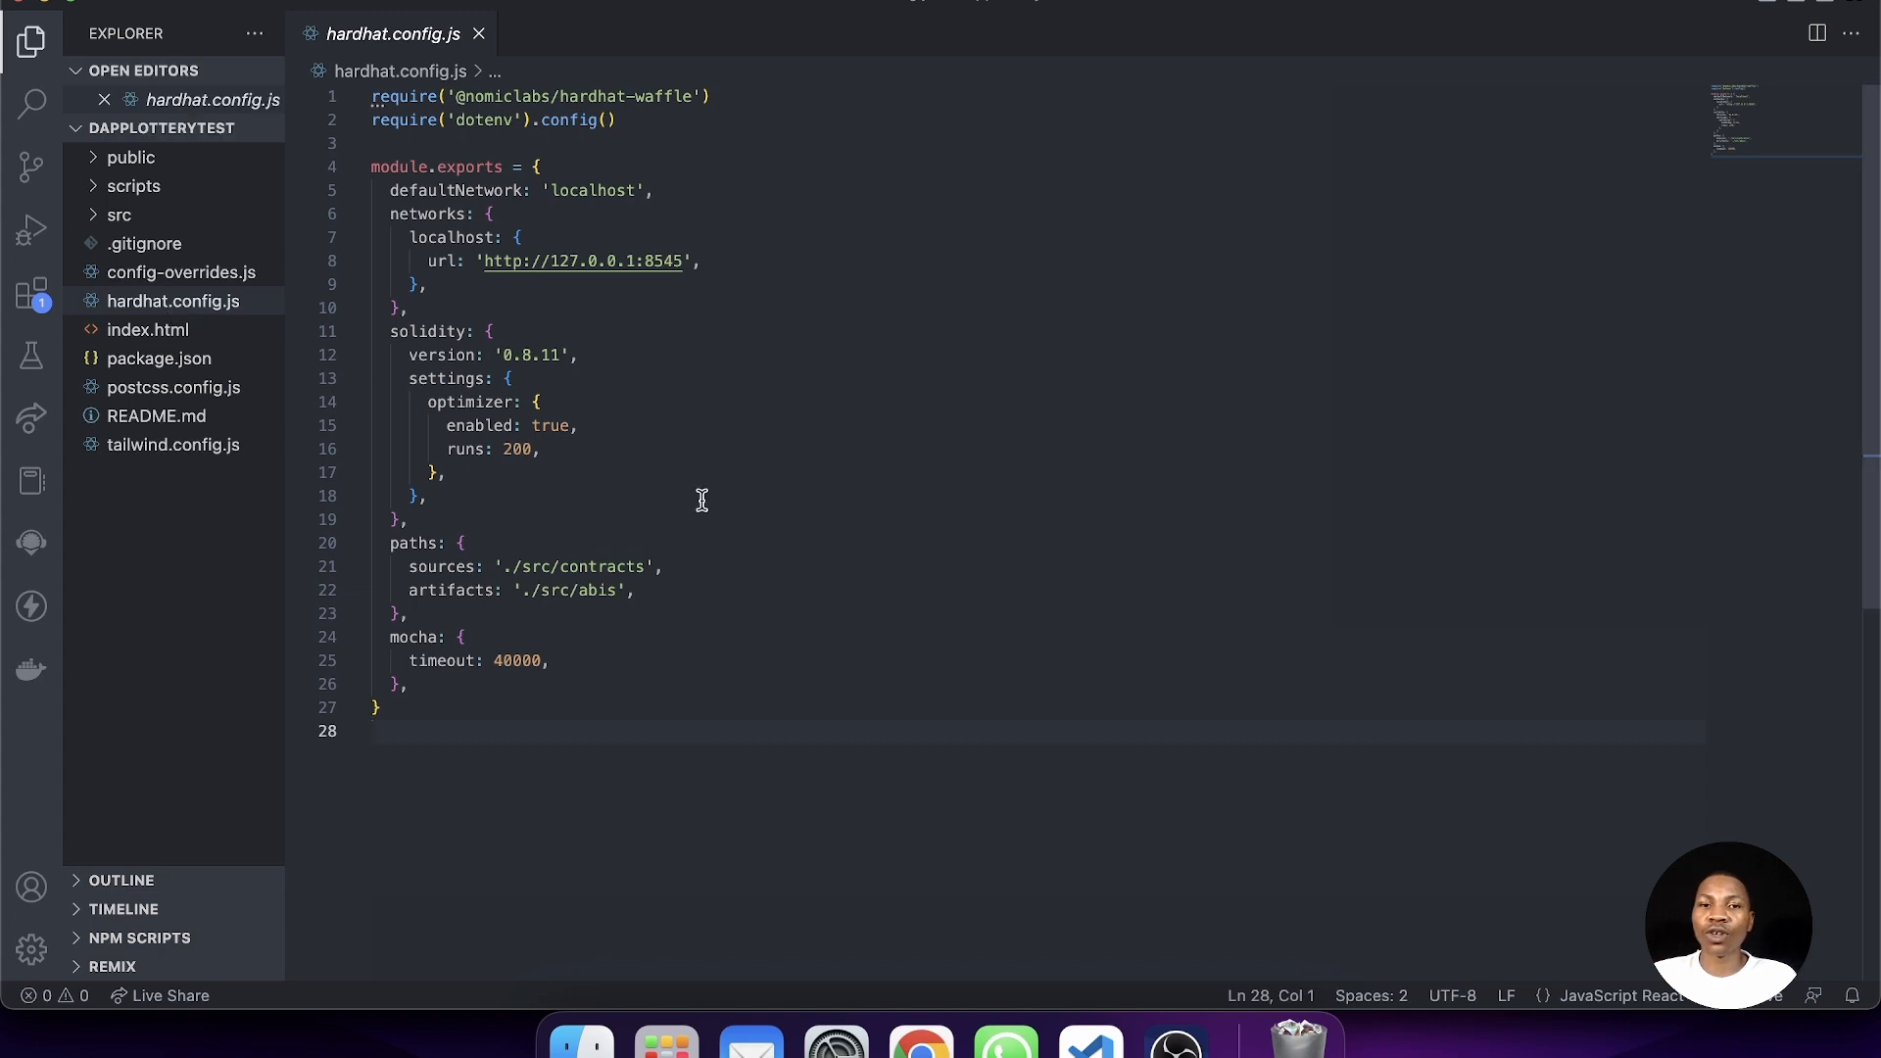
pyautogui.moveTo(735, 483)
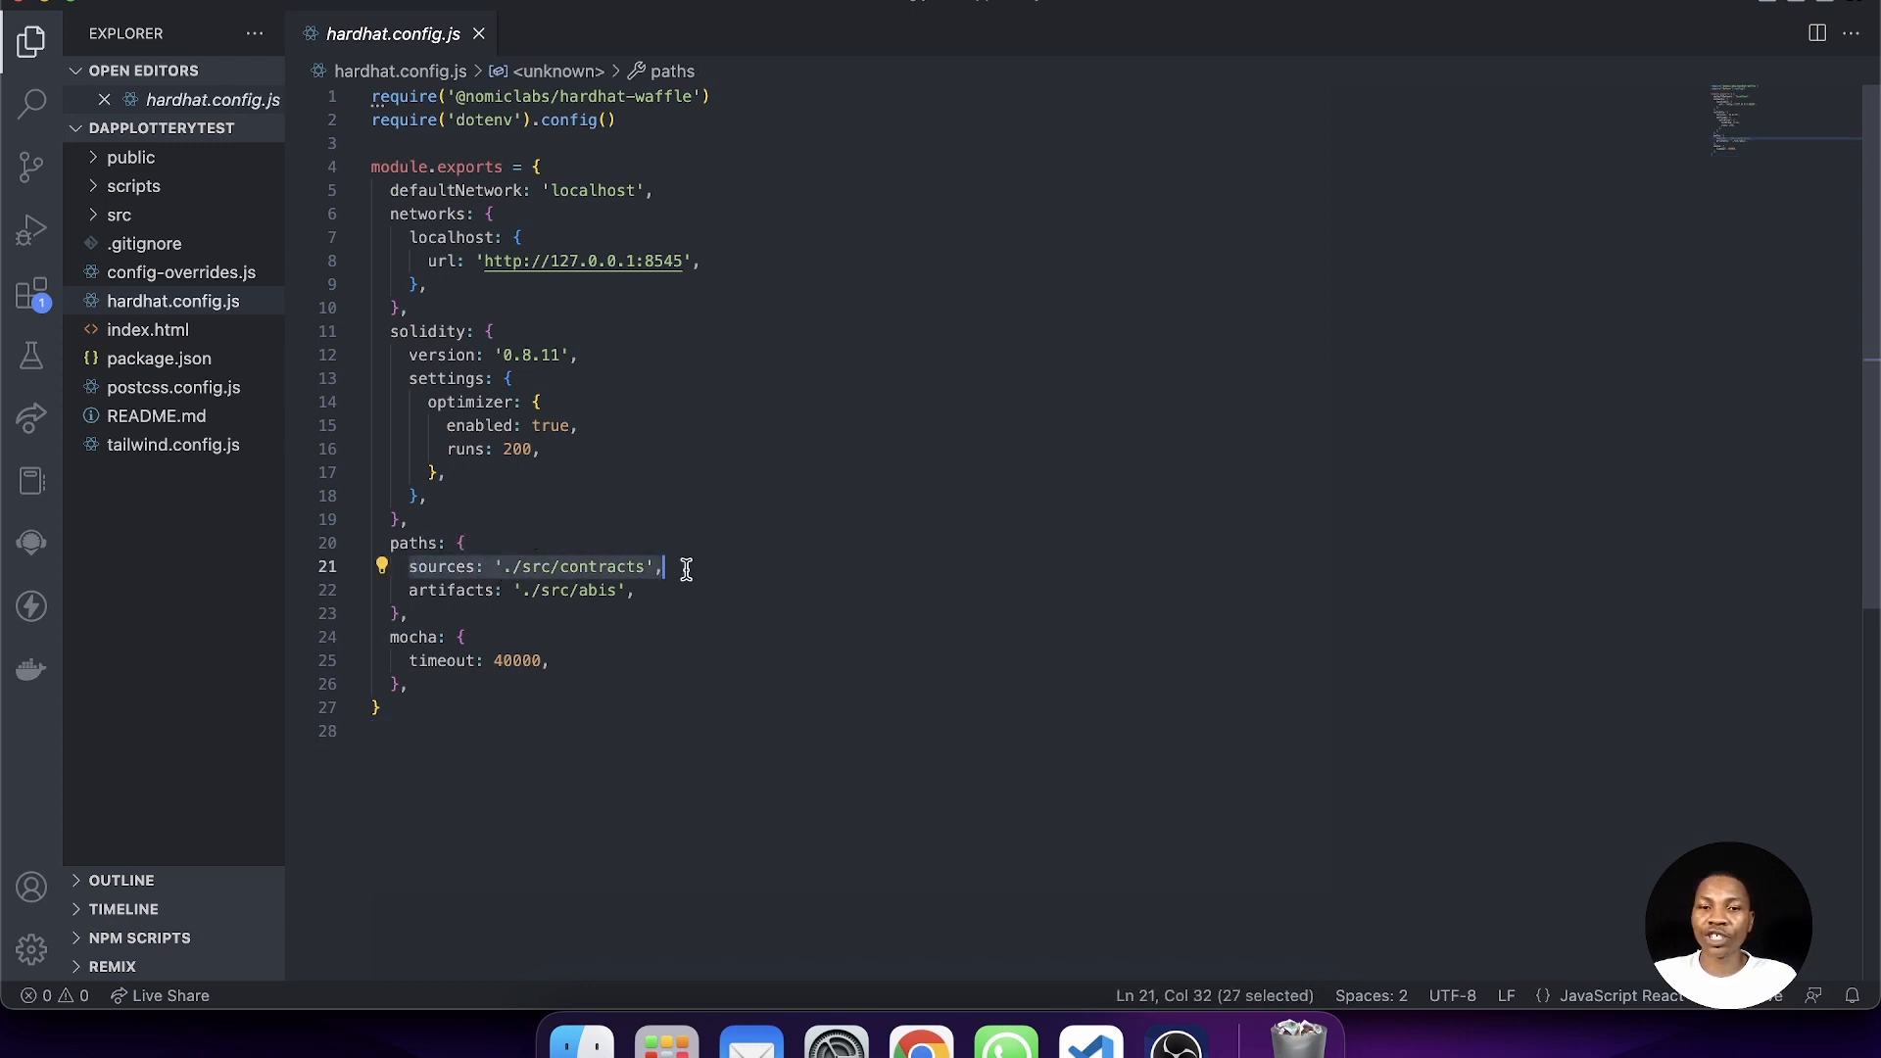
pyautogui.click(660, 567)
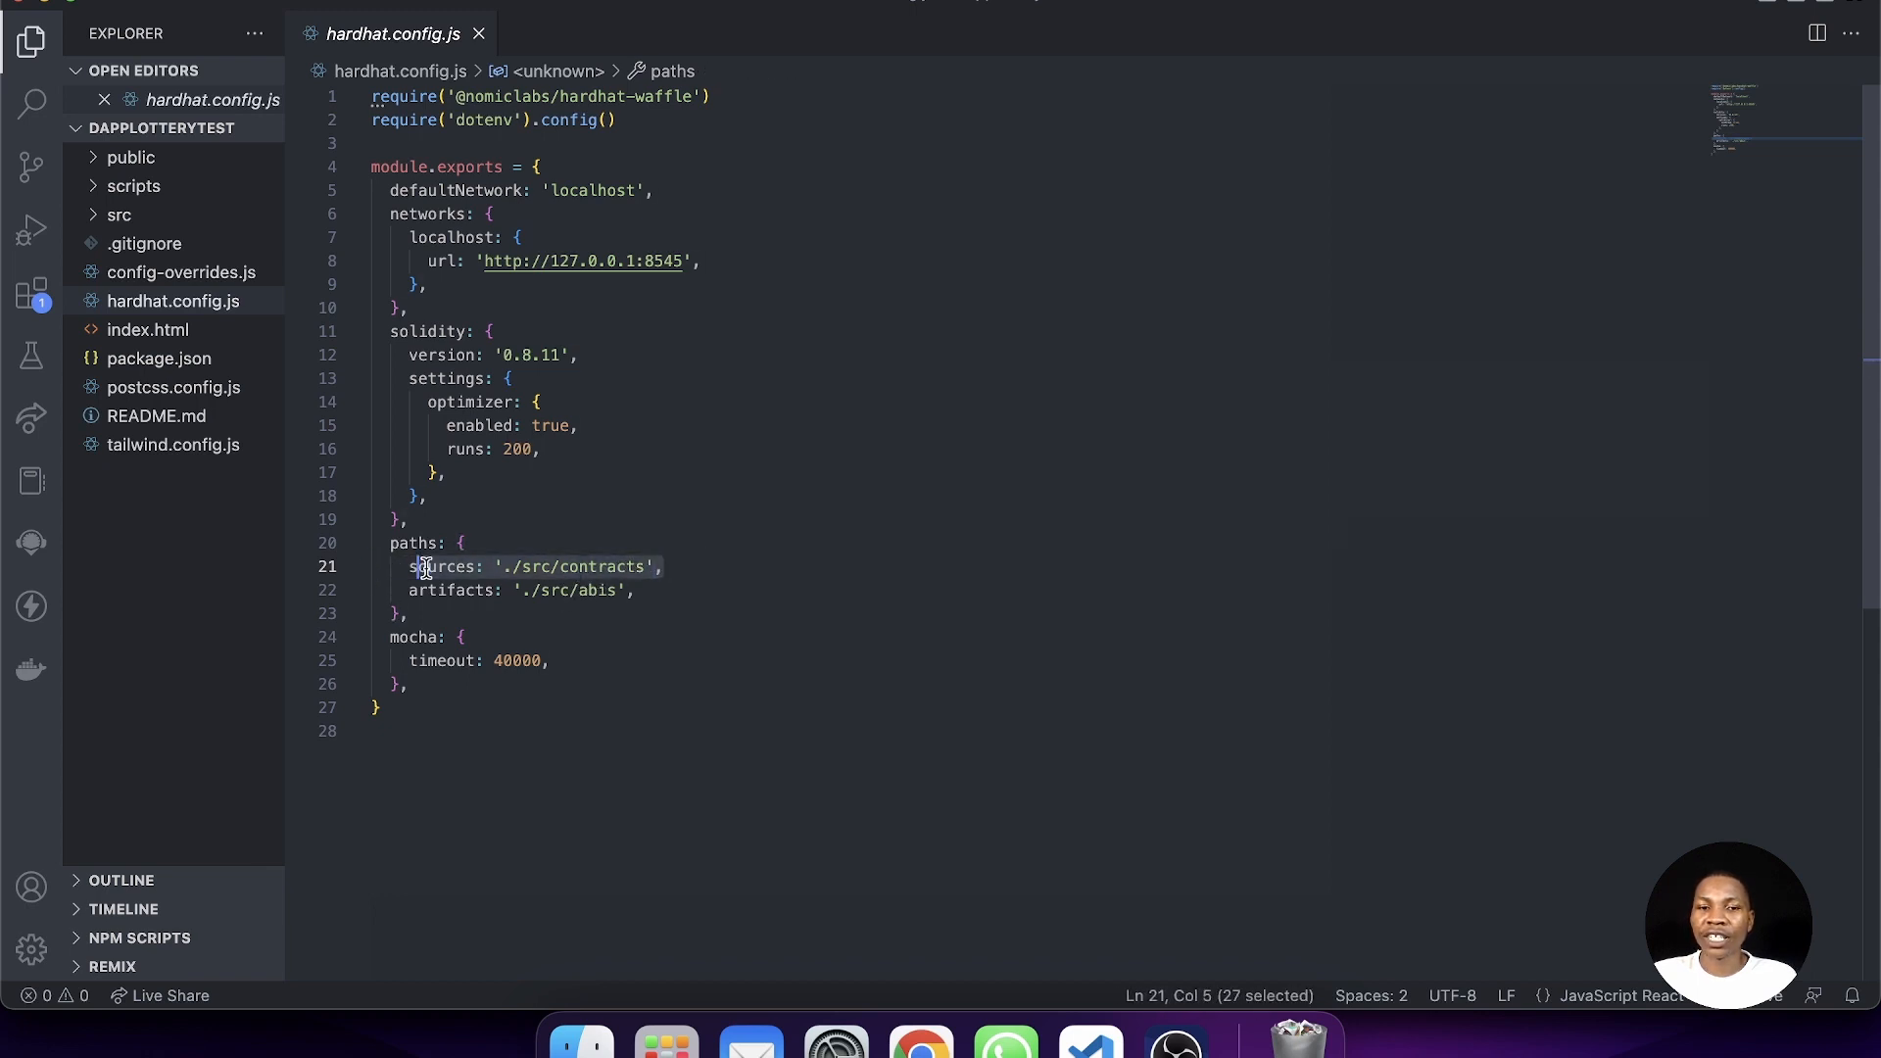
pyautogui.click(541, 590)
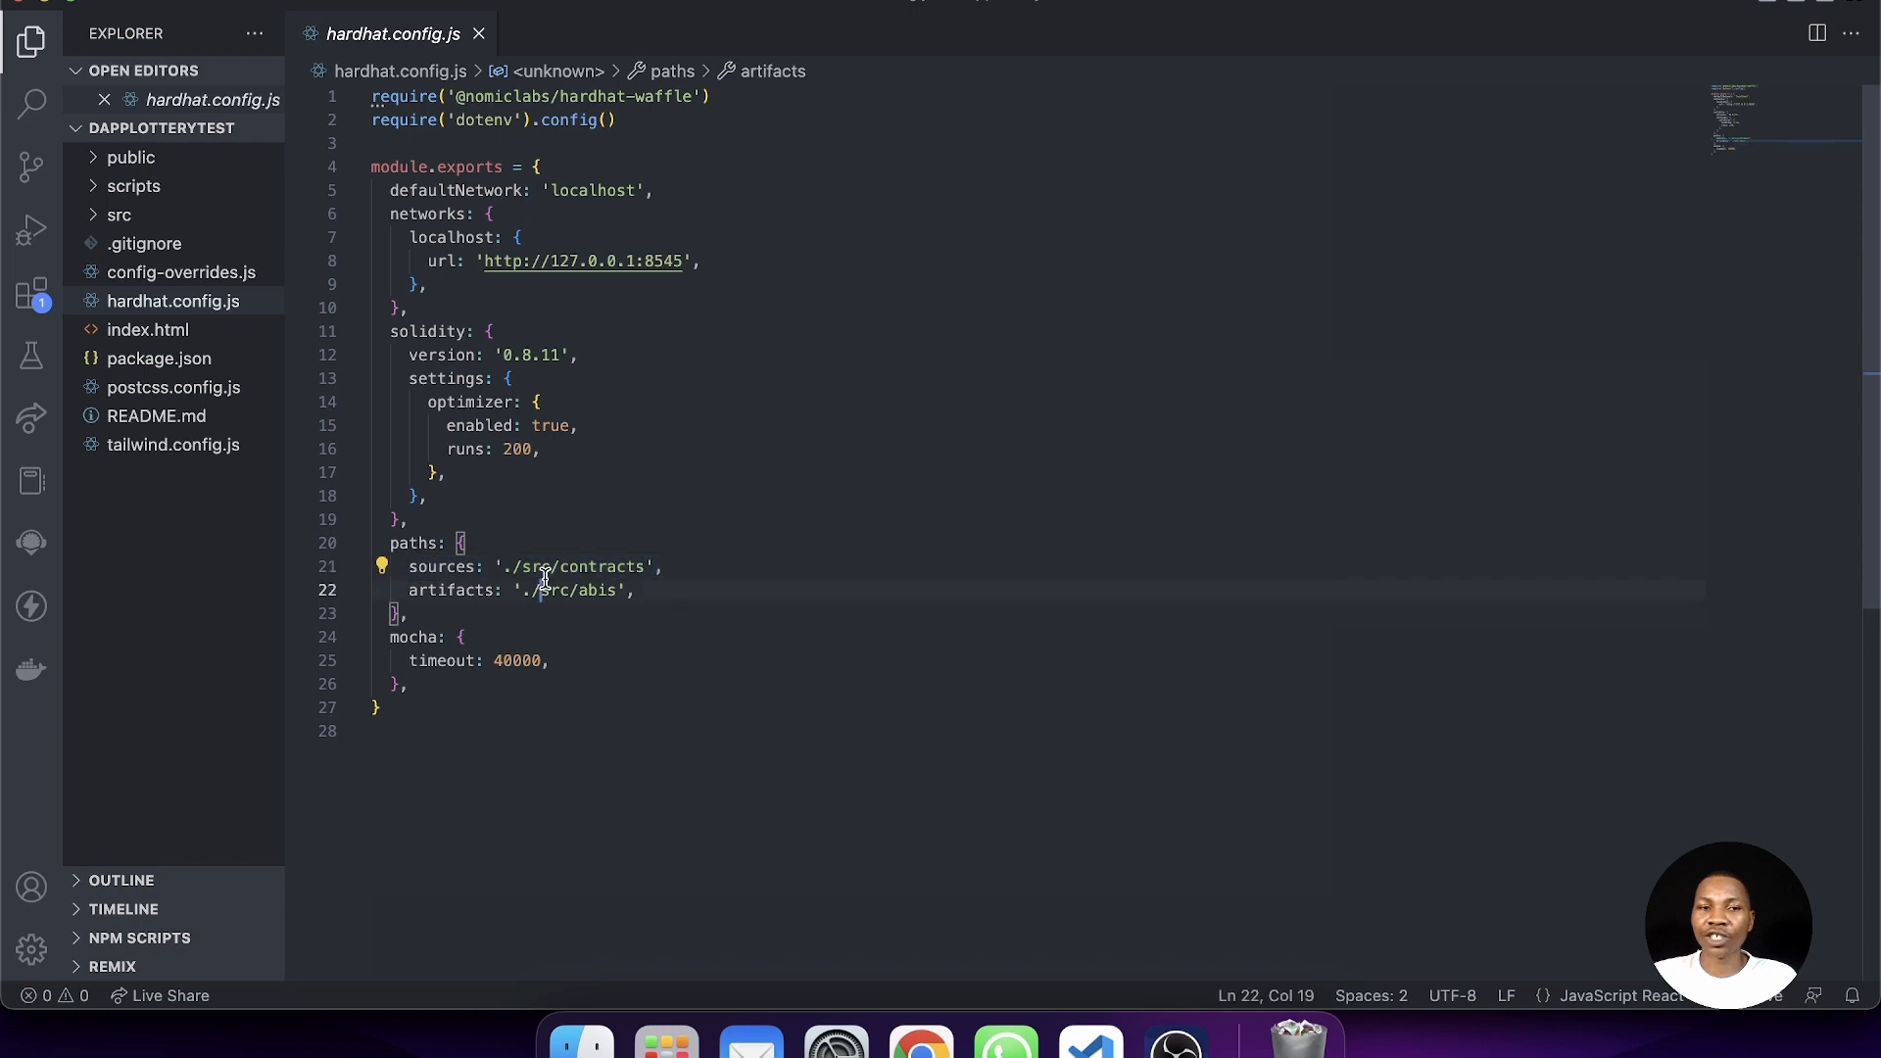
pyautogui.click(119, 215)
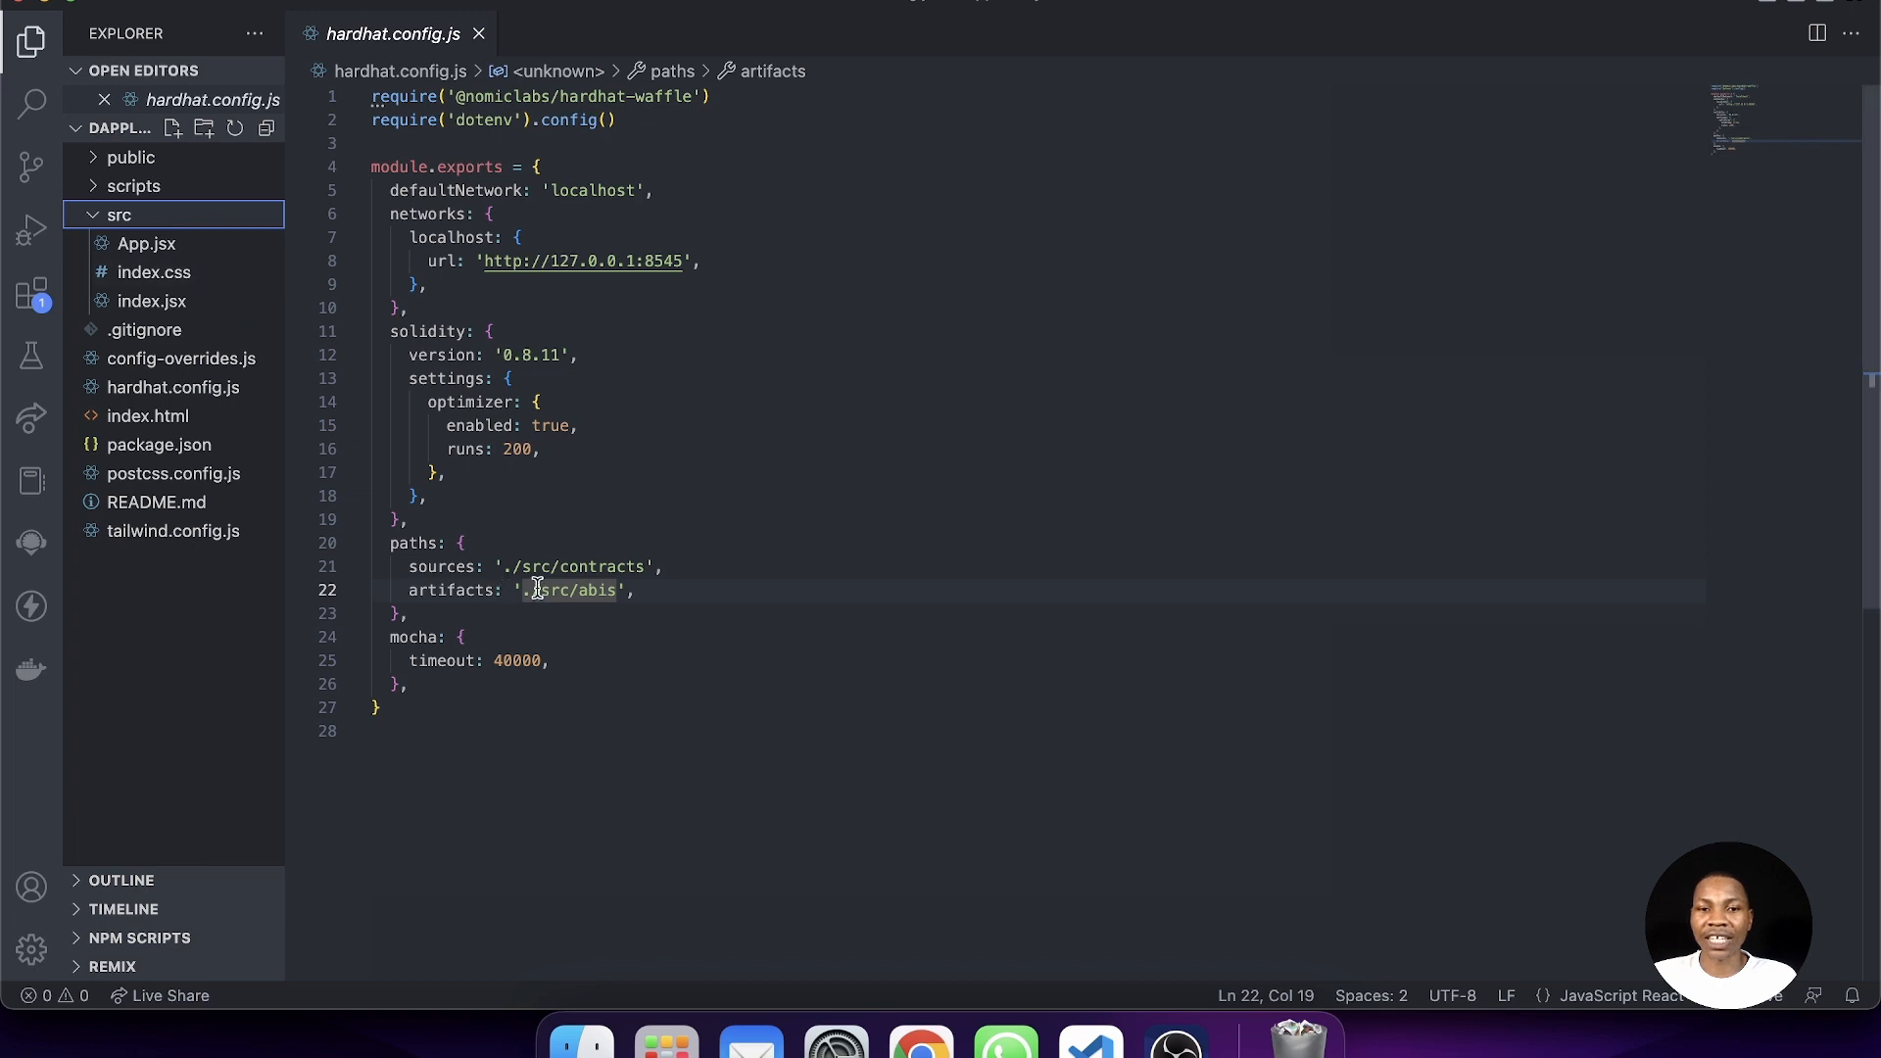
# - Highlight the abis artifacts path and the localhost network URL in hardhat.config.js
pyautogui.doubleClick(451, 590)
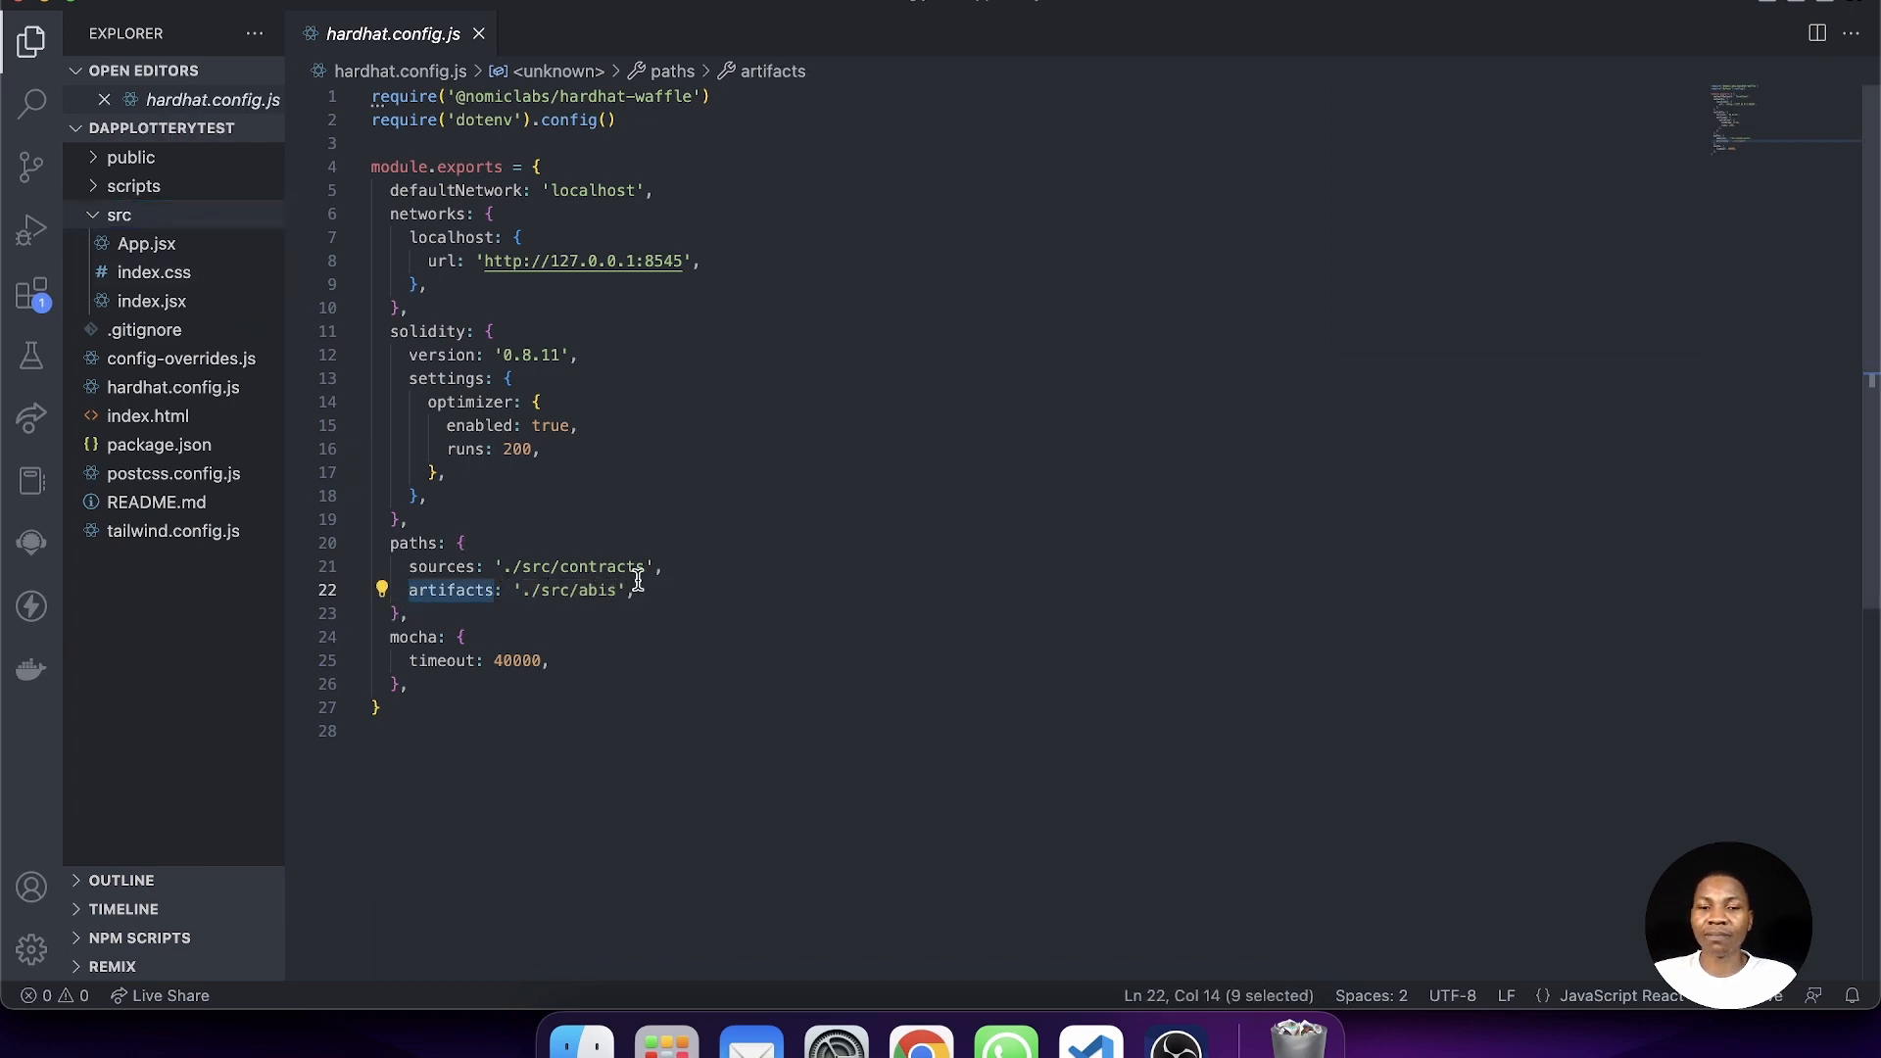
pyautogui.click(688, 590)
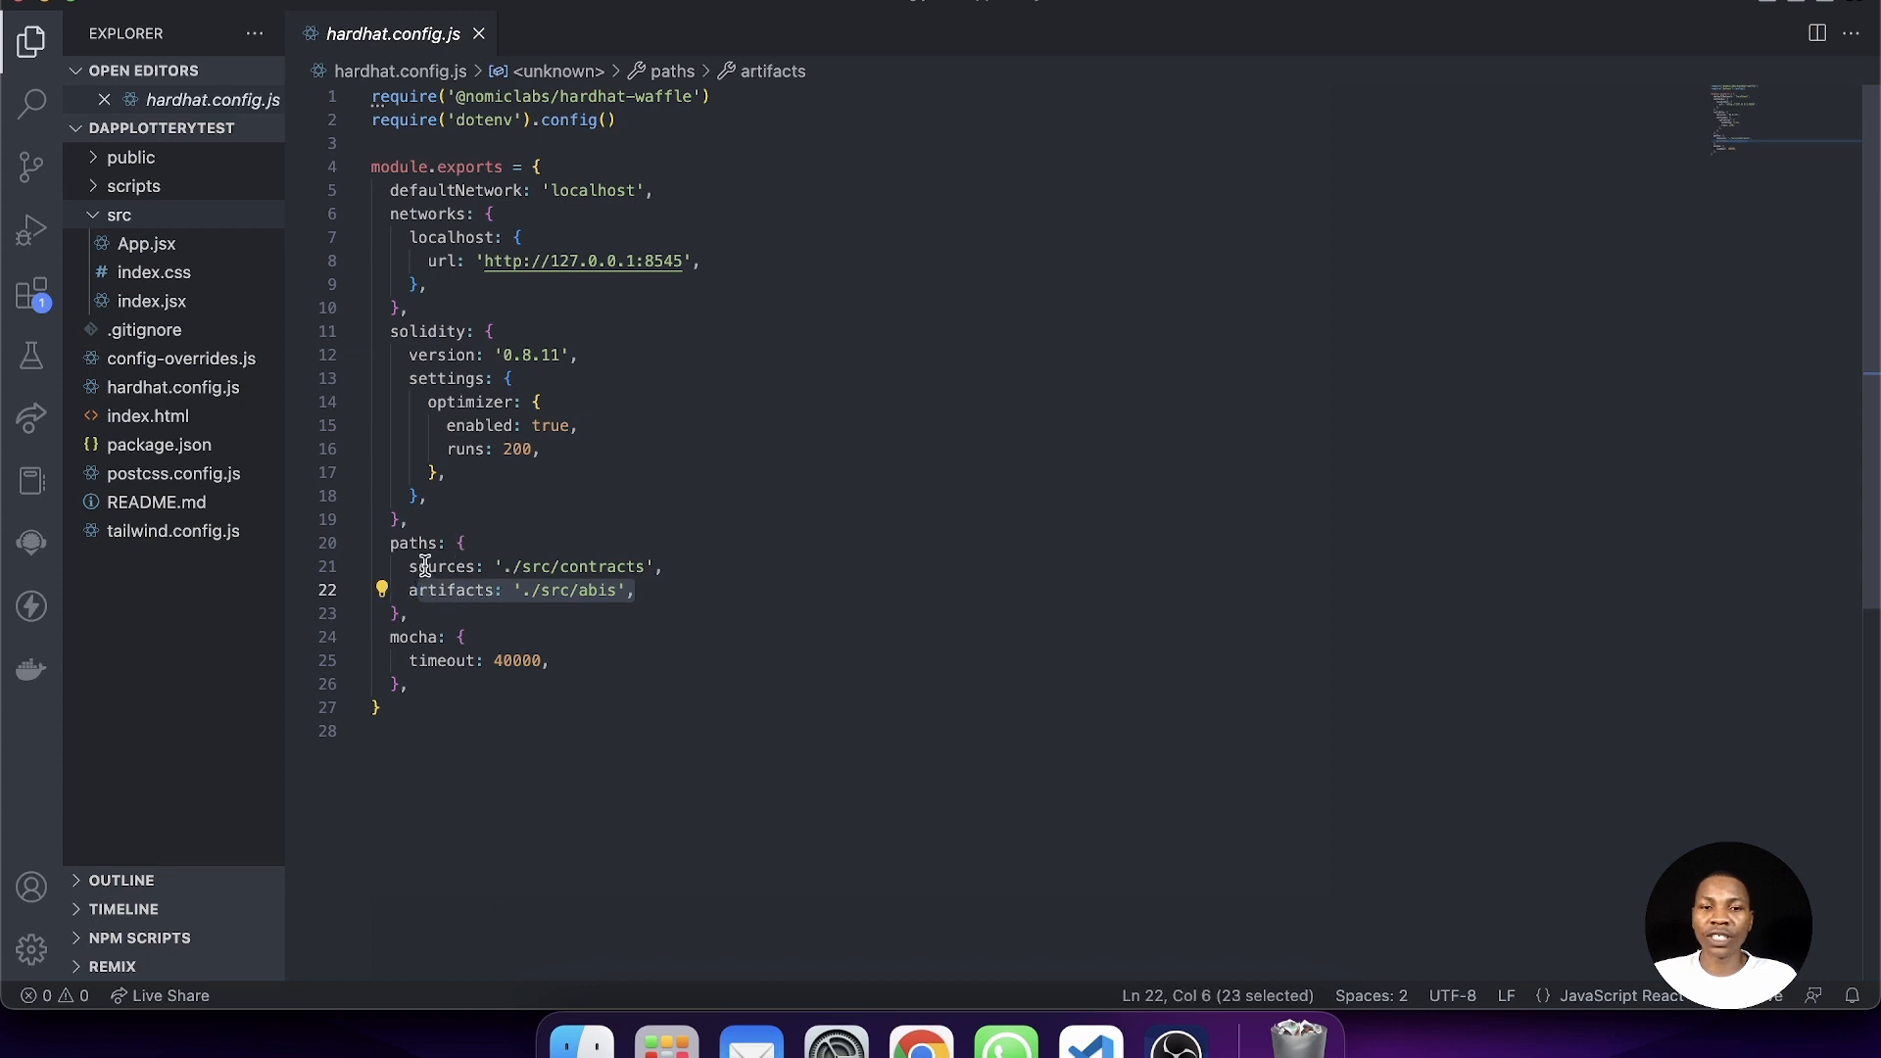
pyautogui.click(400, 590)
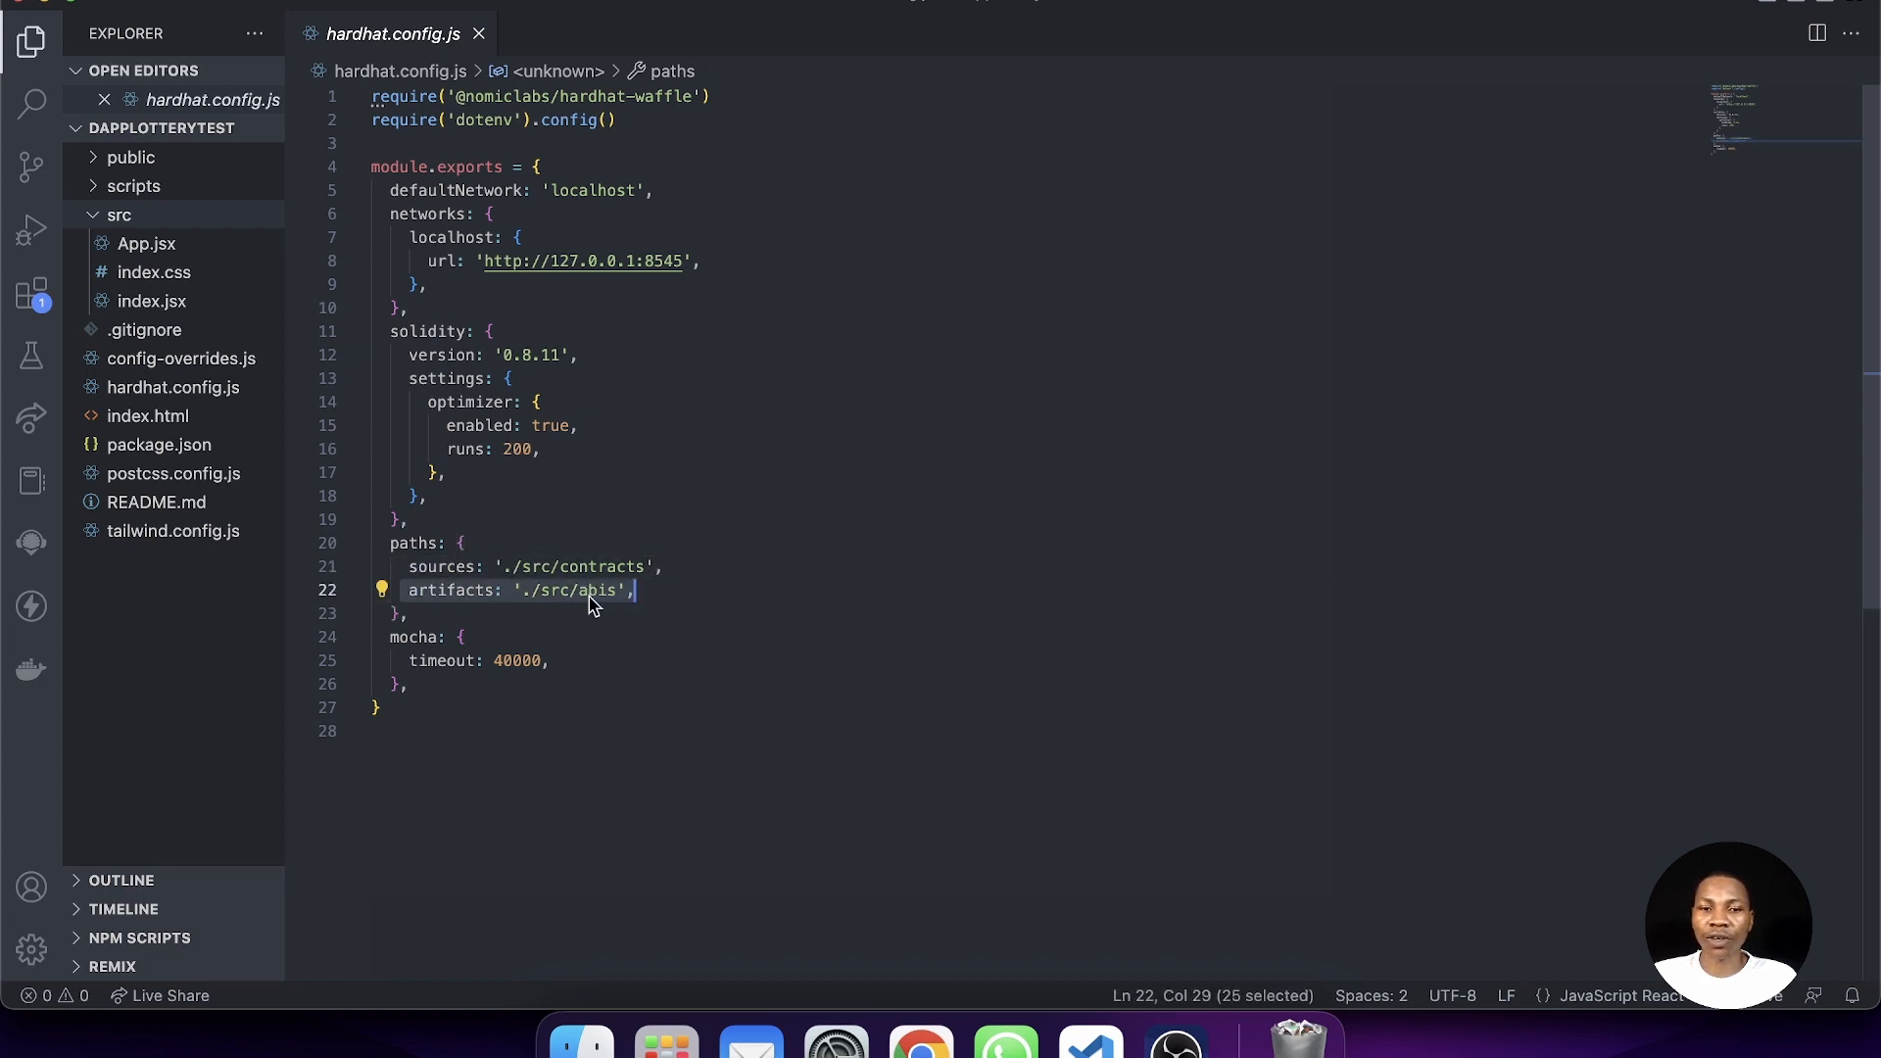
pyautogui.click(407, 237)
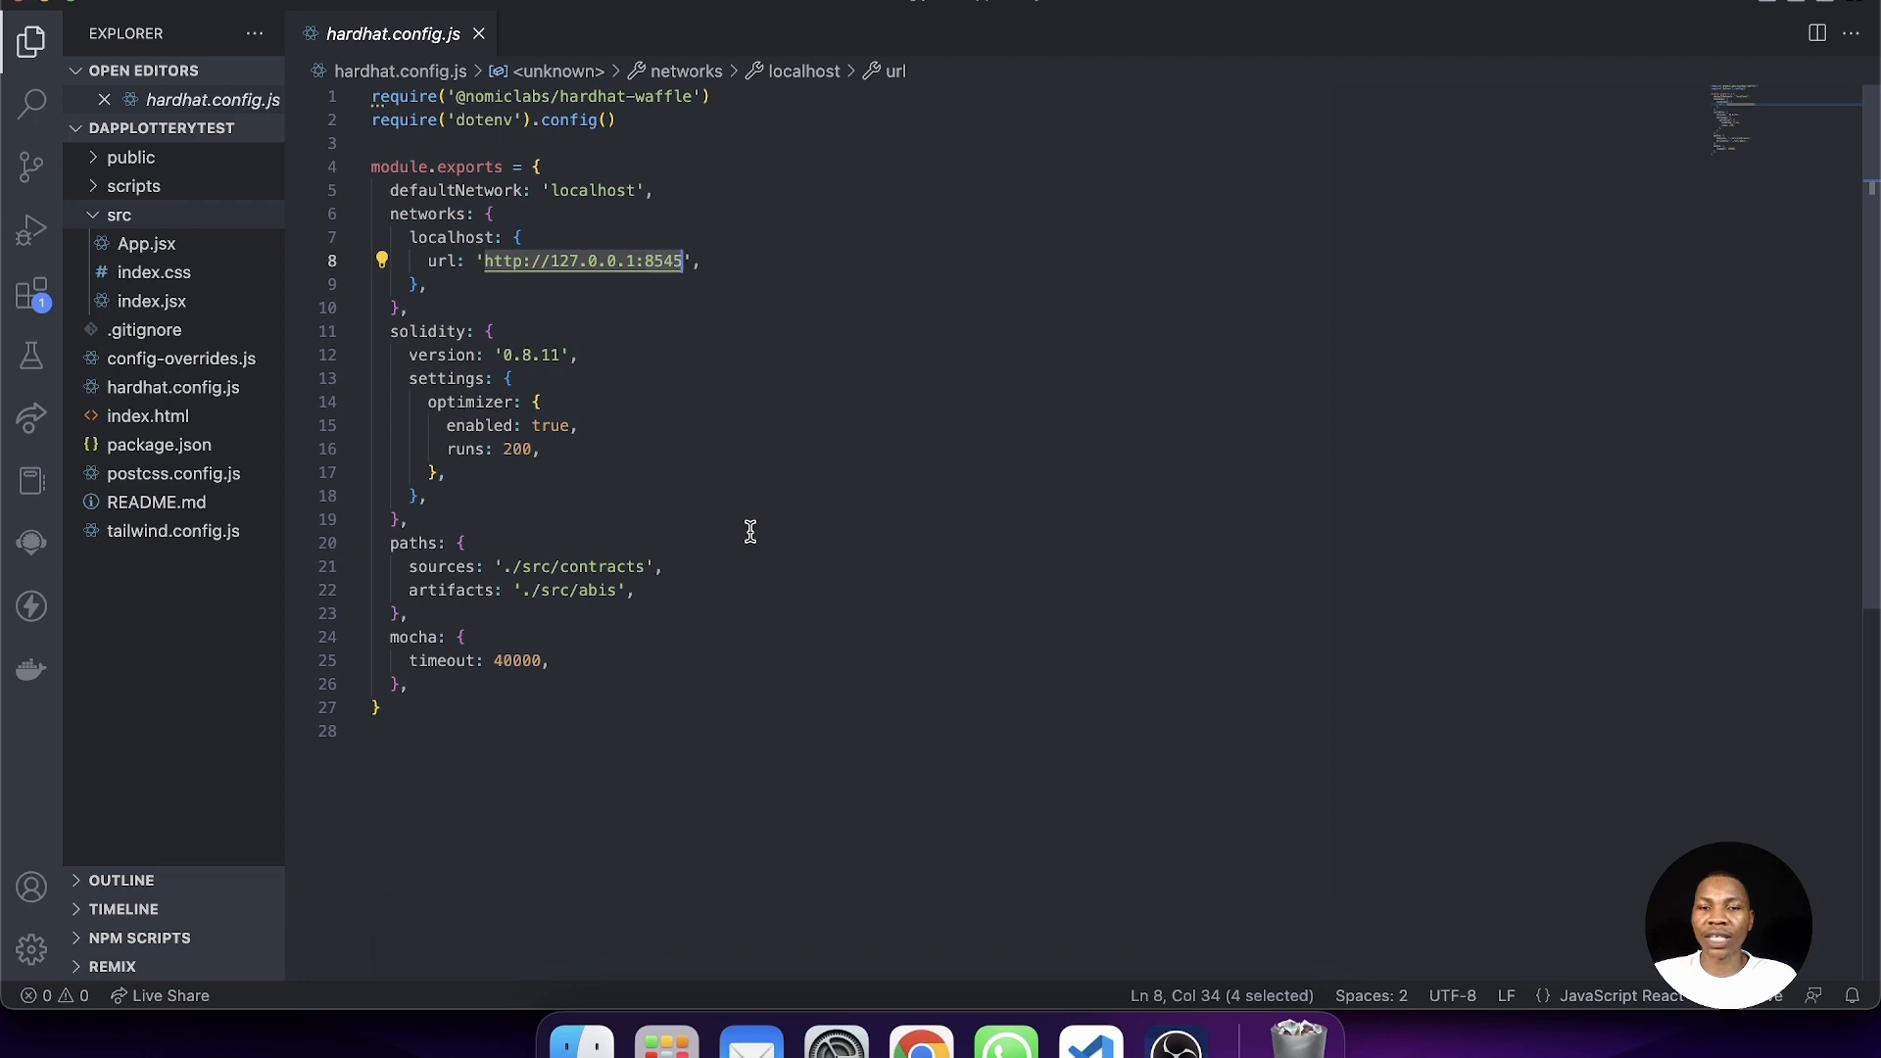
pyautogui.click(396, 519)
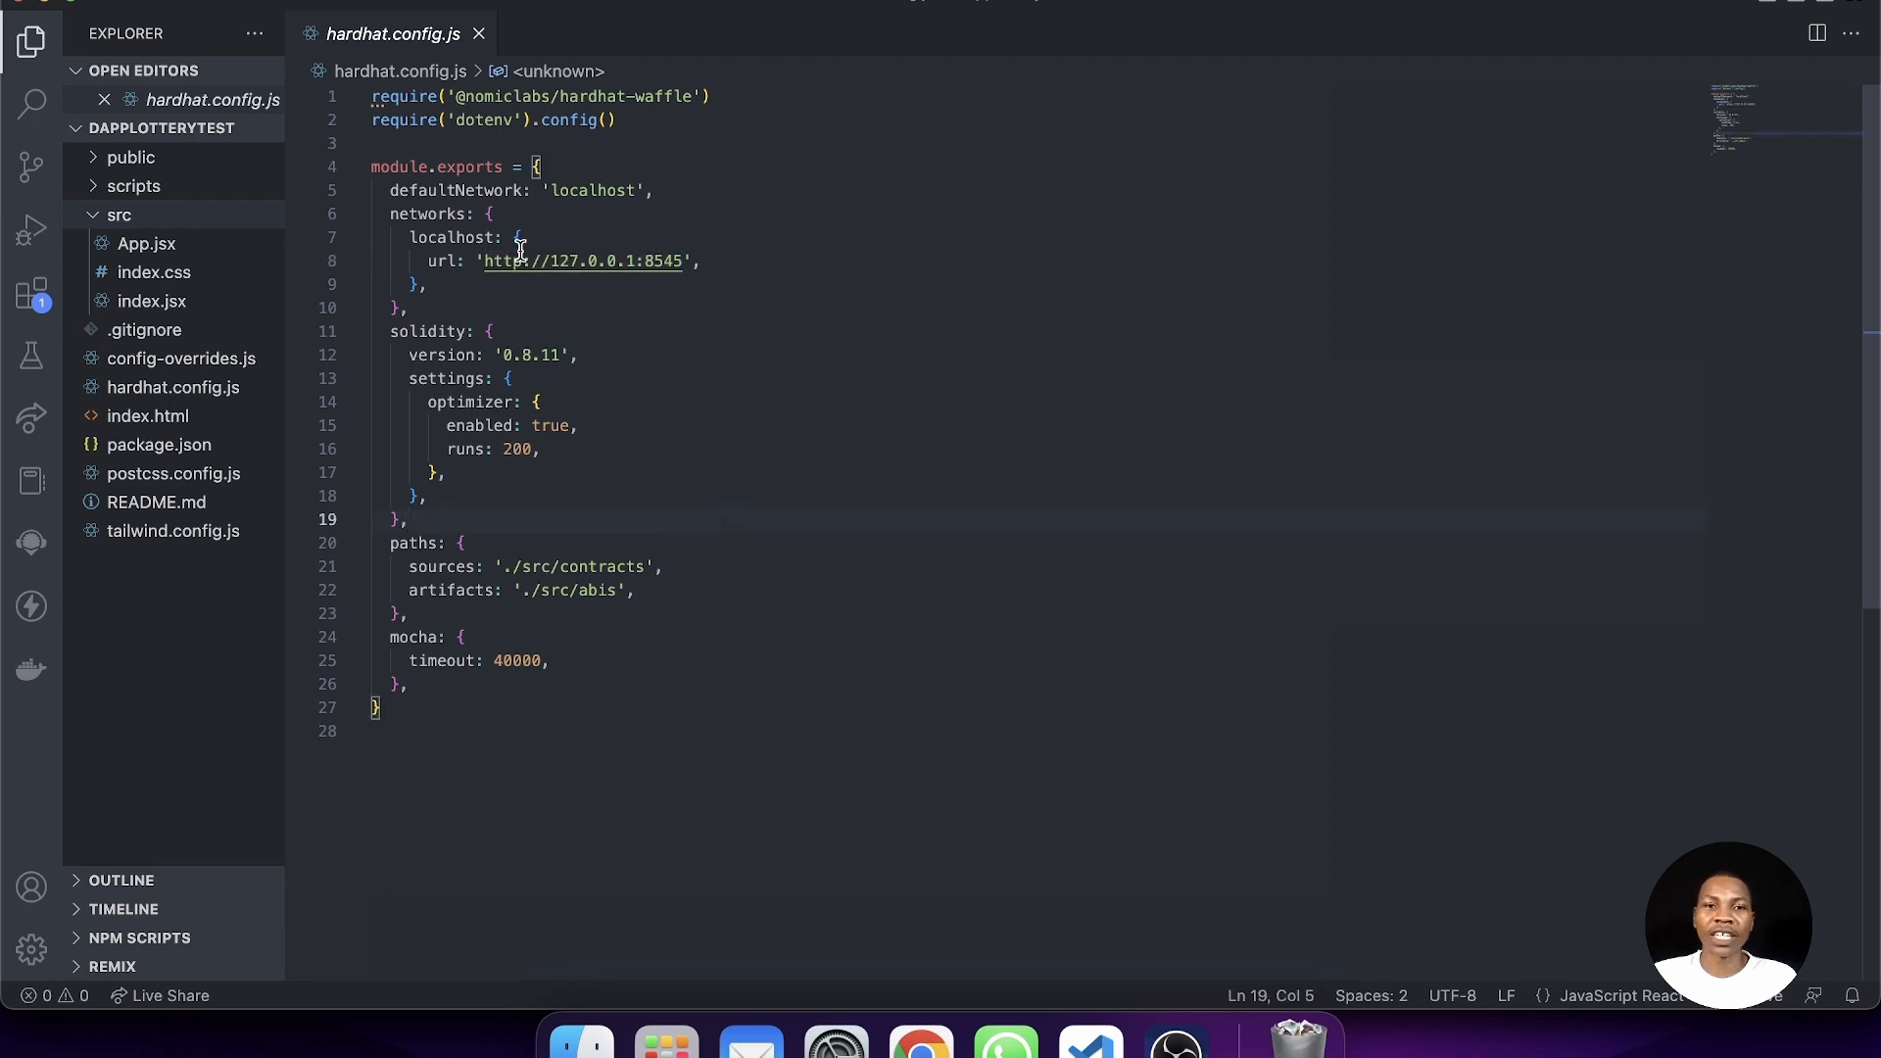
pyautogui.moveTo(529, 649)
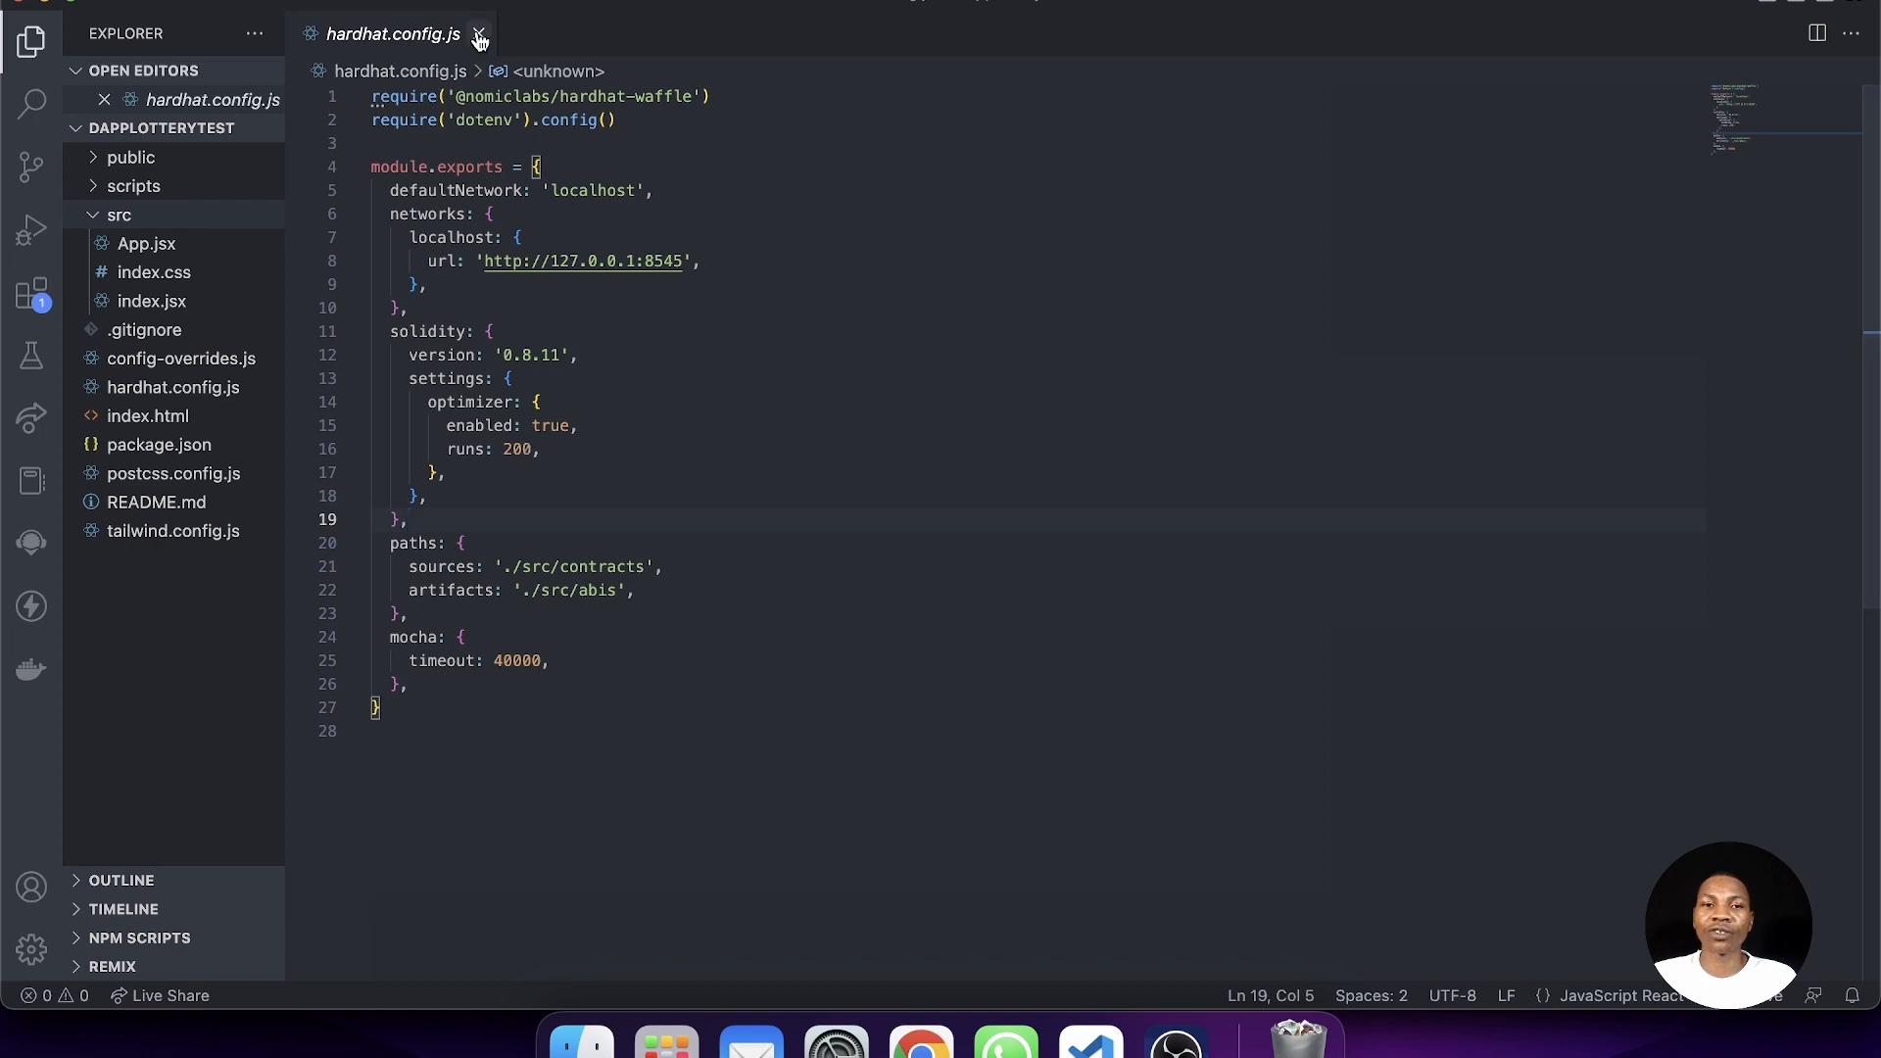
# - Close hardhat.config.js, review tailwind.config.js's theme, keyframes and plugins, then close it
pyautogui.click(478, 33)
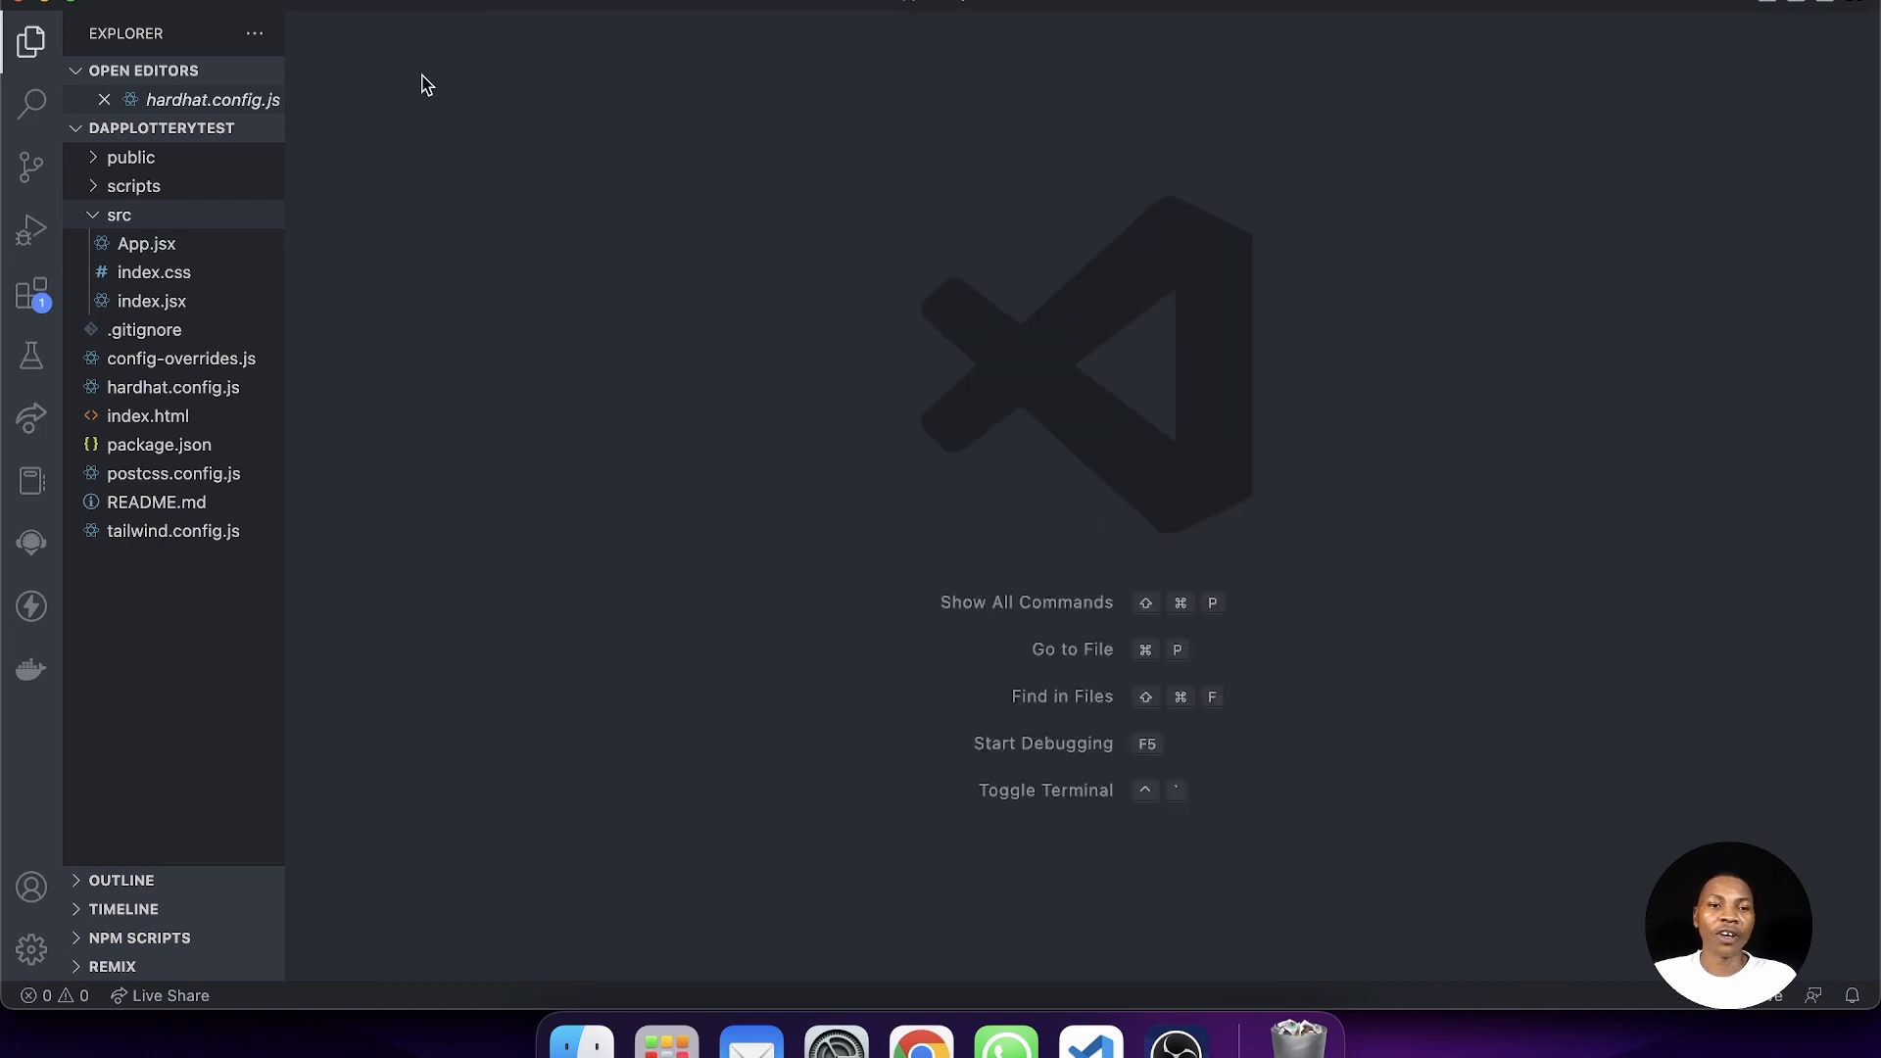
pyautogui.click(104, 100)
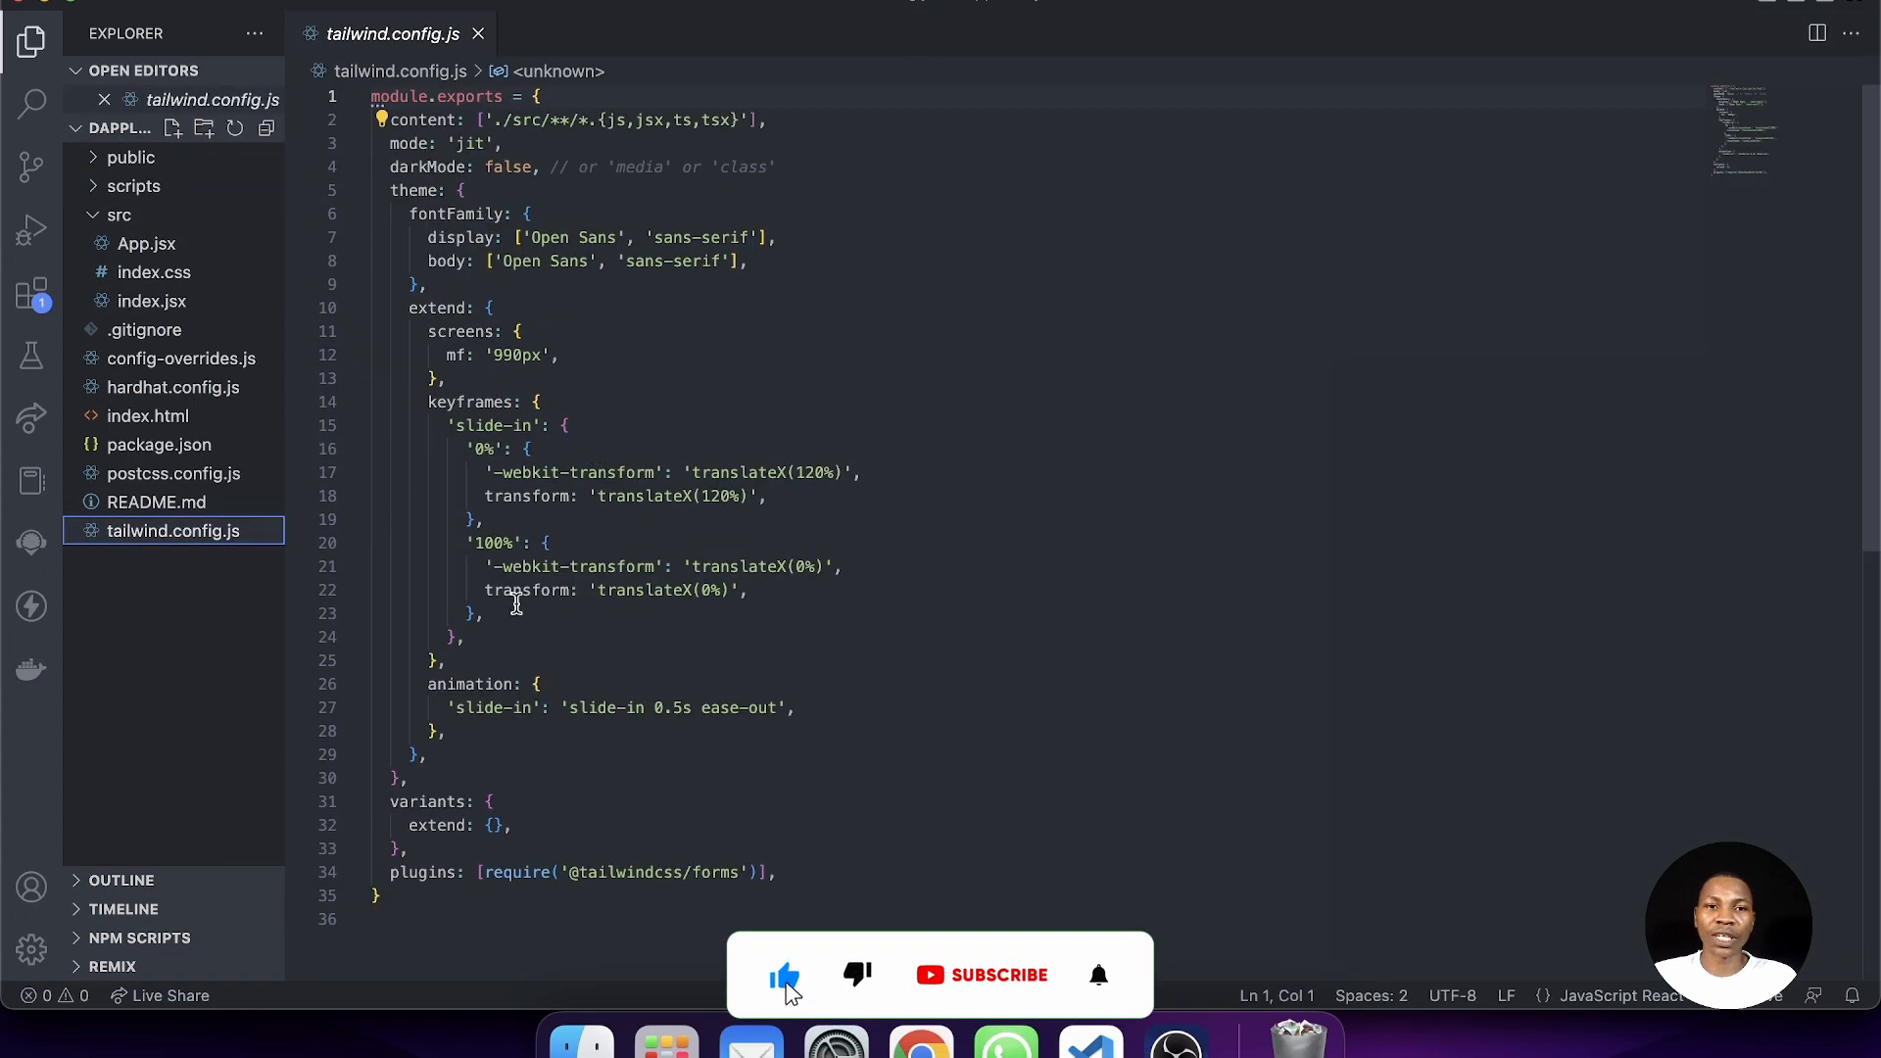
pyautogui.click(478, 33)
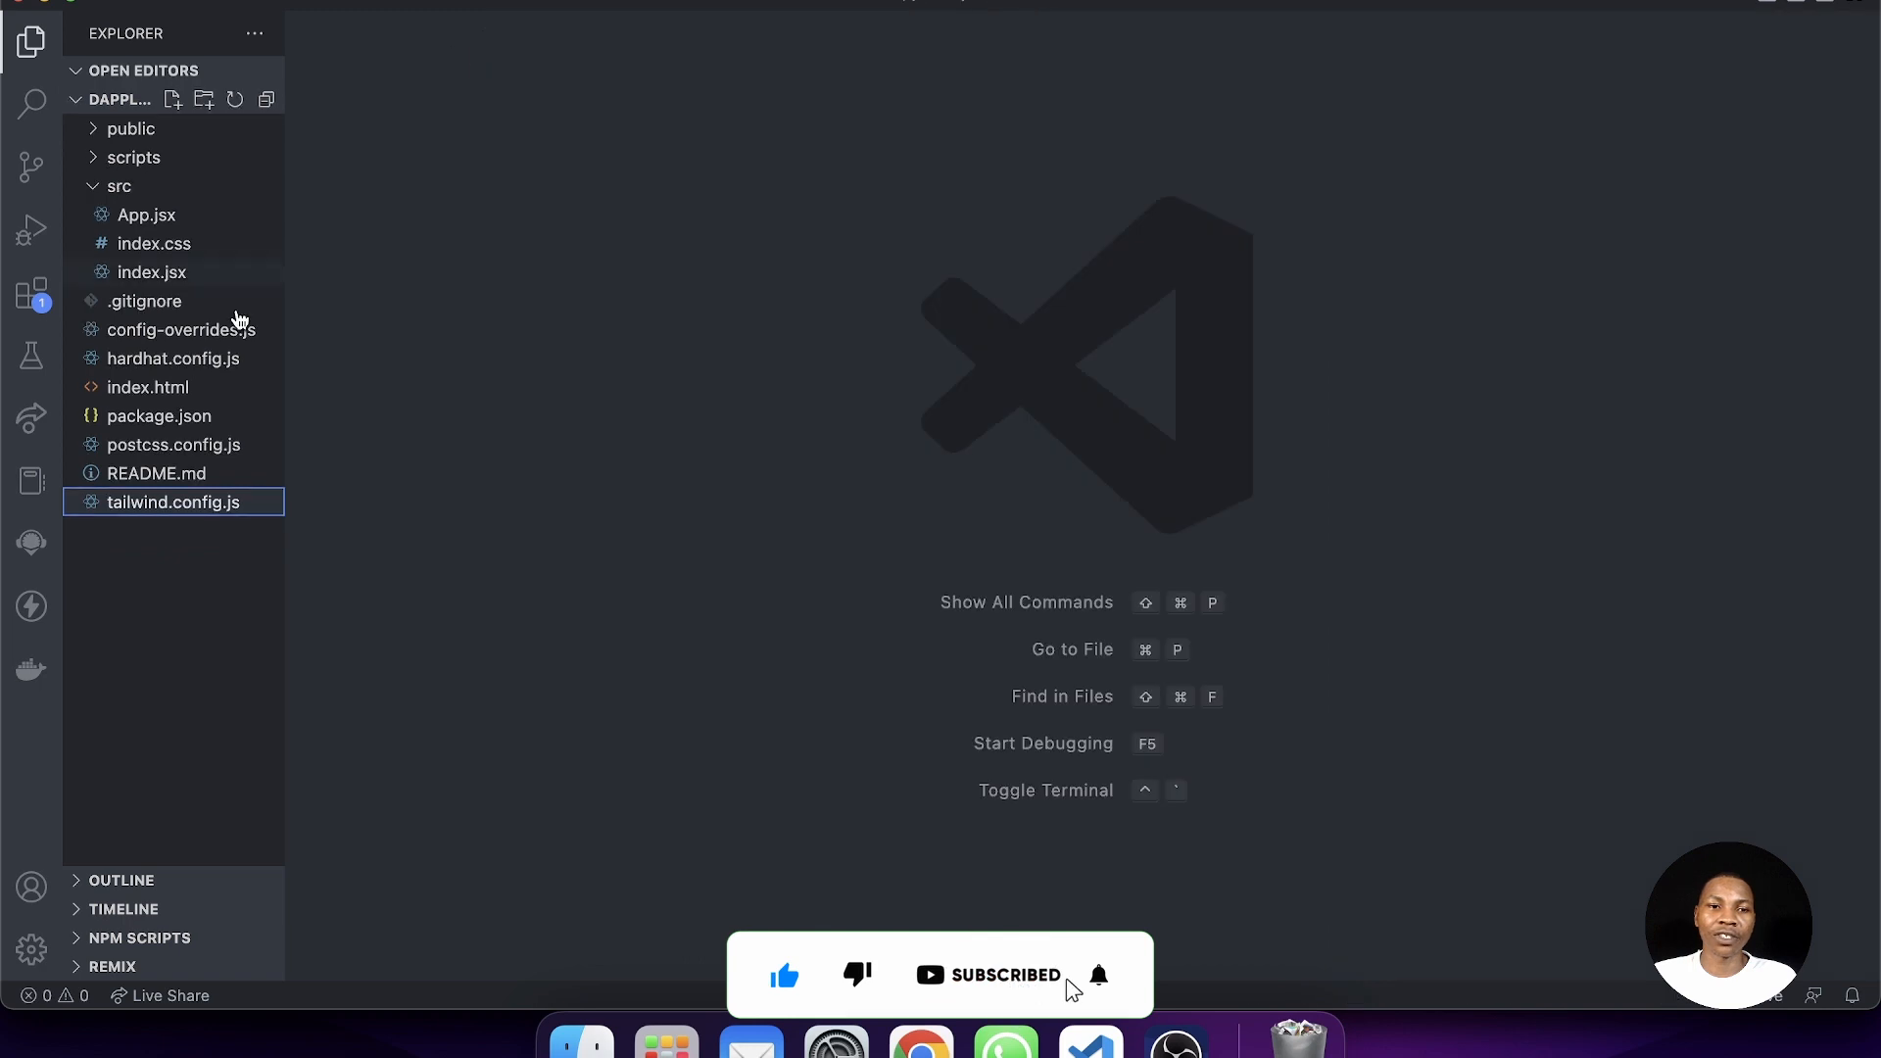
pyautogui.moveTo(501, 543)
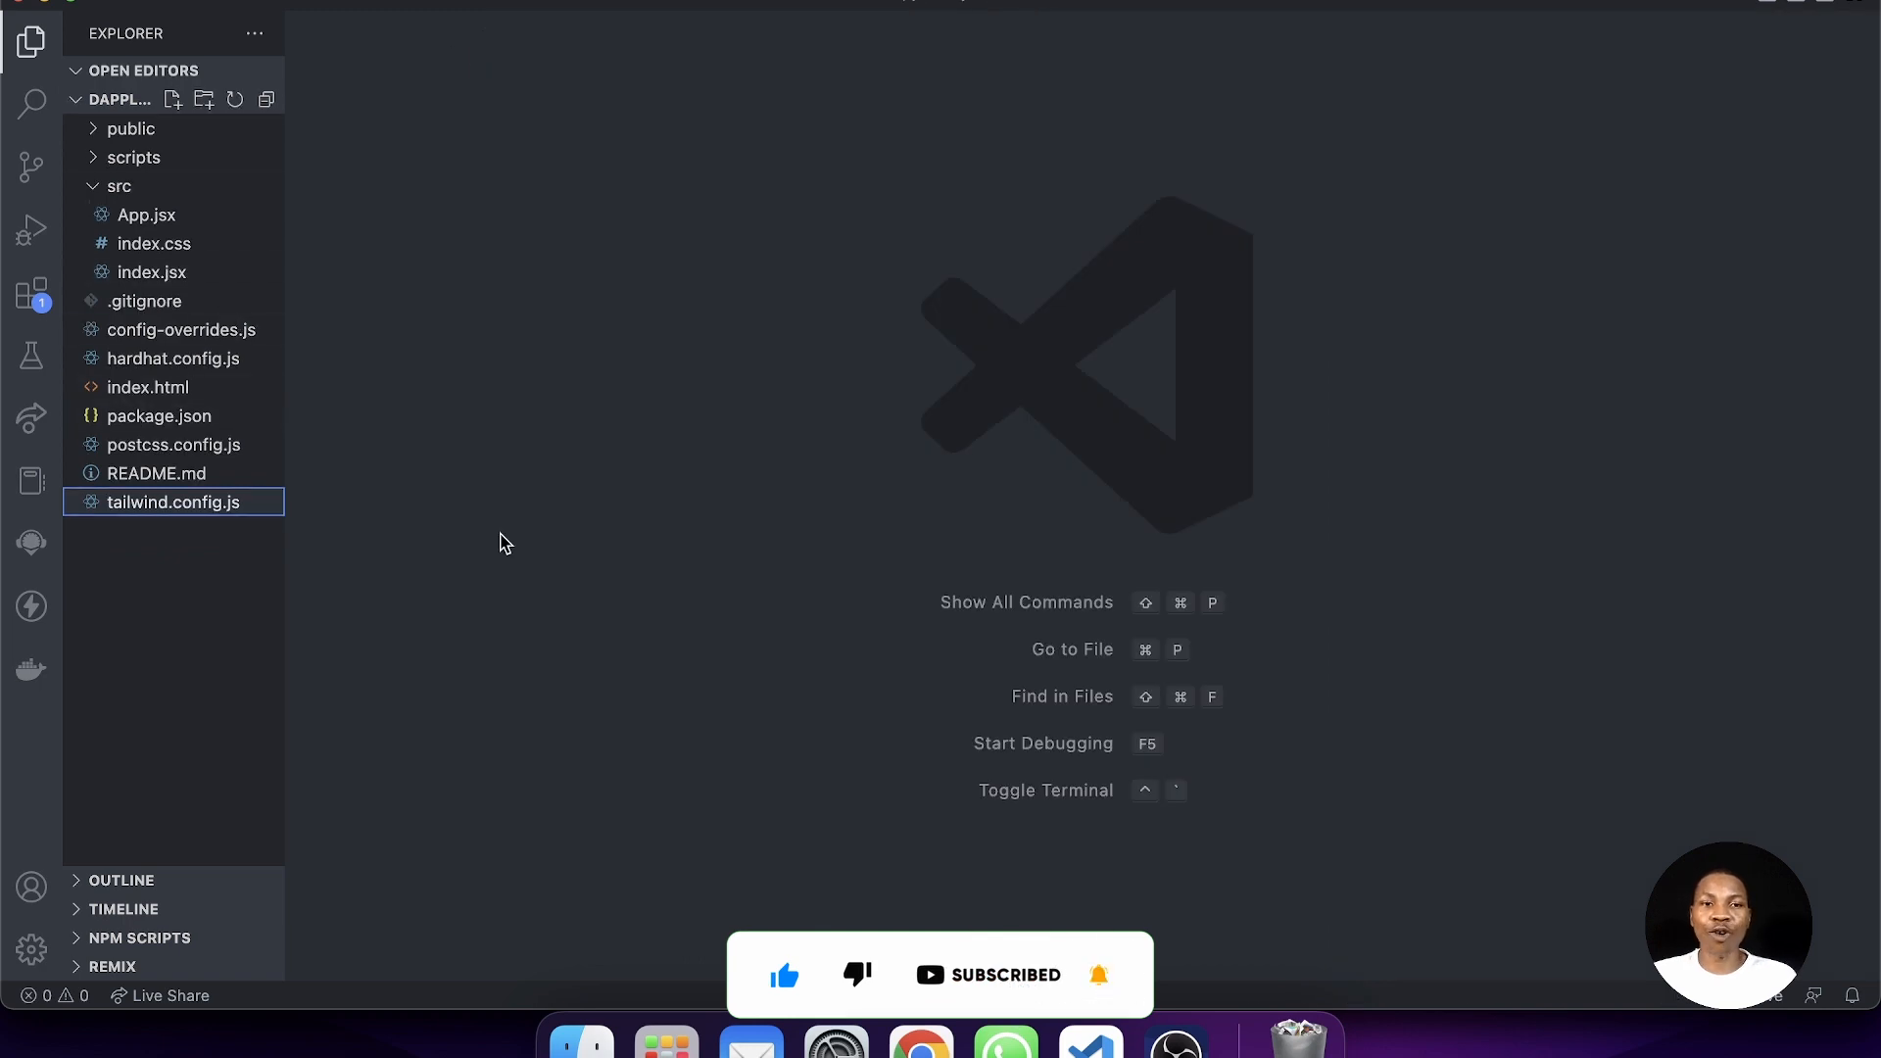
pyautogui.click(135, 157)
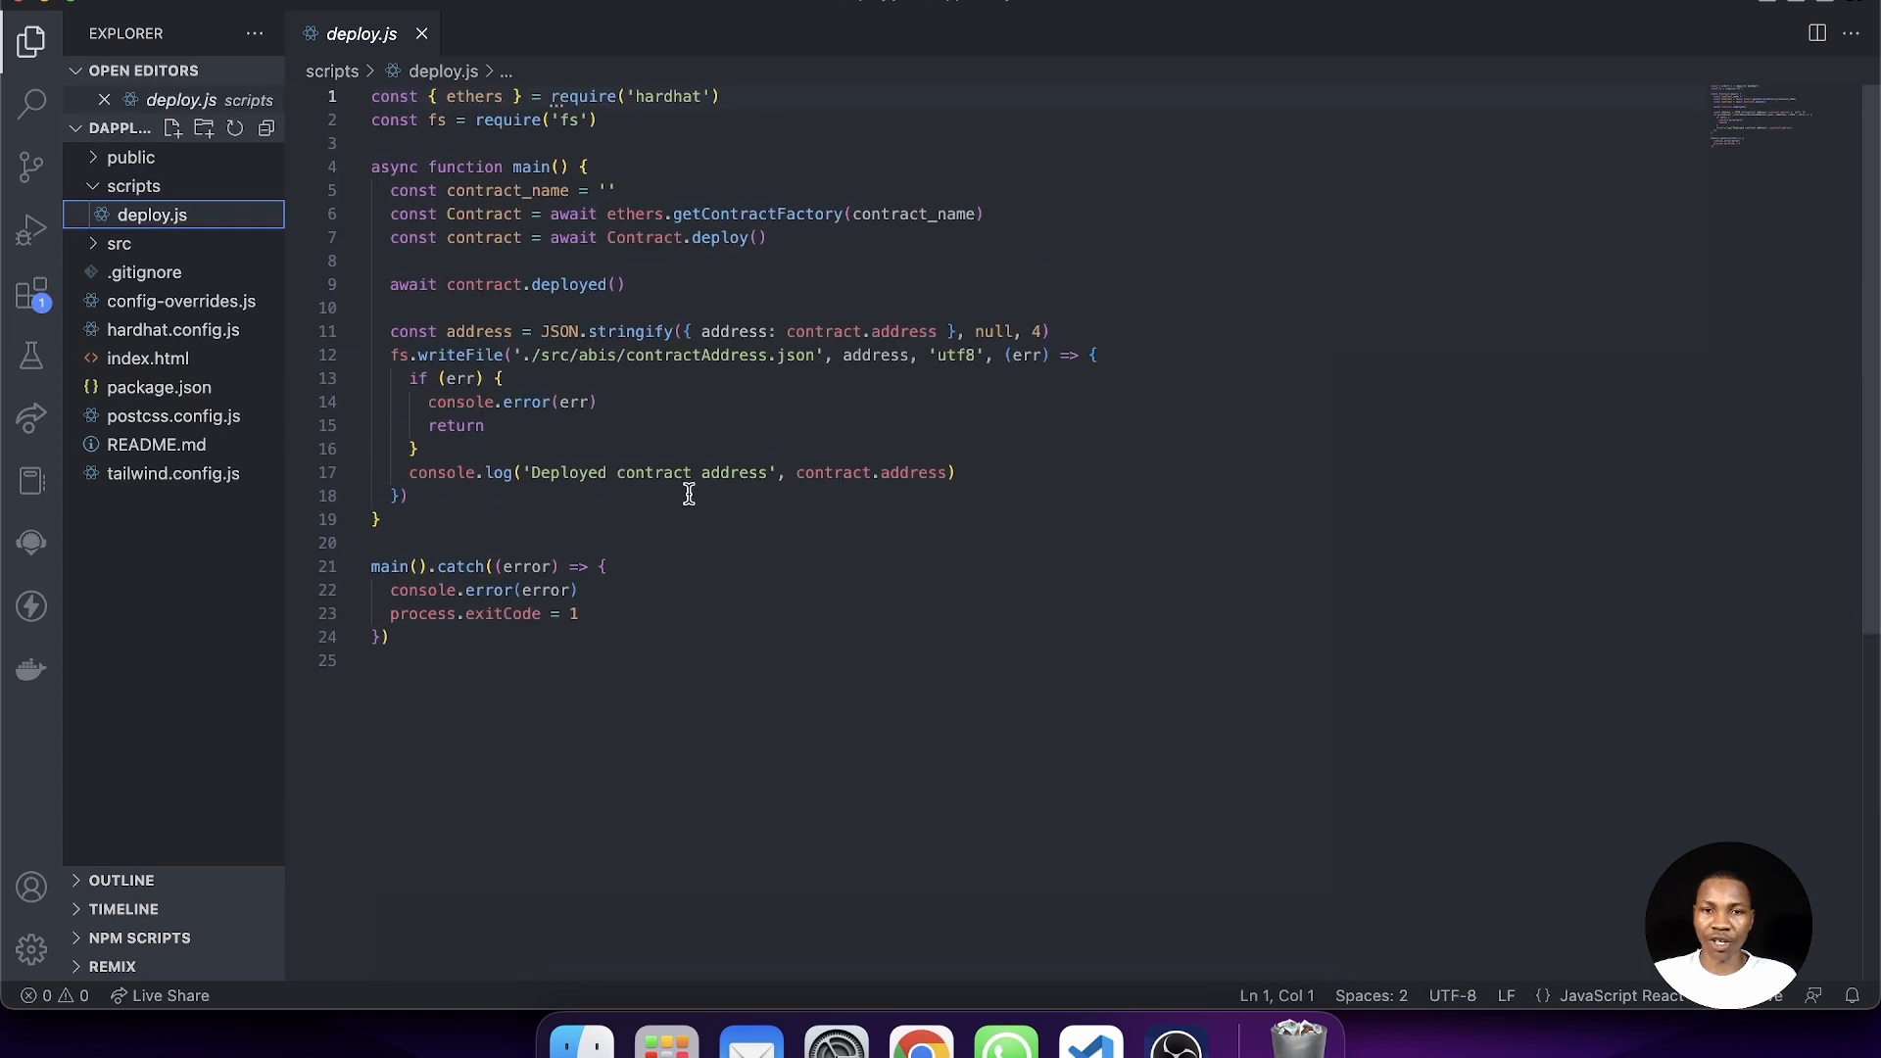
# - Inspect deploy.js's empty contract_name placeholder, close it and collapse the scripts folder
pyautogui.click(607, 190)
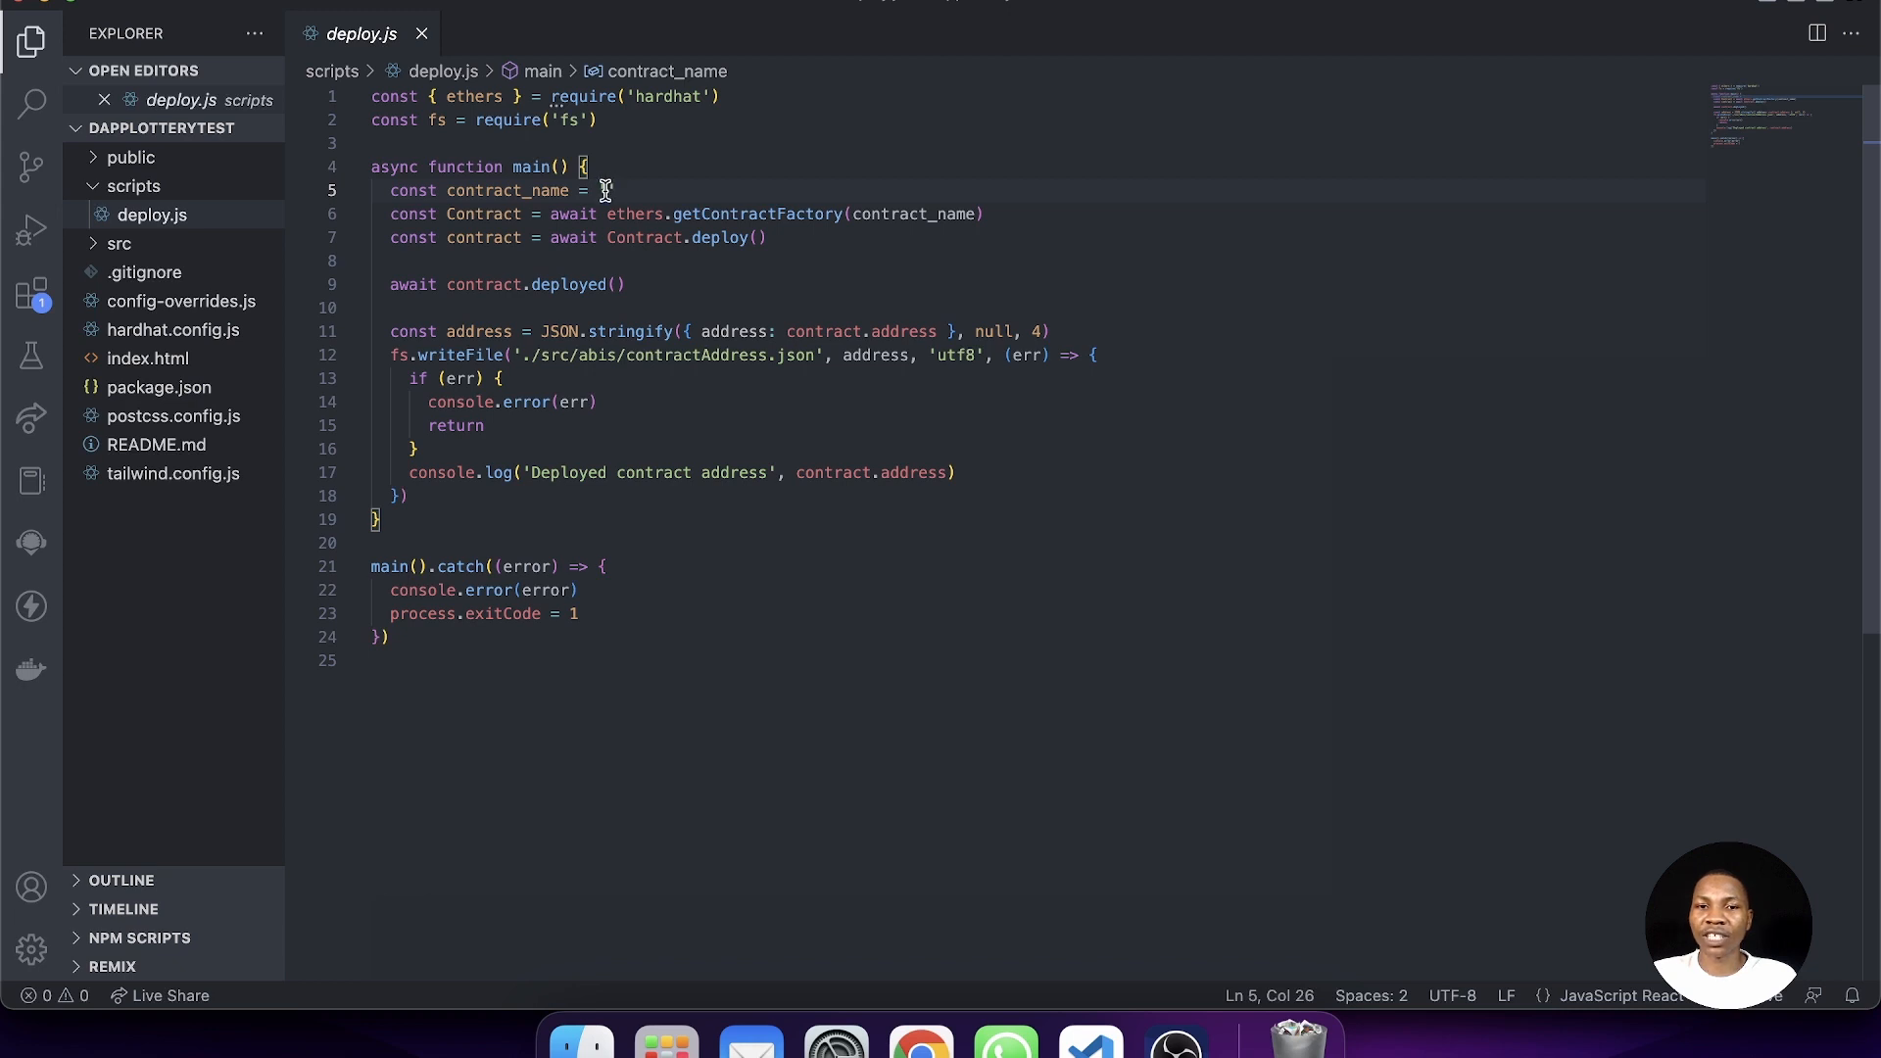
pyautogui.write("''")
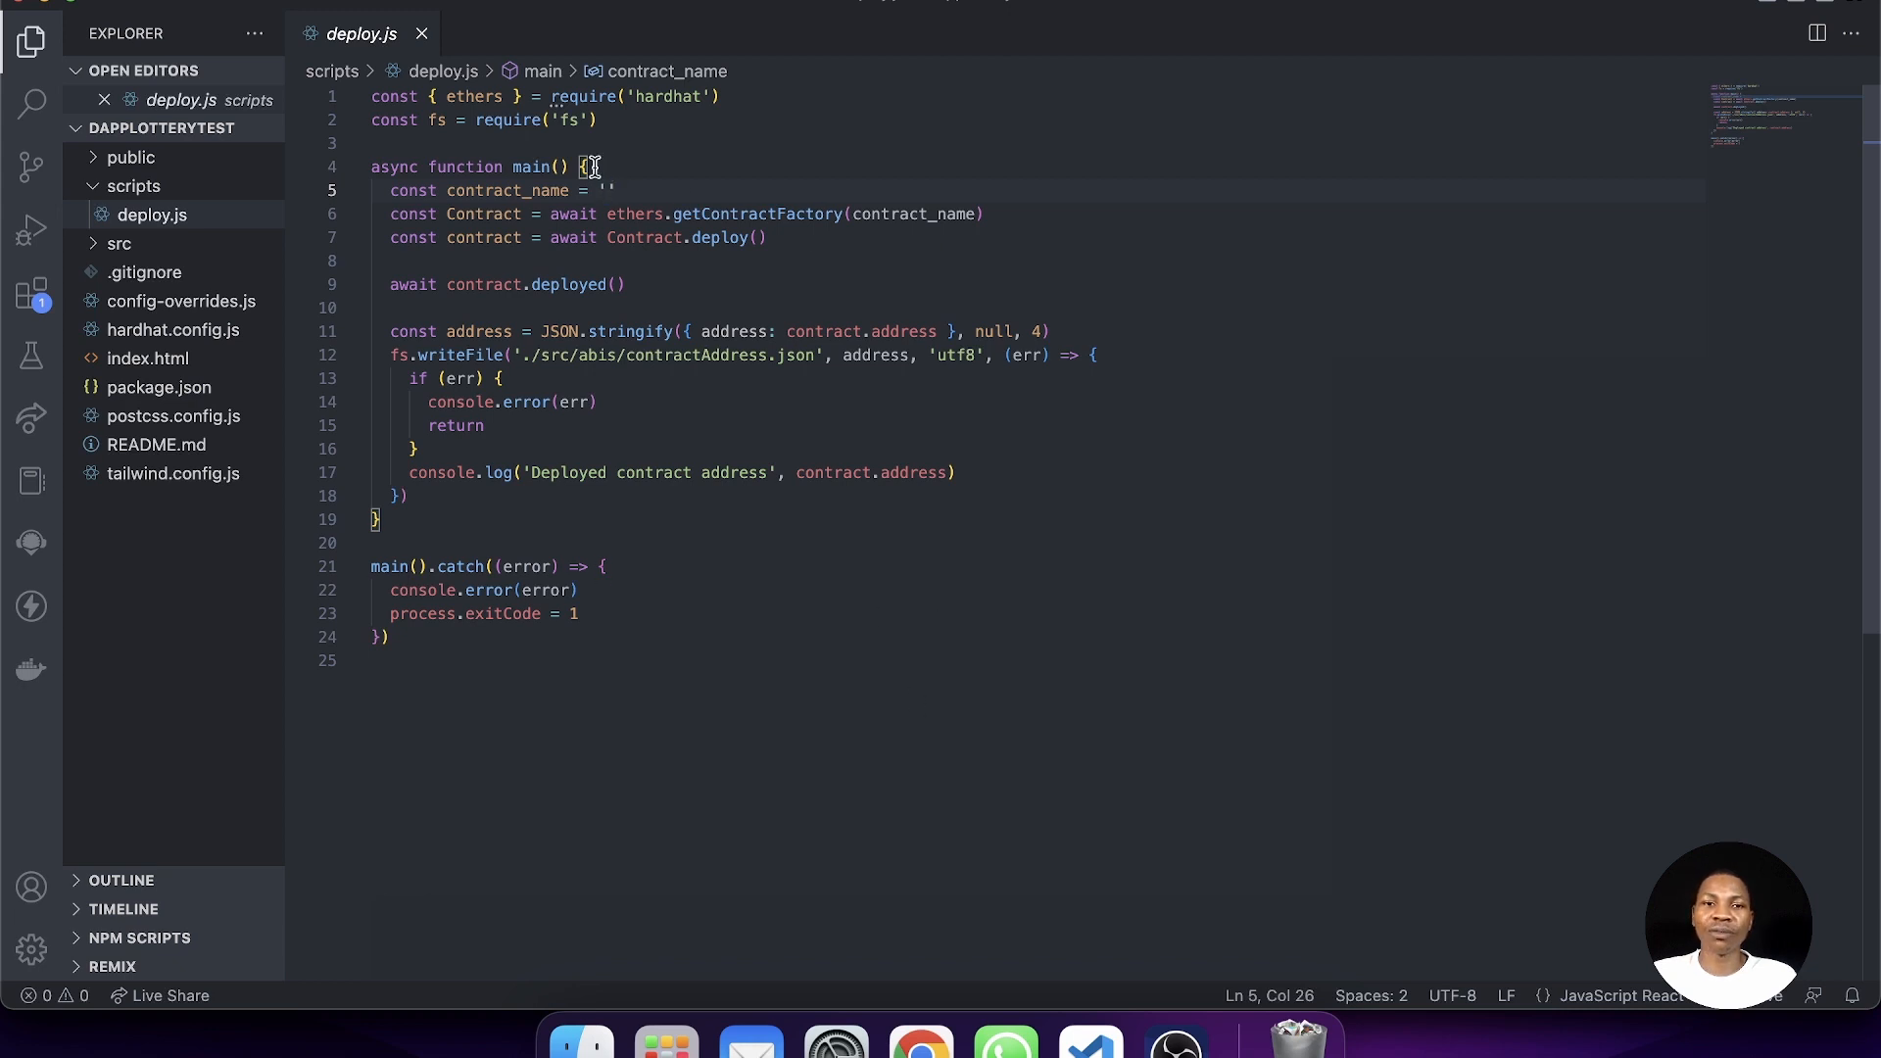
pyautogui.click(421, 34)
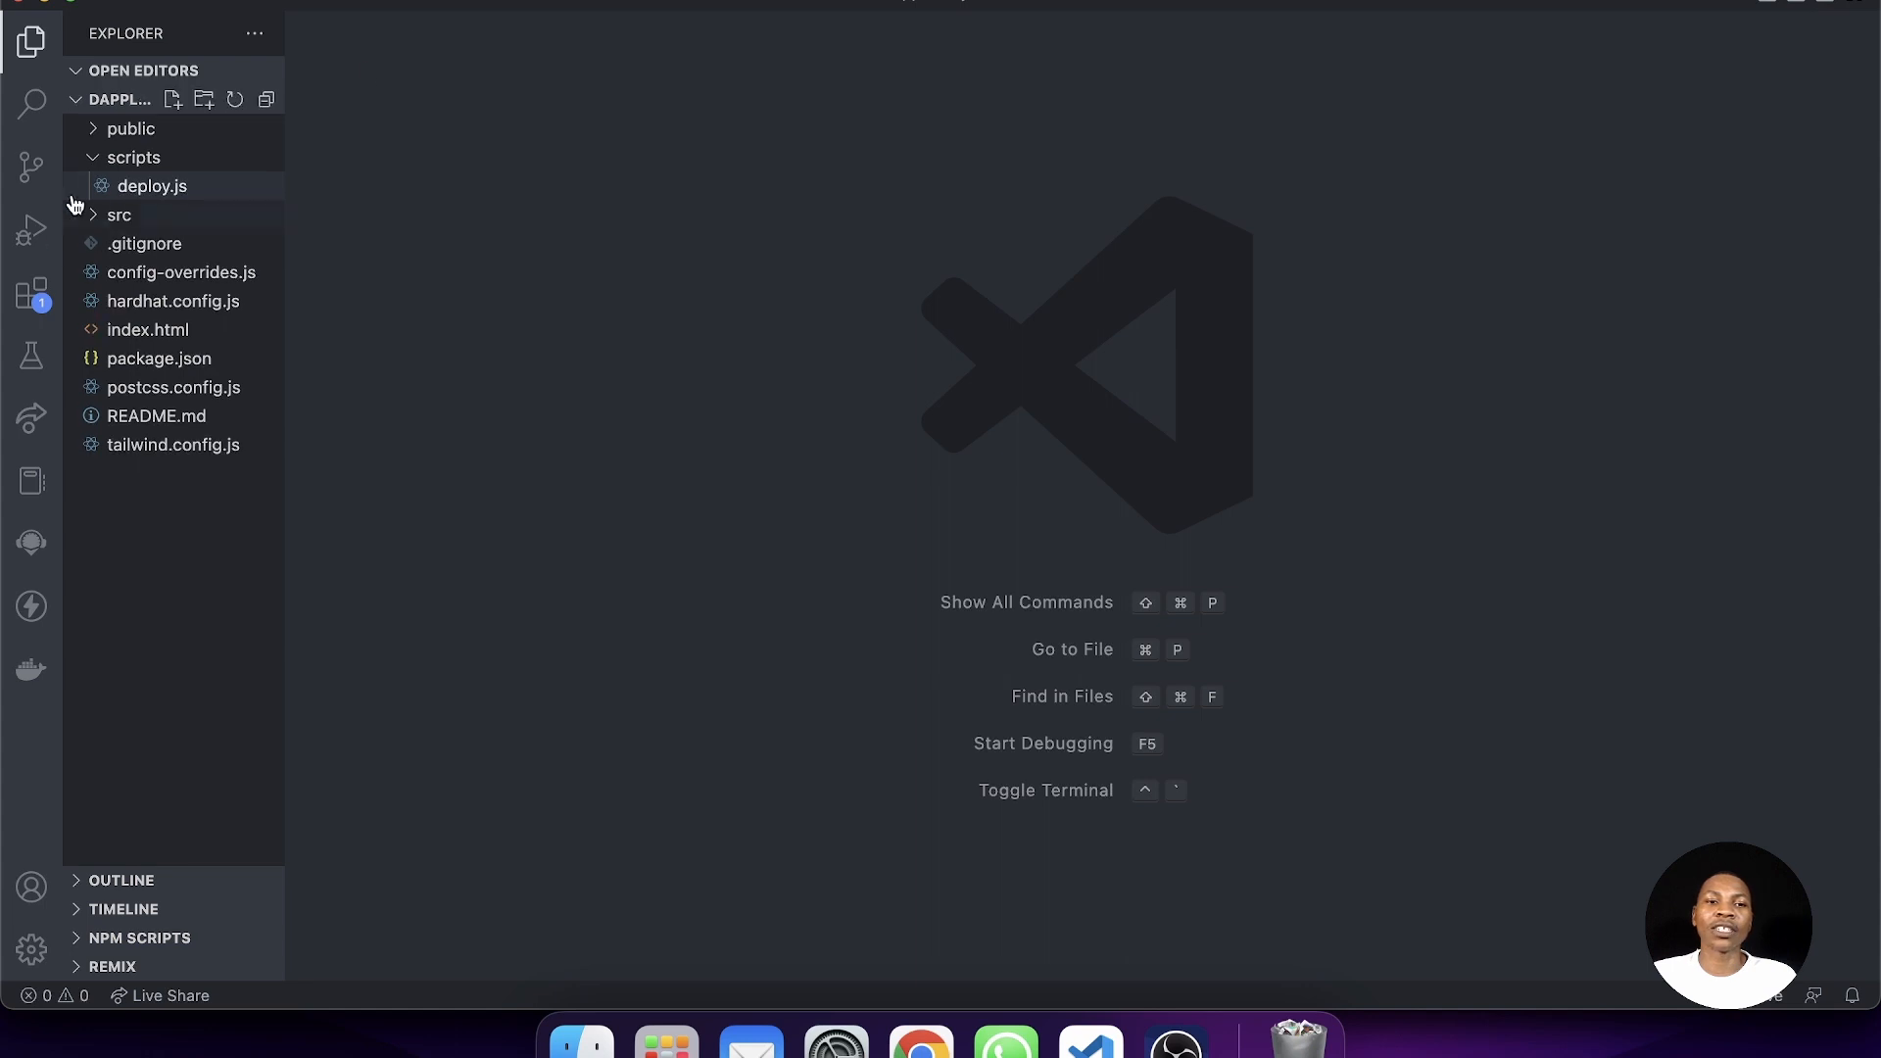
pyautogui.click(135, 157)
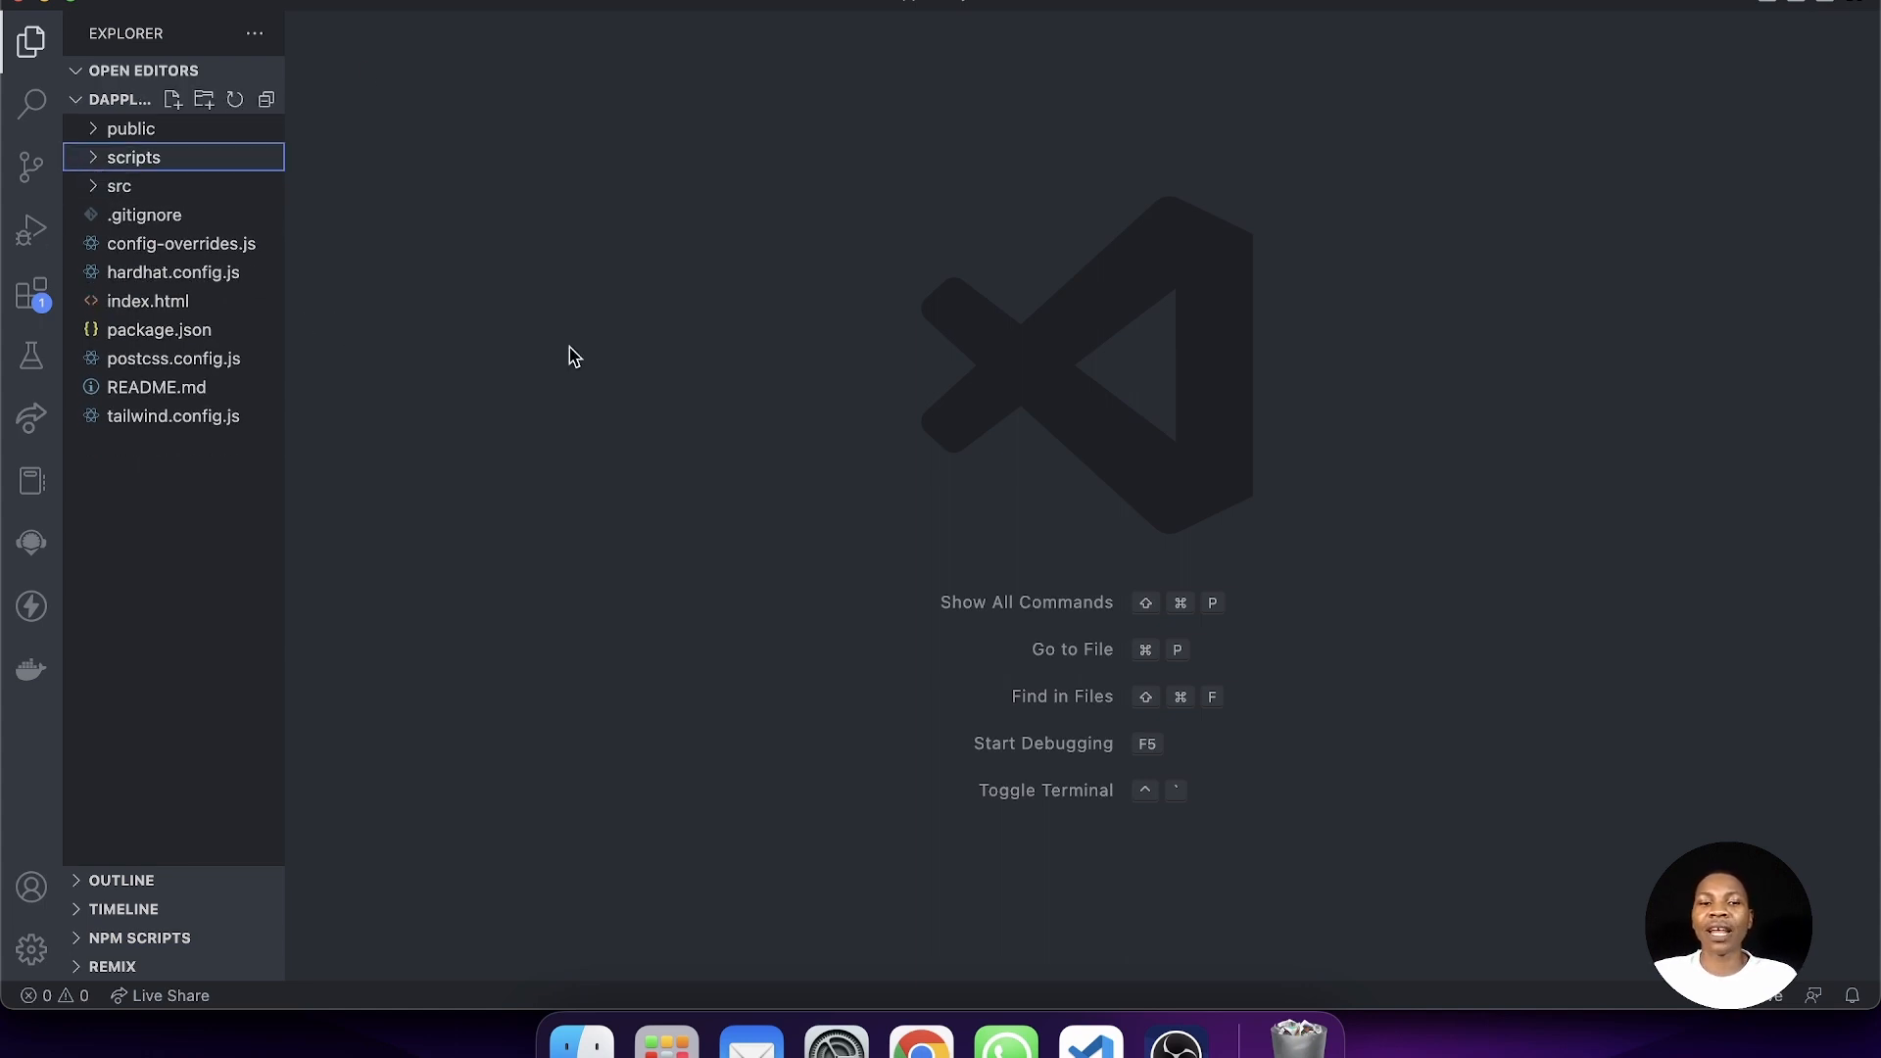
pyautogui.moveTo(505, 361)
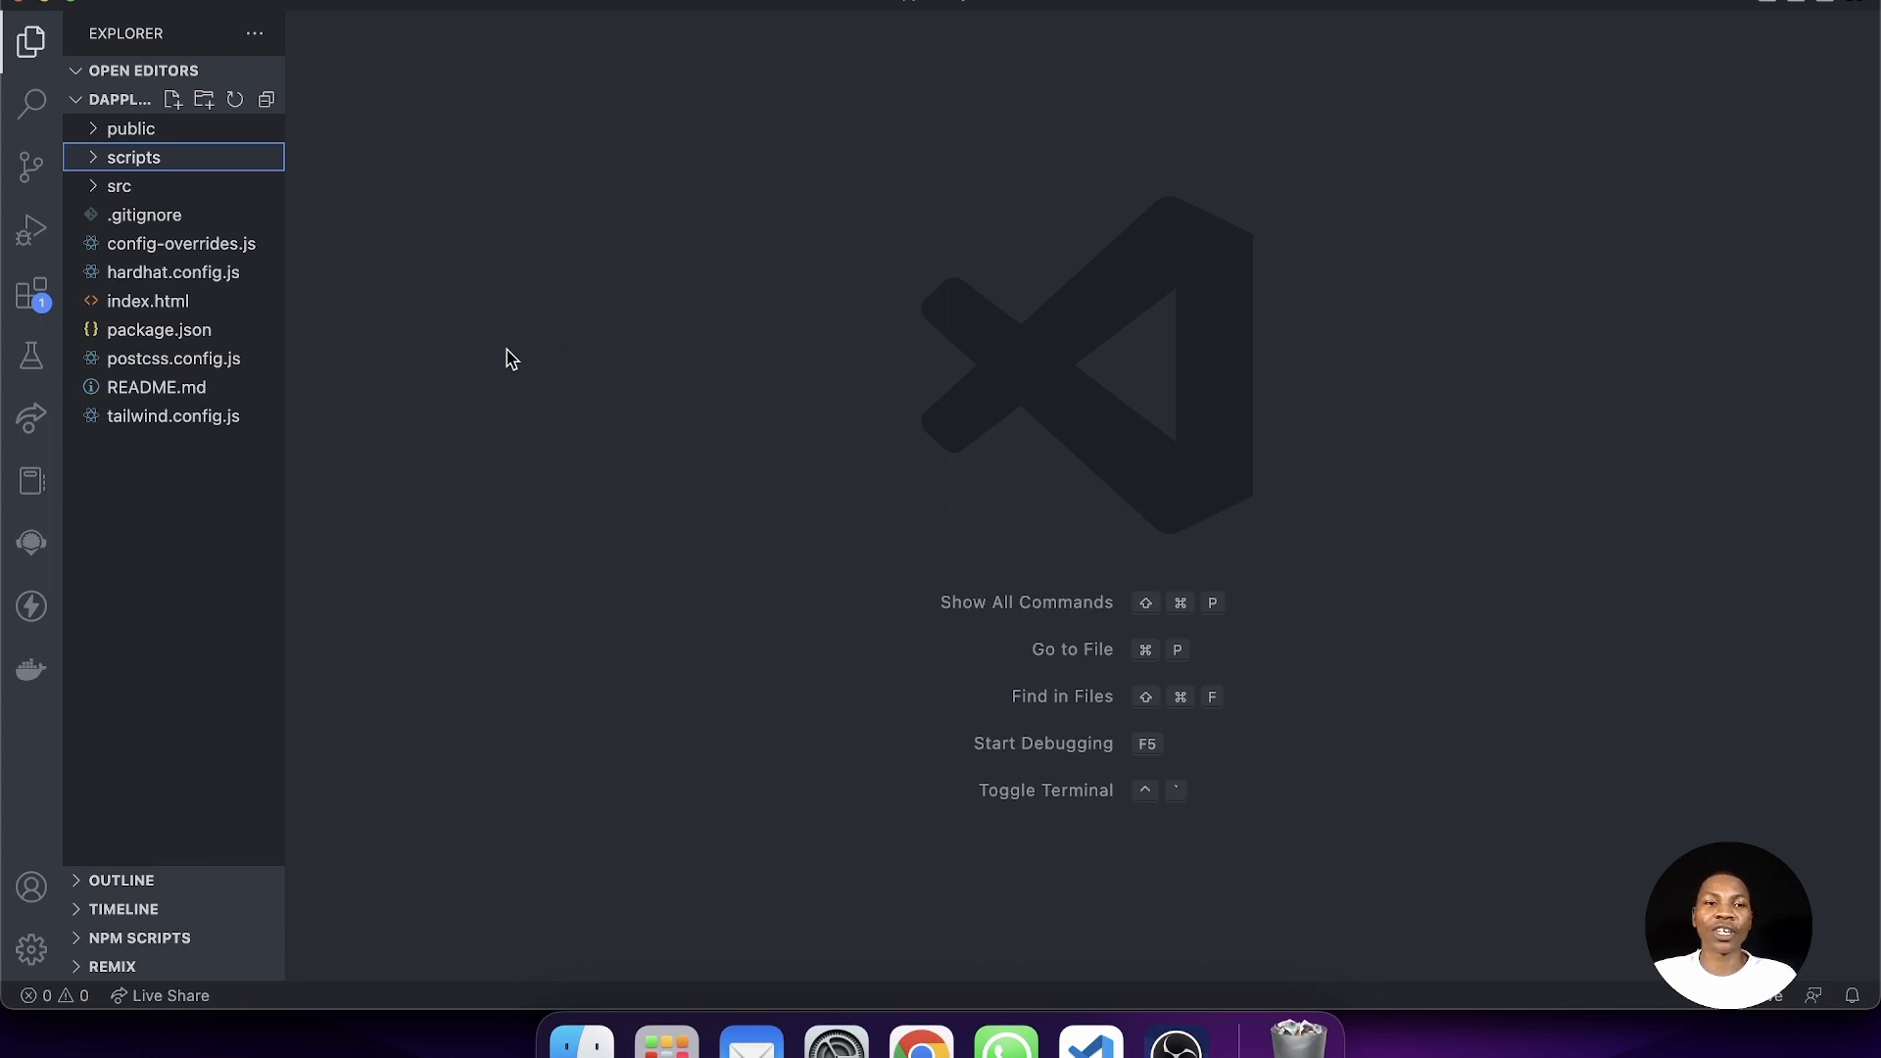
pyautogui.moveTo(1003, 680)
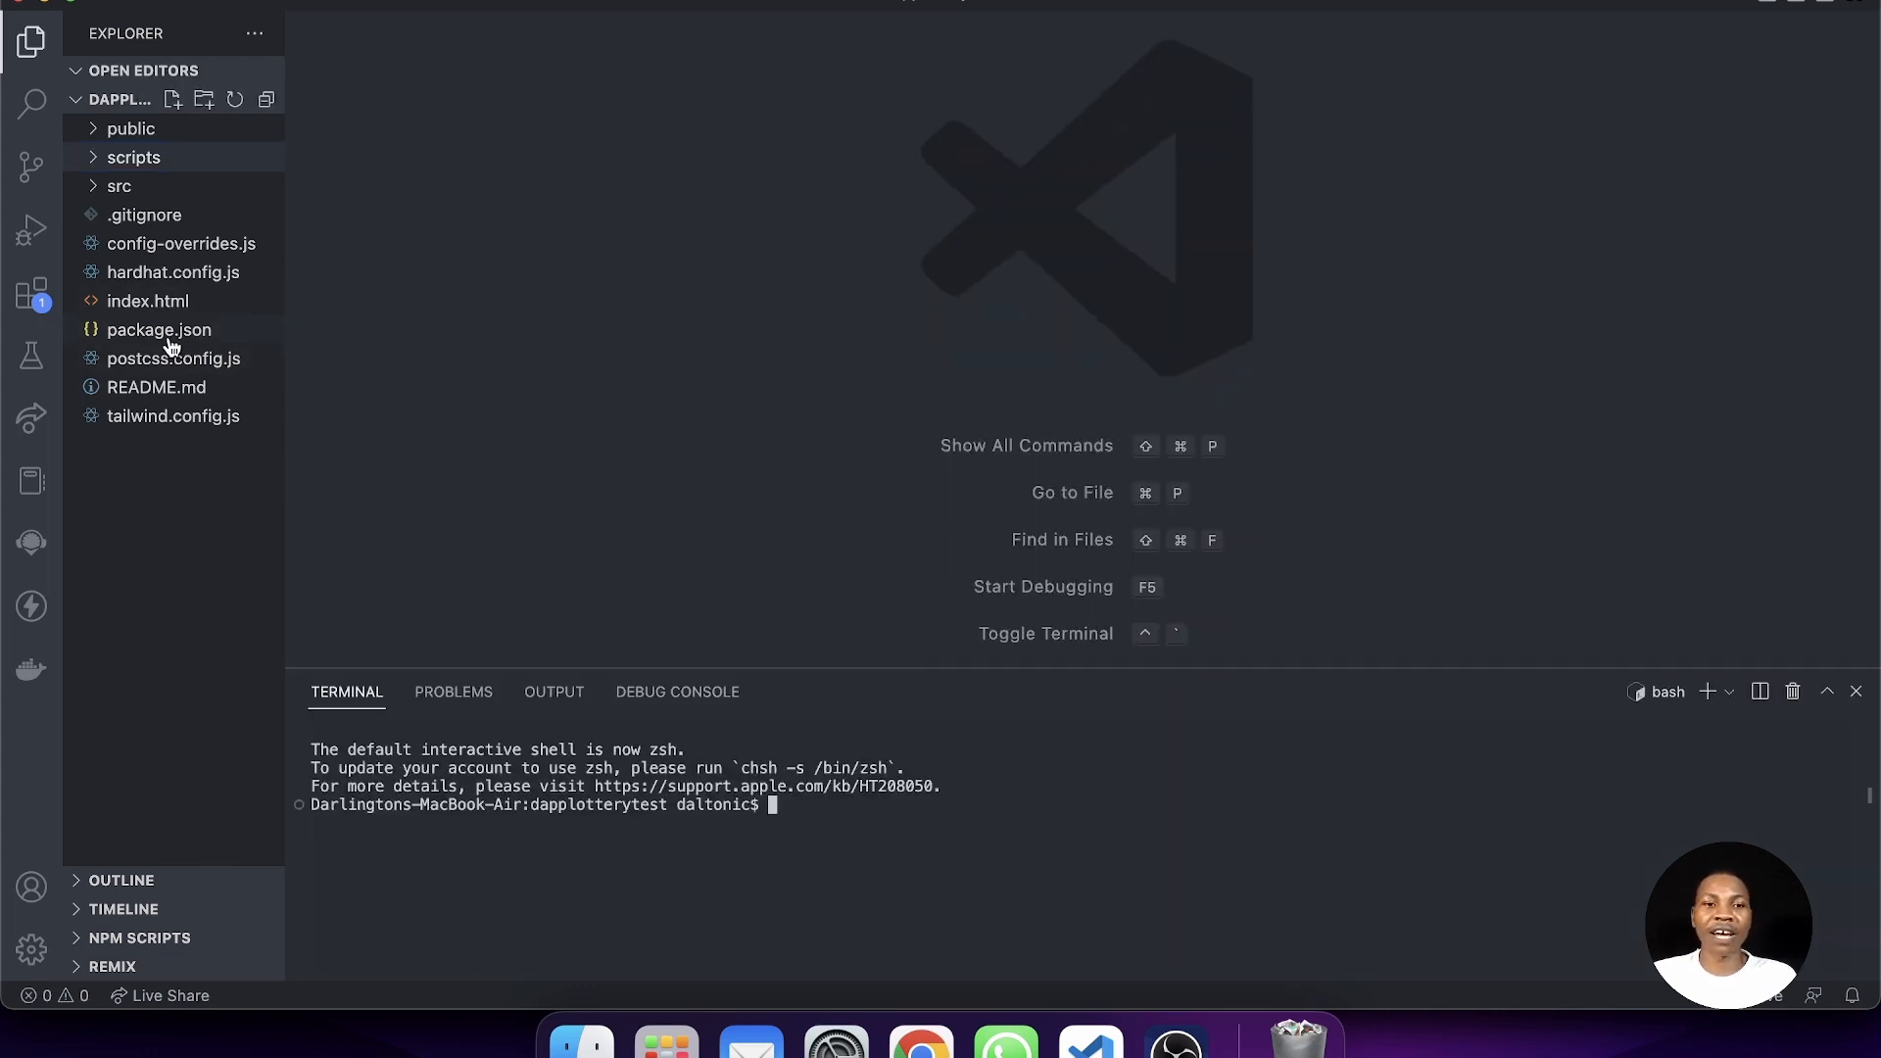
# - Check package.json, then run 'yarn install' in the integrated terminal
pyautogui.click(159, 329)
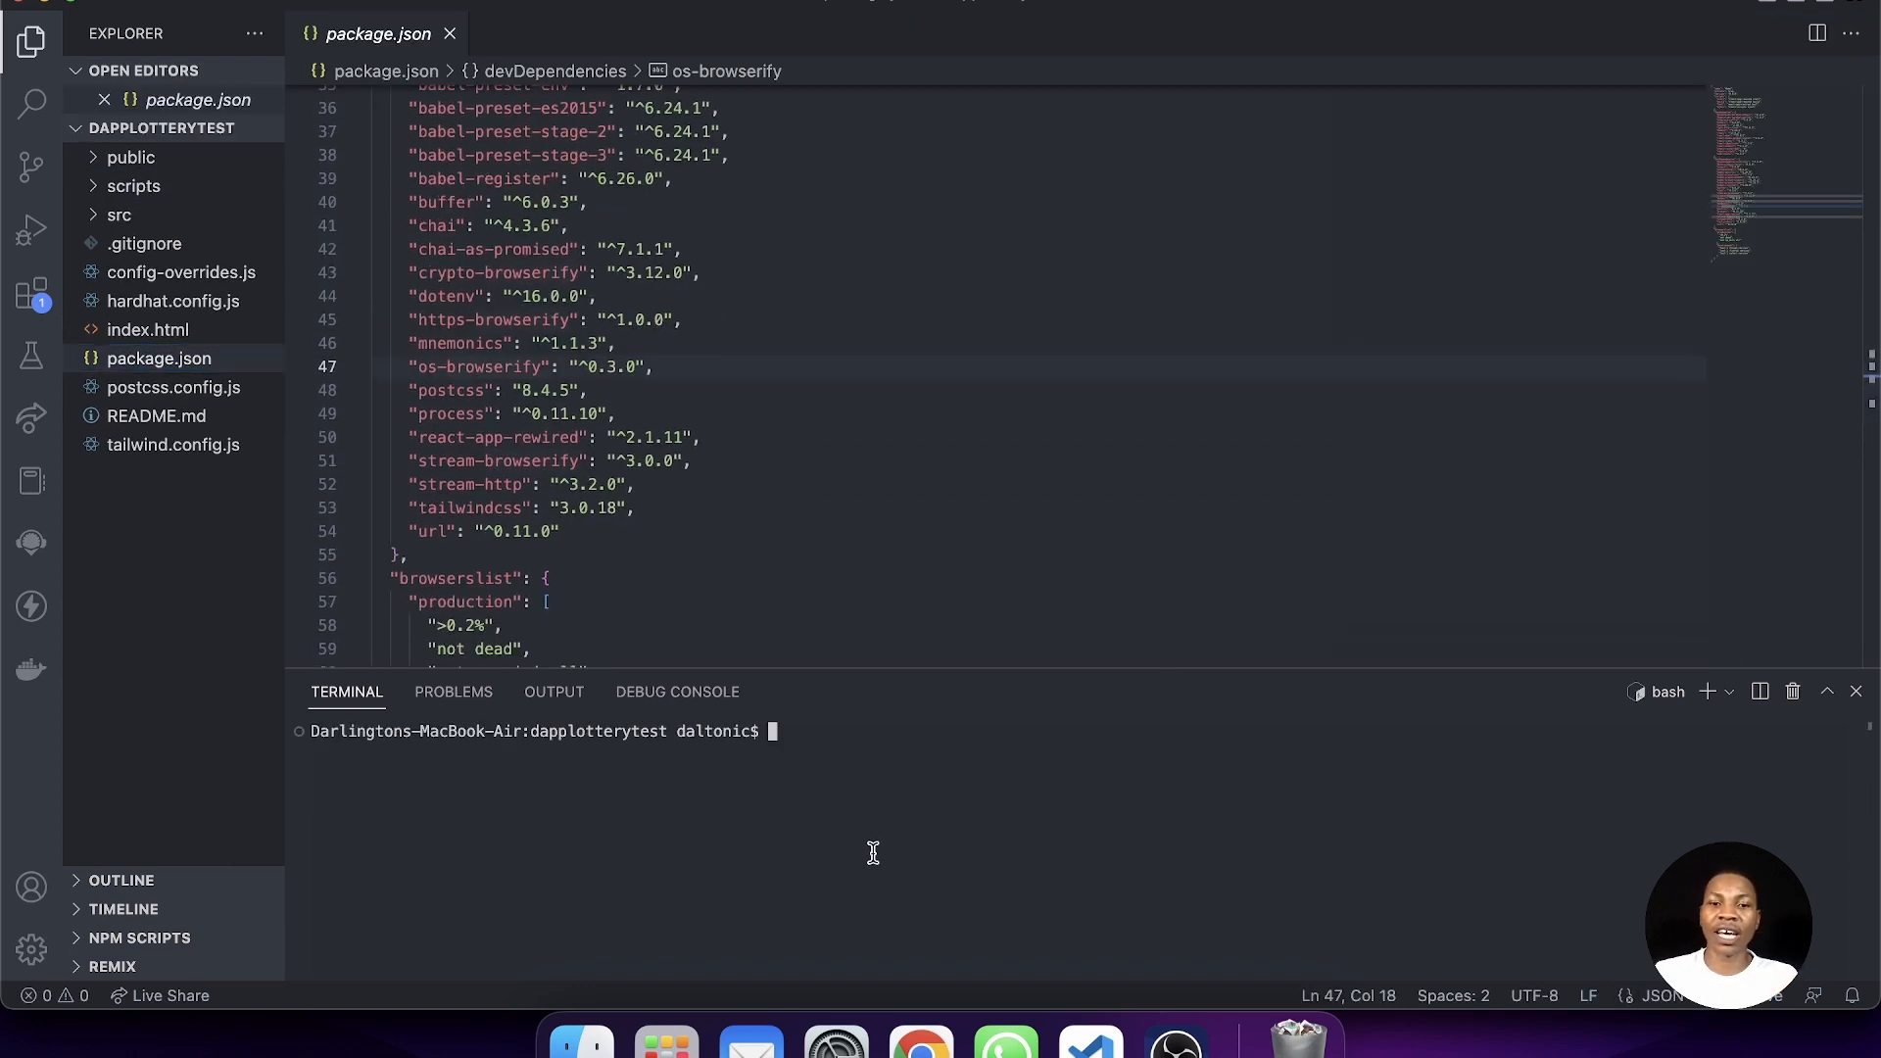
pyautogui.moveTo(907, 418)
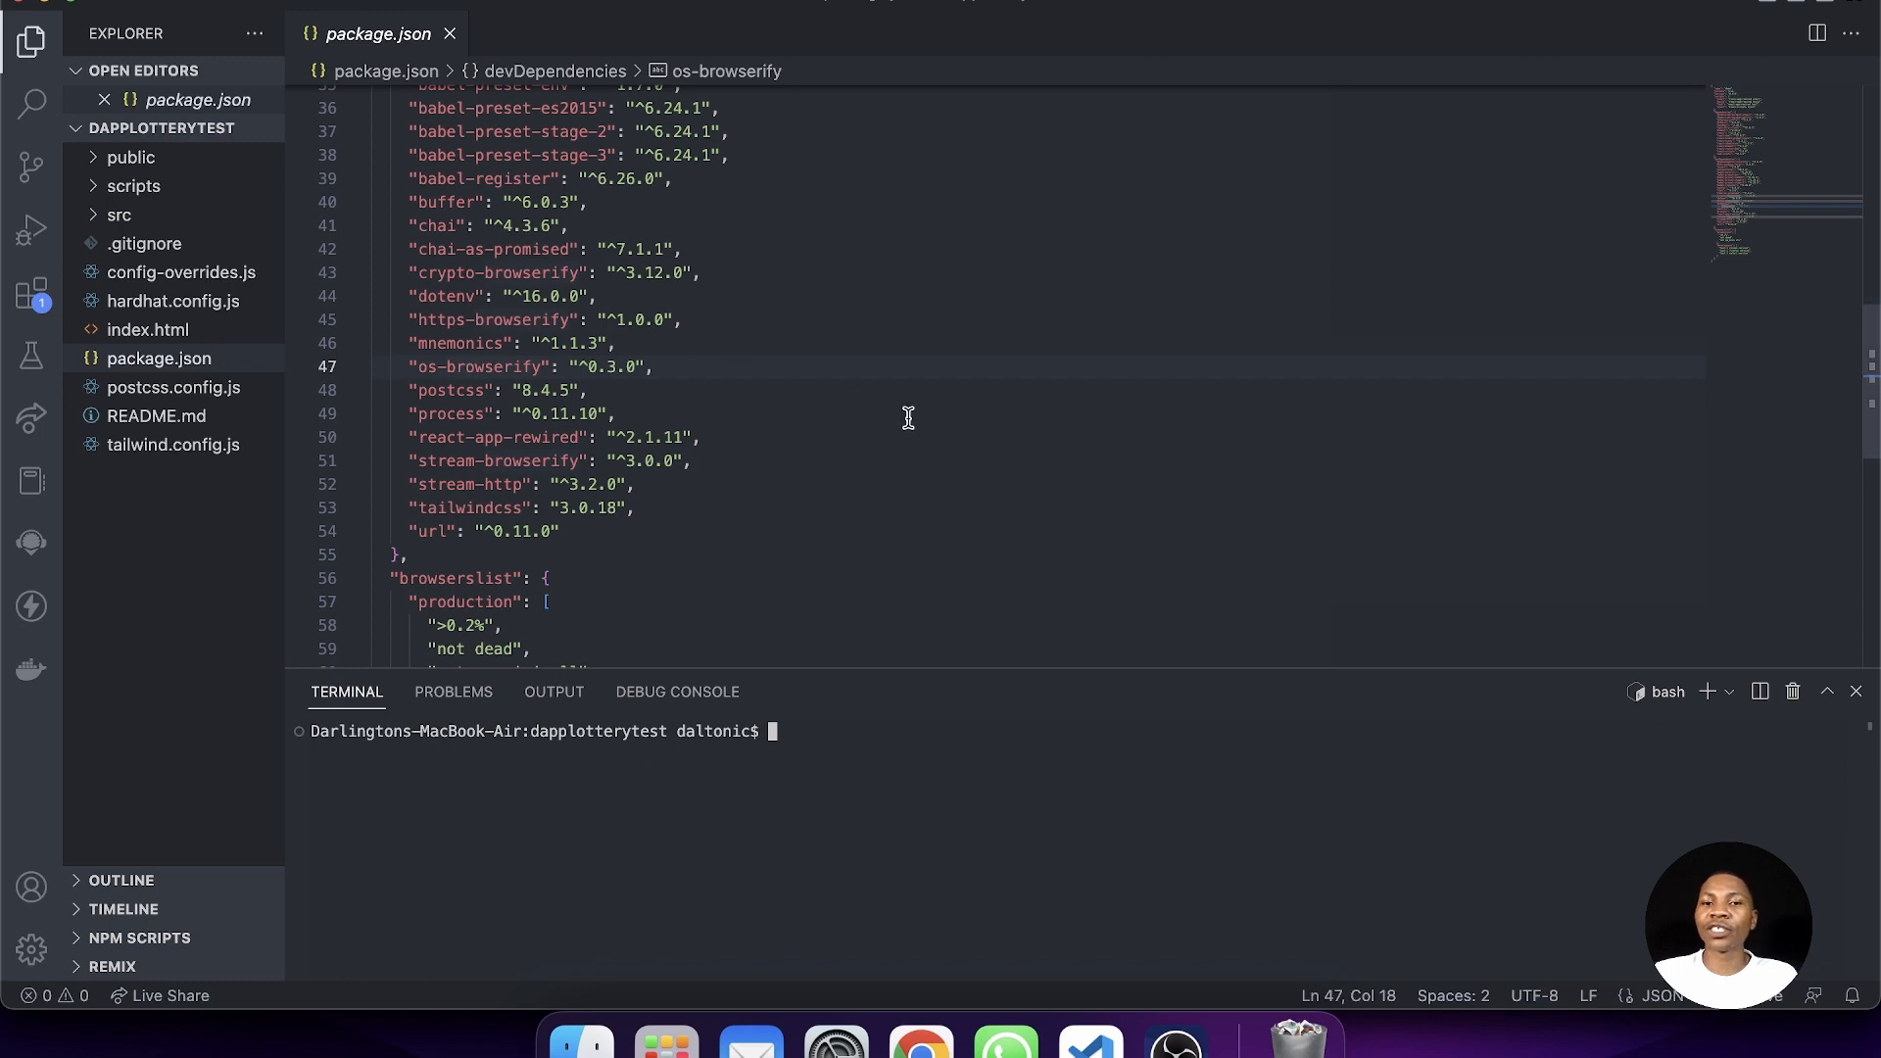
pyautogui.moveTo(876, 827)
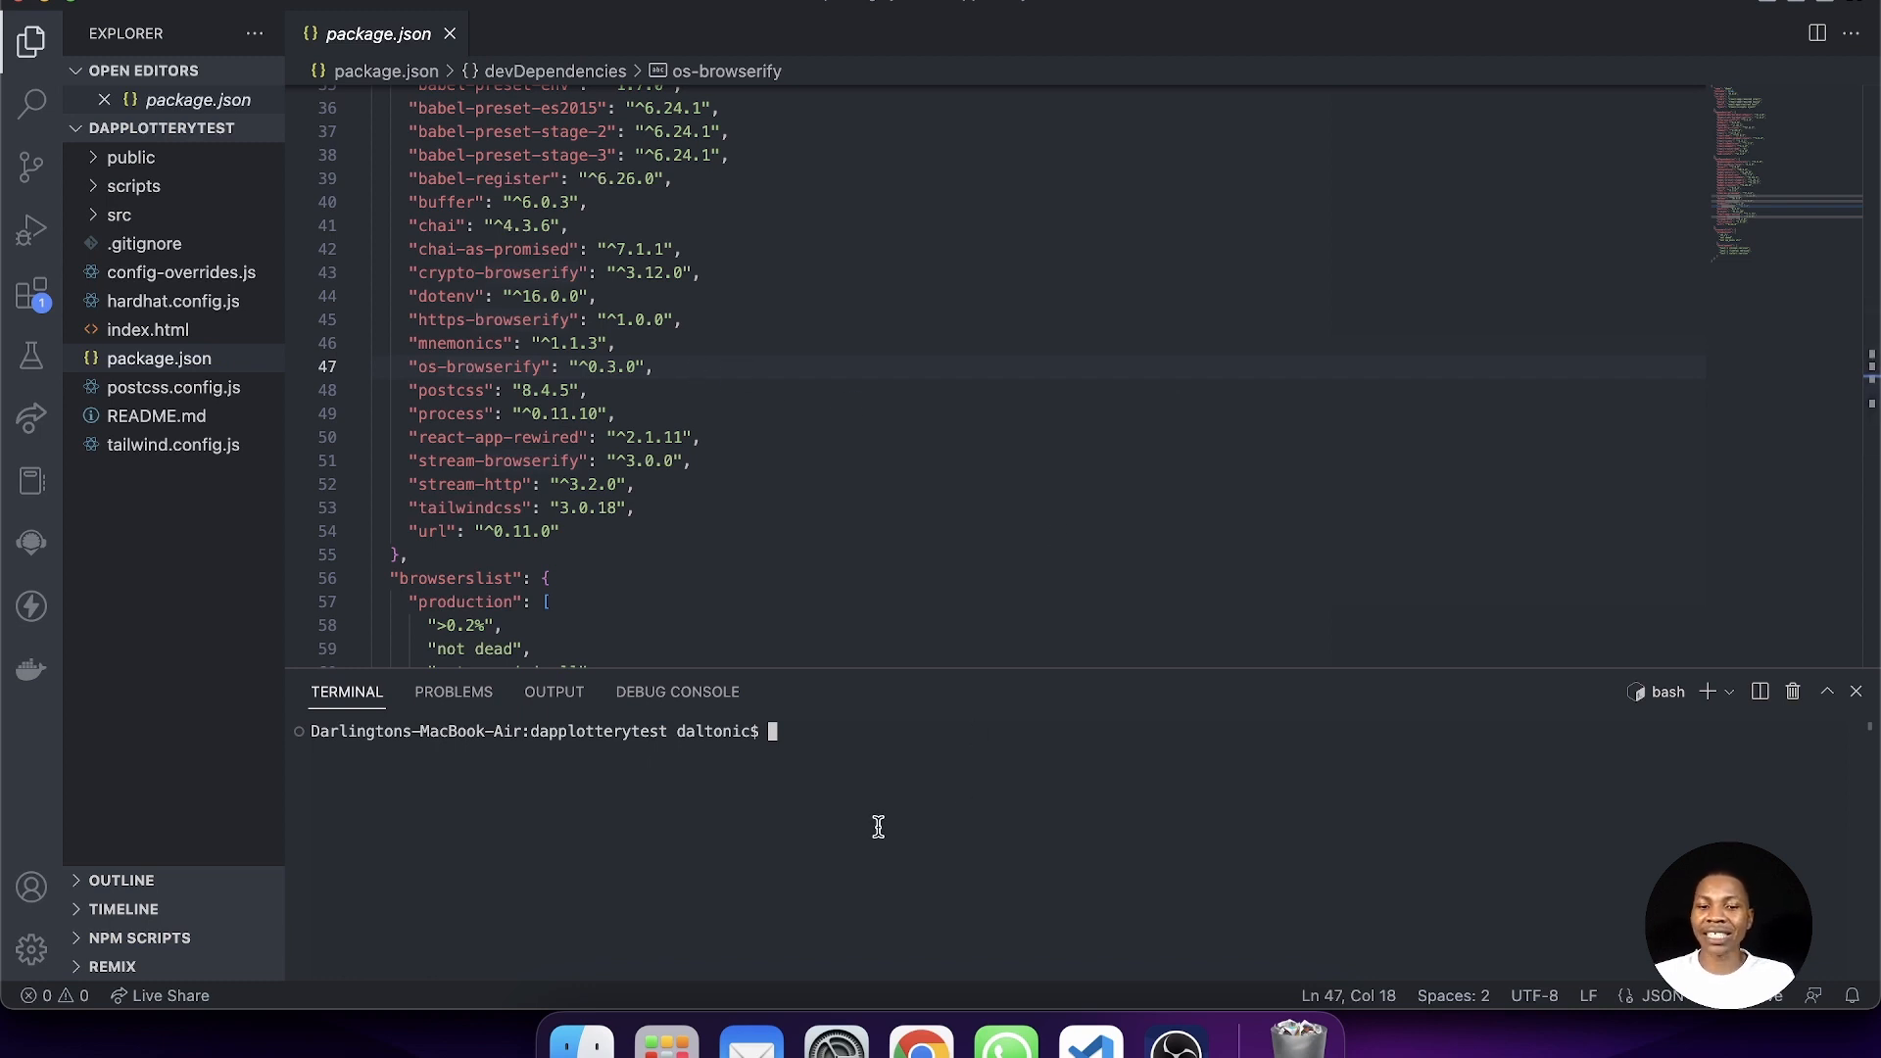
pyautogui.write('yarn i')
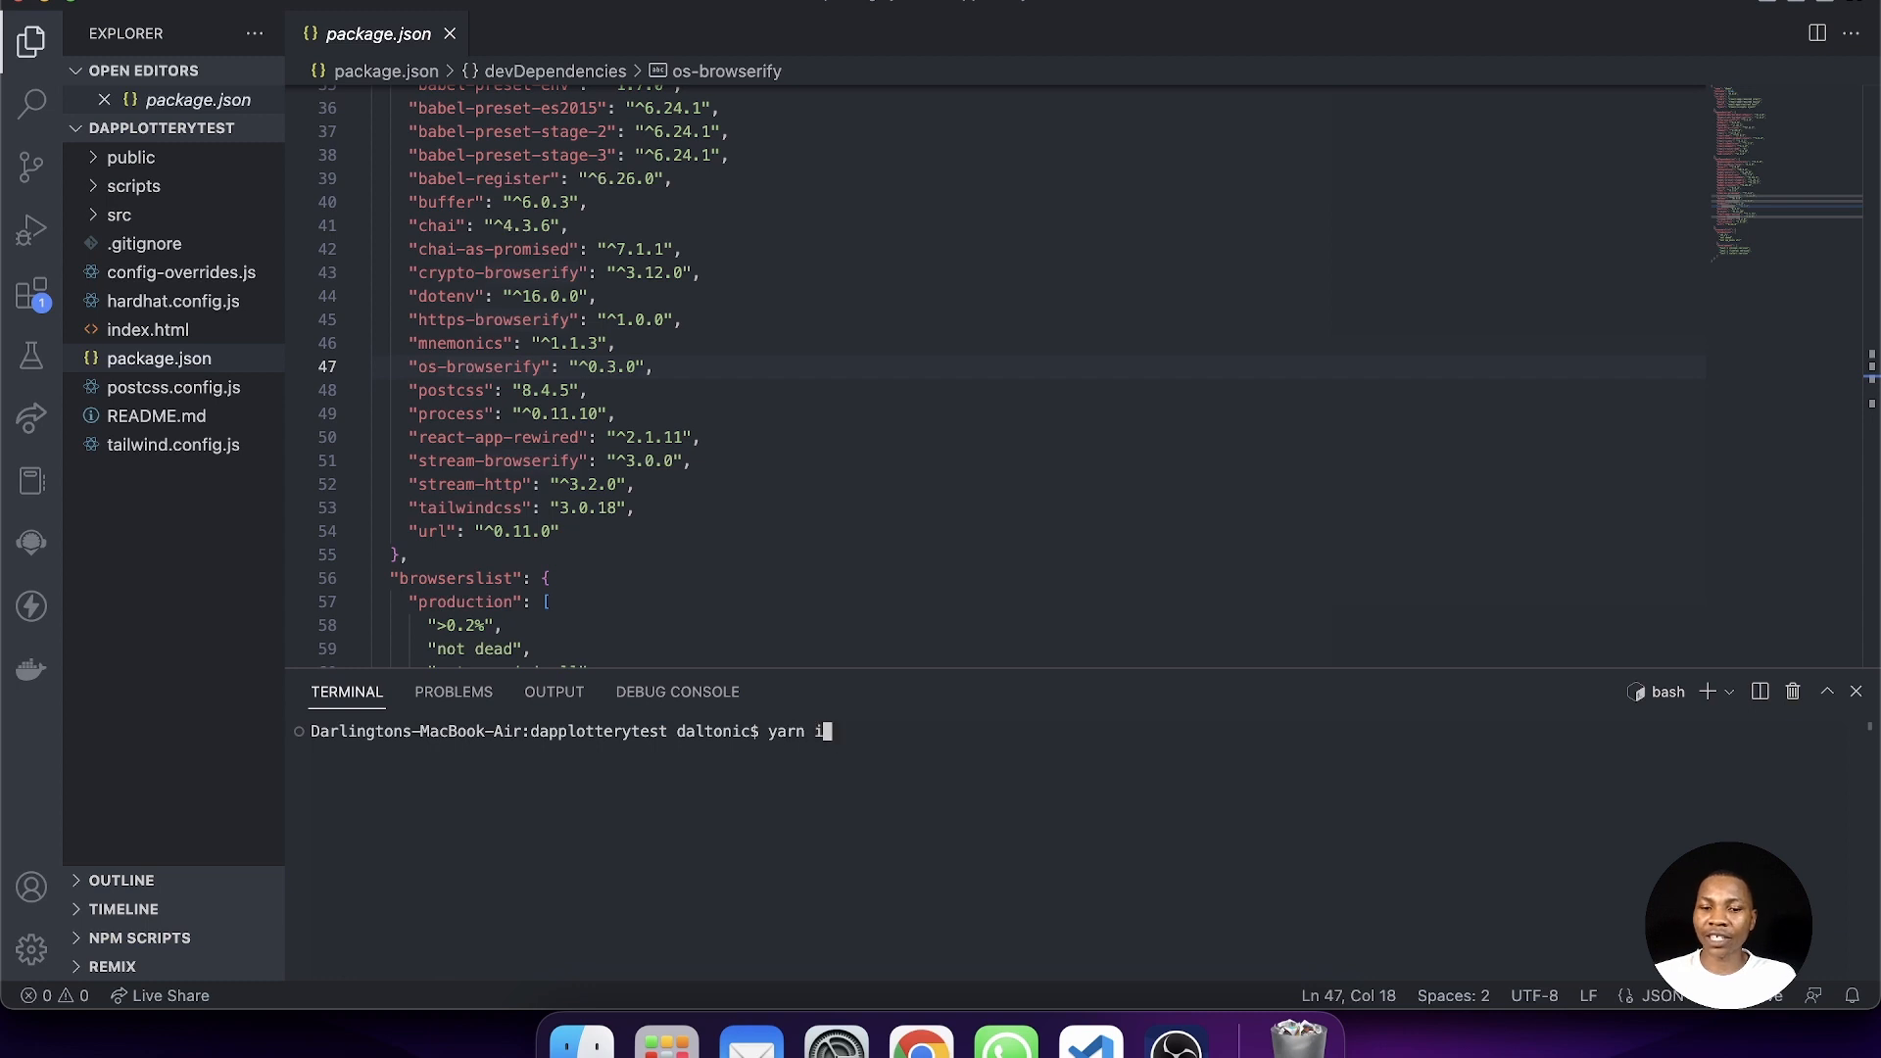
pyautogui.write('nstall')
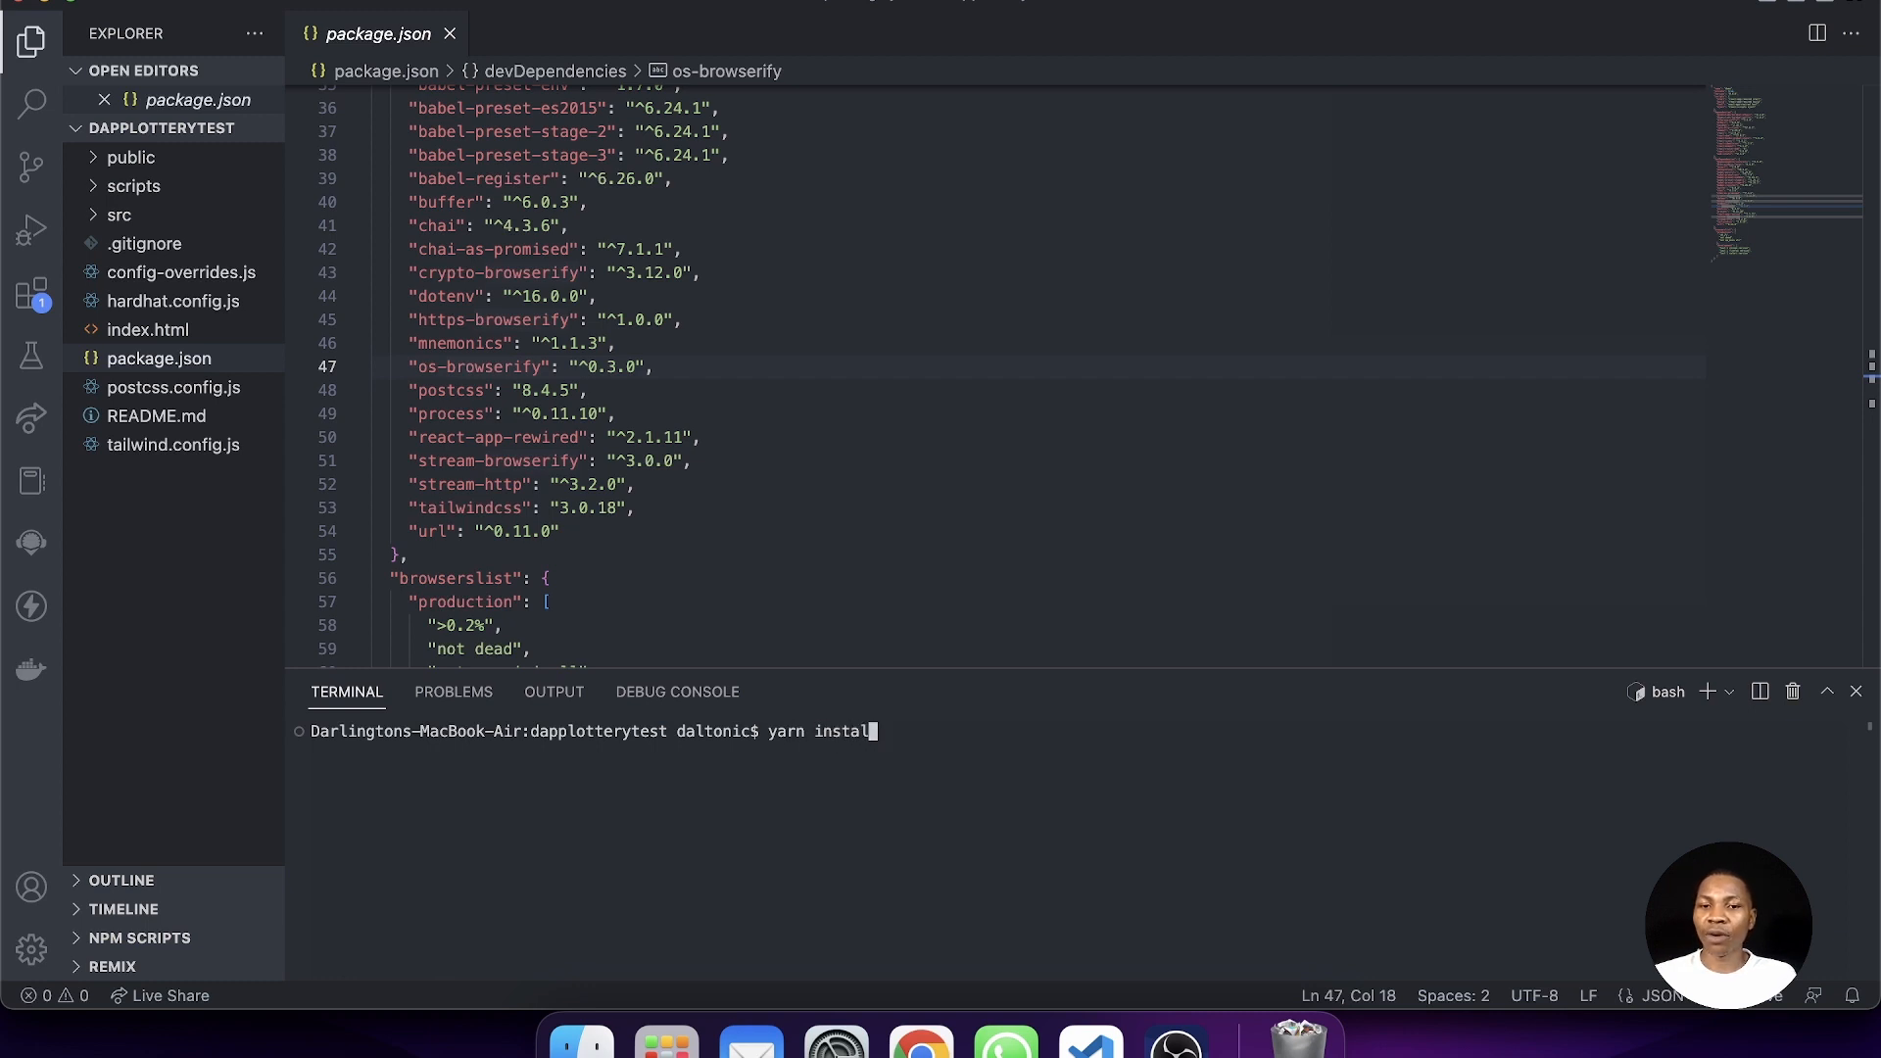
pyautogui.write('np')
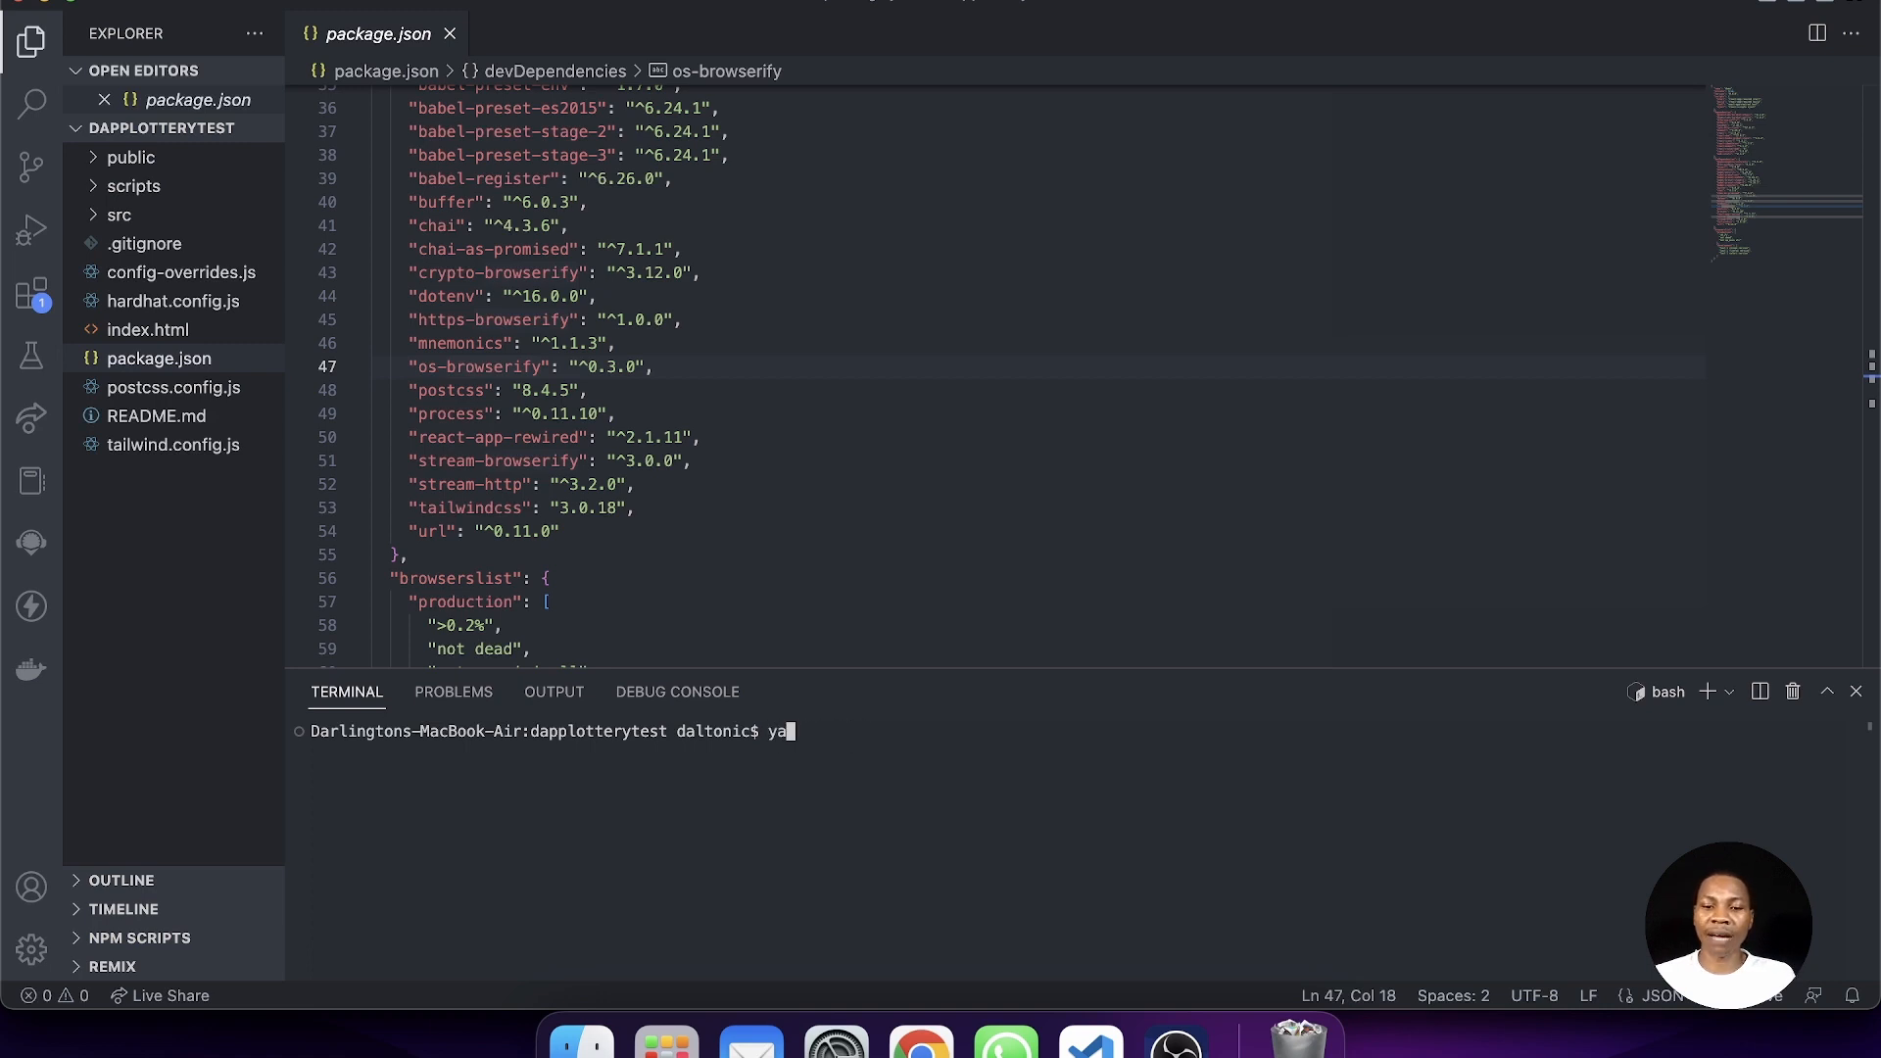
pyautogui.write('rn')
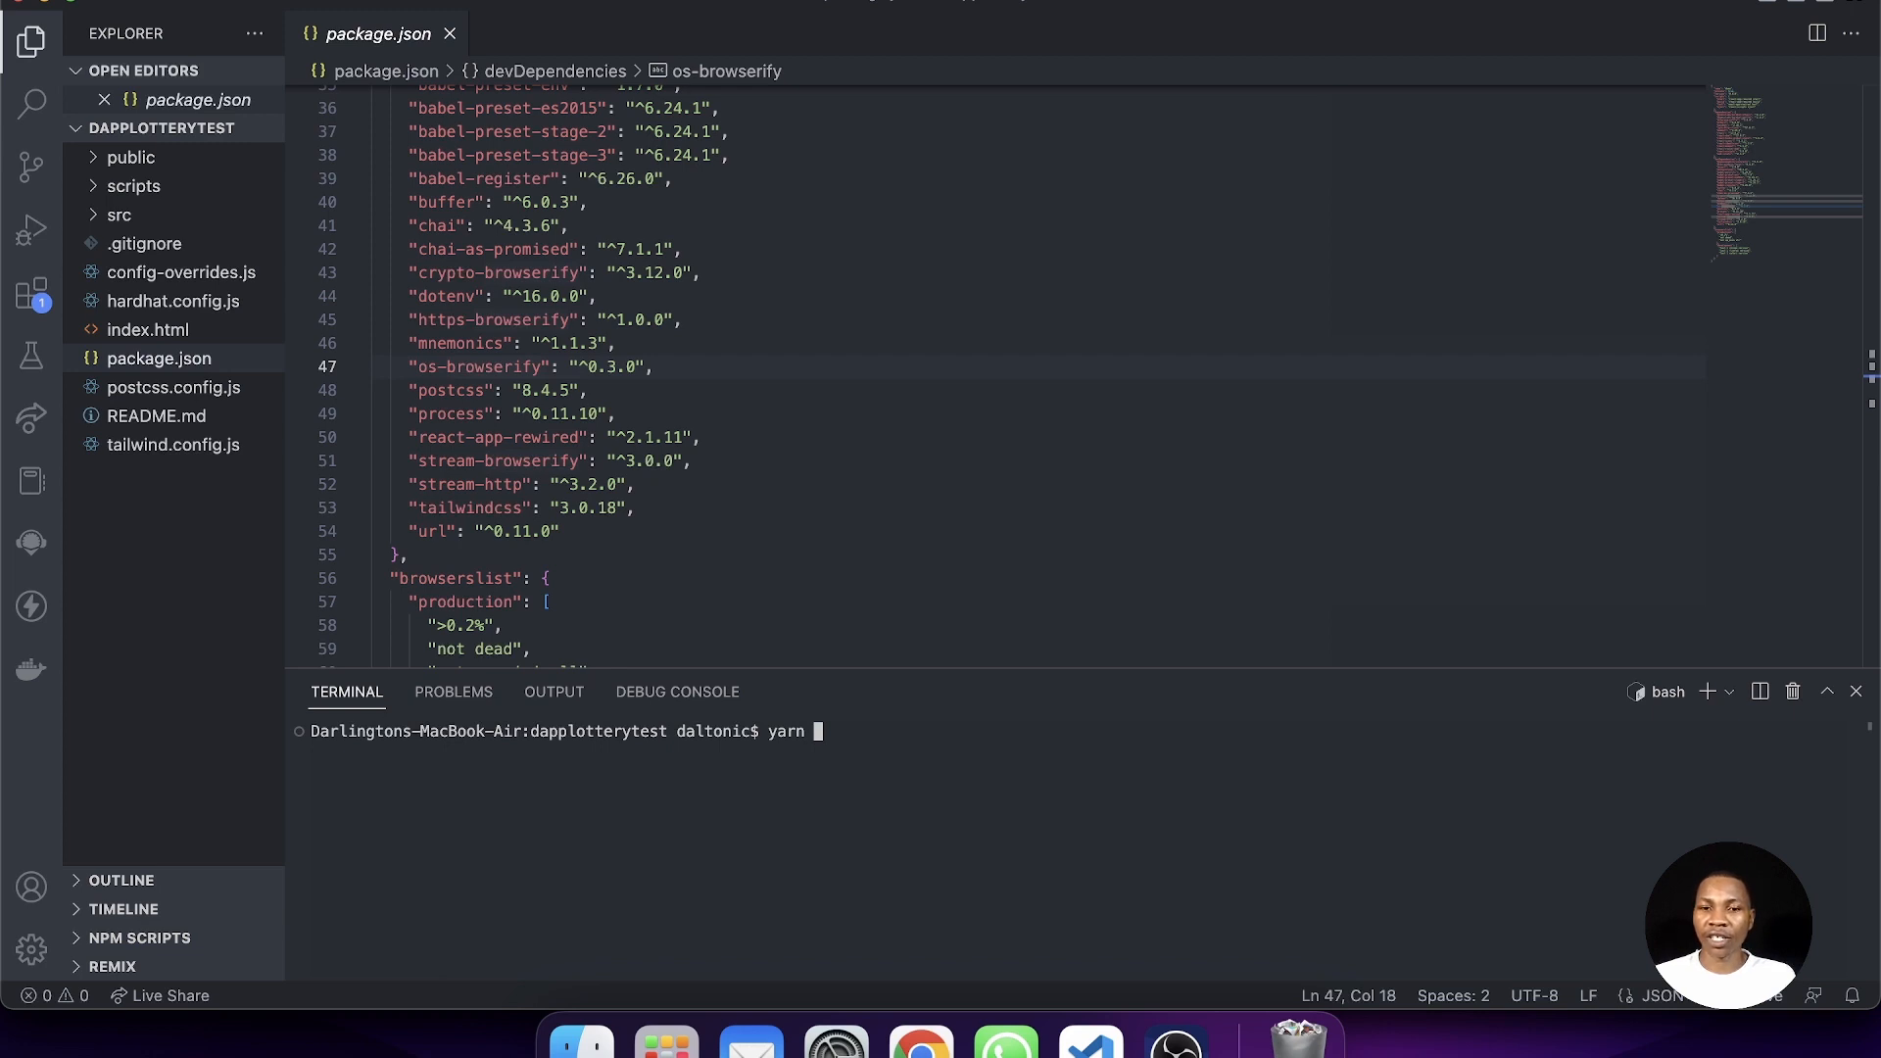
pyautogui.write('install')
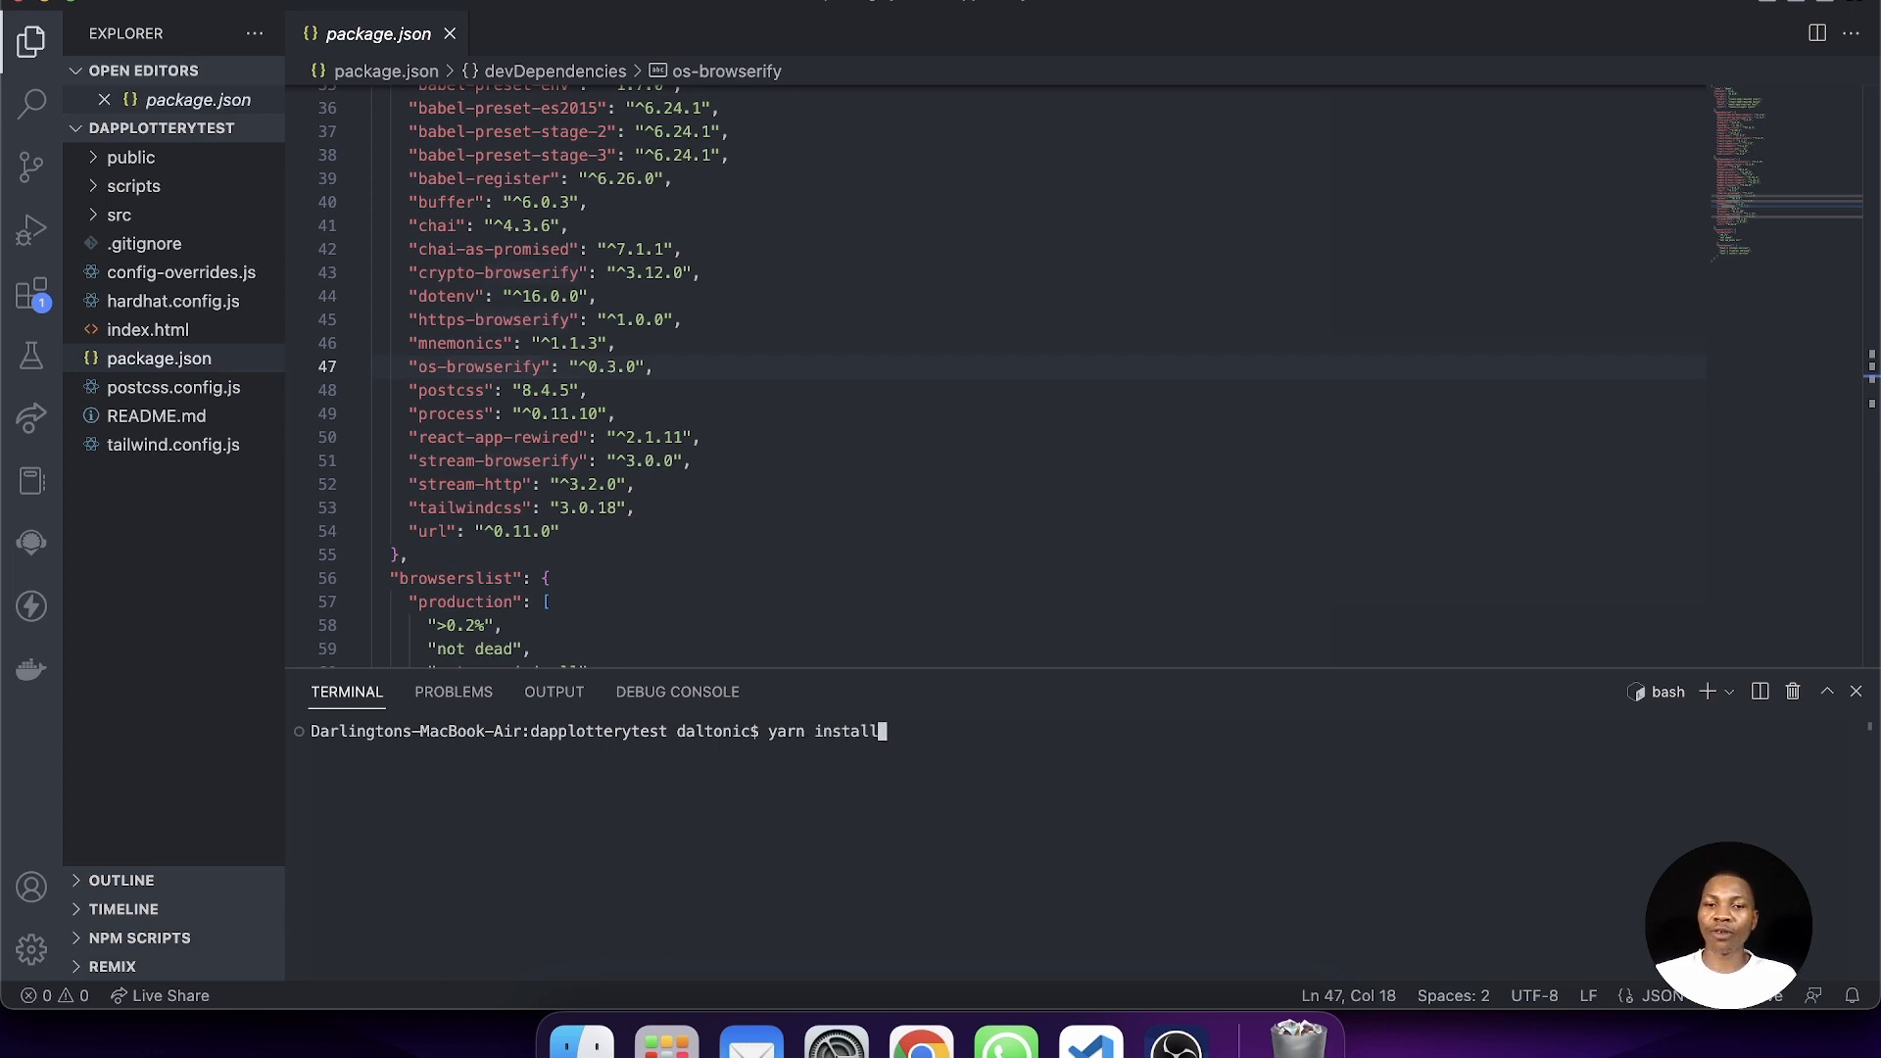
pyautogui.press('Return')
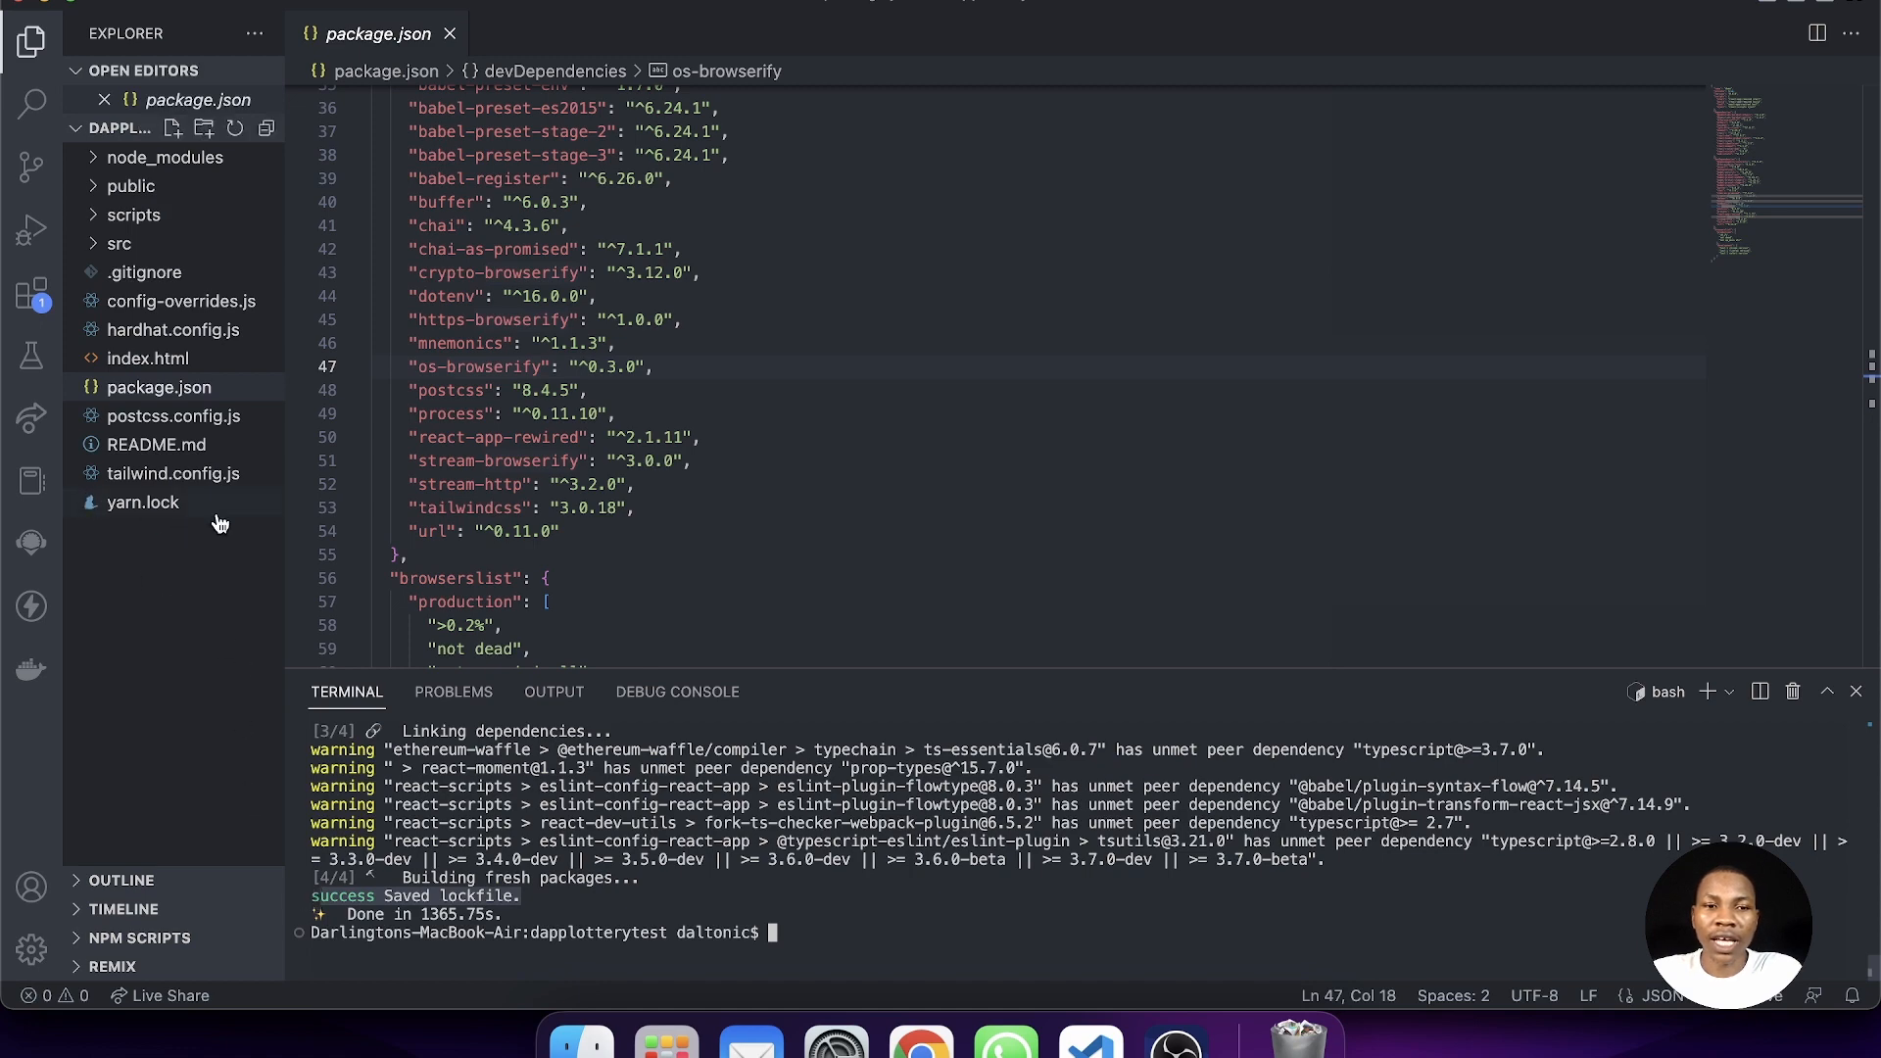
# - Glance at the generated yarn.lock file and close it, leaving no files open
pyautogui.click(143, 502)
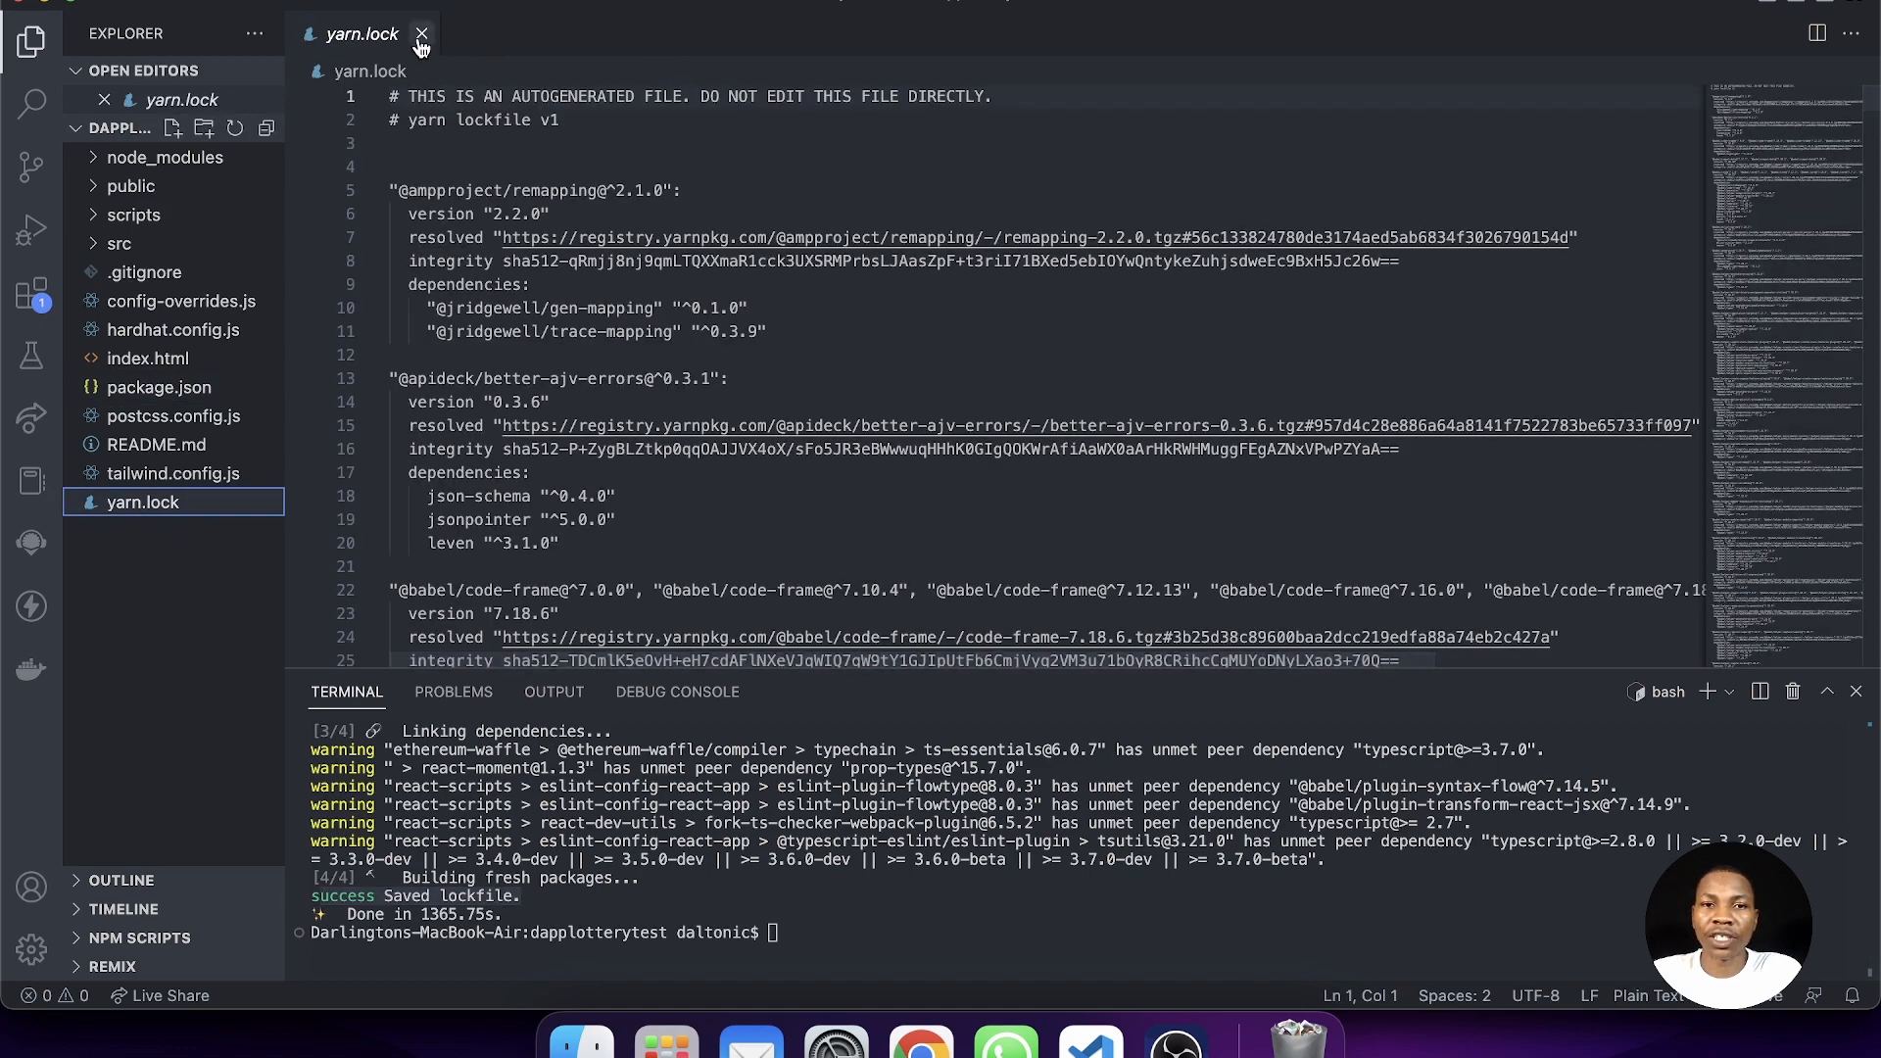
pyautogui.click(422, 34)
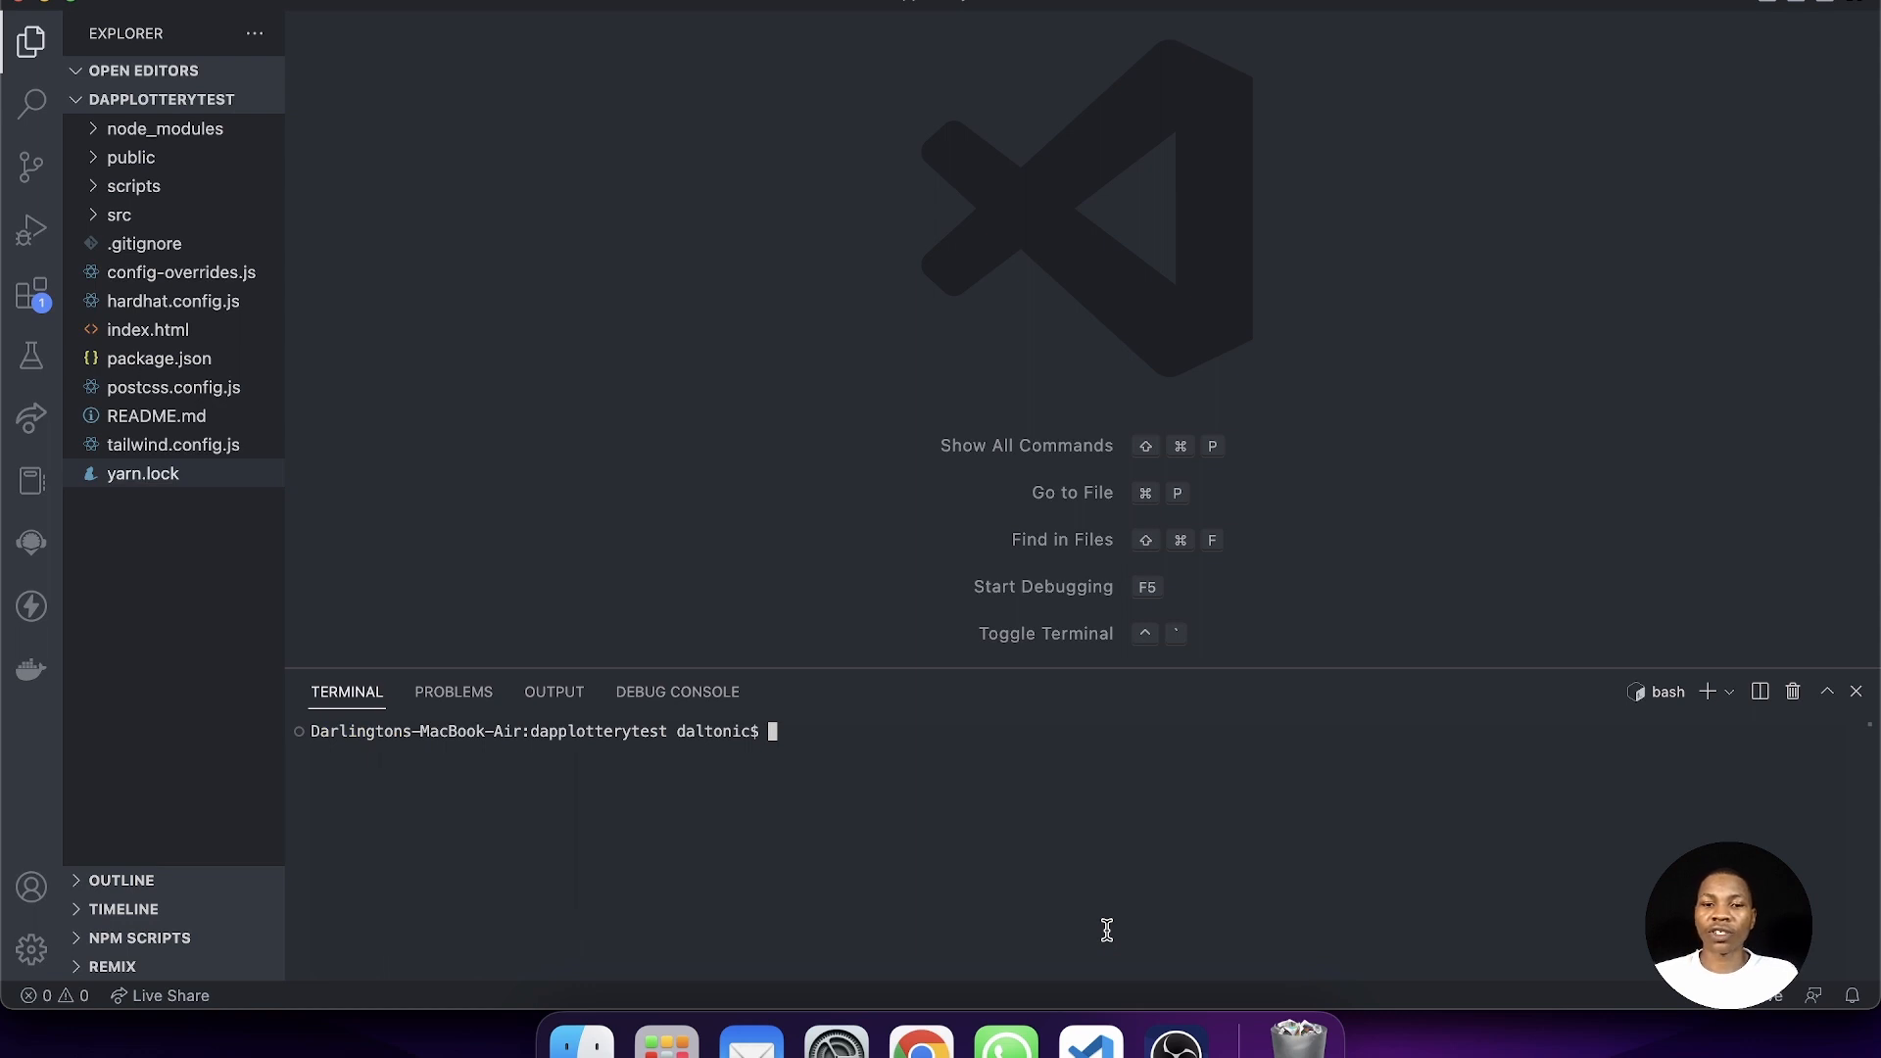
# - Run 'yarn start' in the terminal and expand src to reach App.jsx
pyautogui.write('yarn')
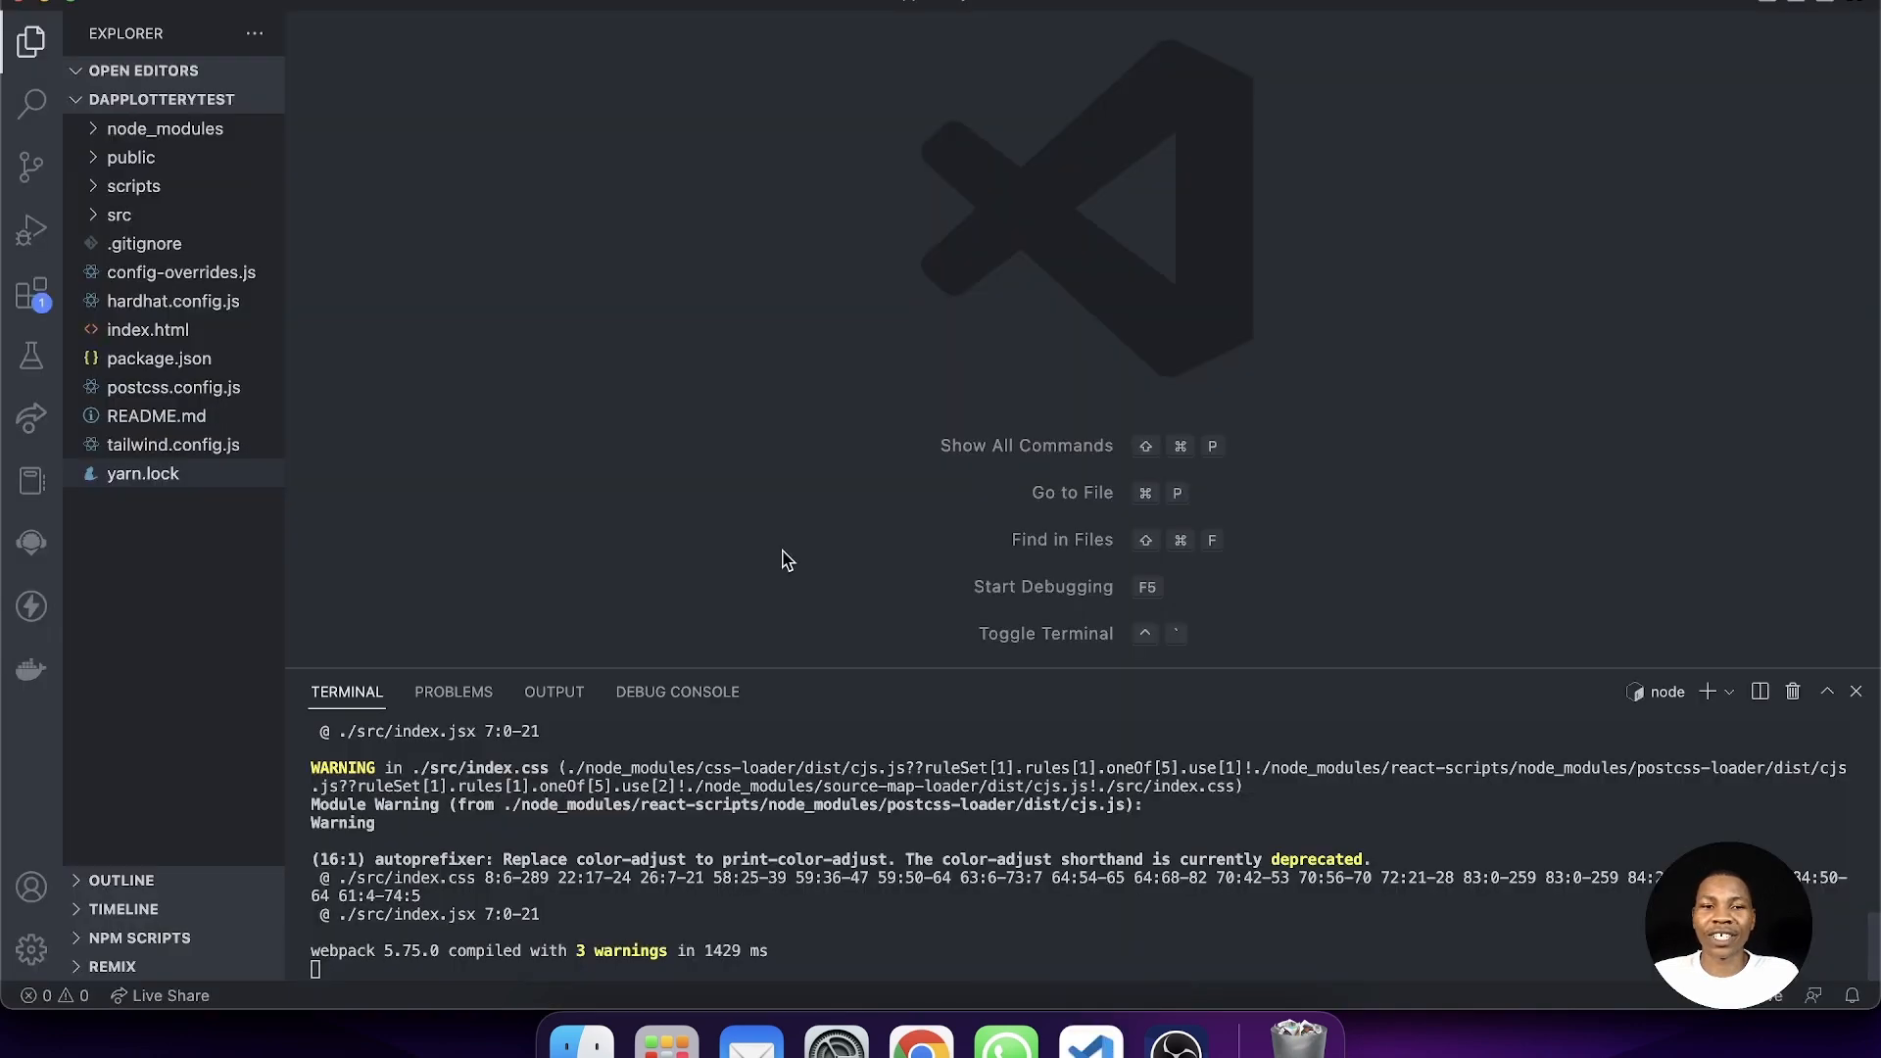
pyautogui.moveTo(784, 478)
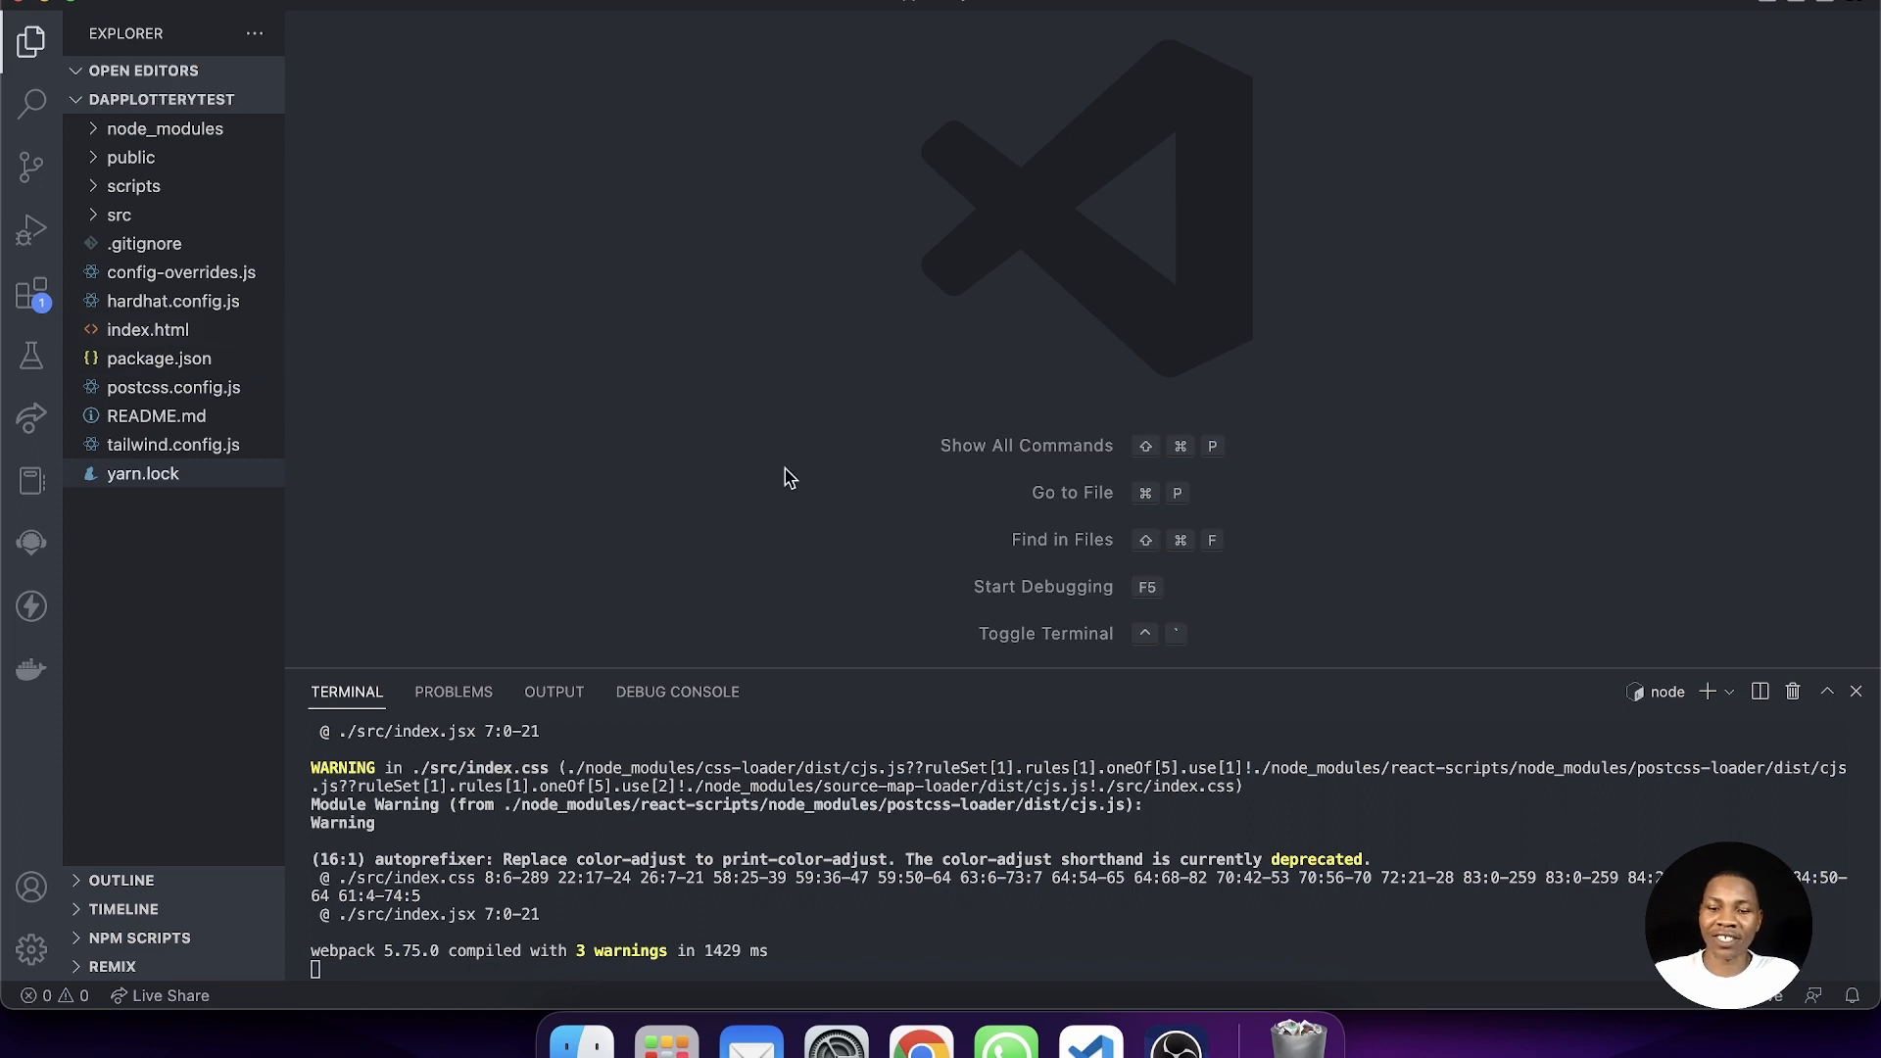
pyautogui.click(120, 216)
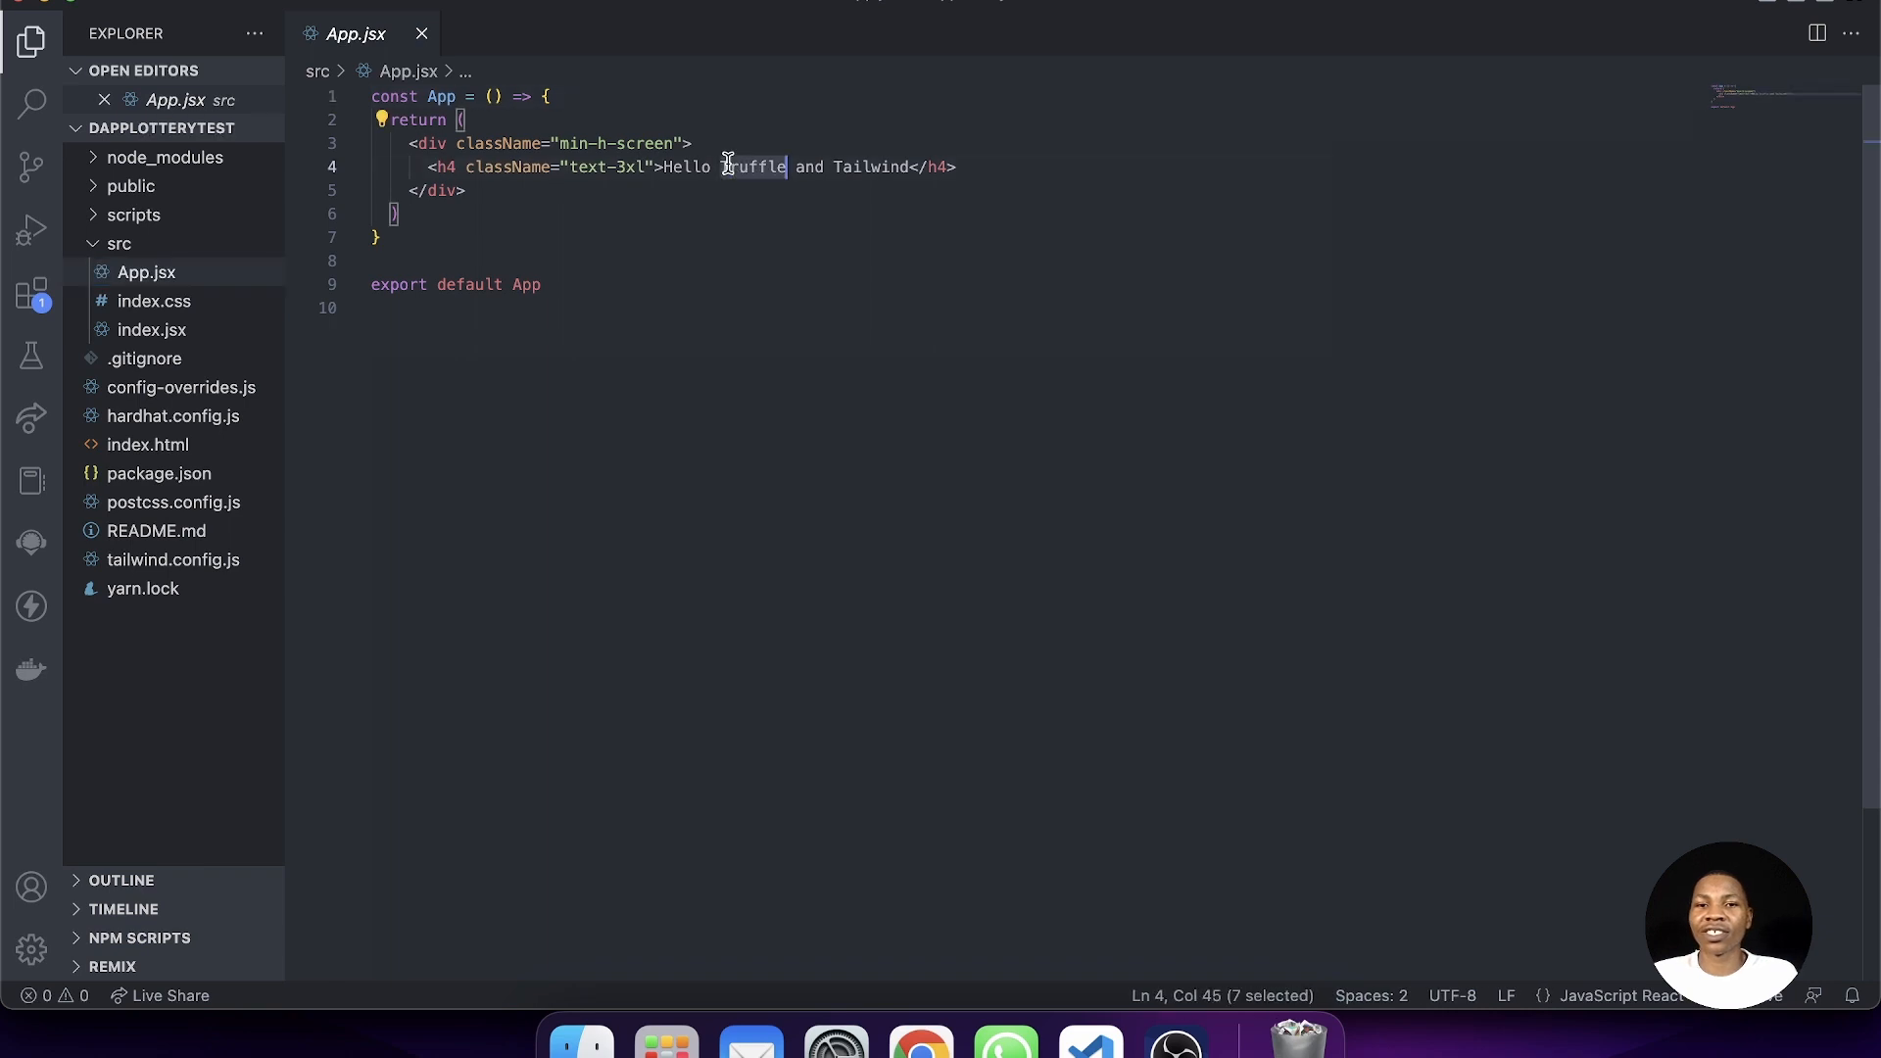
# - Replace 'Truffle' with 'Hardhat' so the h4 reads Hello Hardhat and Tailwind
pyautogui.write('Hard')
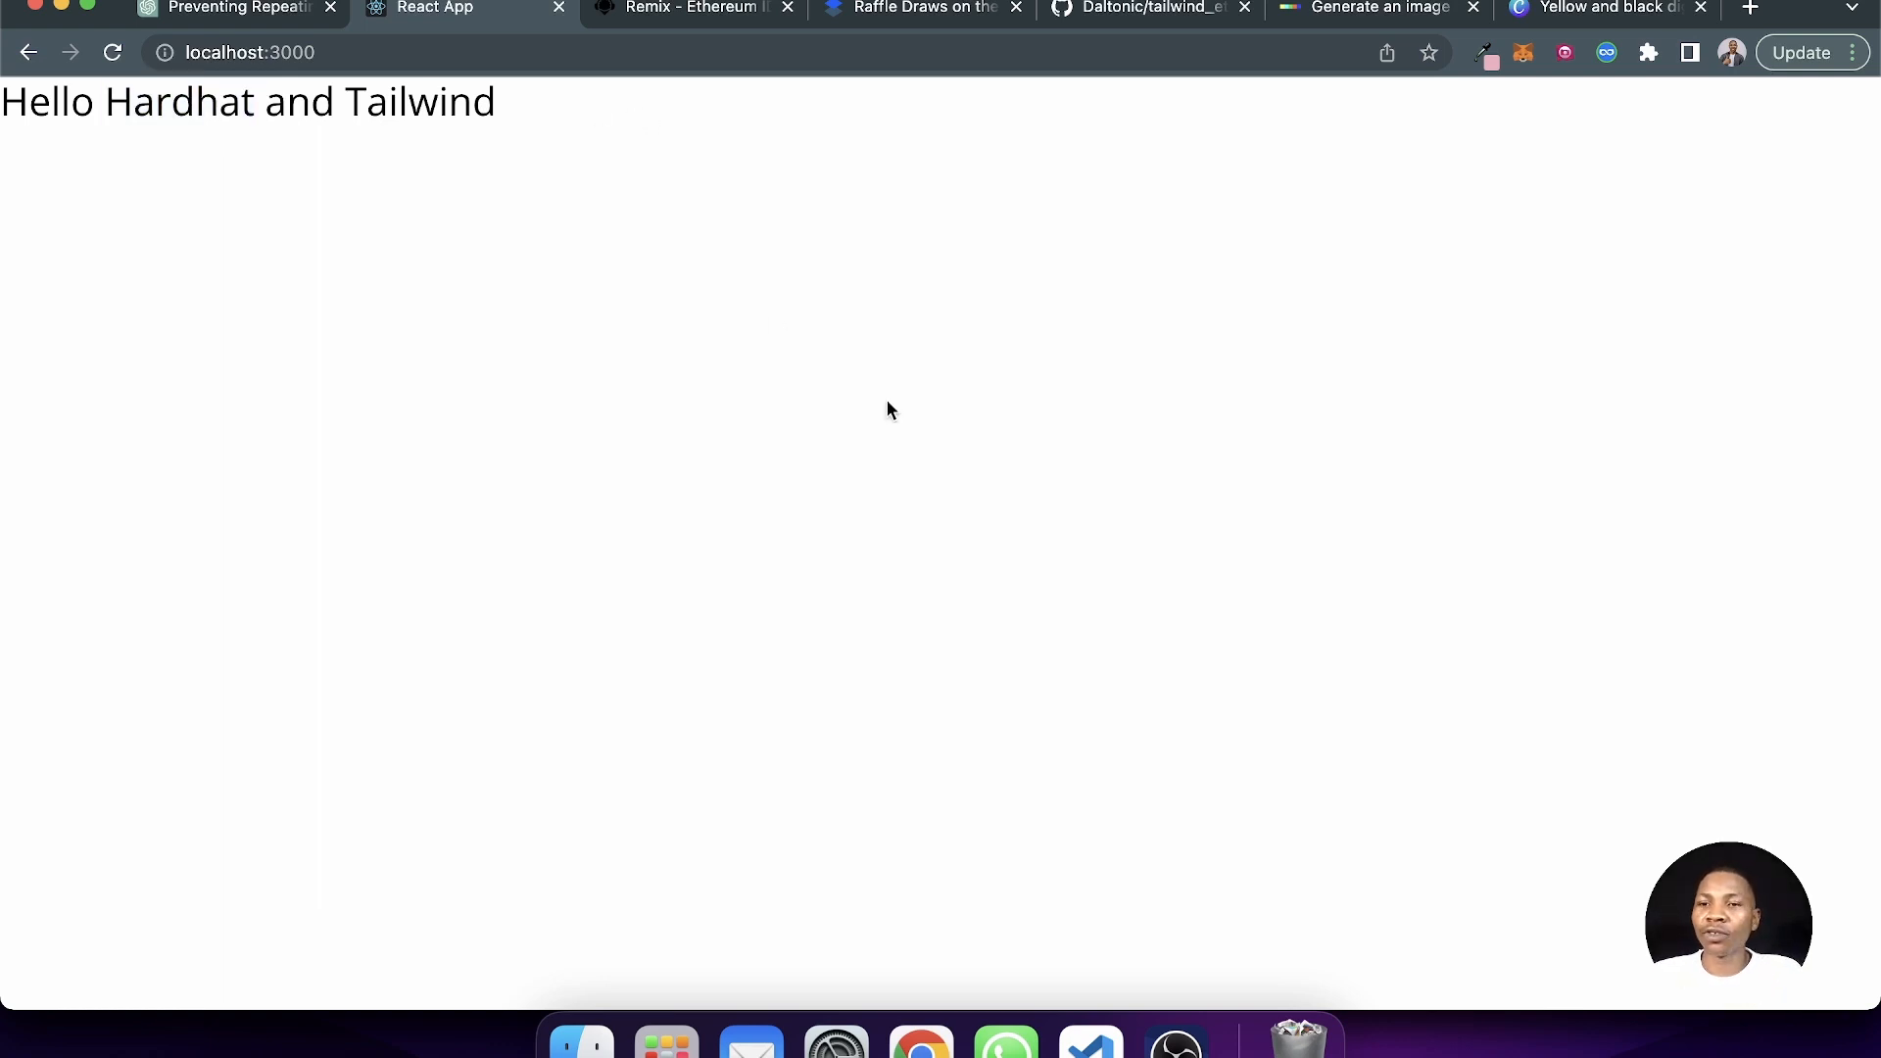
# - Check localhost:3000 shows Hello Hardhat and Tailwind, then stop the dev server with Ctrl+C
pyautogui.click(1088, 1039)
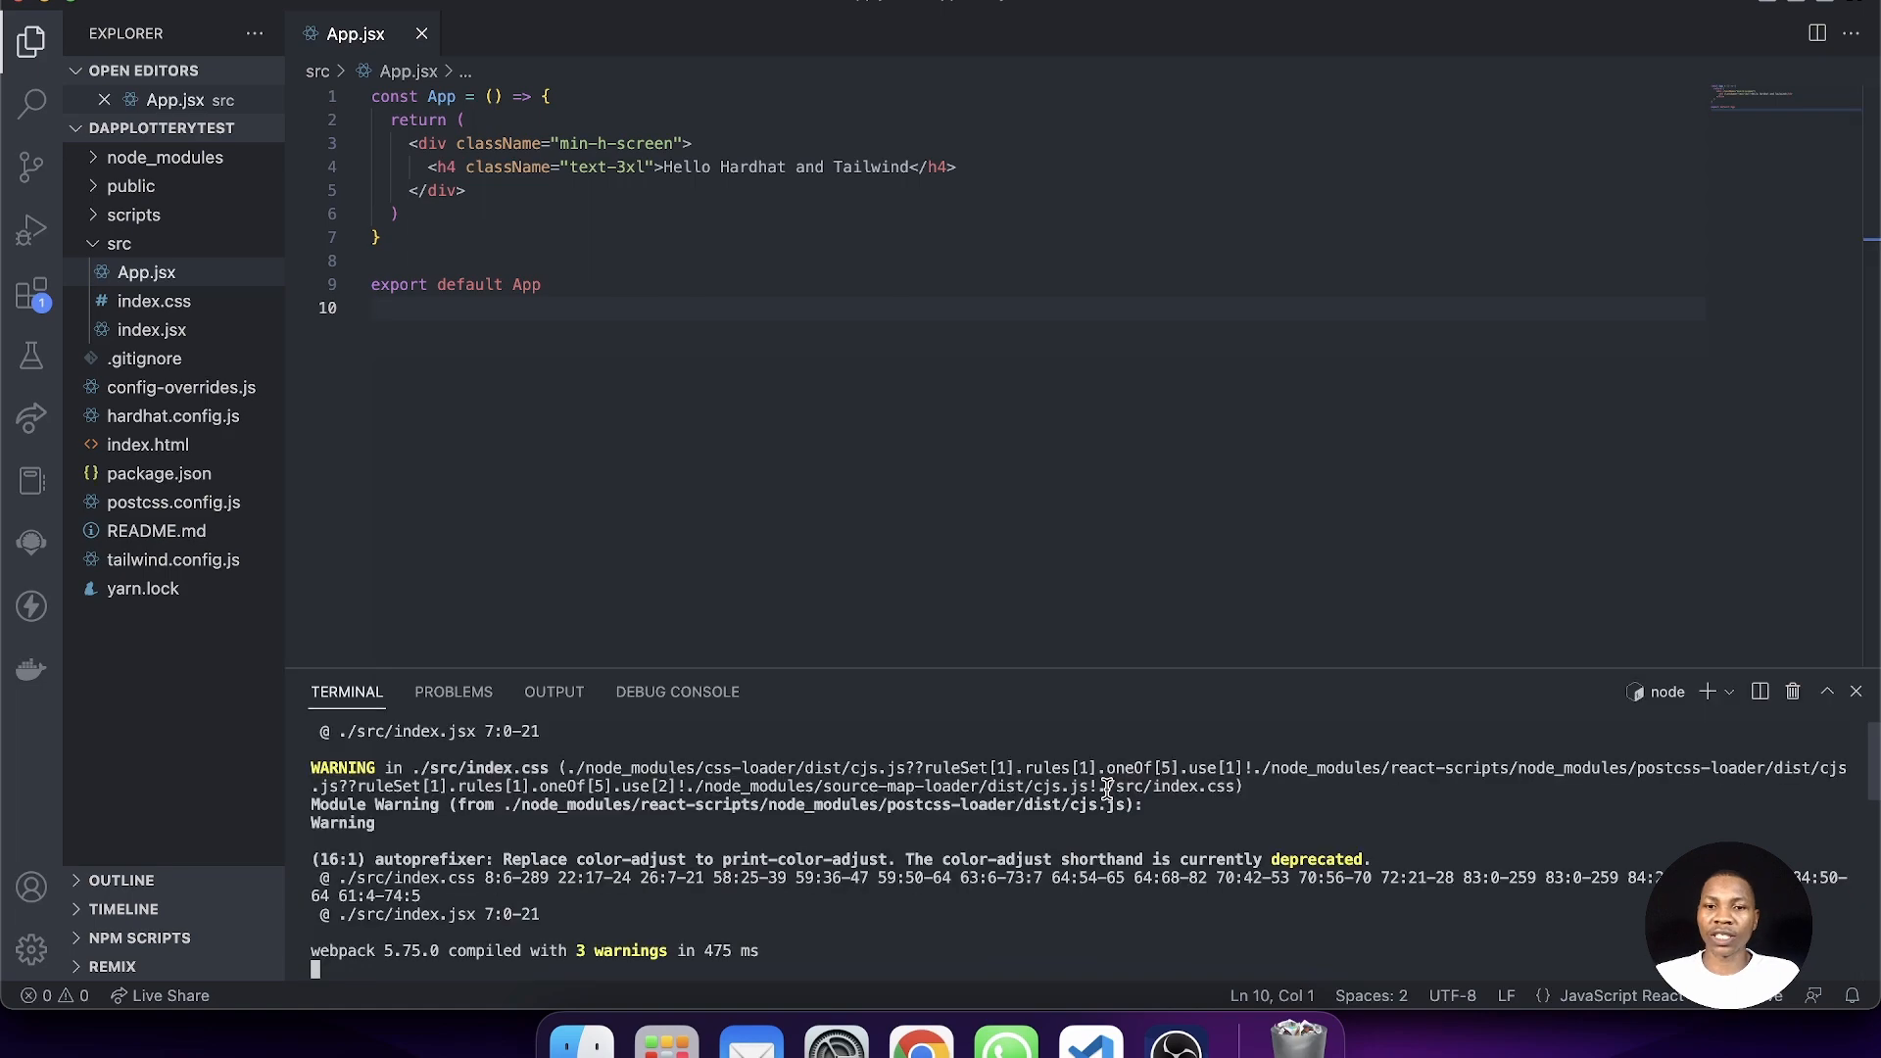
pyautogui.press('ctrl+c')
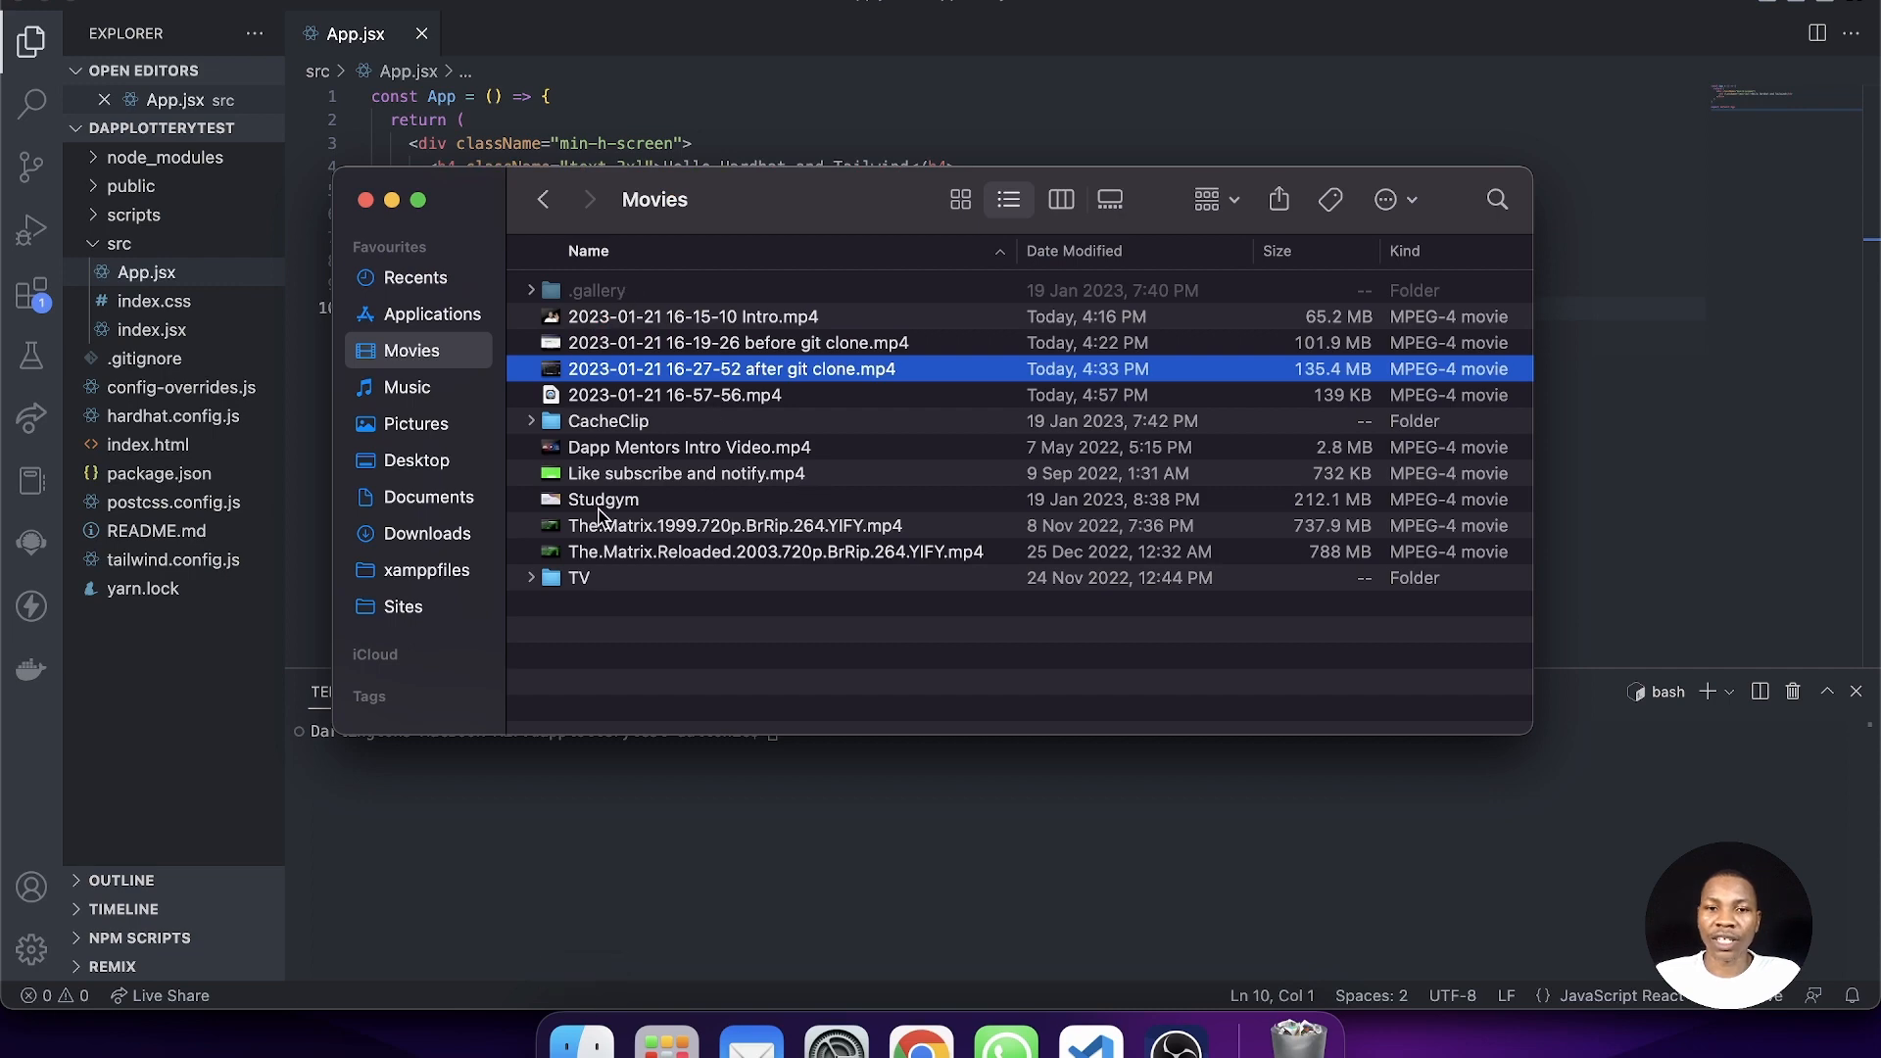
# - Copy all files from the downloaded DappLottery src folder in Downloads
pyautogui.click(429, 533)
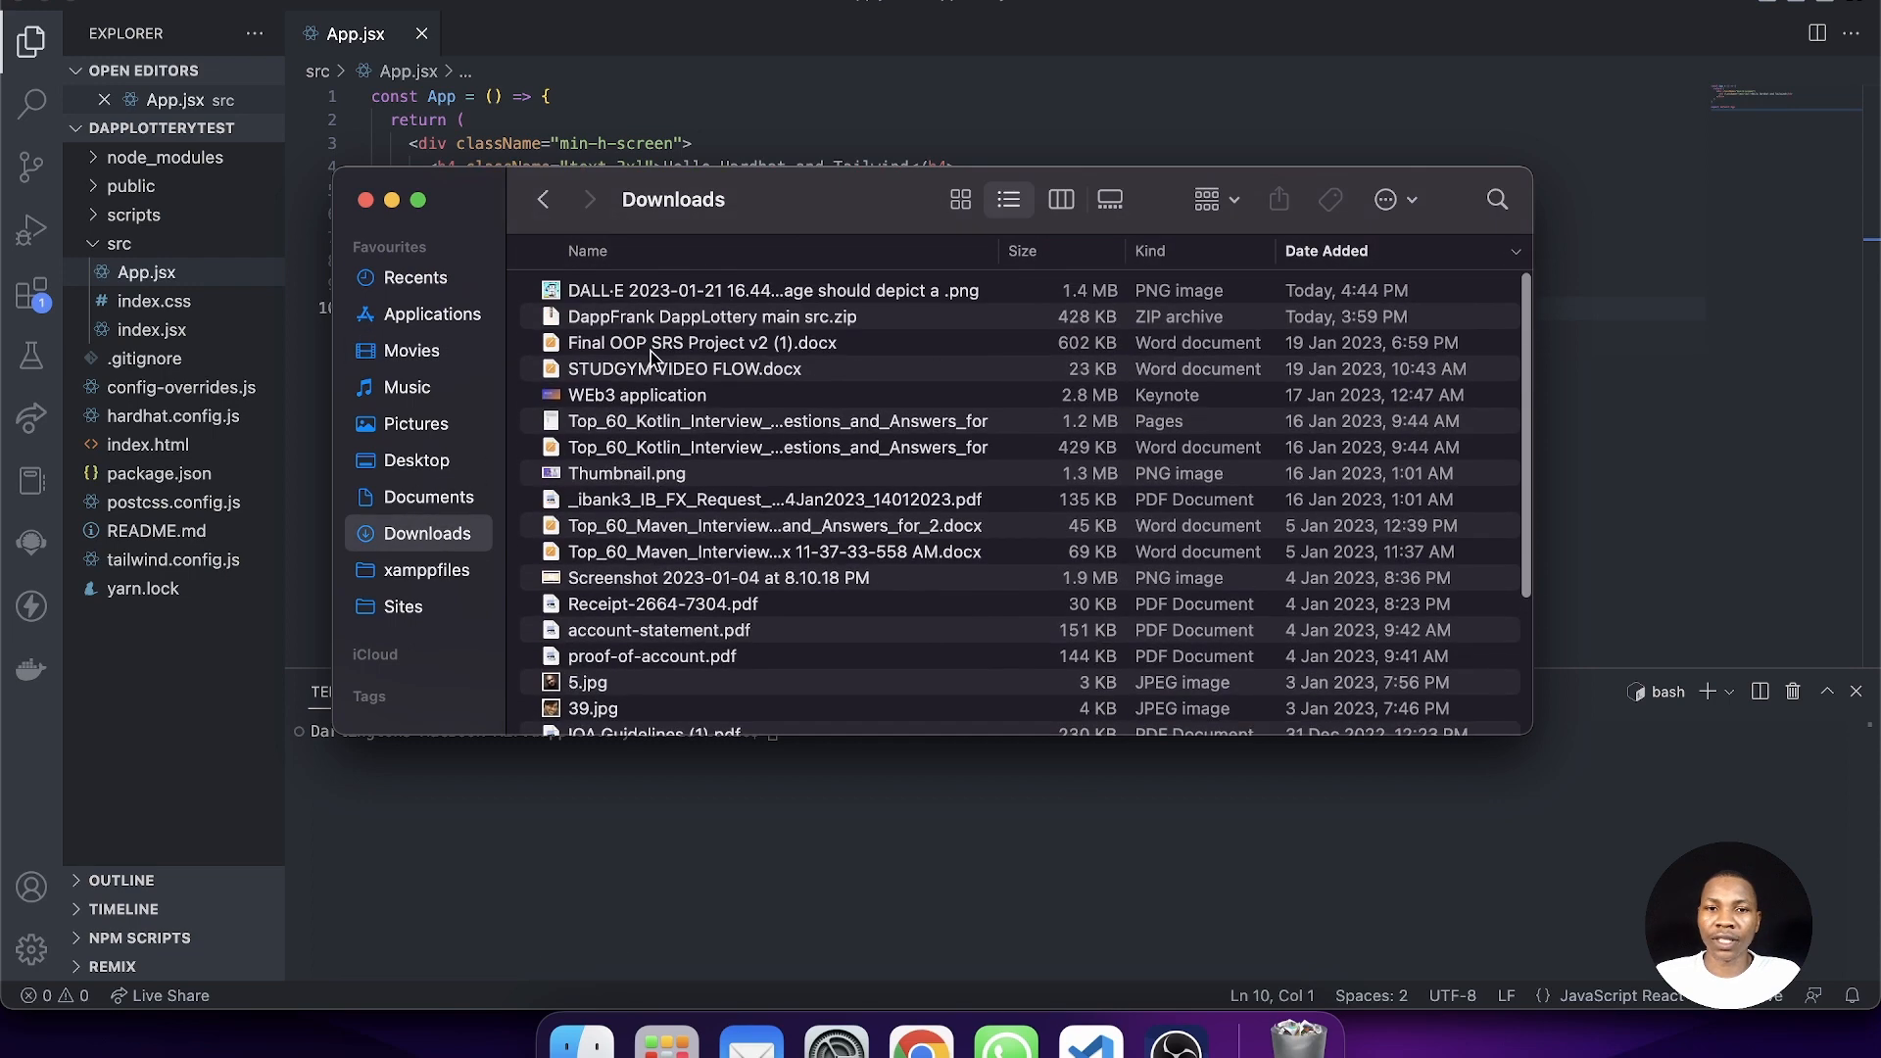
pyautogui.doubleClick(712, 317)
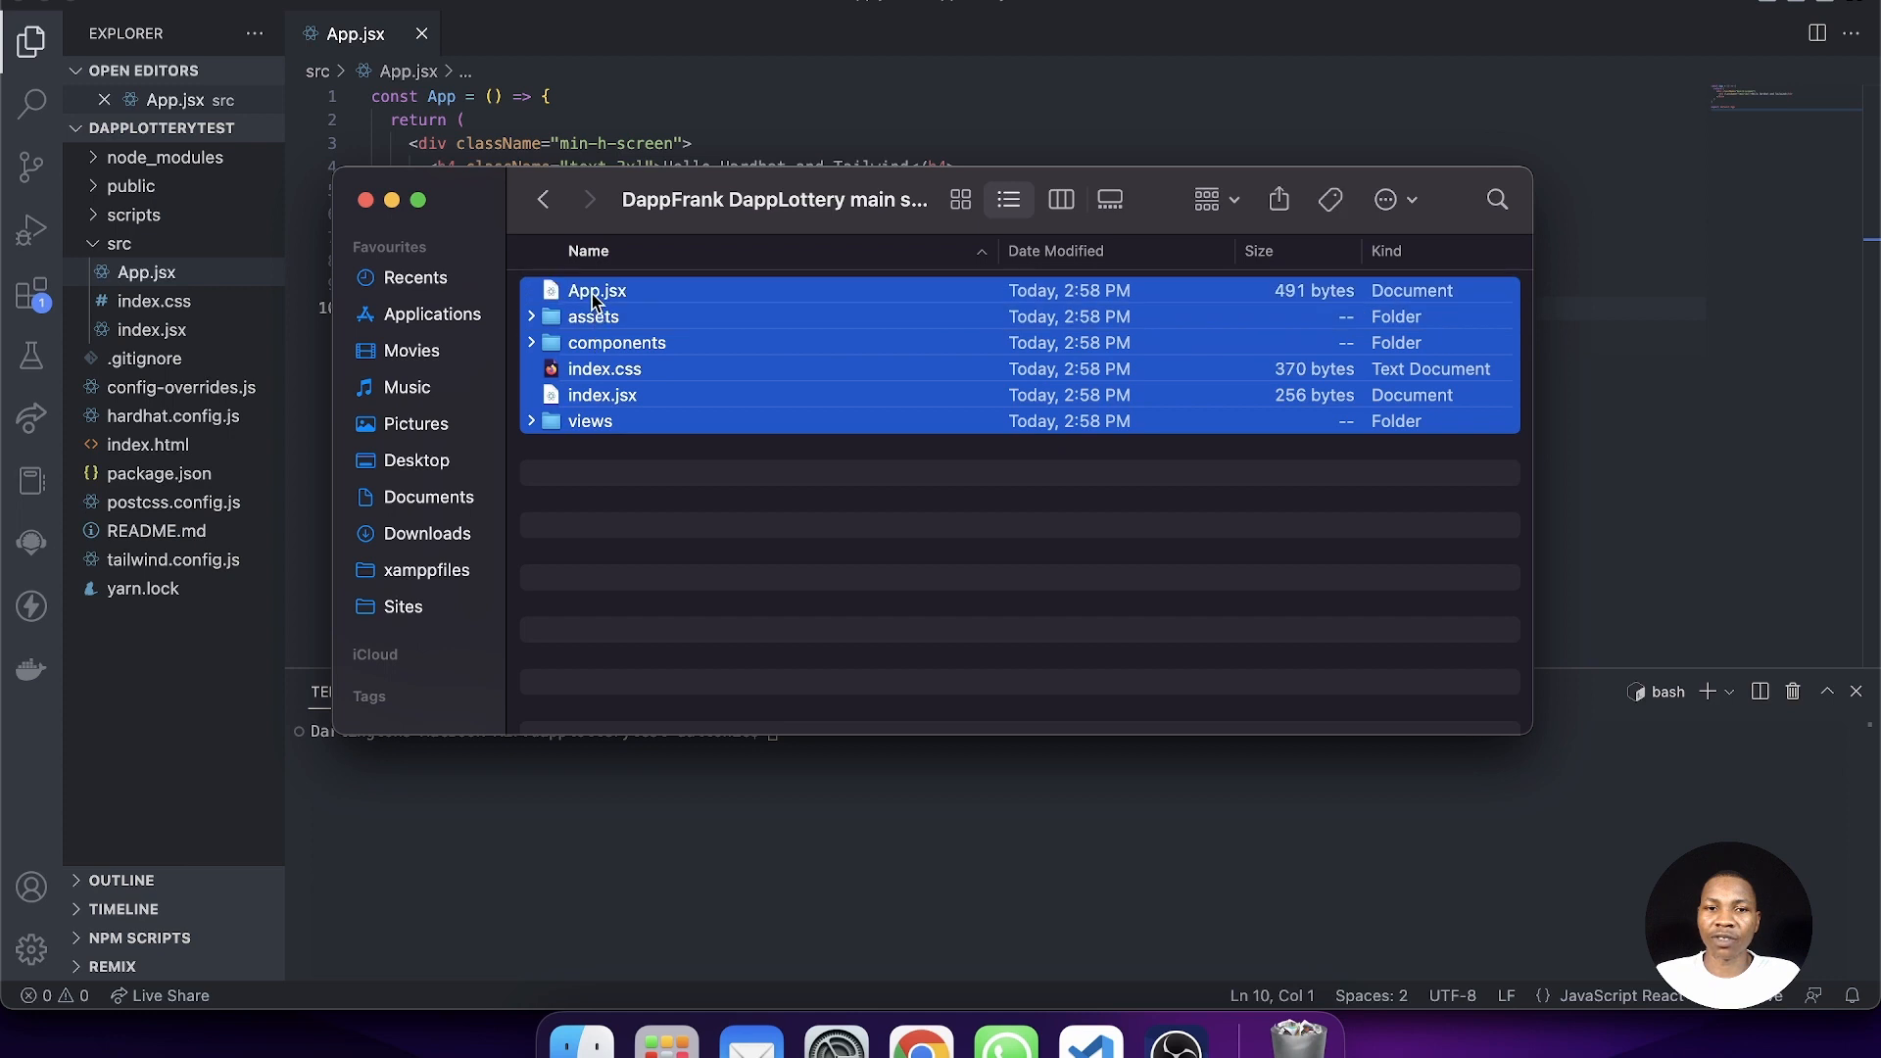
pyautogui.rightClick(596, 290)
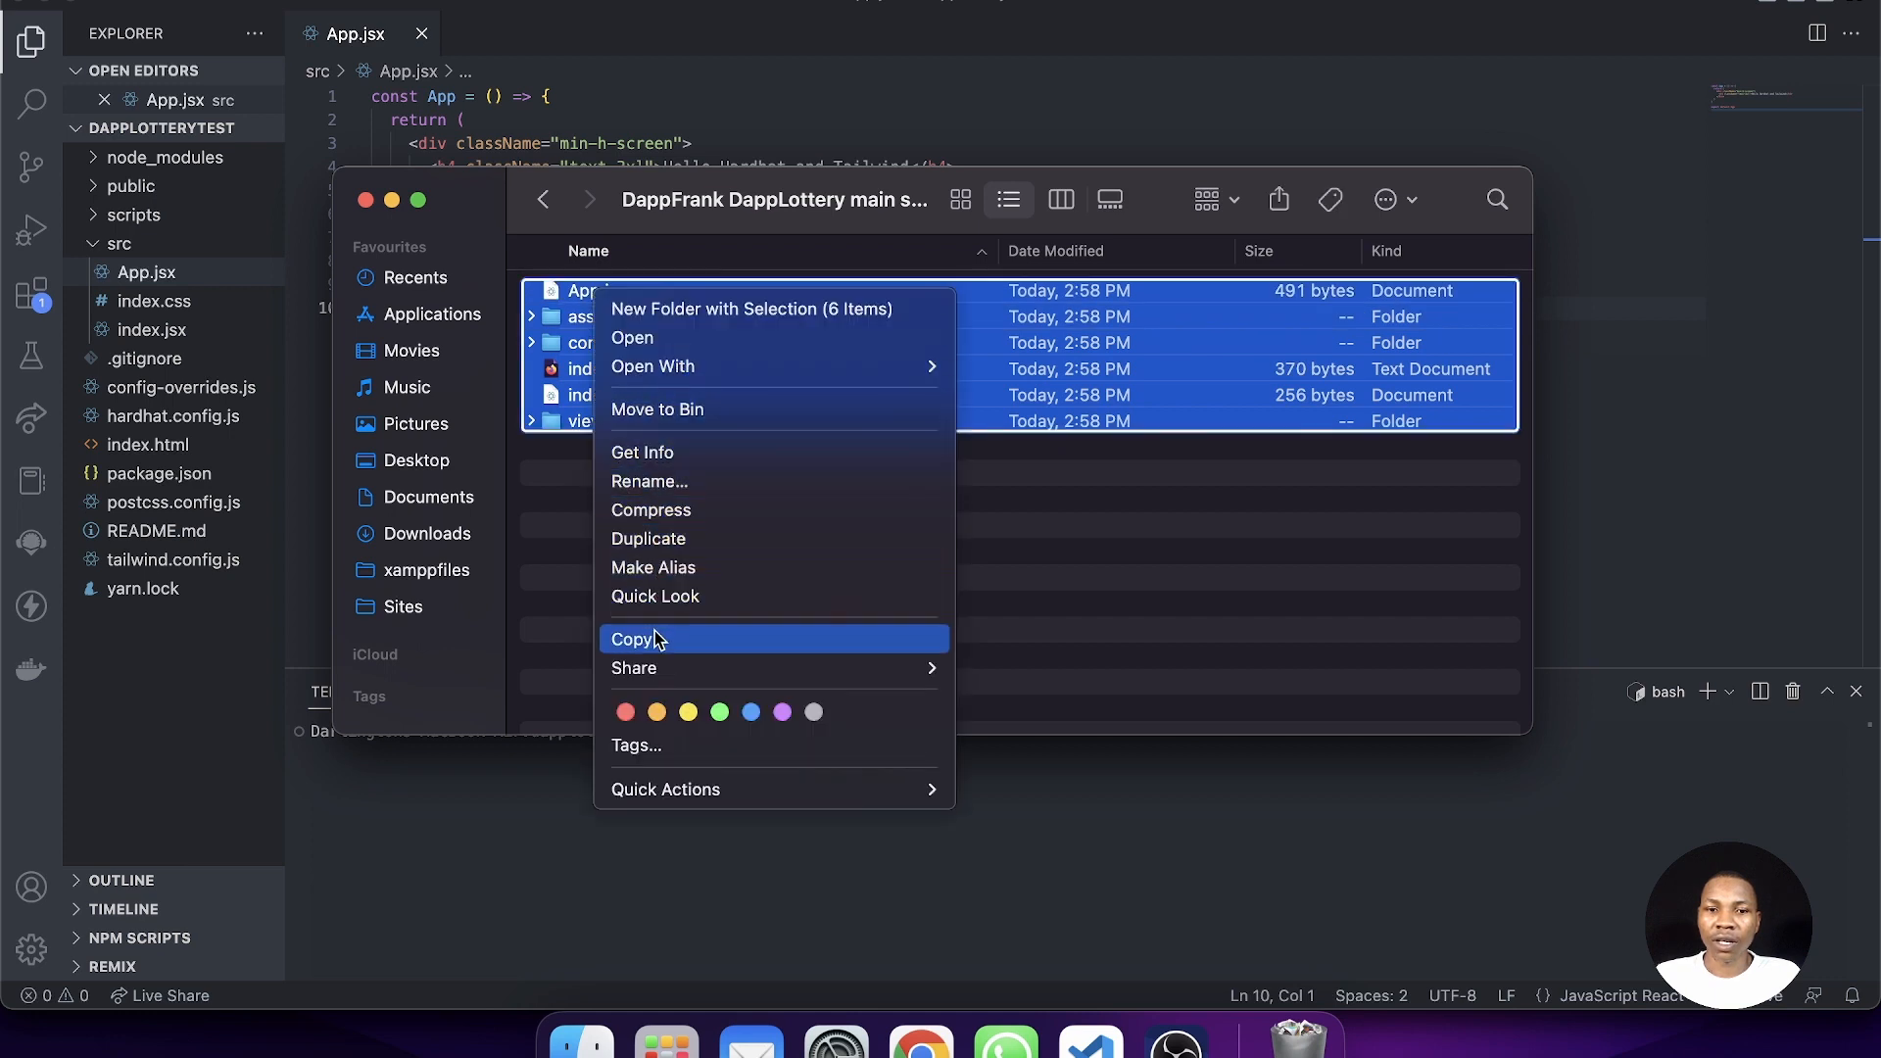
pyautogui.click(404, 605)
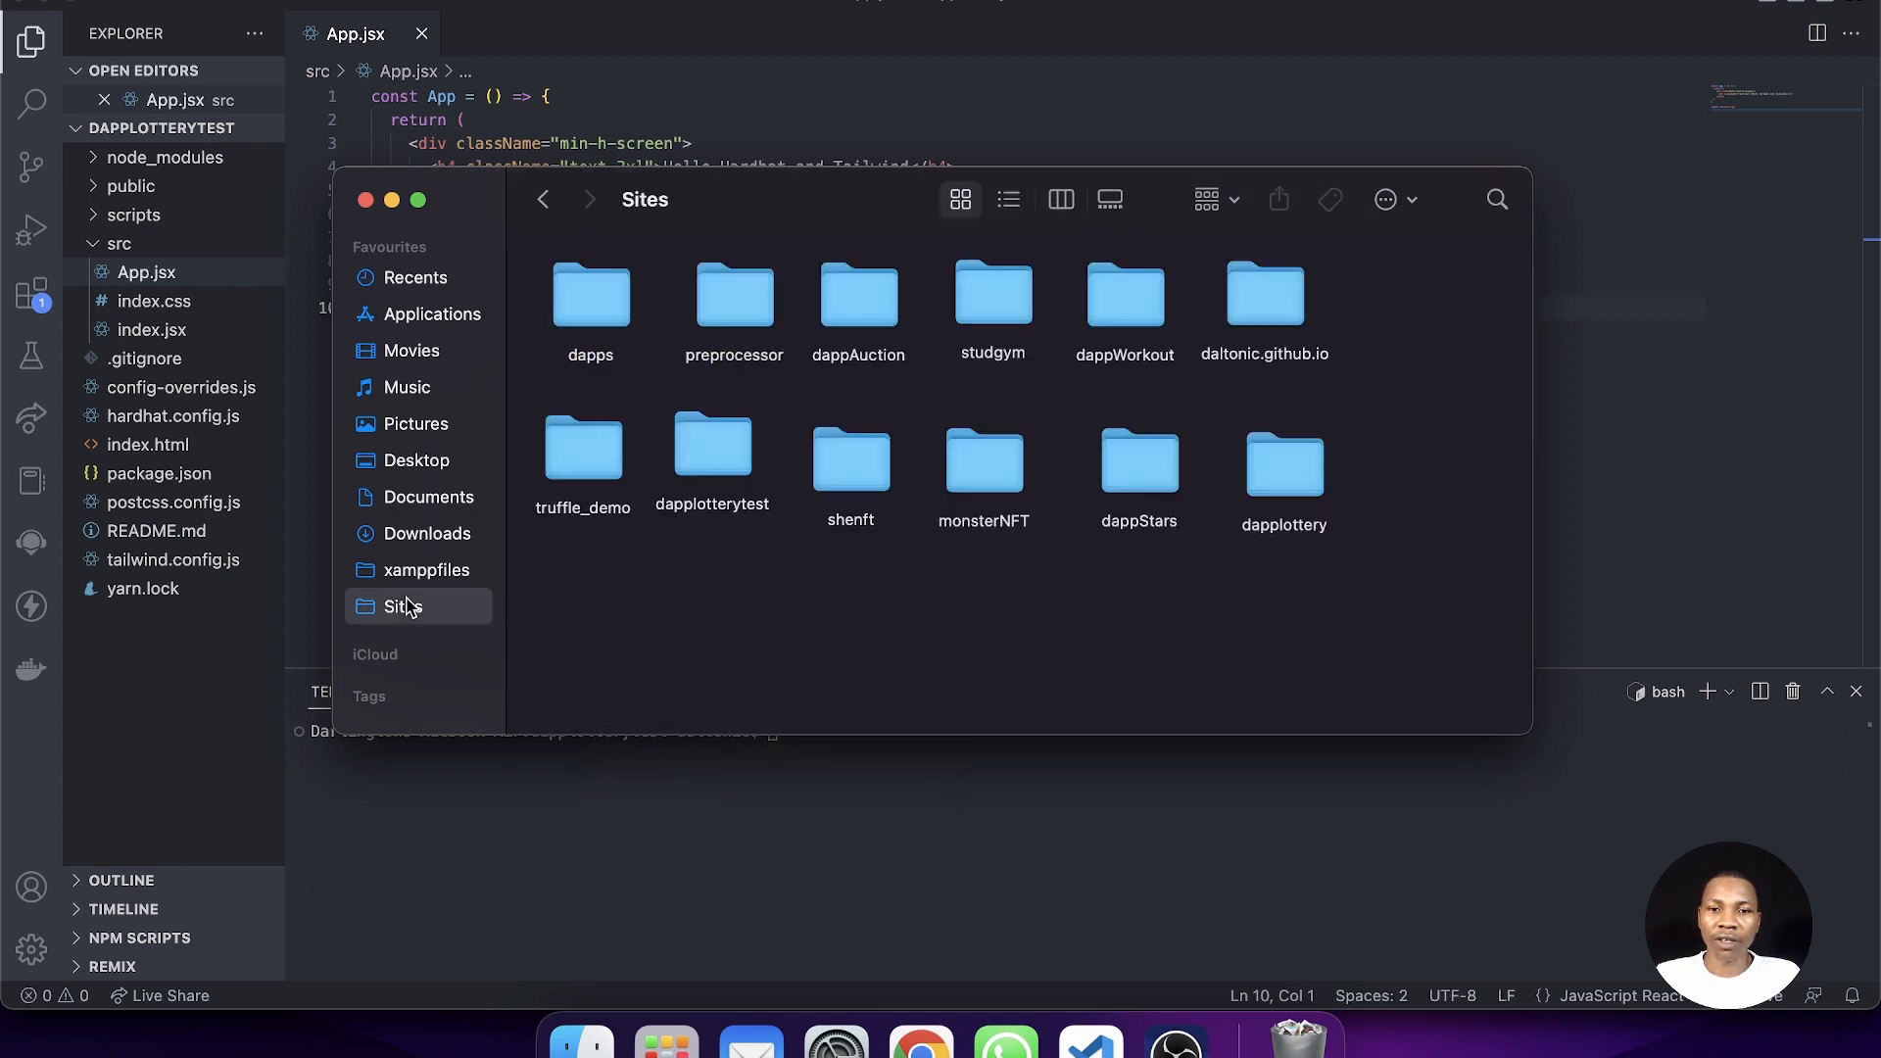
# - Paste them into Sites > dapplotterytest > src, replacing the existing files
pyautogui.doubleClick(712, 450)
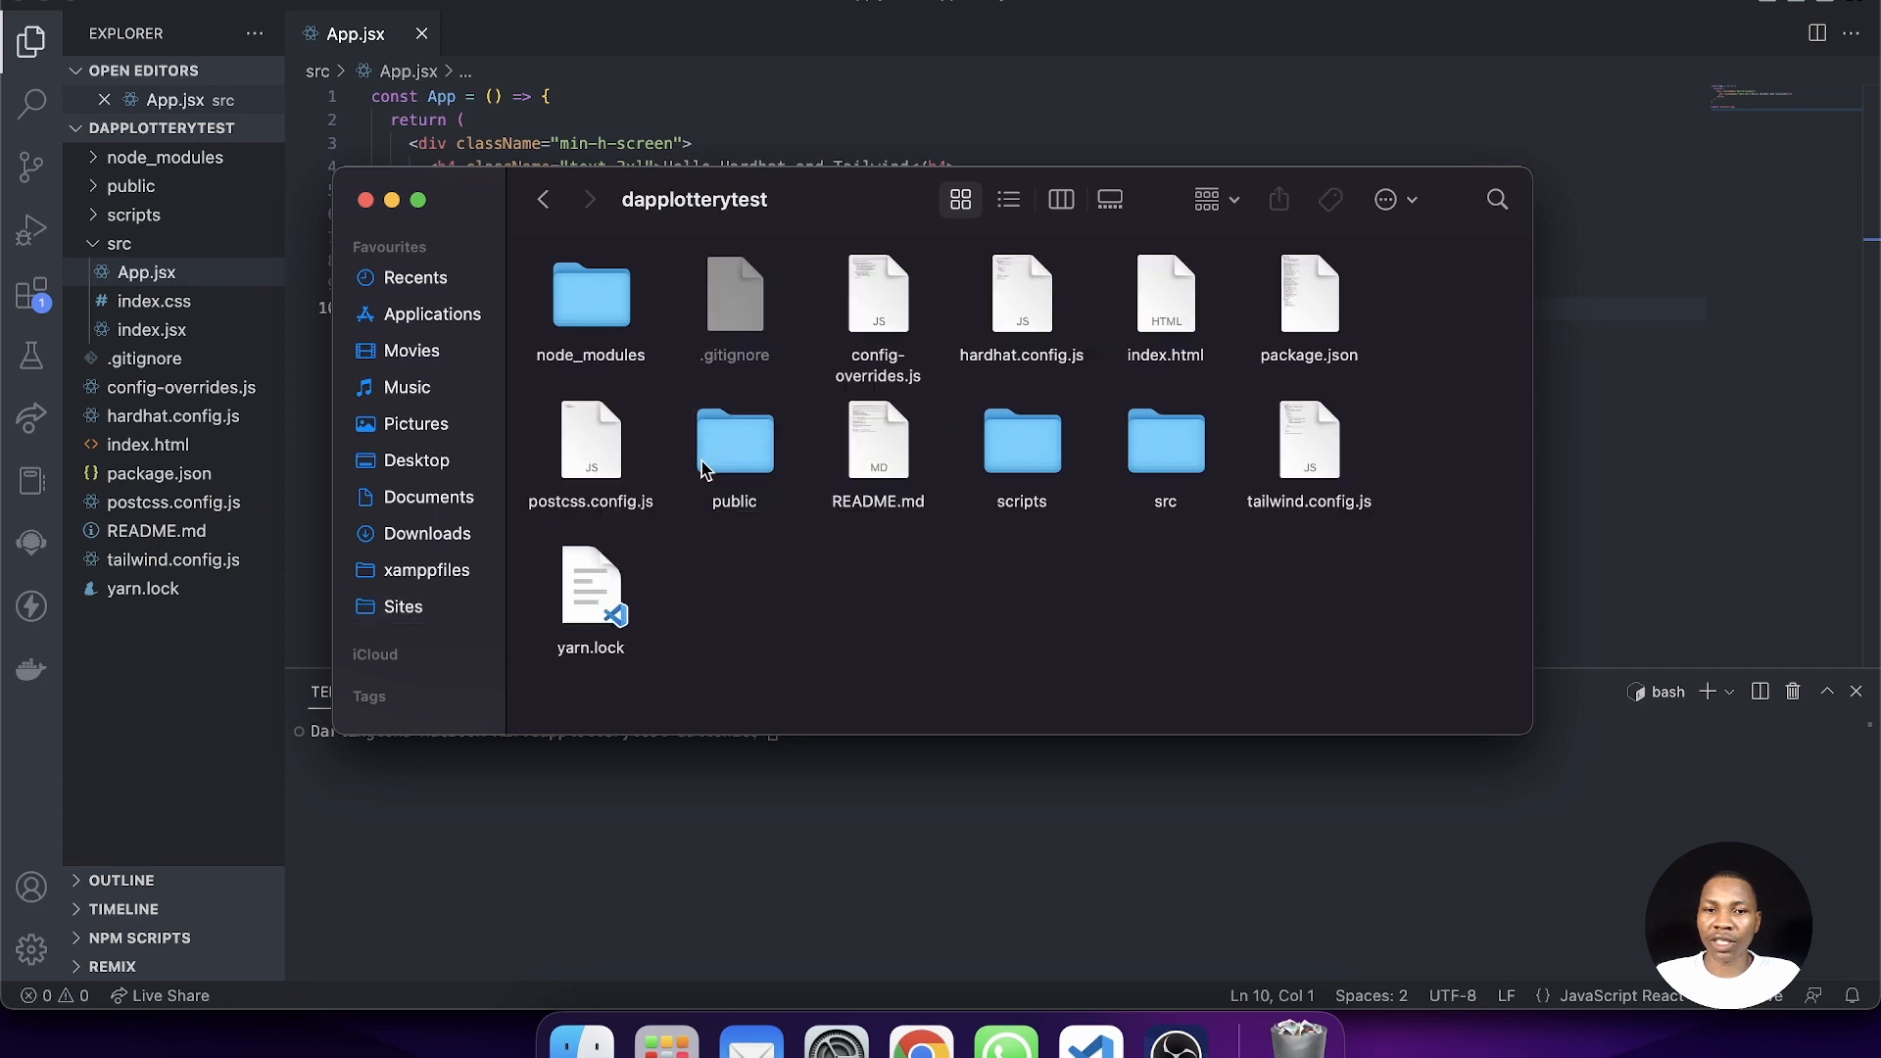
pyautogui.moveTo(1184, 459)
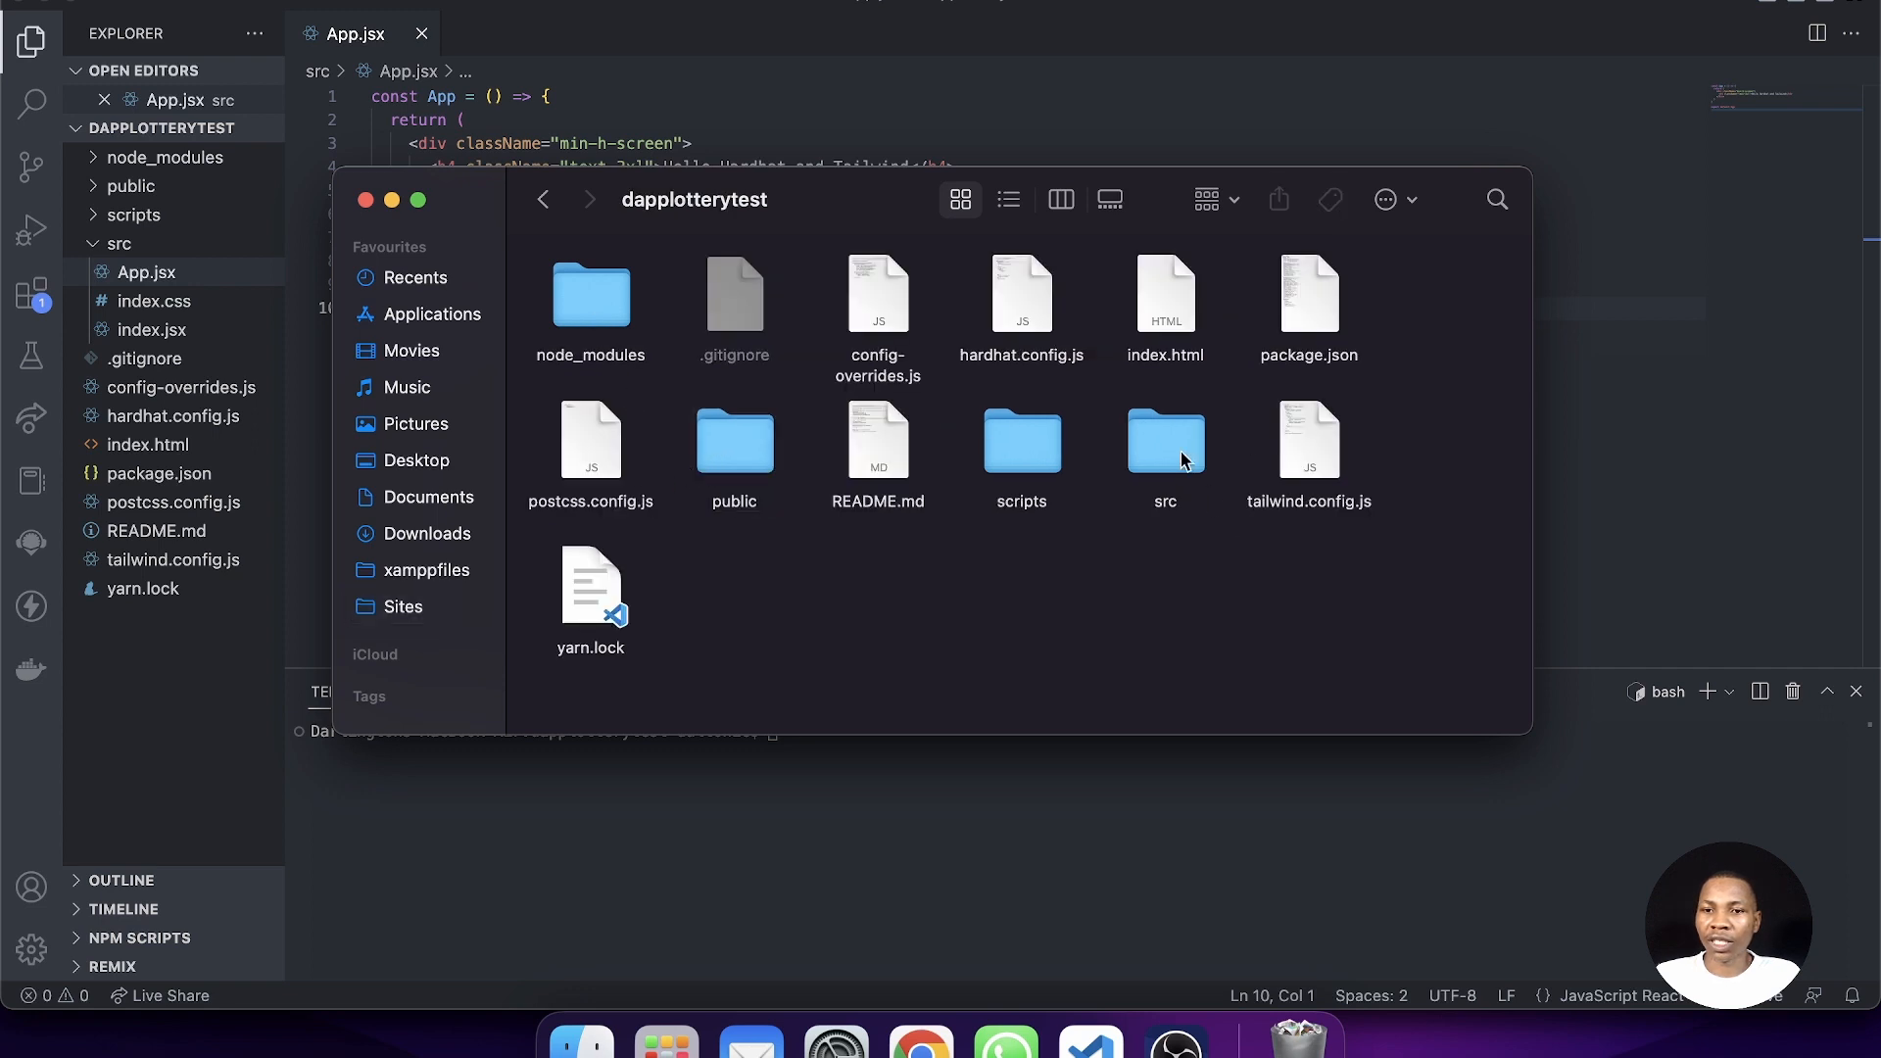
pyautogui.doubleClick(1164, 437)
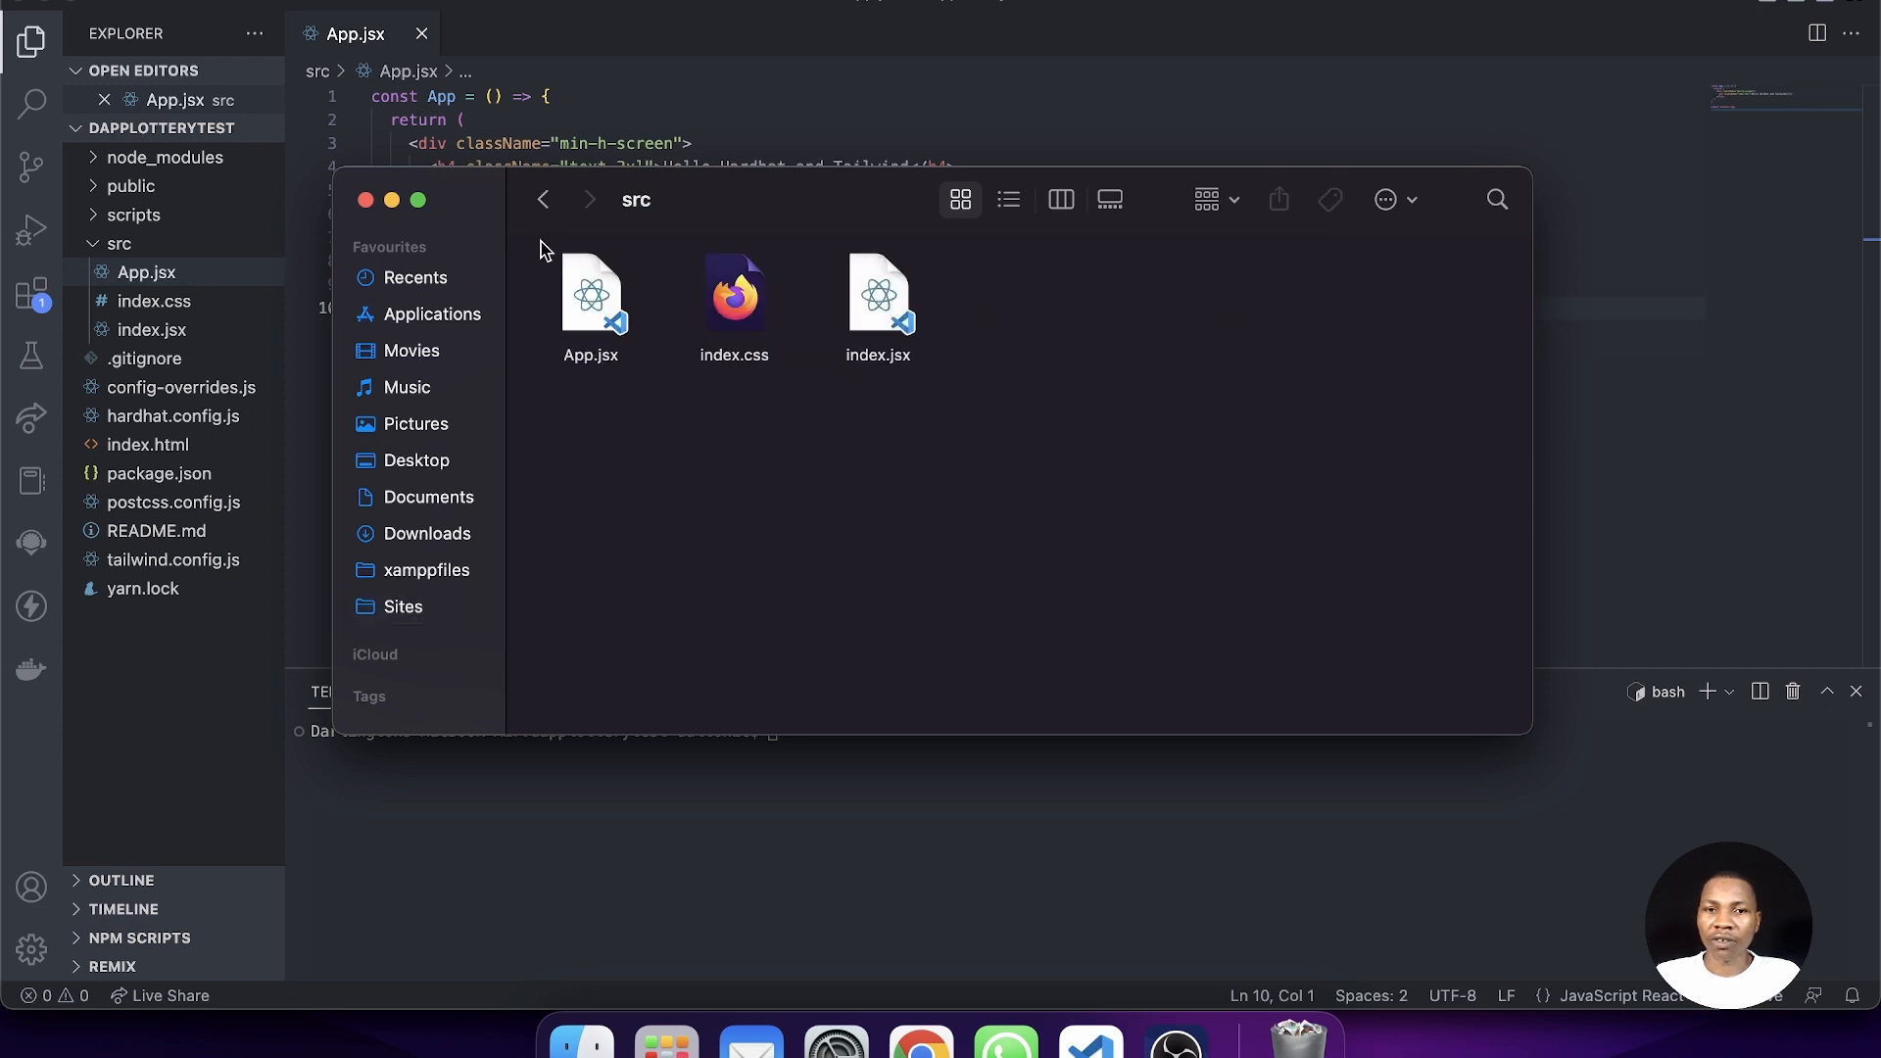
pyautogui.click(543, 200)
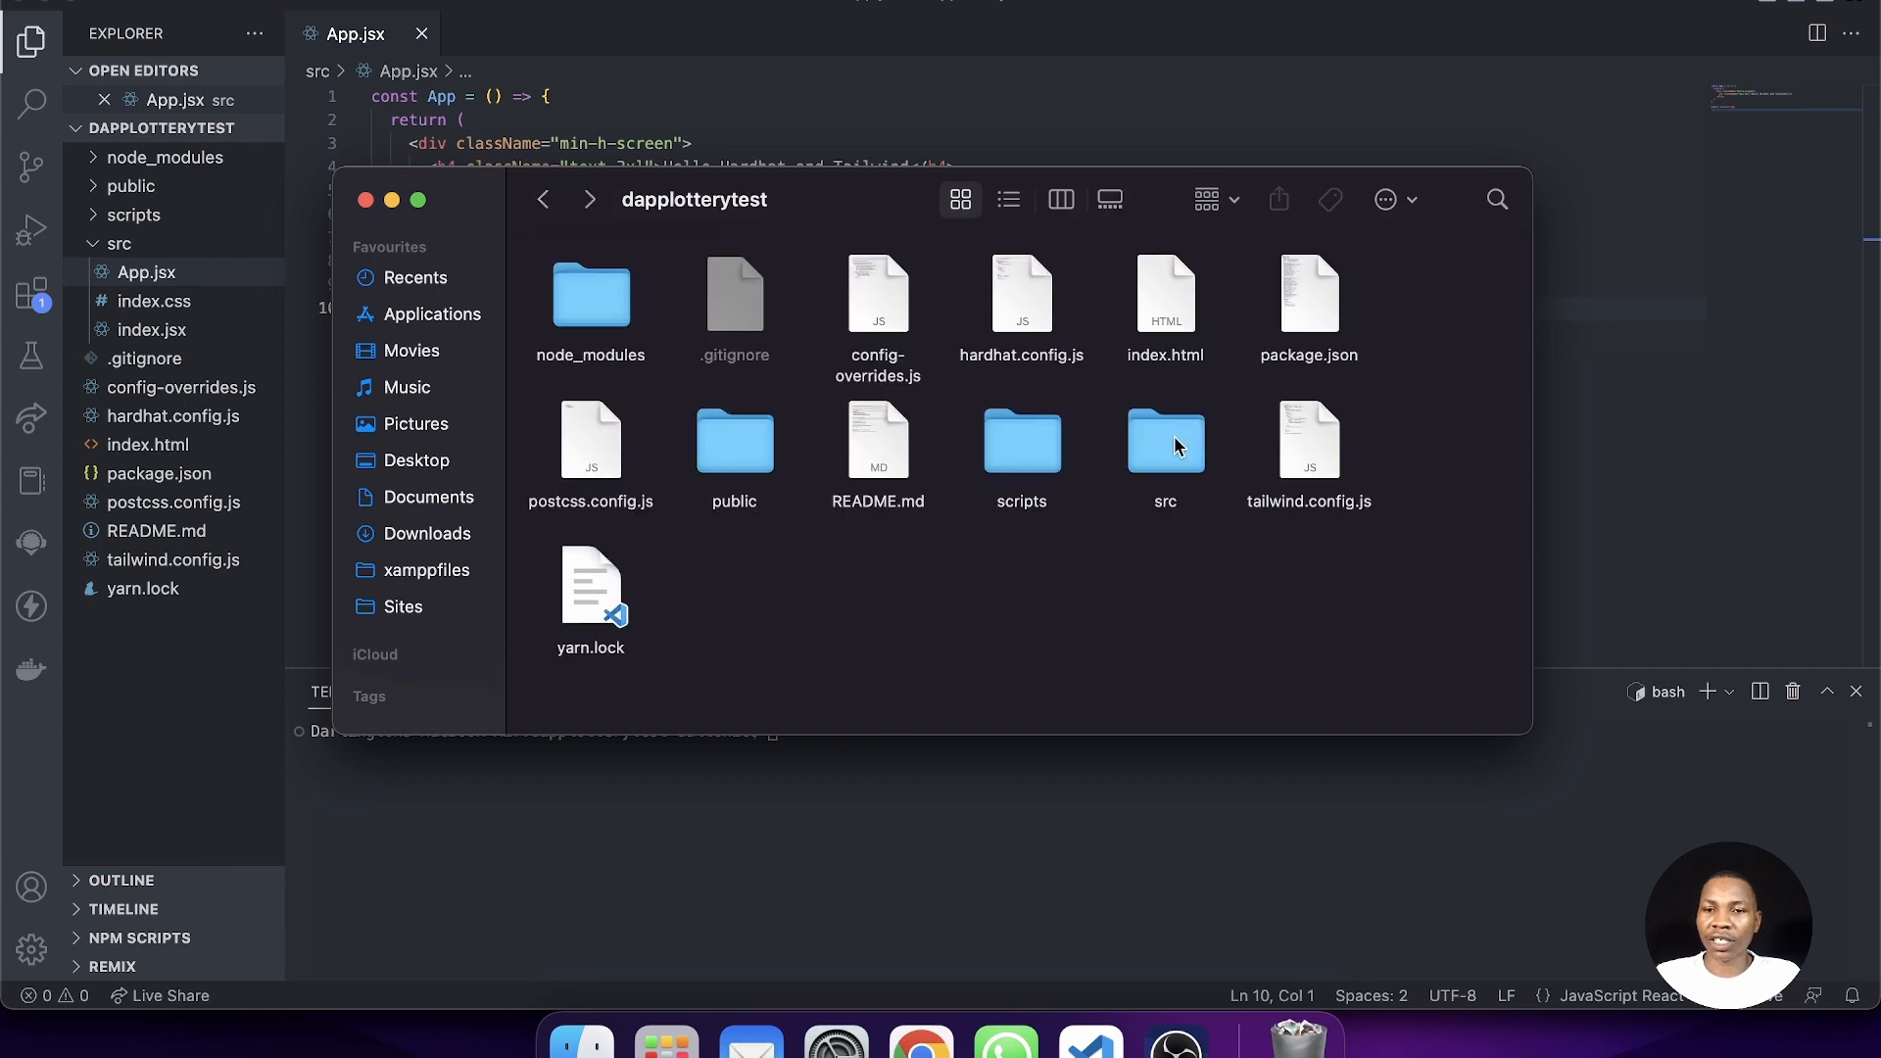
pyautogui.doubleClick(1164, 439)
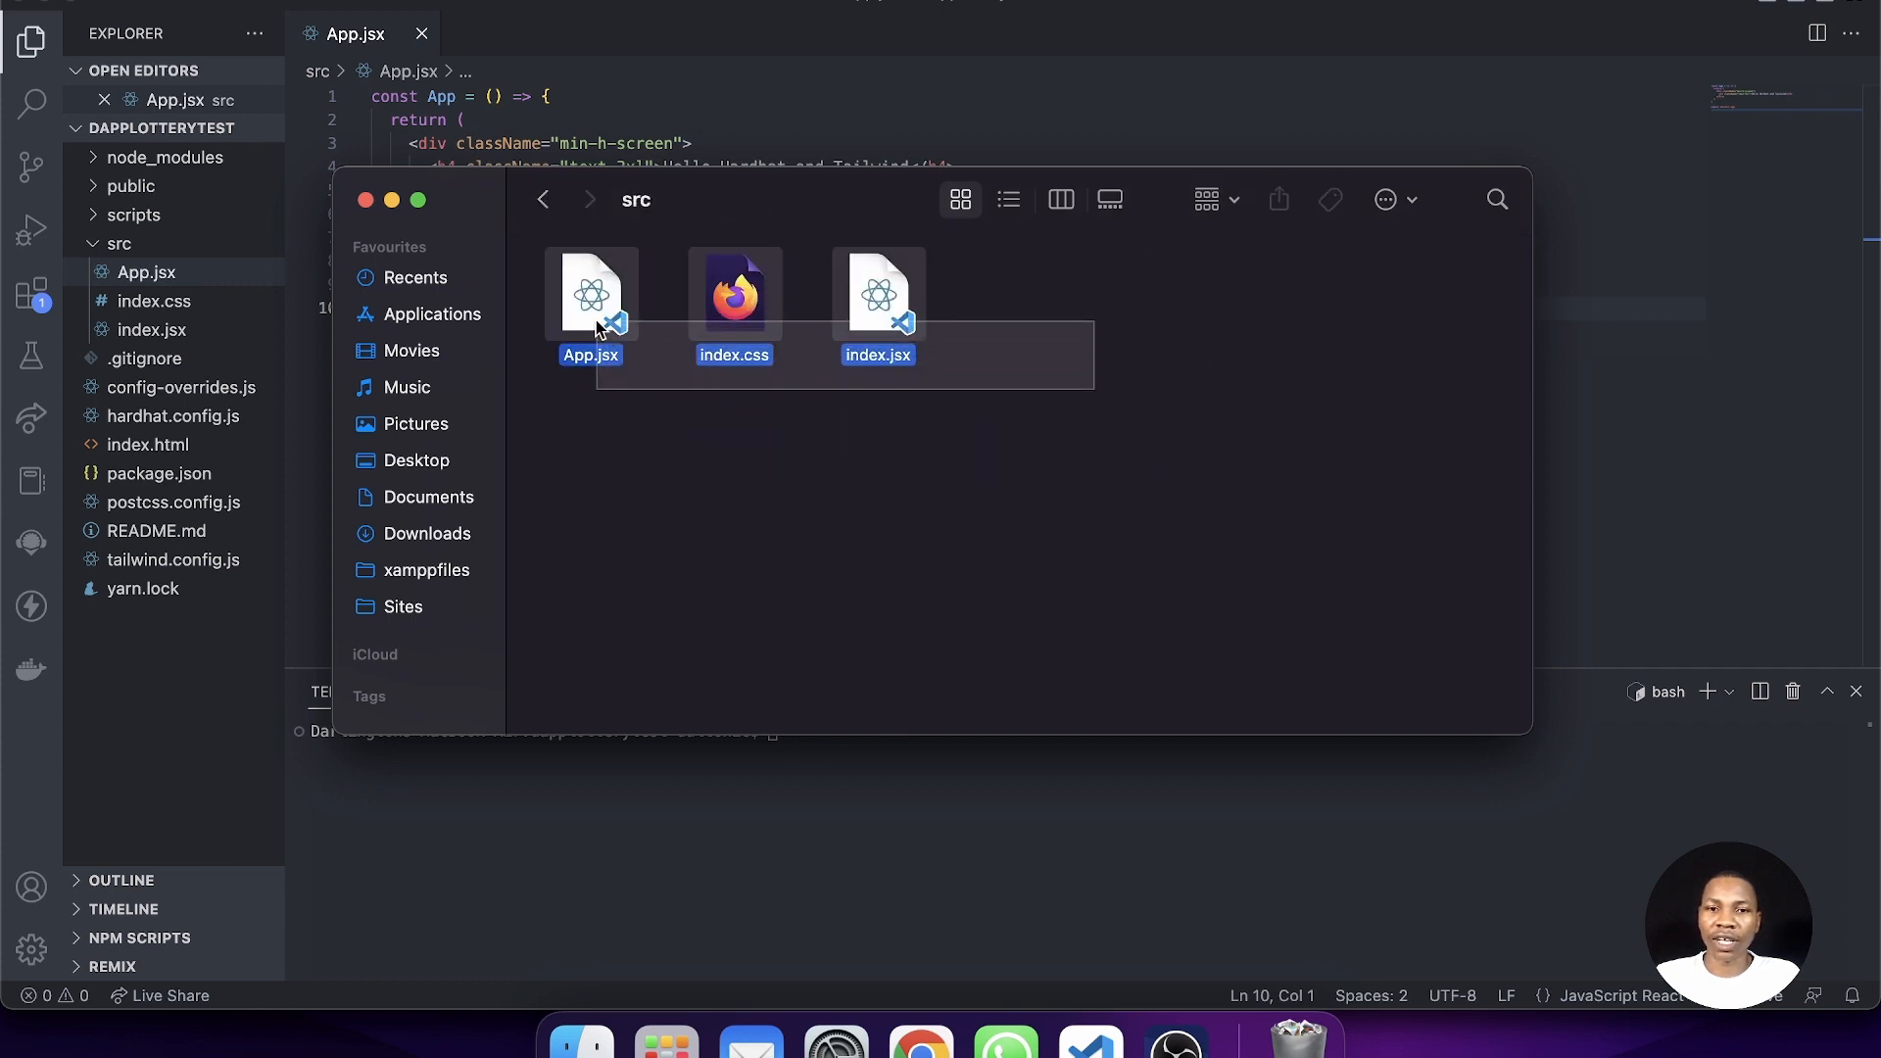
pyautogui.click(1135, 450)
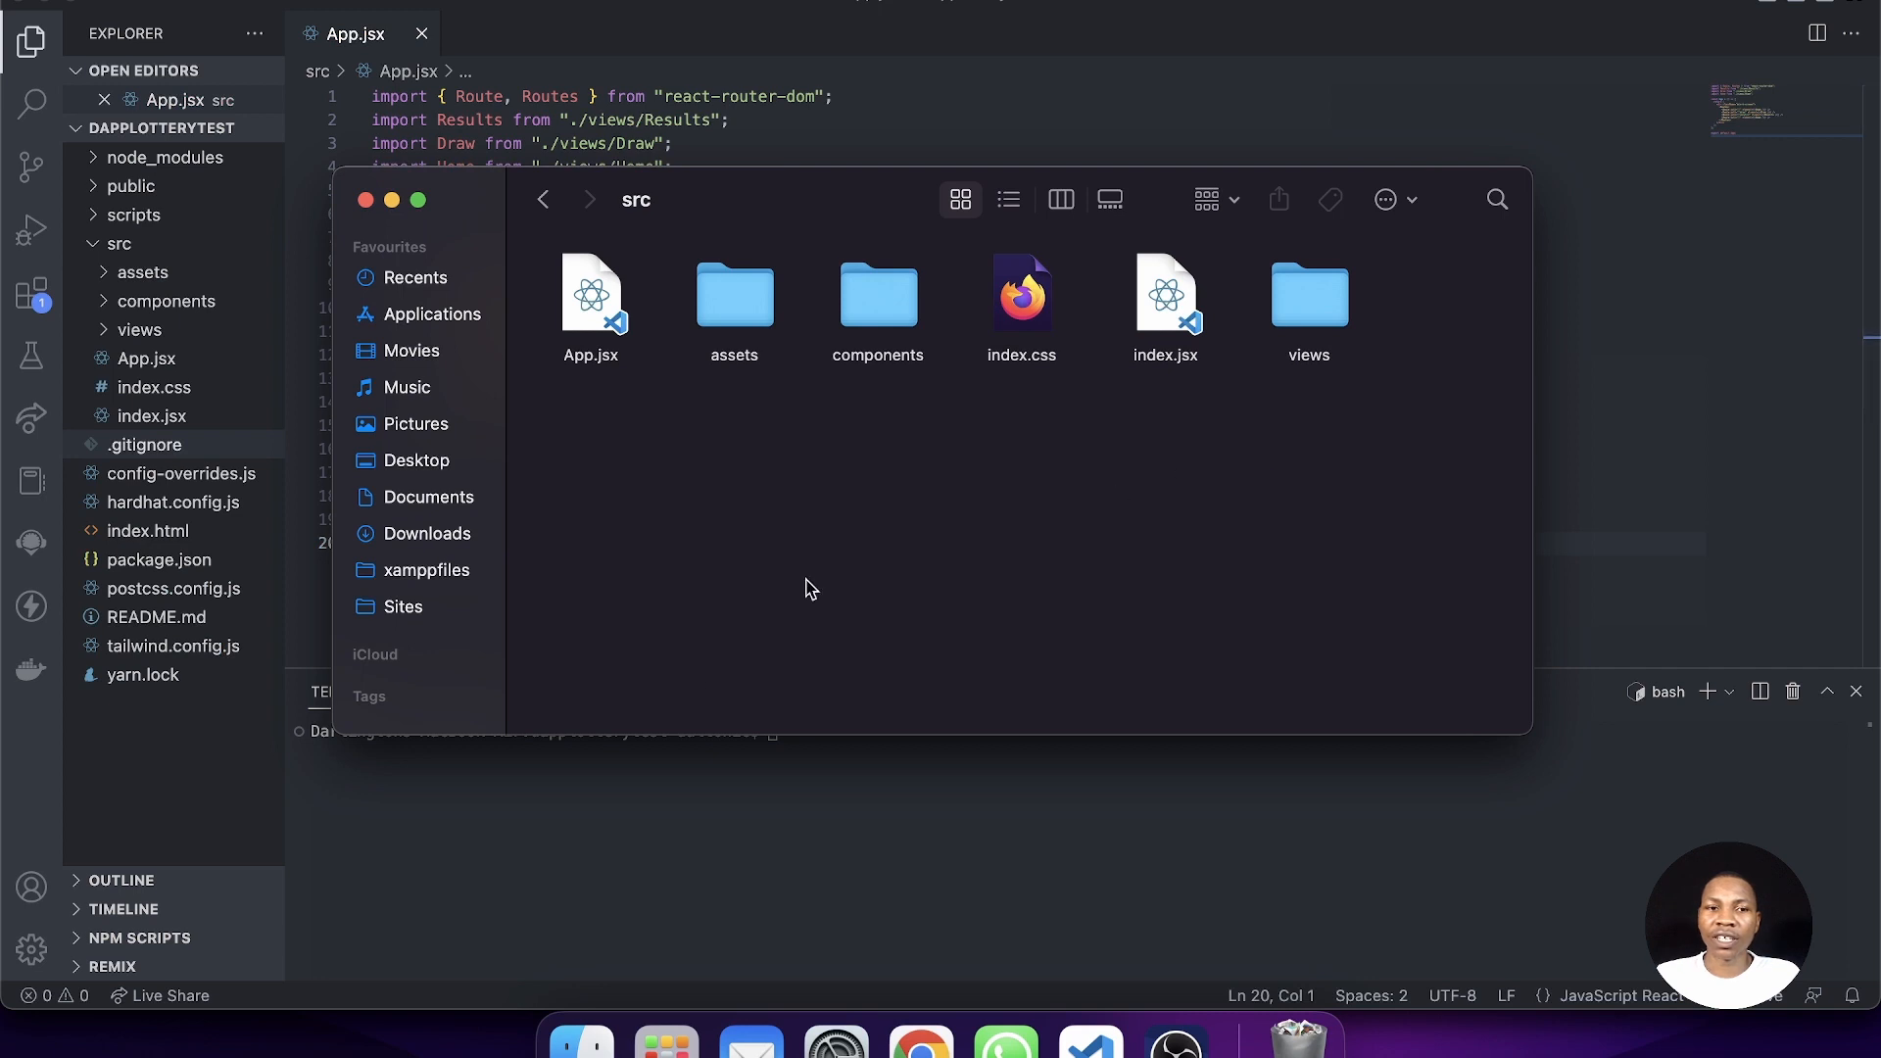
# - Return to VS Code to check the routed App.jsx and run 'yarn start' again
pyautogui.click(365, 200)
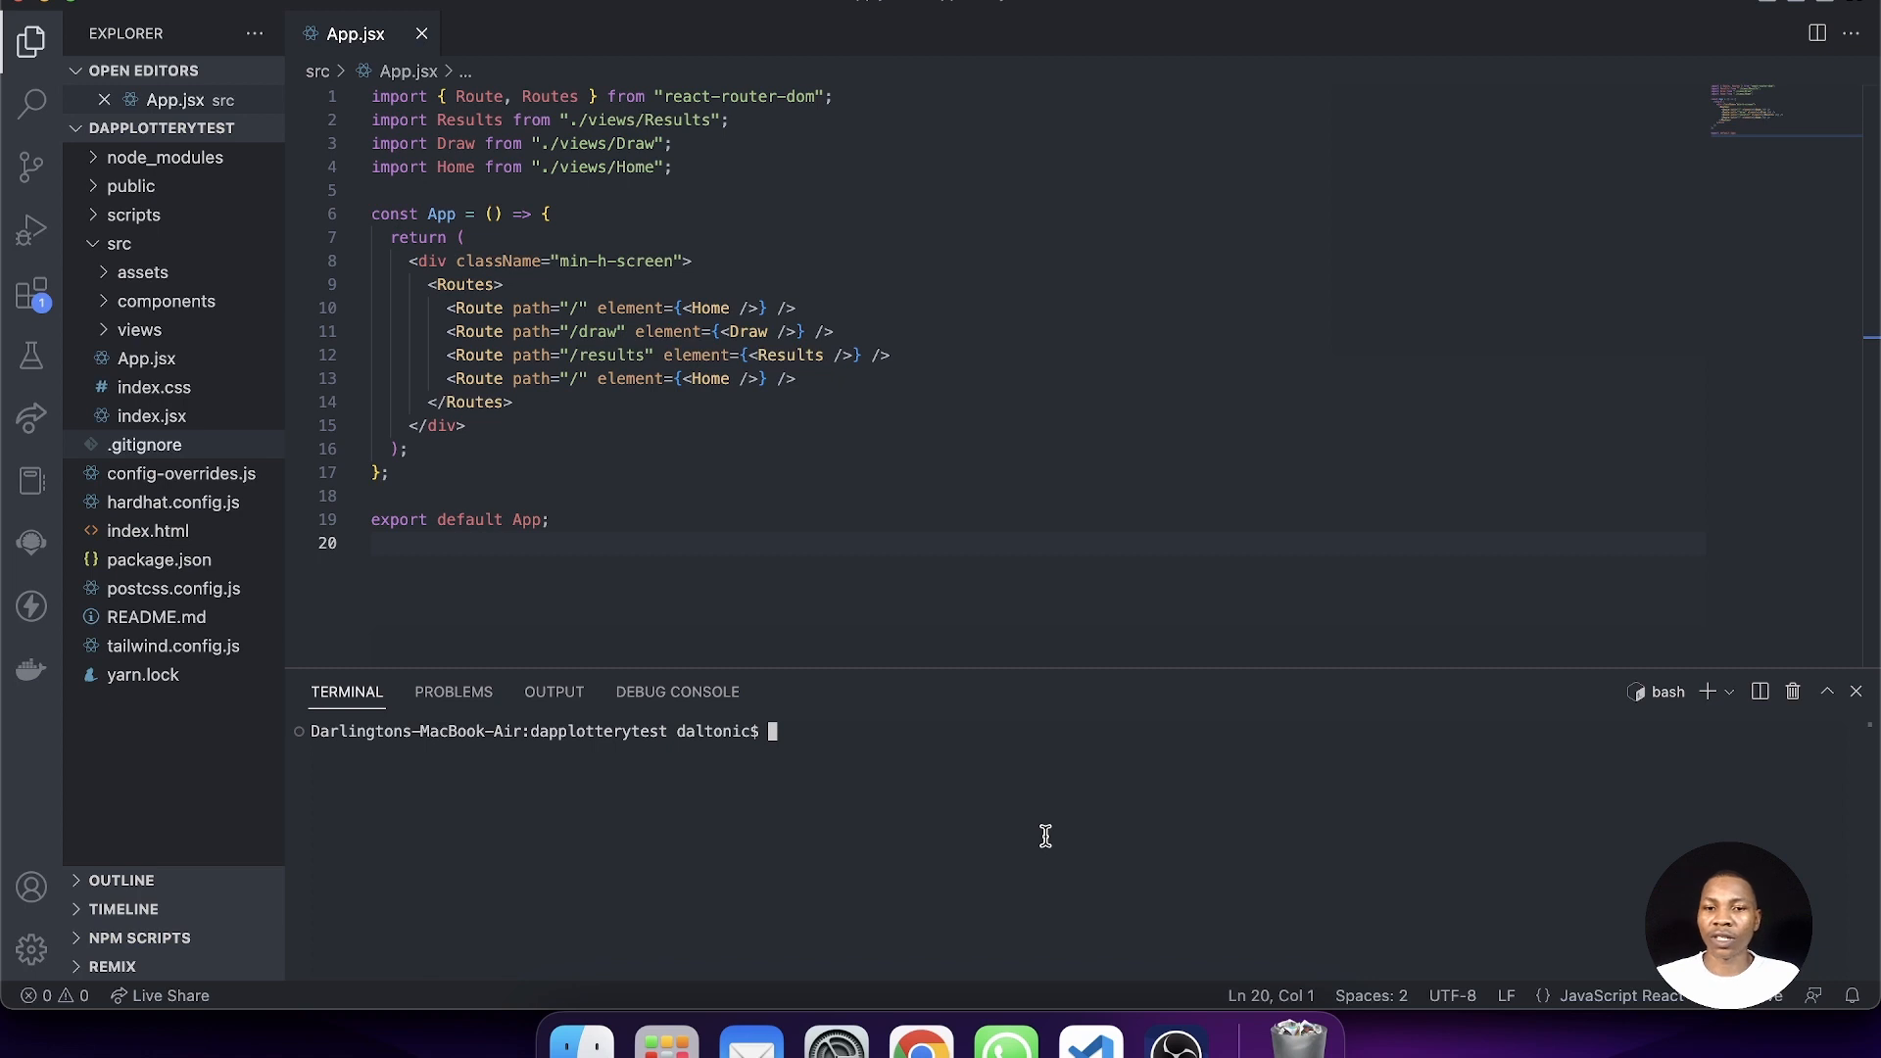
pyautogui.write('yarn')
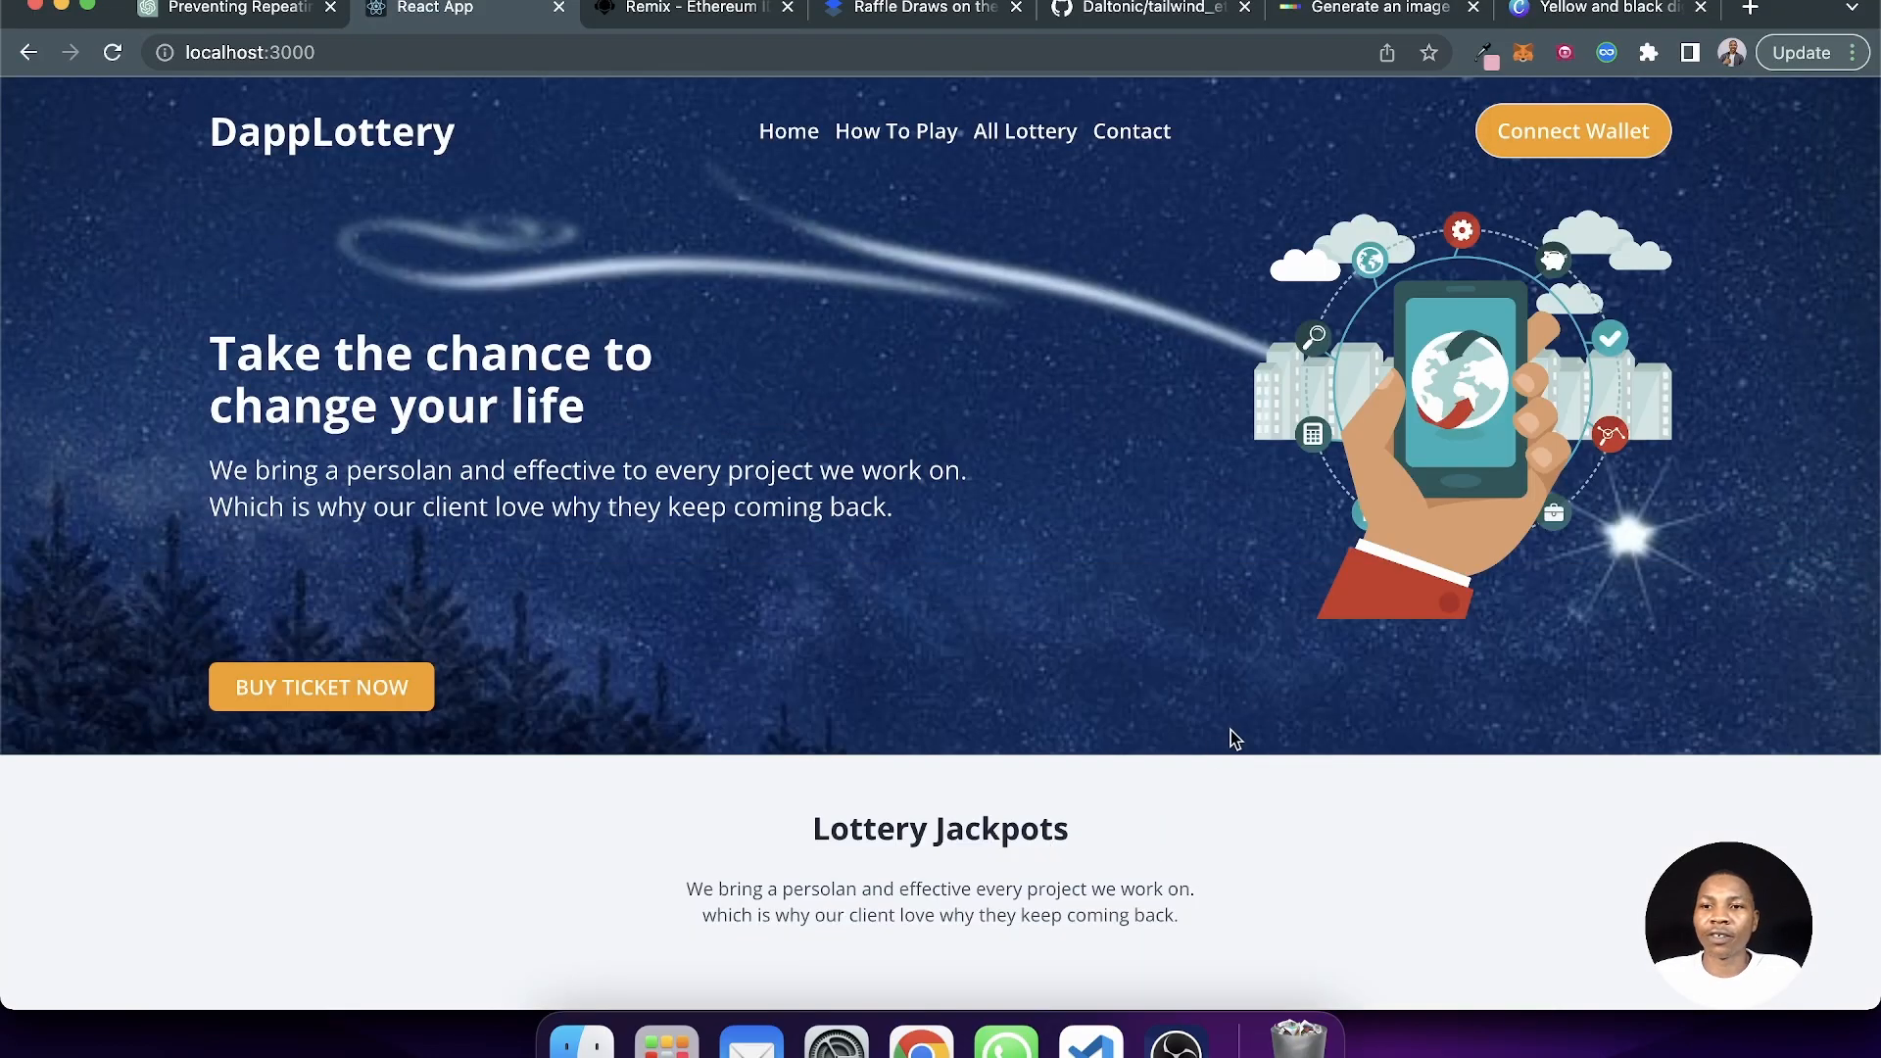
pyautogui.scroll(-3)
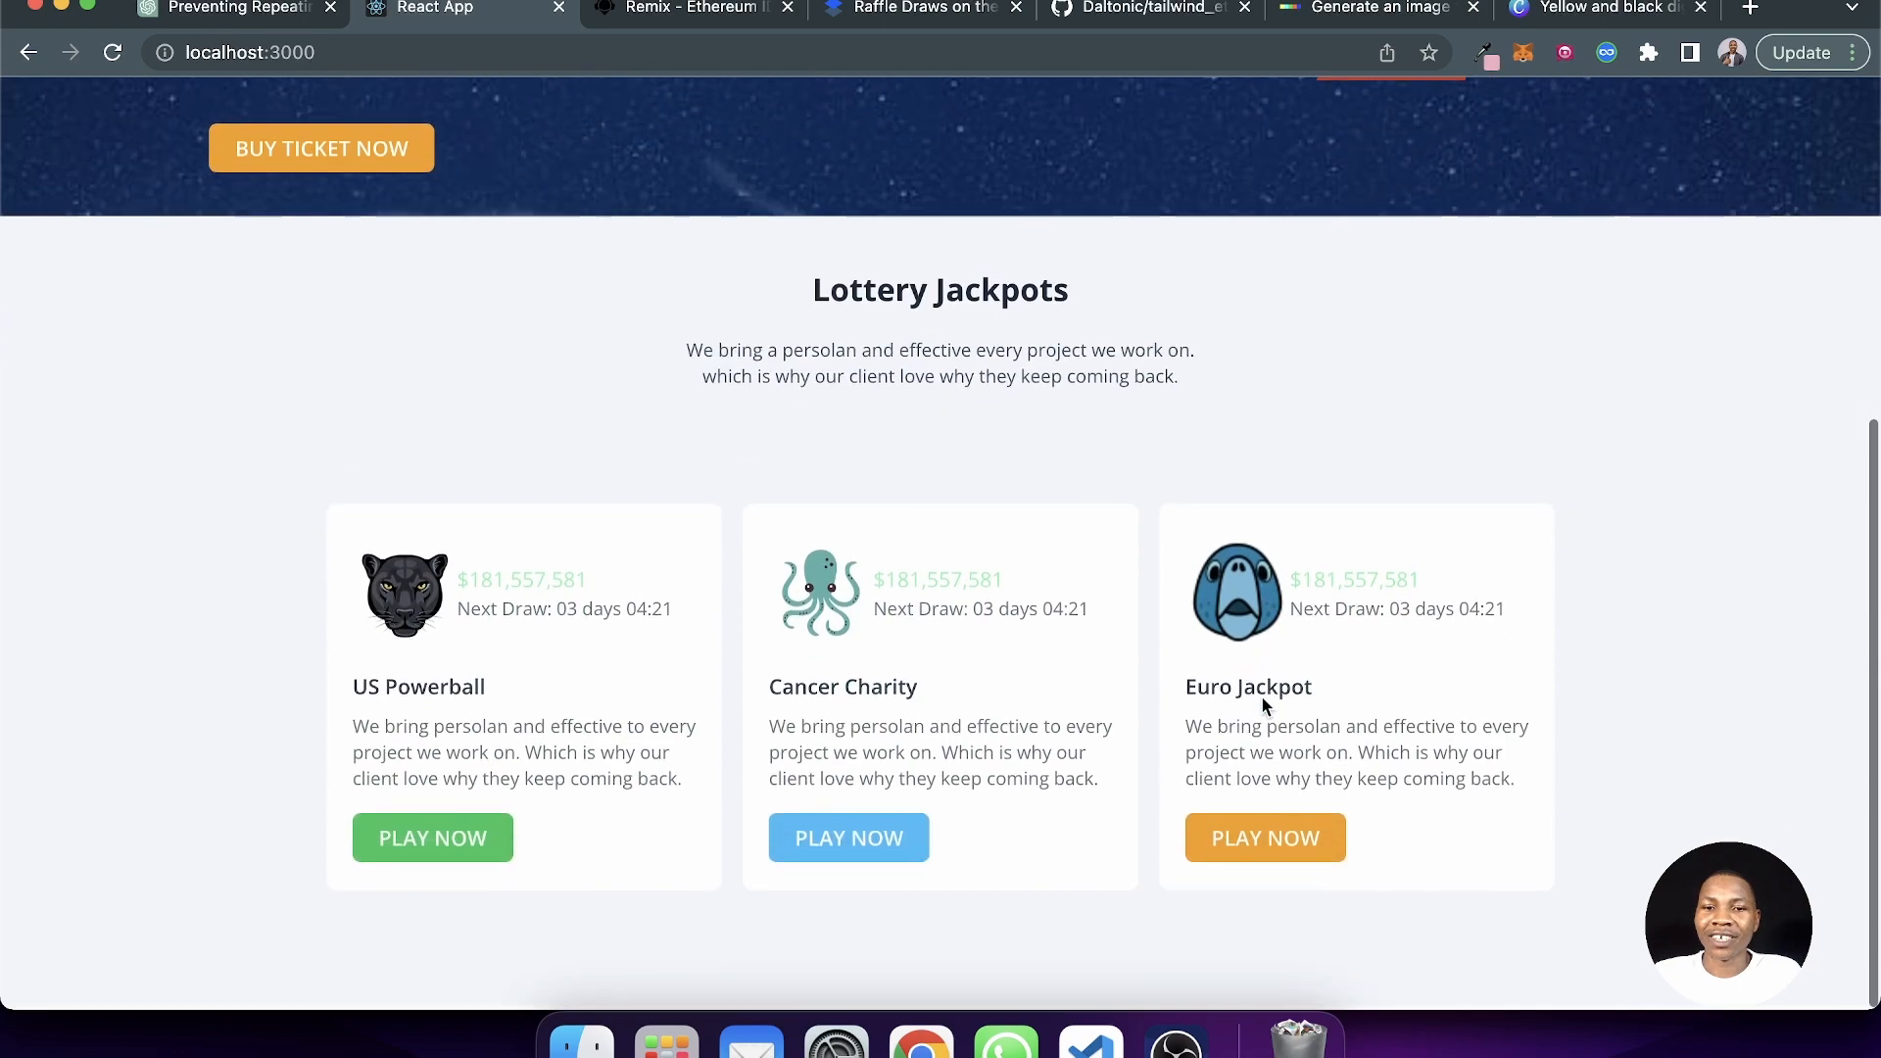
pyautogui.scroll(3)
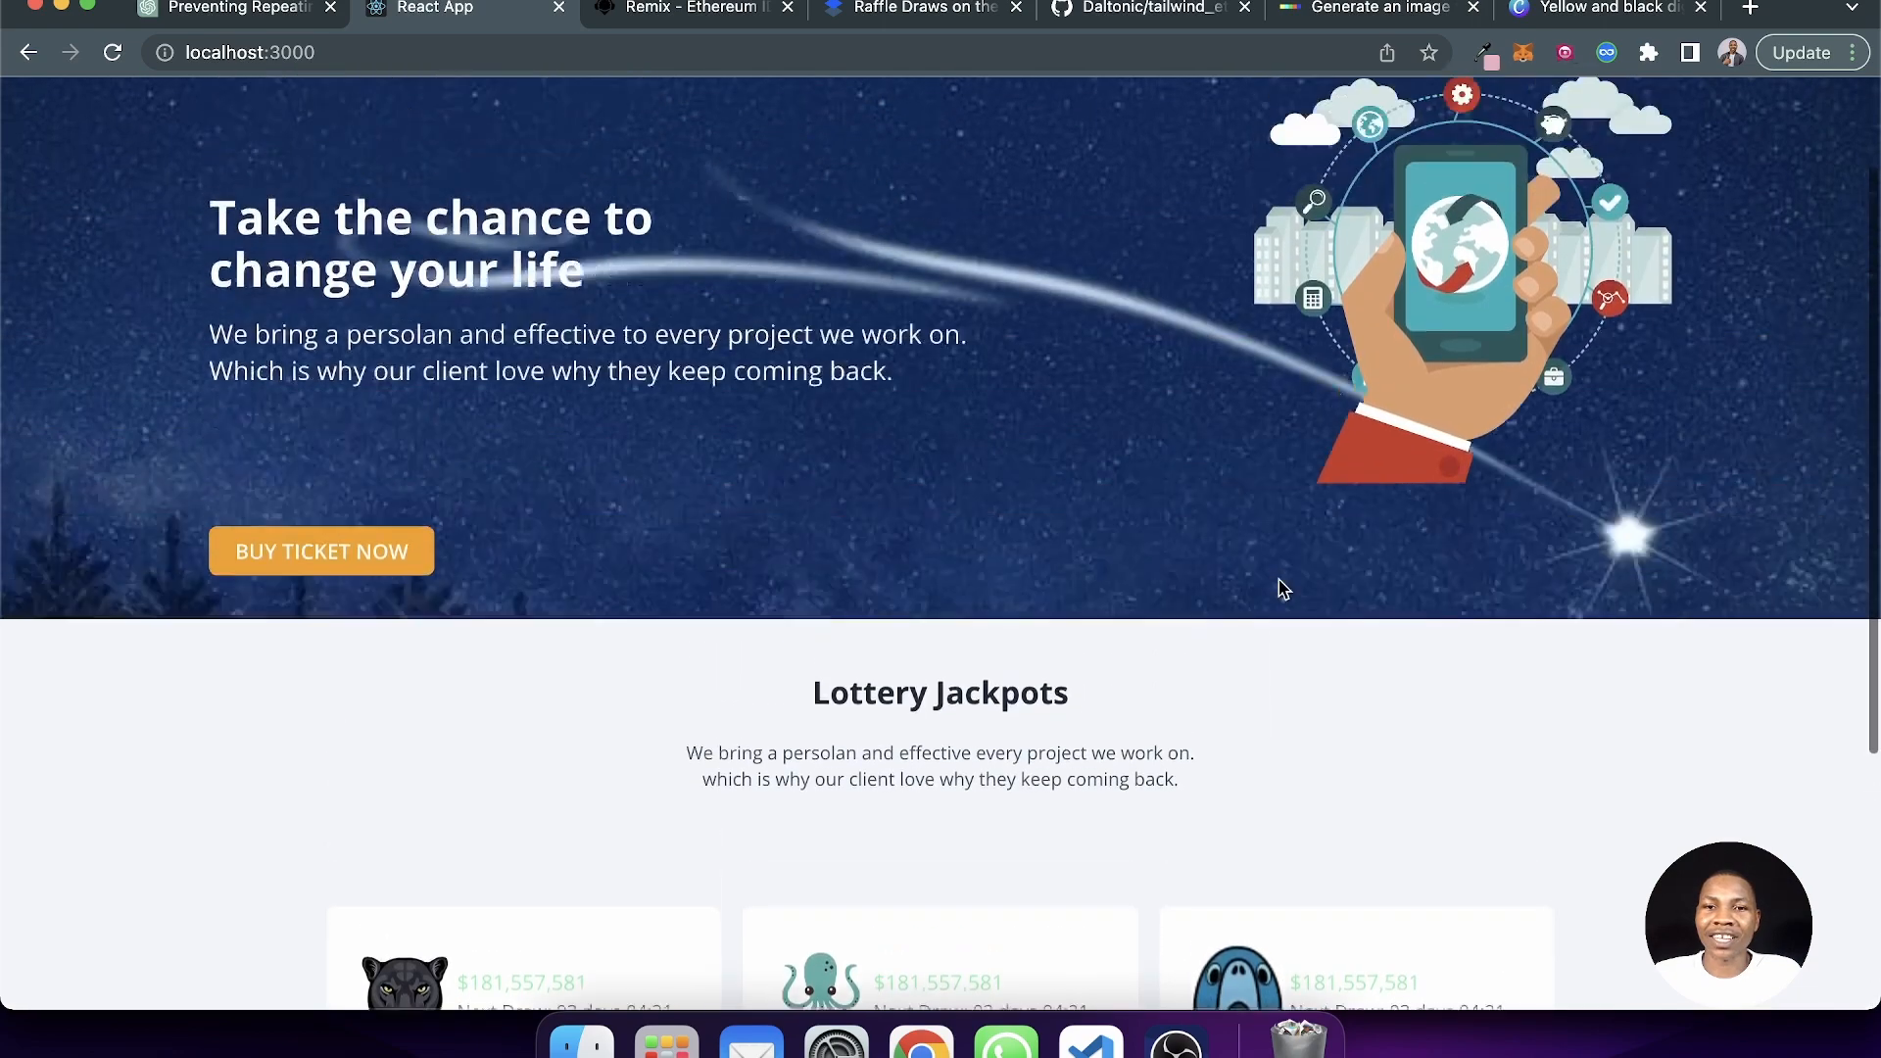
pyautogui.scroll(3)
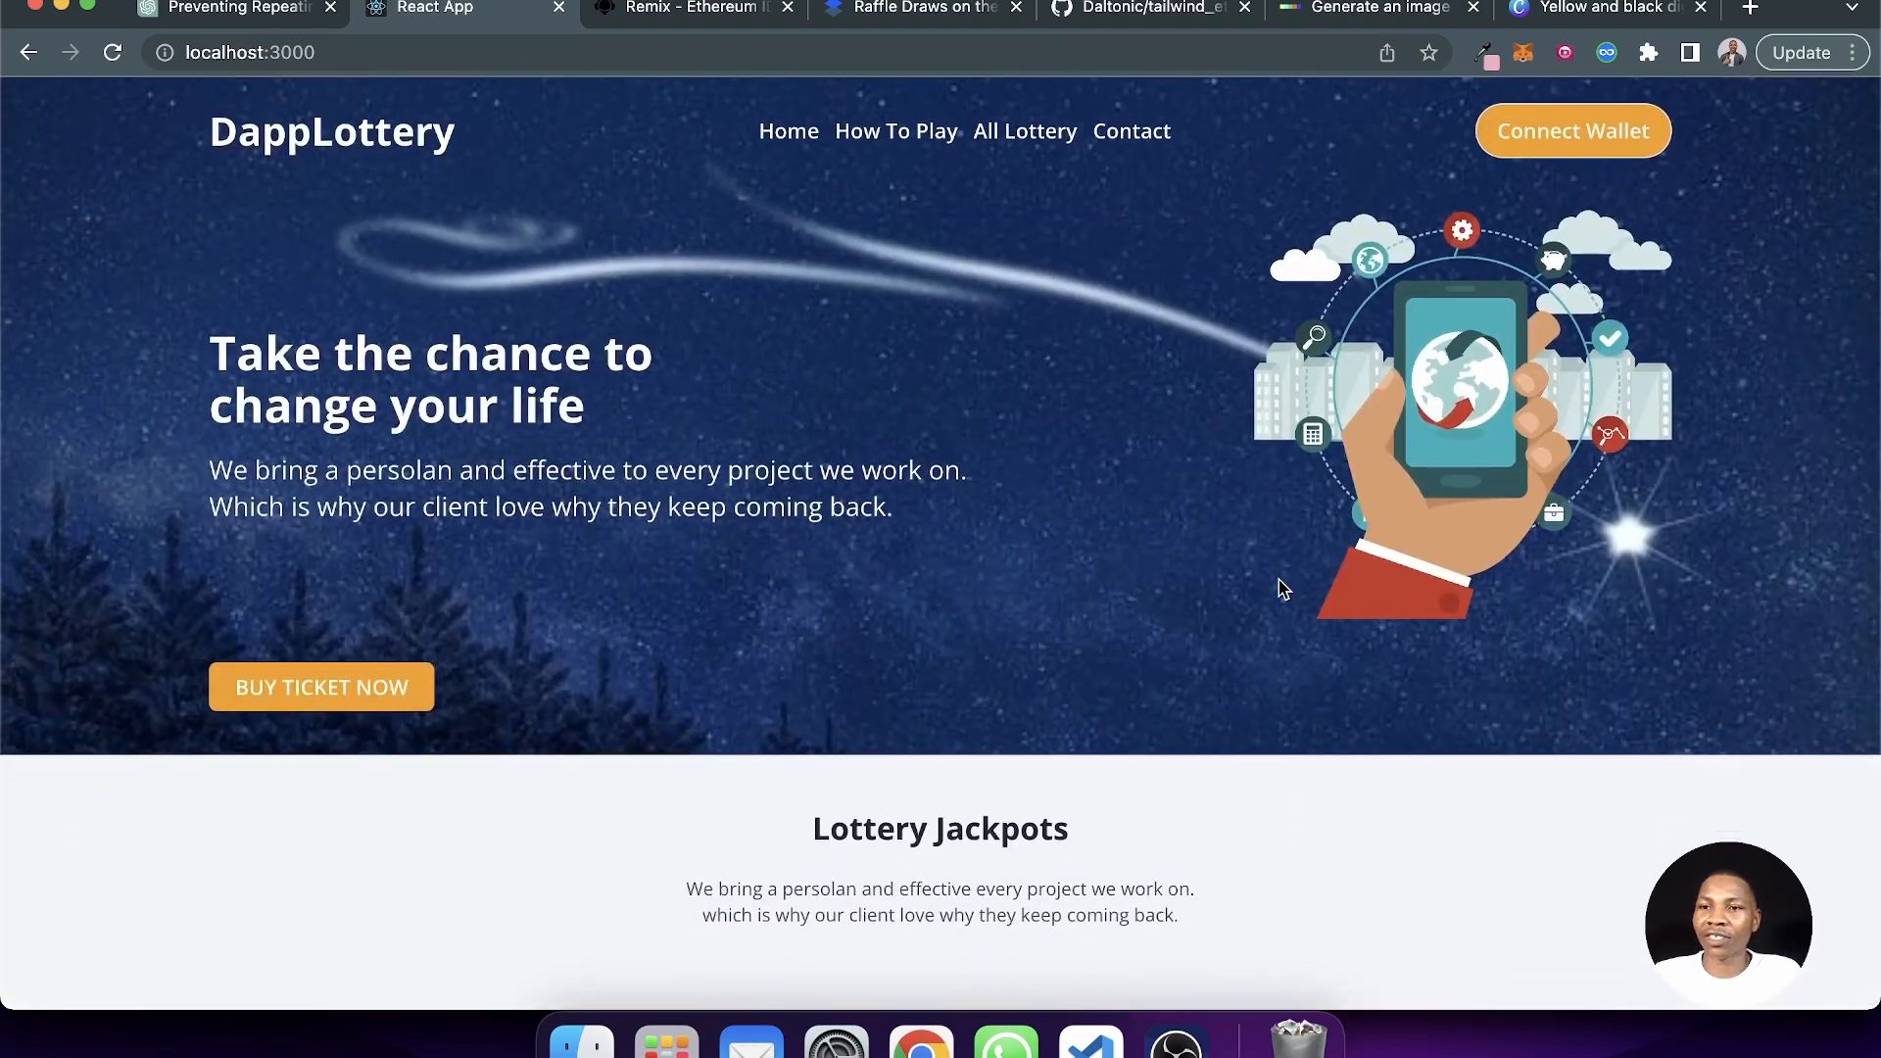
pyautogui.click(320, 686)
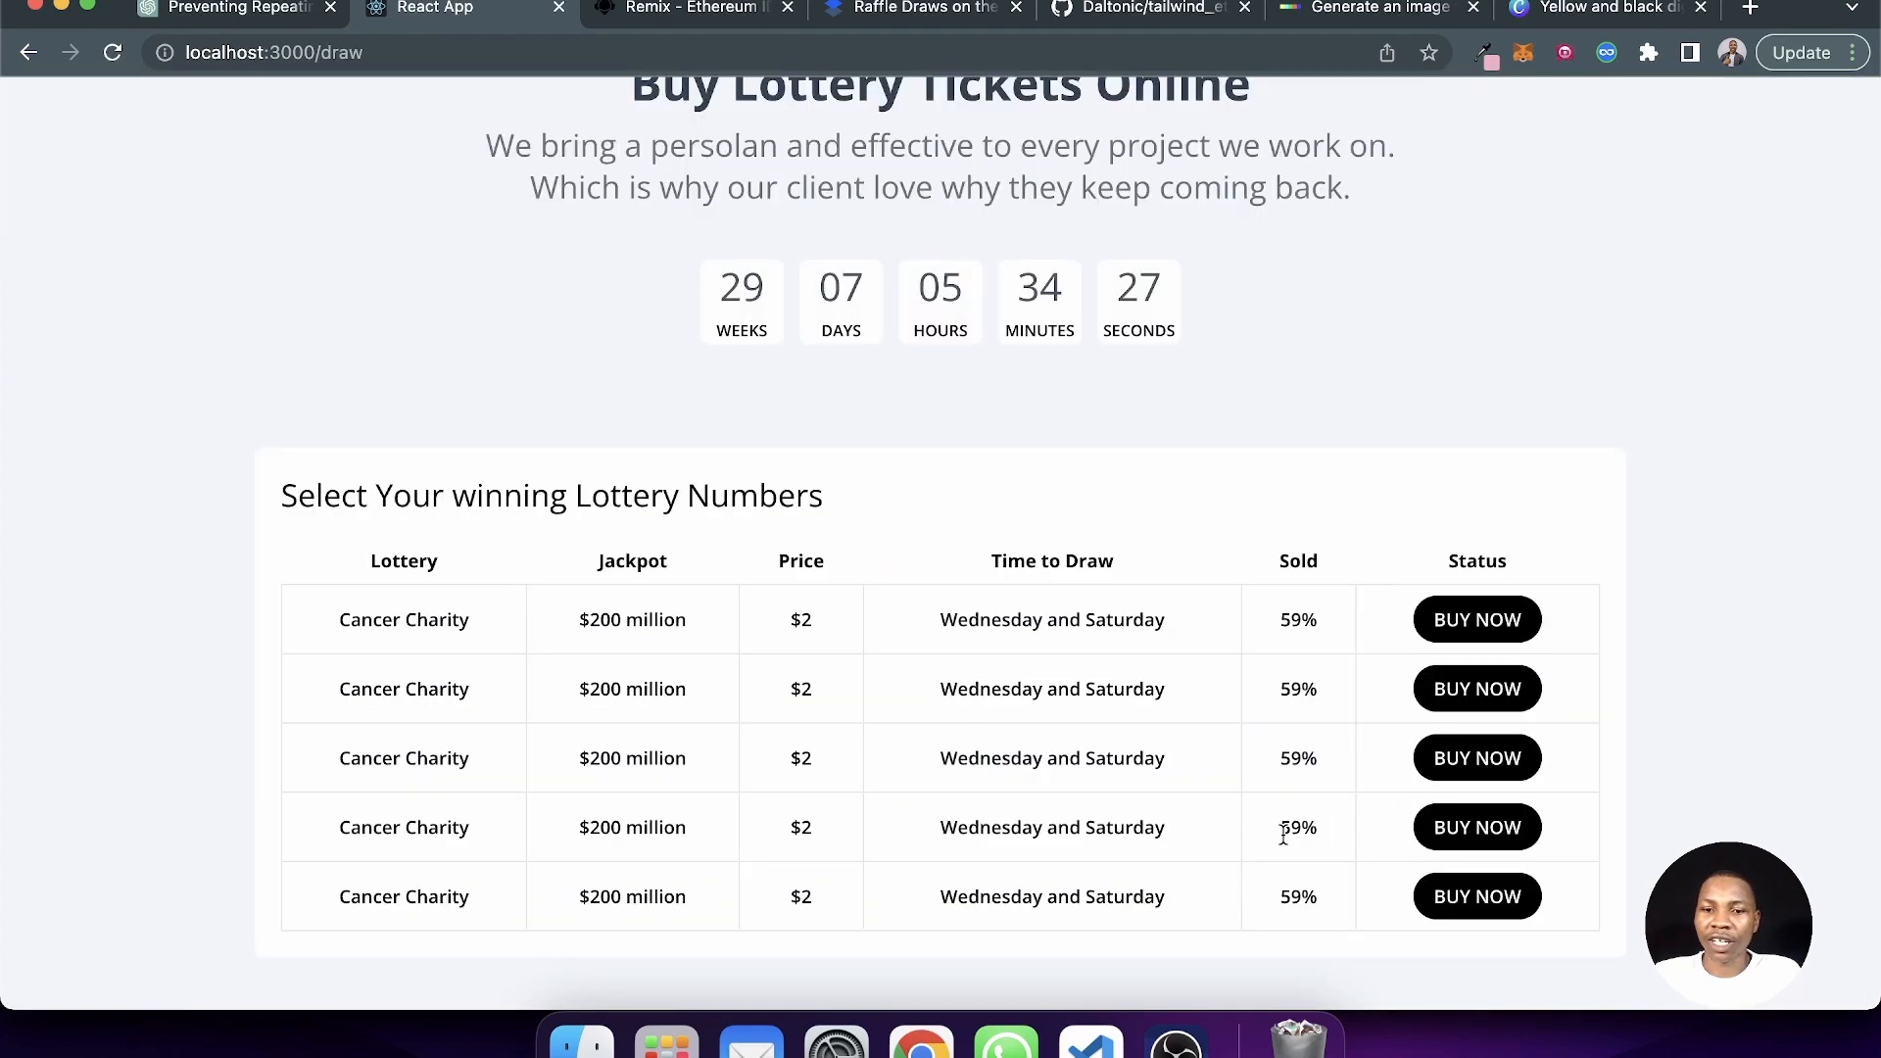
pyautogui.scroll(-3)
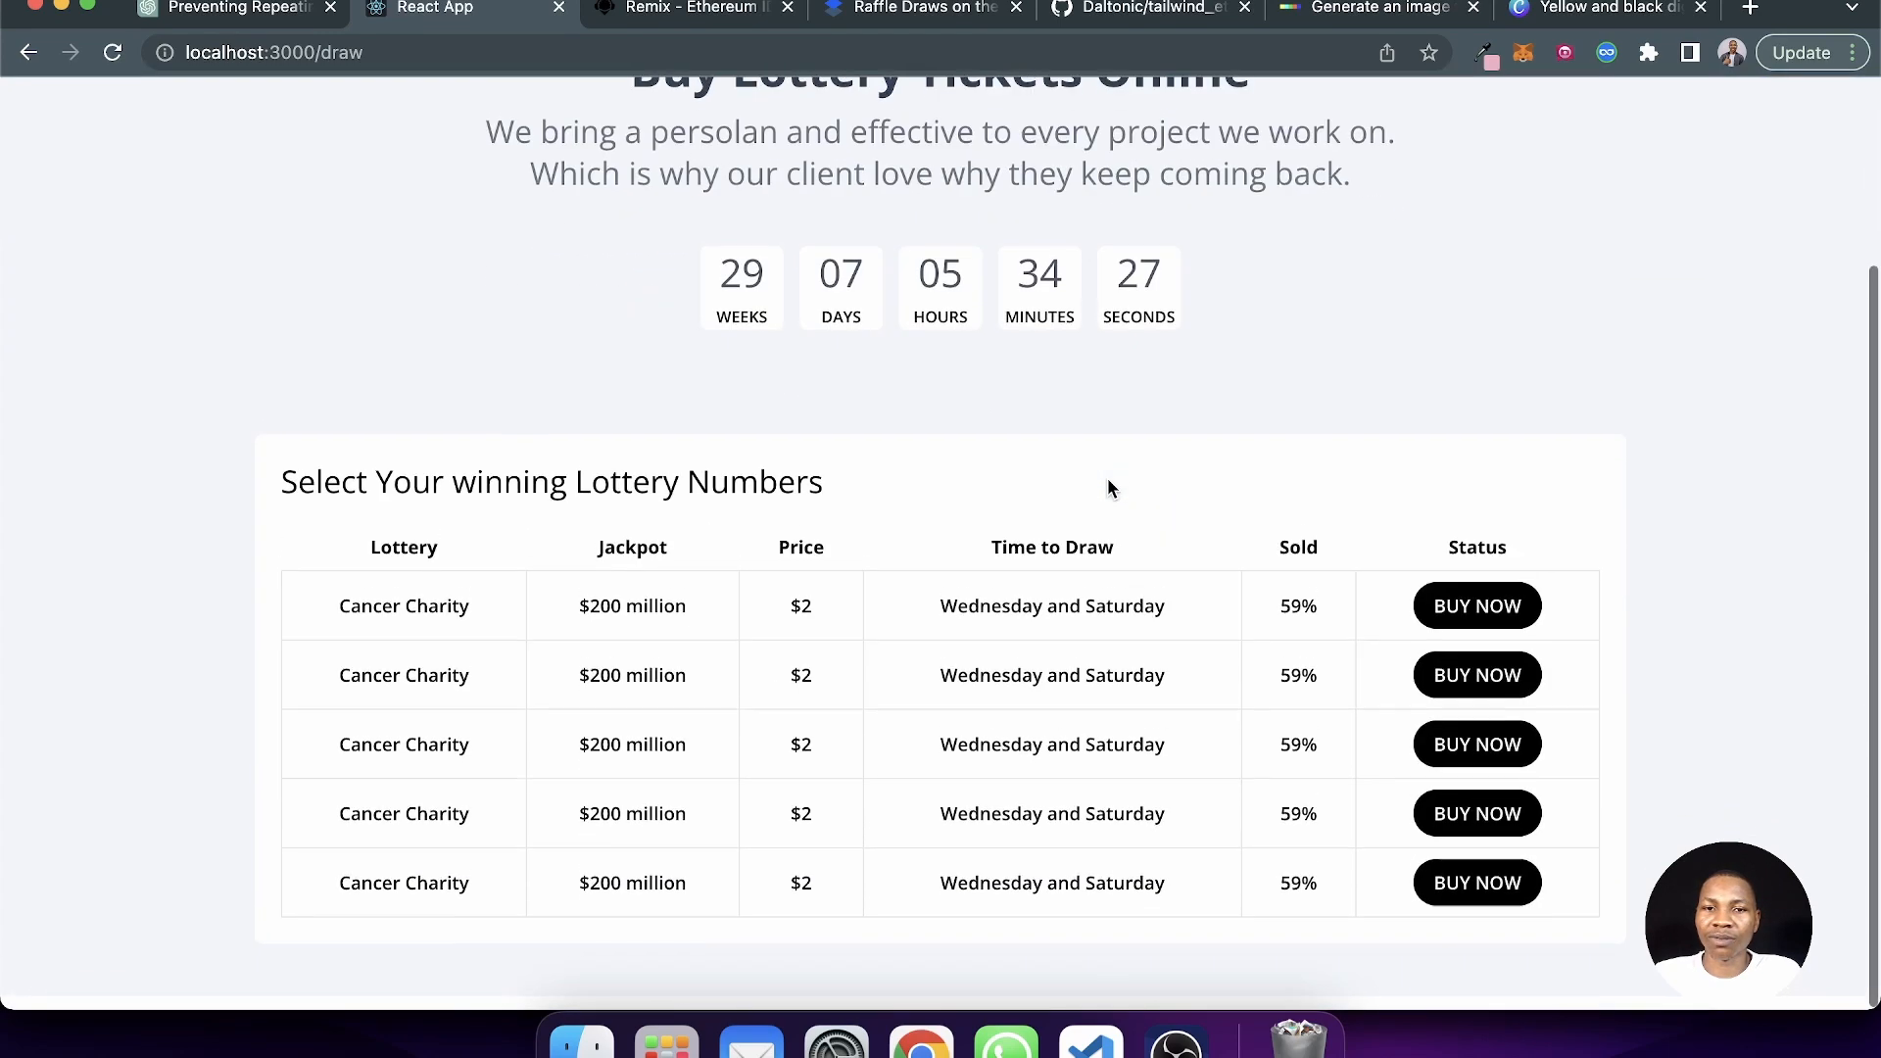
pyautogui.scroll(3)
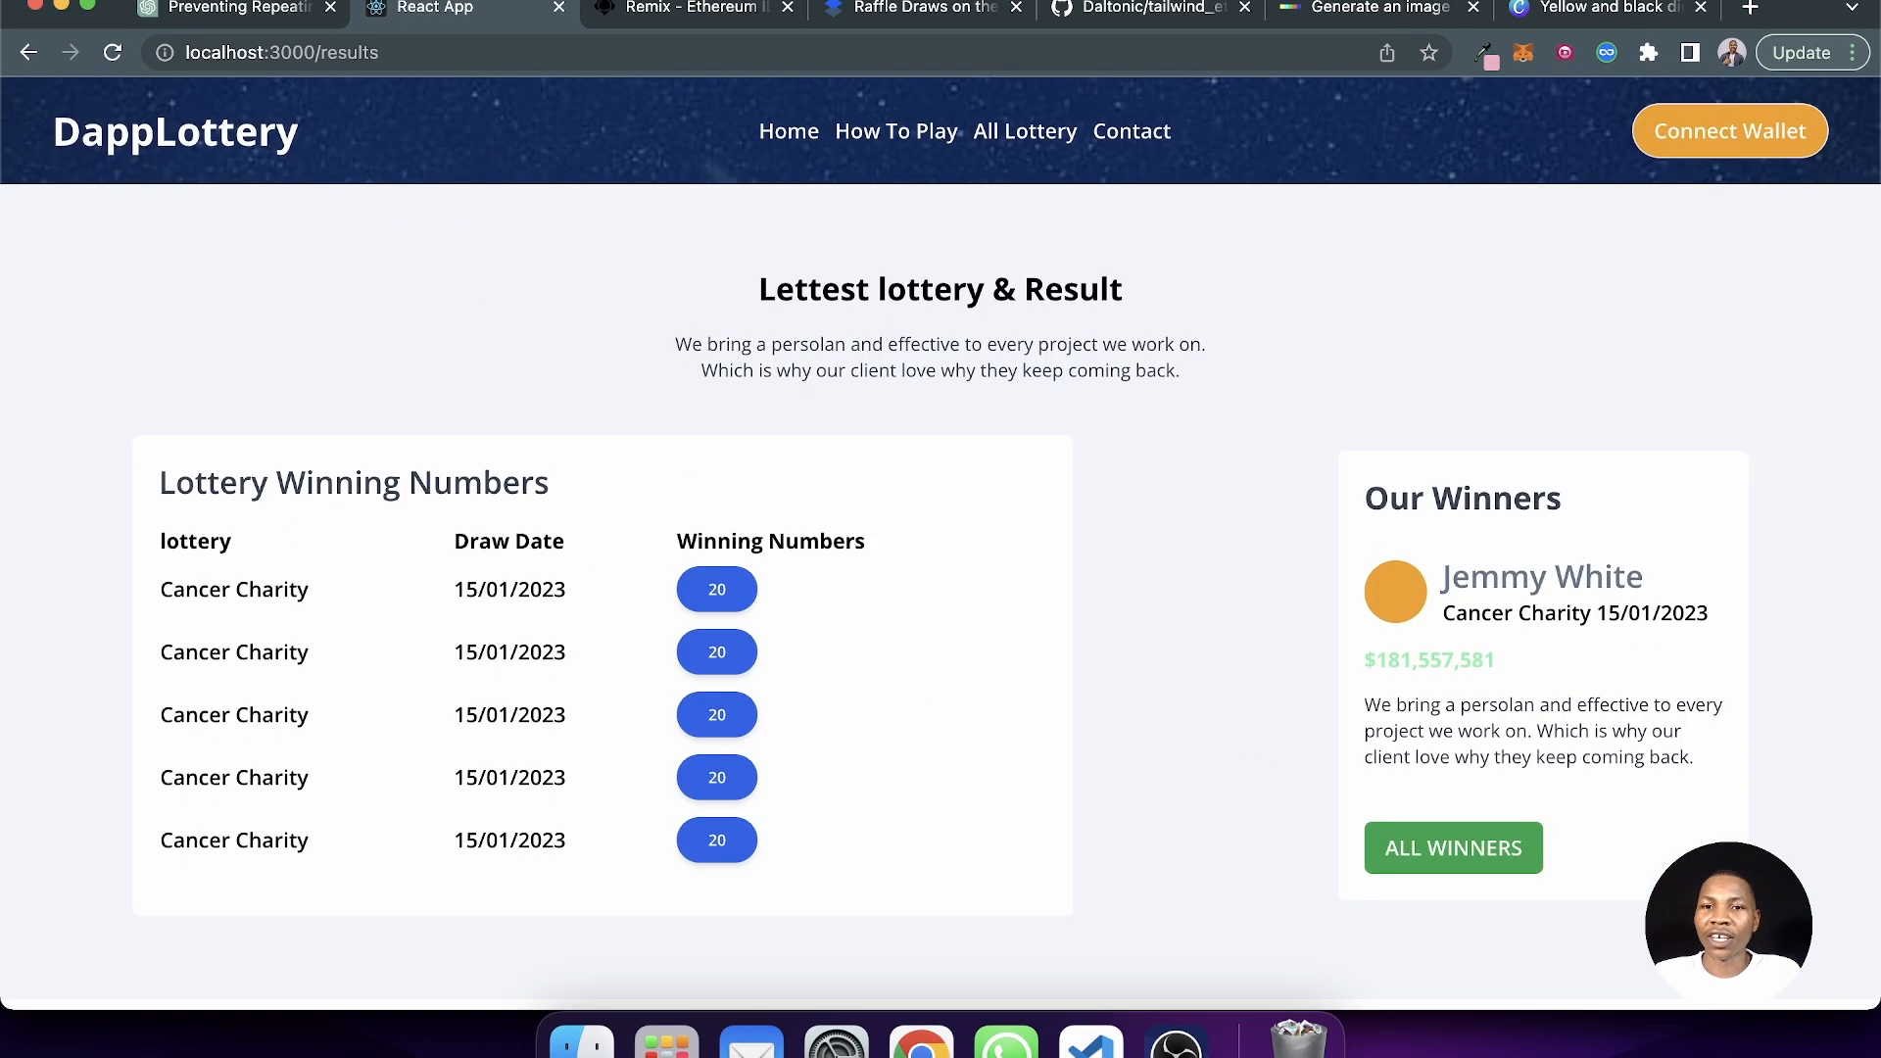
pyautogui.click(788, 130)
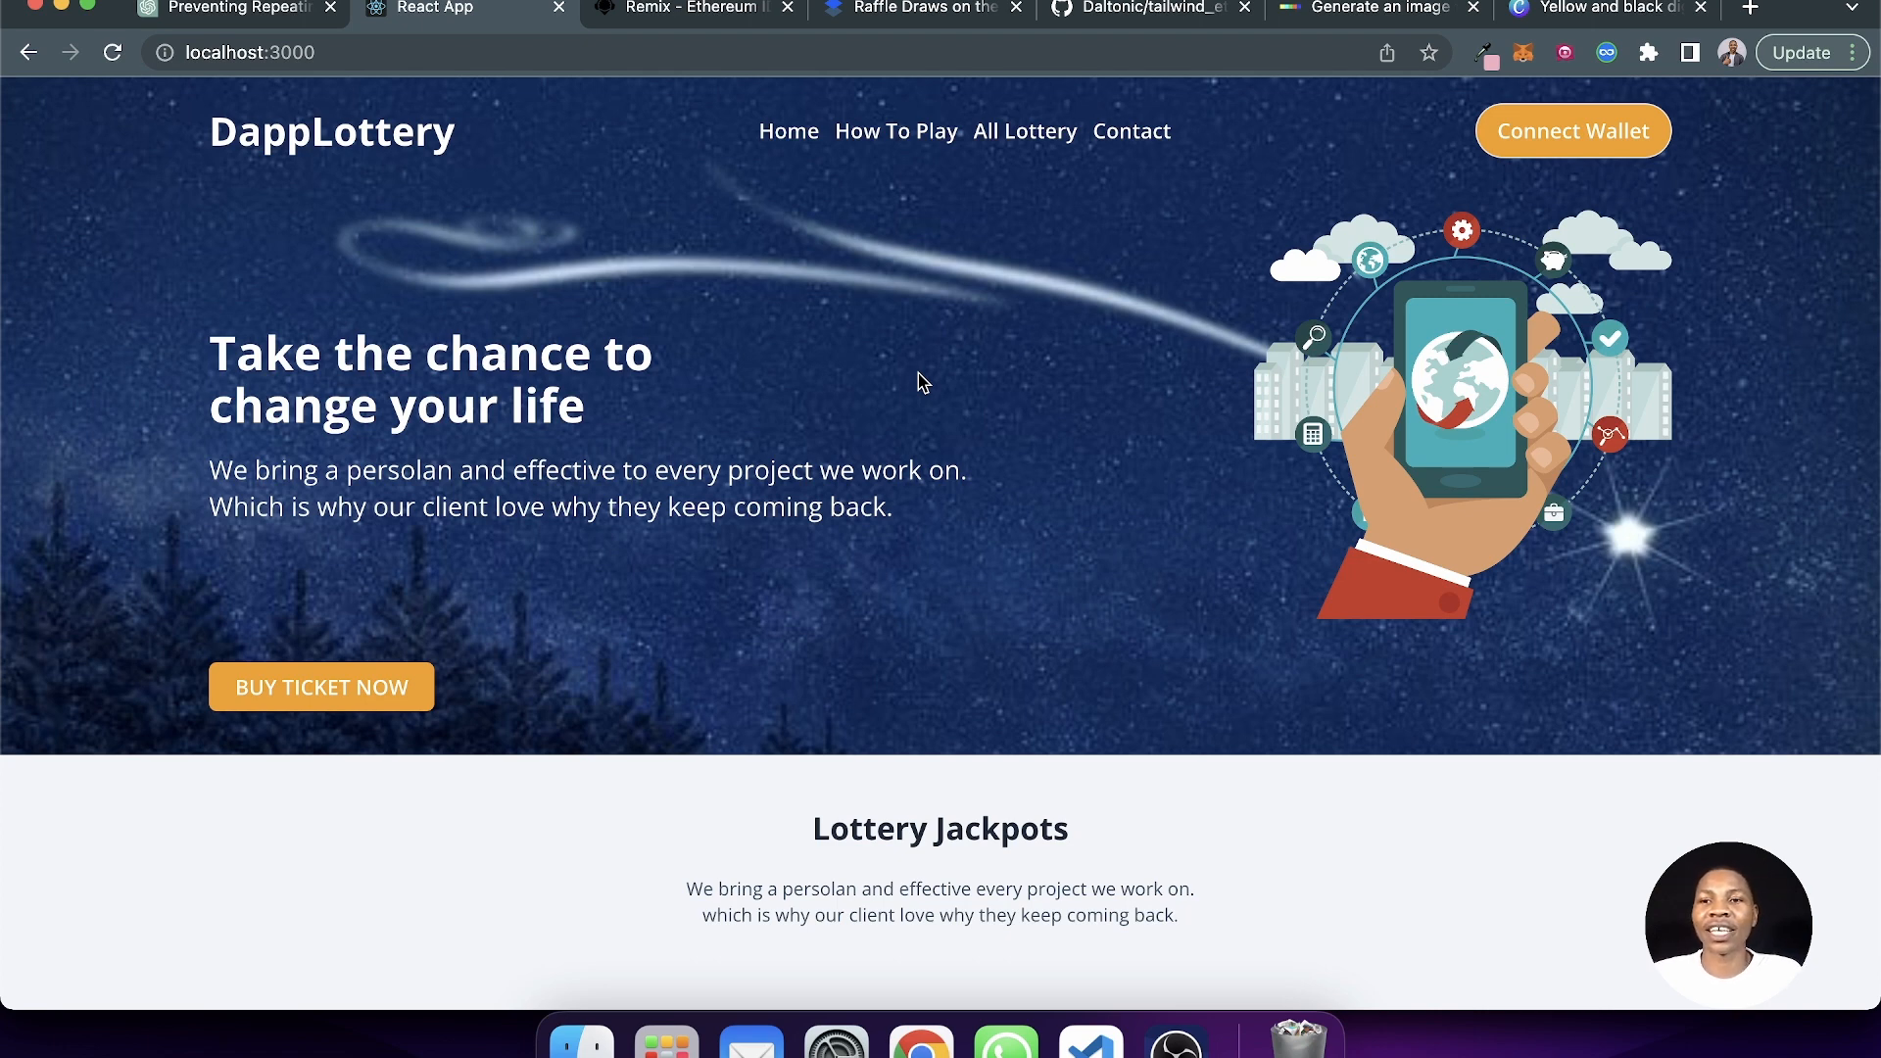
pyautogui.moveTo(1099, 339)
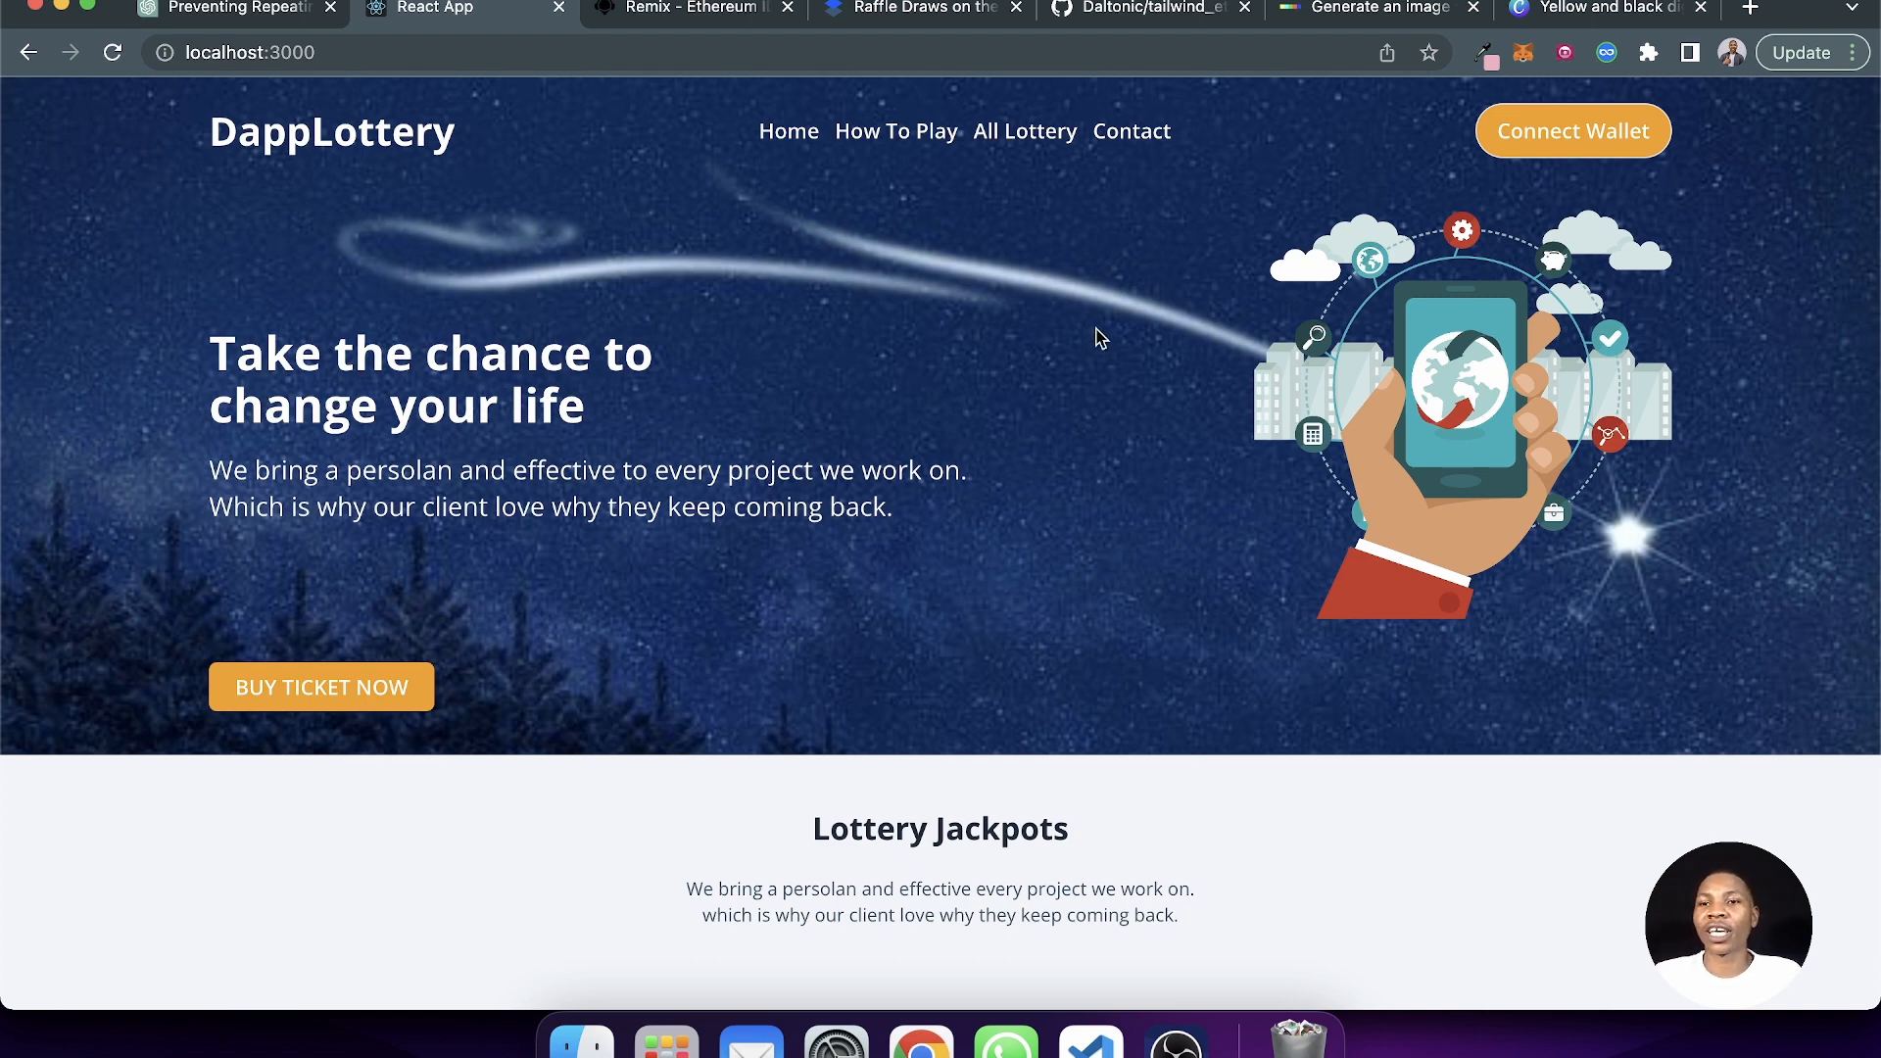
pyautogui.moveTo(1178, 175)
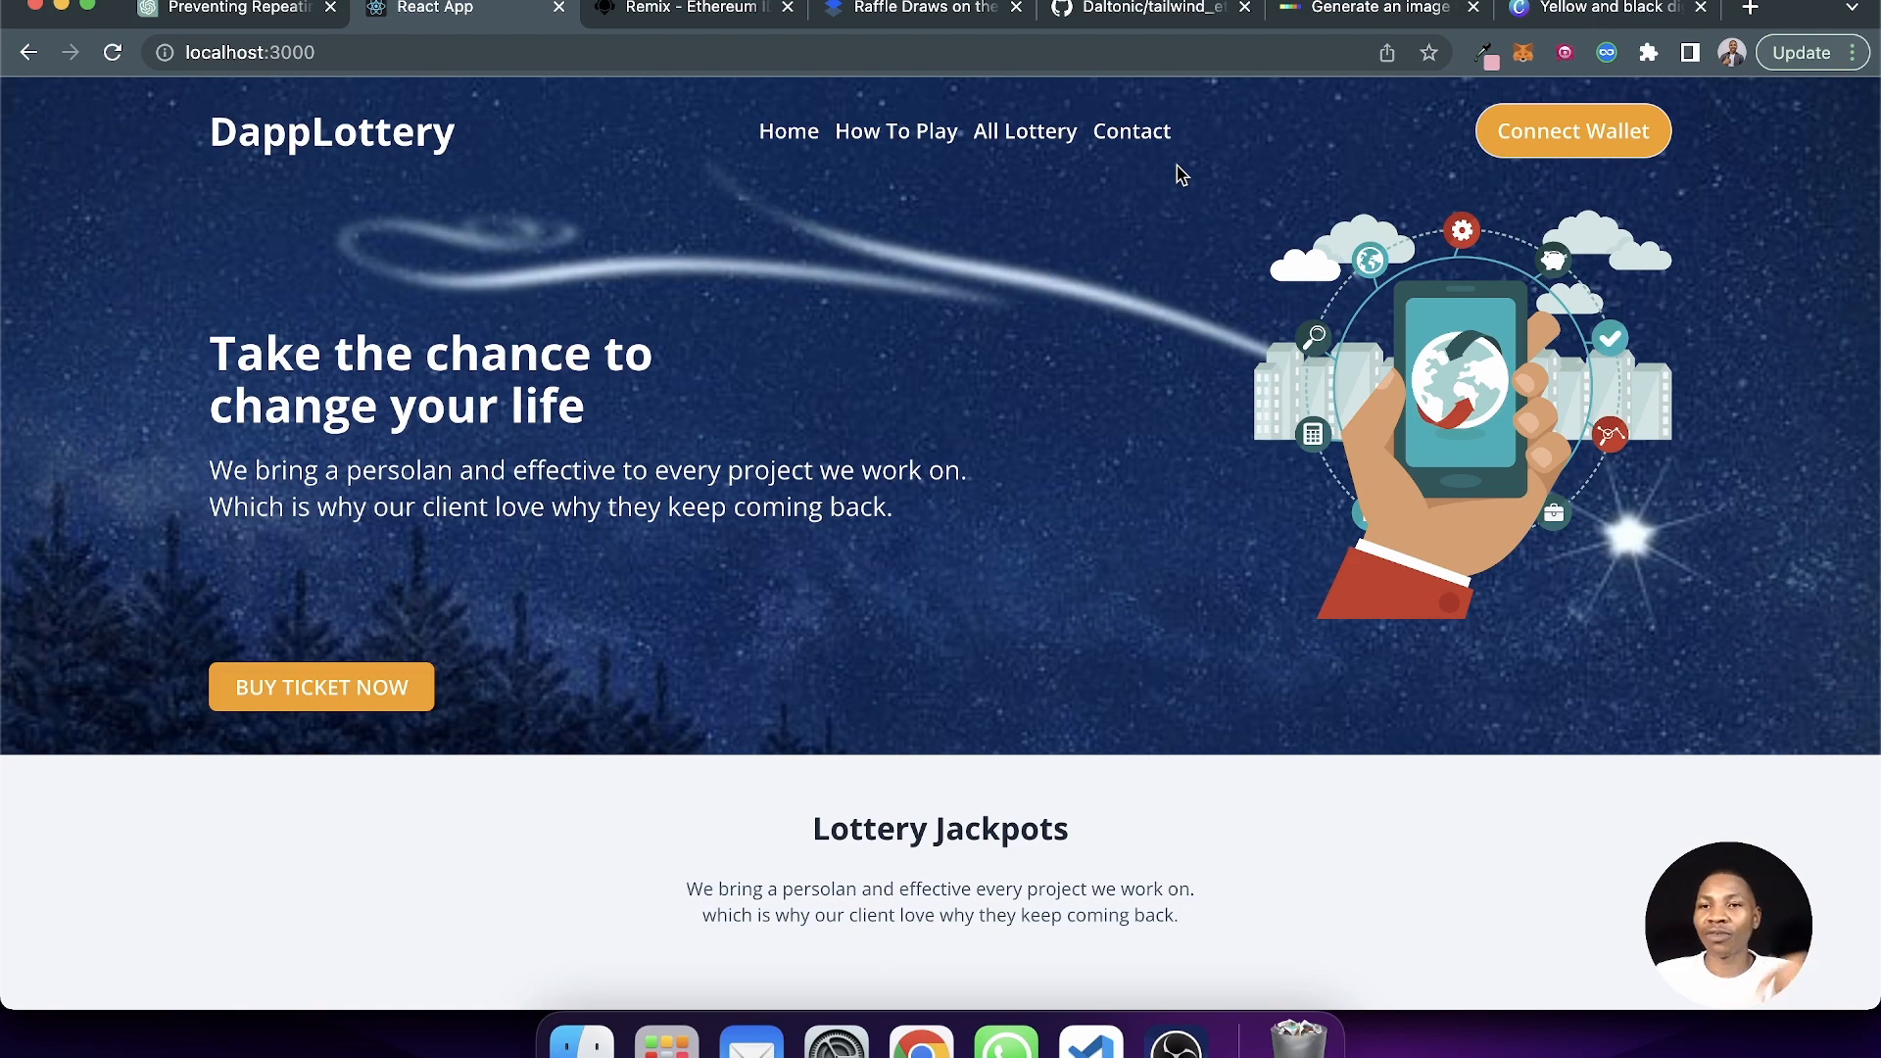
# - Switch to the tailwind_ethers_starter_kit GitHub tab and select its full URL in the address bar
pyautogui.click(1146, 10)
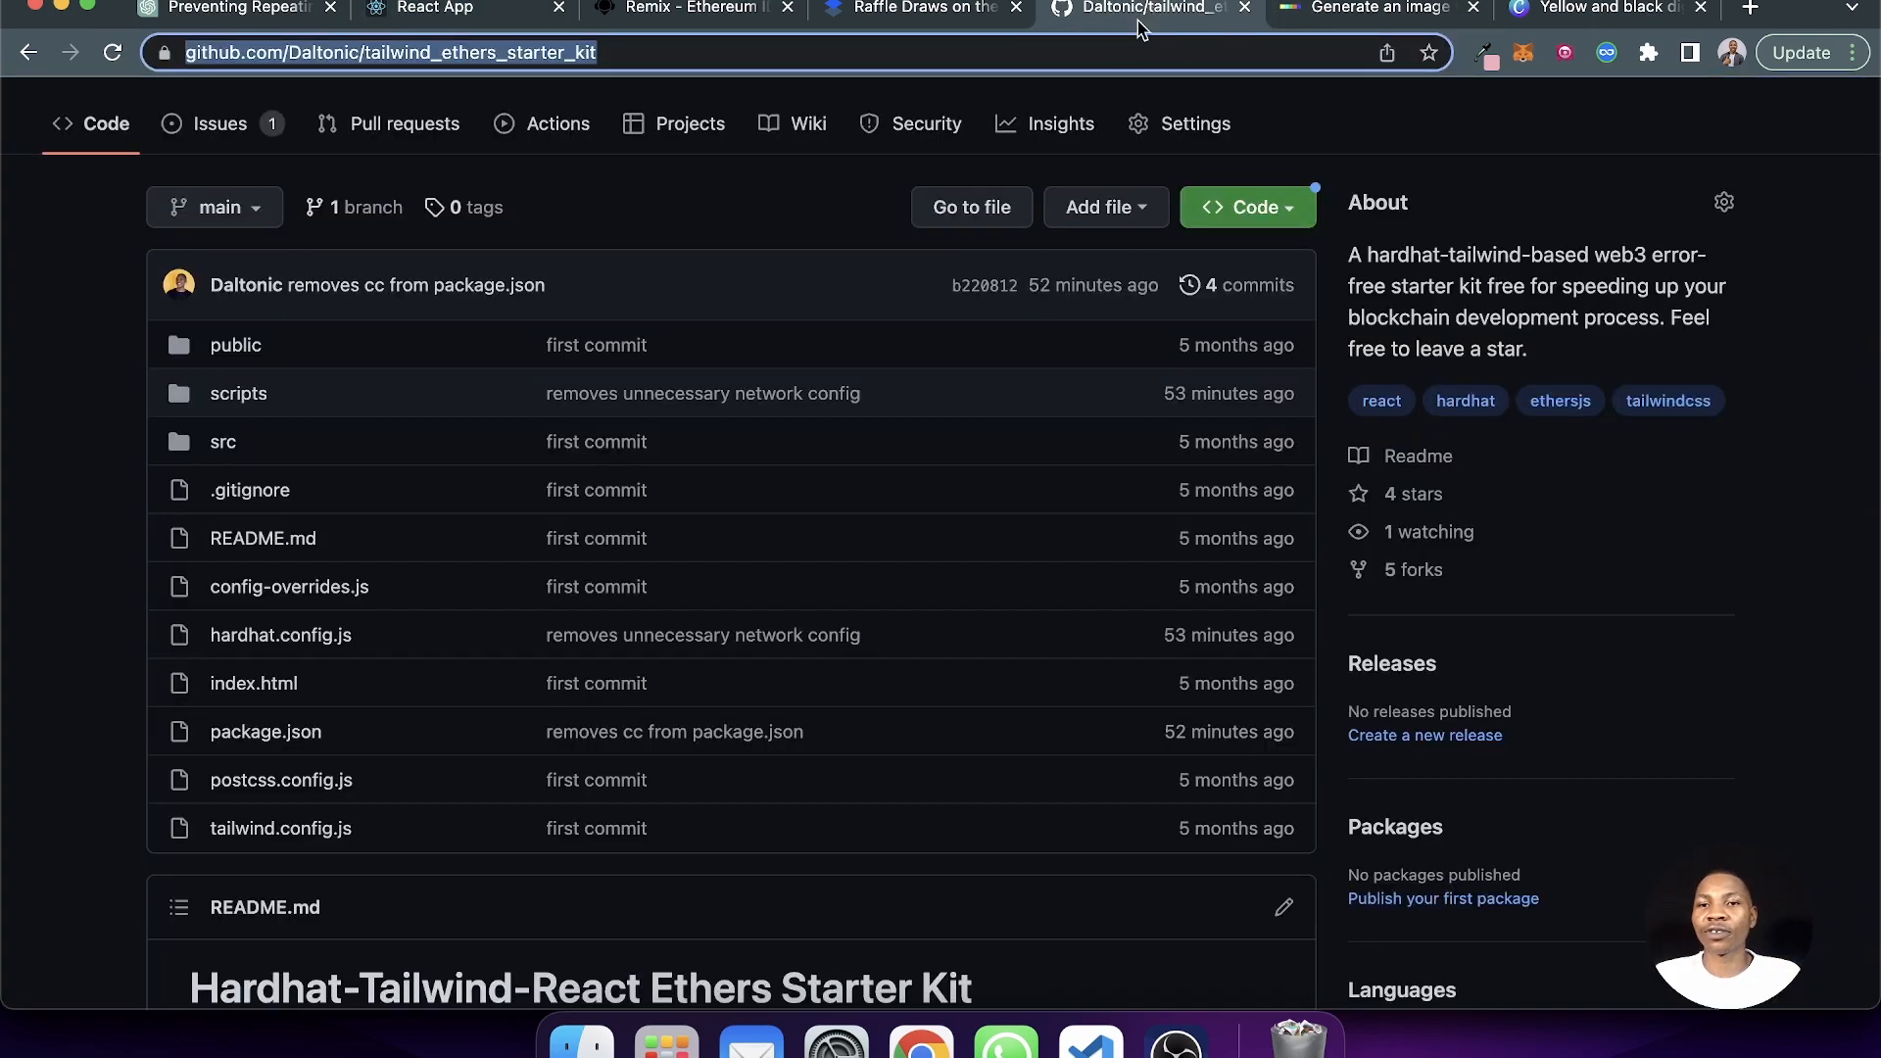
pyautogui.click(600, 51)
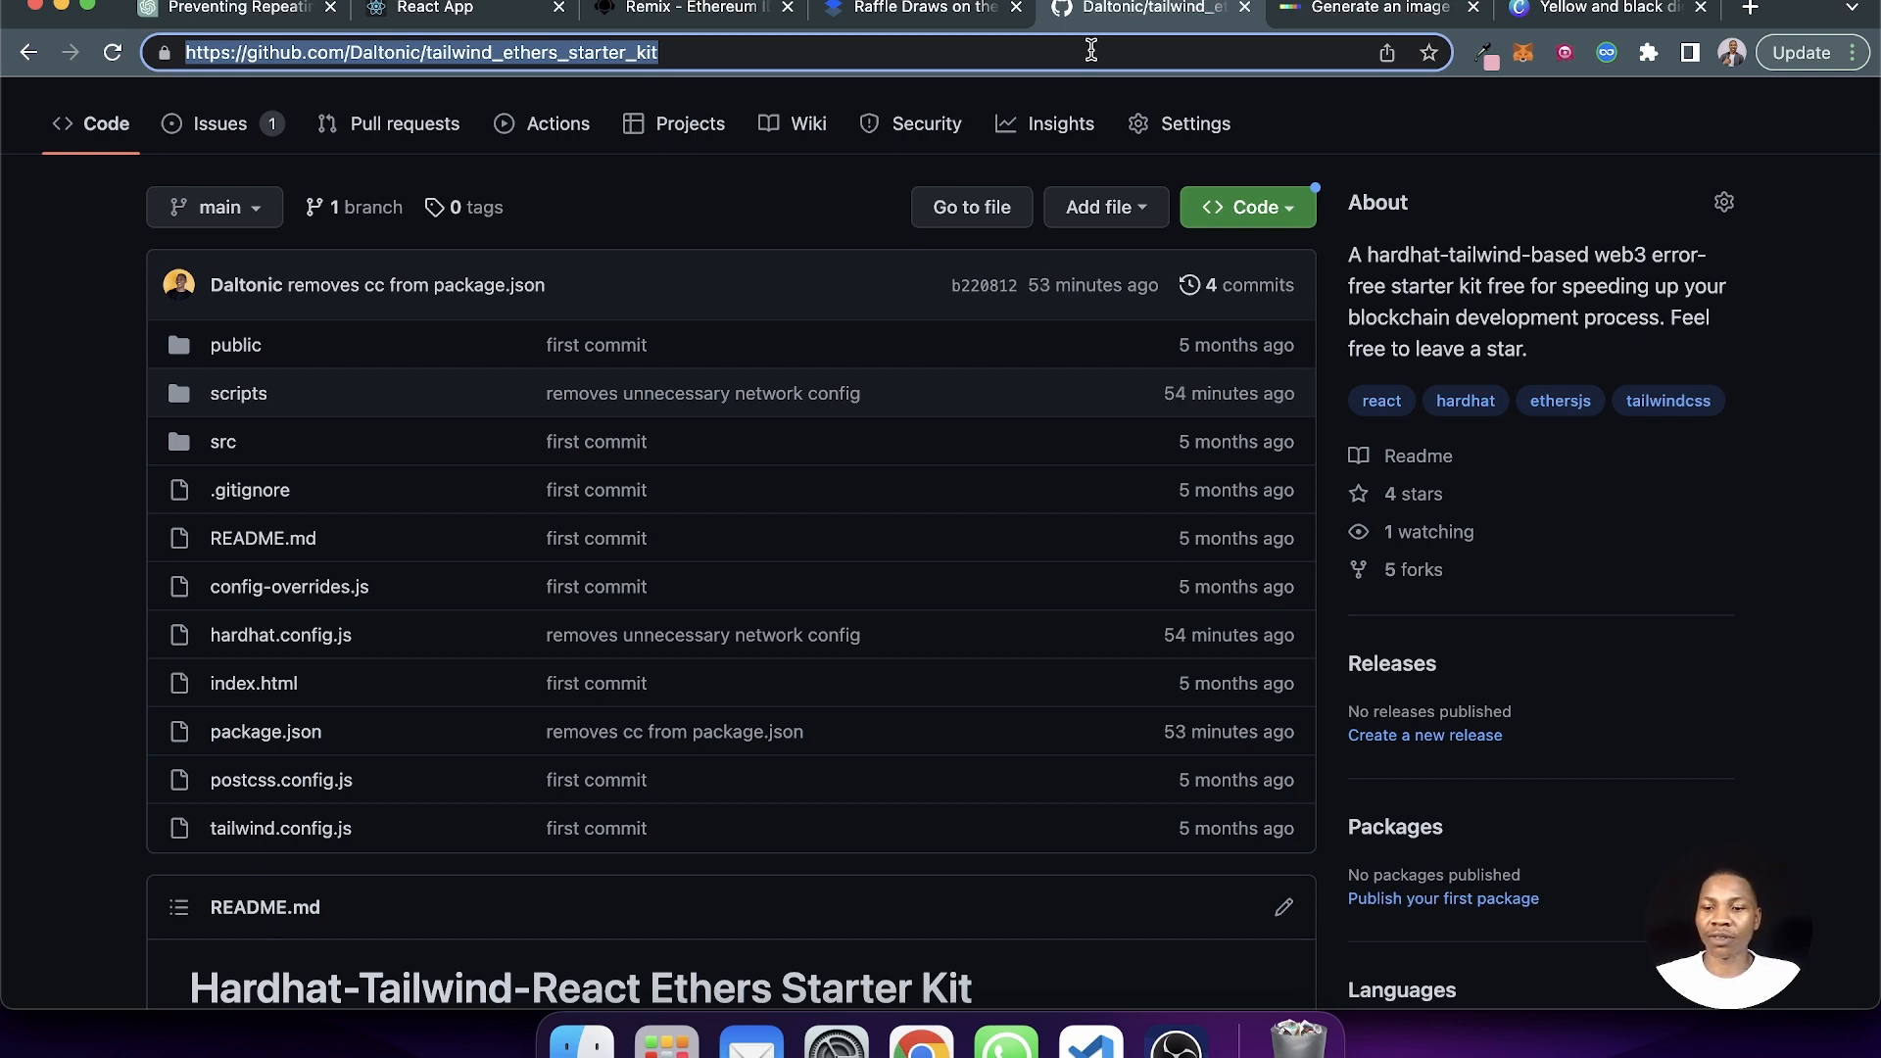
pyautogui.click(420, 51)
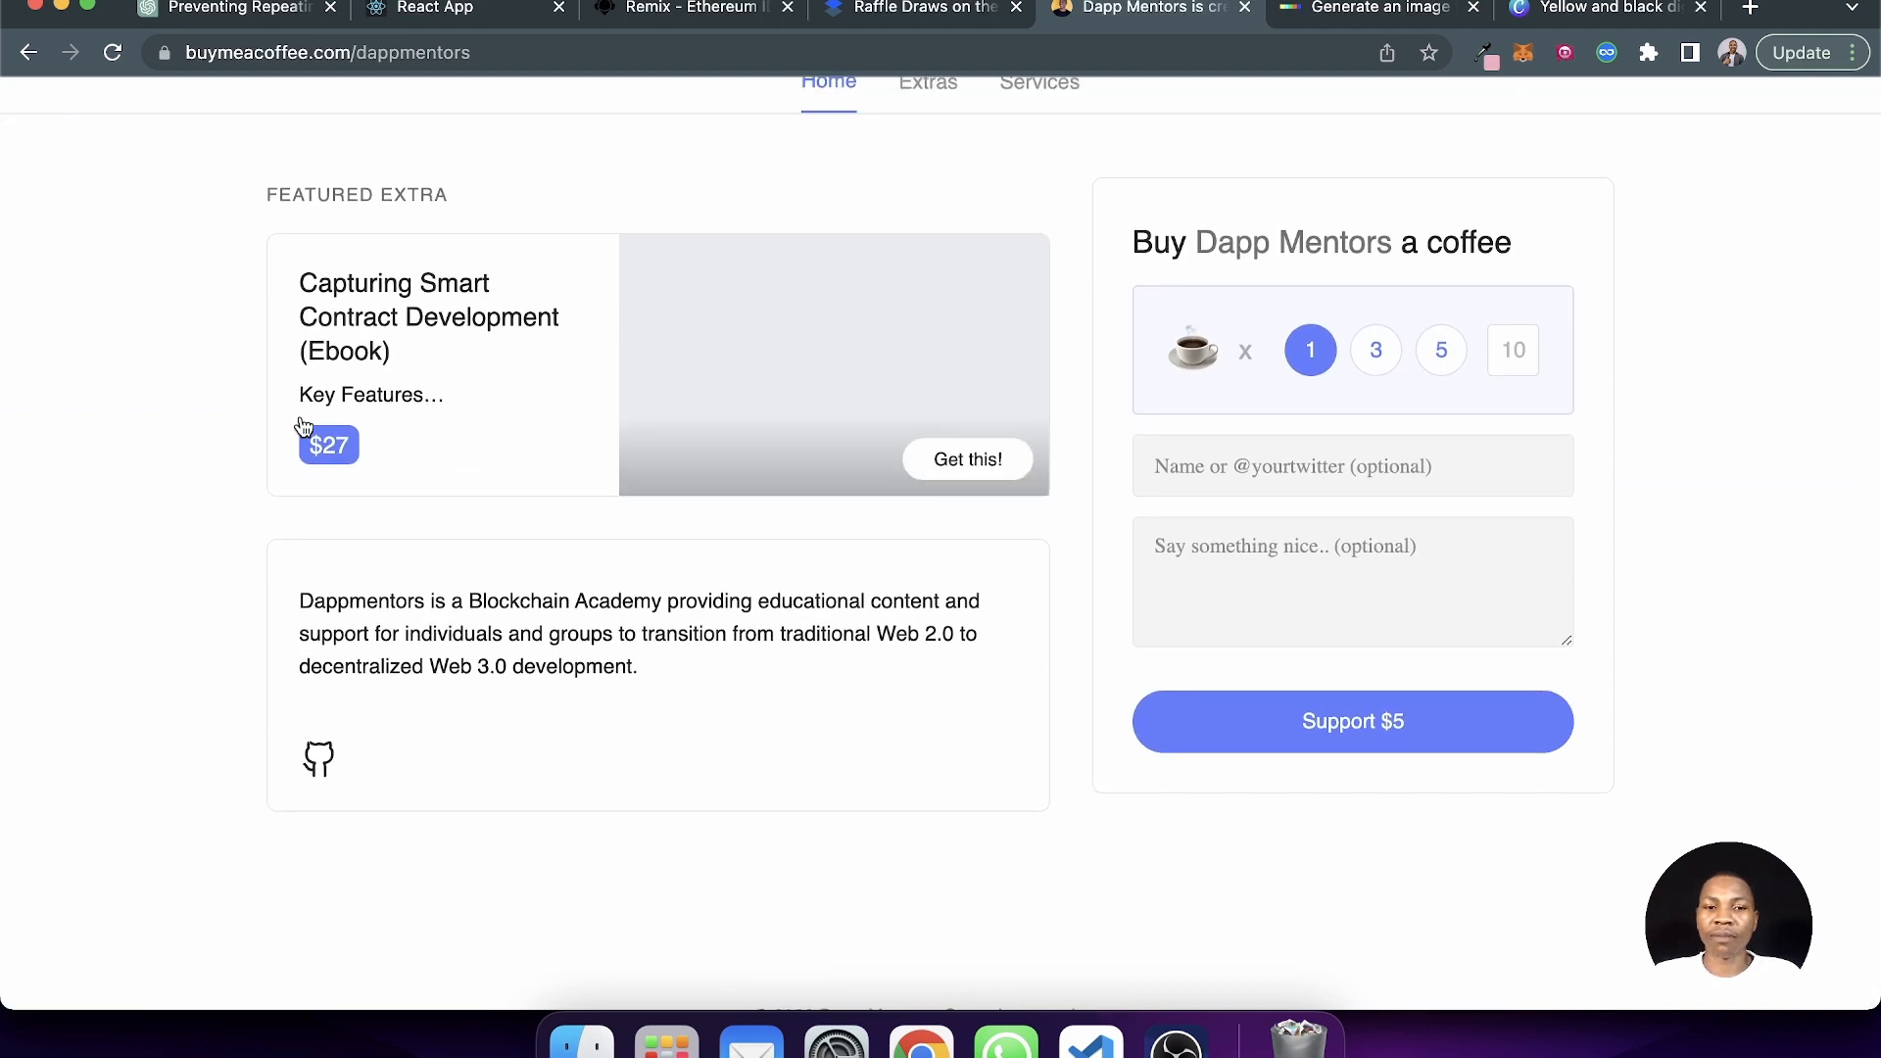
pyautogui.moveTo(317, 351)
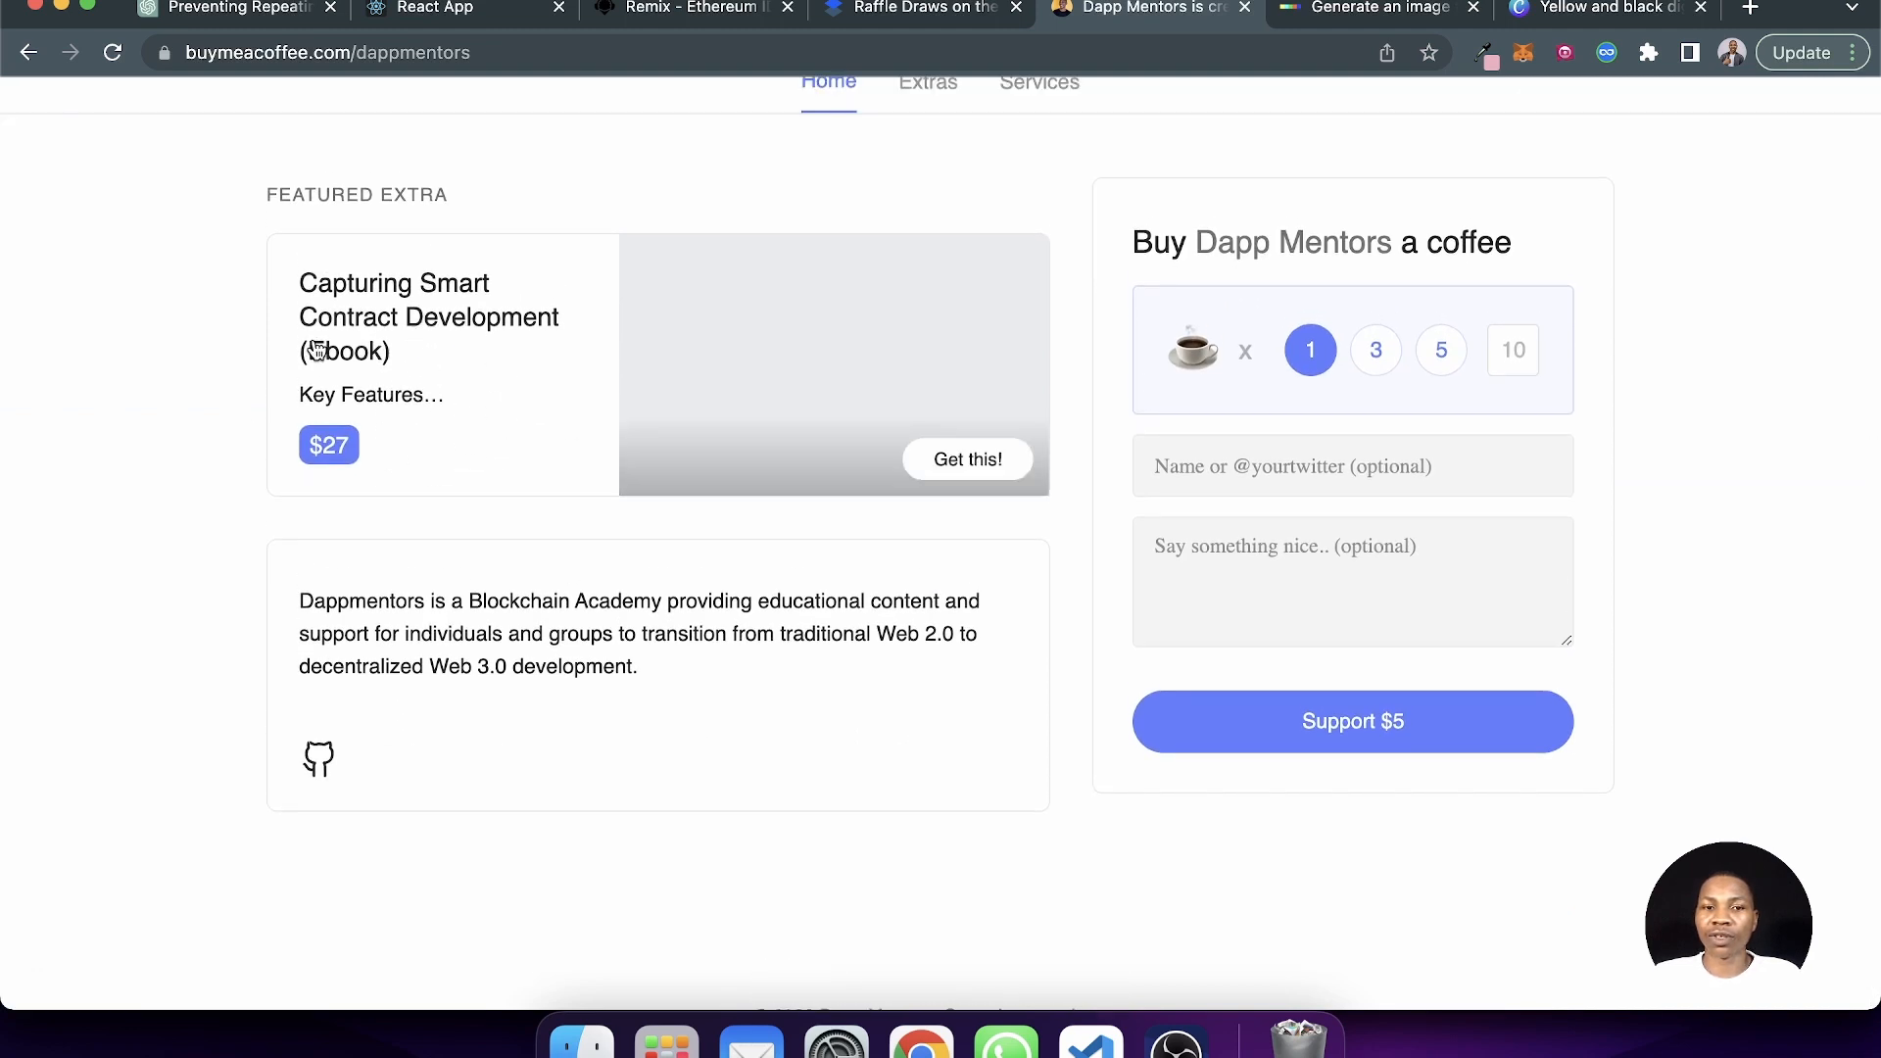
pyautogui.moveTo(478, 482)
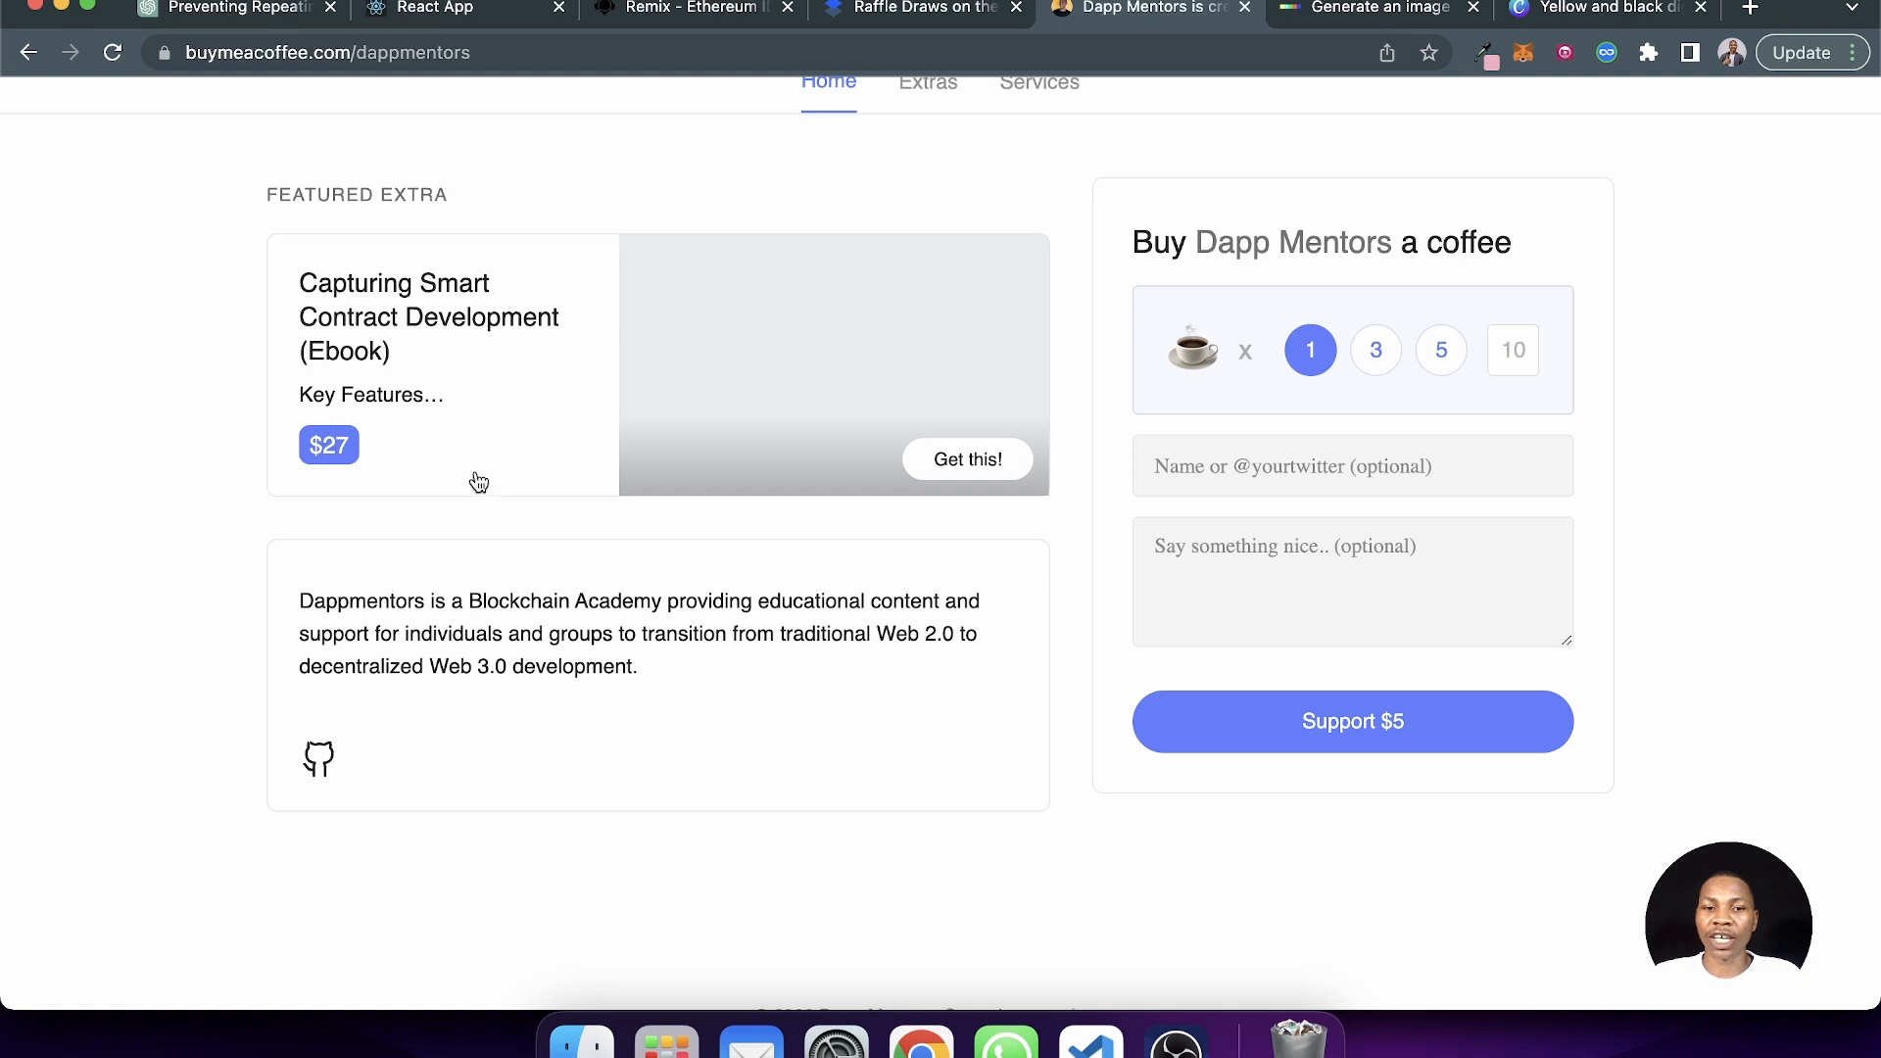
# - Scroll the Dapp Mentors page between its profile header and the coffee support form
pyautogui.scroll(3)
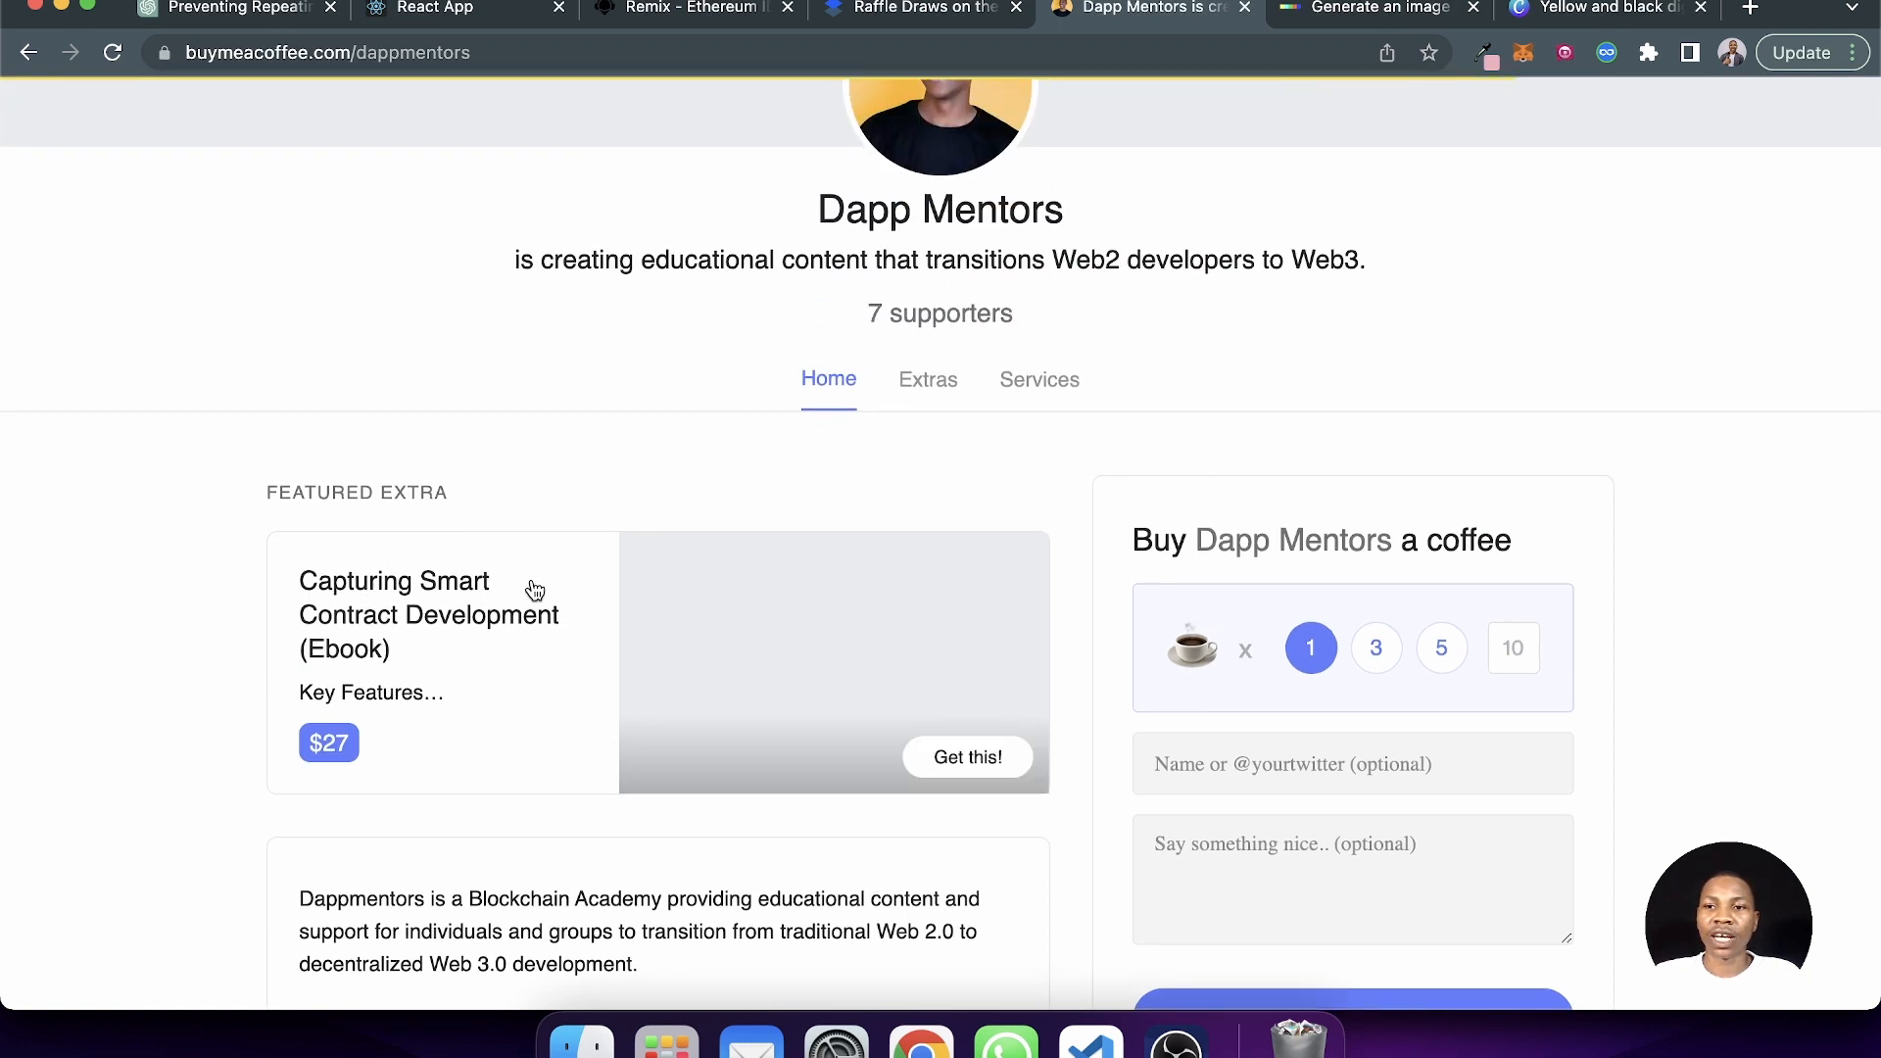
pyautogui.moveTo(635, 482)
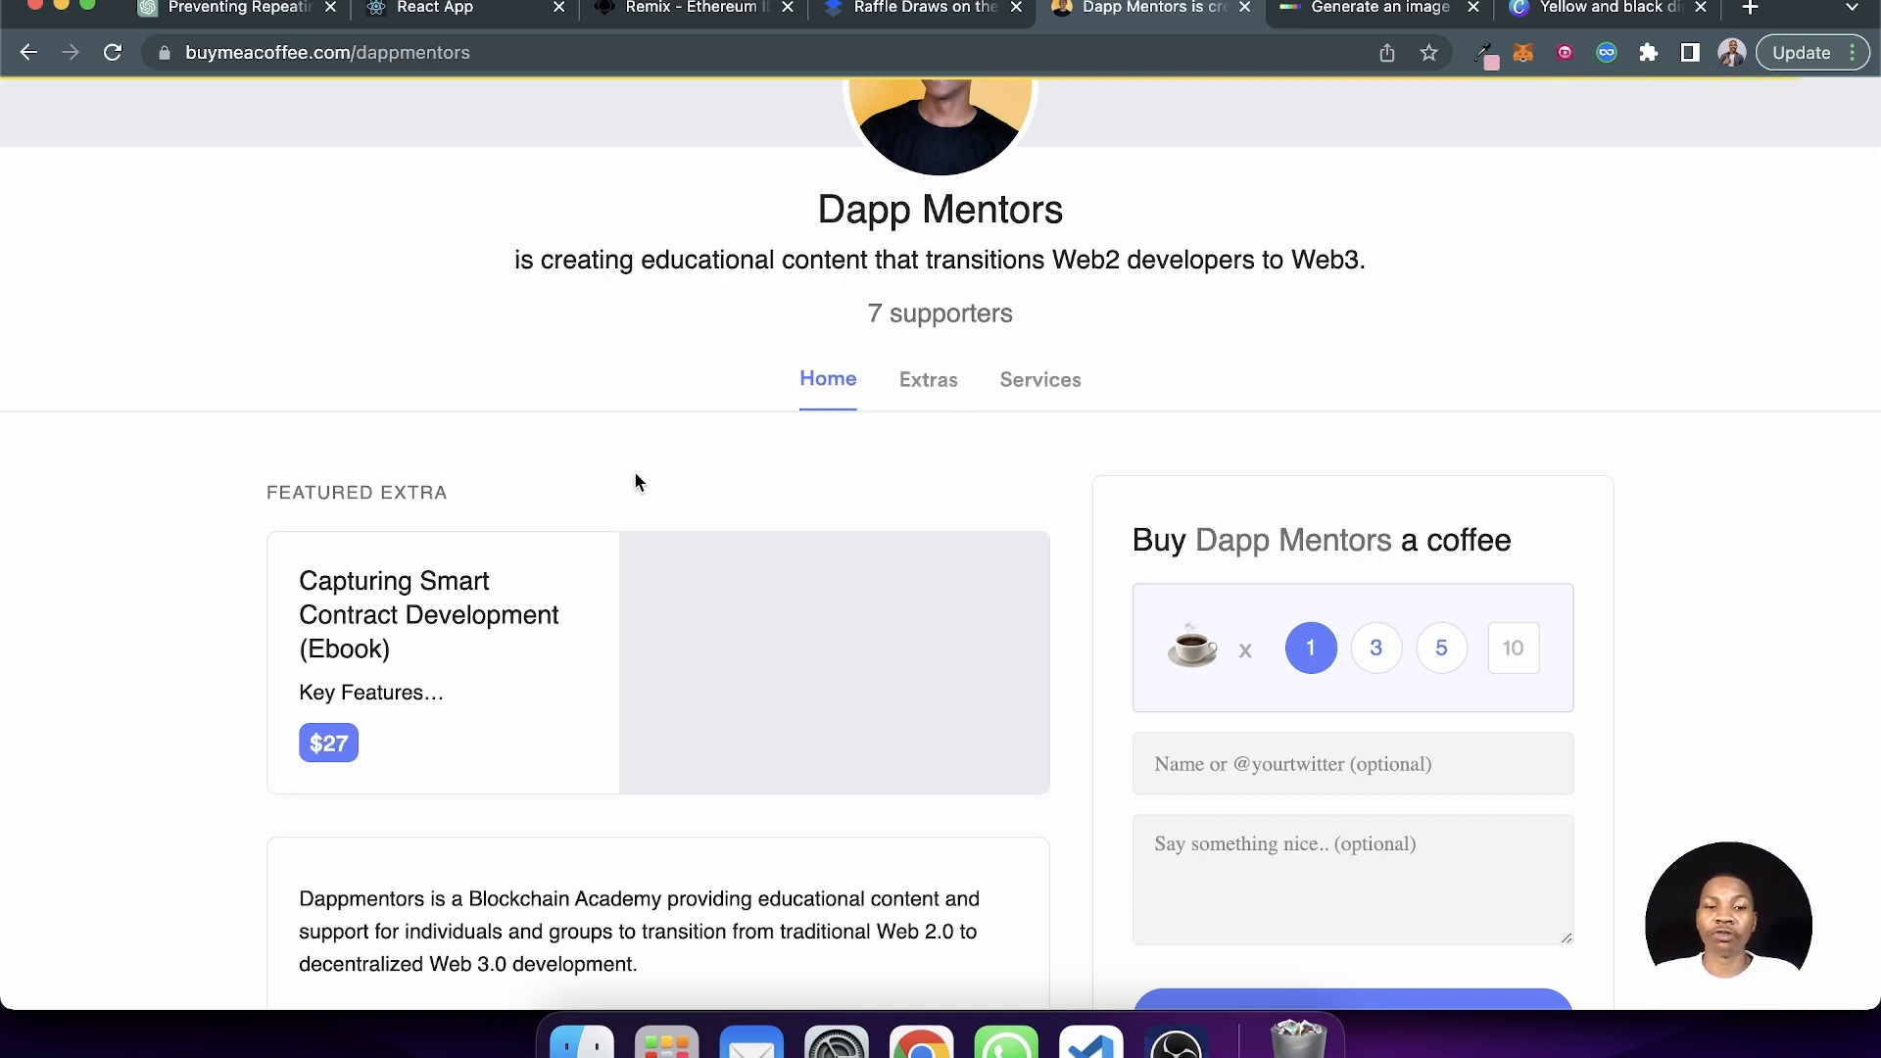
pyautogui.scroll(-3)
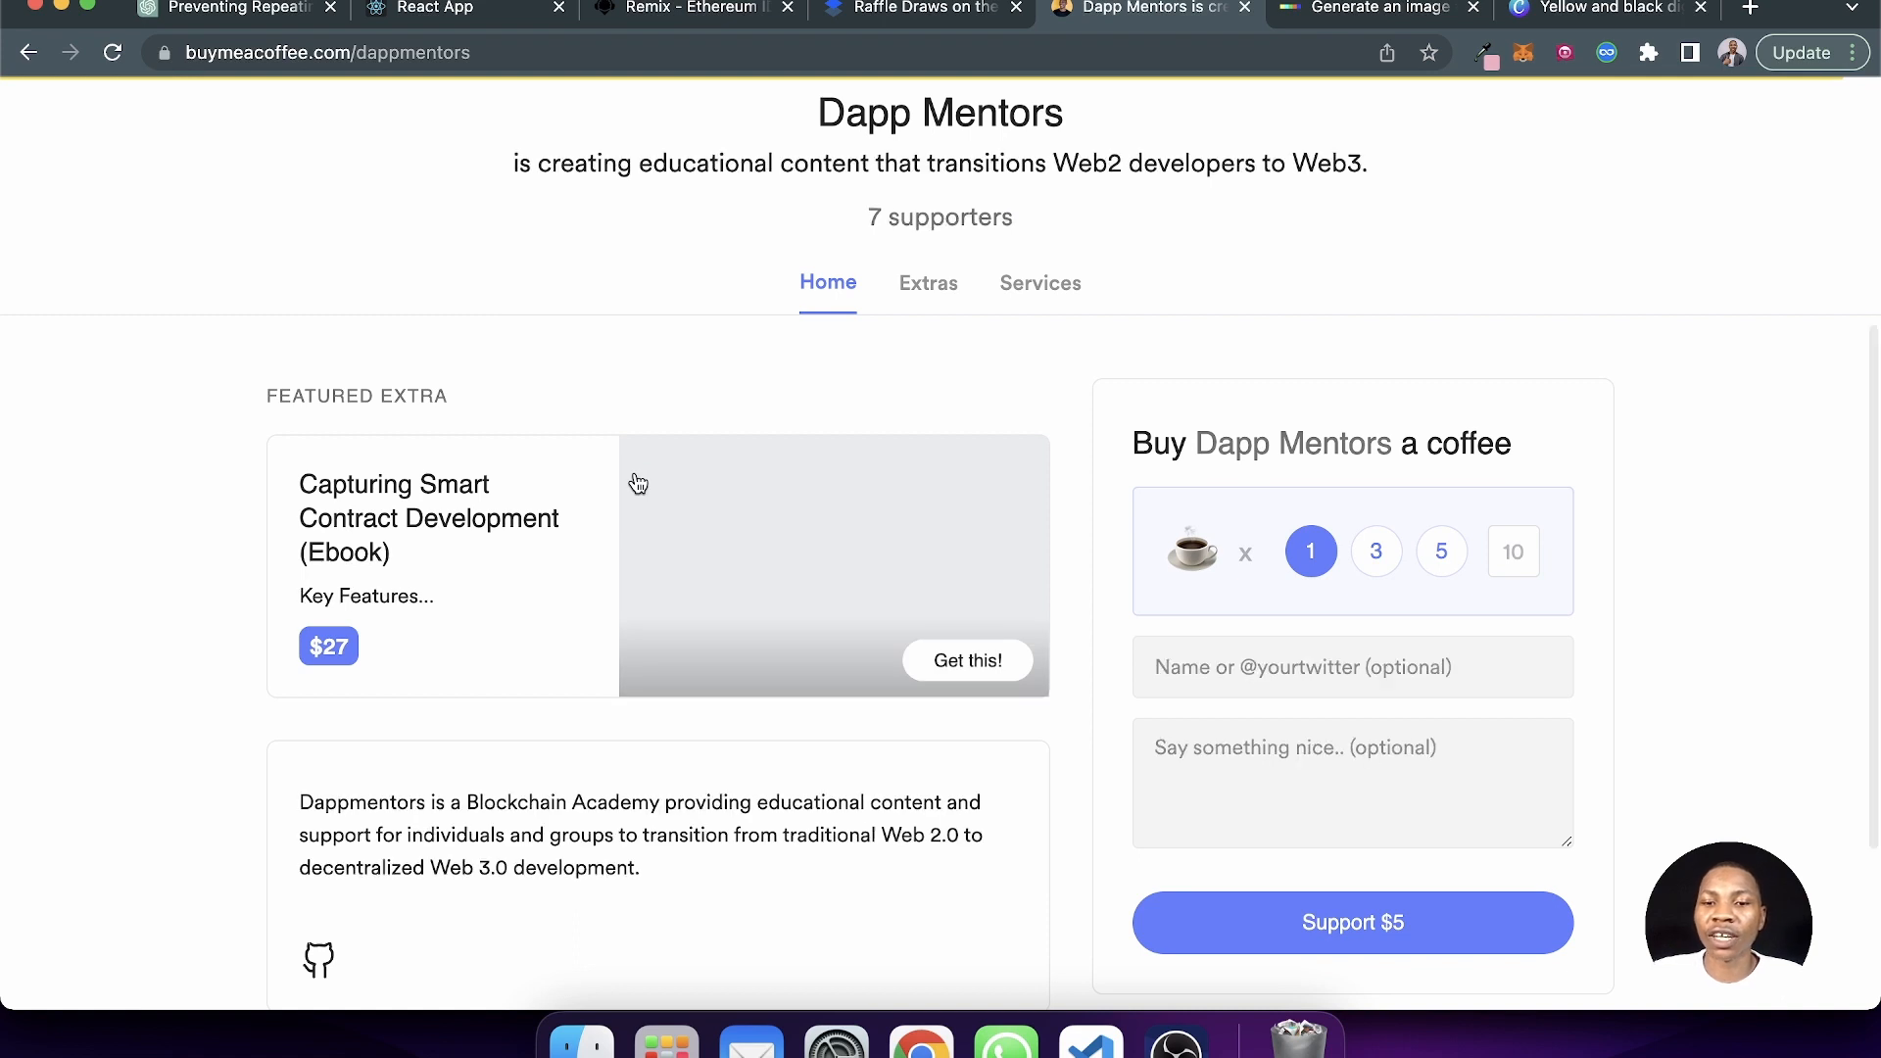
pyautogui.moveTo(876, 823)
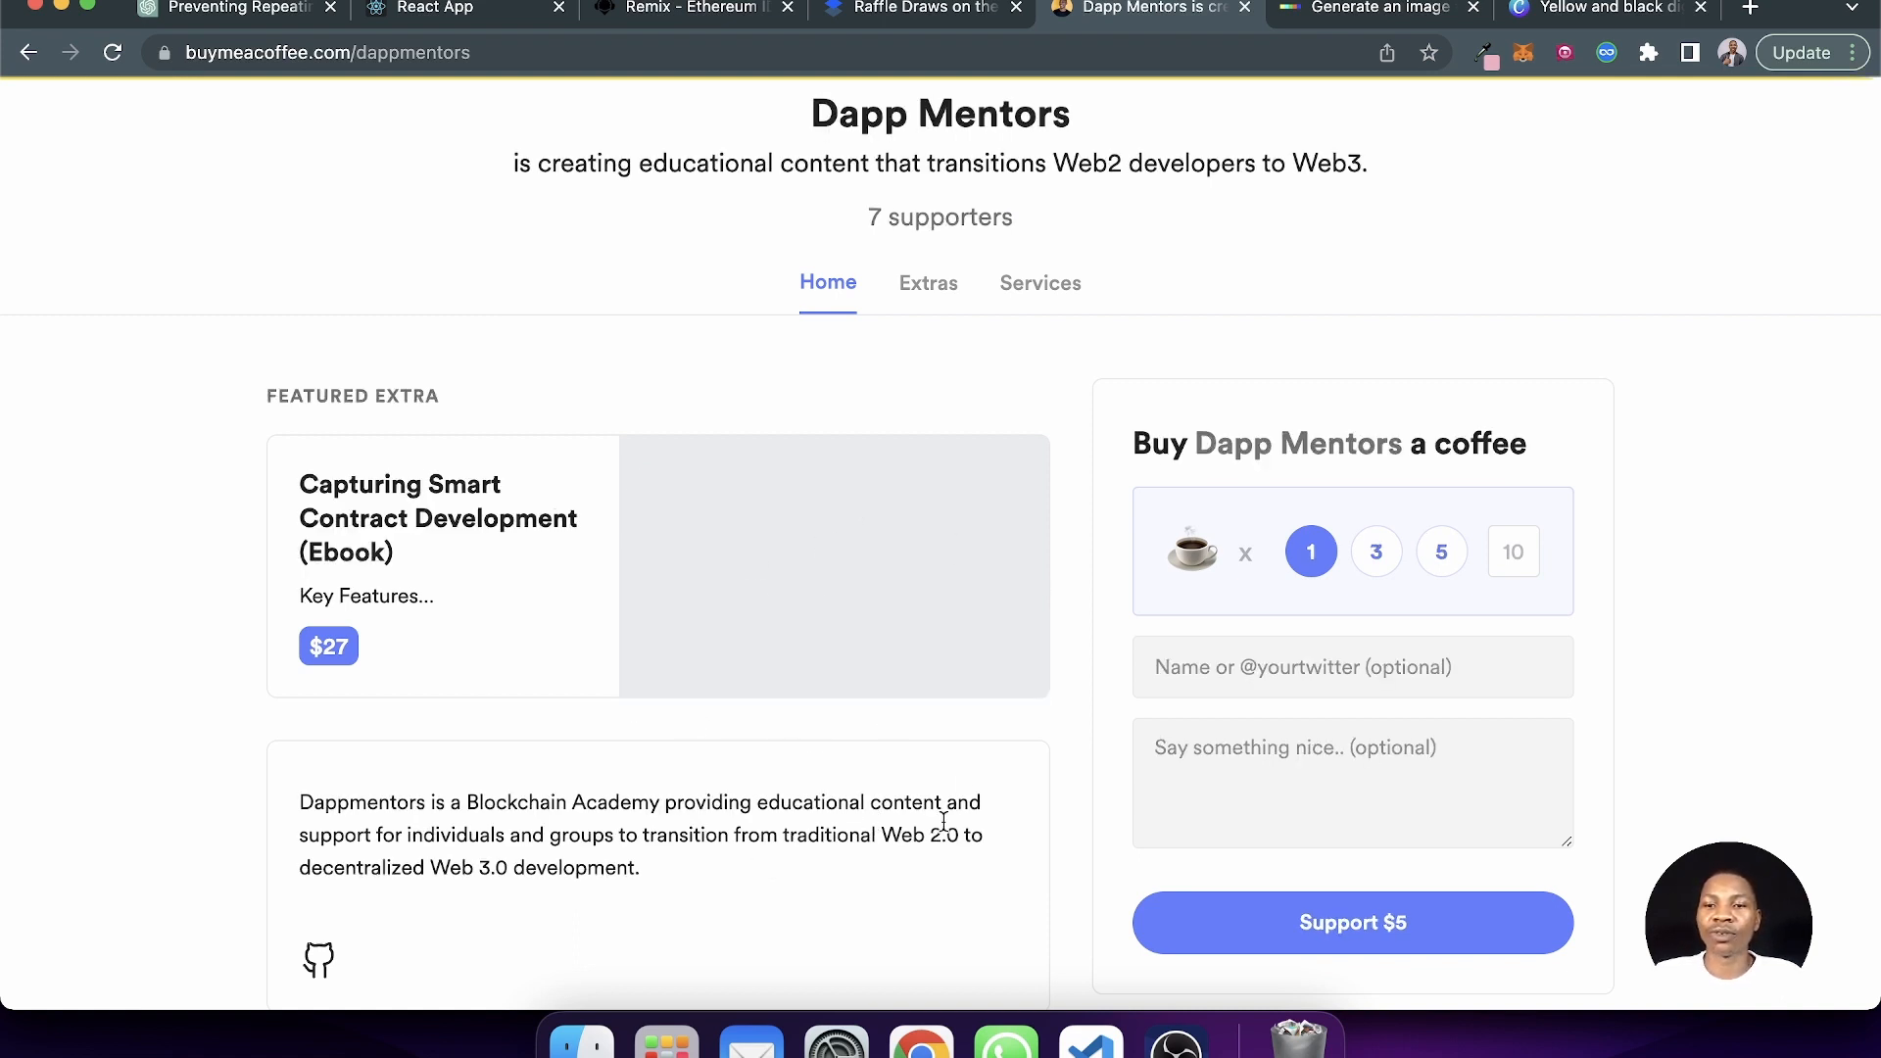
pyautogui.moveTo(958, 287)
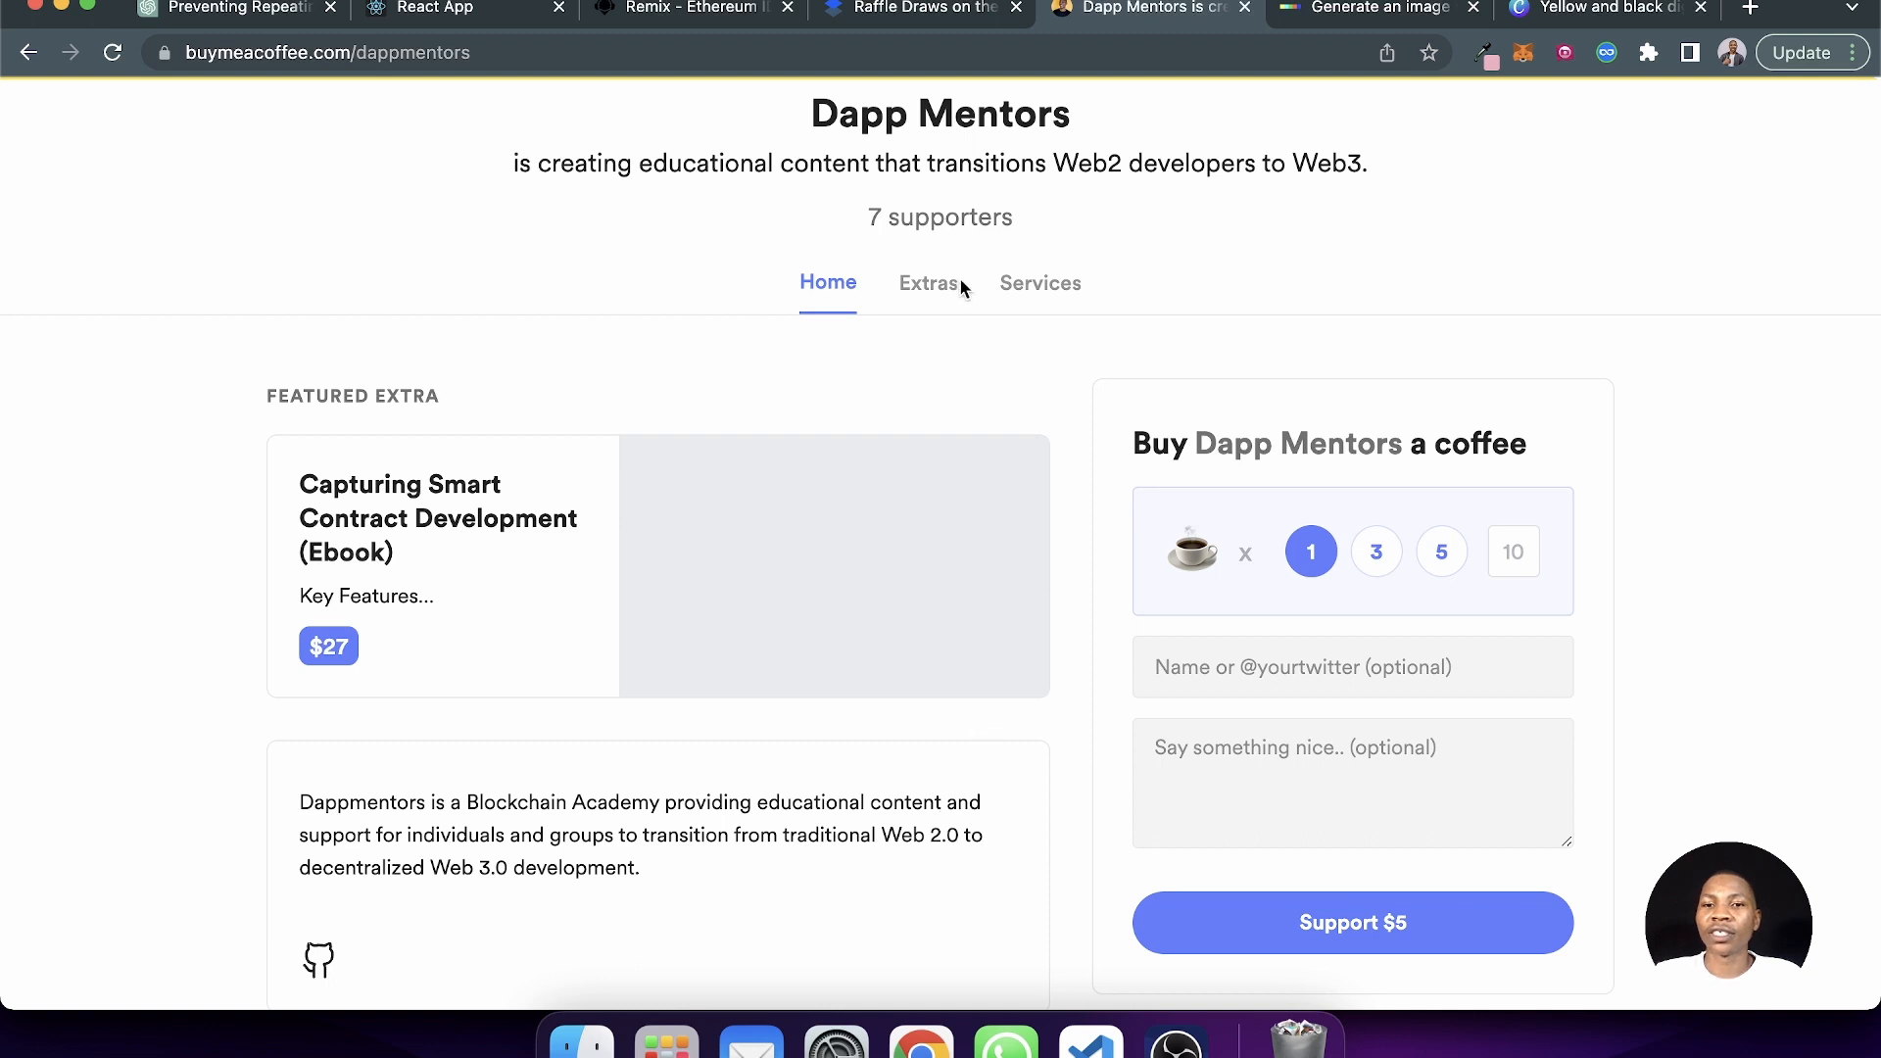
pyautogui.moveTo(1040, 282)
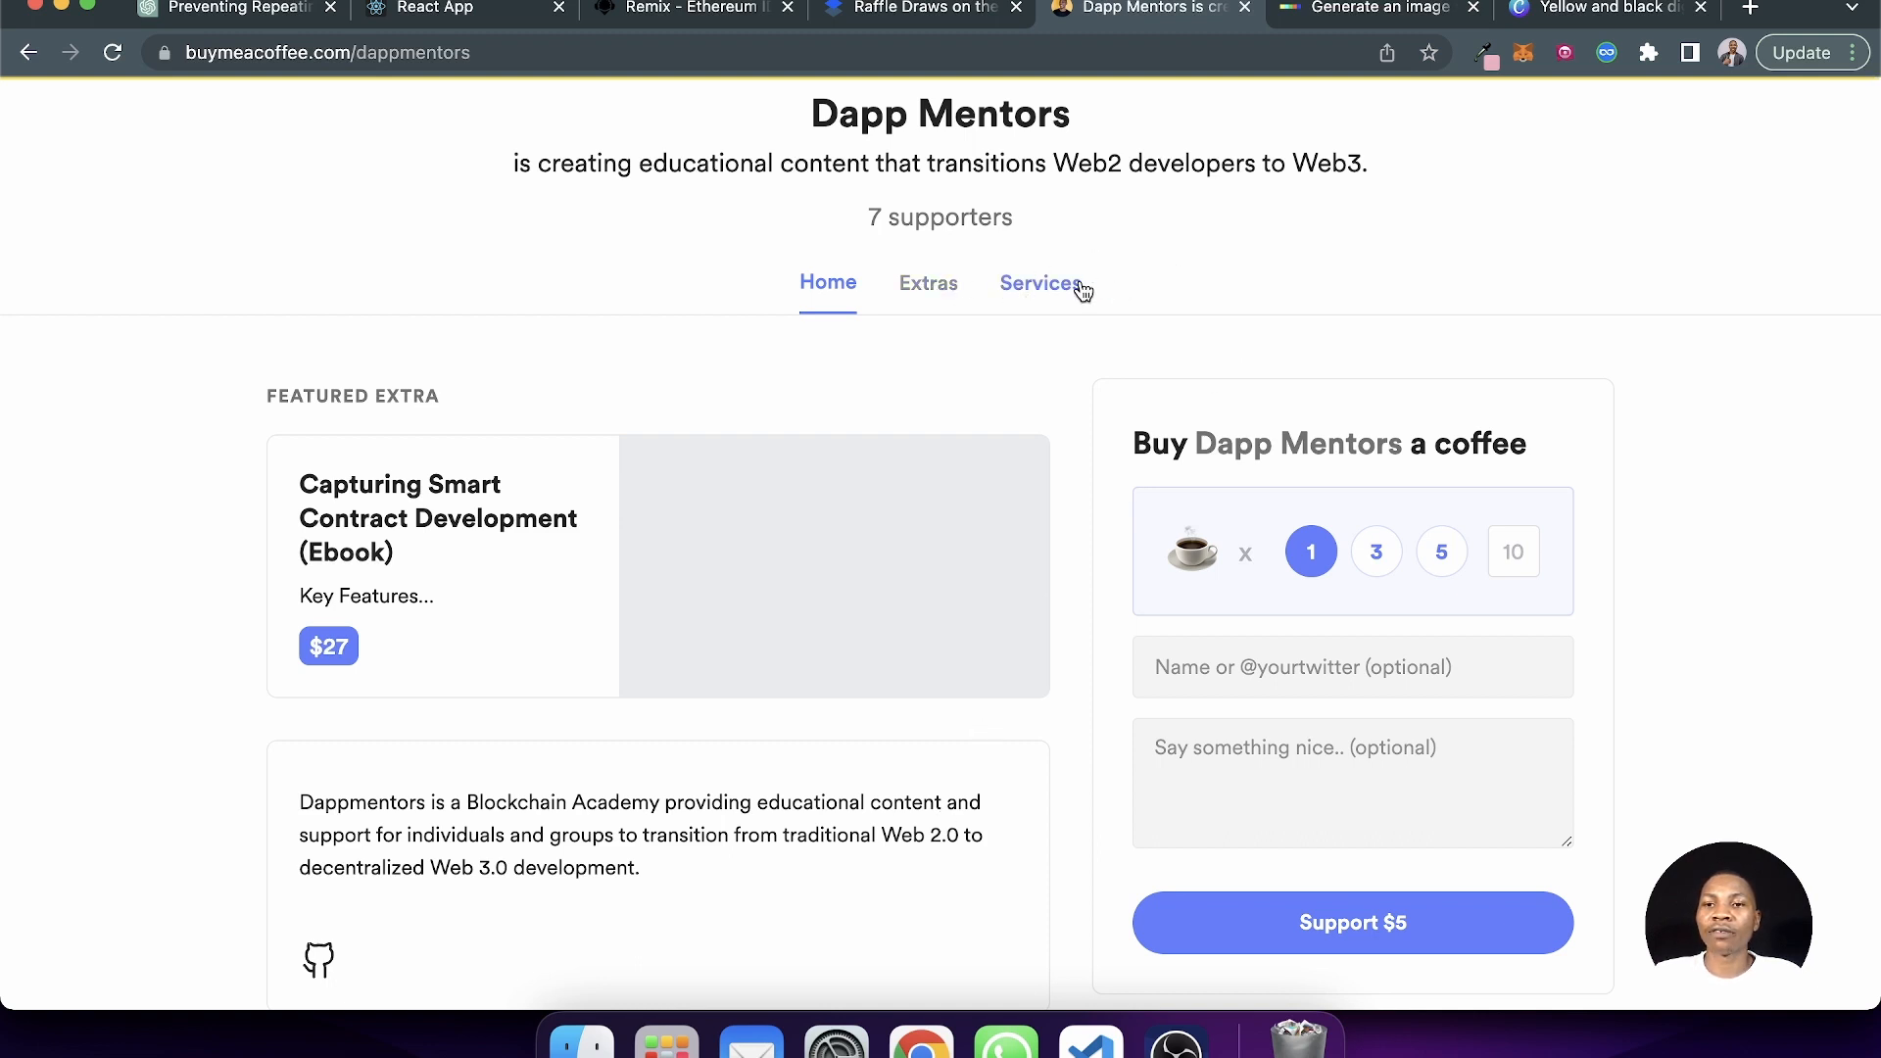
pyautogui.moveTo(1041, 282)
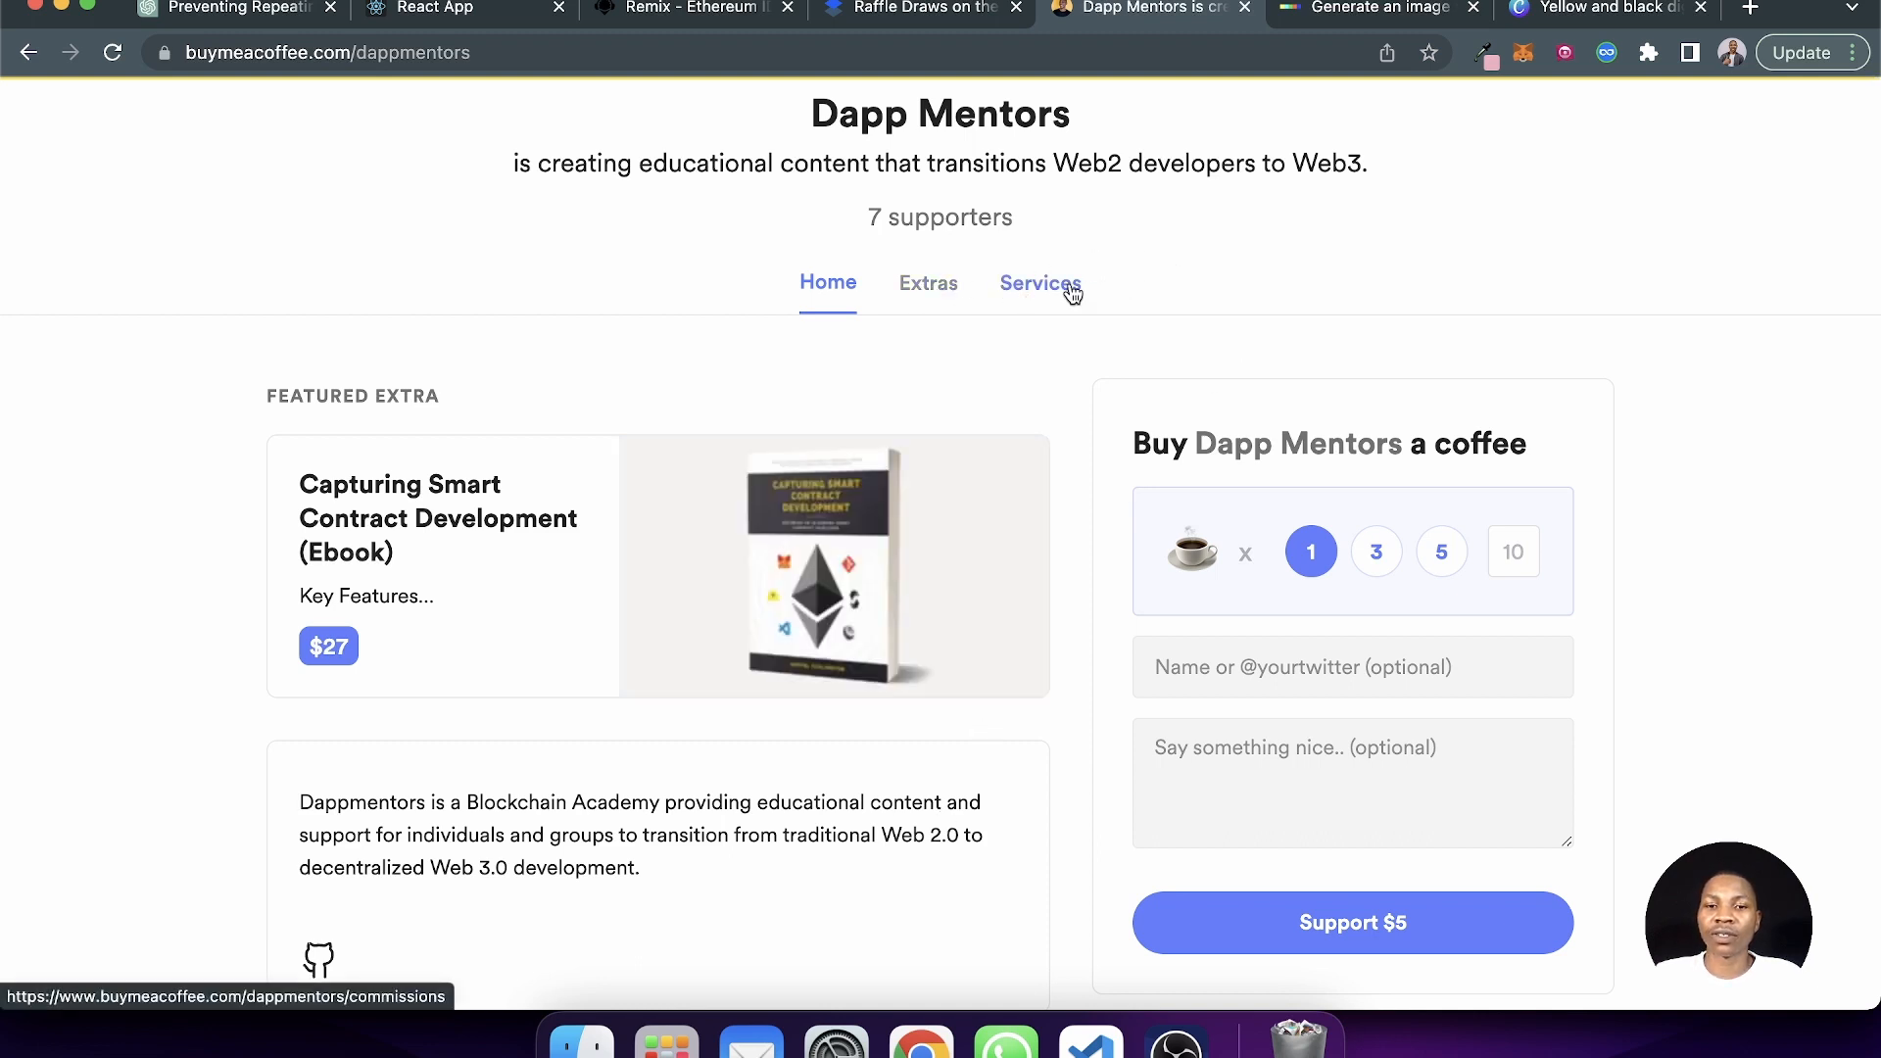
pyautogui.moveTo(856, 555)
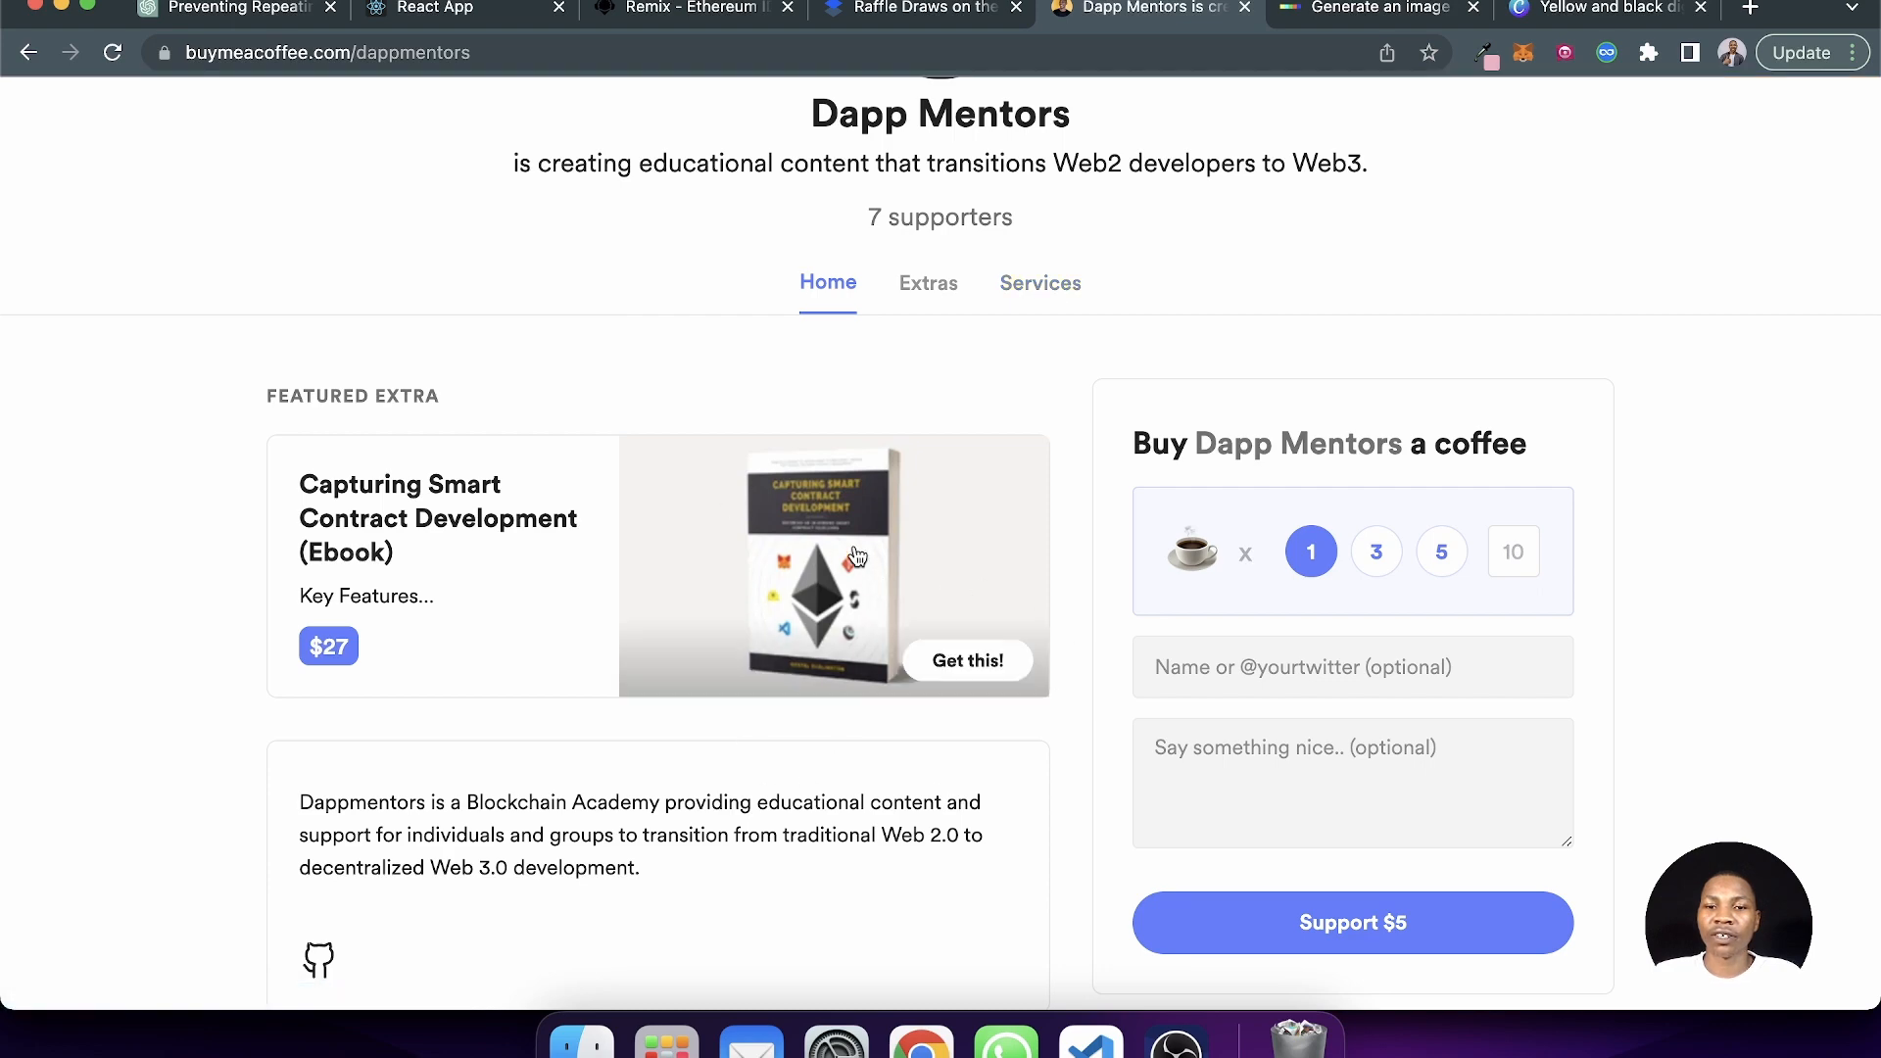
# - Show the Dapp Mentors Services listing, starting with Hourly Consultancy at $55
pyautogui.click(1040, 282)
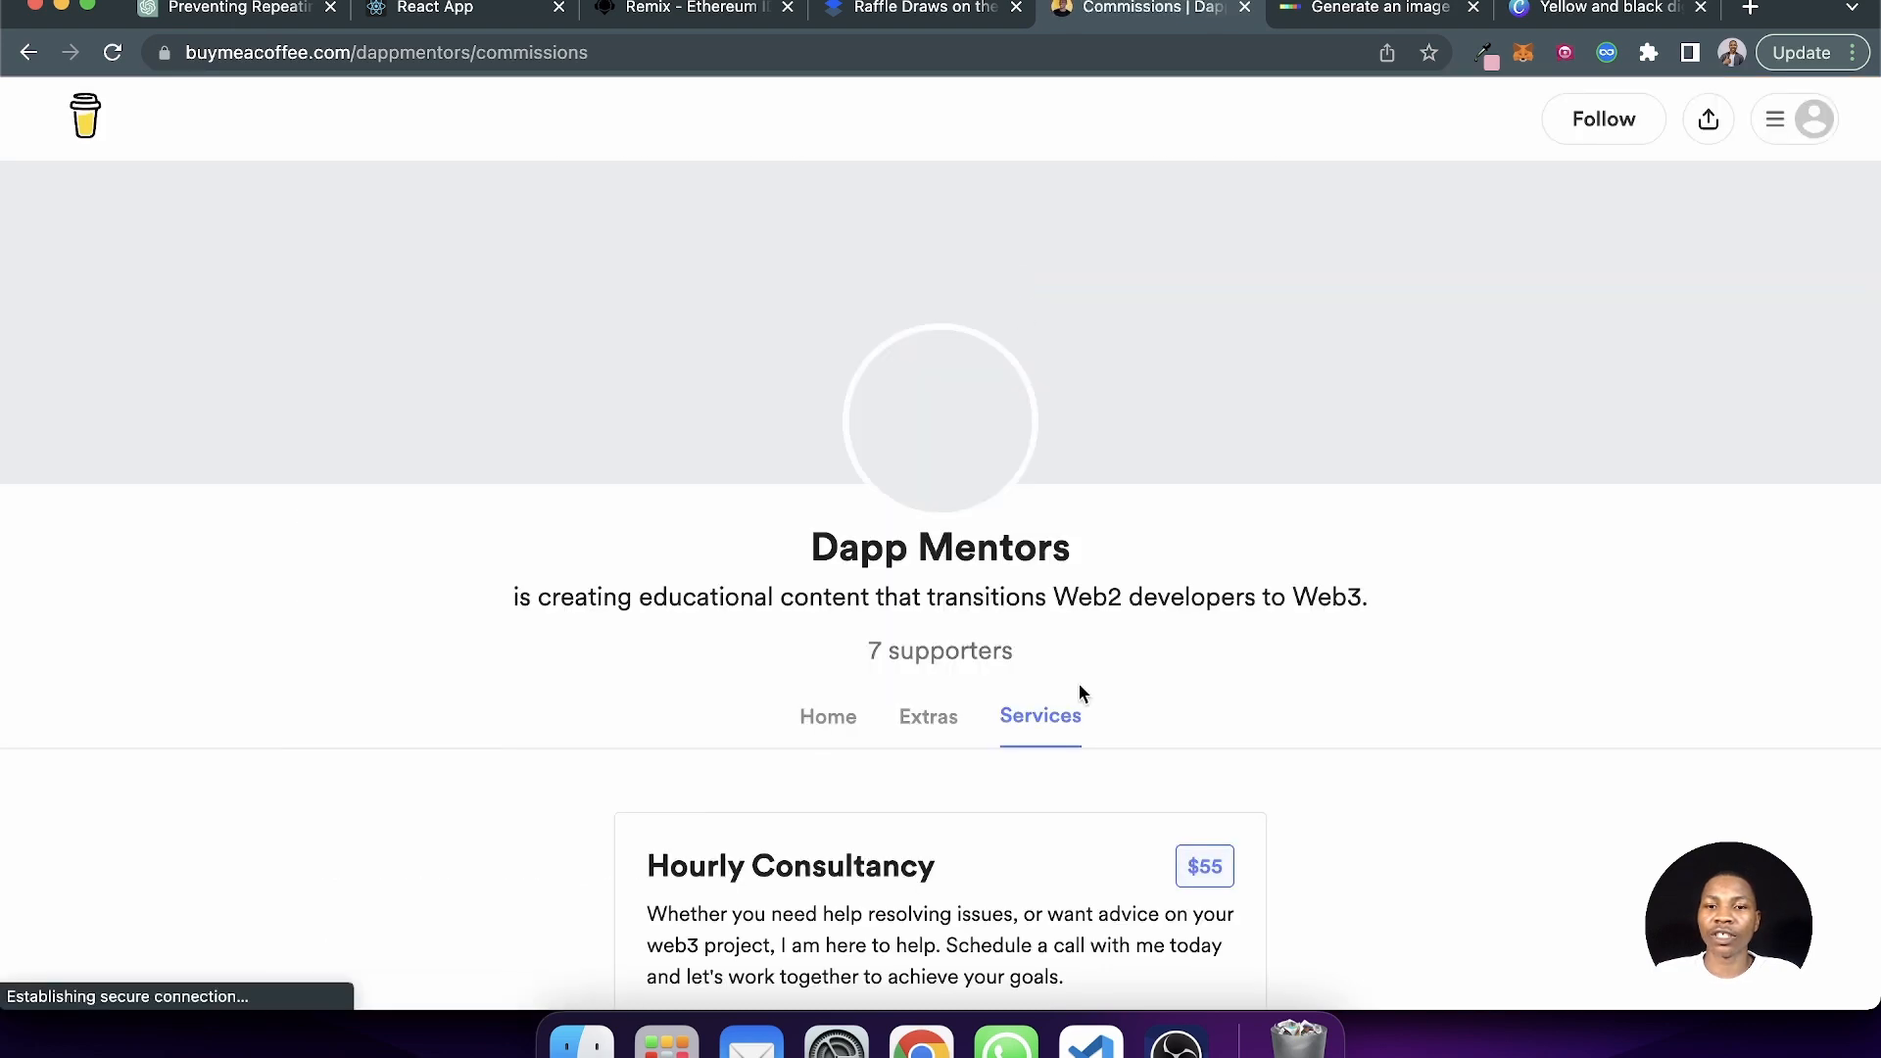
pyautogui.scroll(-3)
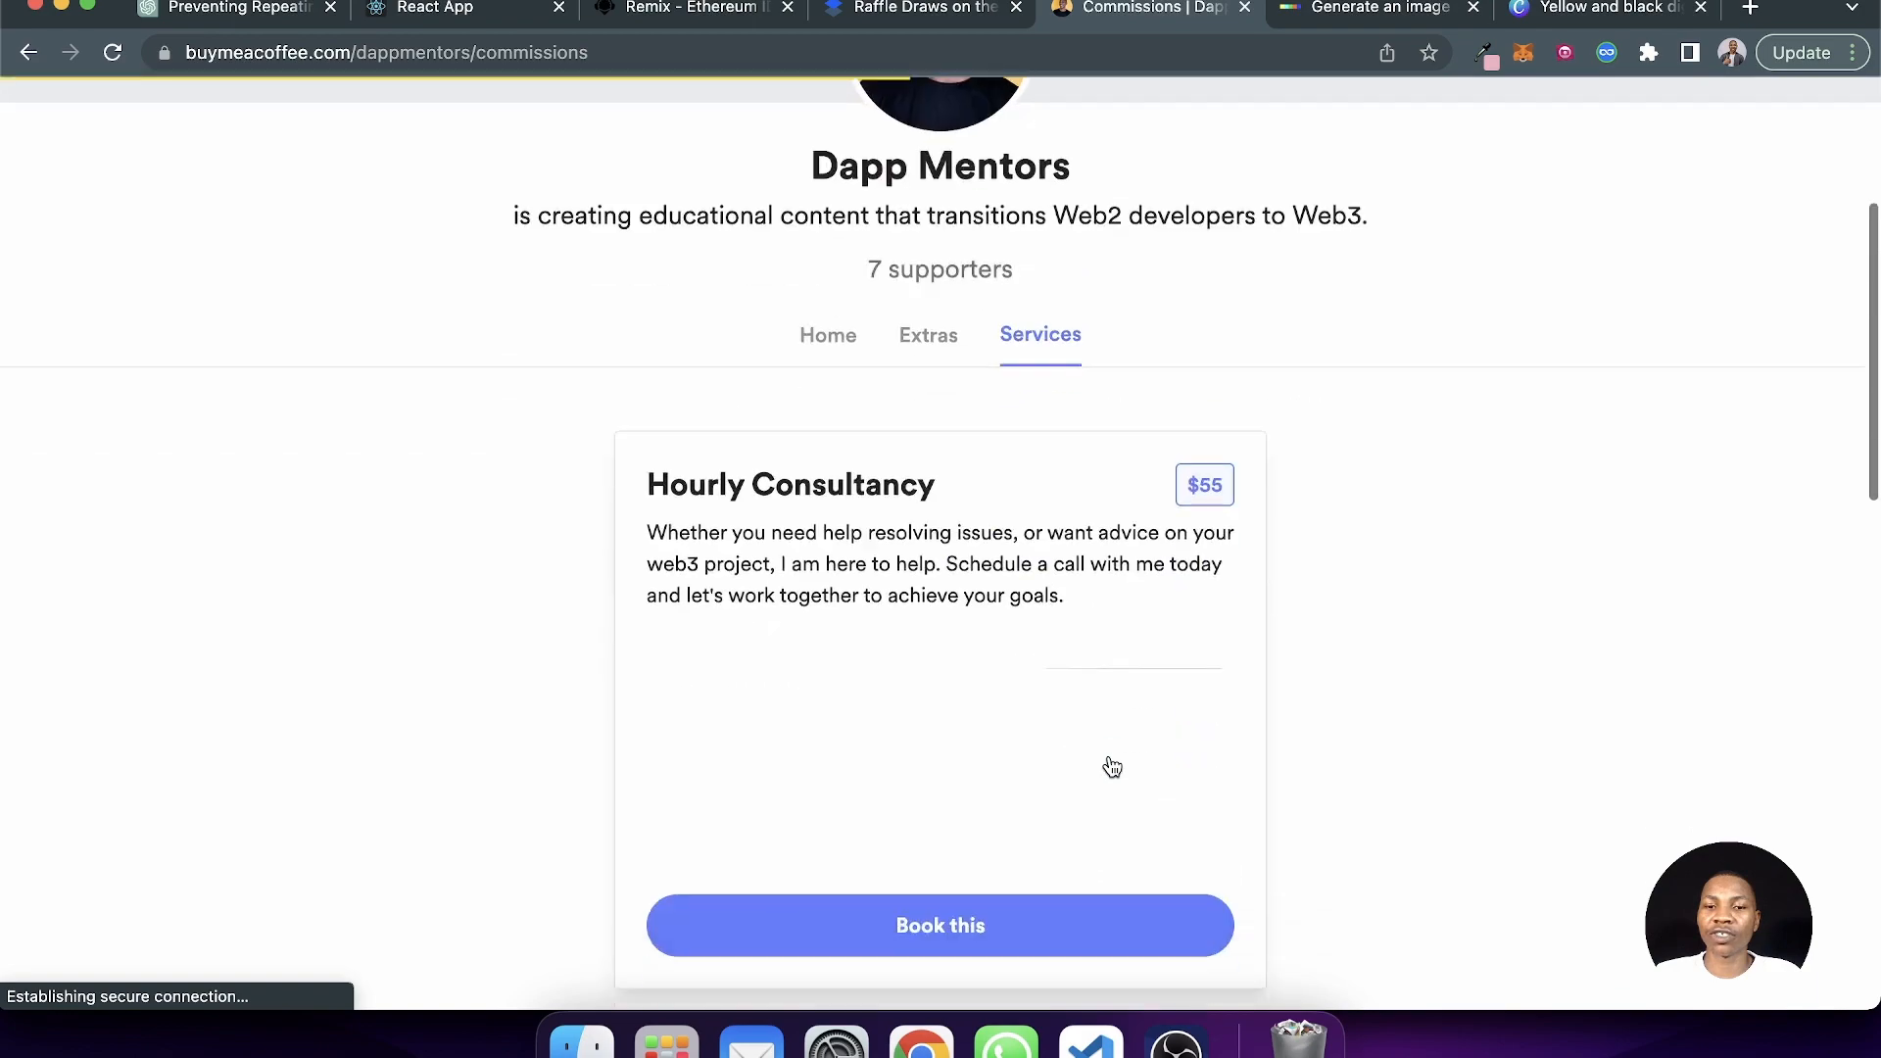
pyautogui.scroll(3)
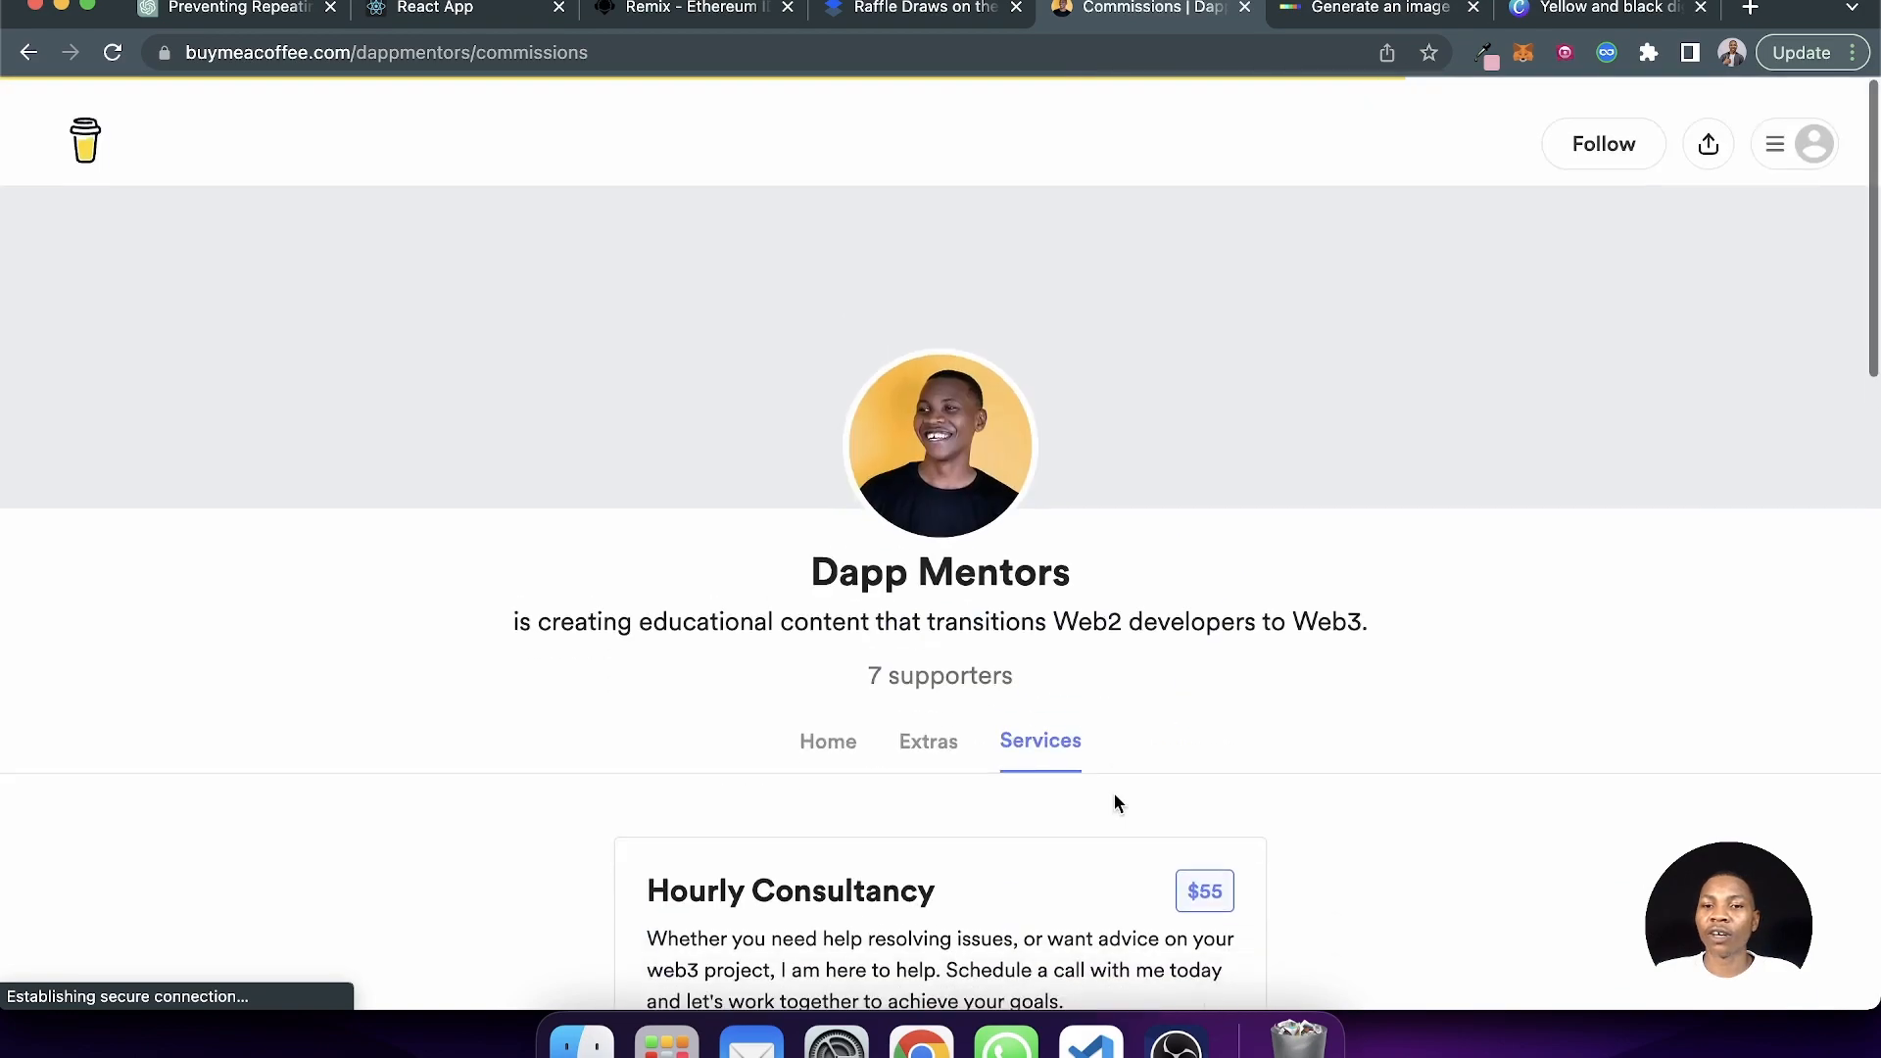
pyautogui.scroll(-3)
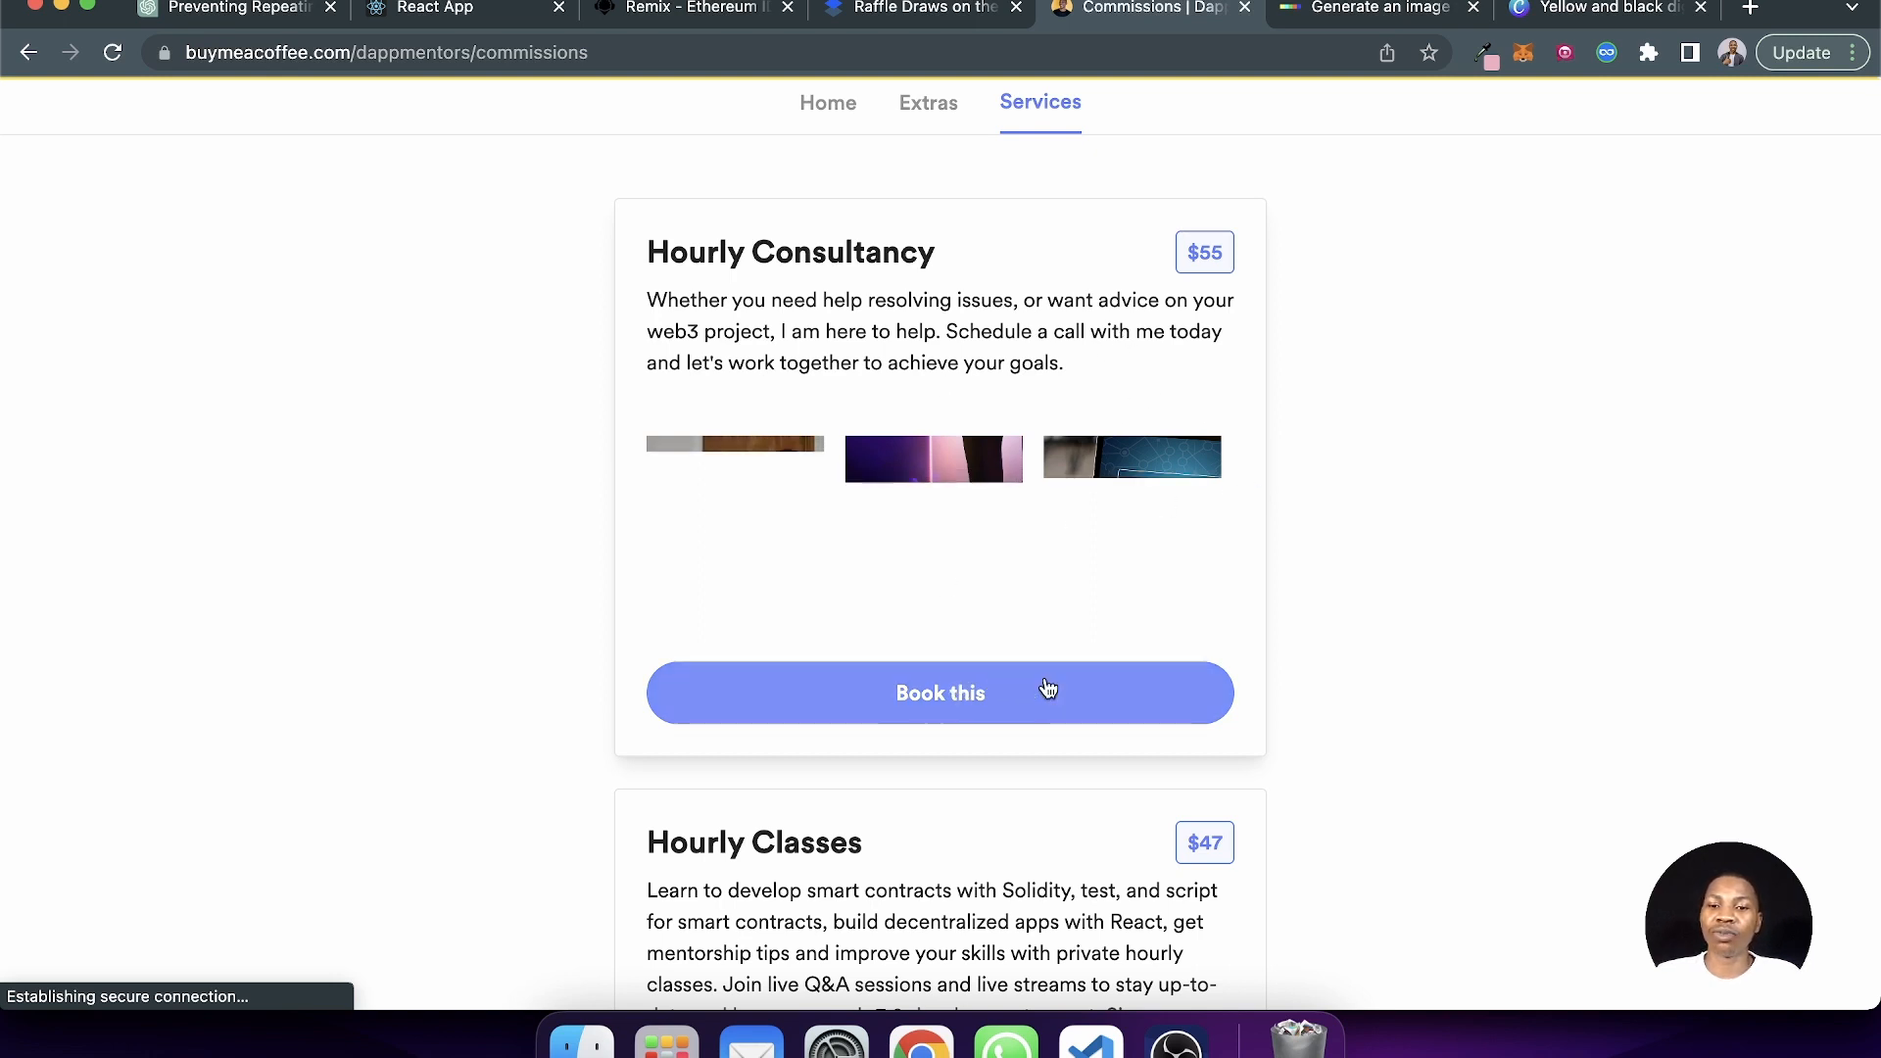
pyautogui.moveTo(1642, 569)
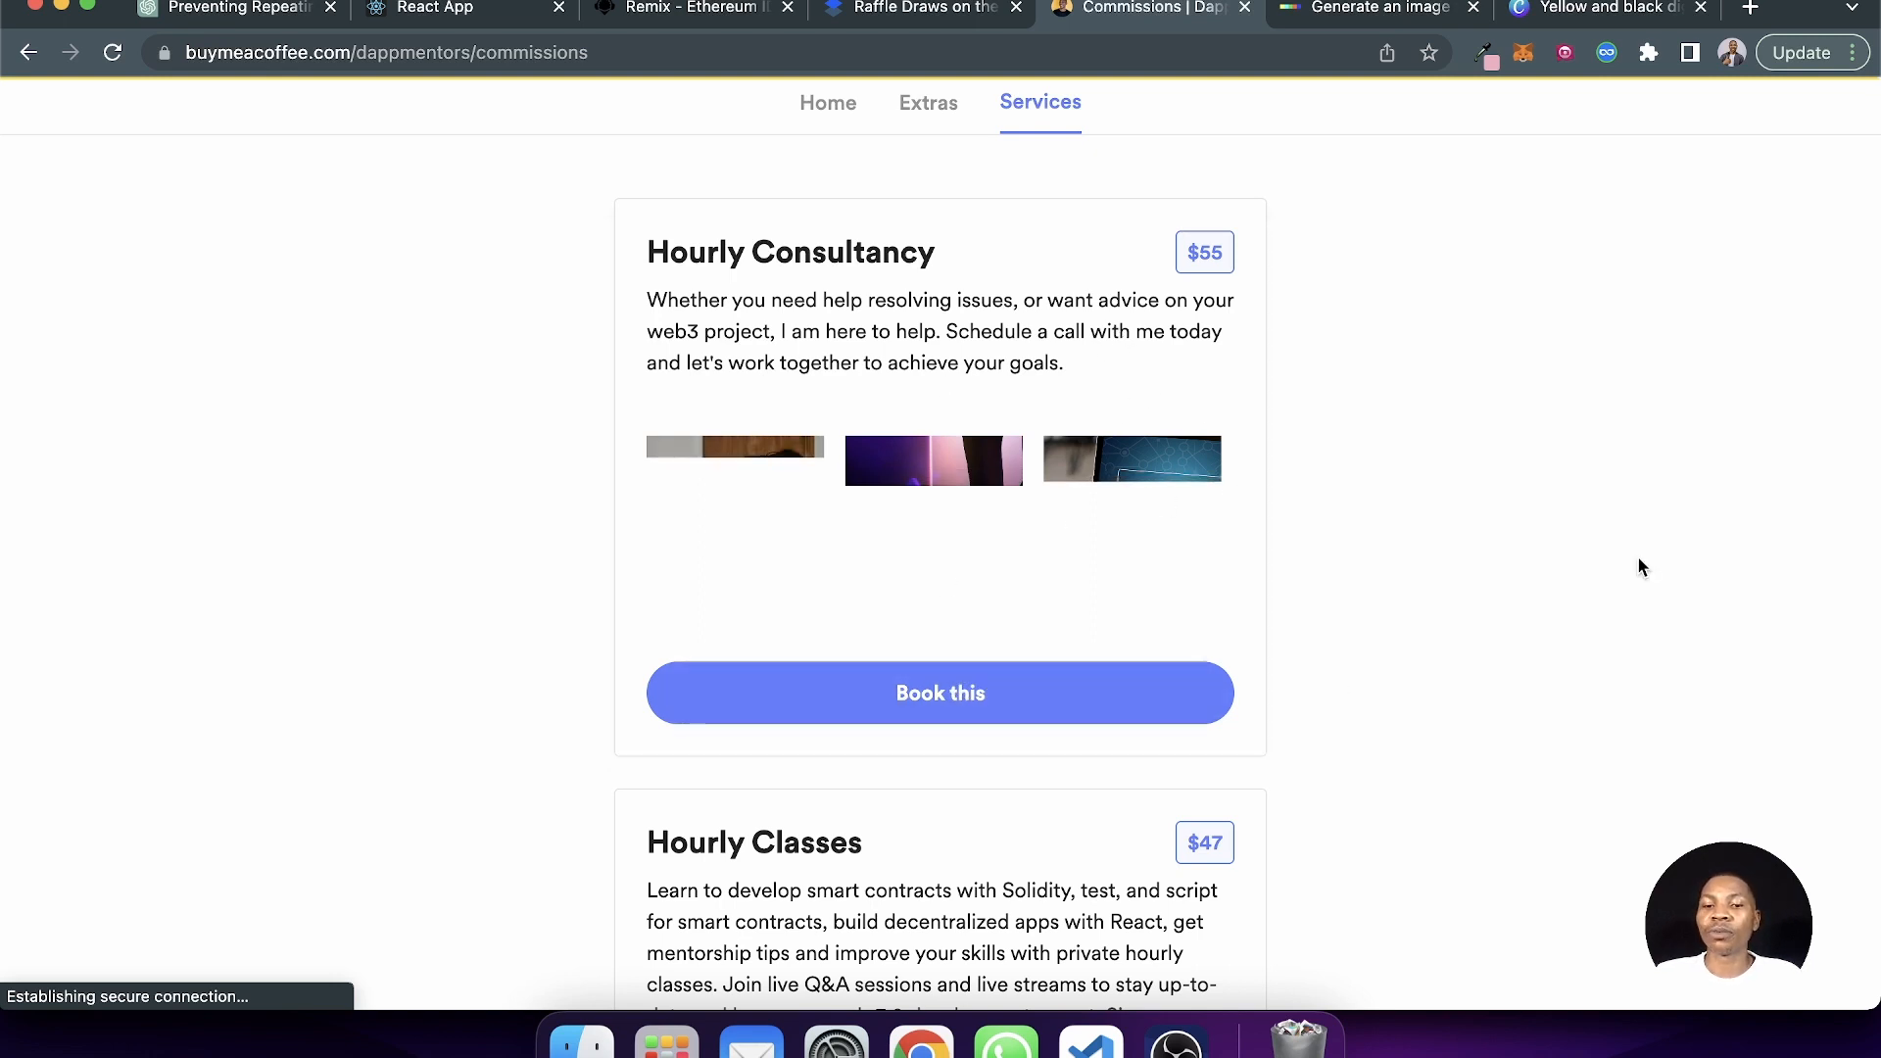
# - Scroll through Hourly Classes ($47) and Hourly Development Services ($50)
pyautogui.scroll(-3)
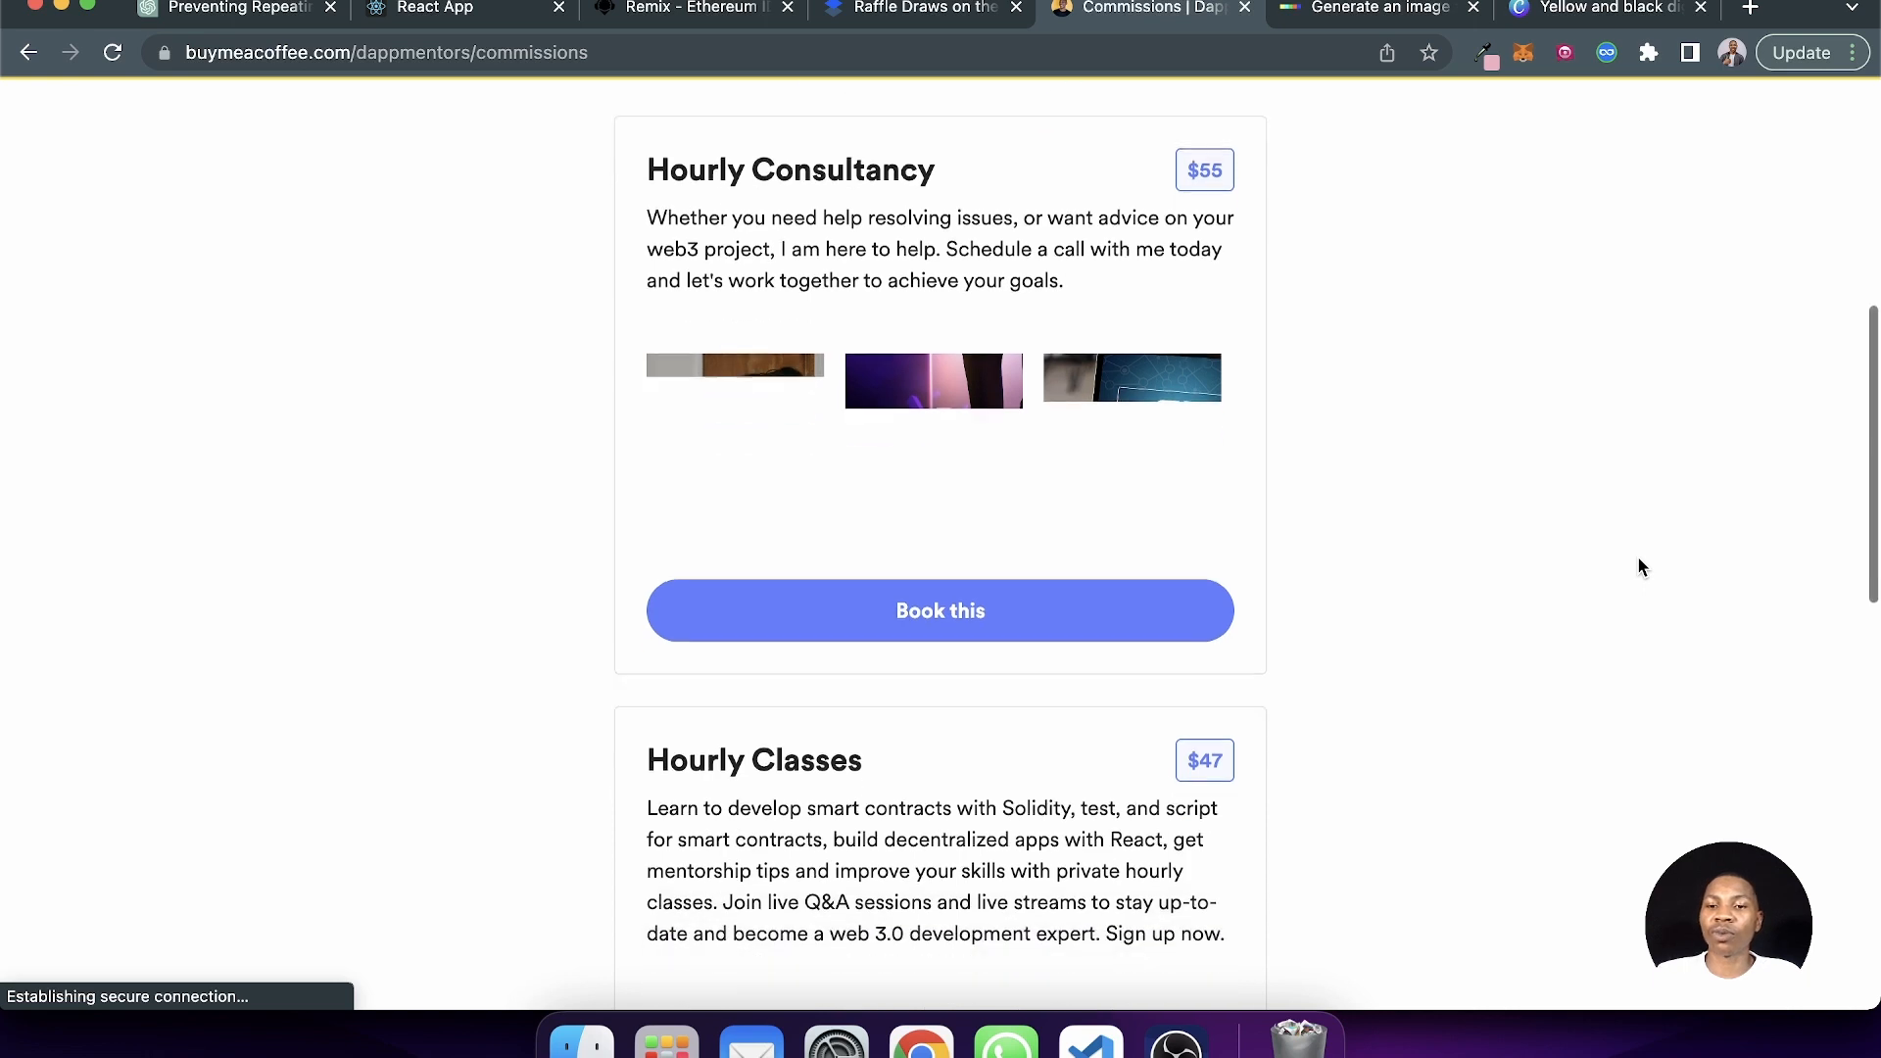
pyautogui.scroll(-3)
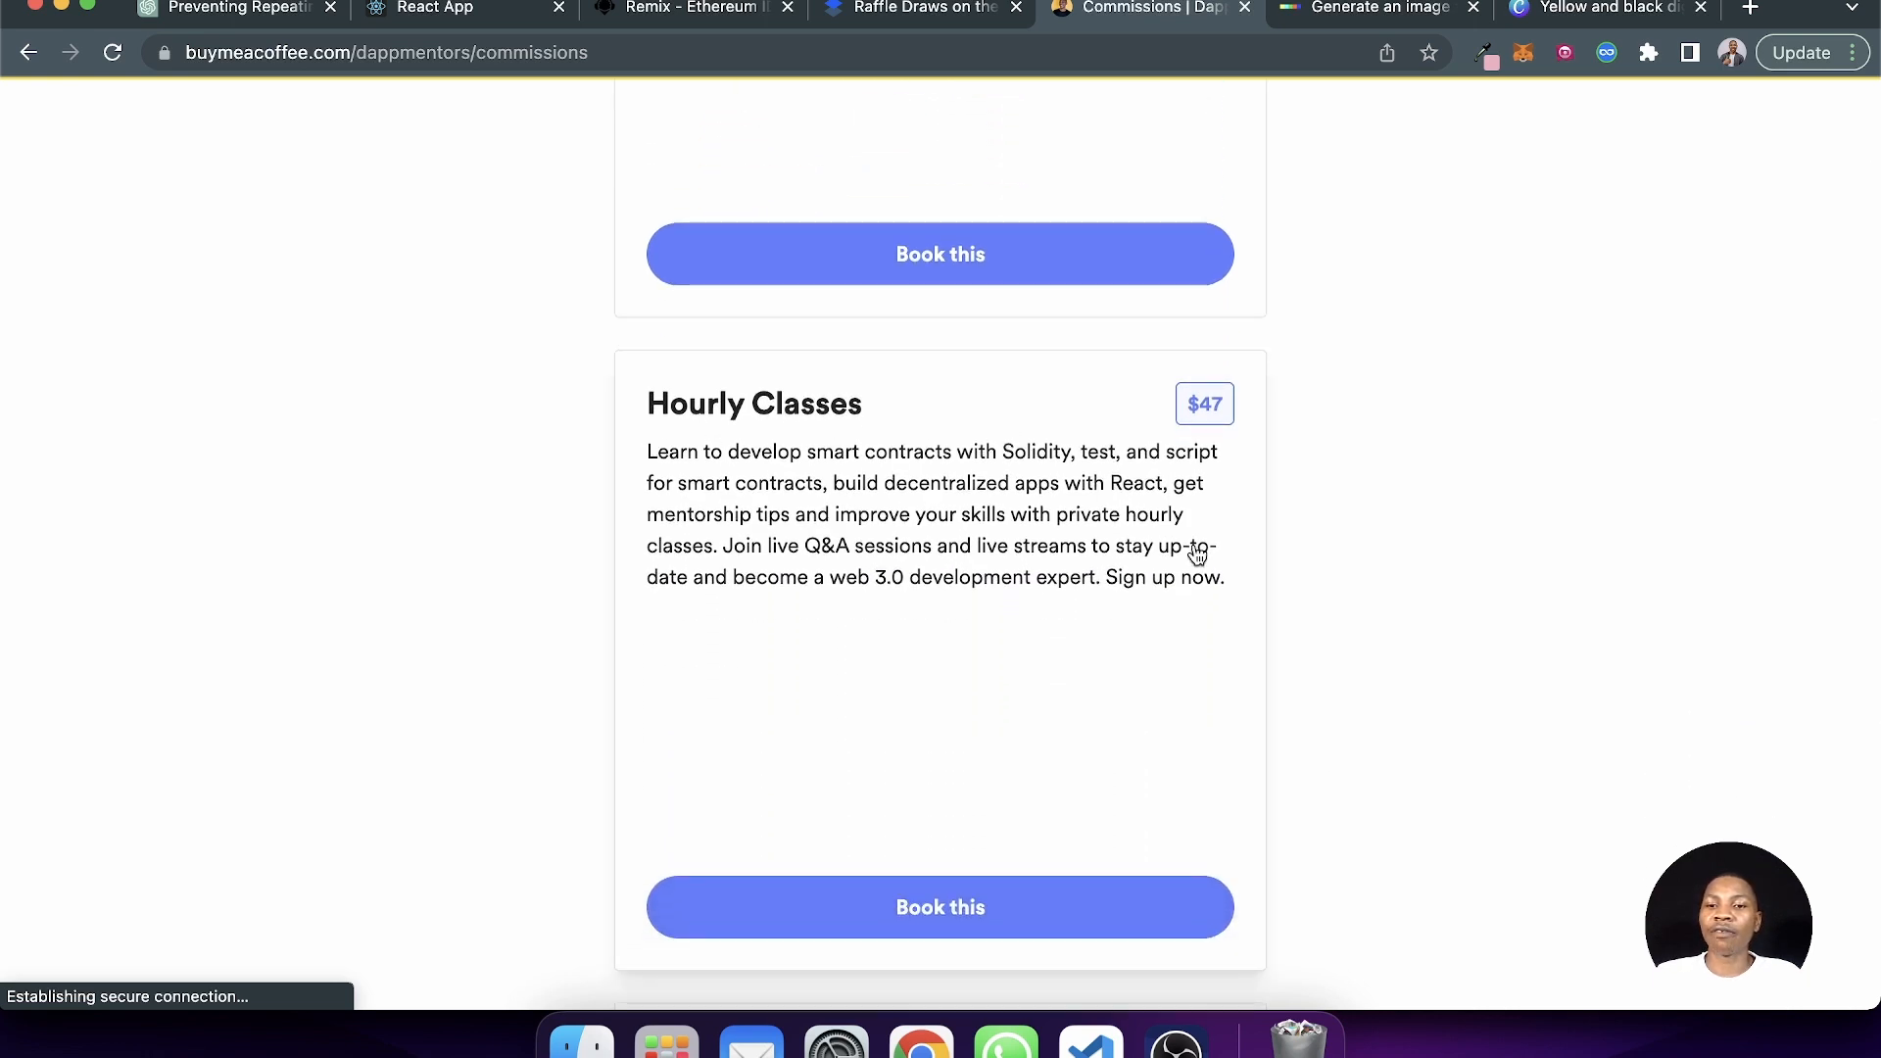
pyautogui.moveTo(1418, 581)
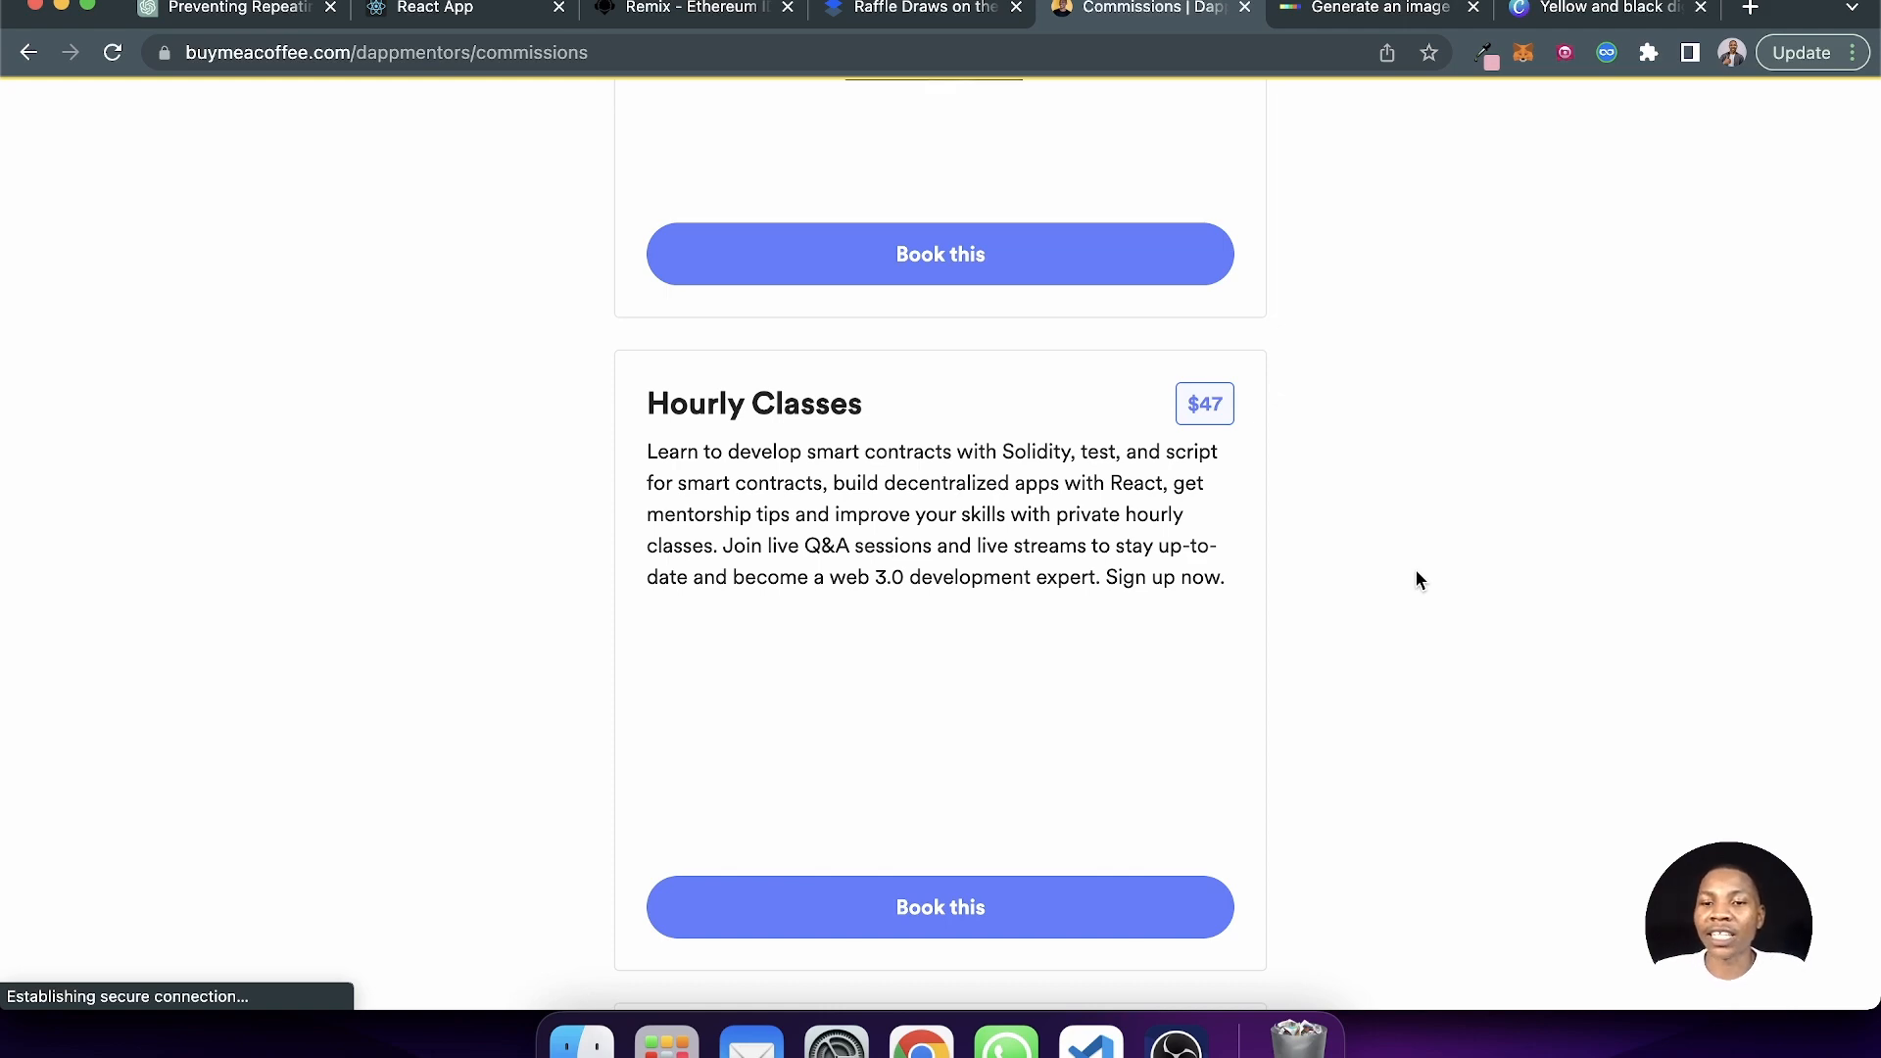
pyautogui.scroll(-3)
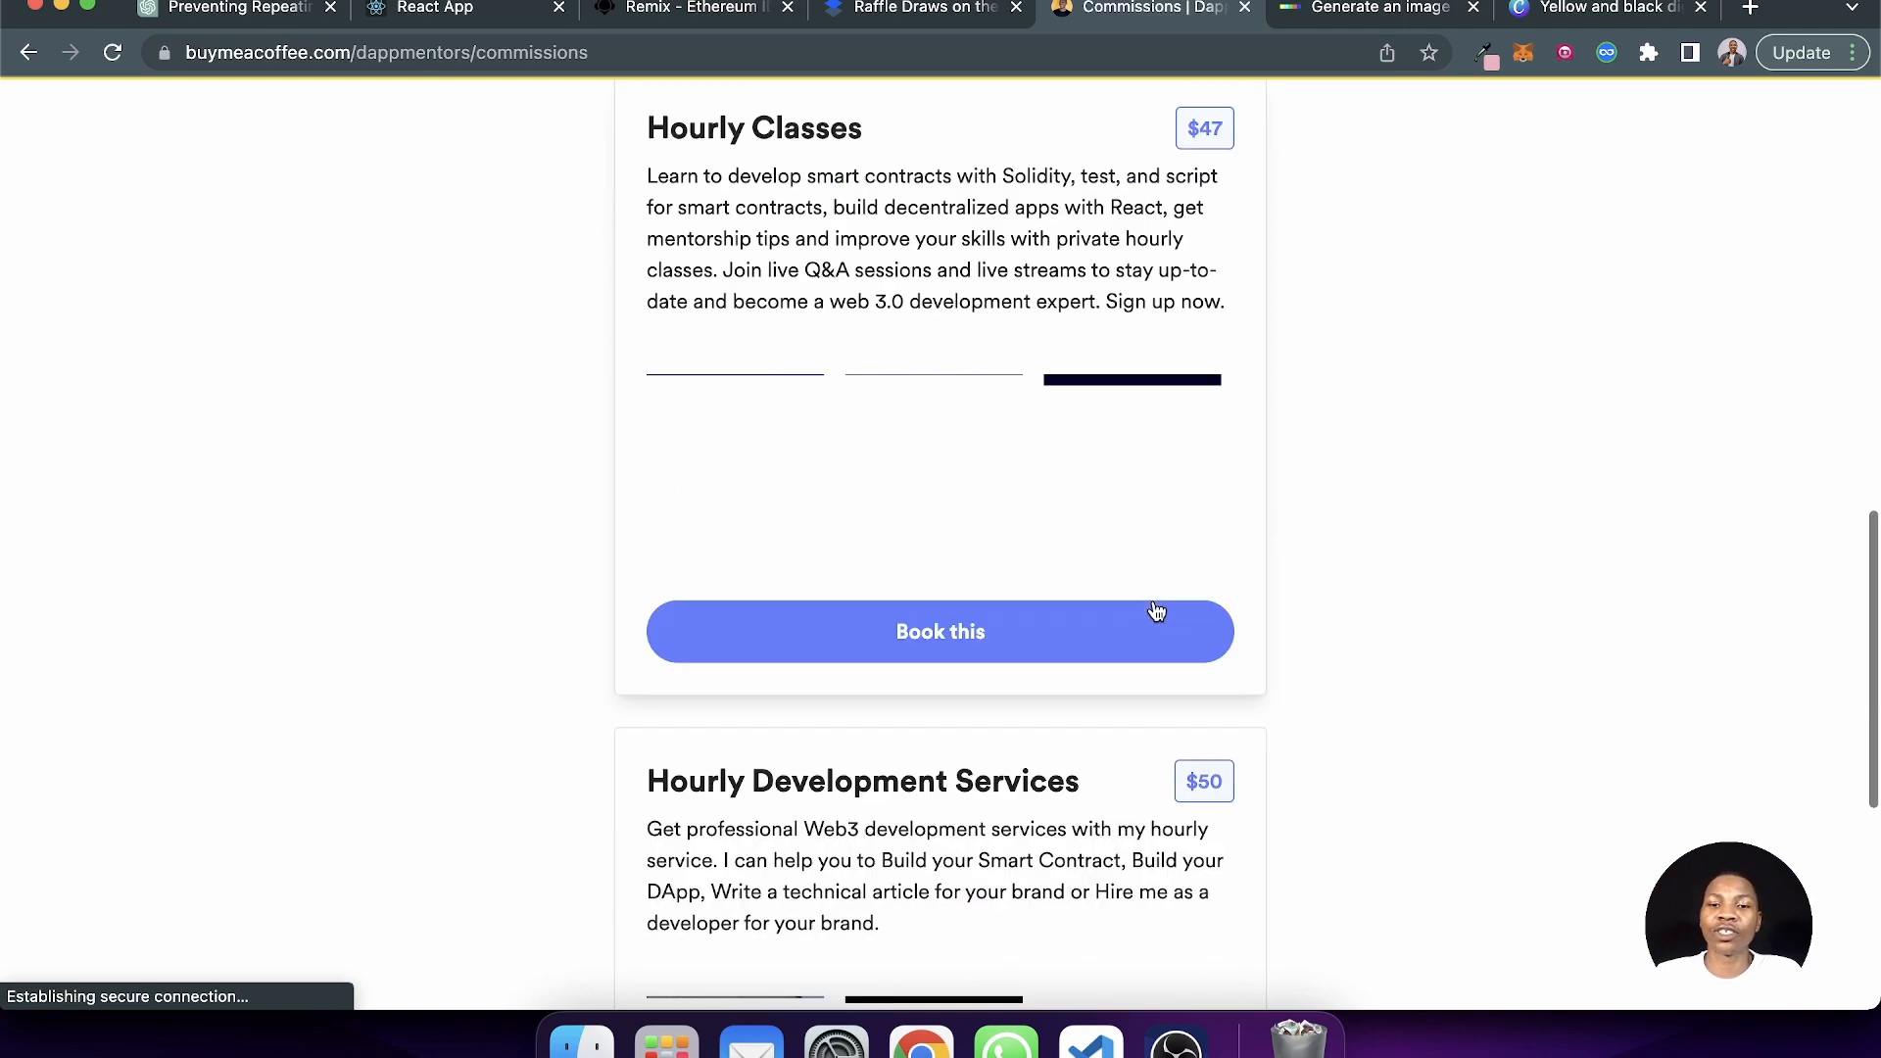
pyautogui.scroll(-3)
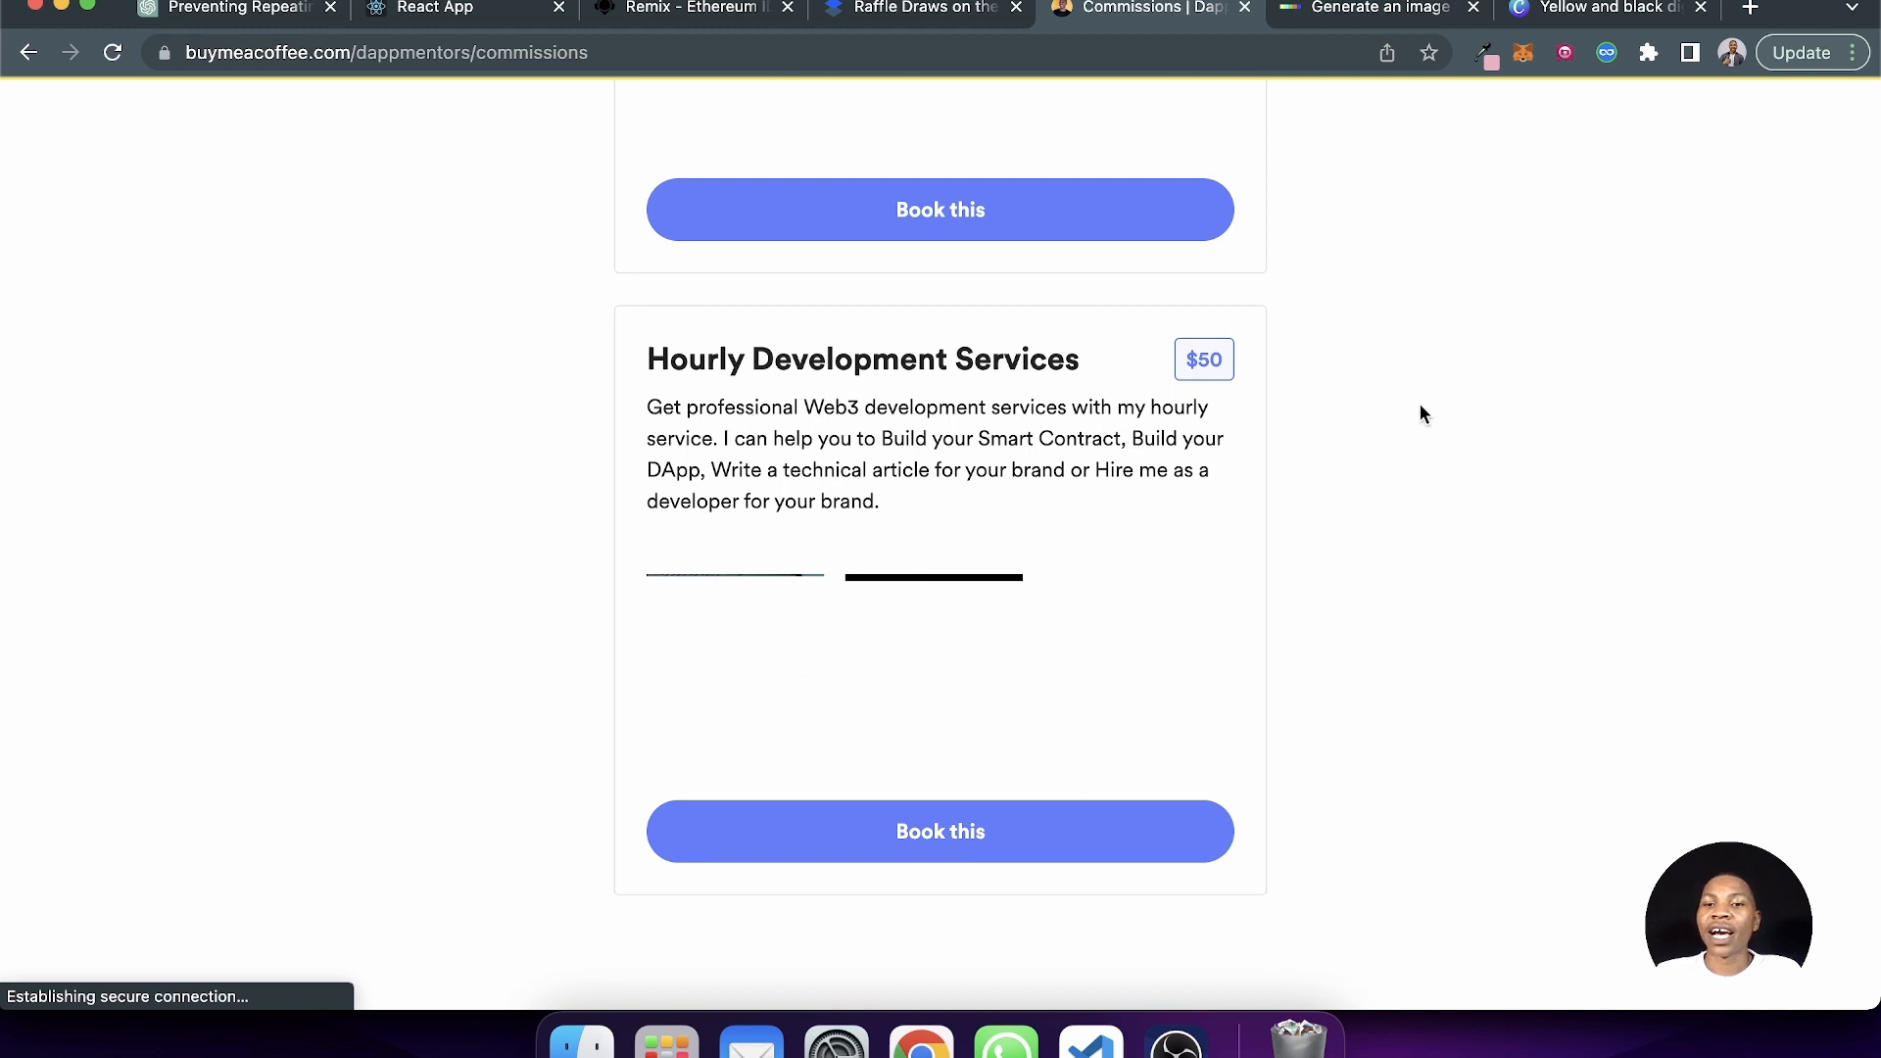
pyautogui.moveTo(1092, 547)
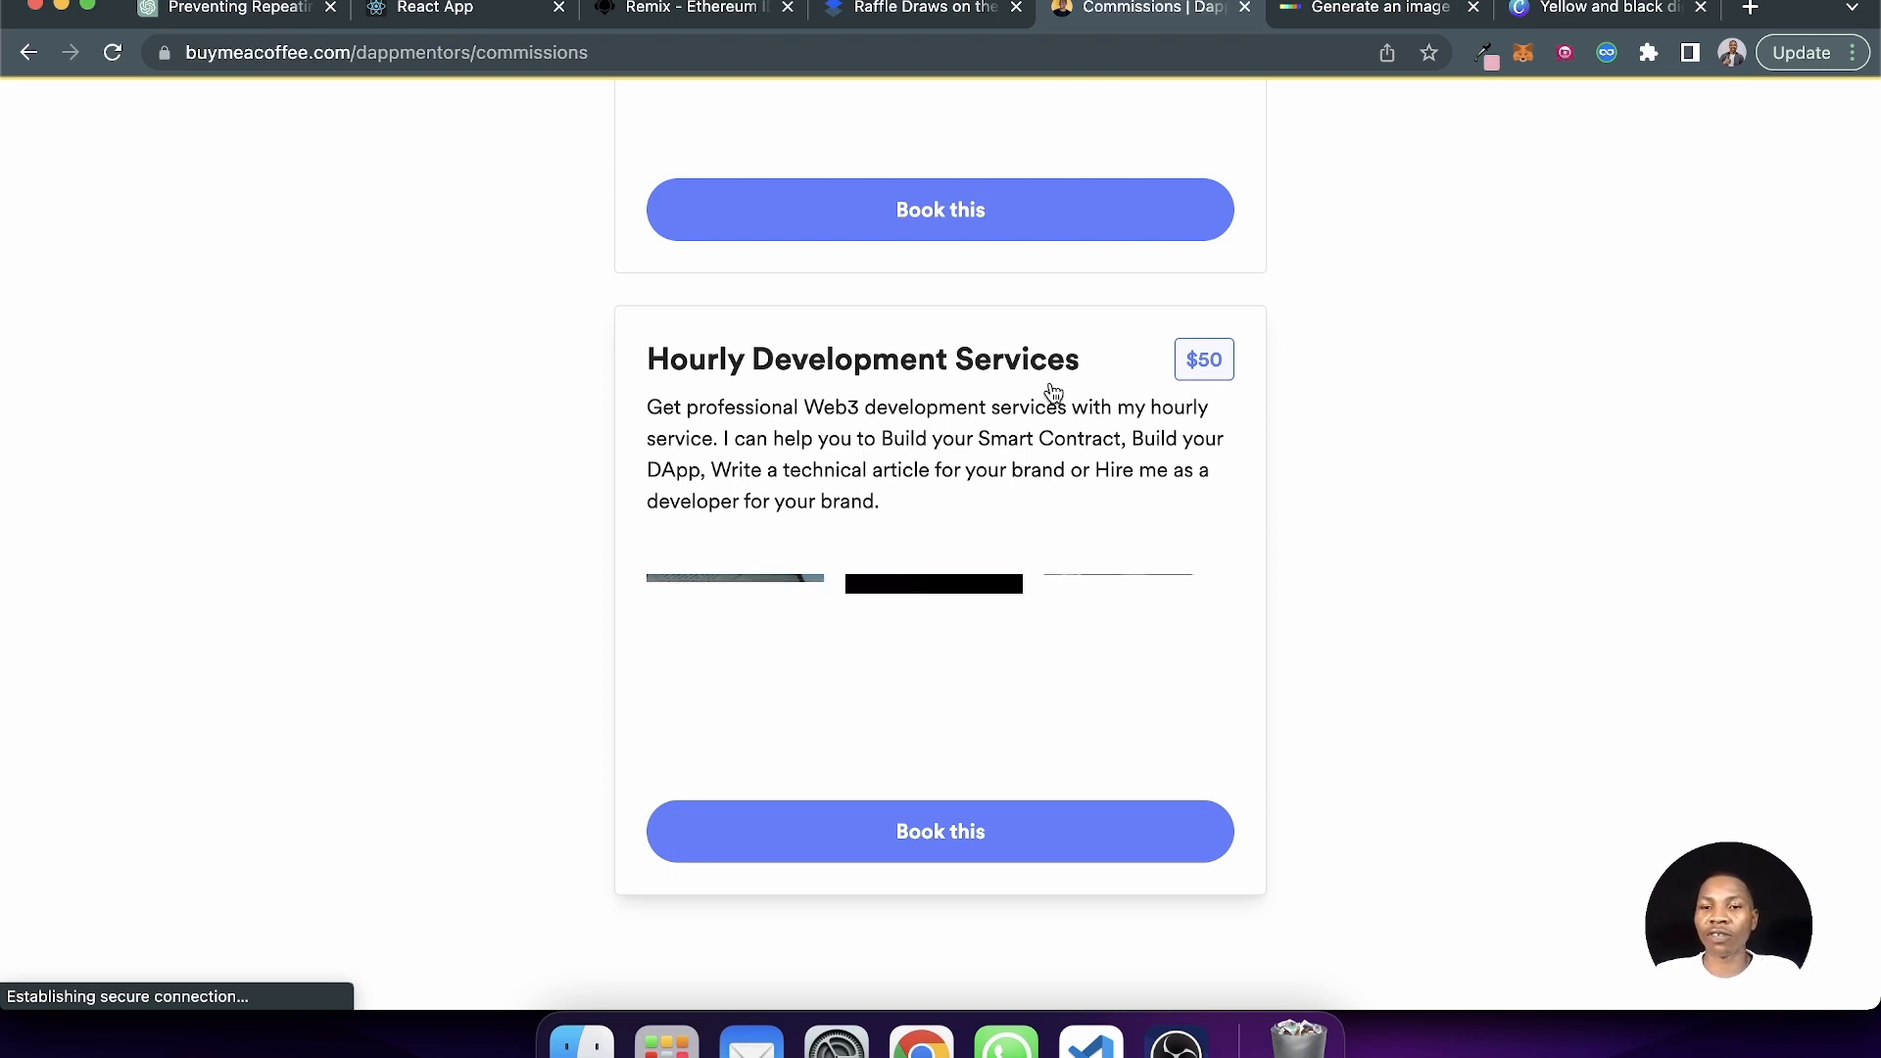
pyautogui.scroll(3)
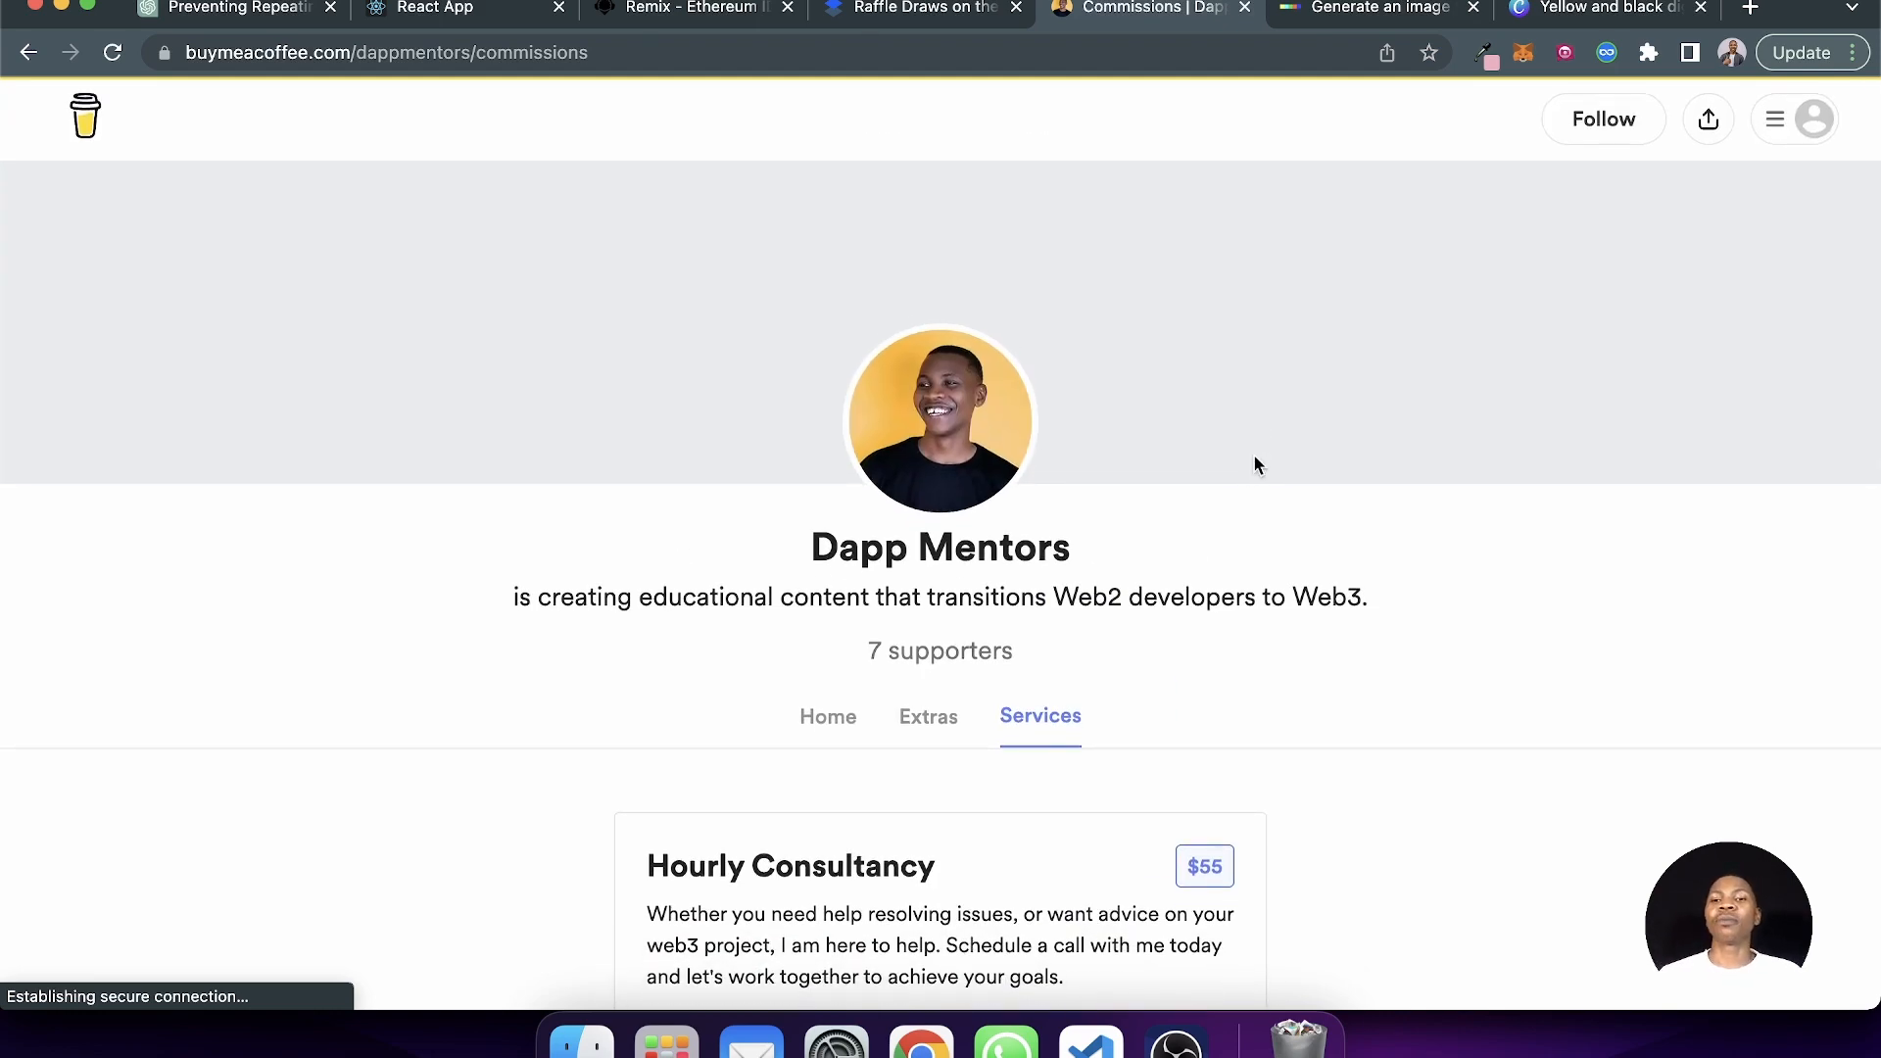
pyautogui.scroll(-3)
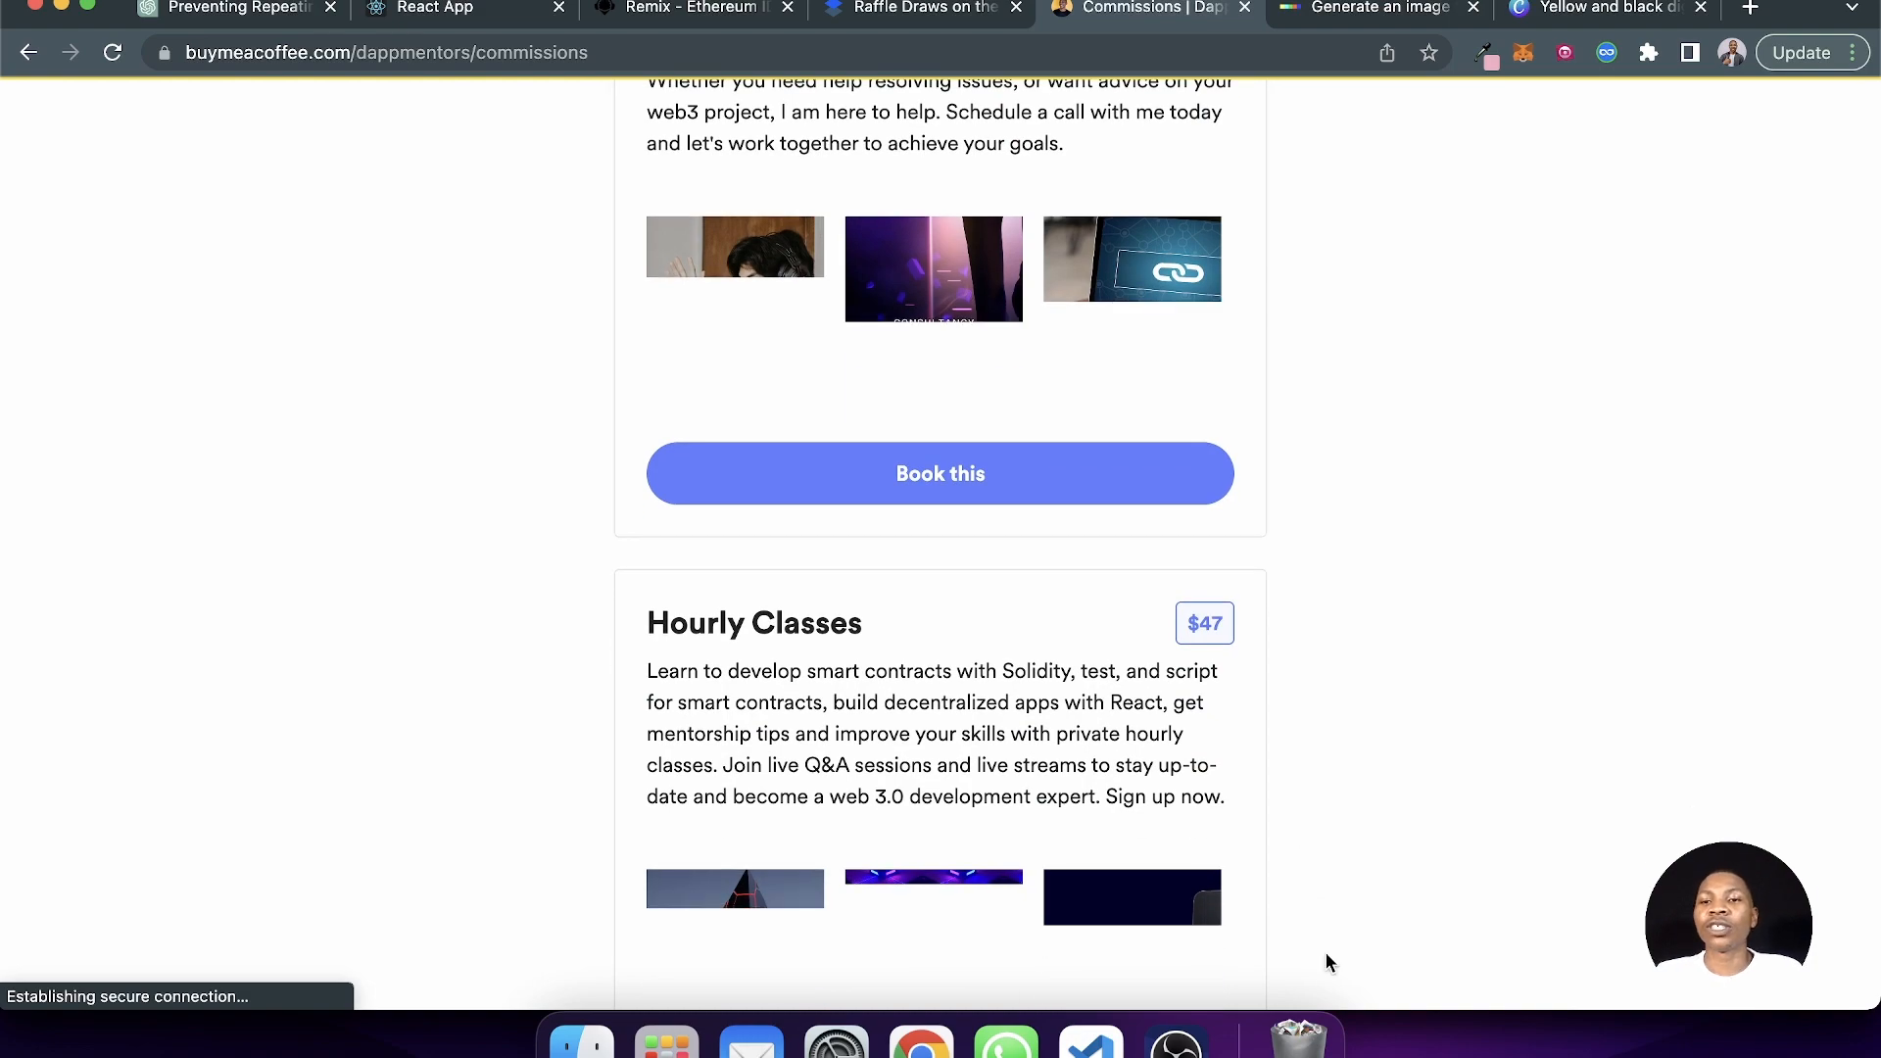
# - Bring the DappLottery landing page at localhost:3000 back to the front
pyautogui.click(431, 8)
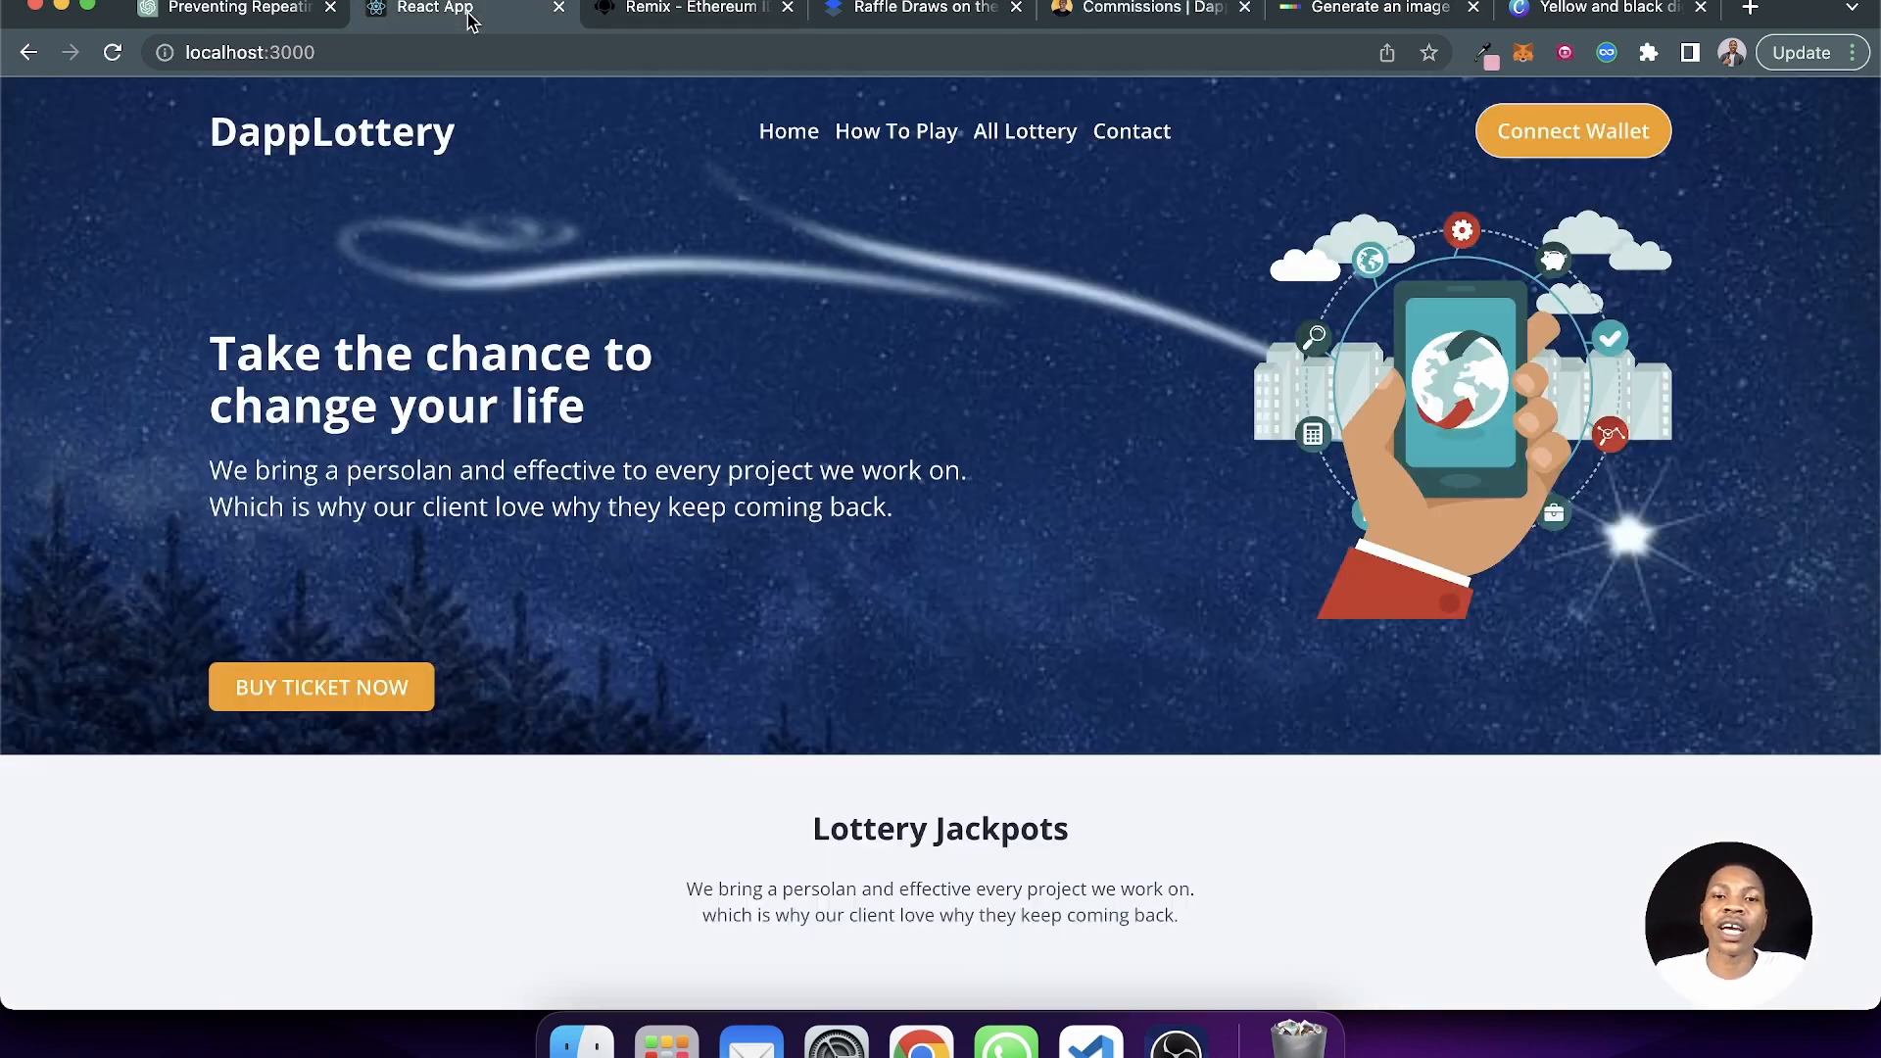
pyautogui.moveTo(1045, 341)
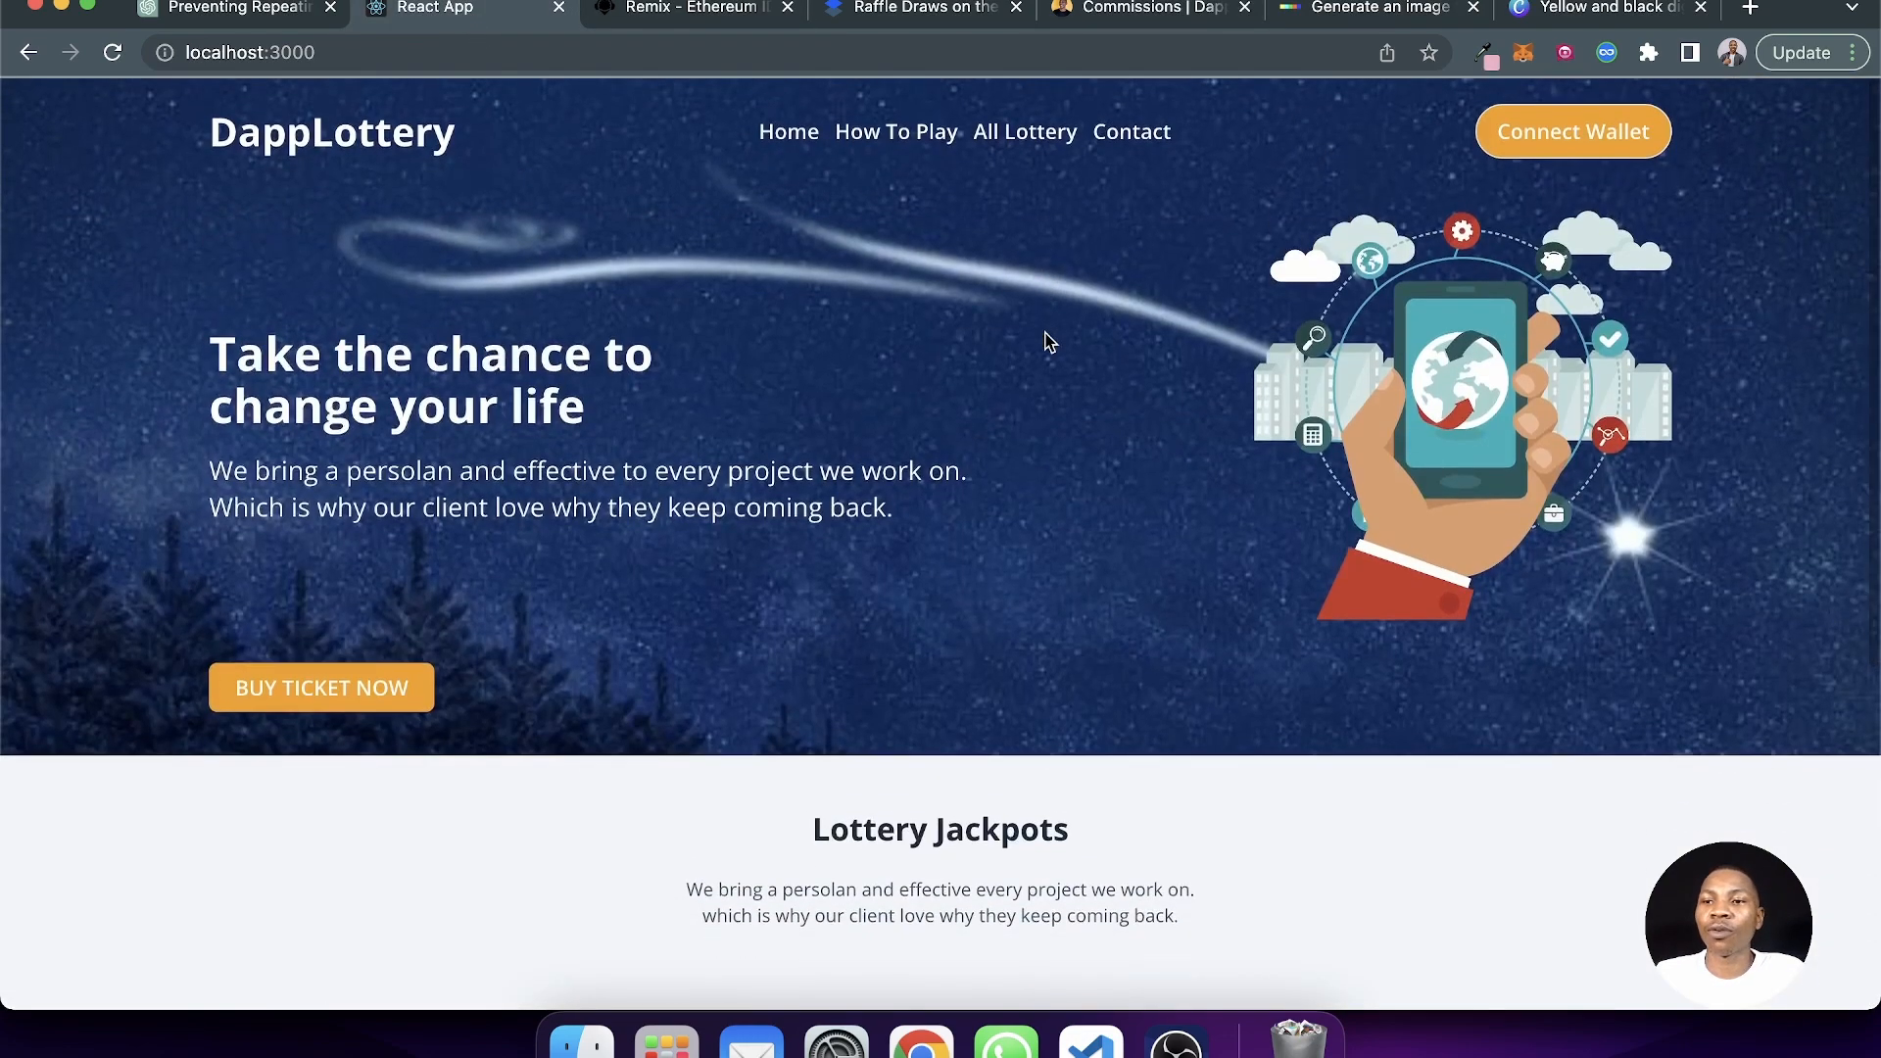
pyautogui.moveTo(1258, 267)
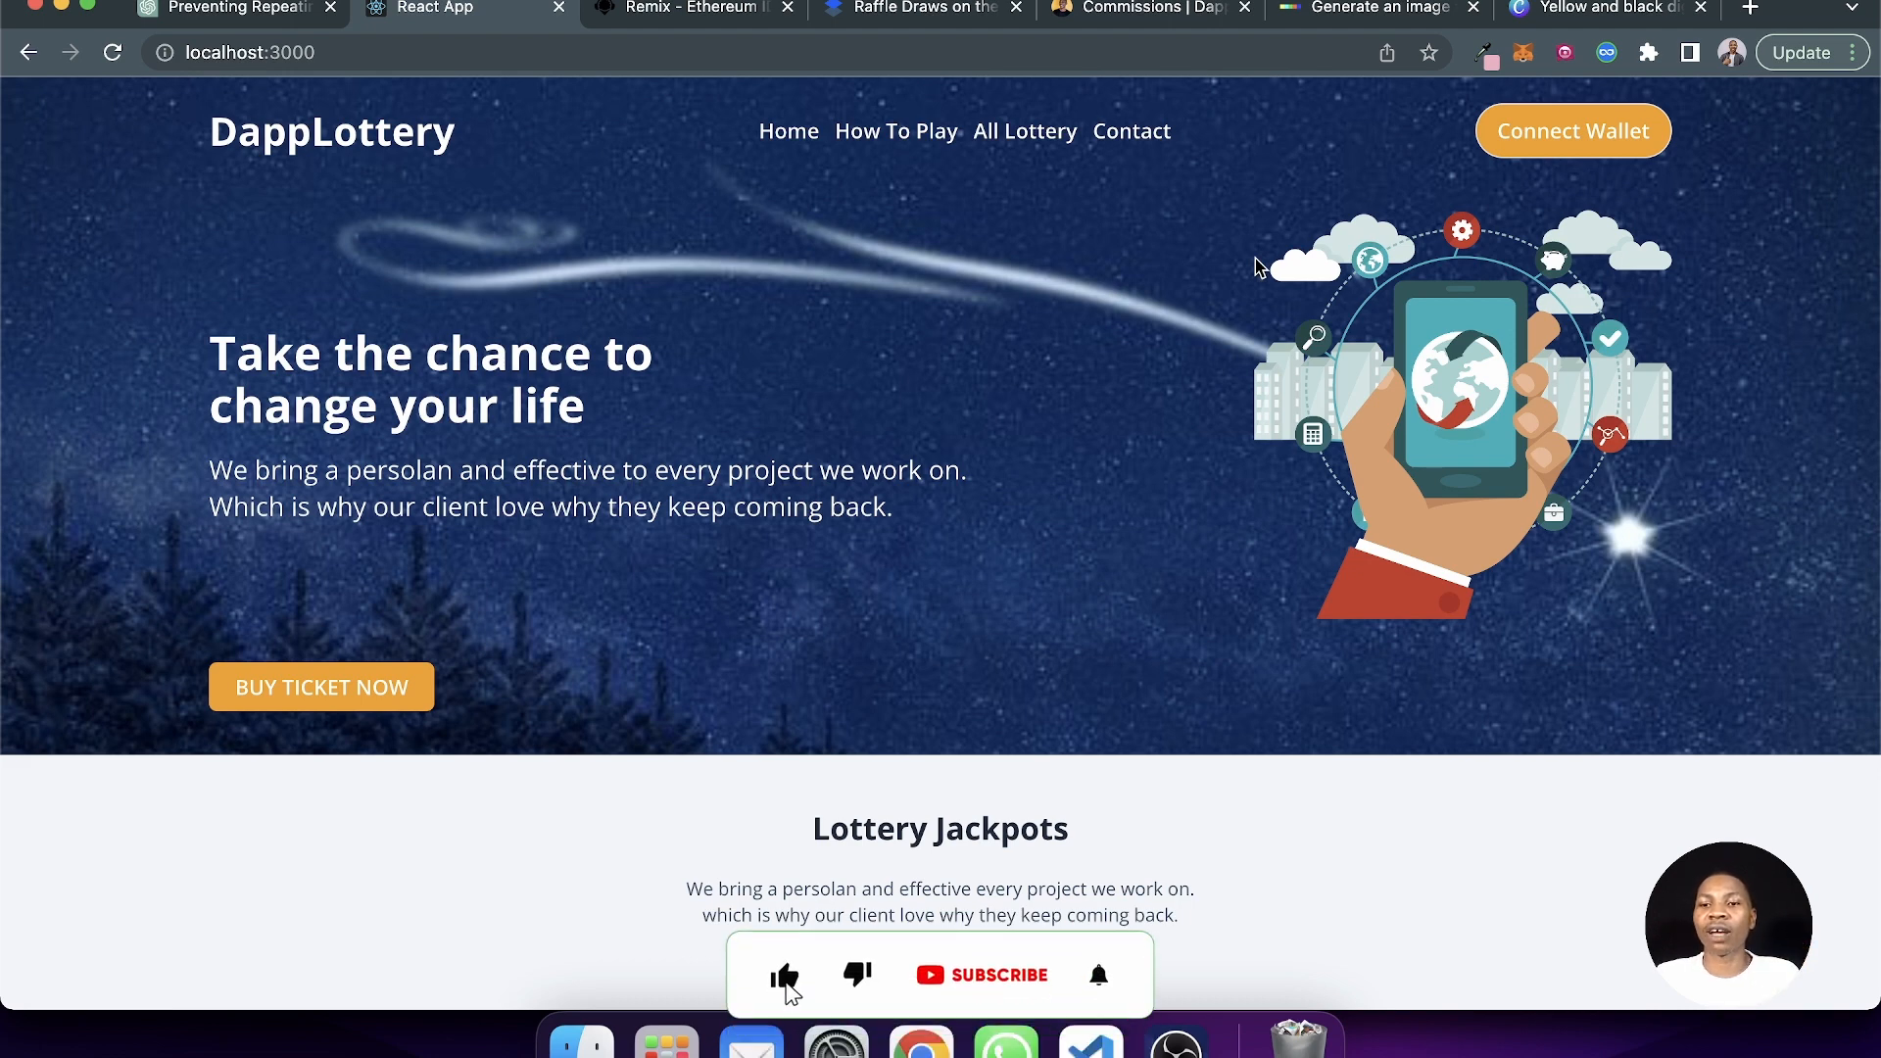
pyautogui.click(784, 974)
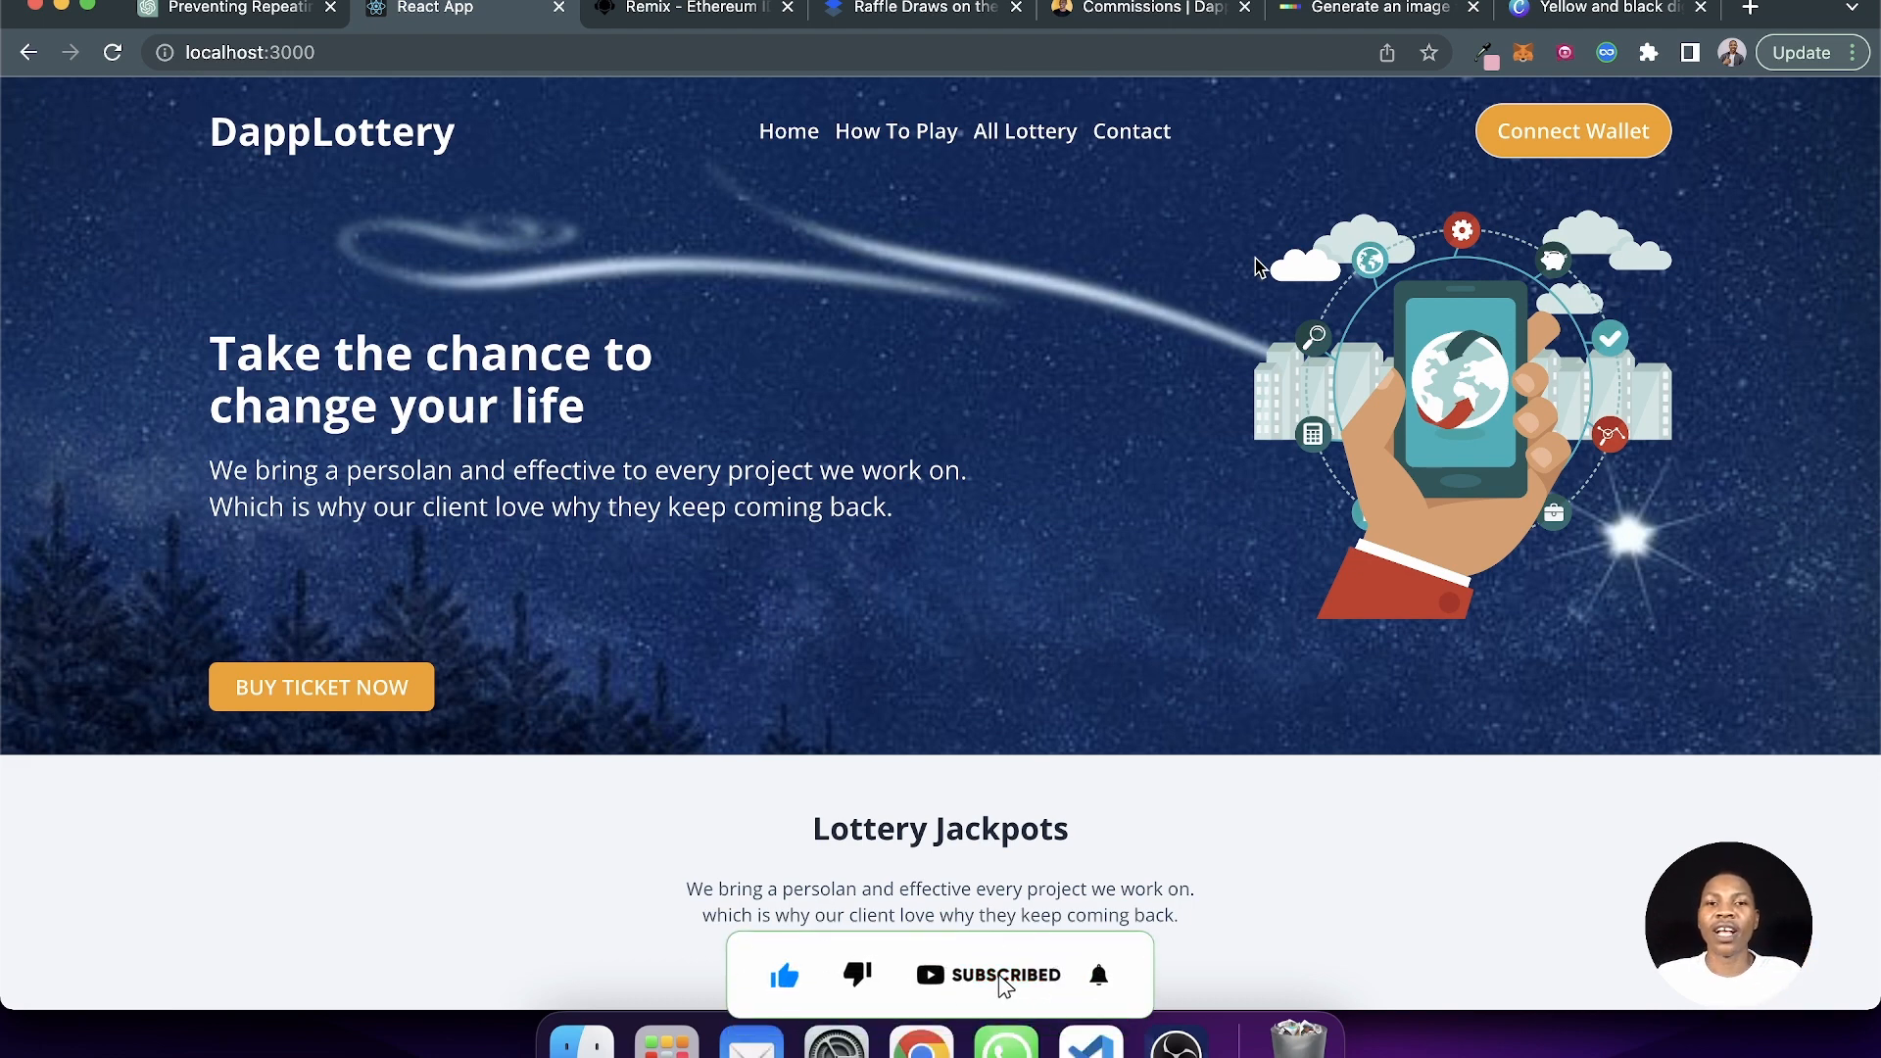